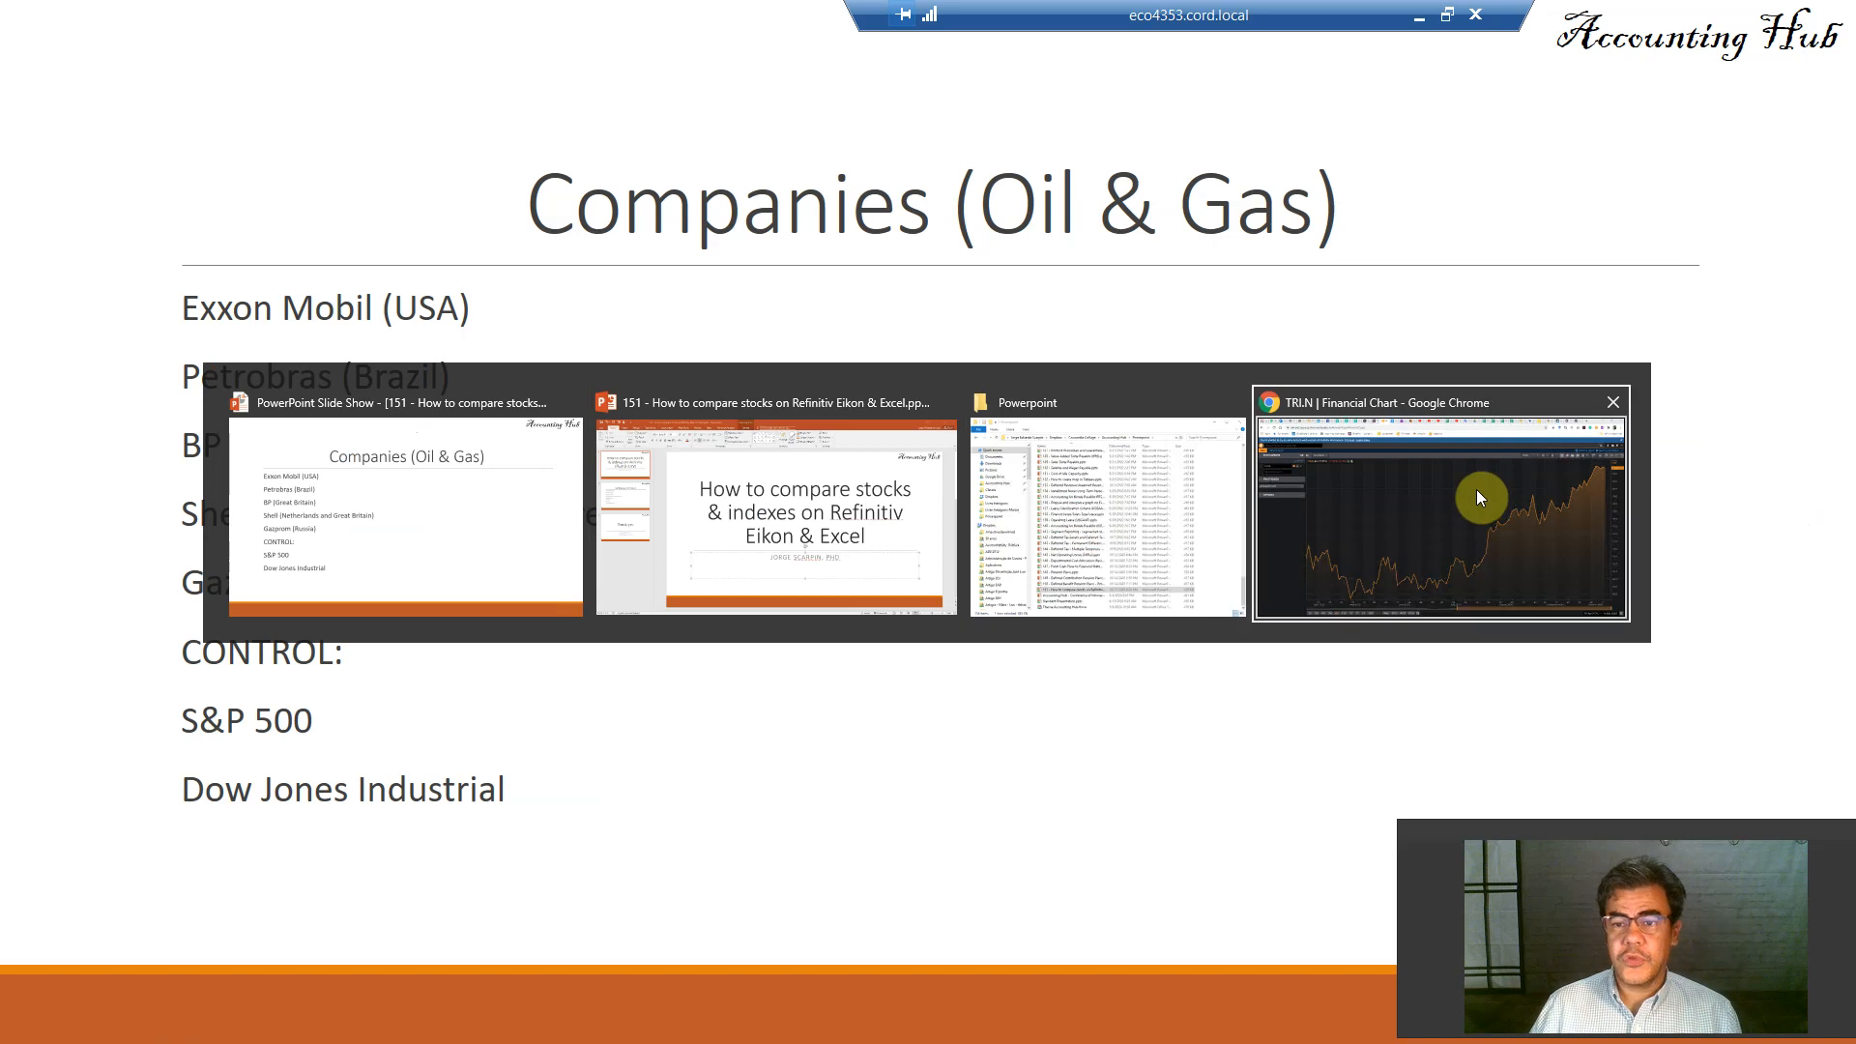
- Switch to the Chrome window showing the TRI.N Financial Chart
click(1438, 508)
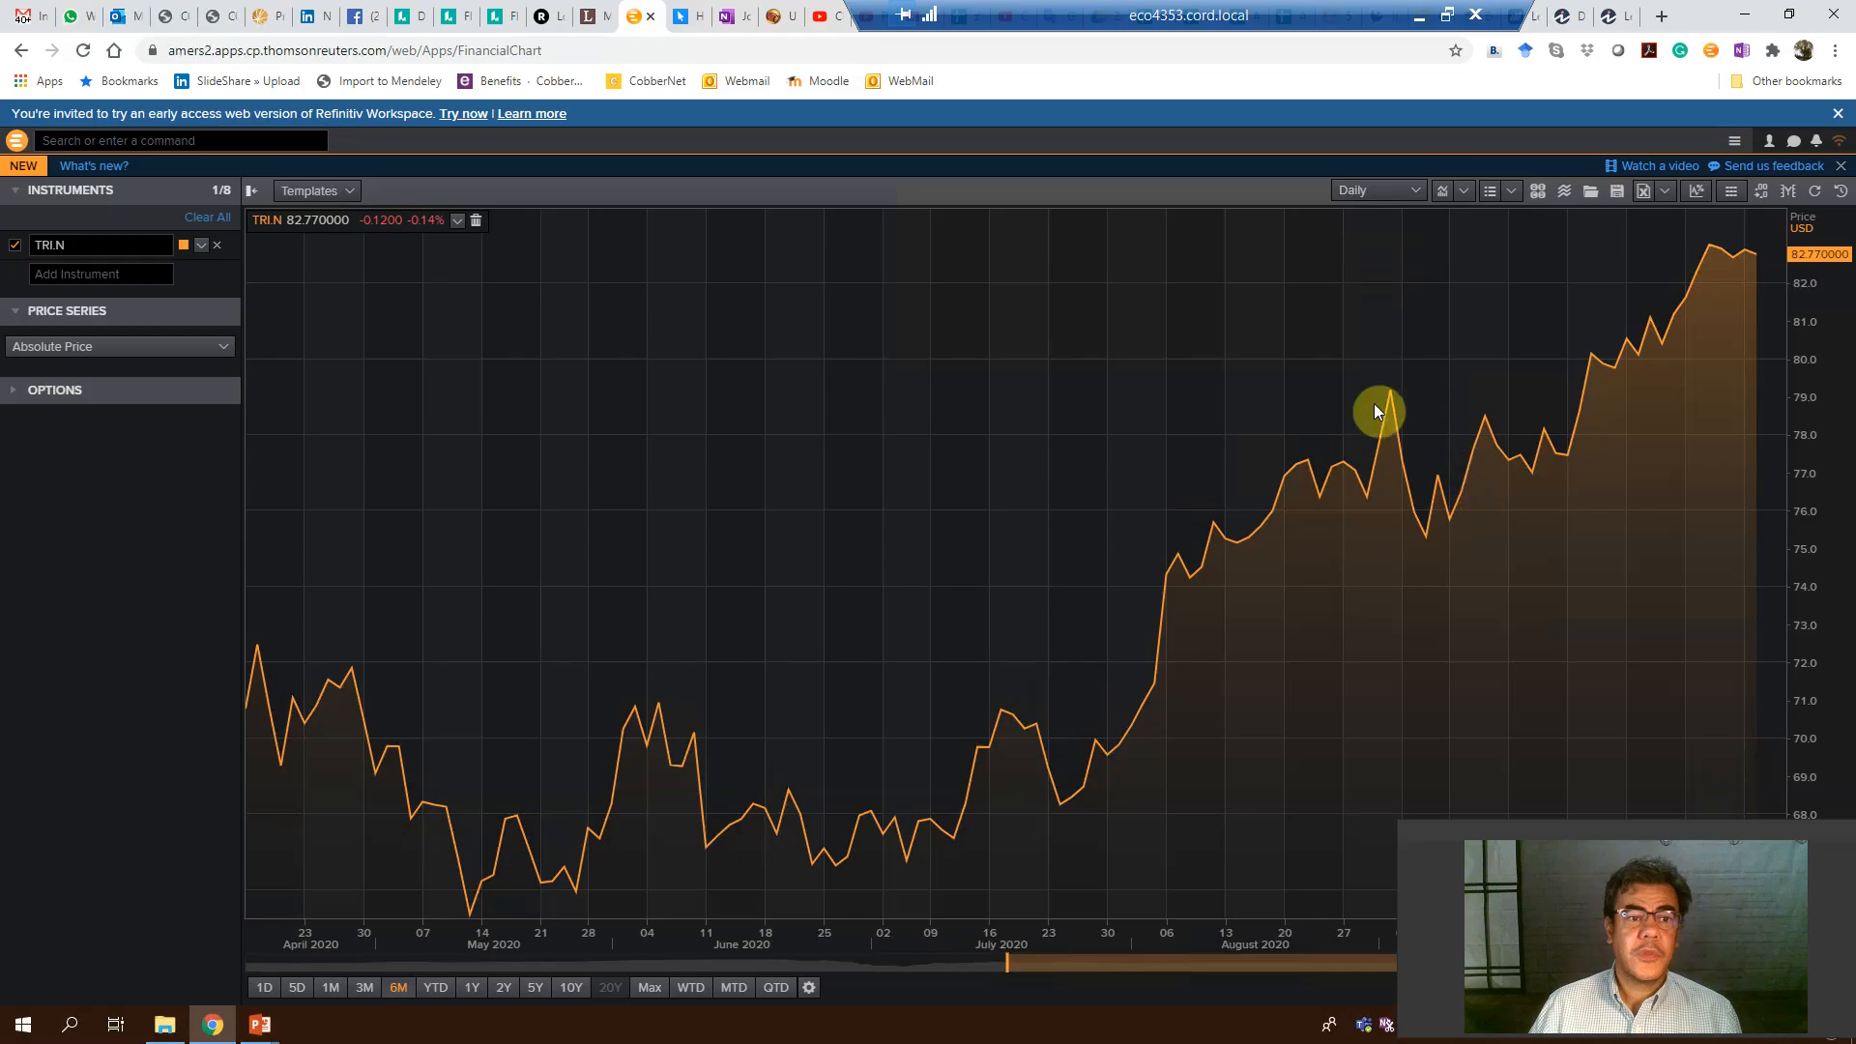
mouse_move(302, 356)
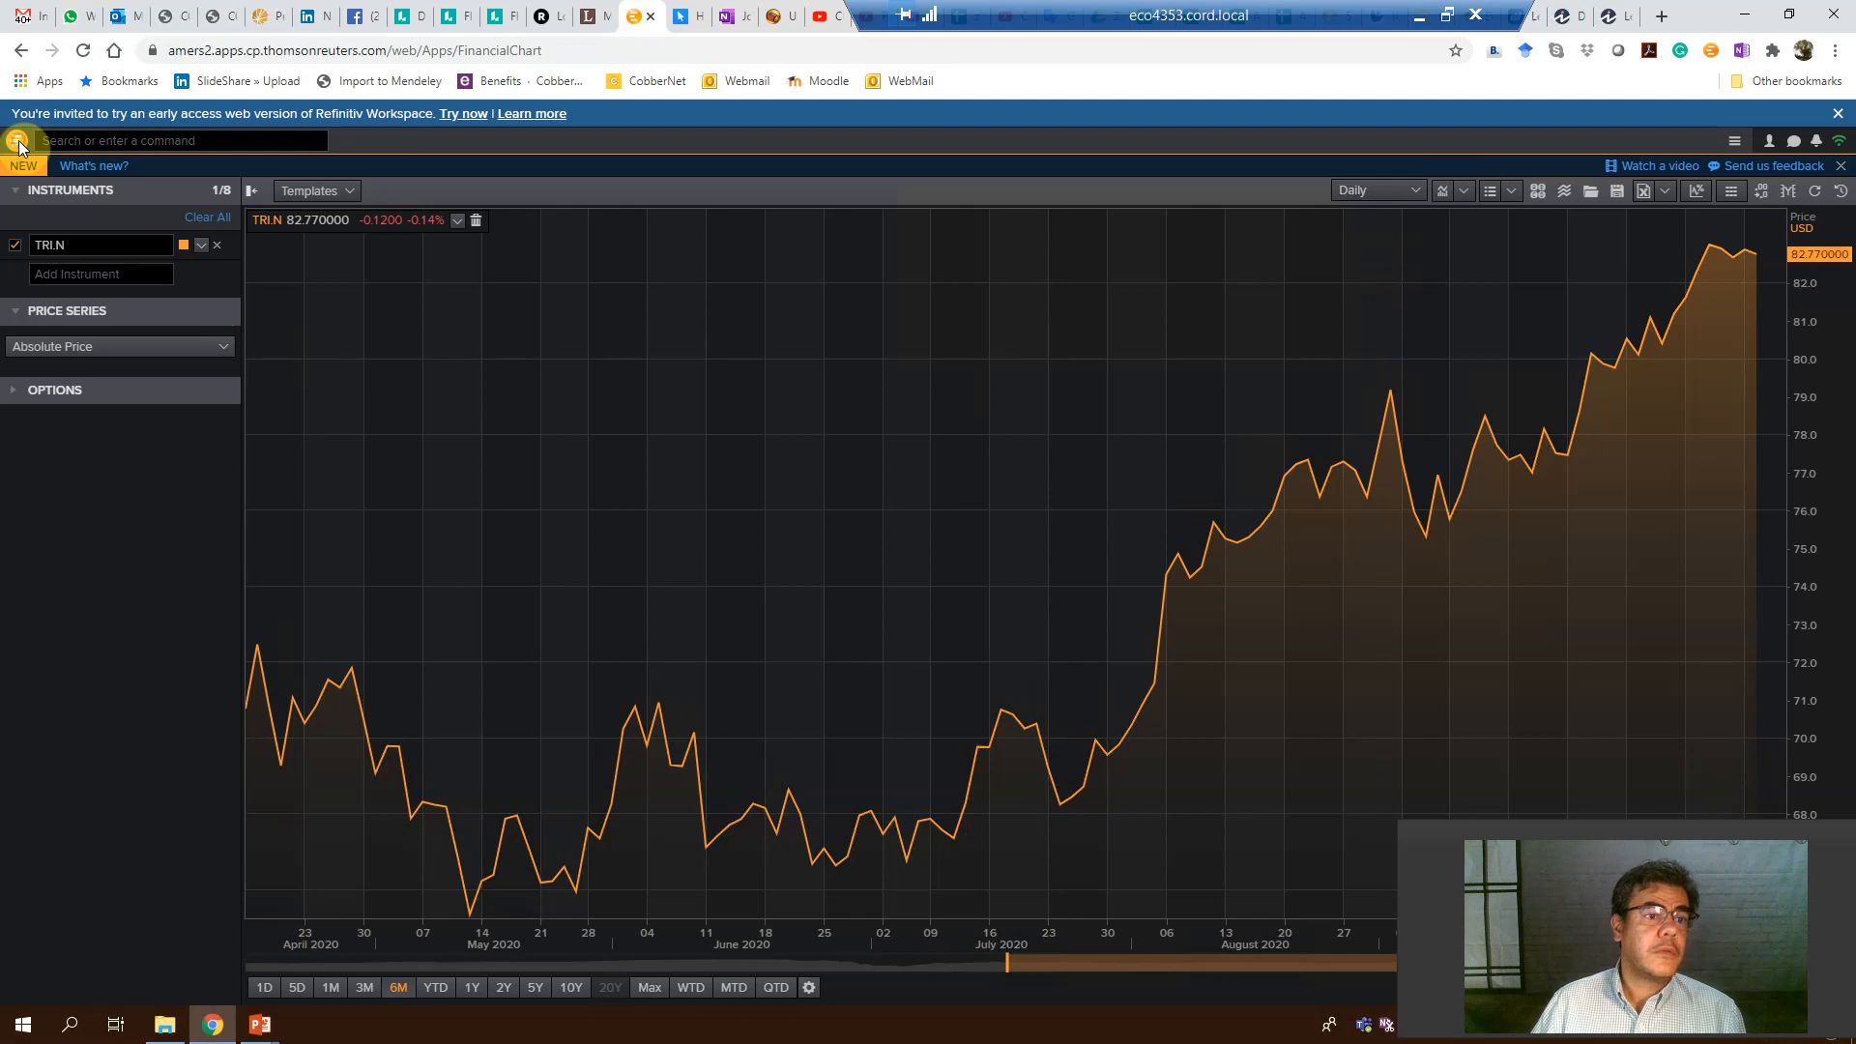
- Launch a new Financial Chart app from the App Library by searching 'financial chart'
click(19, 145)
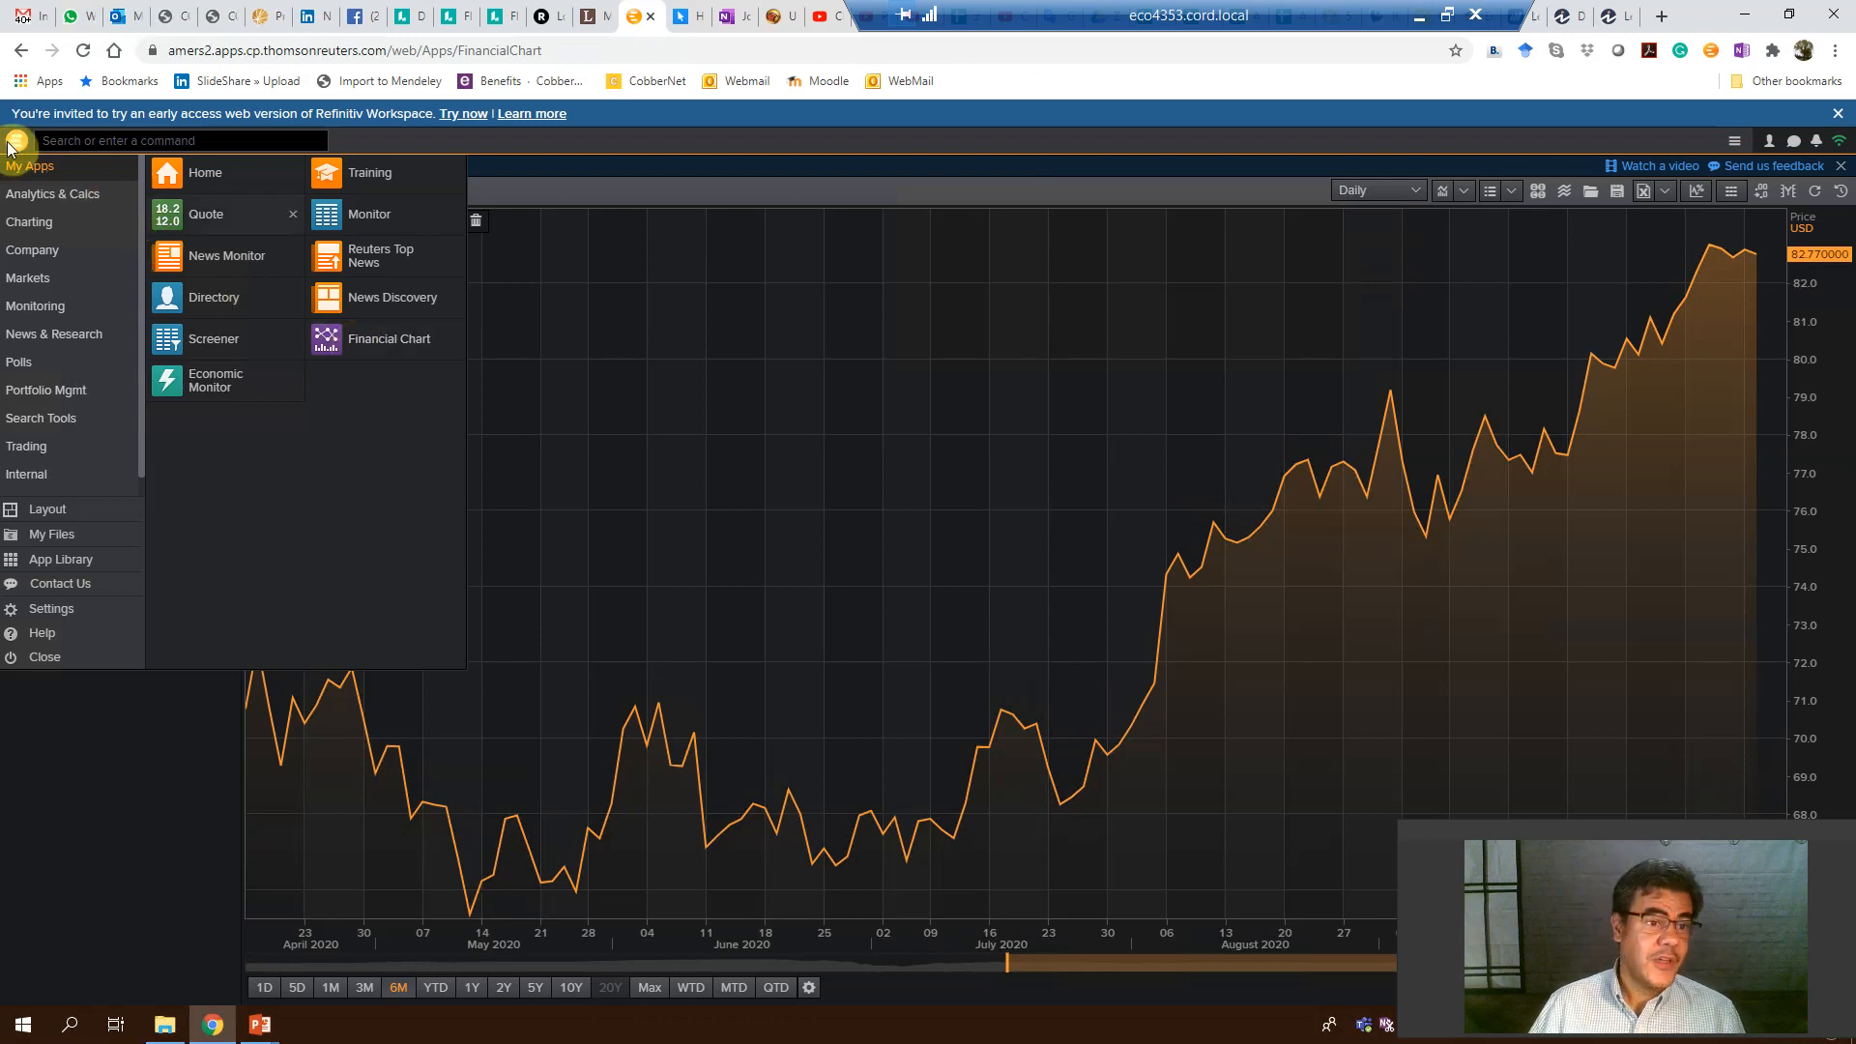
mouse_move(50, 520)
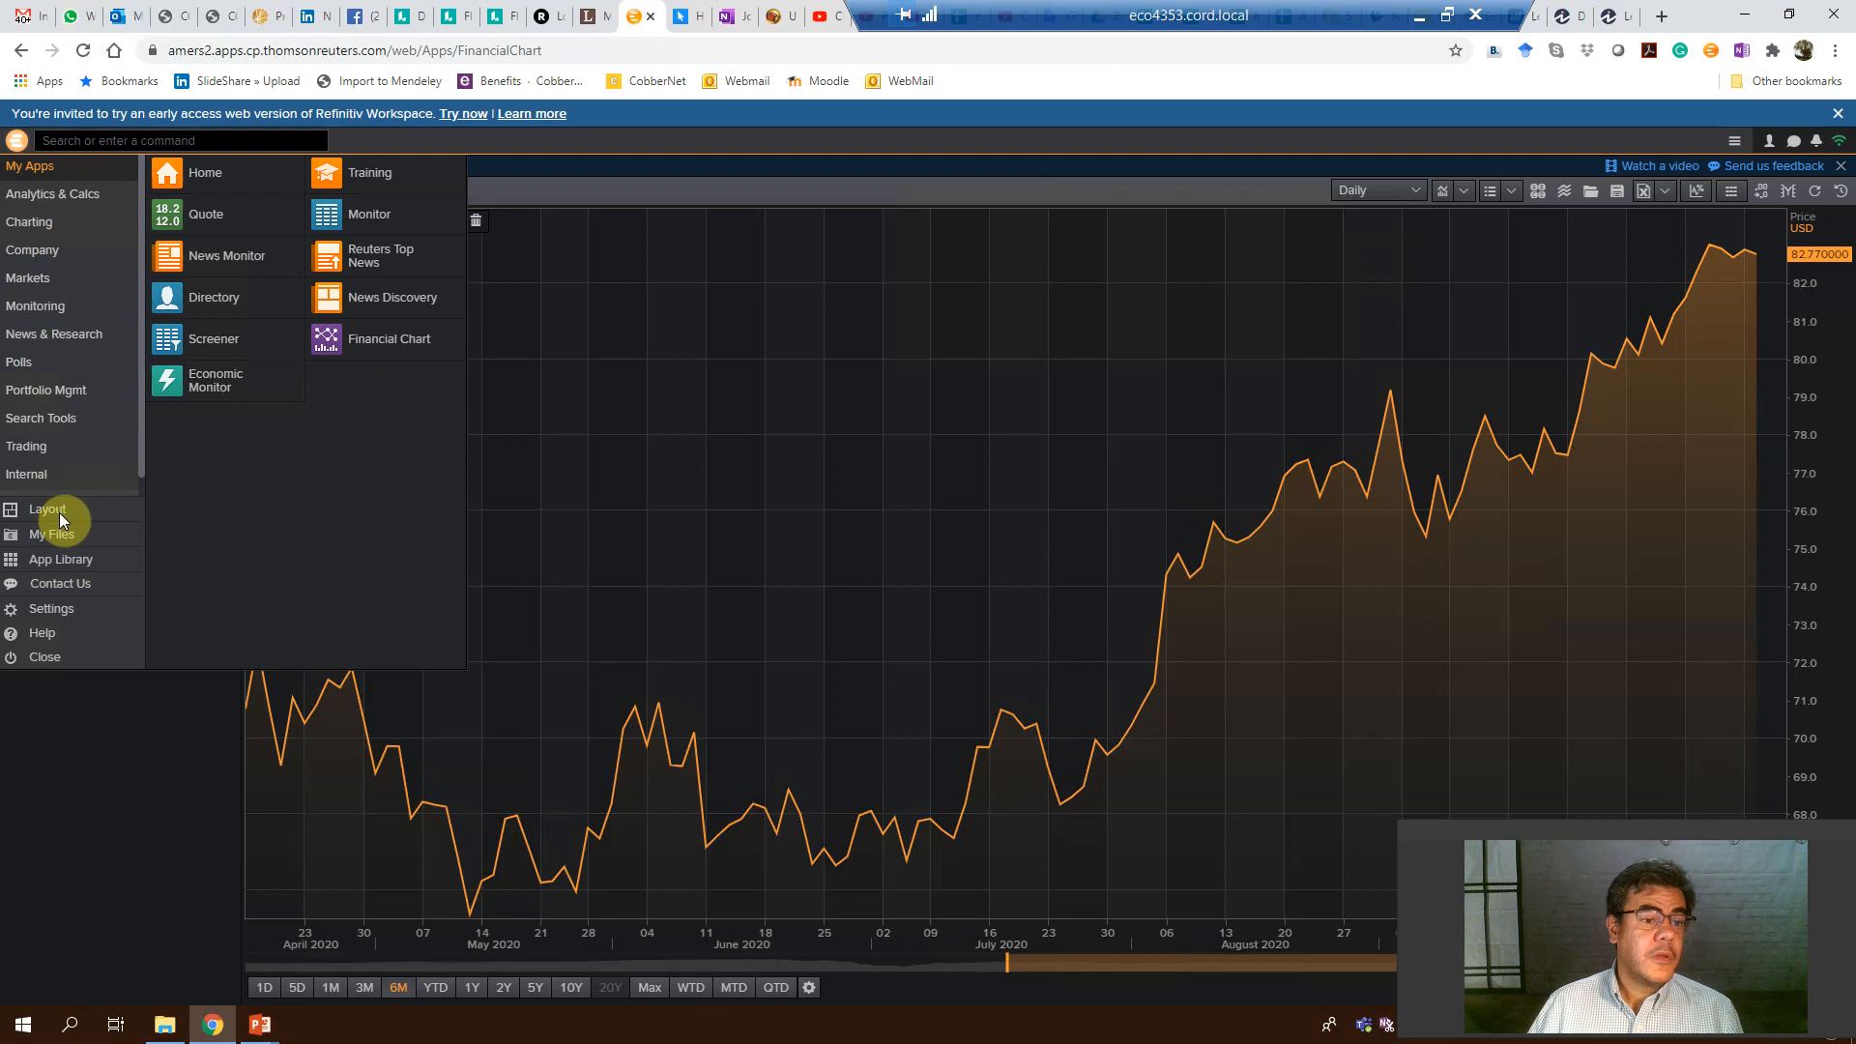
mouse_move(102, 567)
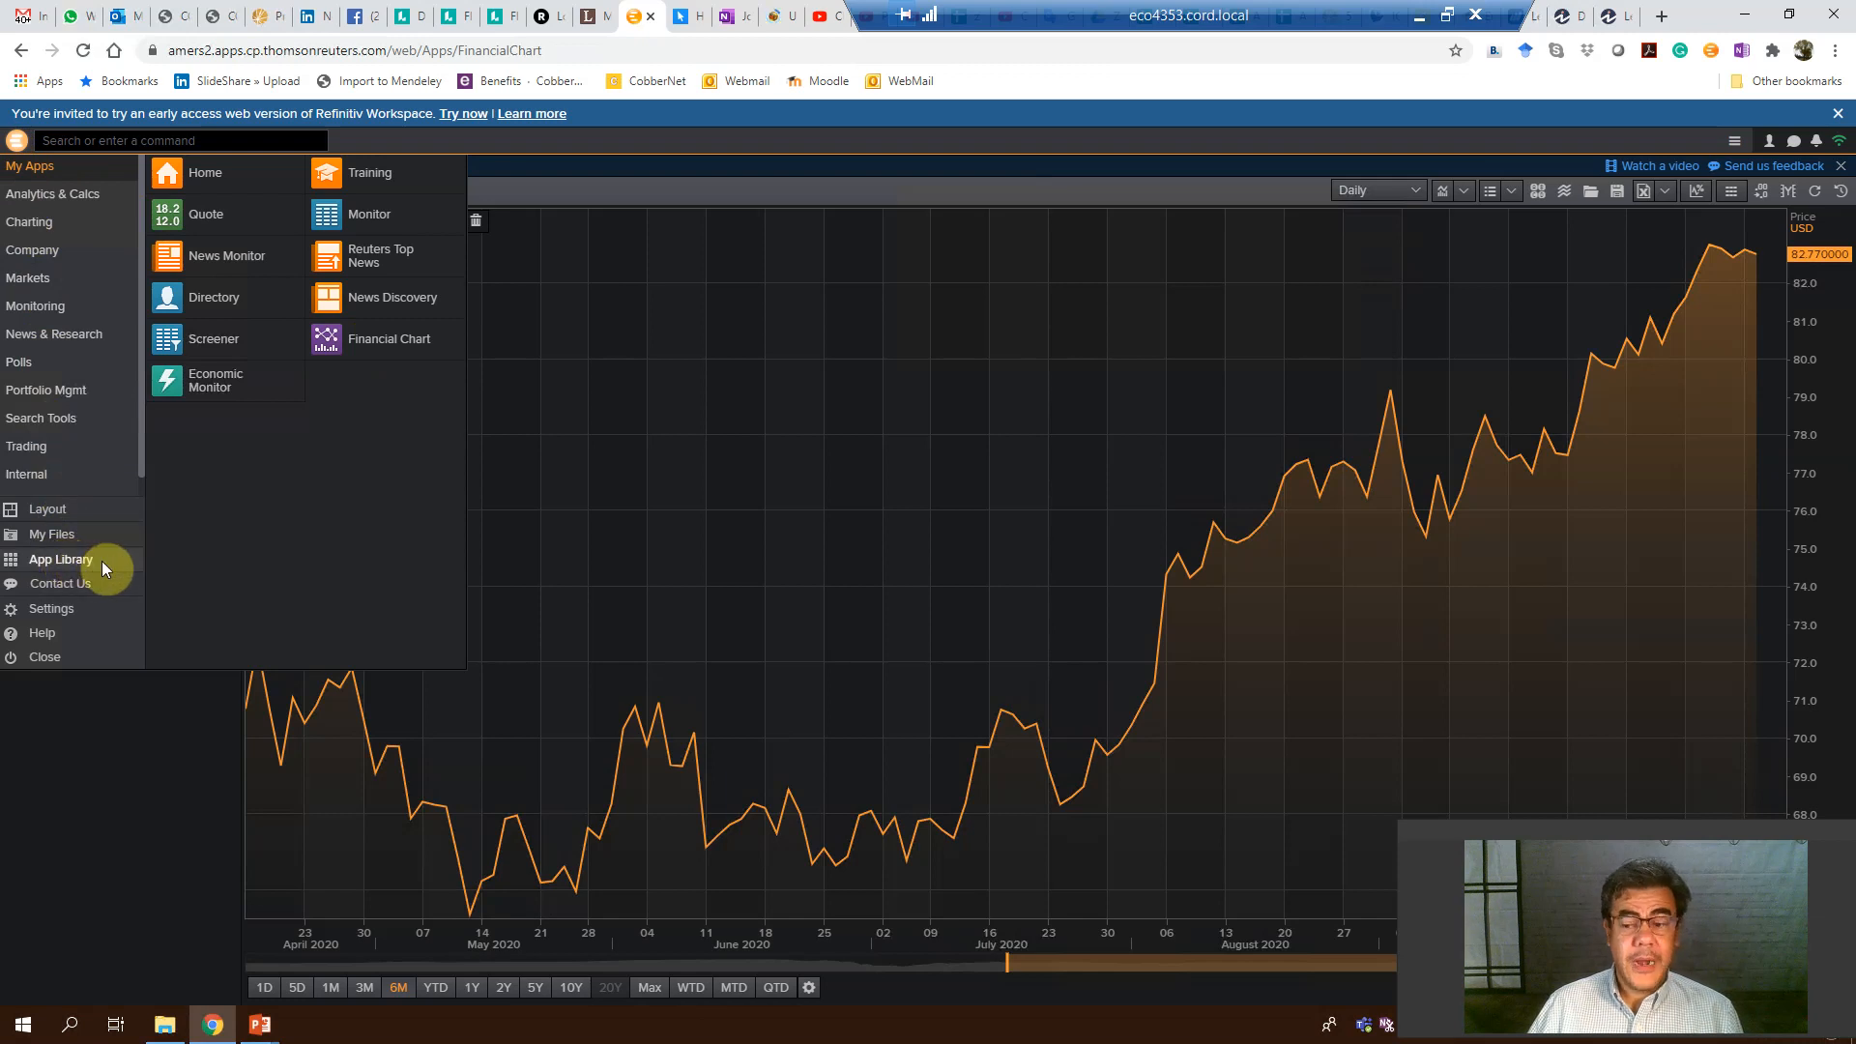
click(60, 558)
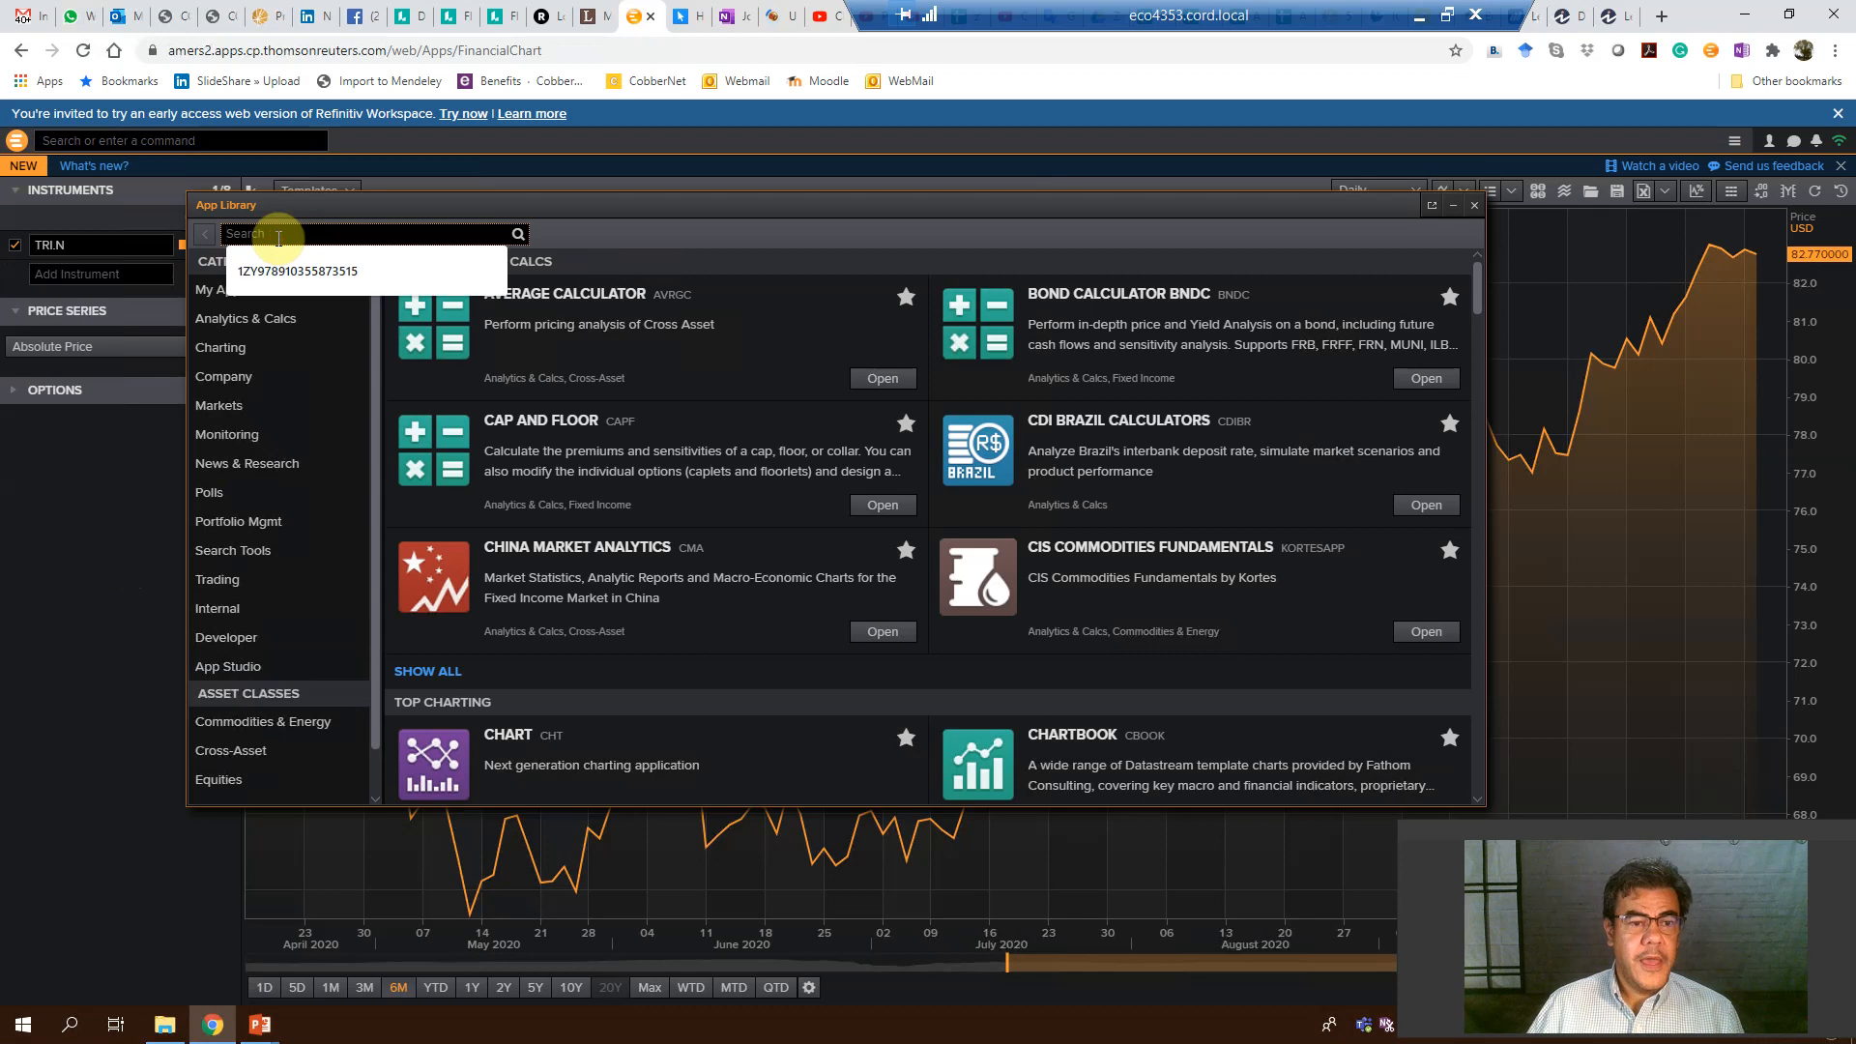
text(financial)
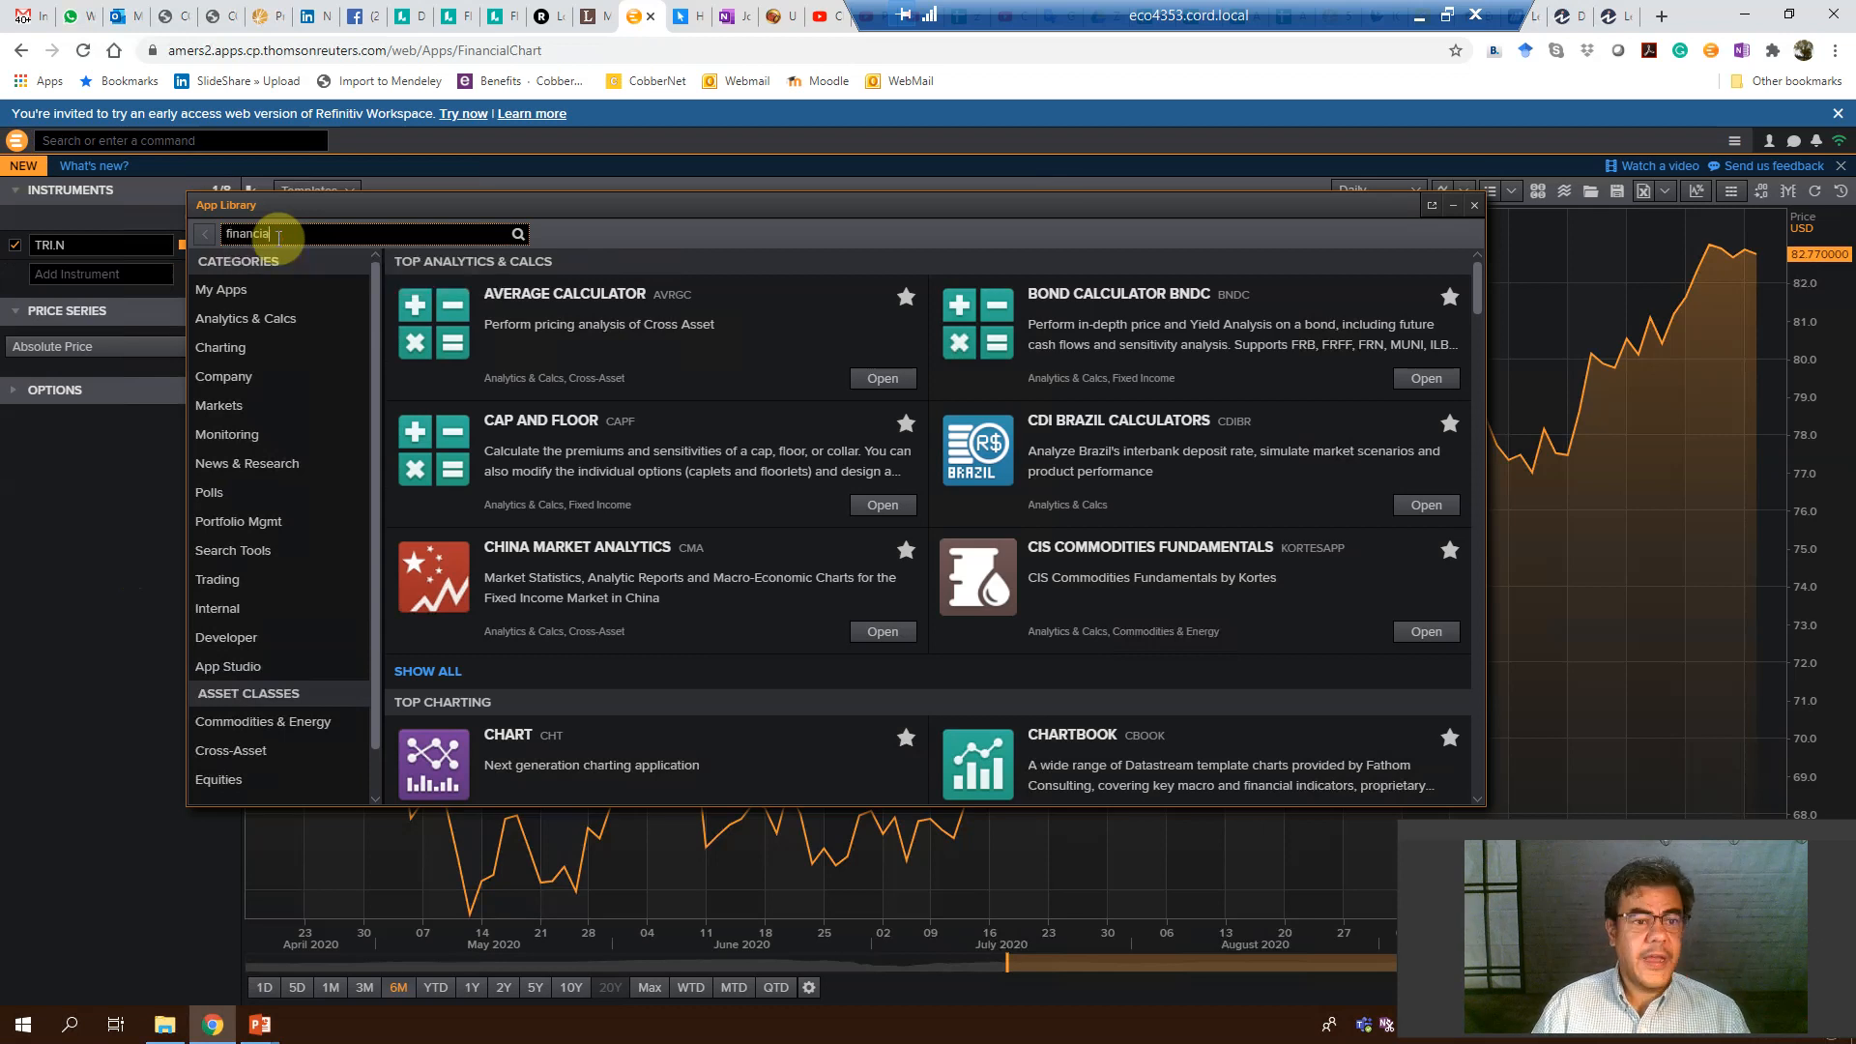
text(chart)
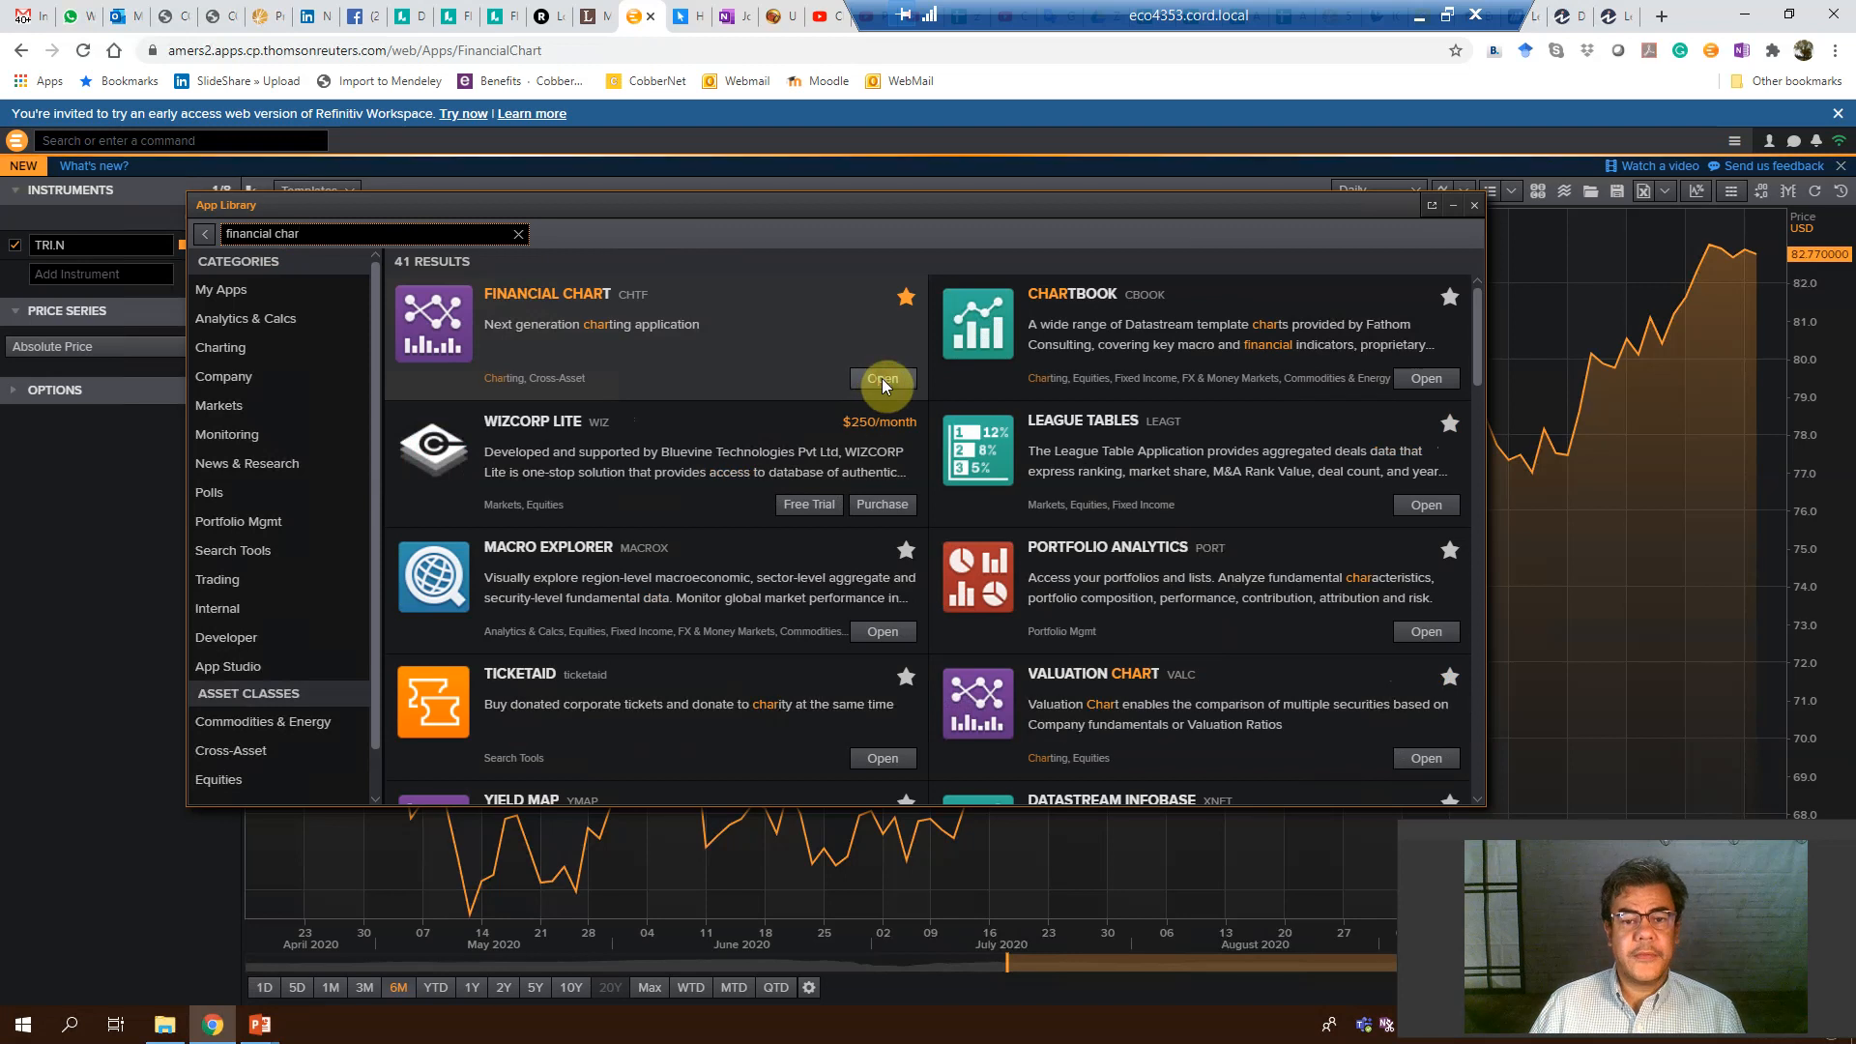
click(881, 377)
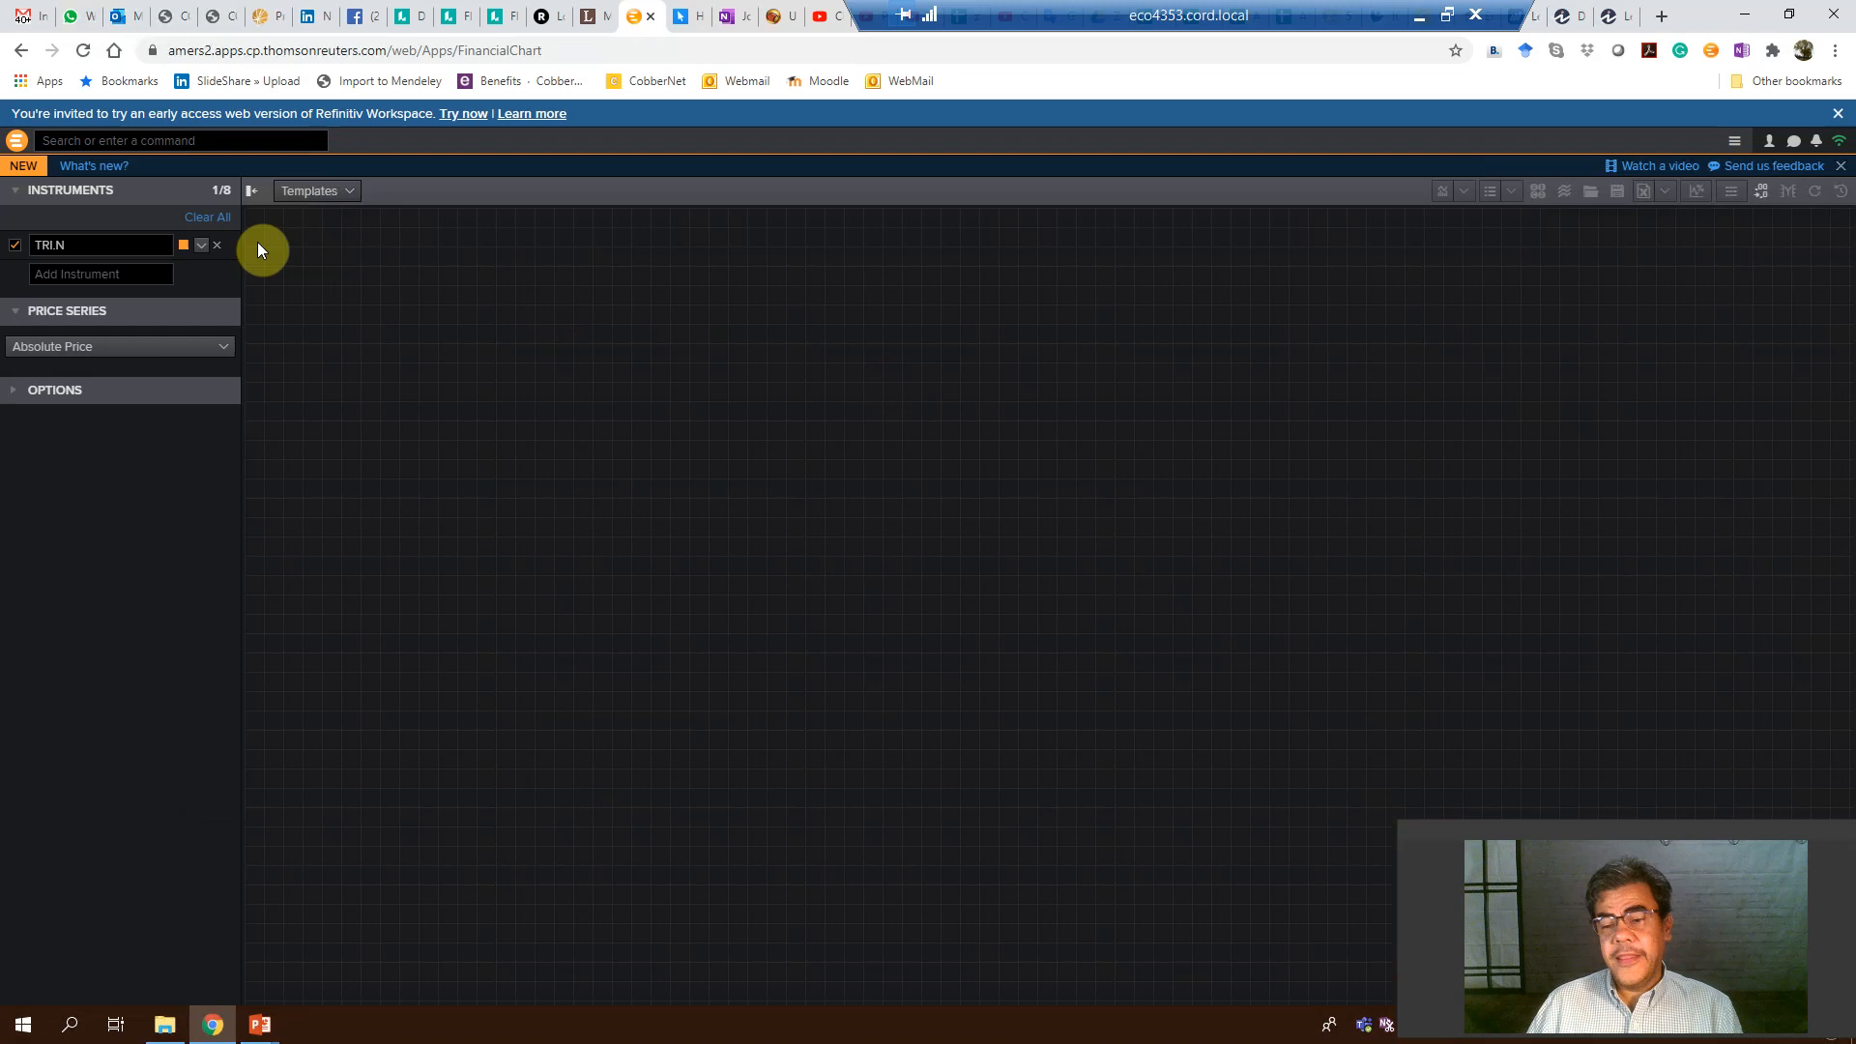
mouse_move(218, 251)
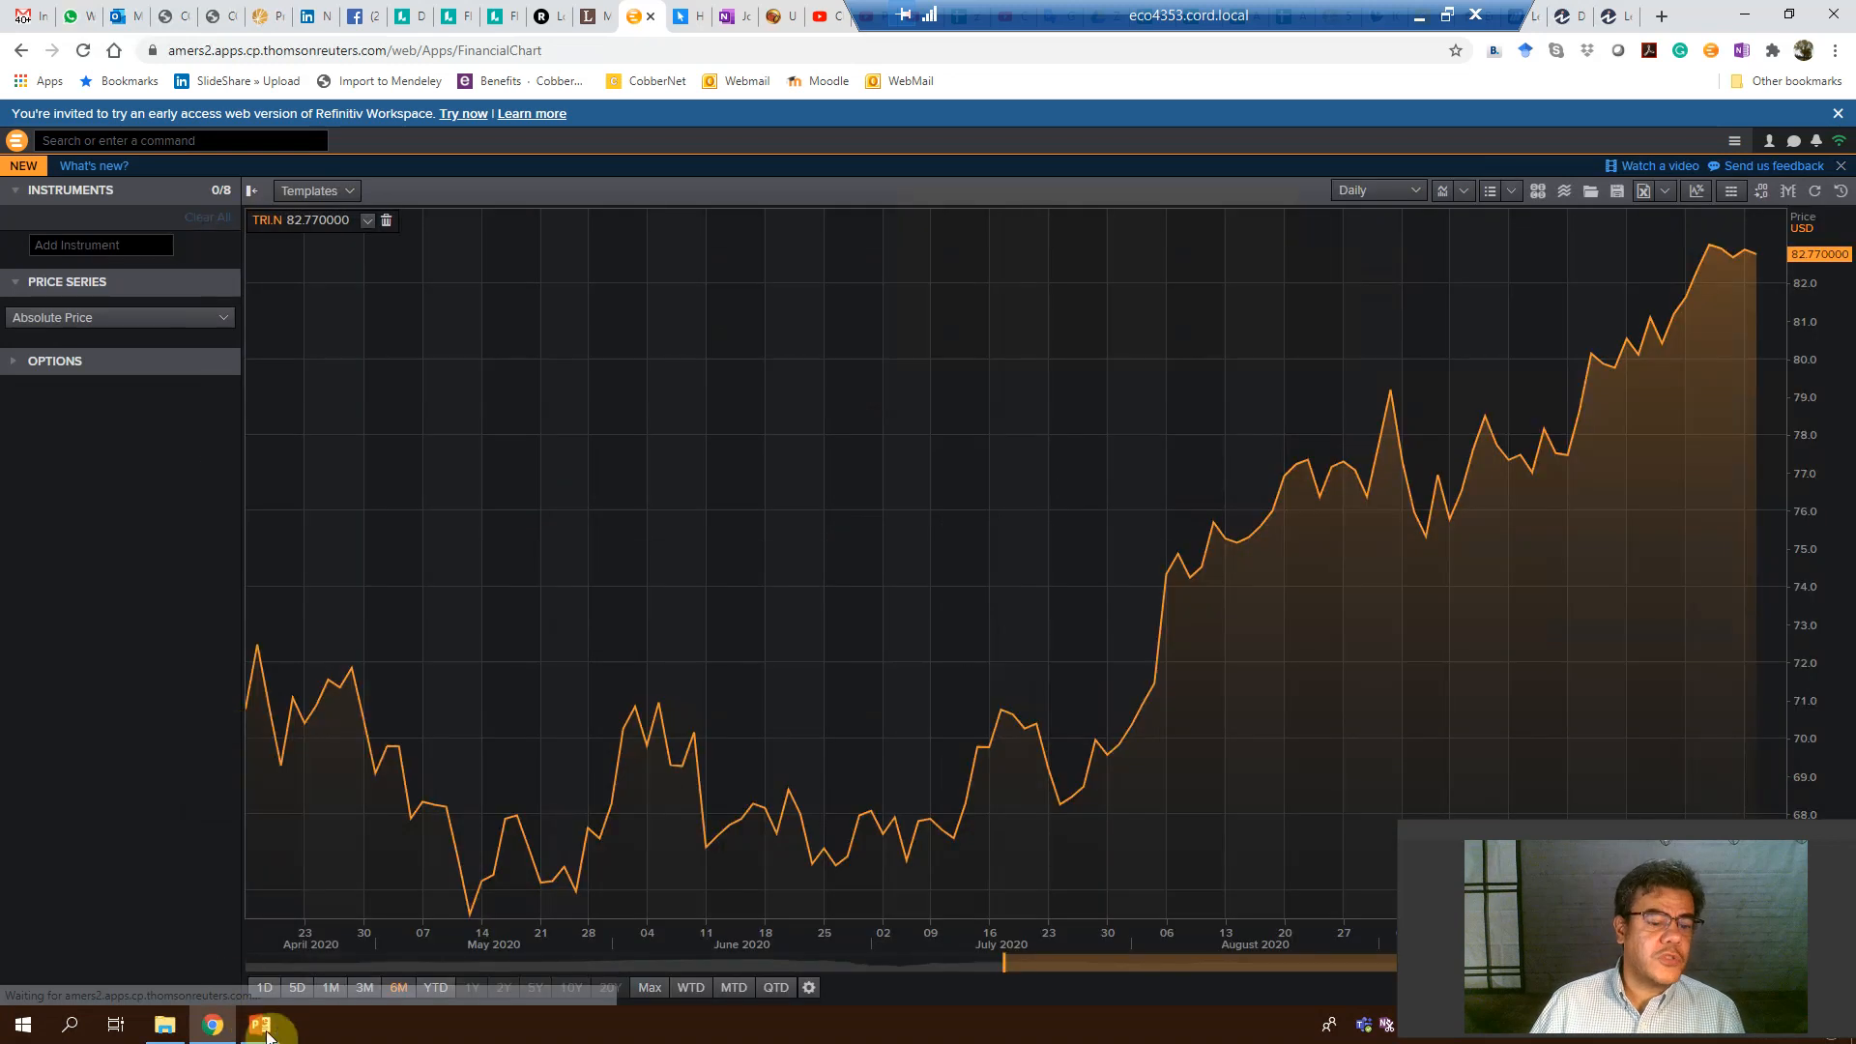
mouse_move(259, 1024)
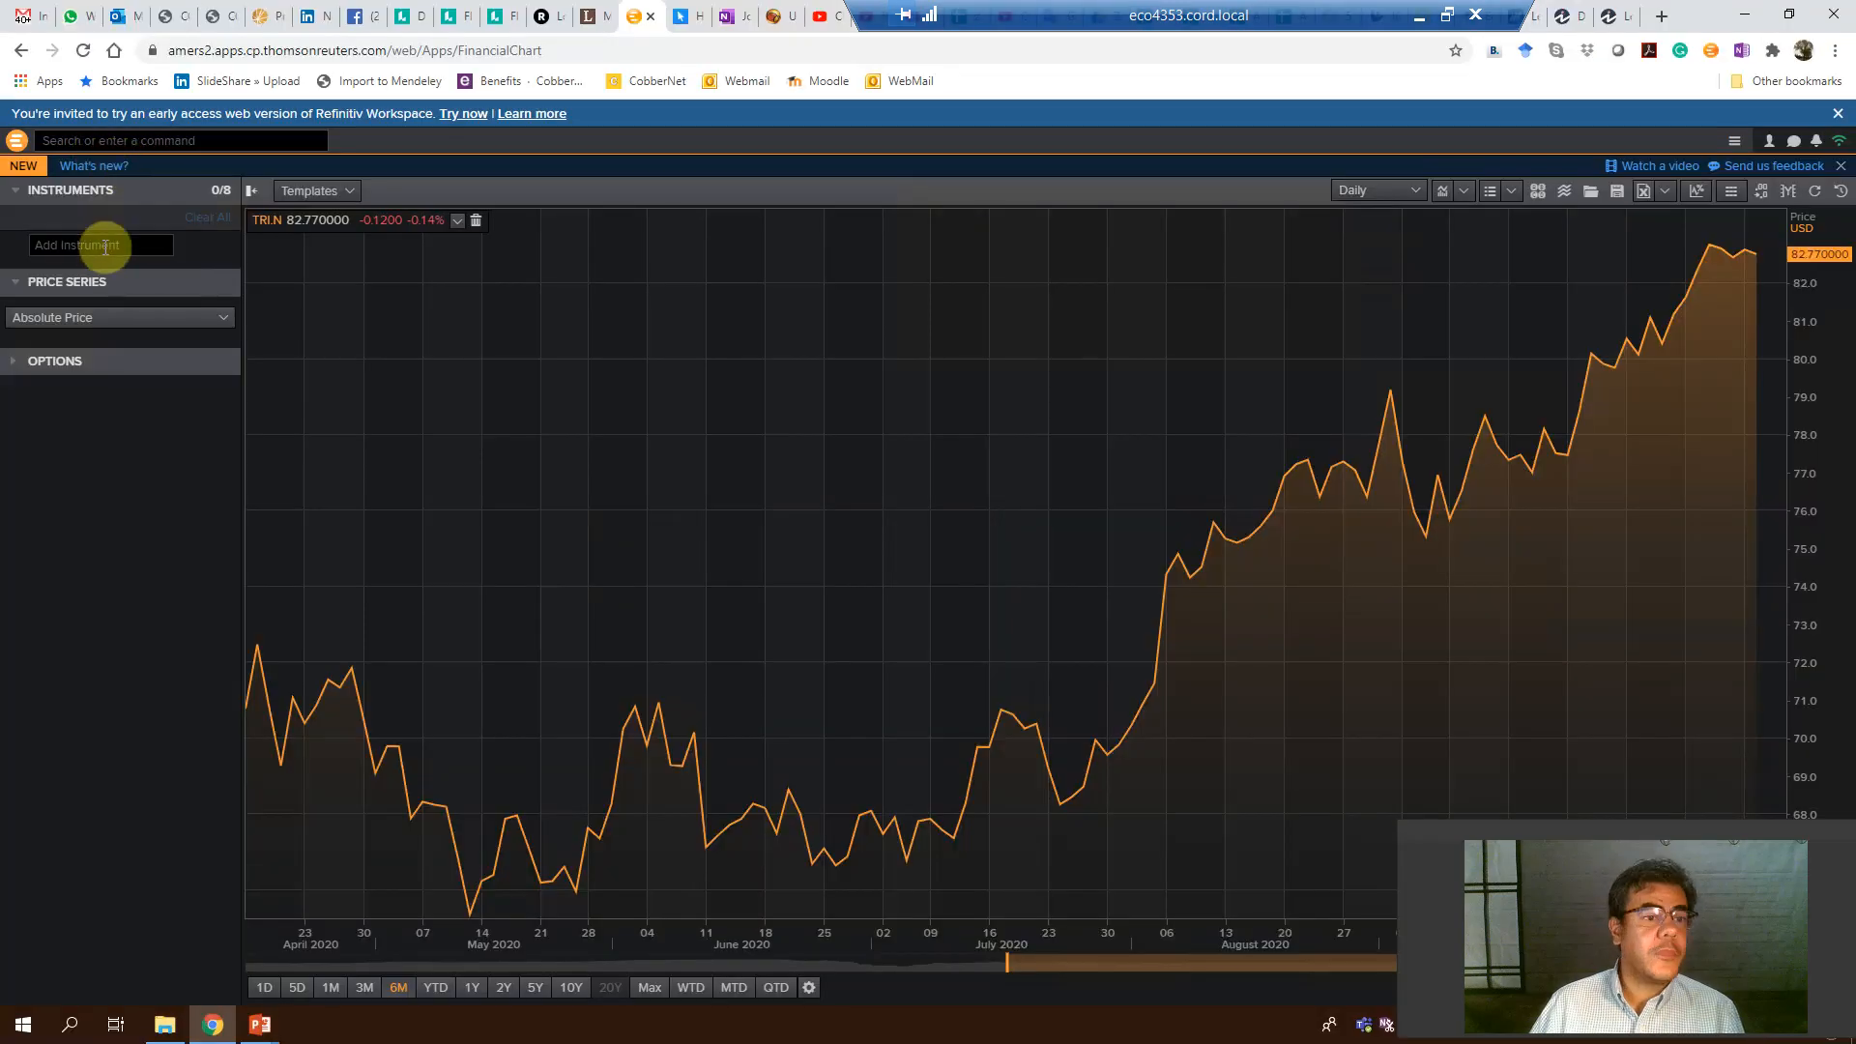
- Add Exxon Mobil (XOM) and Petrobras (PBR) as chart instruments in place of TRI.N
text(ex)
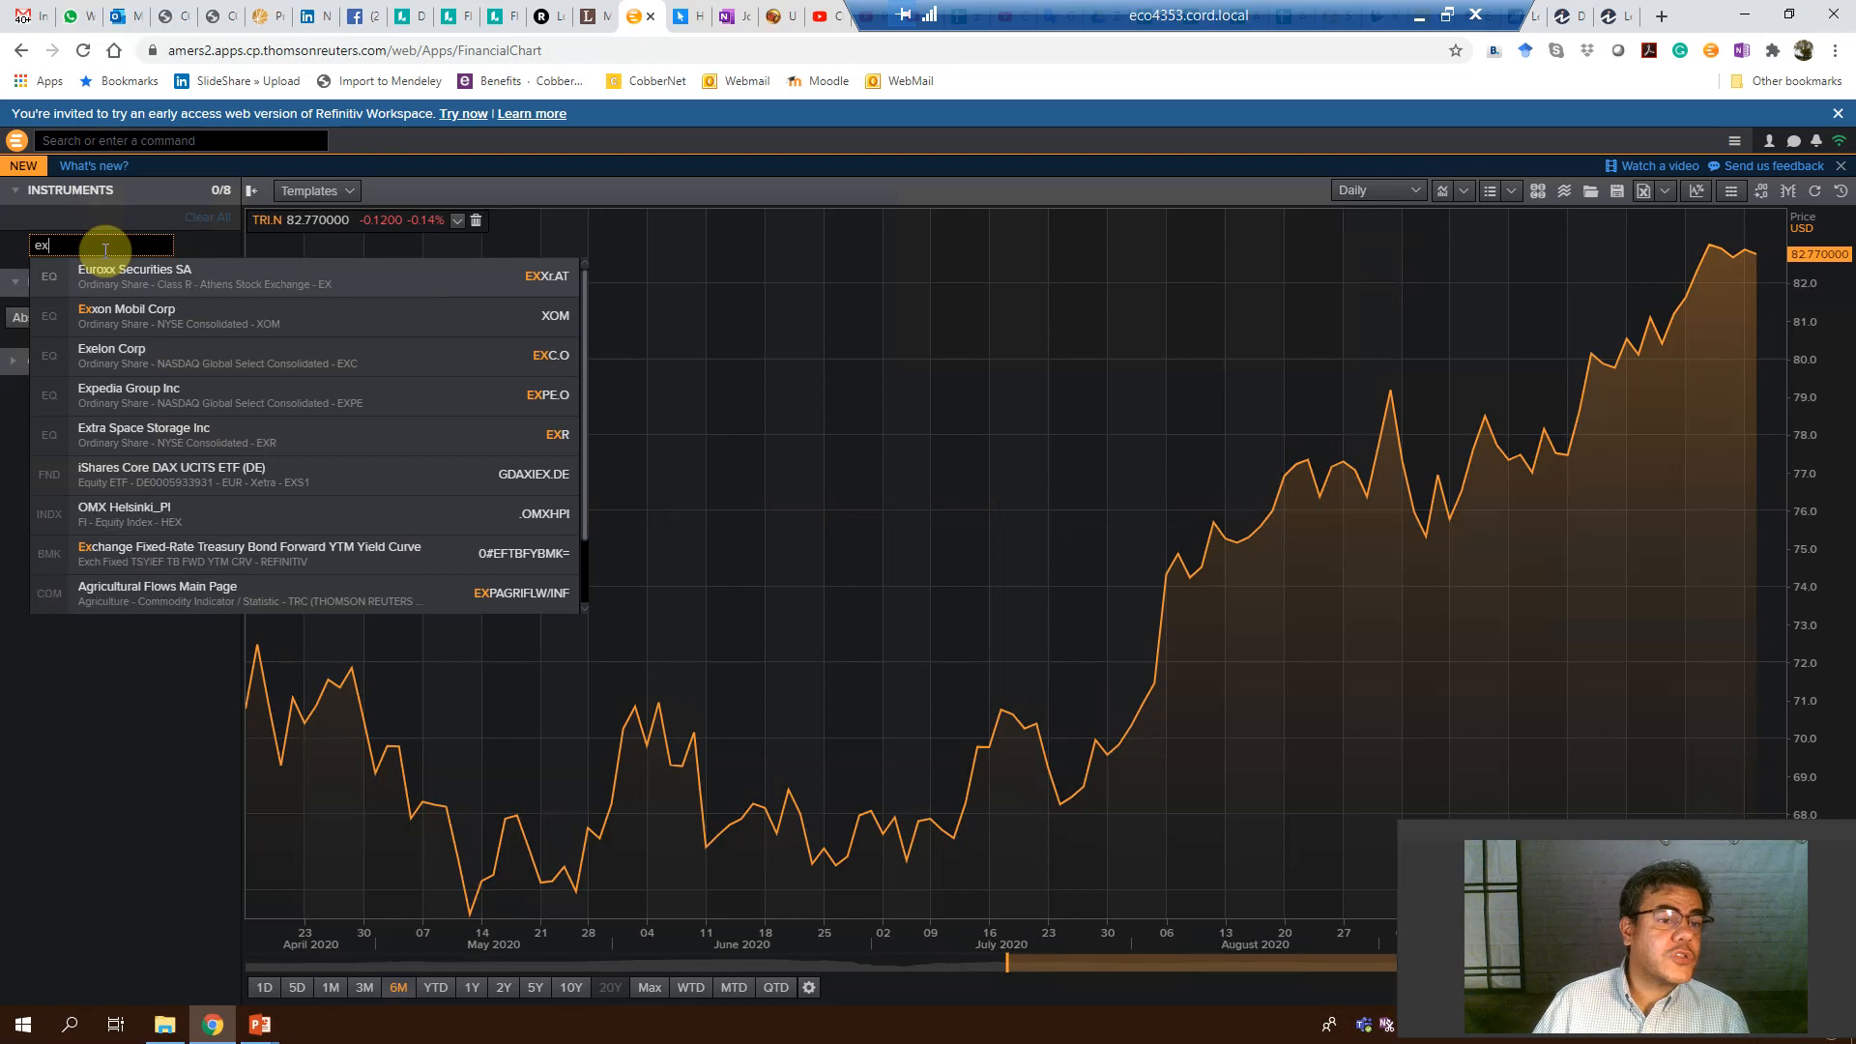
mouse_move(174, 321)
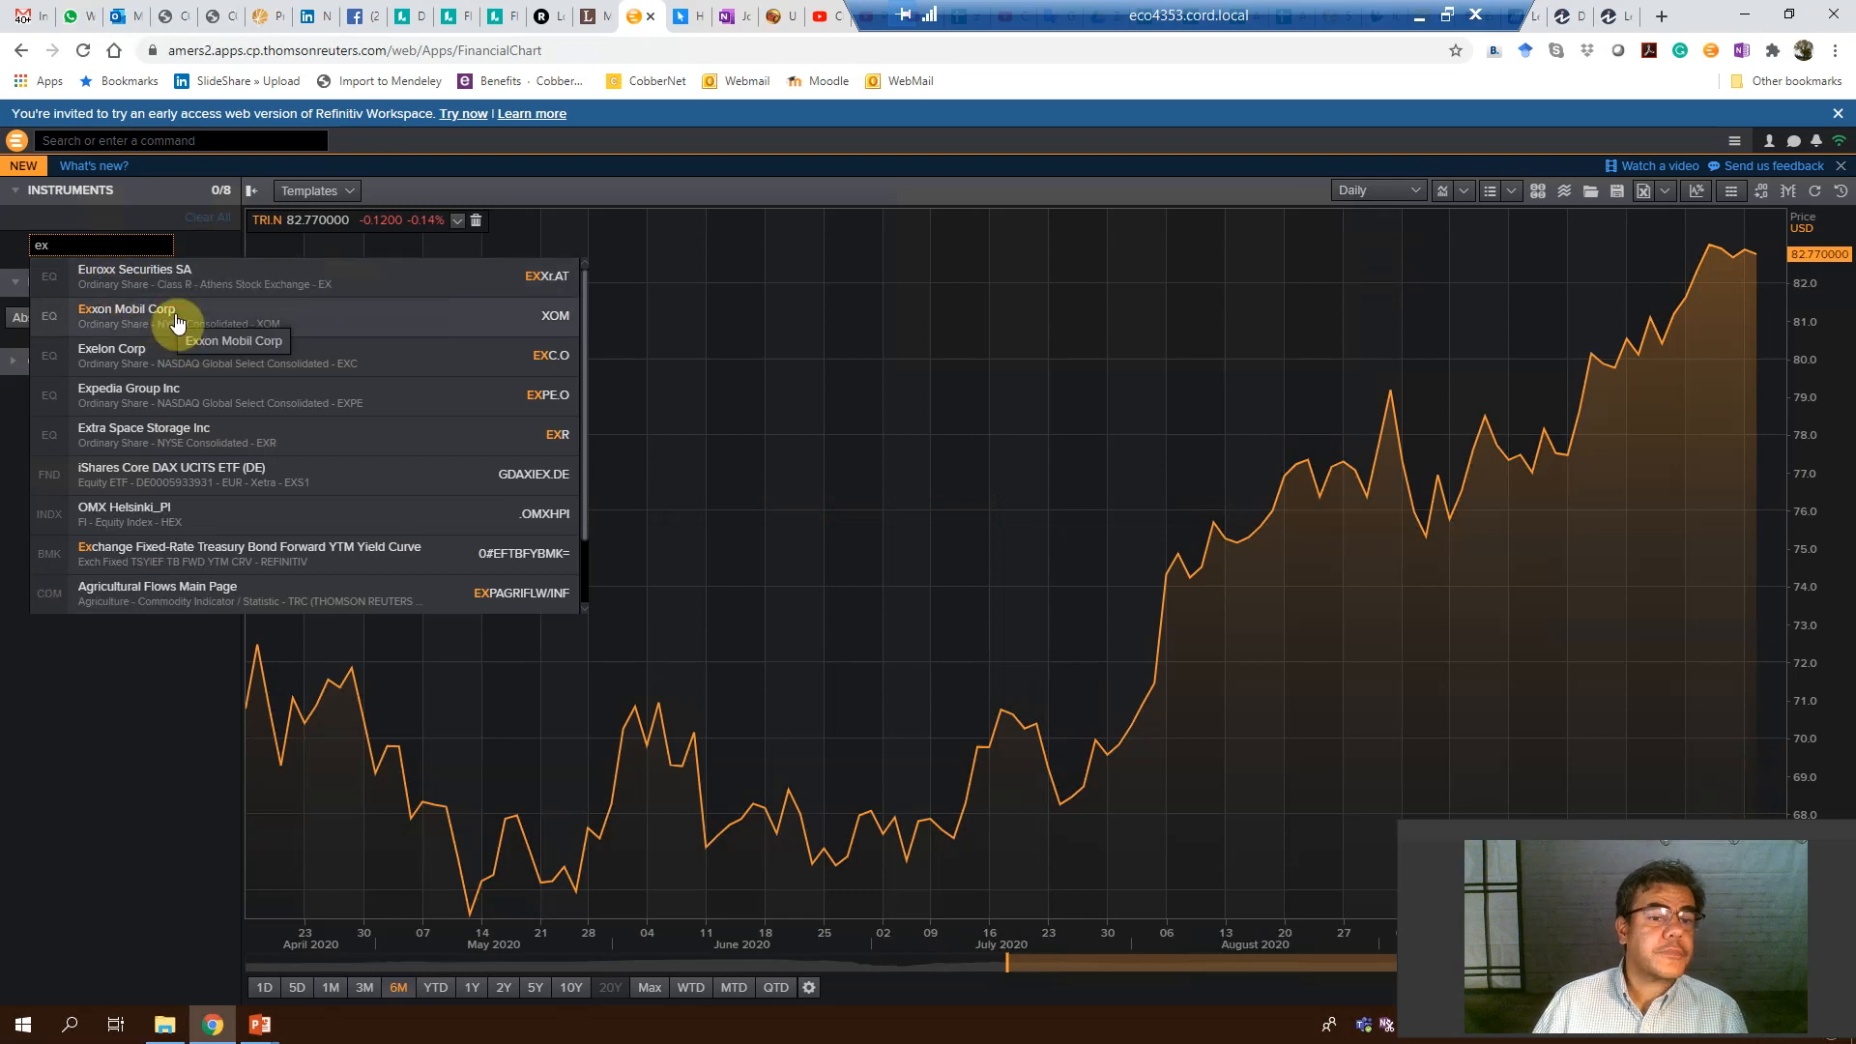
click(124, 315)
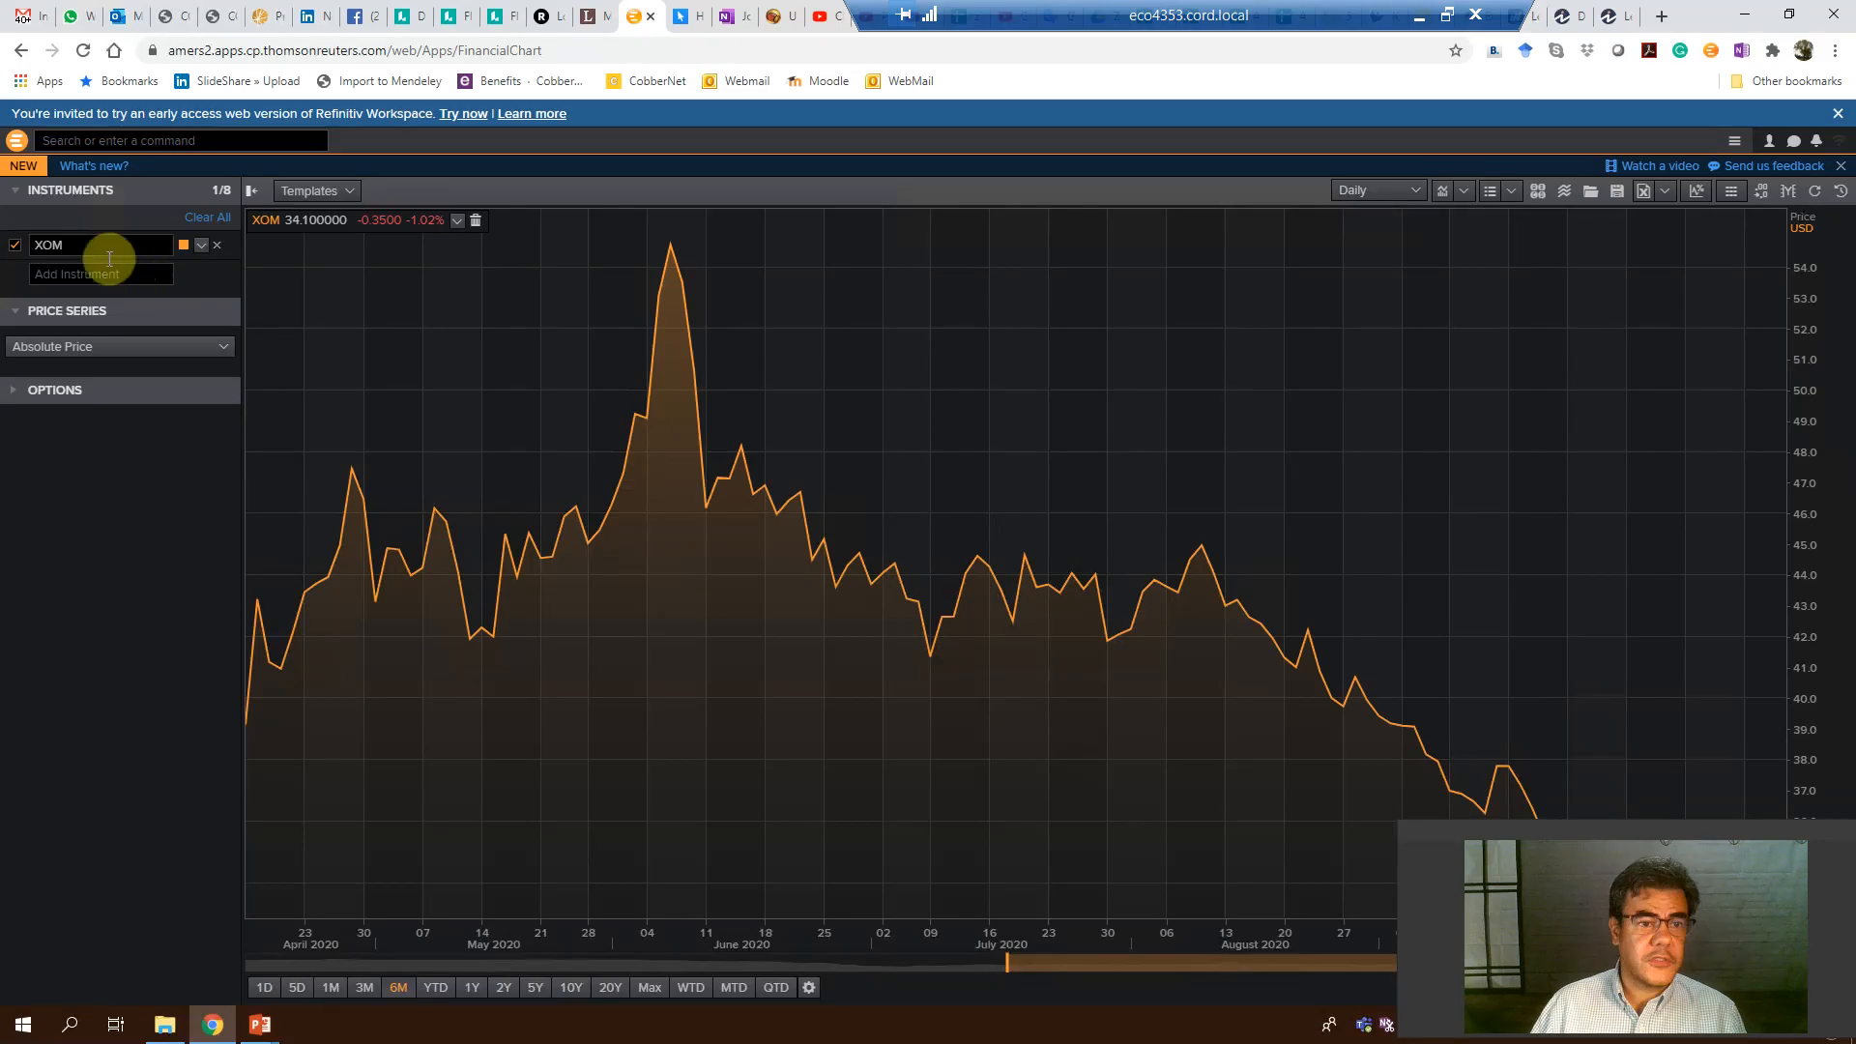
click(99, 273)
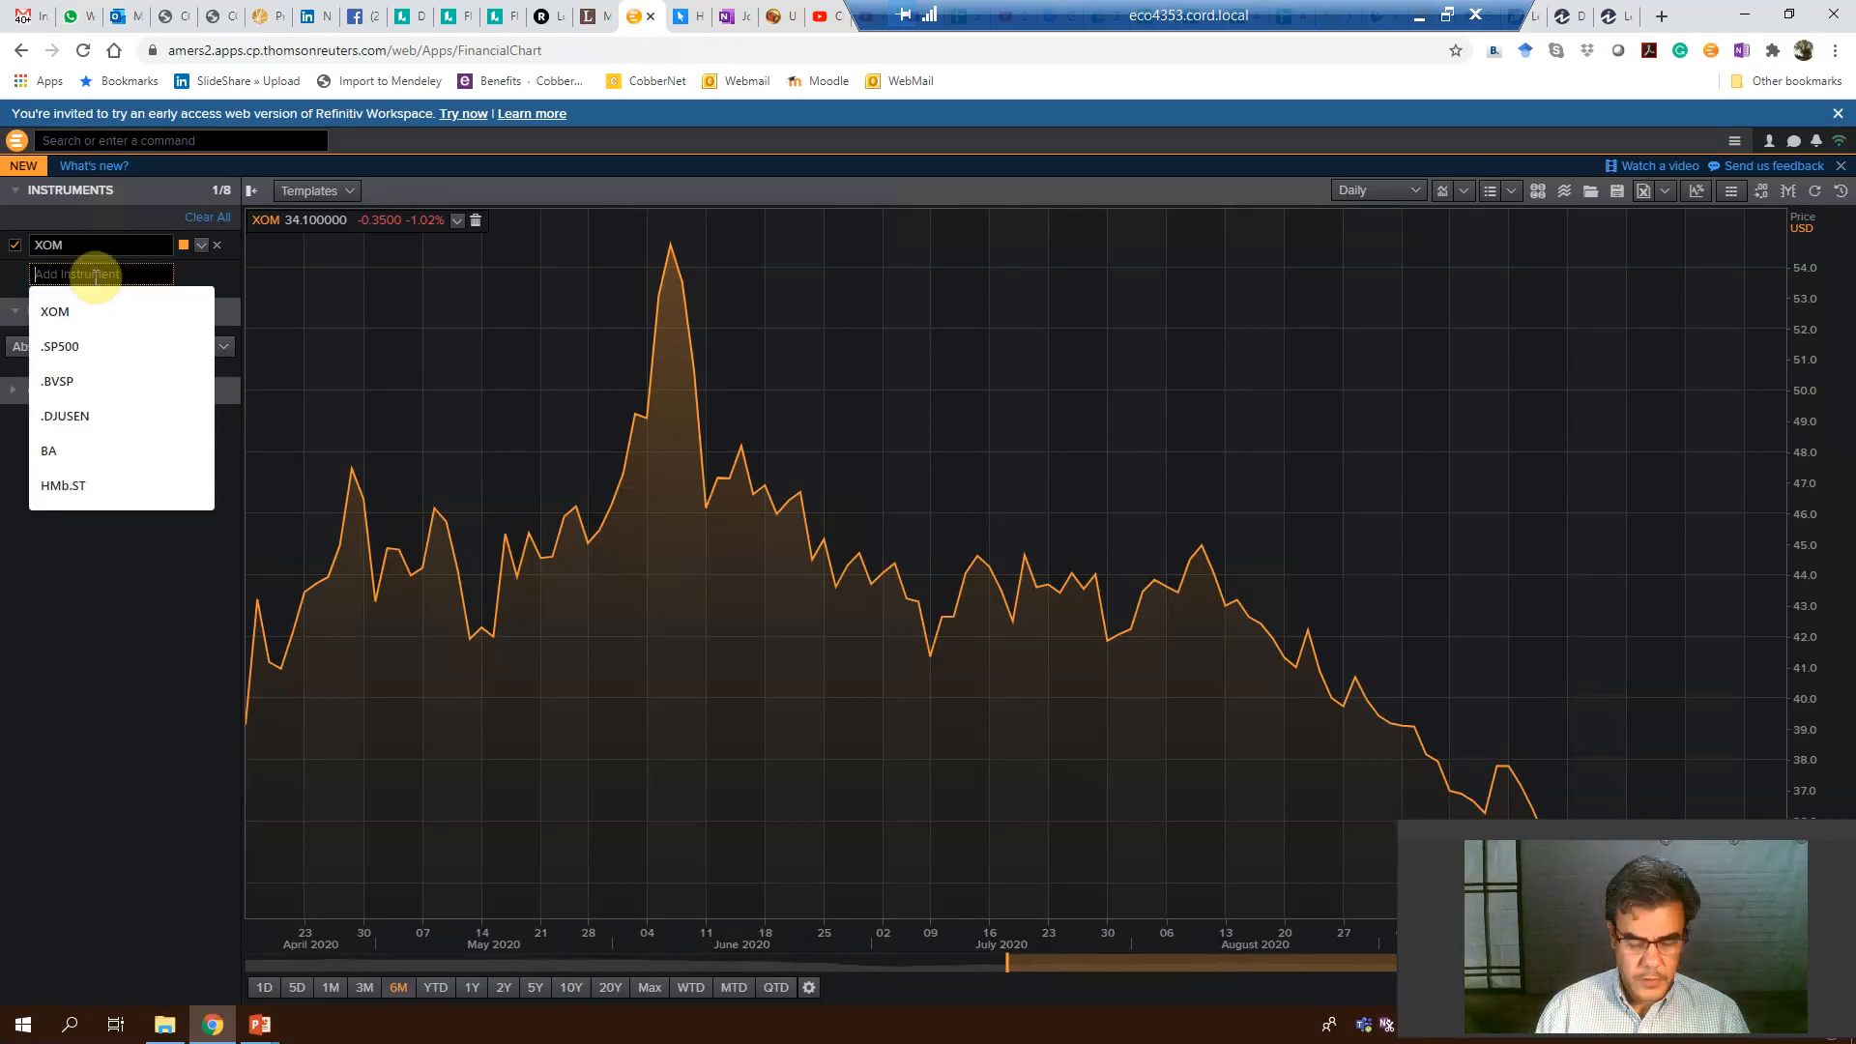
text(petro)
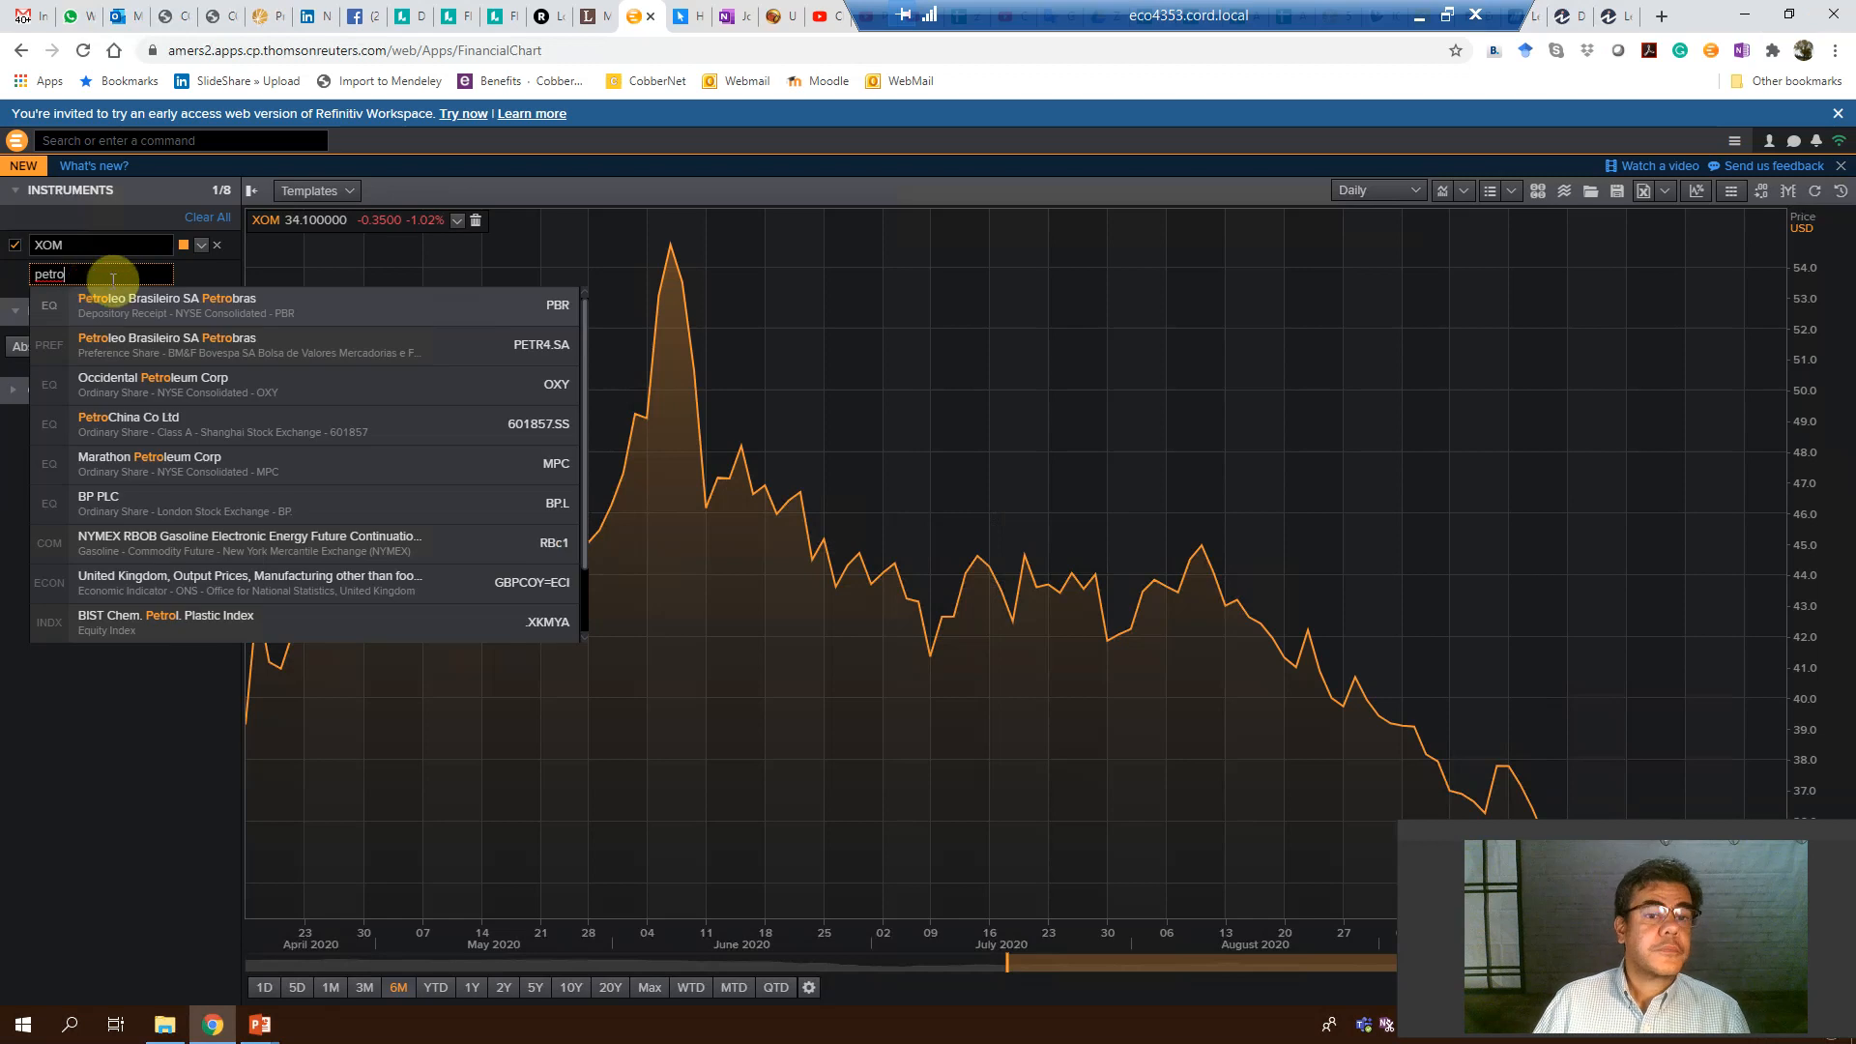
click(236, 303)
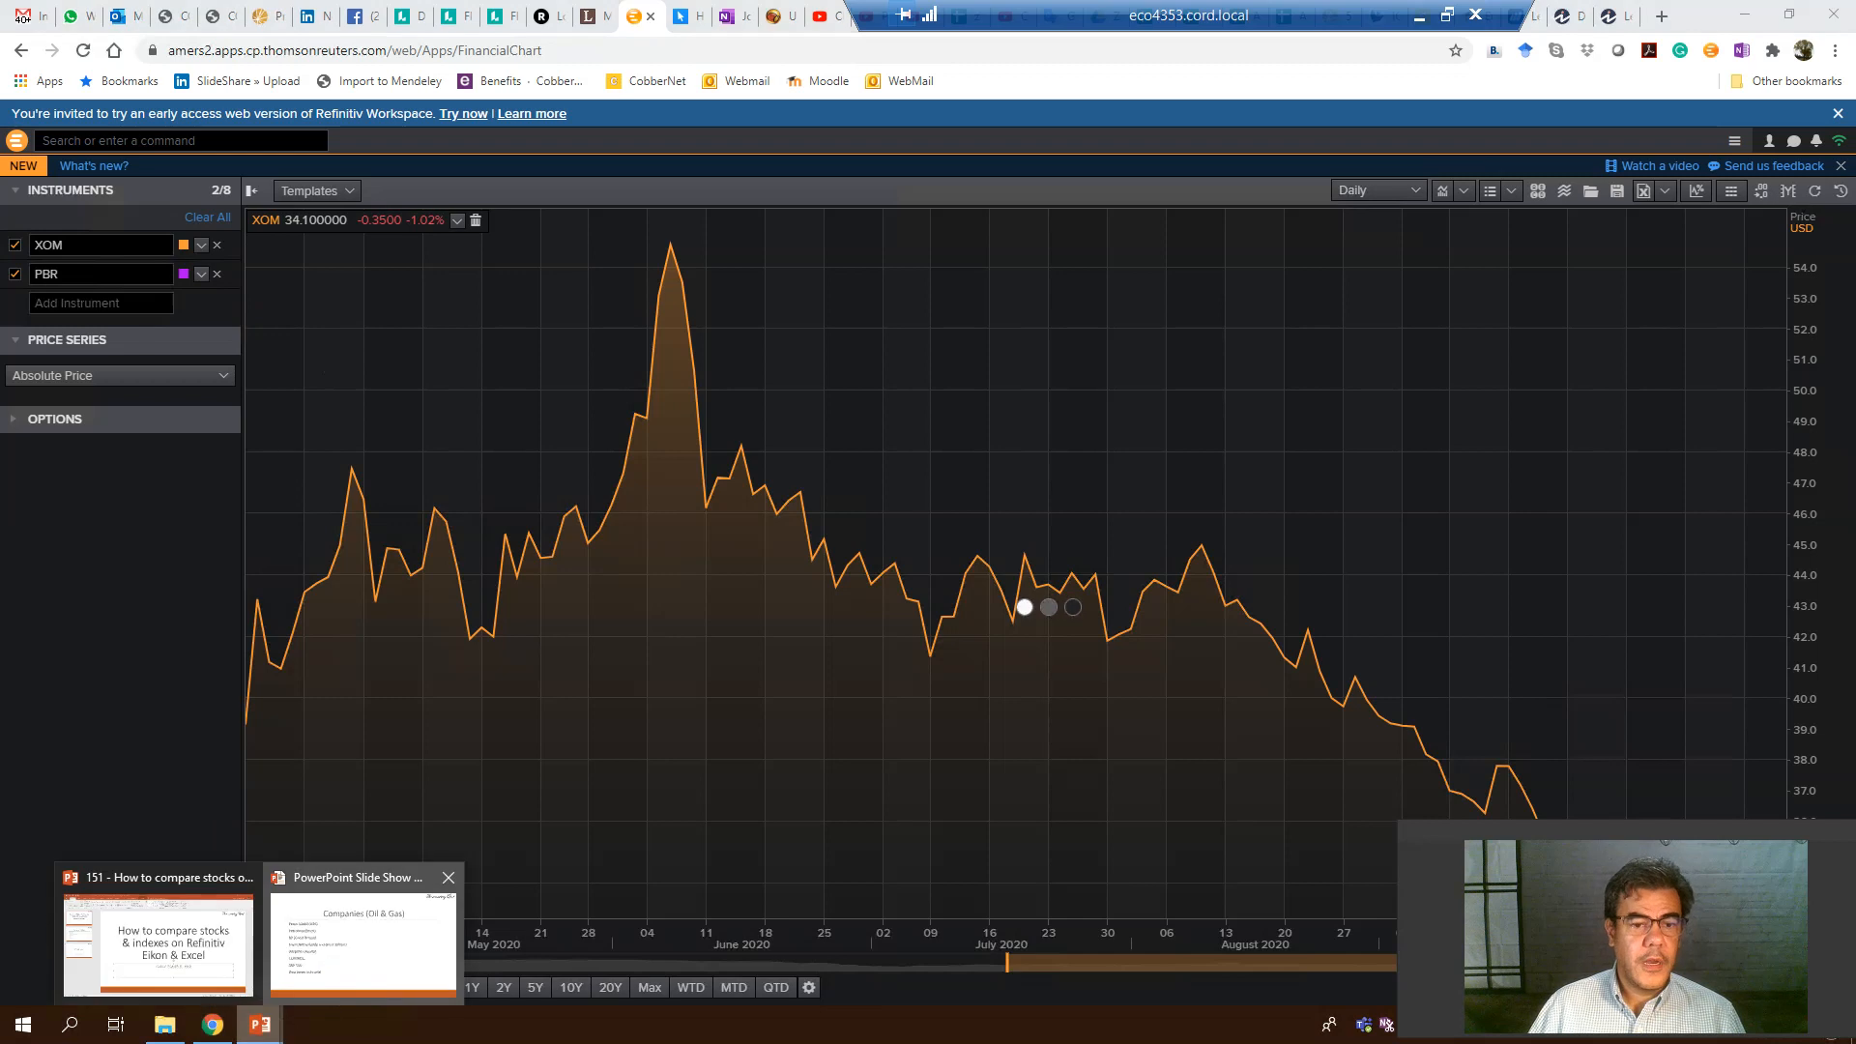
- Add BP PLC (BP.L) to the chart by searching 'british pet'
text(bp)
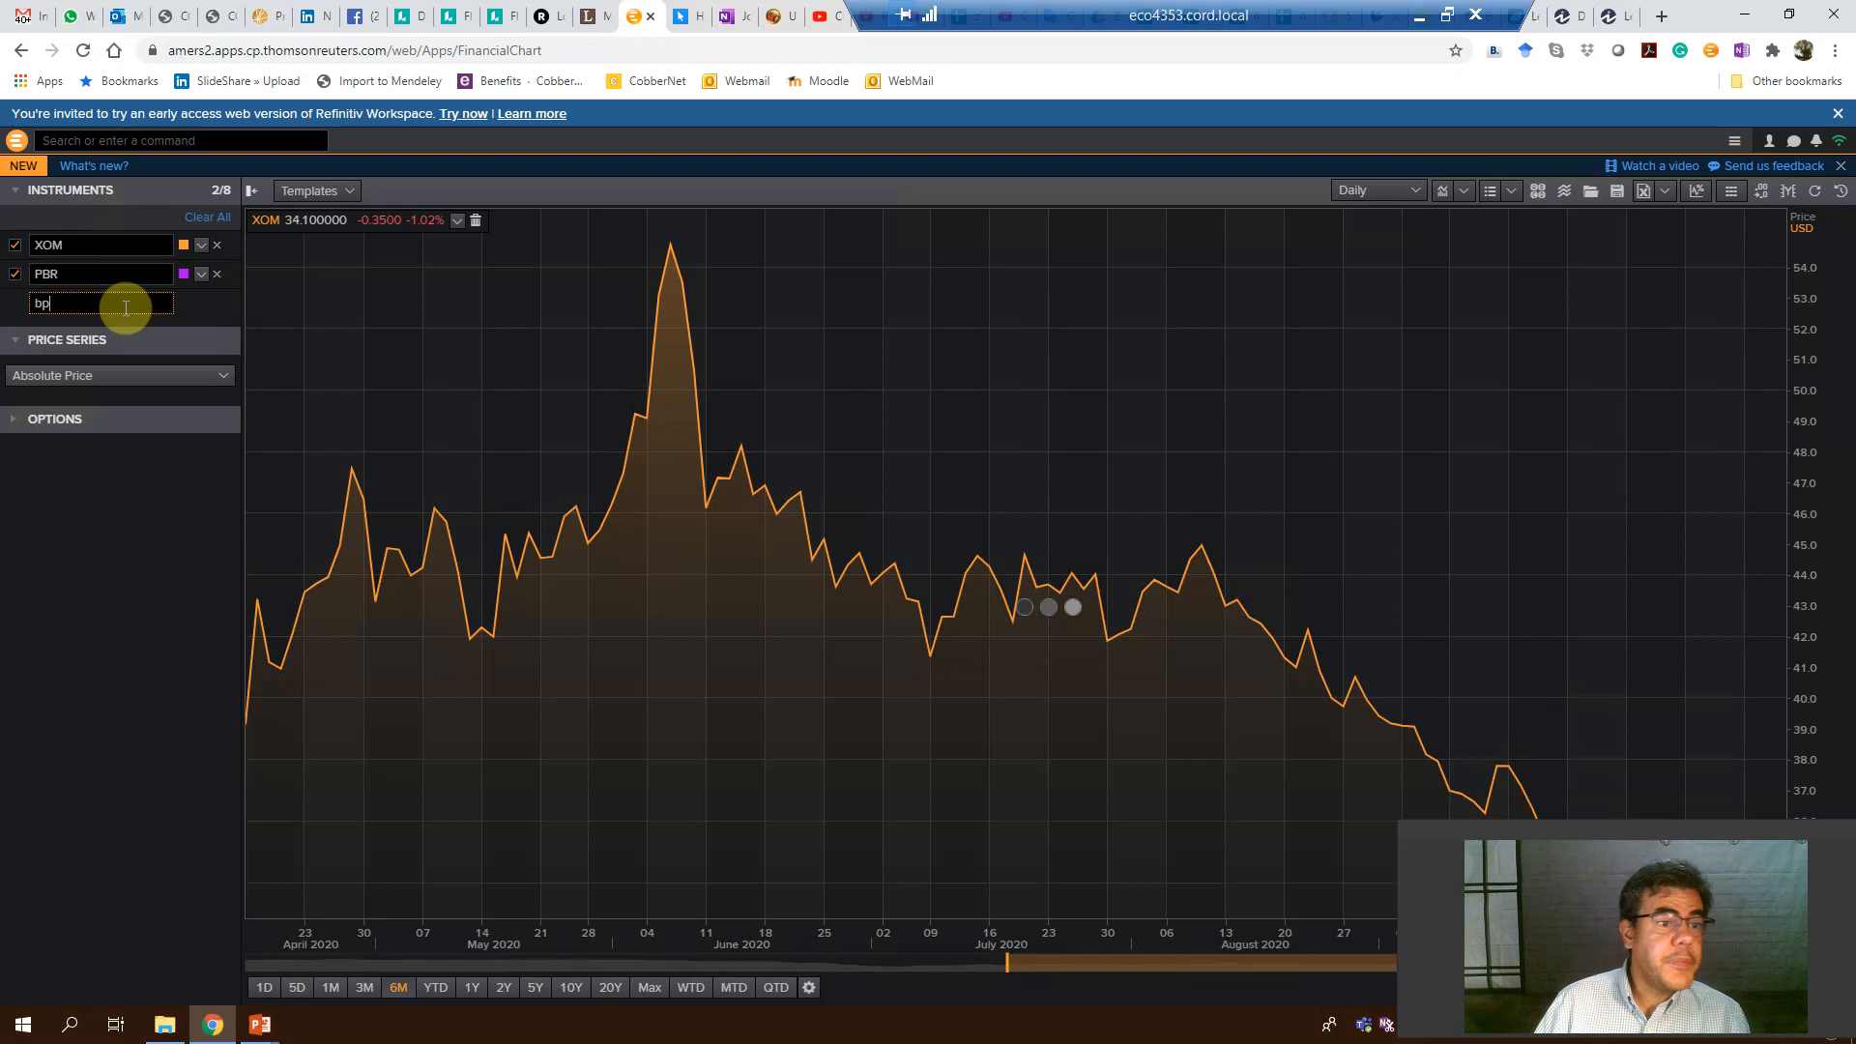
text(bp)
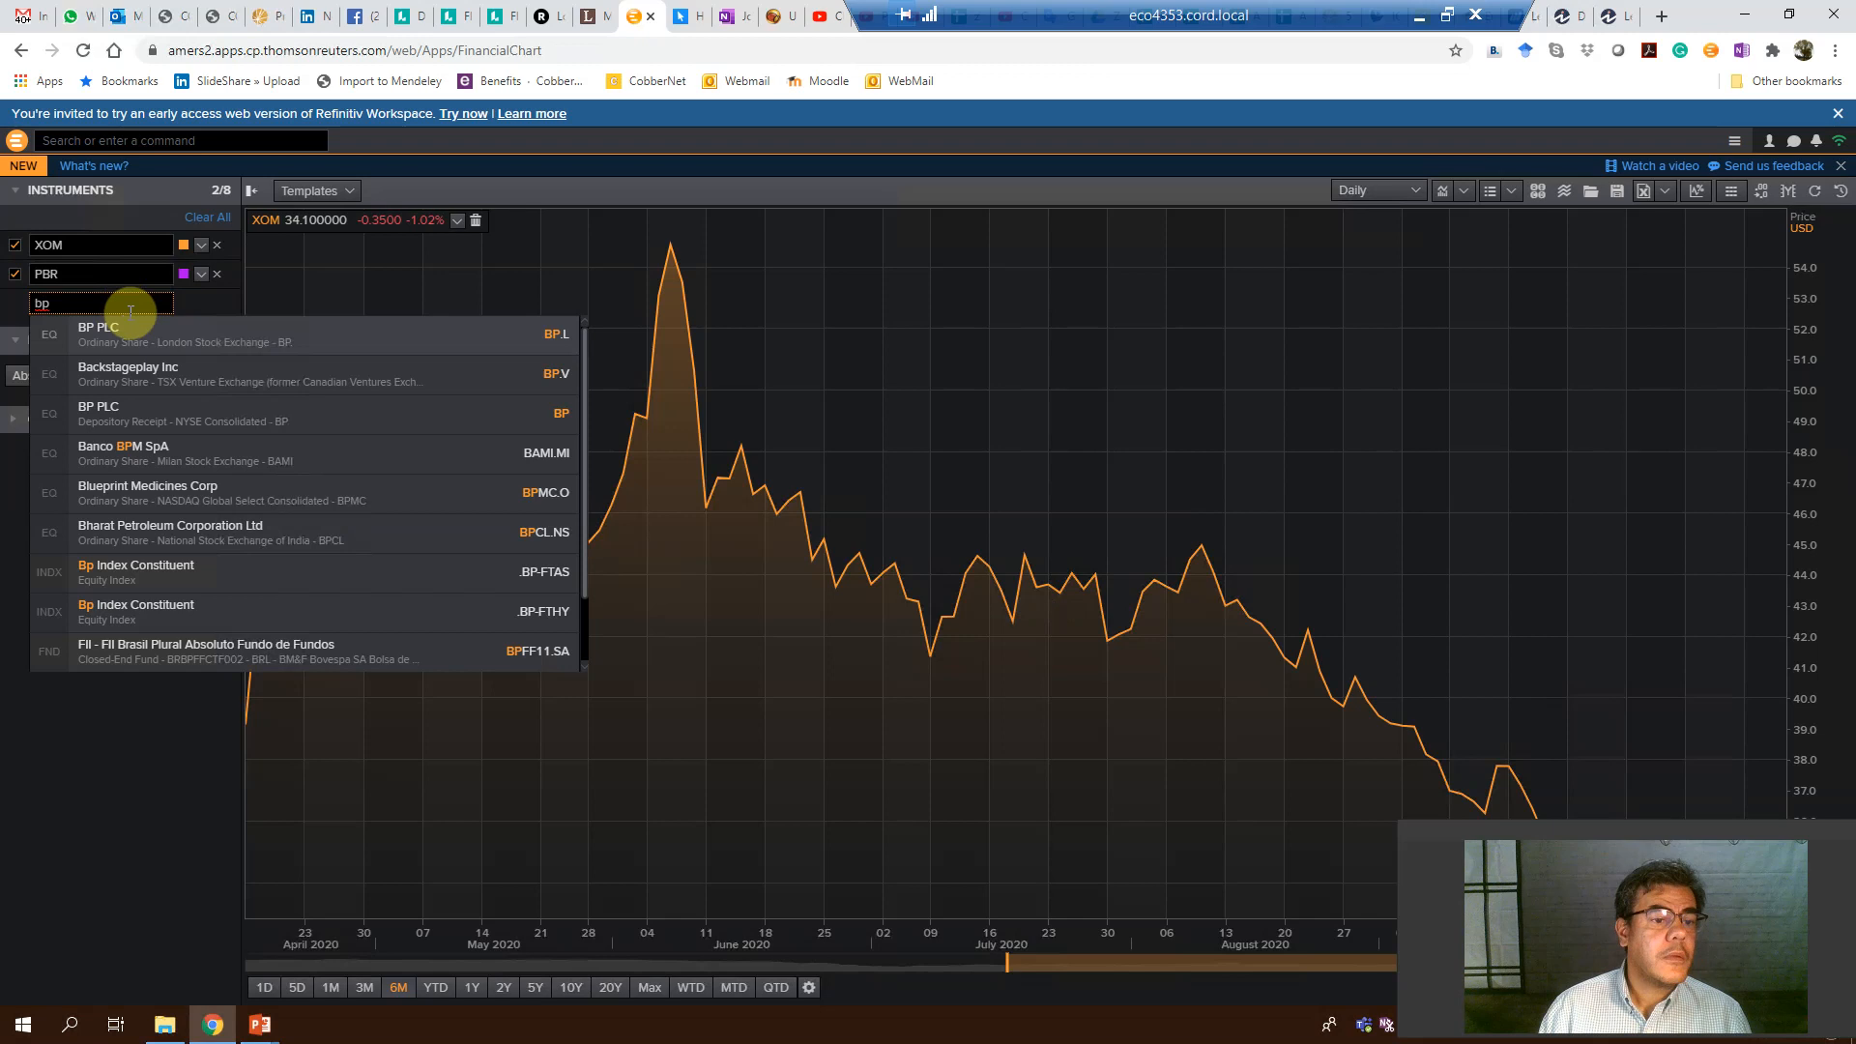
text(british pe)
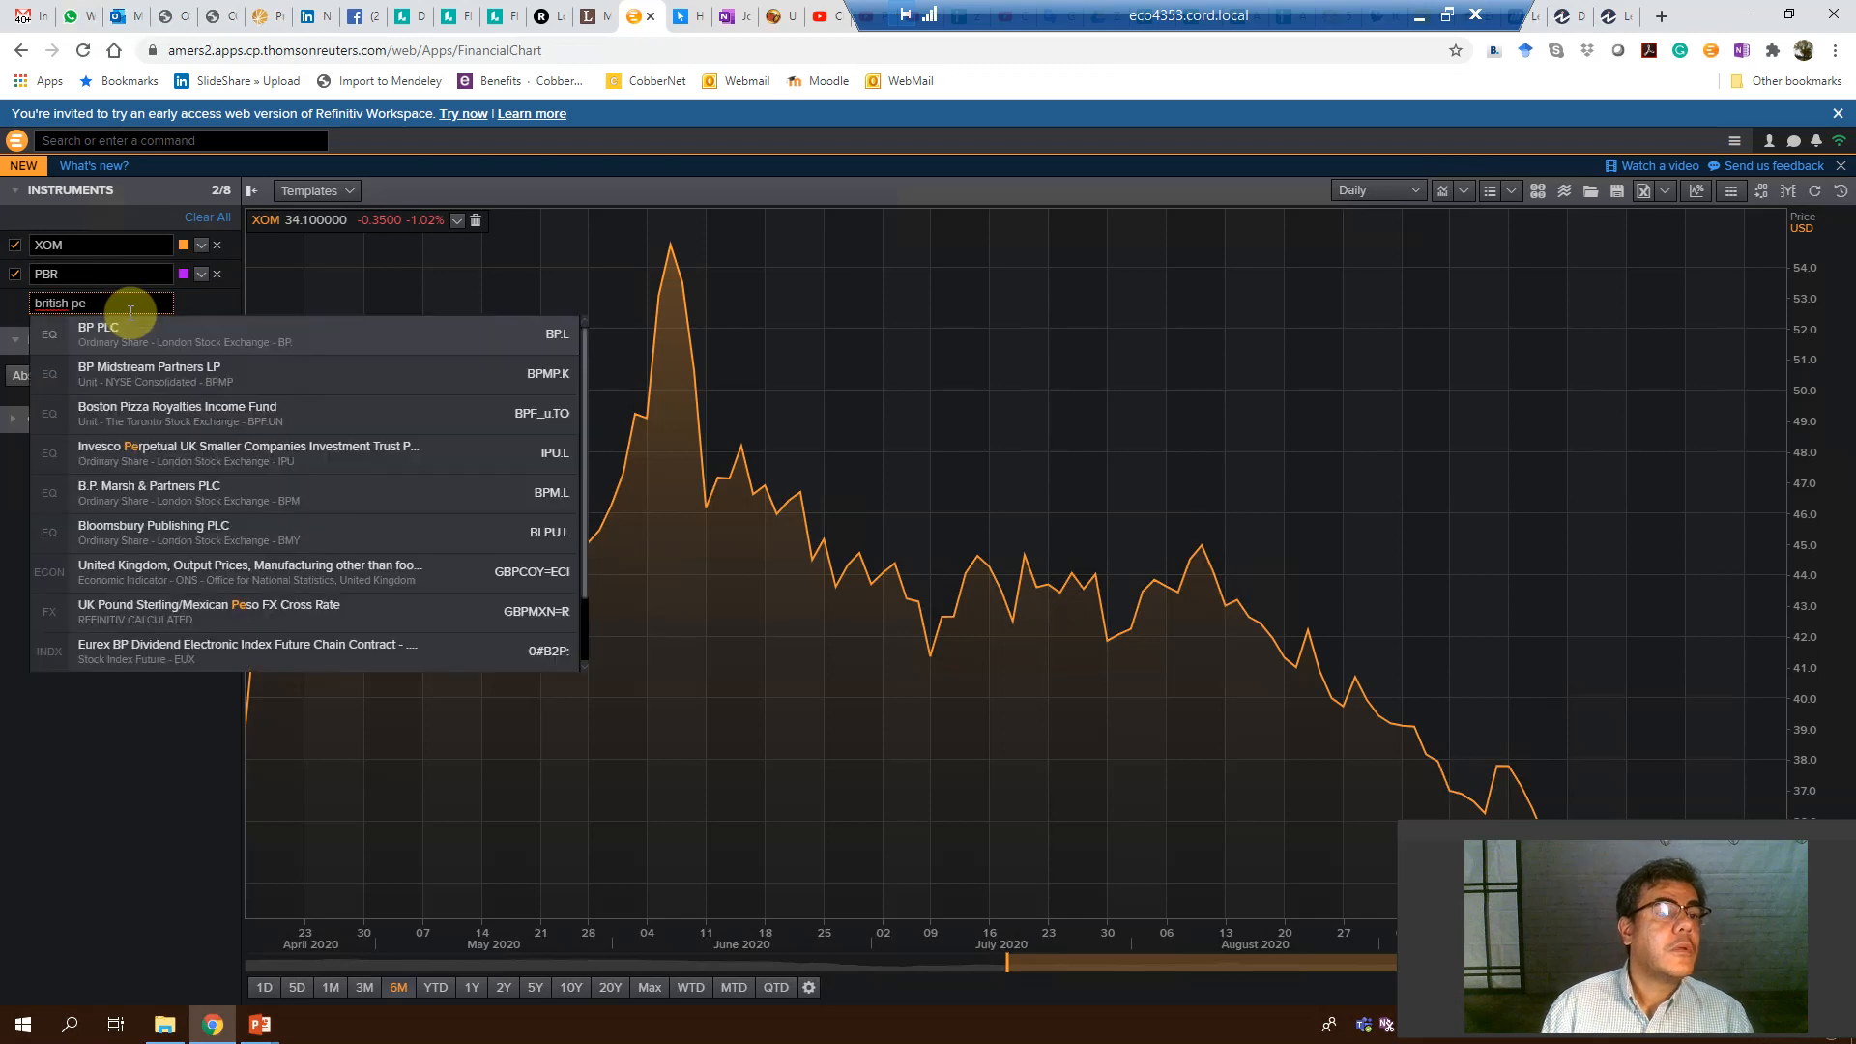
text(t)
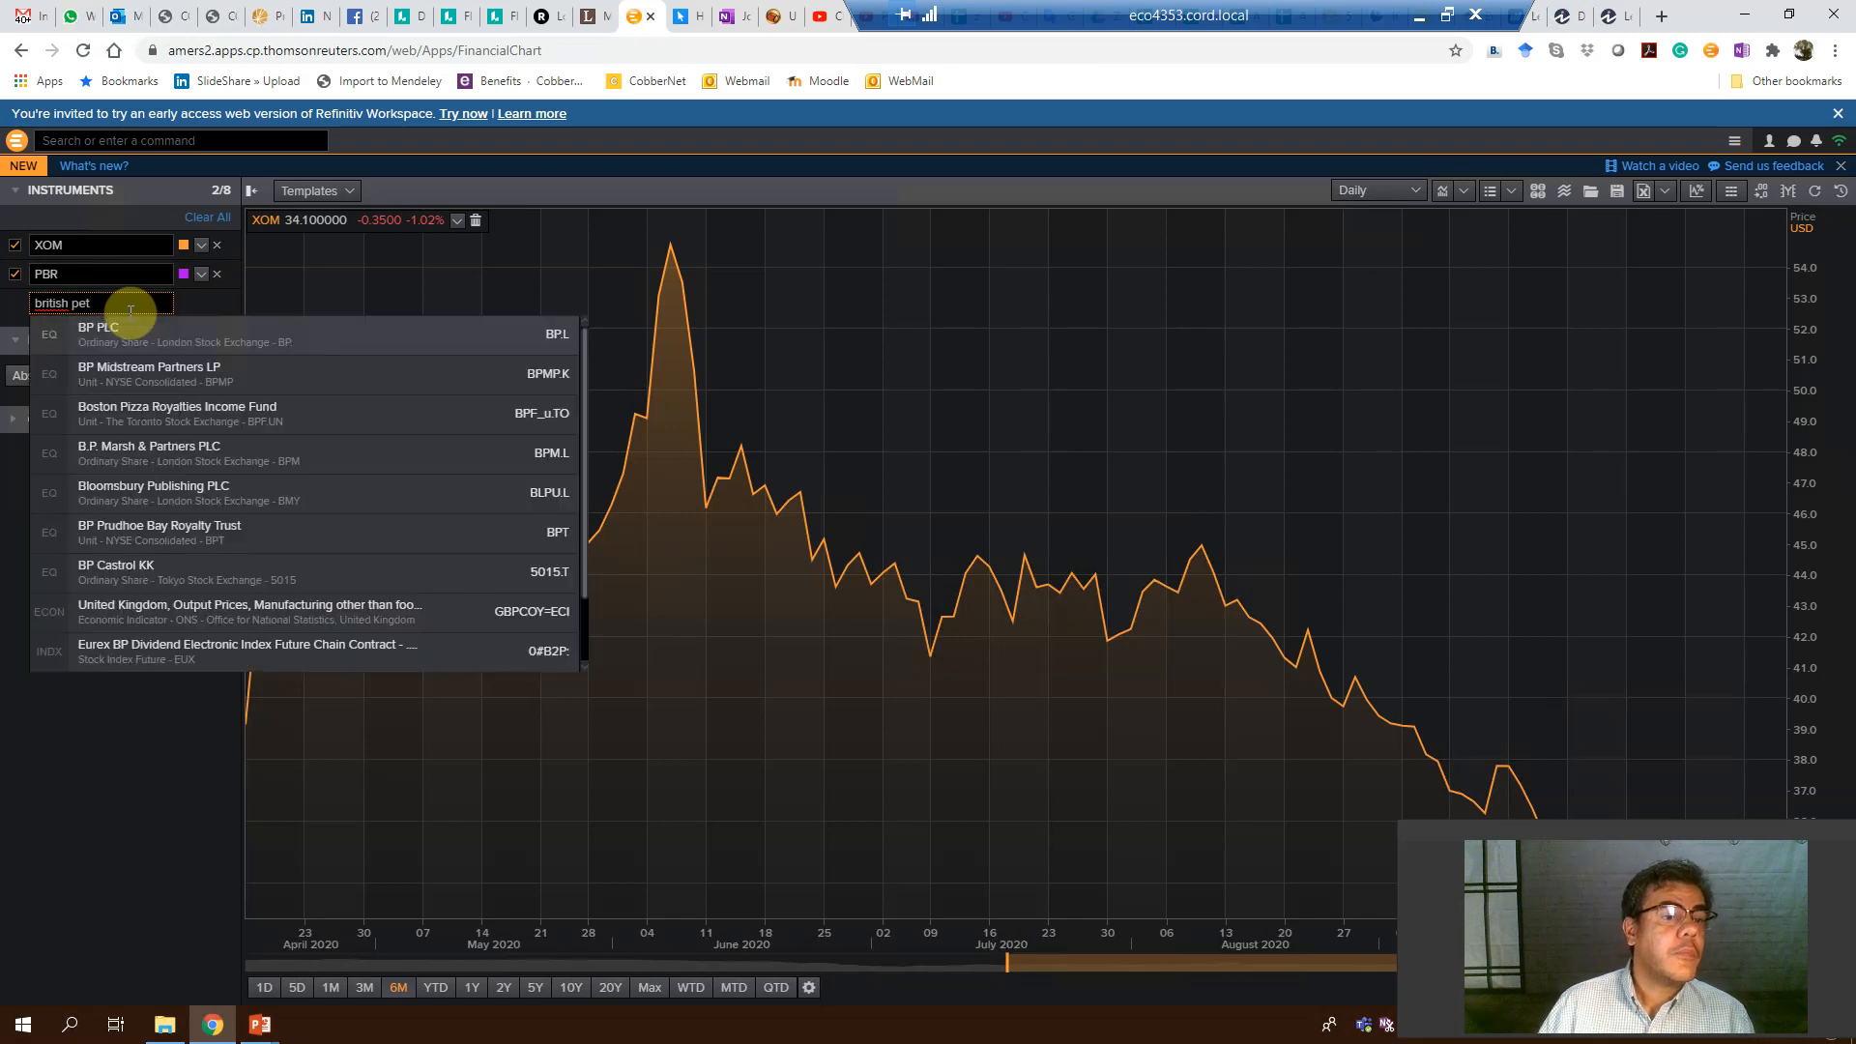
click(97, 333)
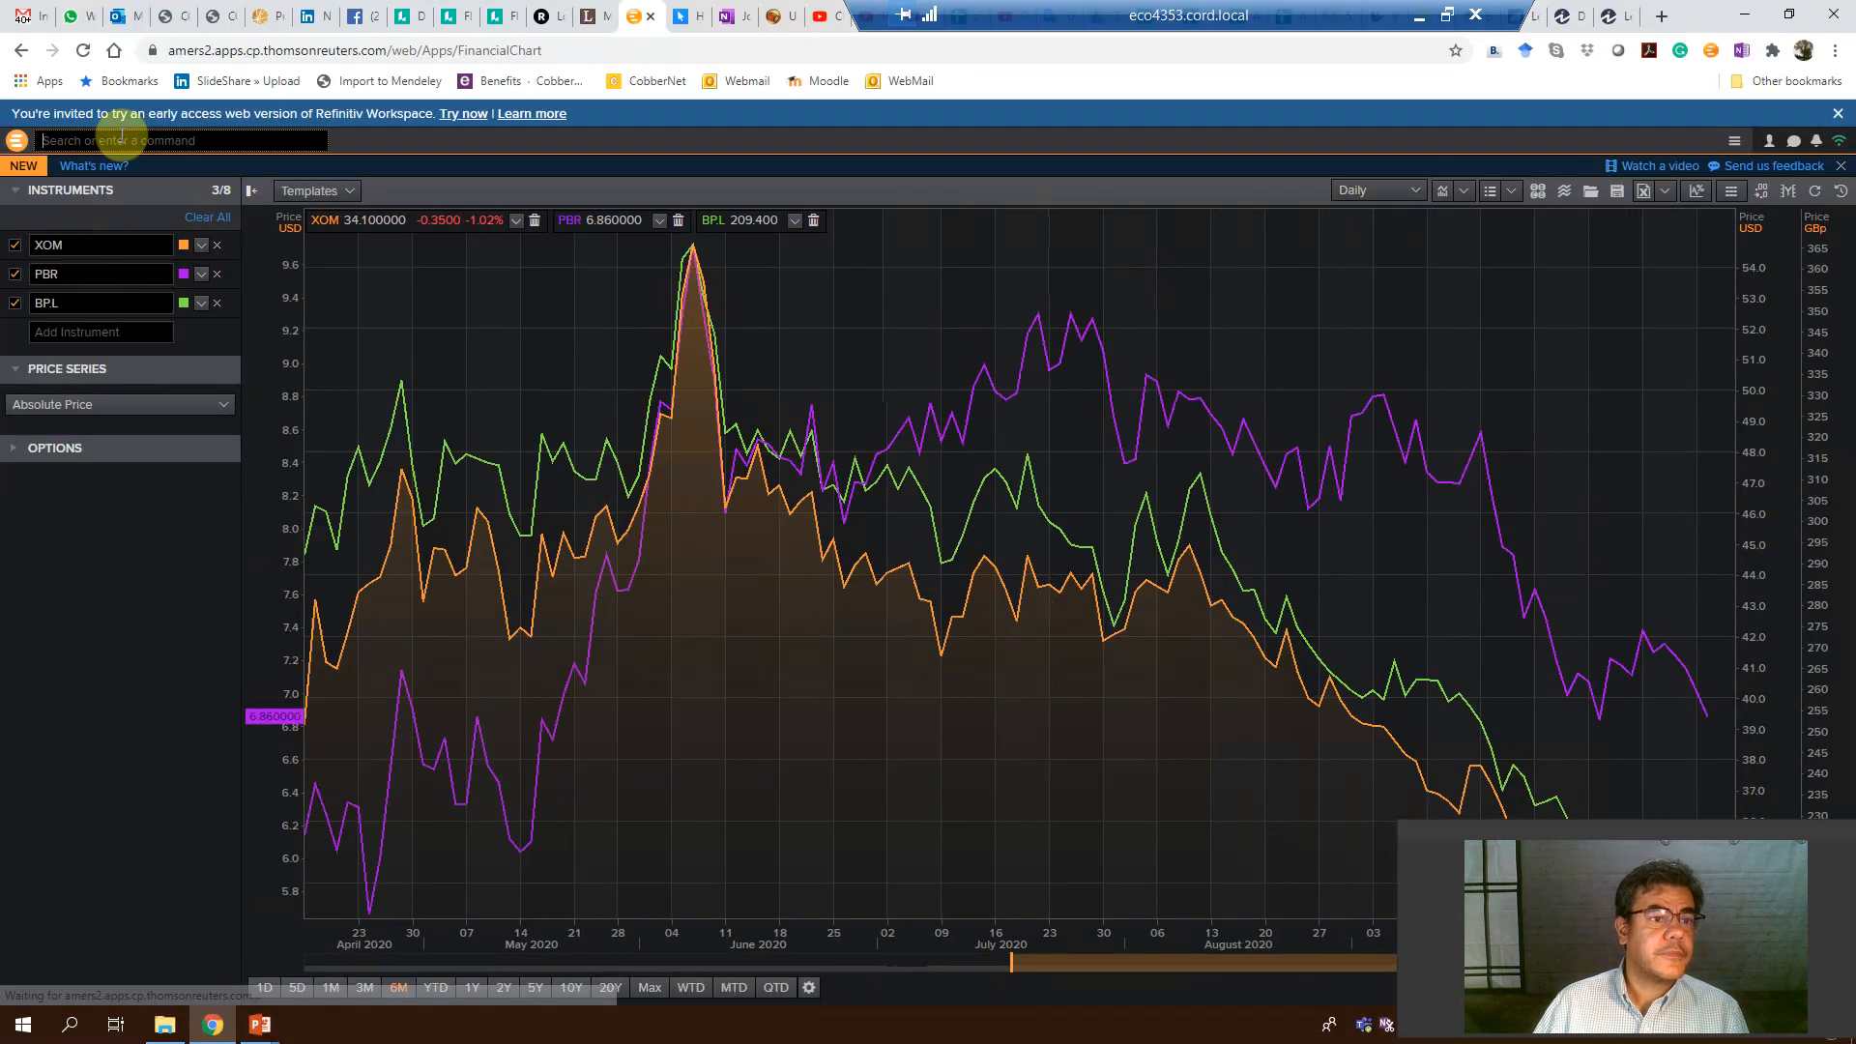
mouse_move(877, 624)
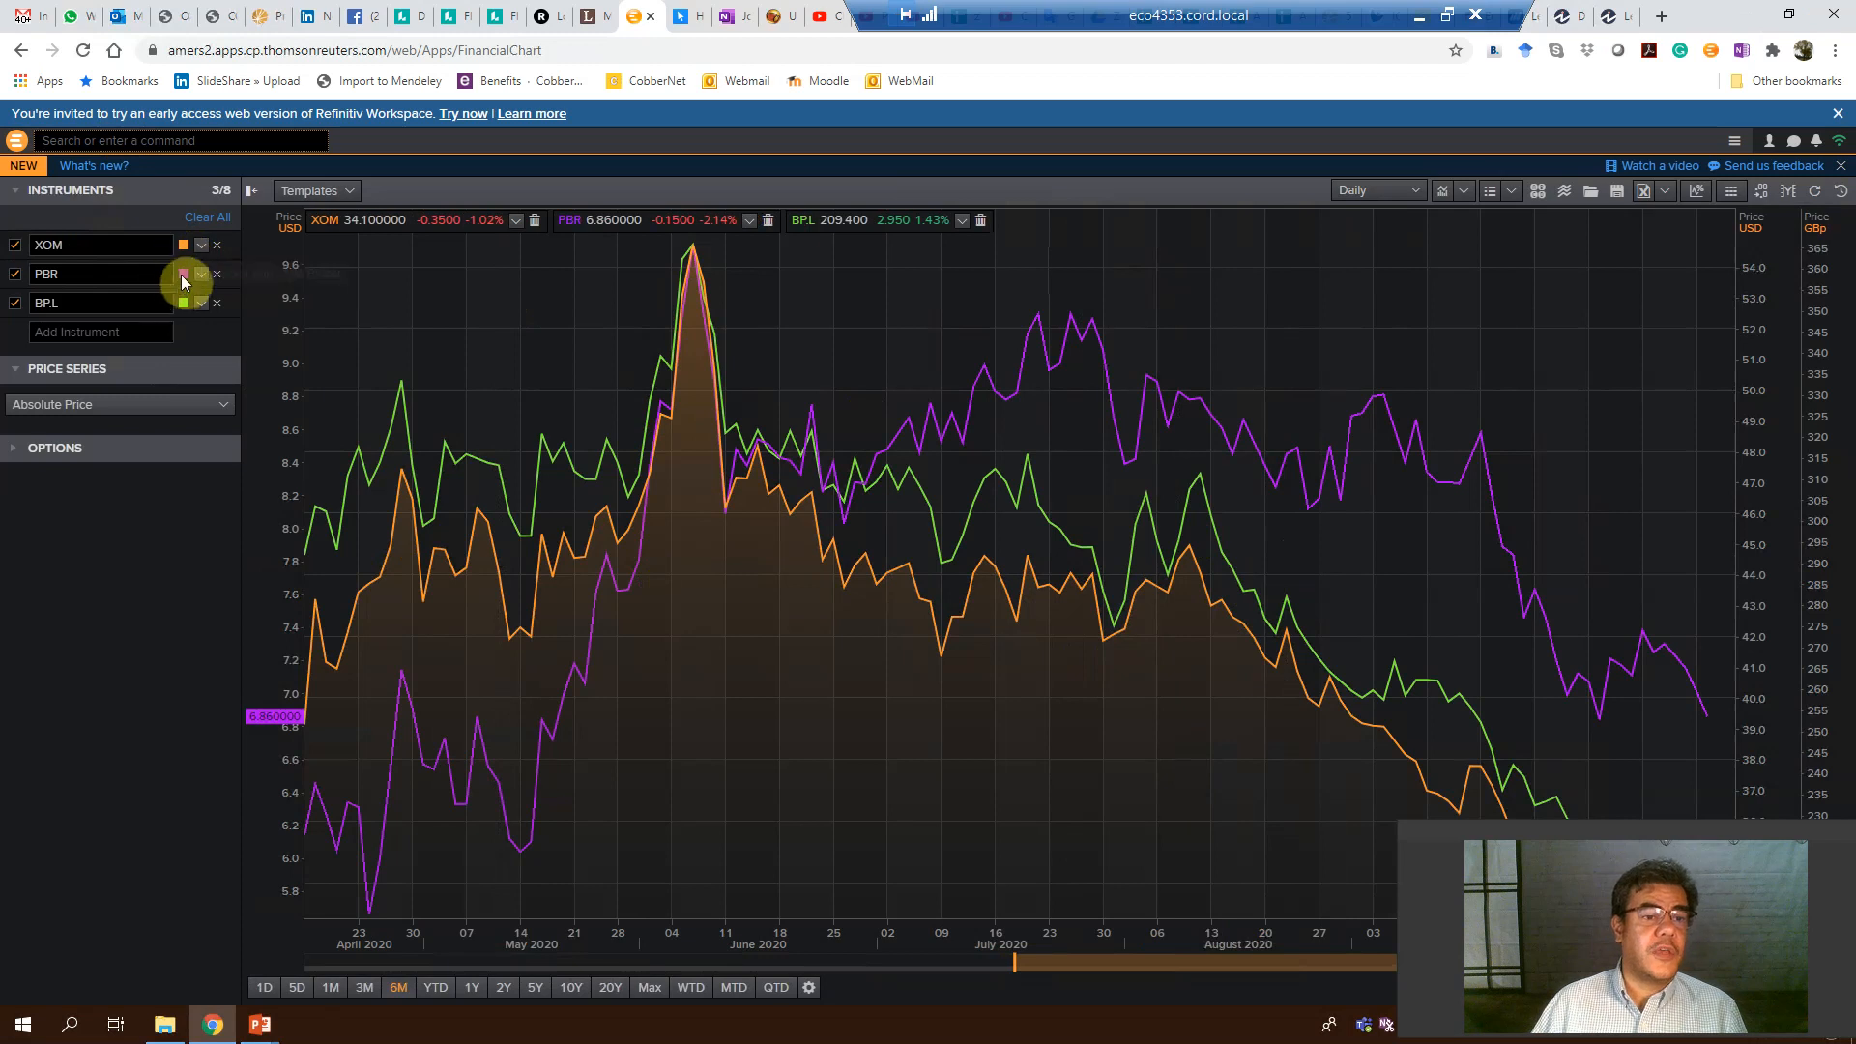
mouse_move(183, 272)
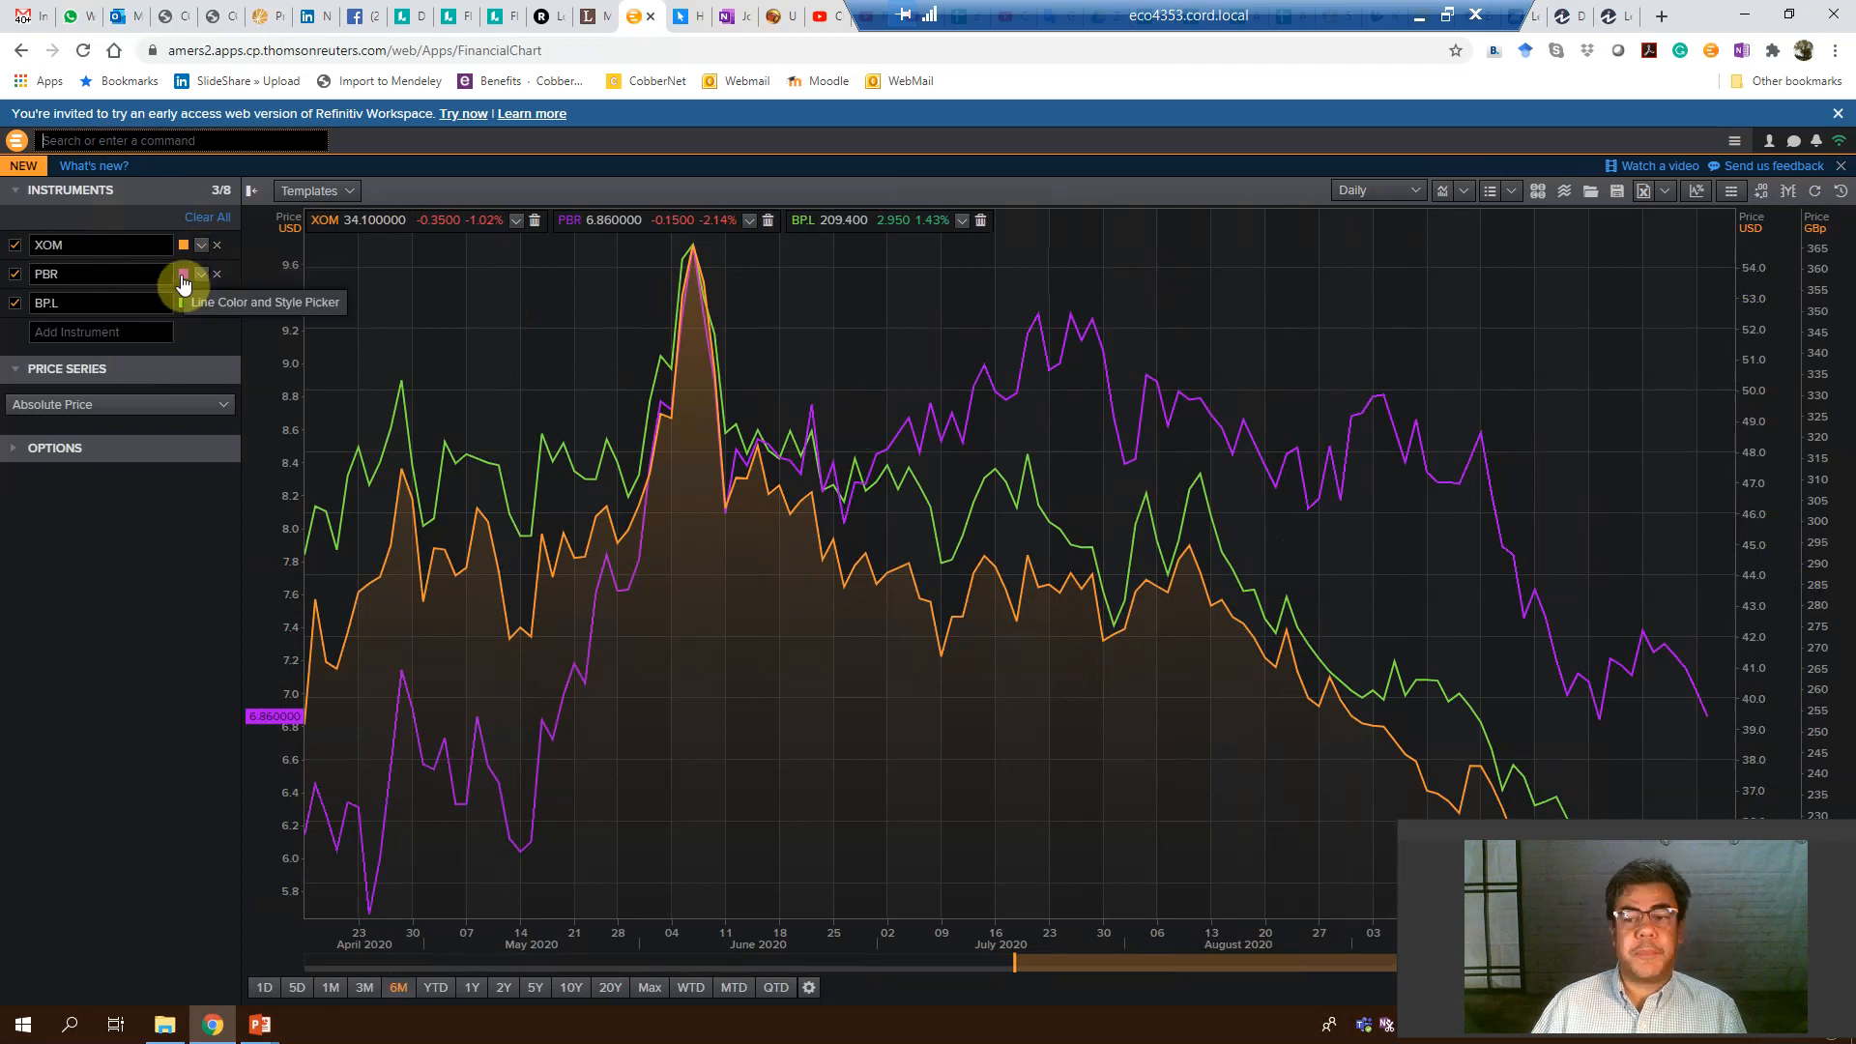
mouse_move(183, 309)
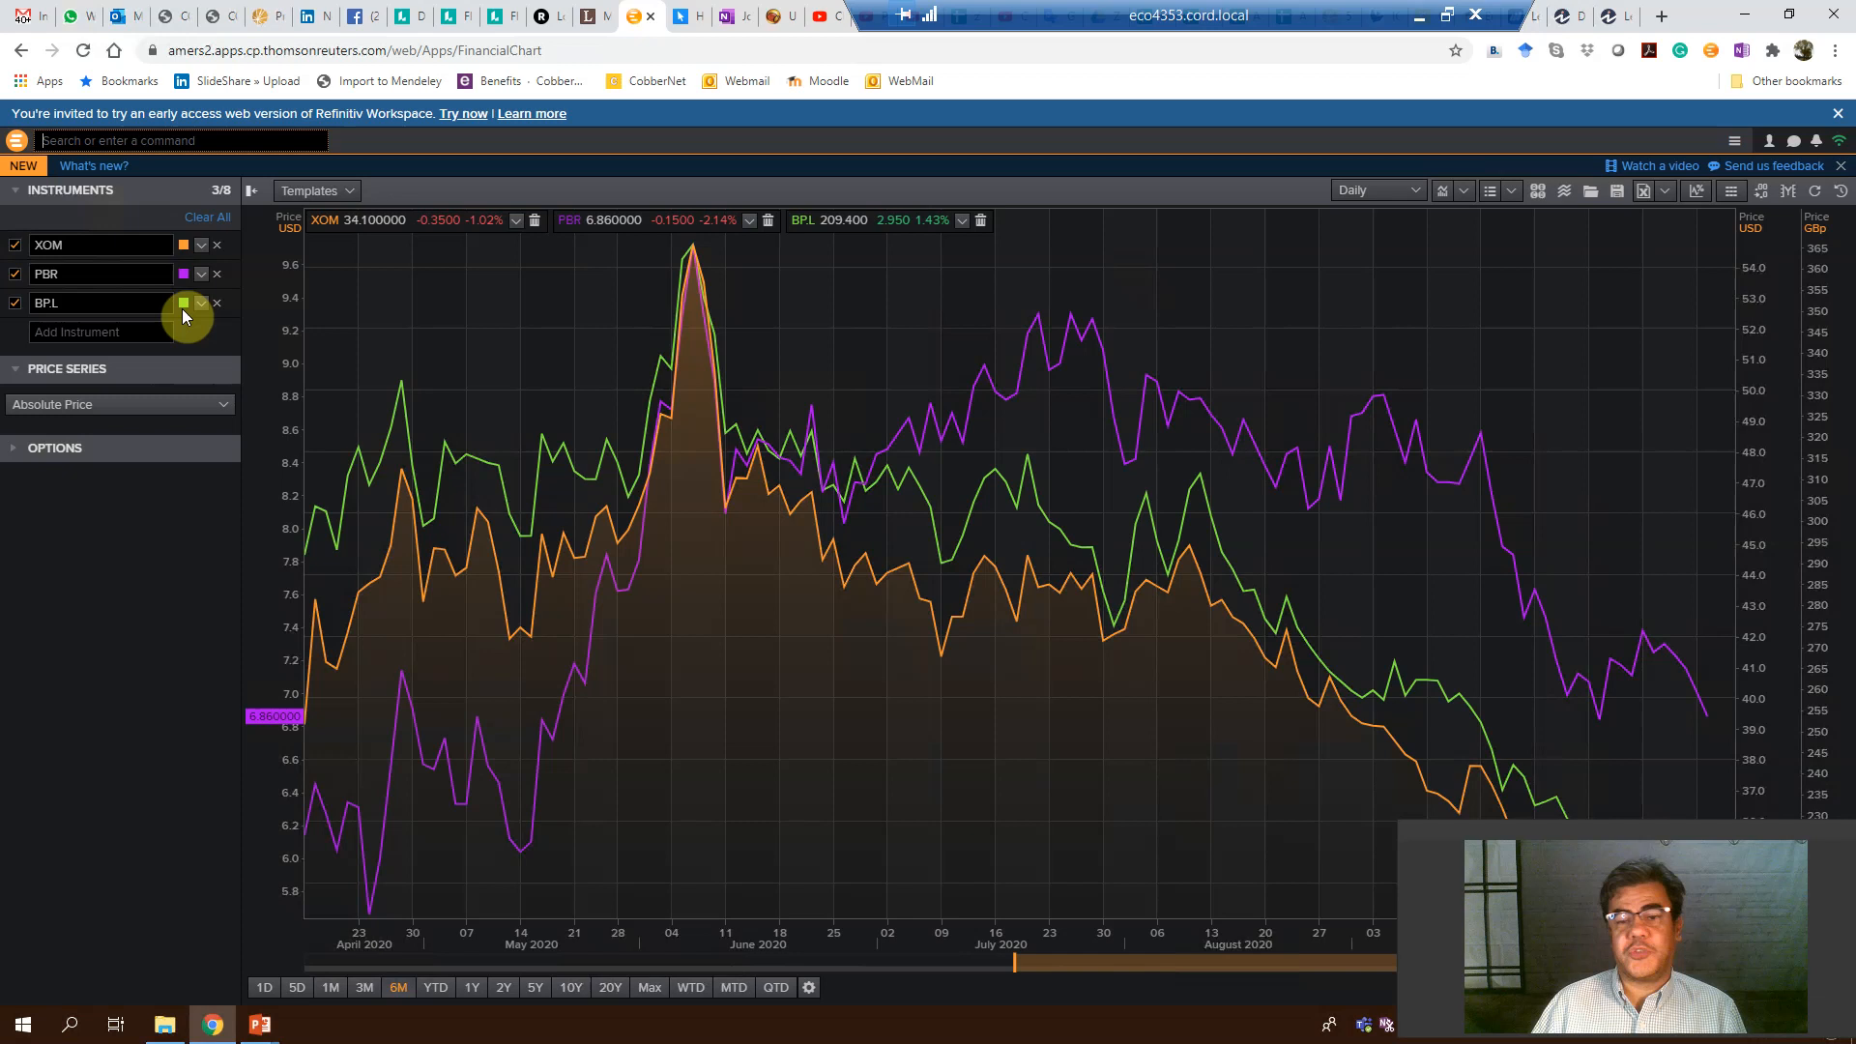
mouse_move(620, 497)
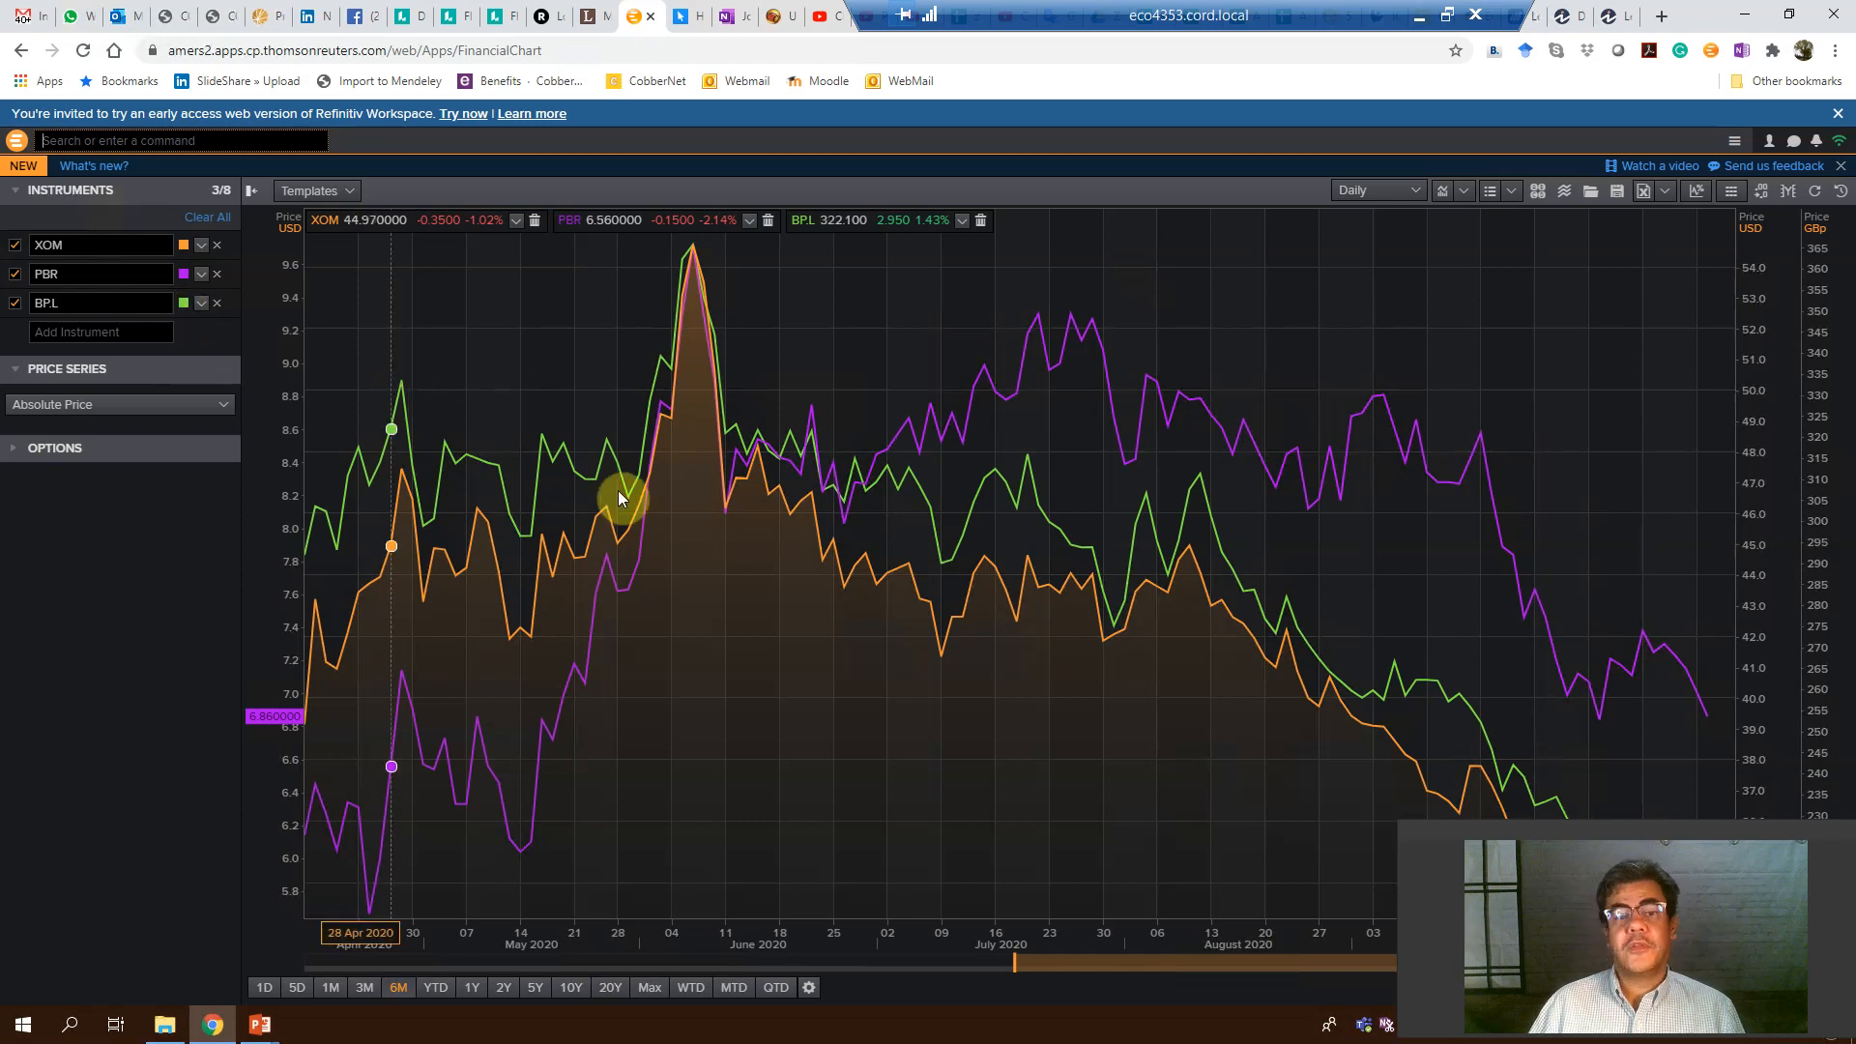
mouse_move(663, 491)
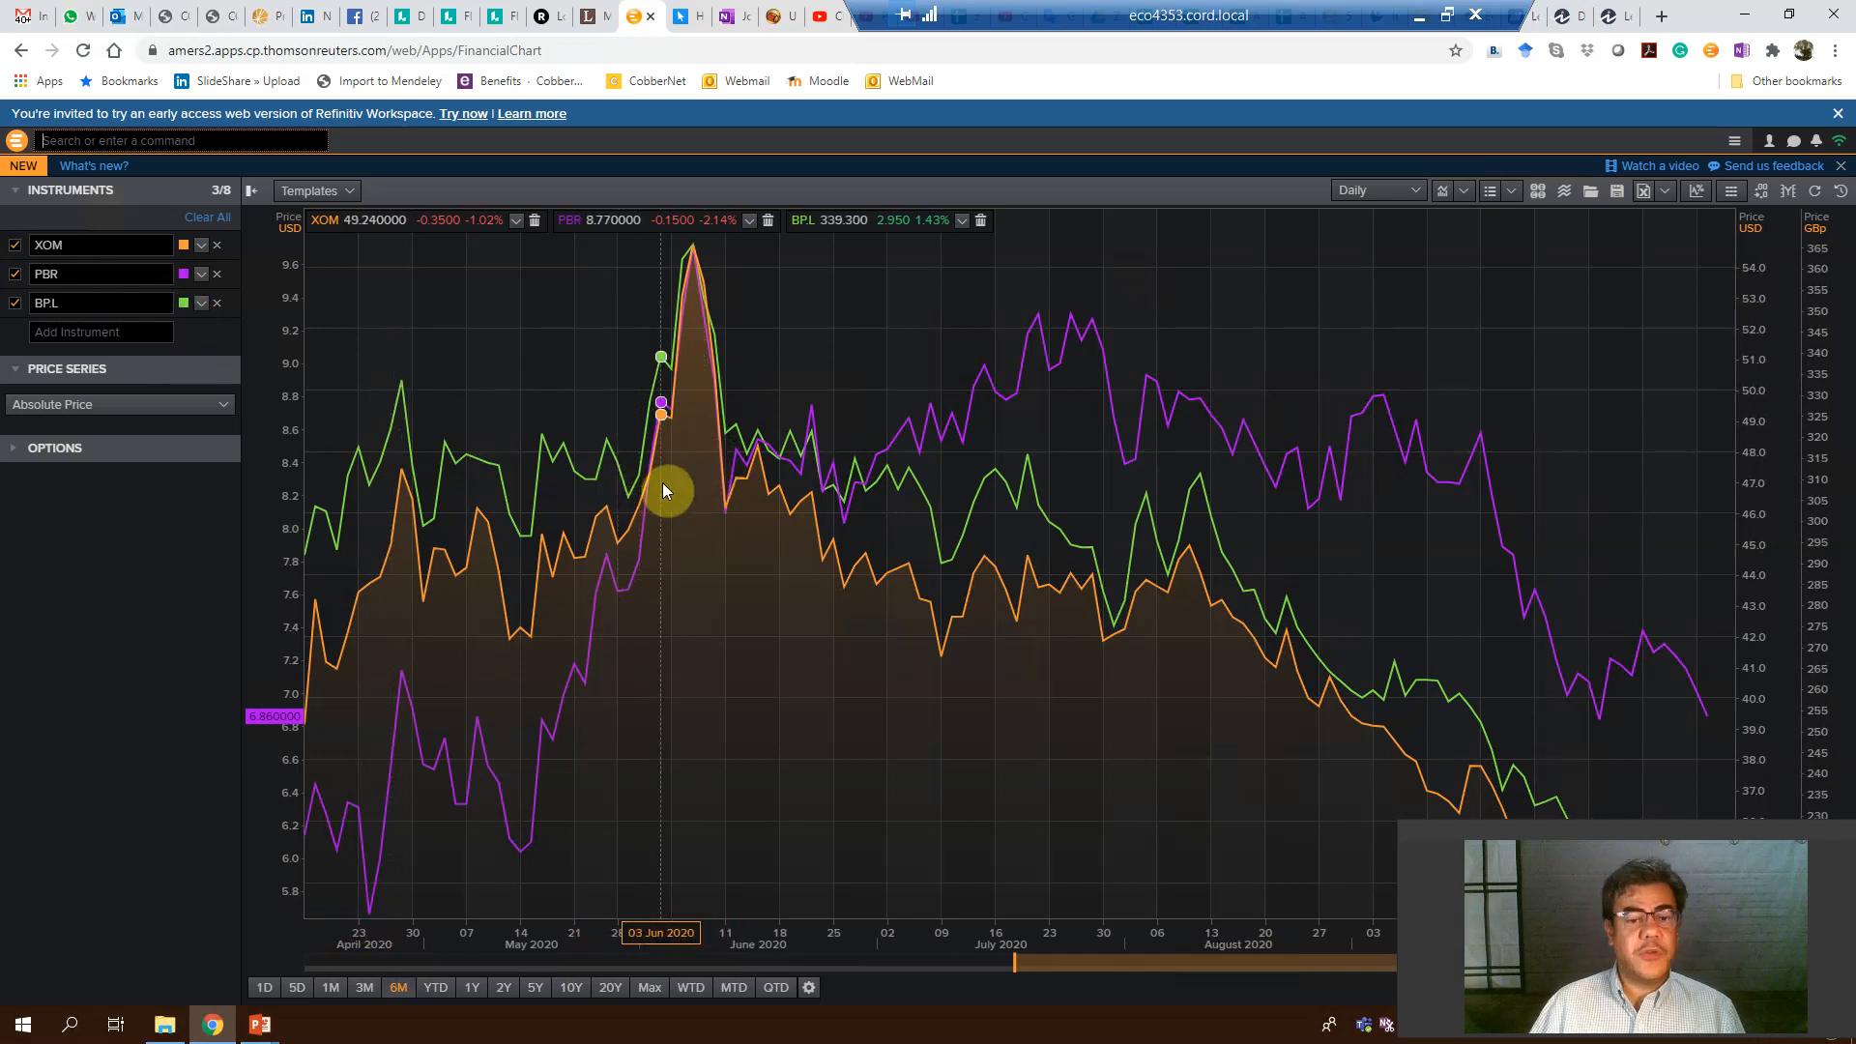
mouse_move(671, 480)
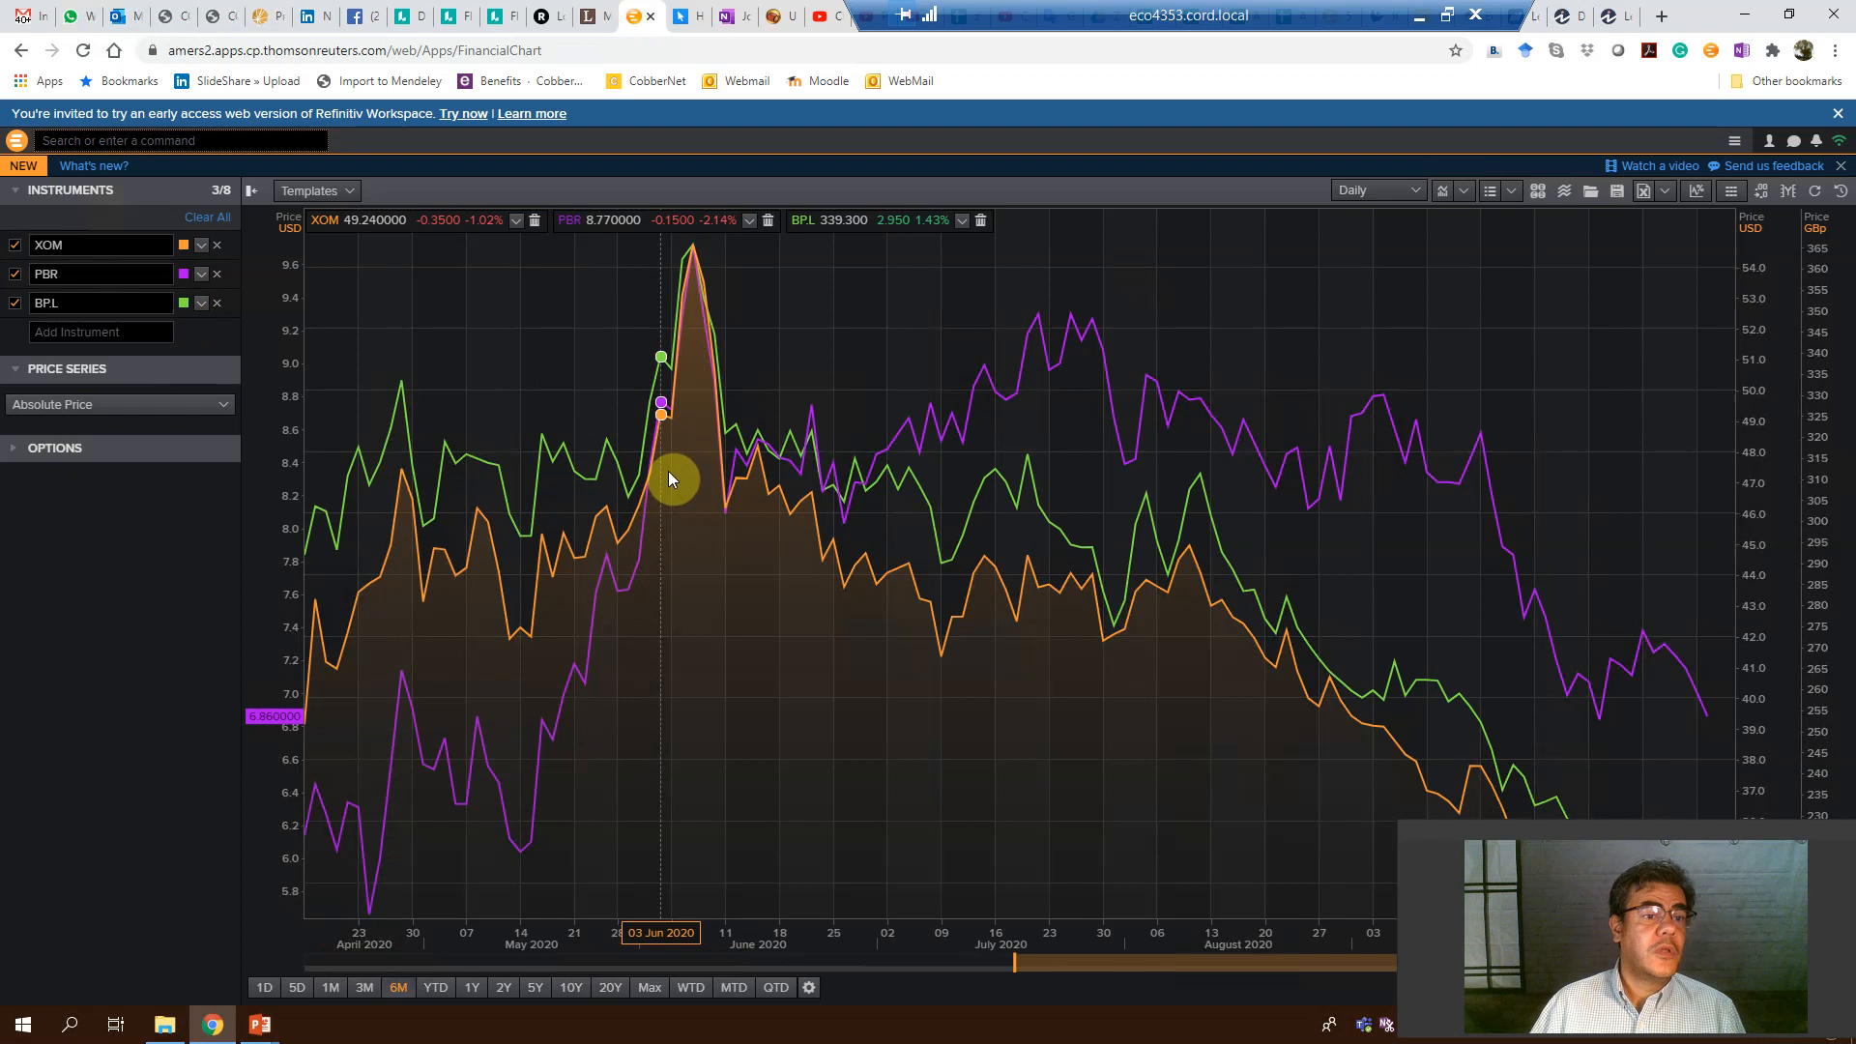
mouse_move(781, 396)
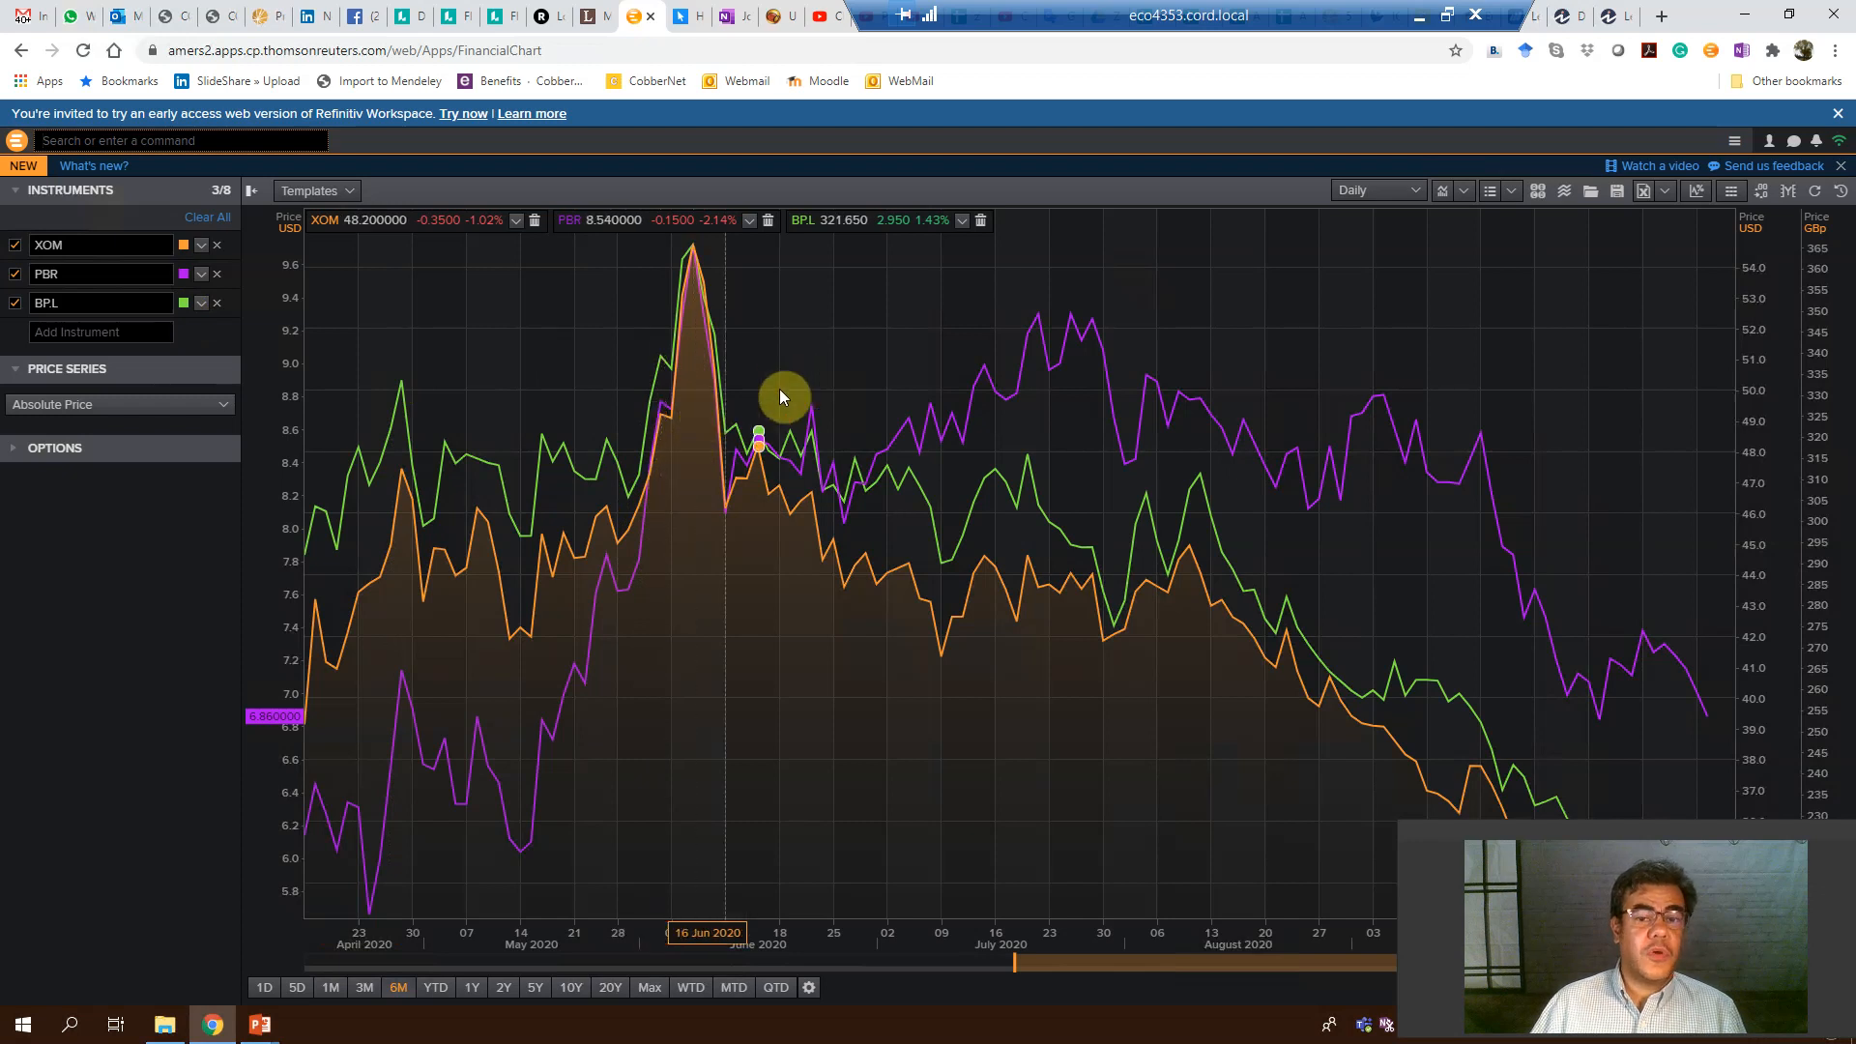
mouse_move(615, 568)
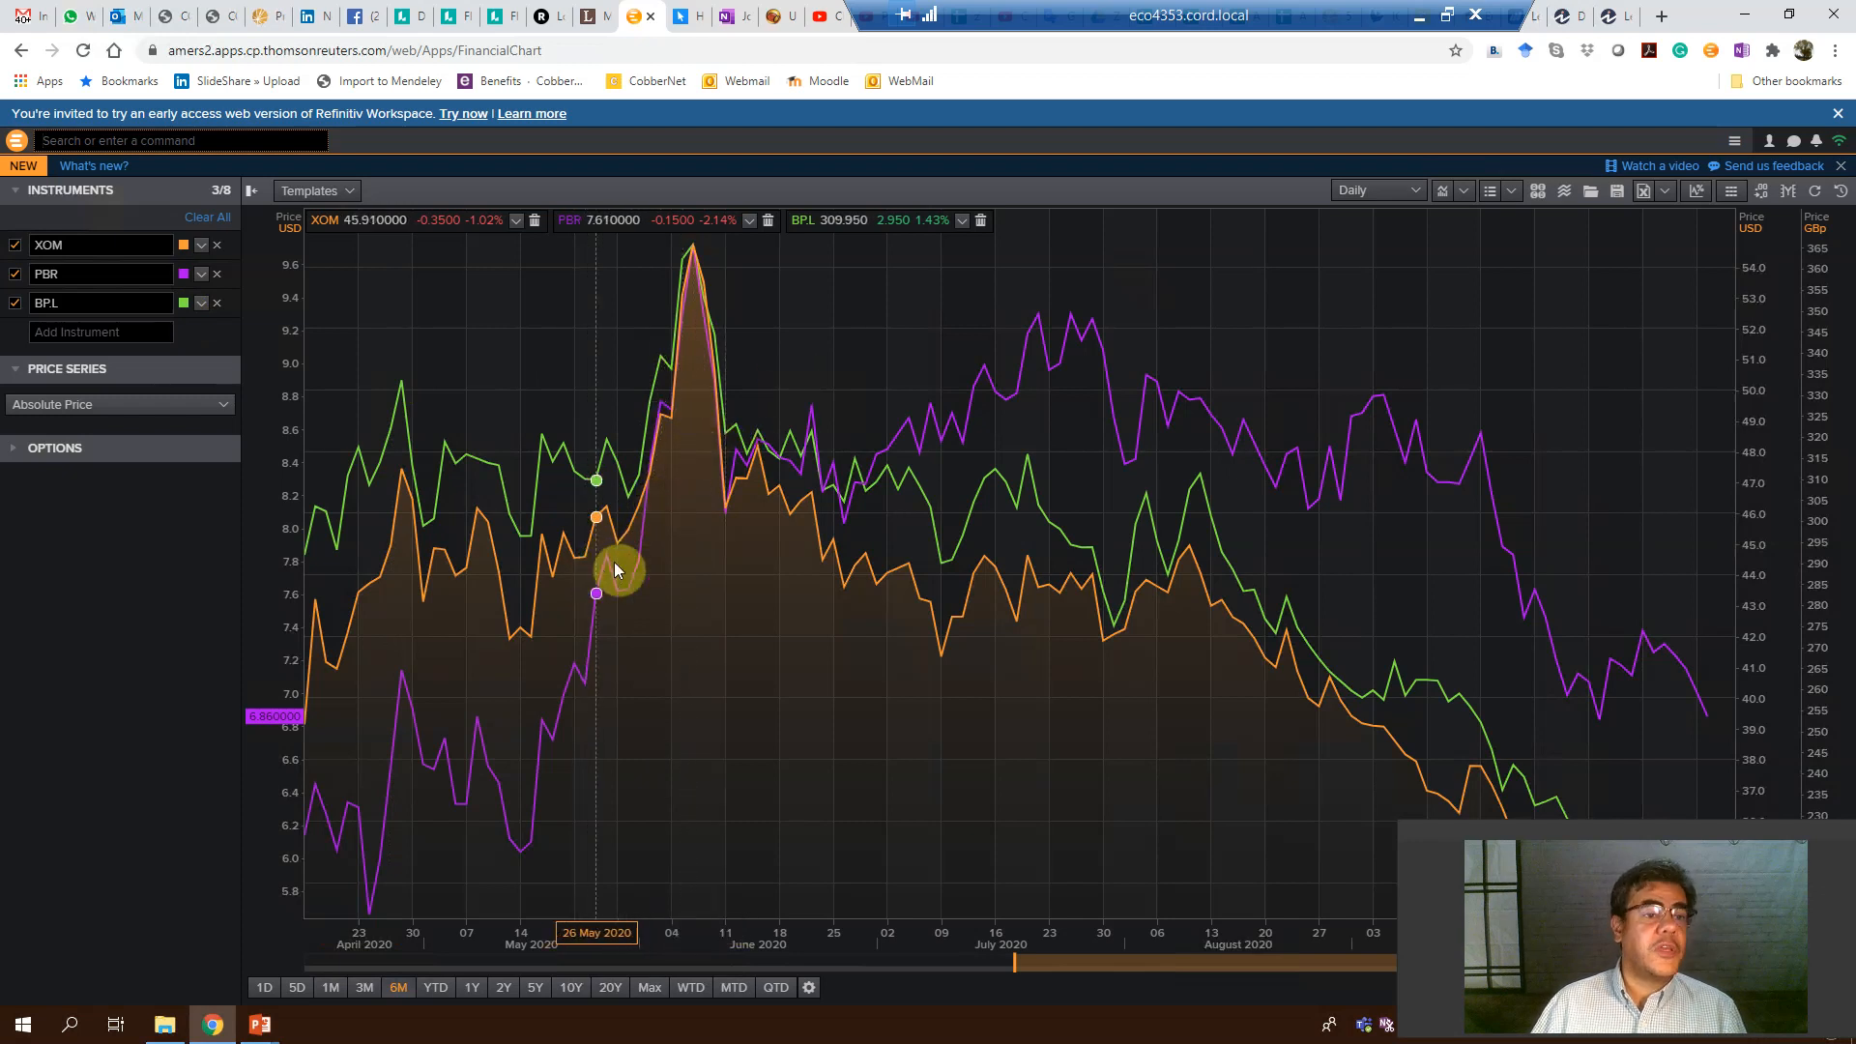
mouse_move(649, 609)
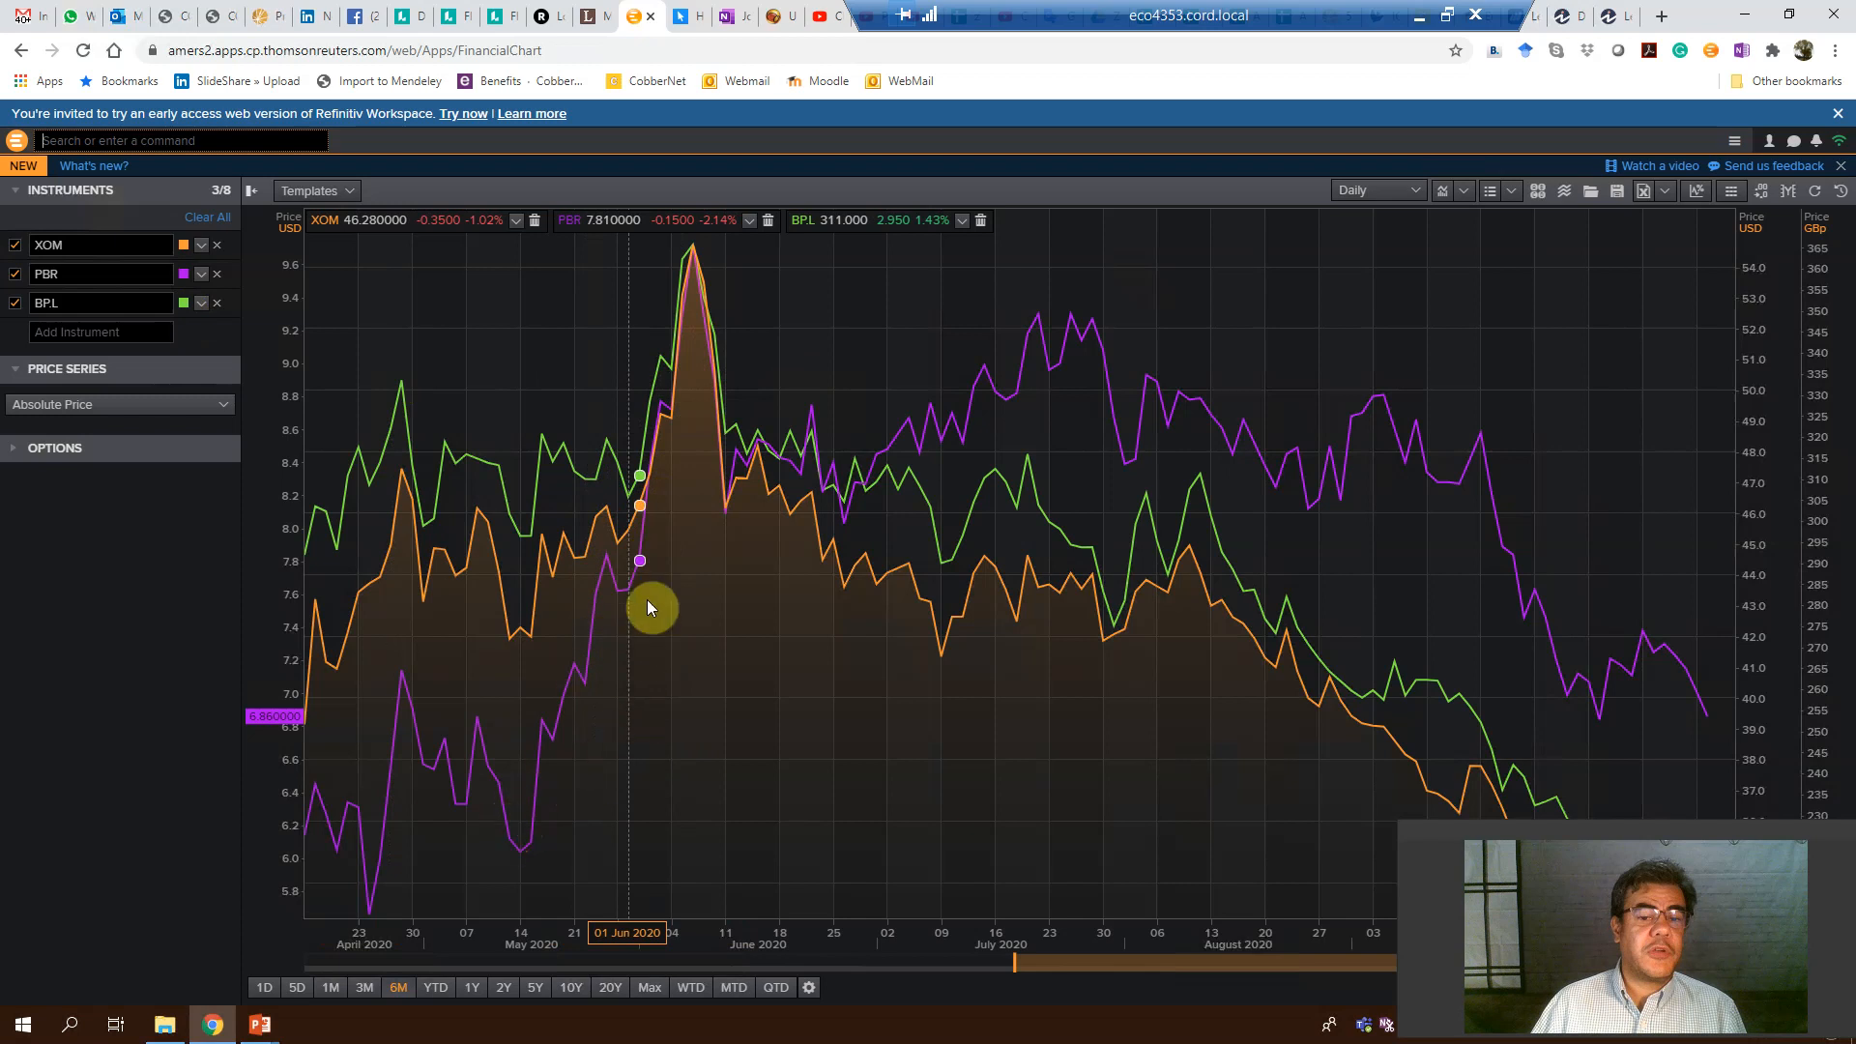
mouse_move(859, 462)
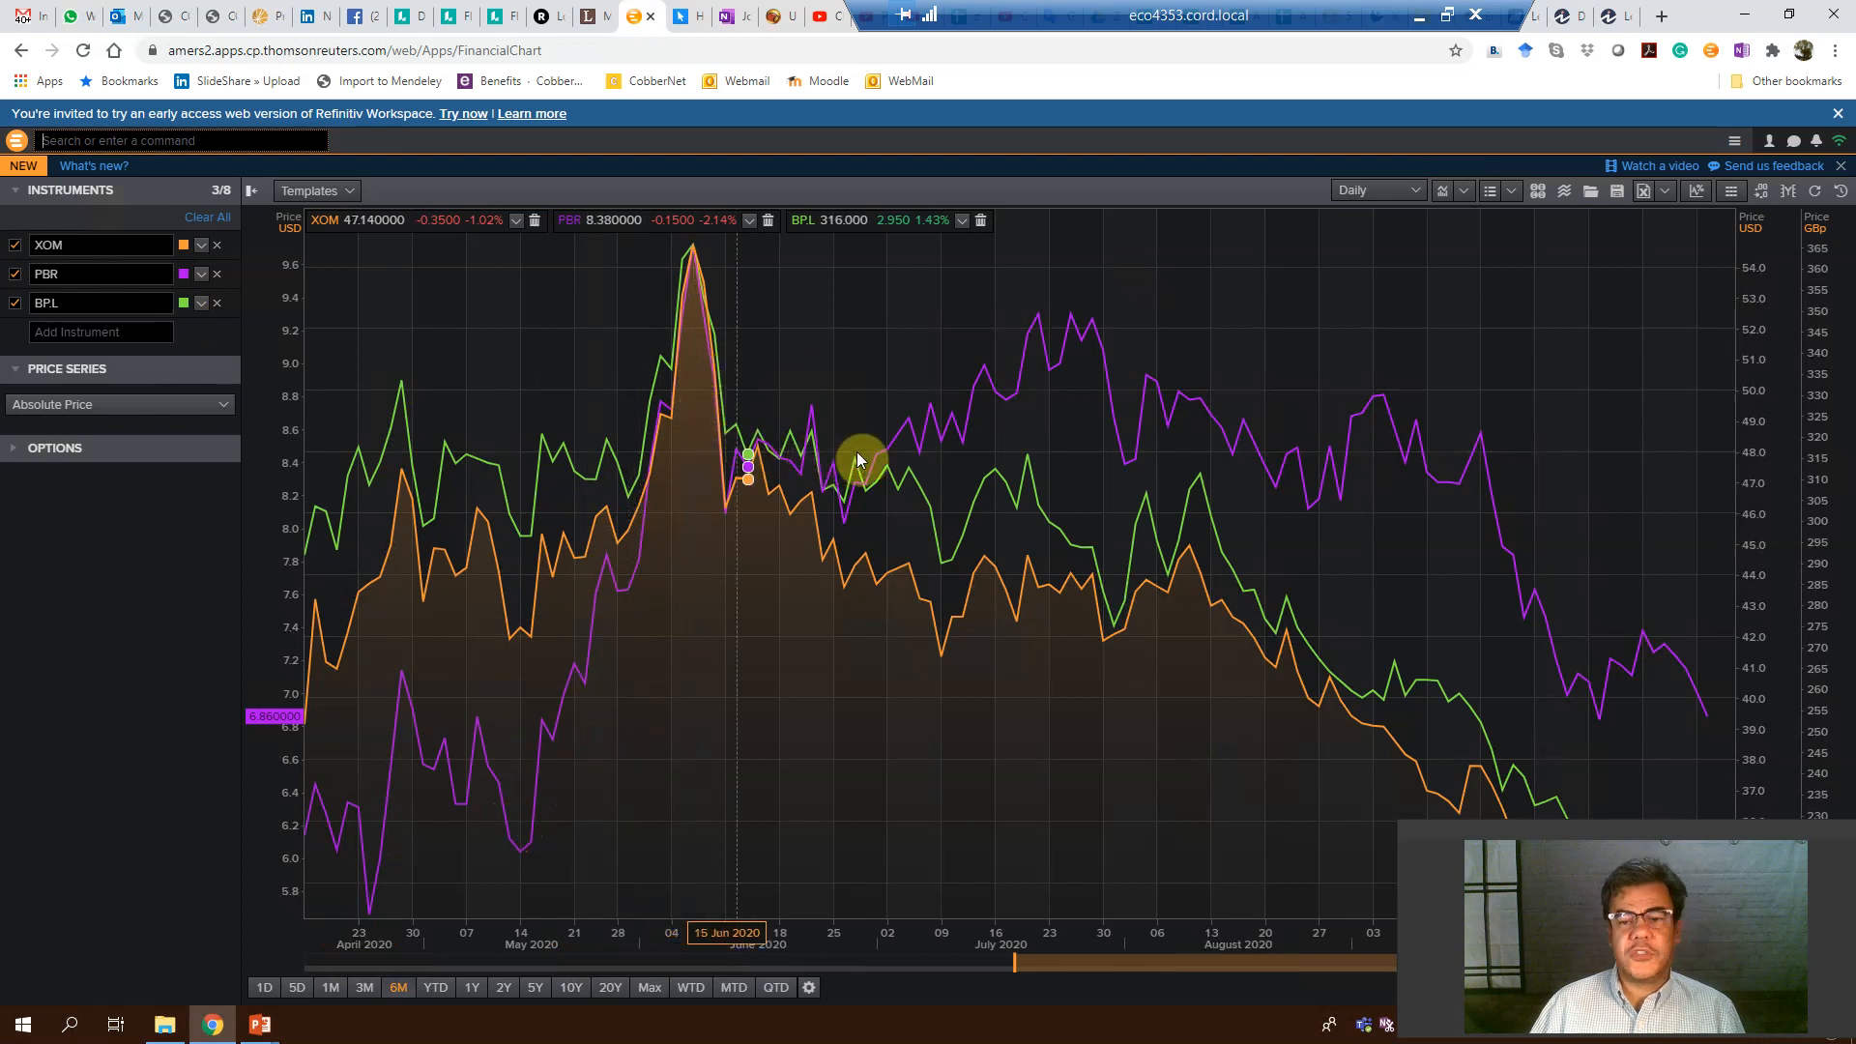
mouse_move(1355, 578)
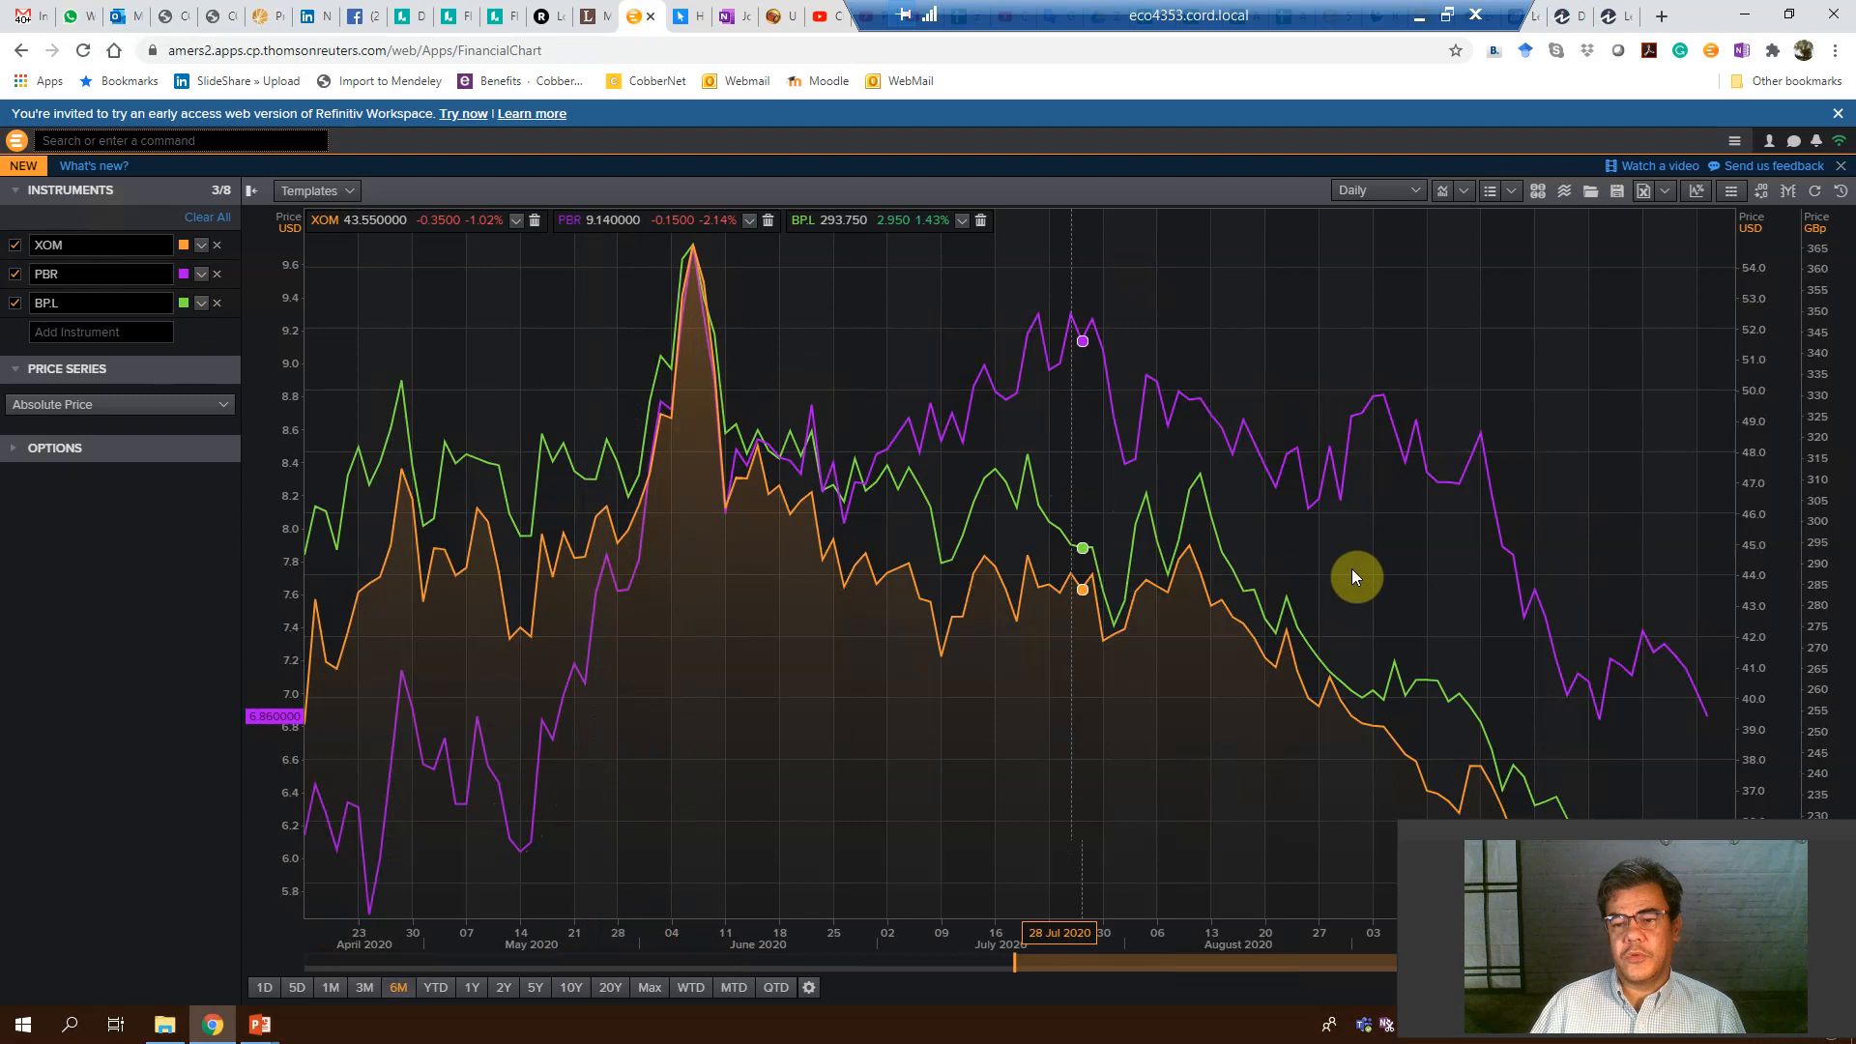
mouse_move(1544, 624)
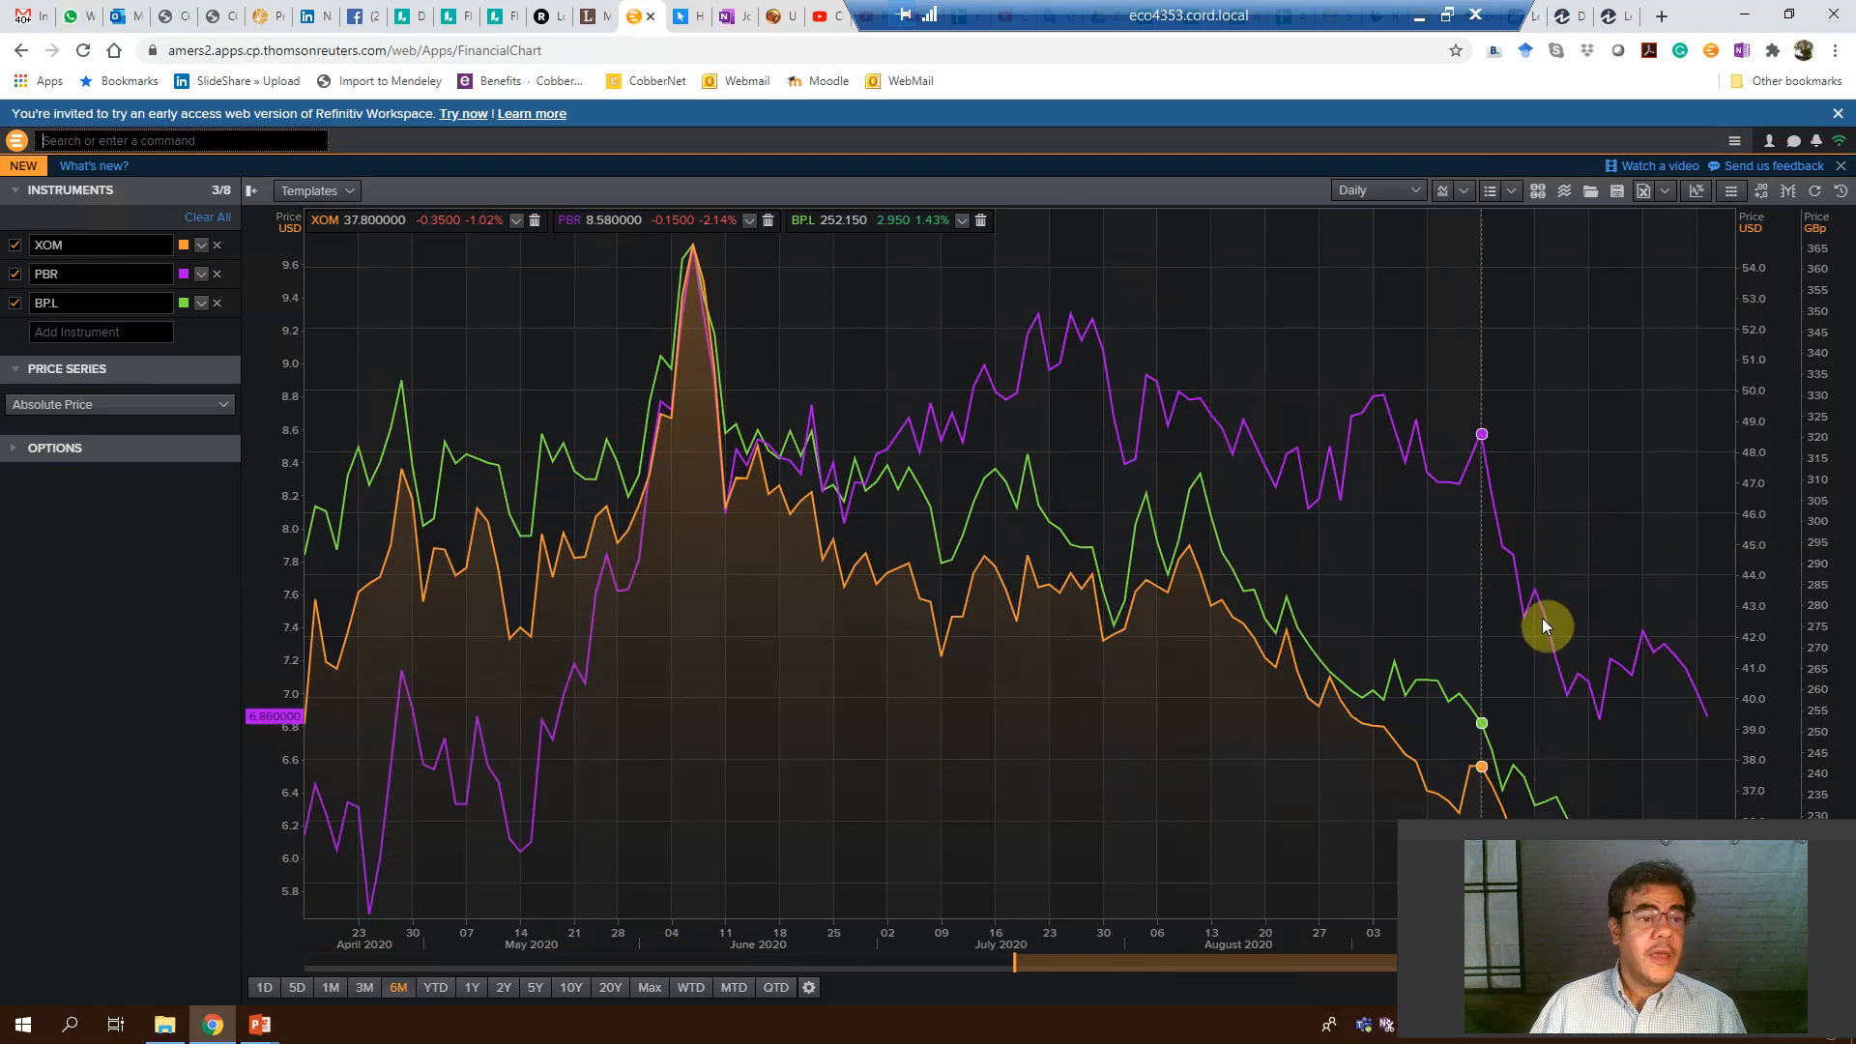
mouse_move(1701, 669)
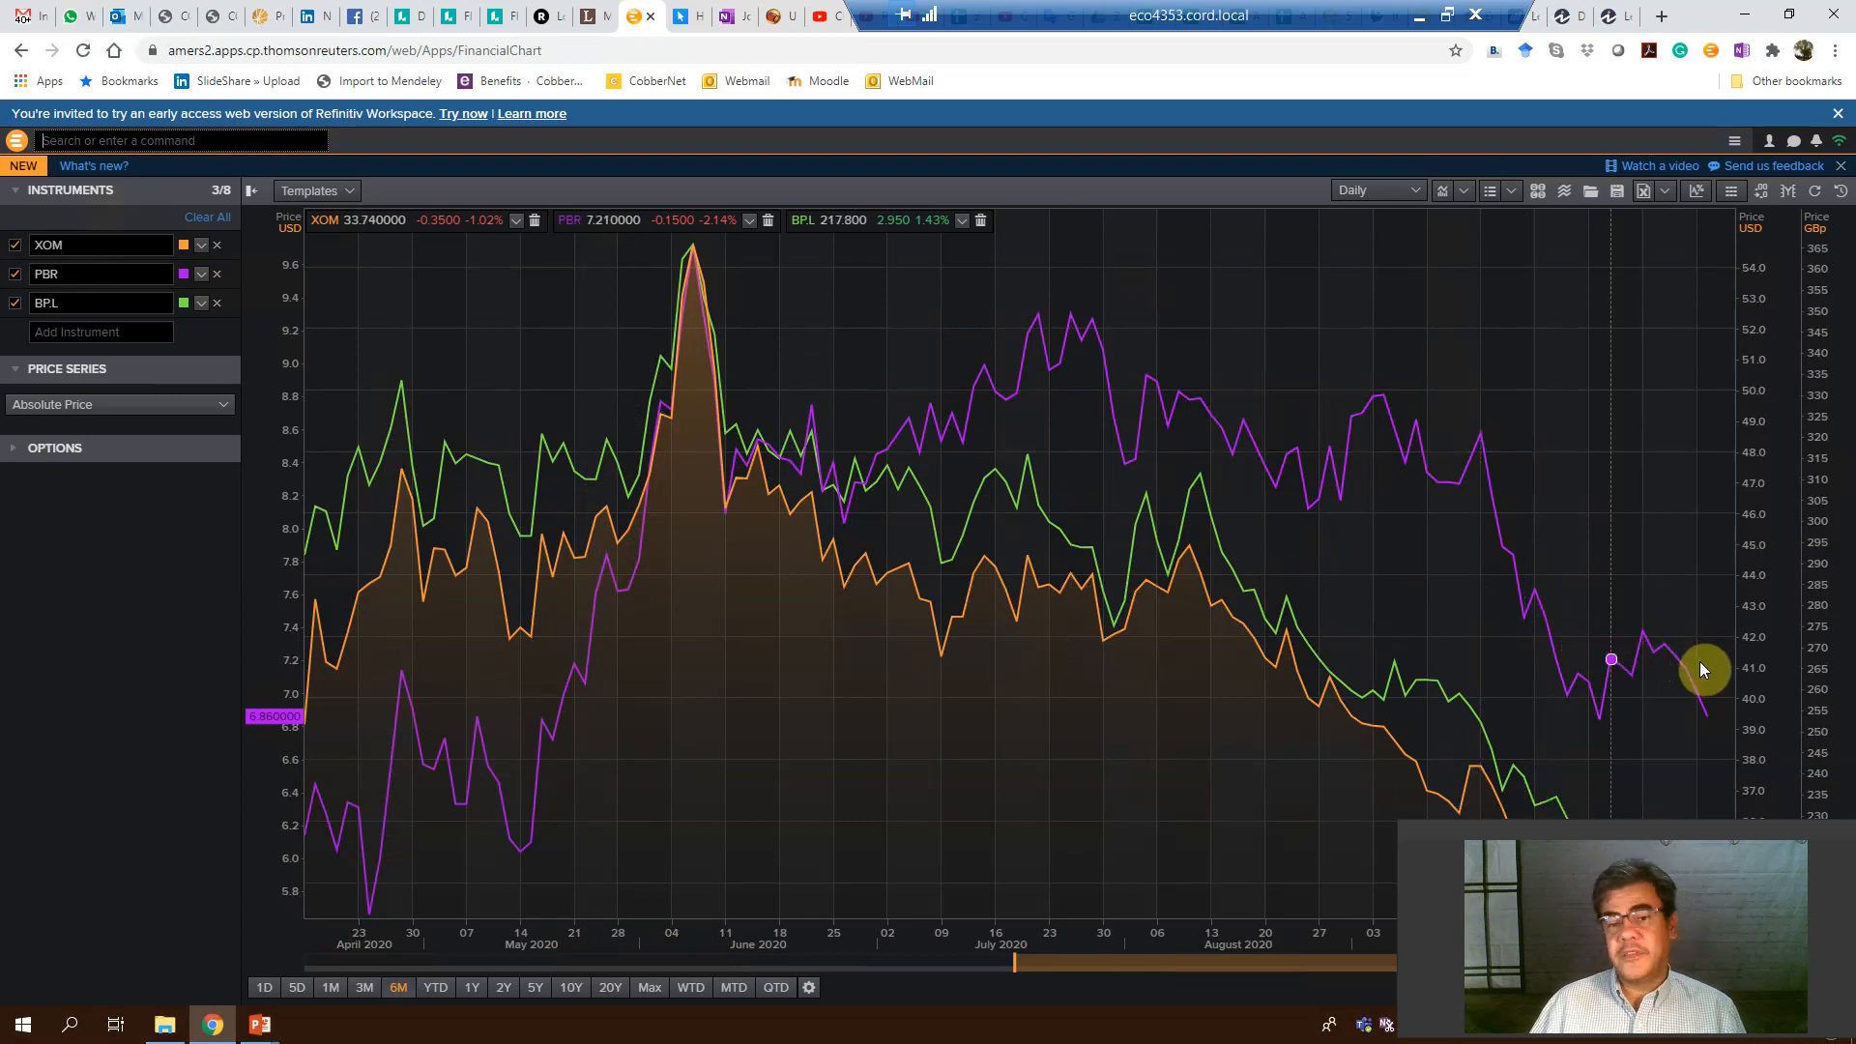
mouse_move(139, 578)
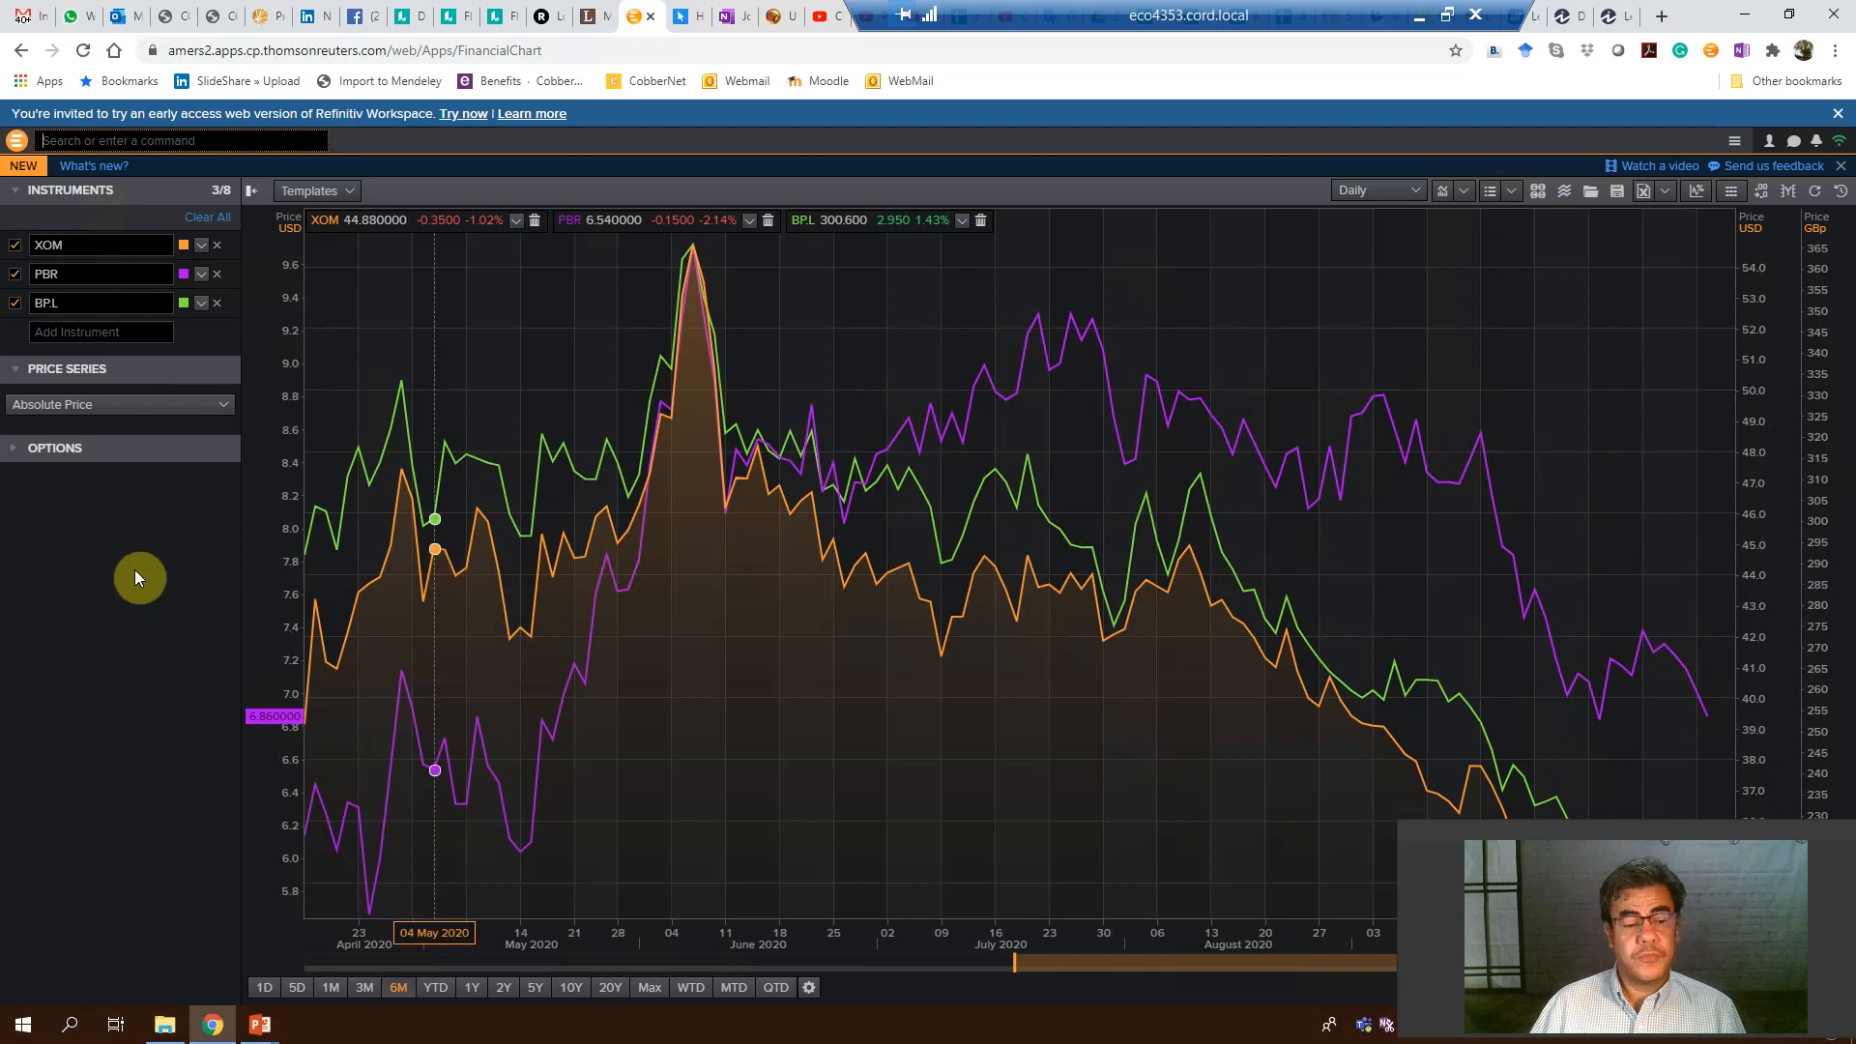
- Add Royal Dutch Shell (RDSa.AS) and Gazprom (GAZP.MM) to the chart
click(100, 330)
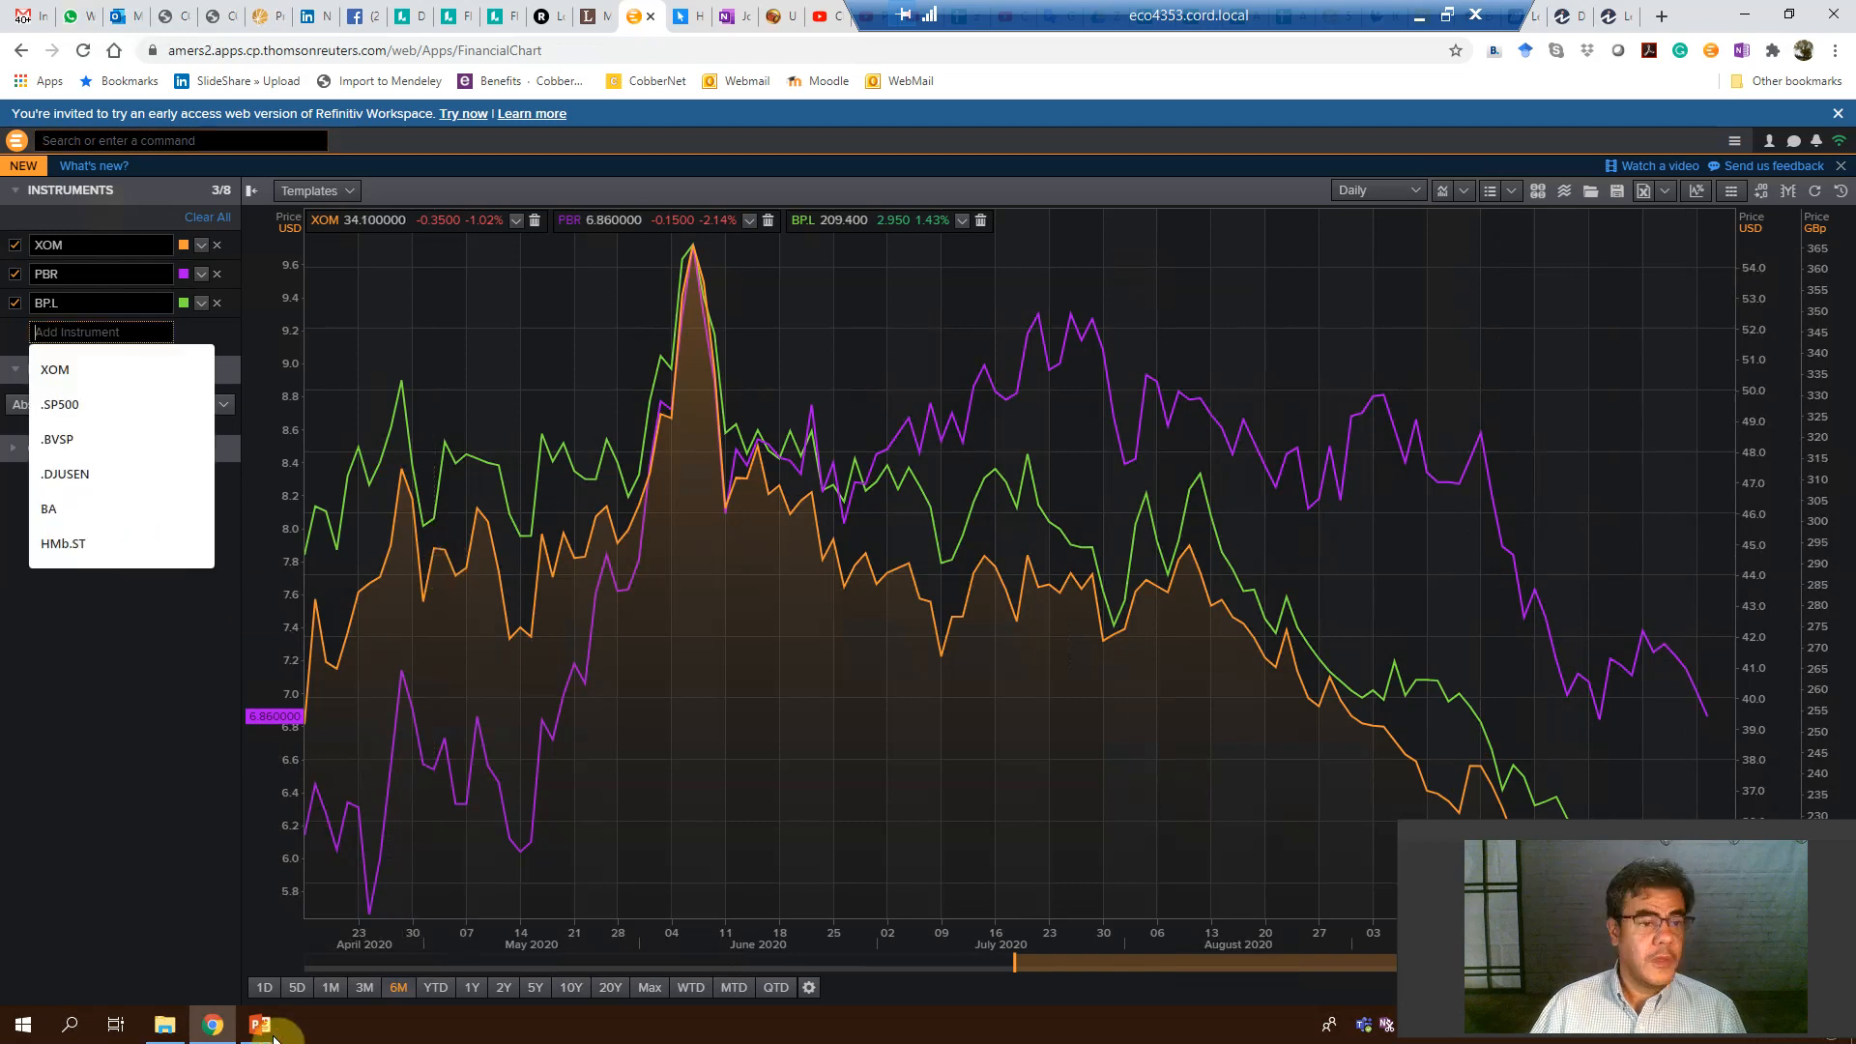
click(259, 1025)
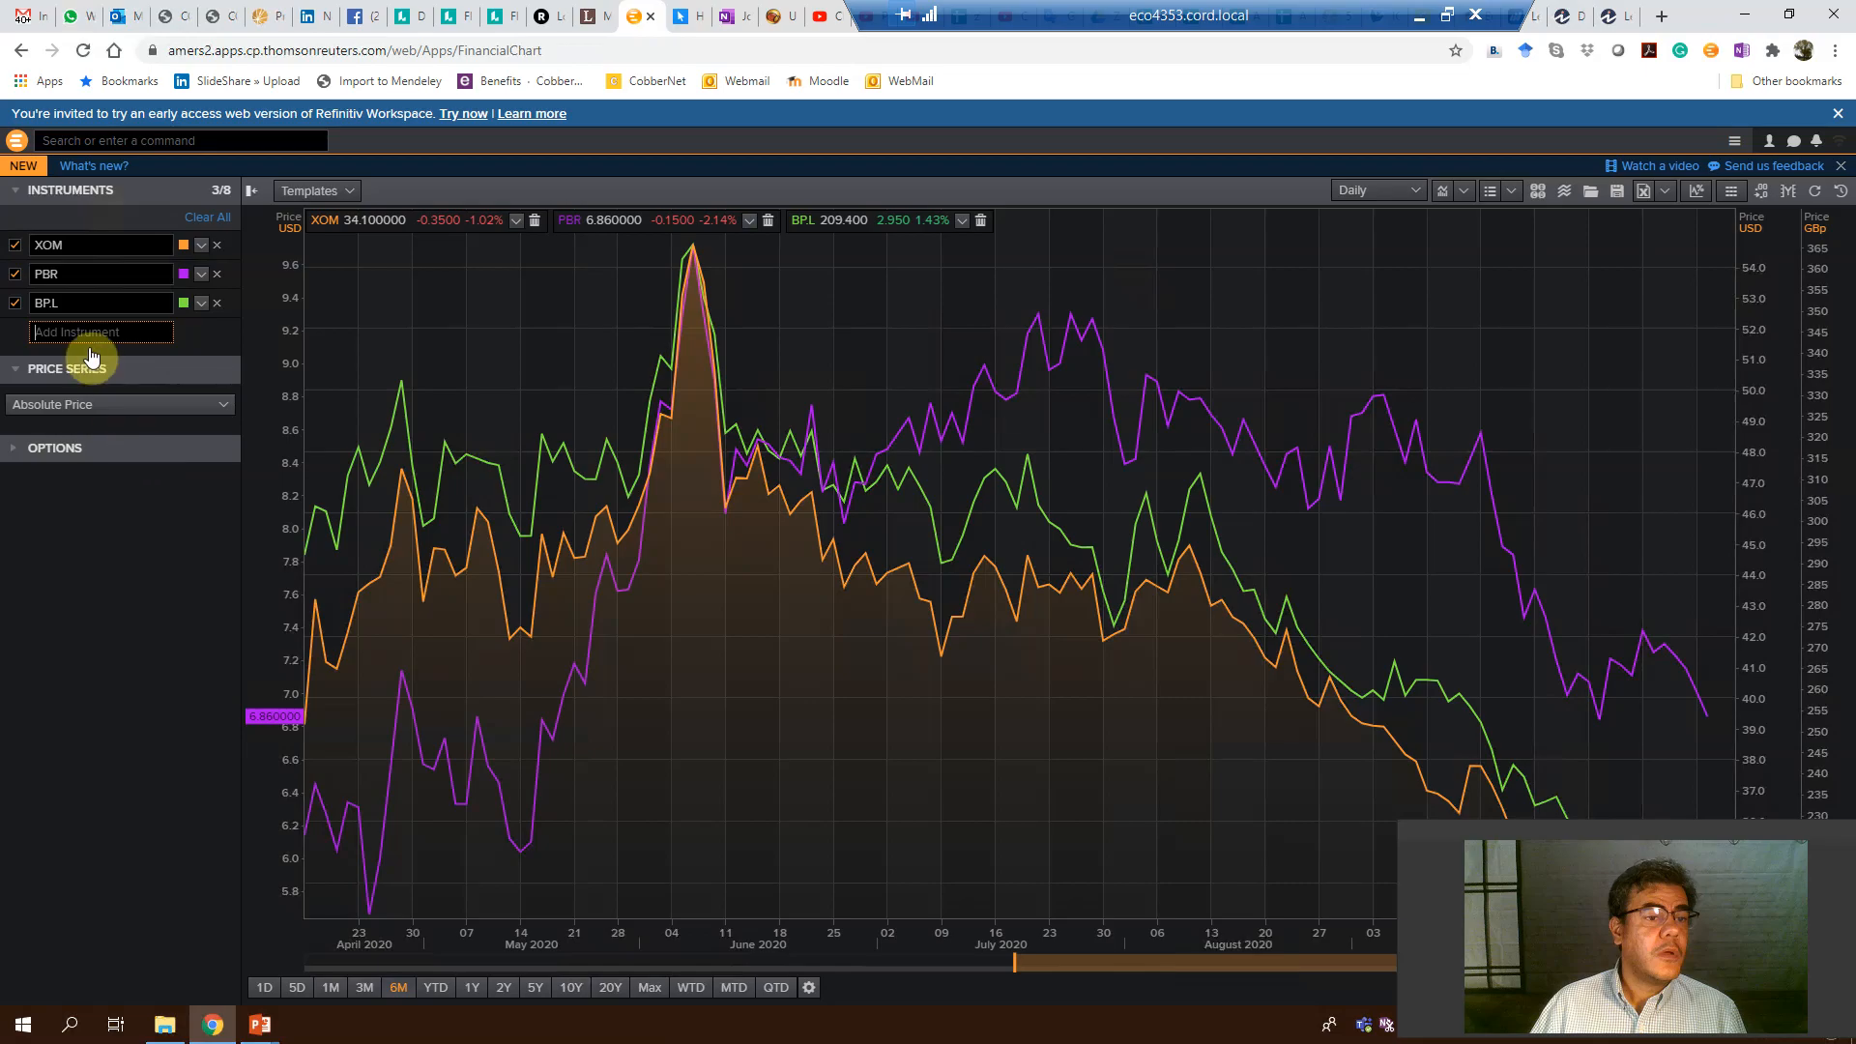
text(shell)
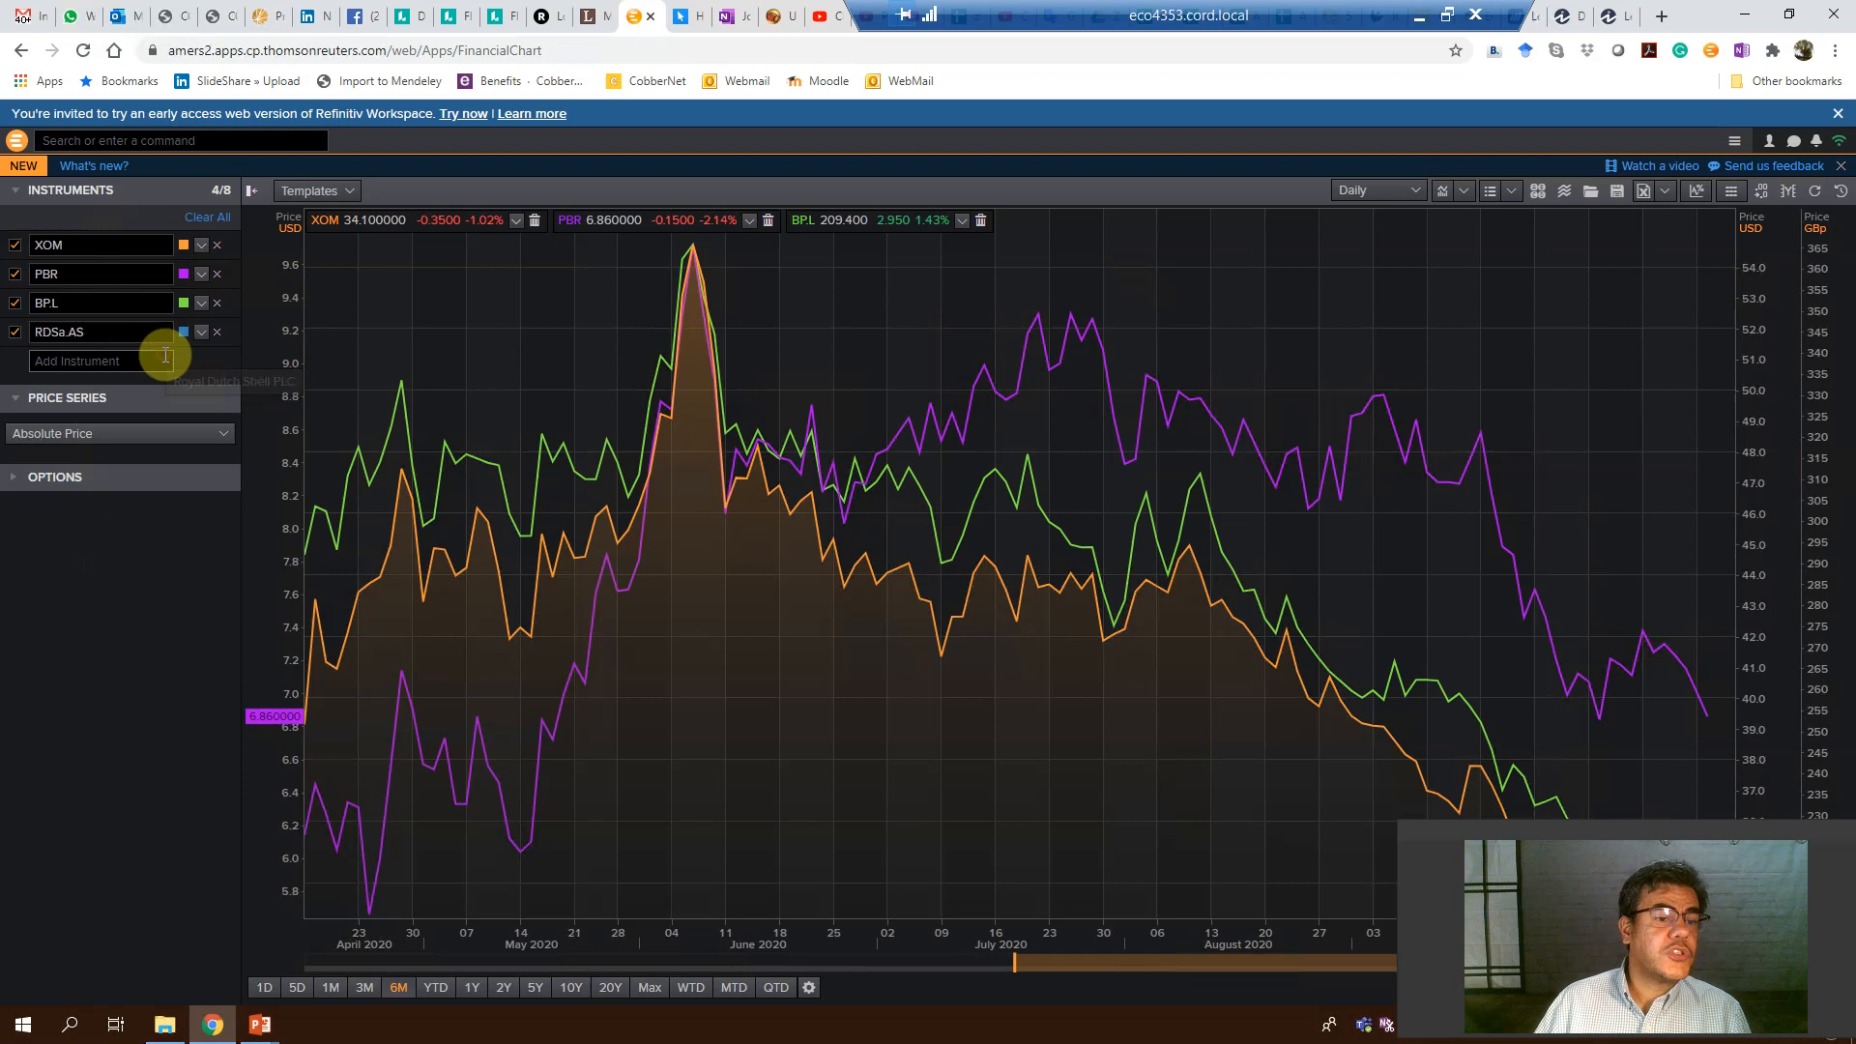
click(101, 362)
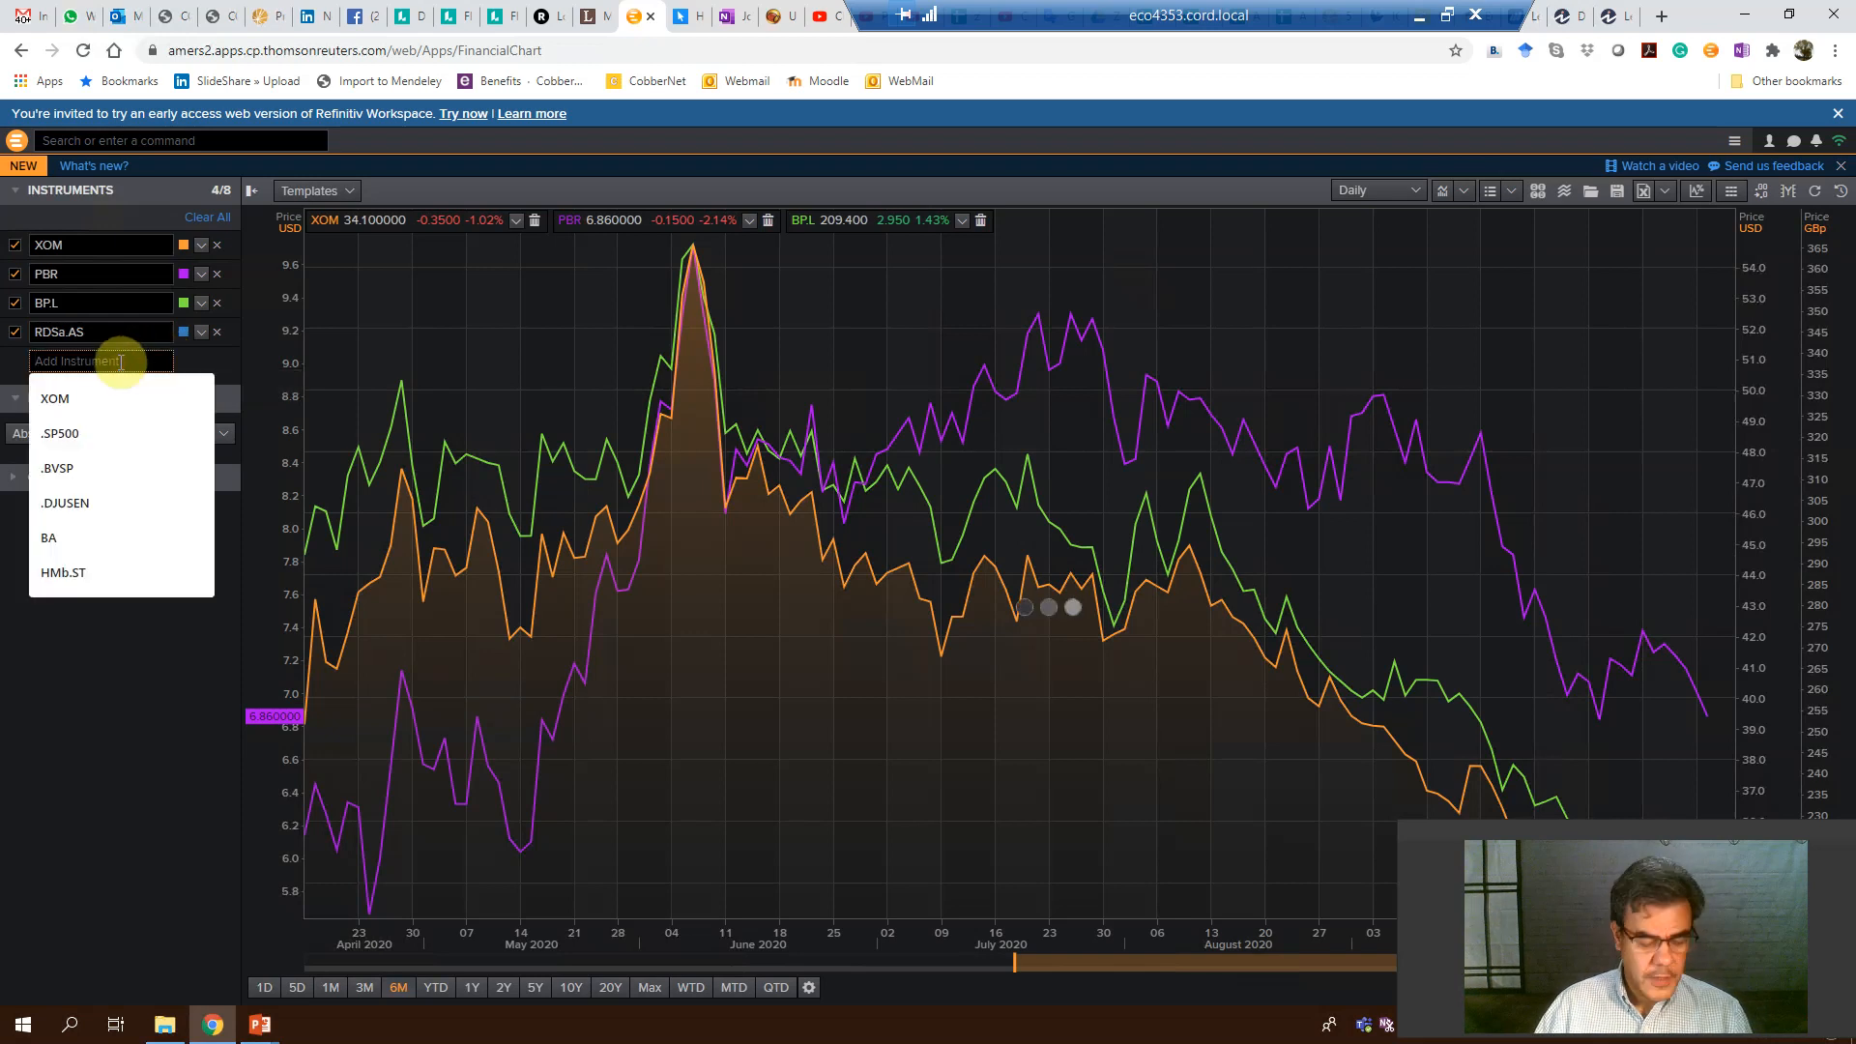
text(gasprom)
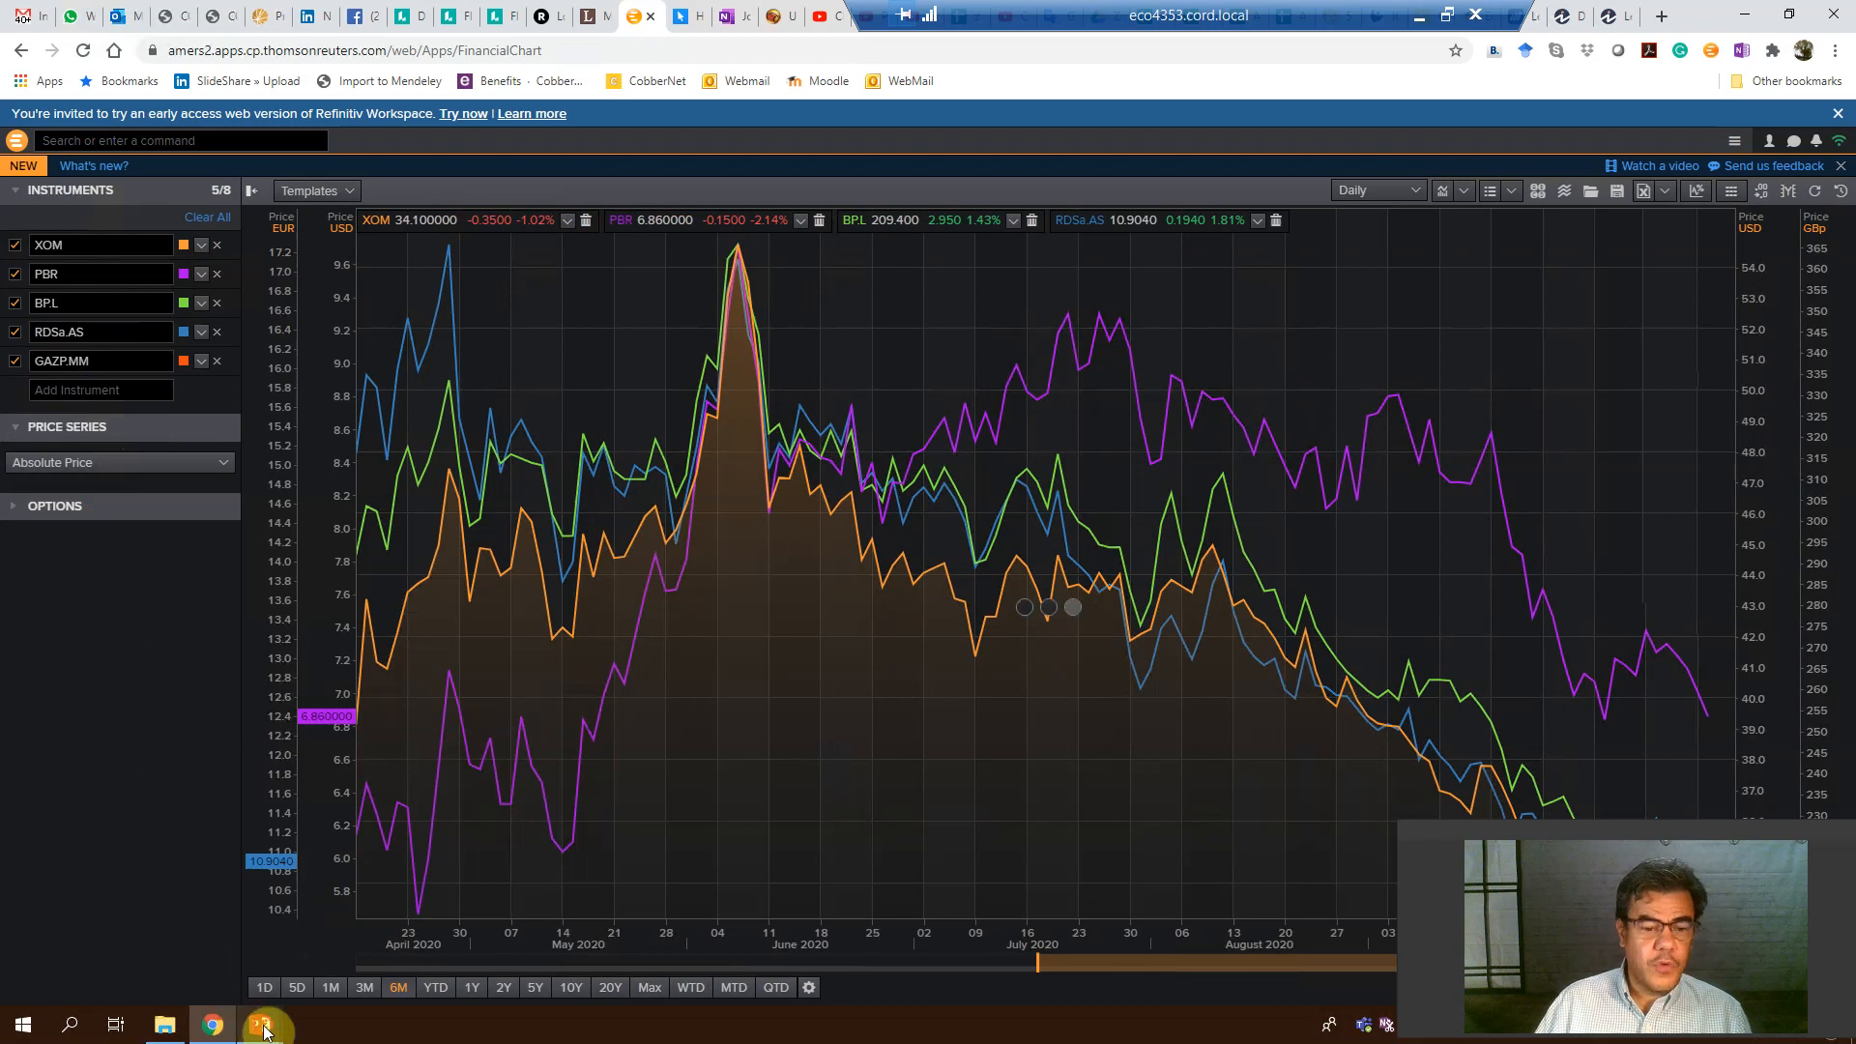
click(101, 389)
text(s8)
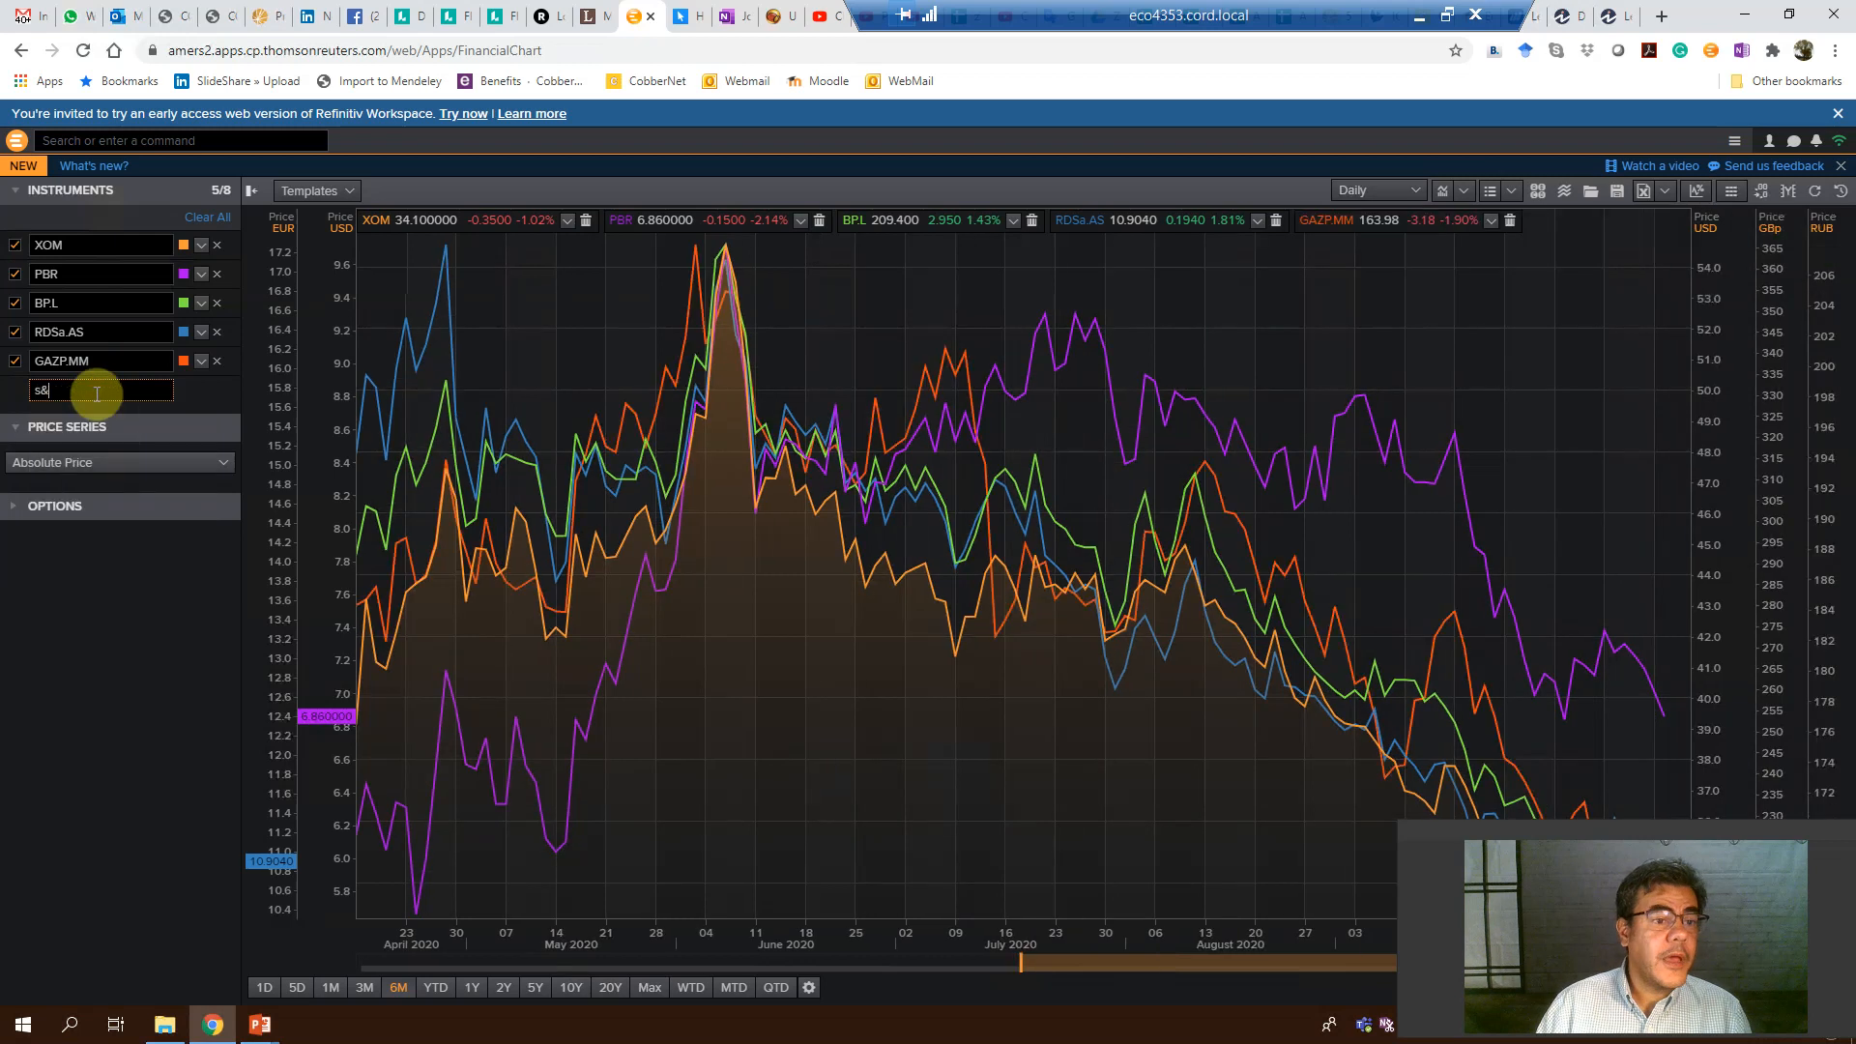
- Add the S&P 500 (.SPX) and Dow Jones Industrial Average (.DJI) to the chart
key(Return)
text(d)
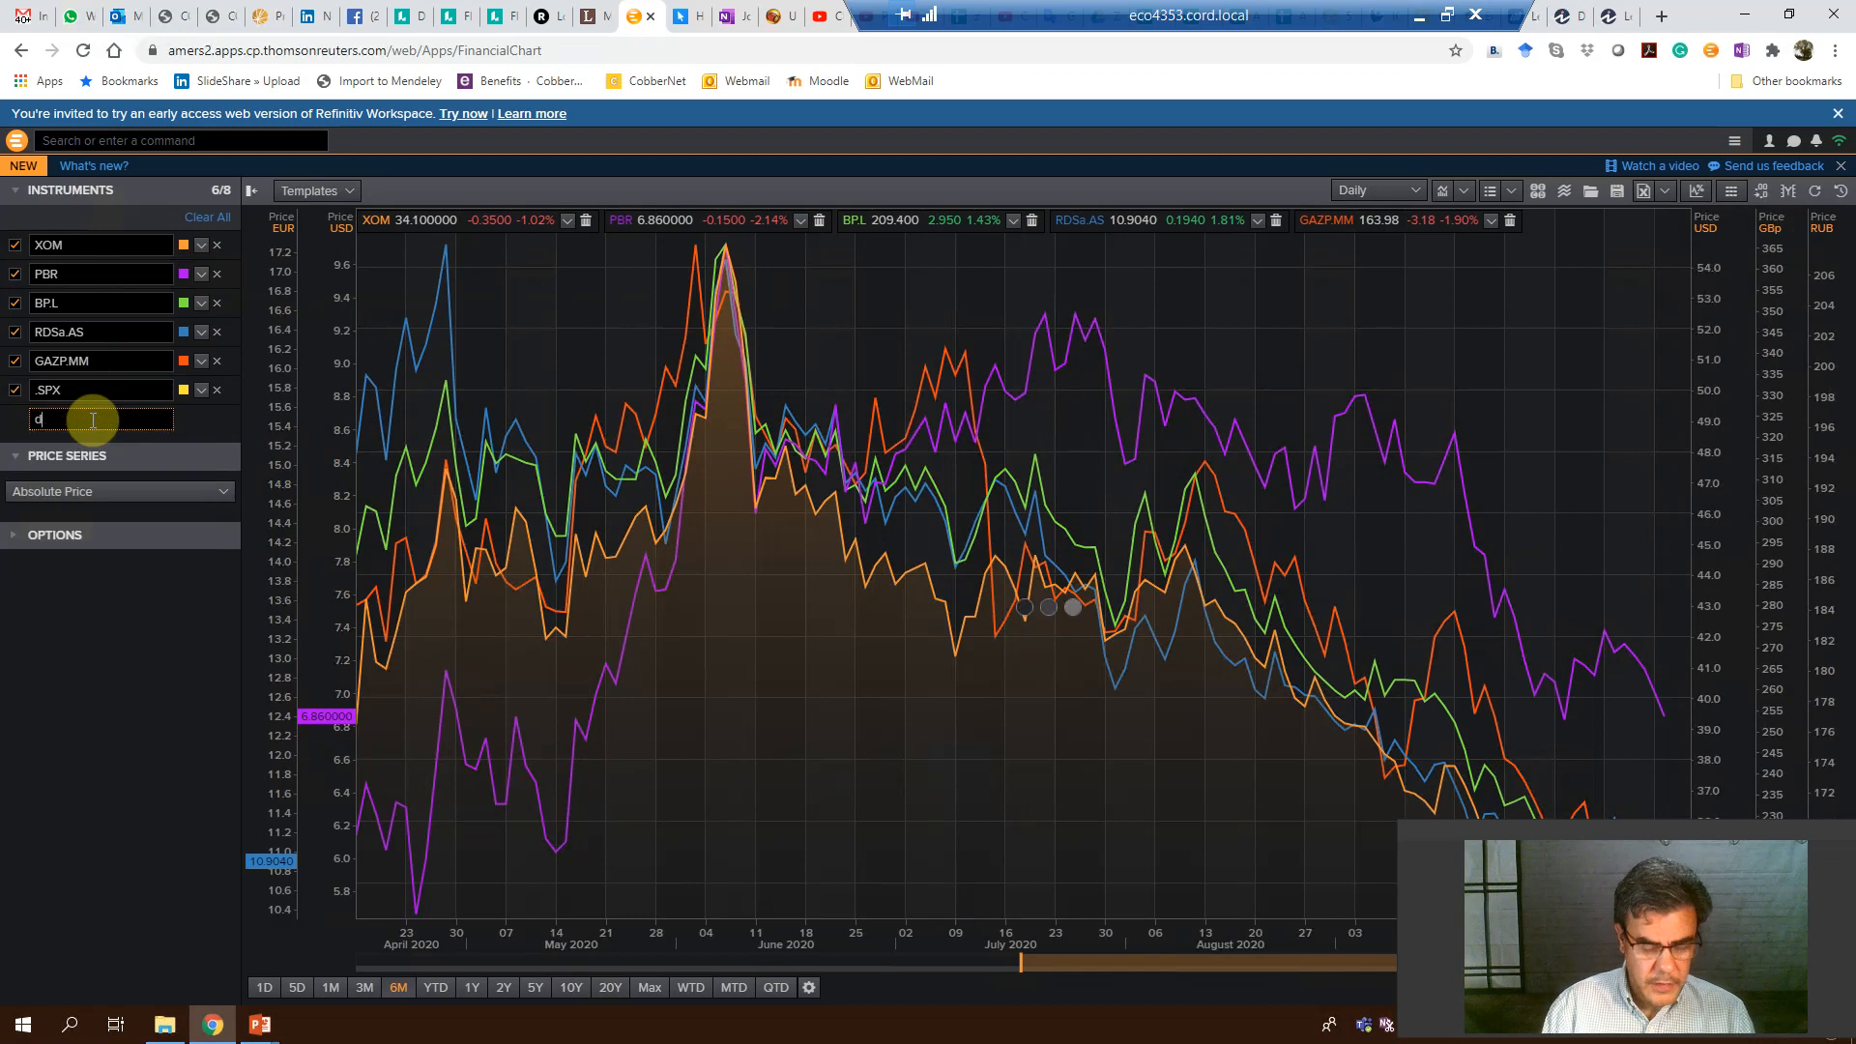
text(ow j)
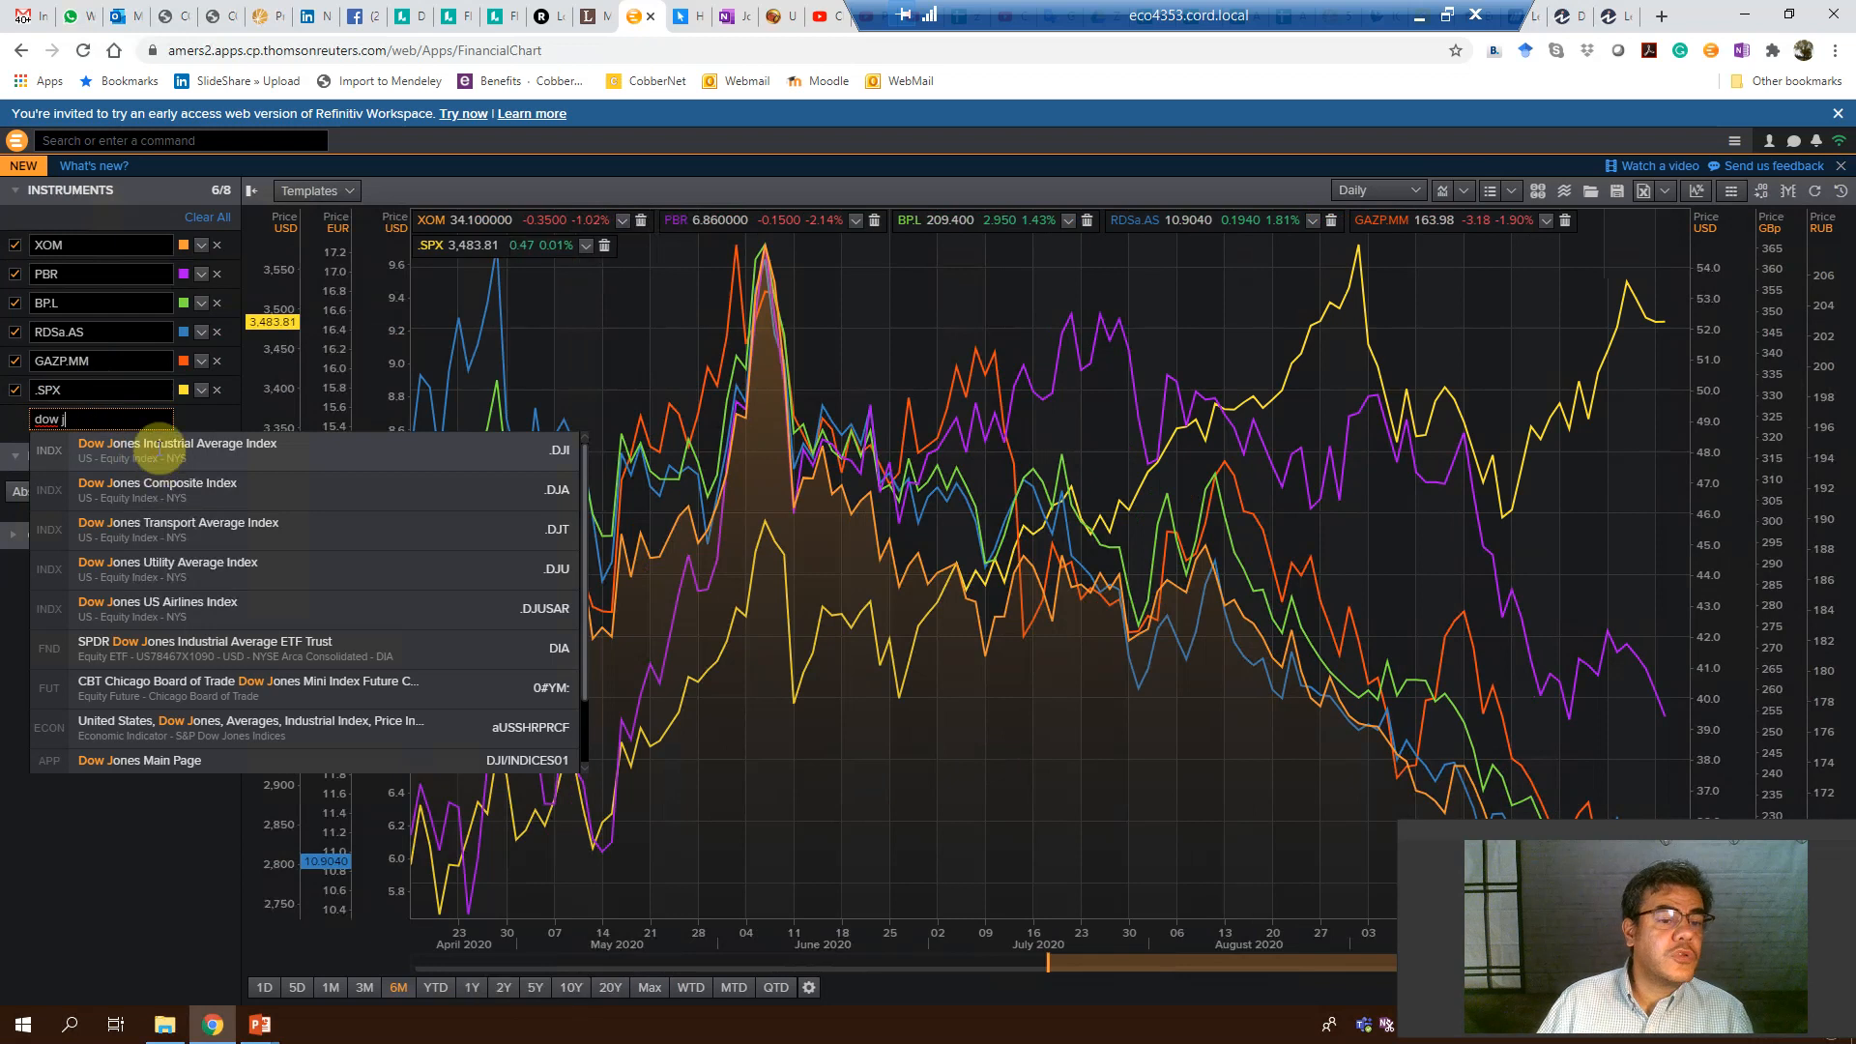
click(176, 451)
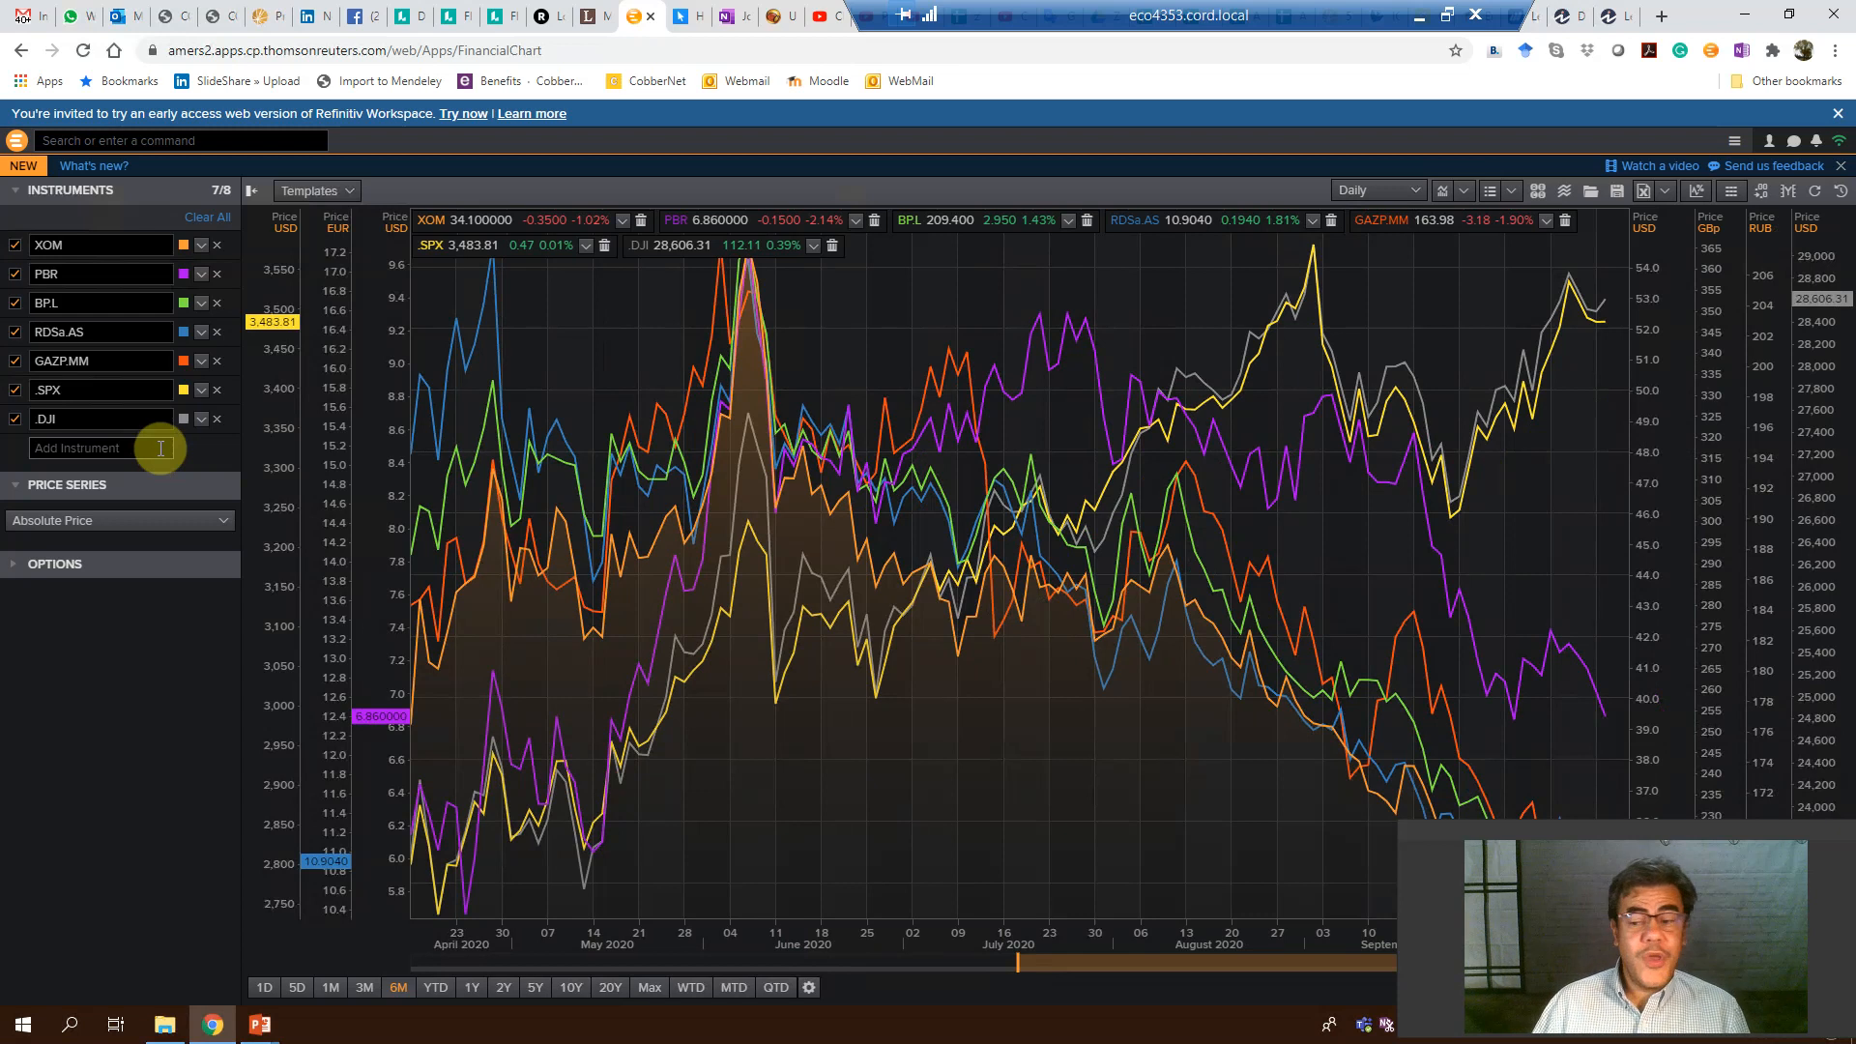
mouse_move(446, 644)
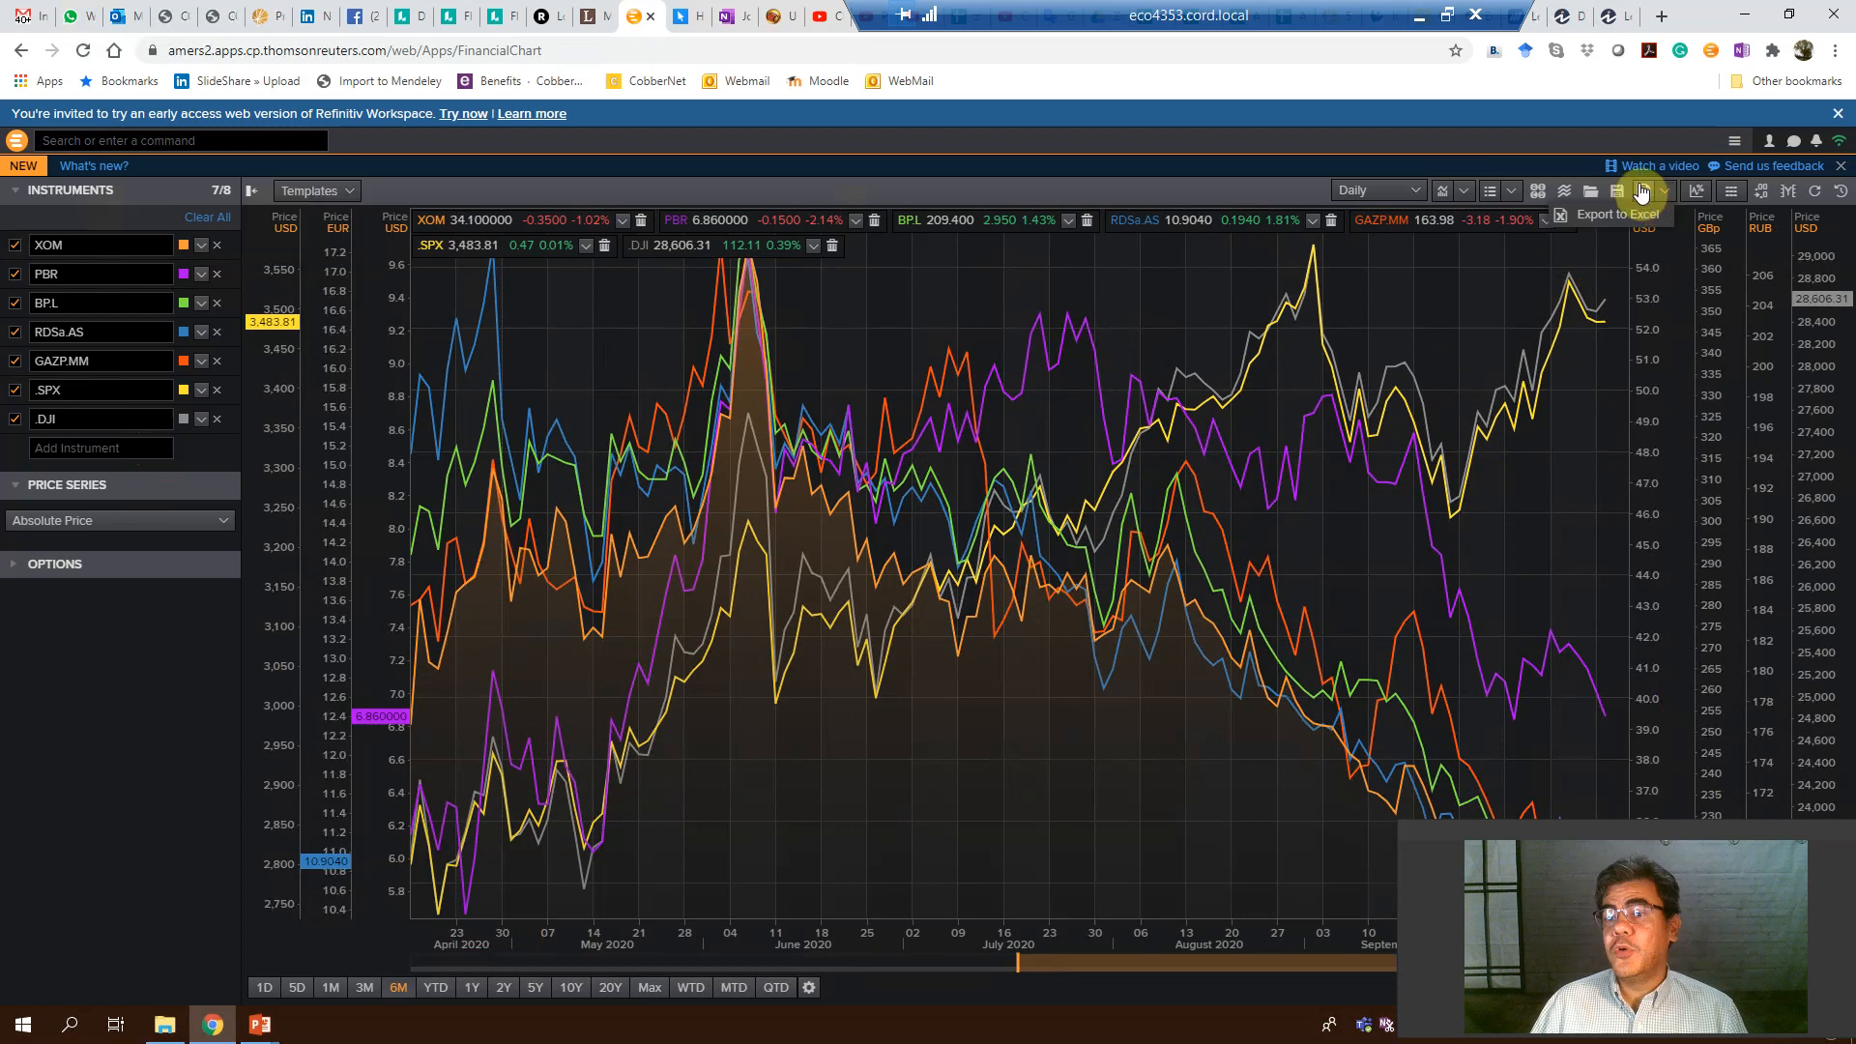
- Export the seven-instrument chart data to Excel under the name Temp
click(1618, 192)
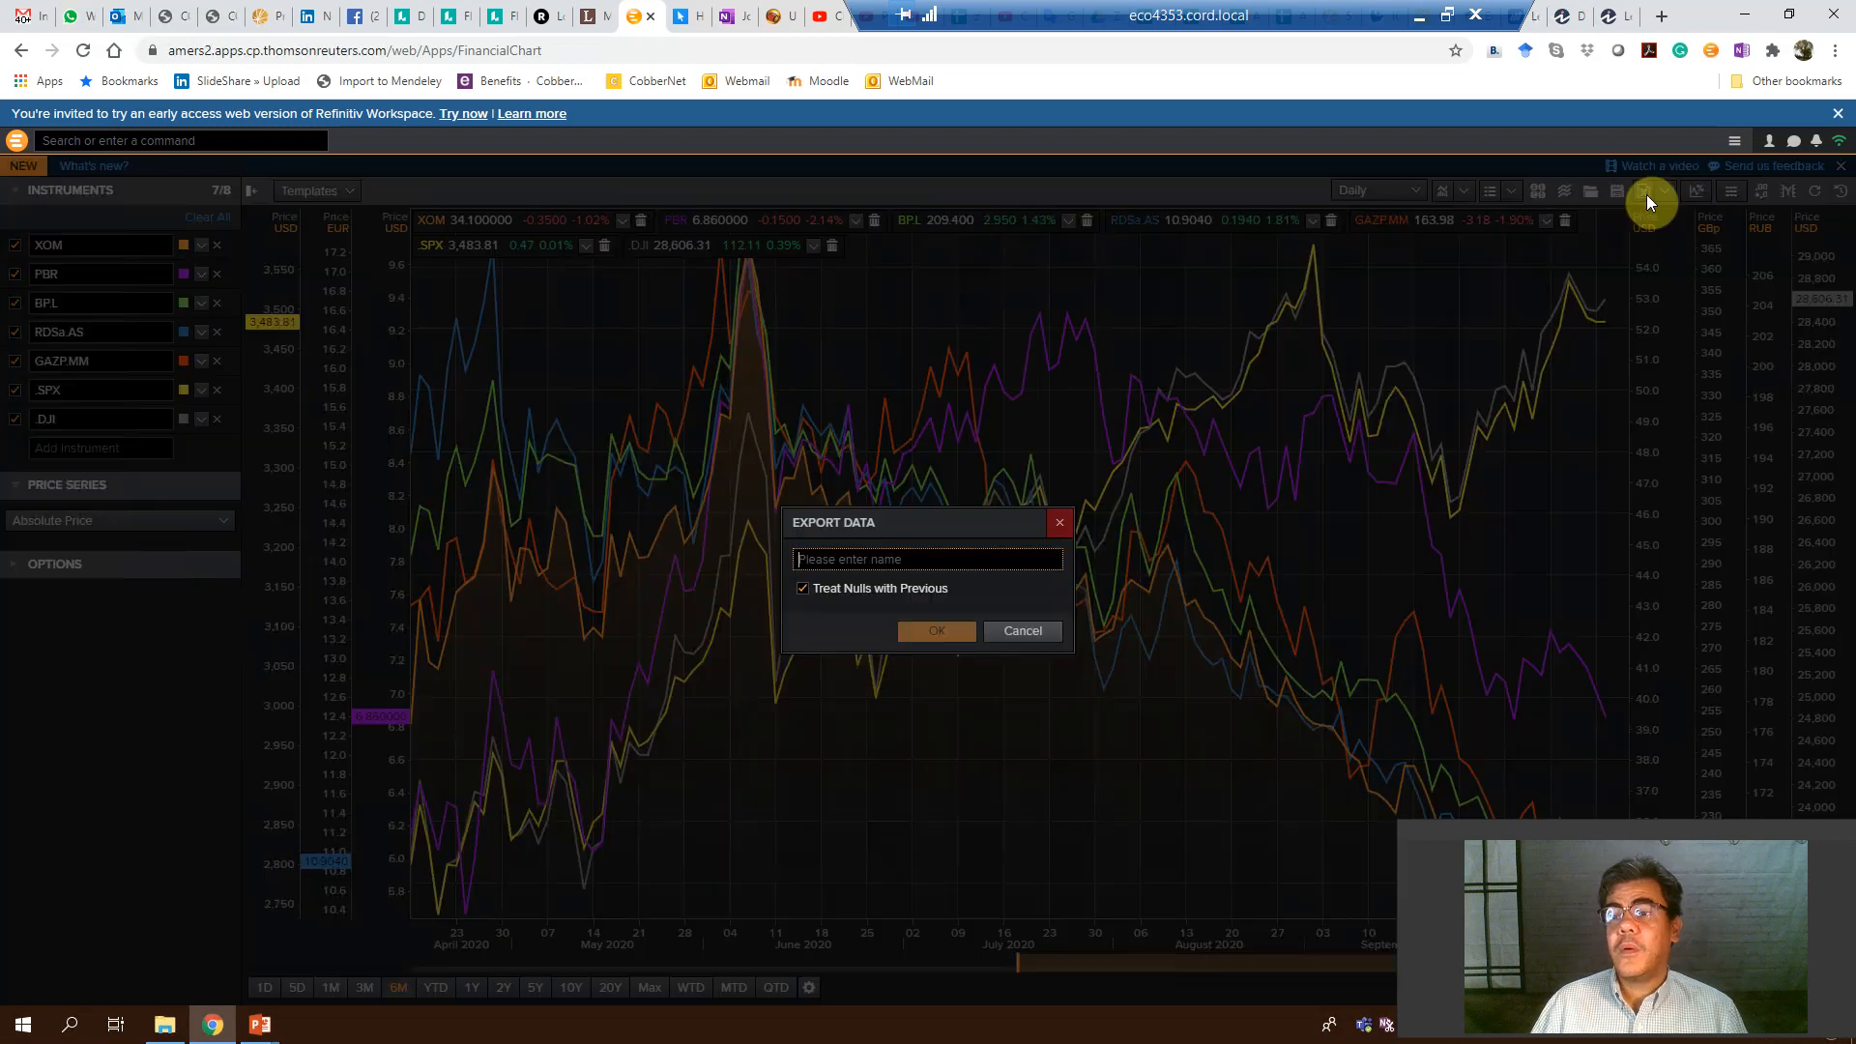
mouse_move(1077, 613)
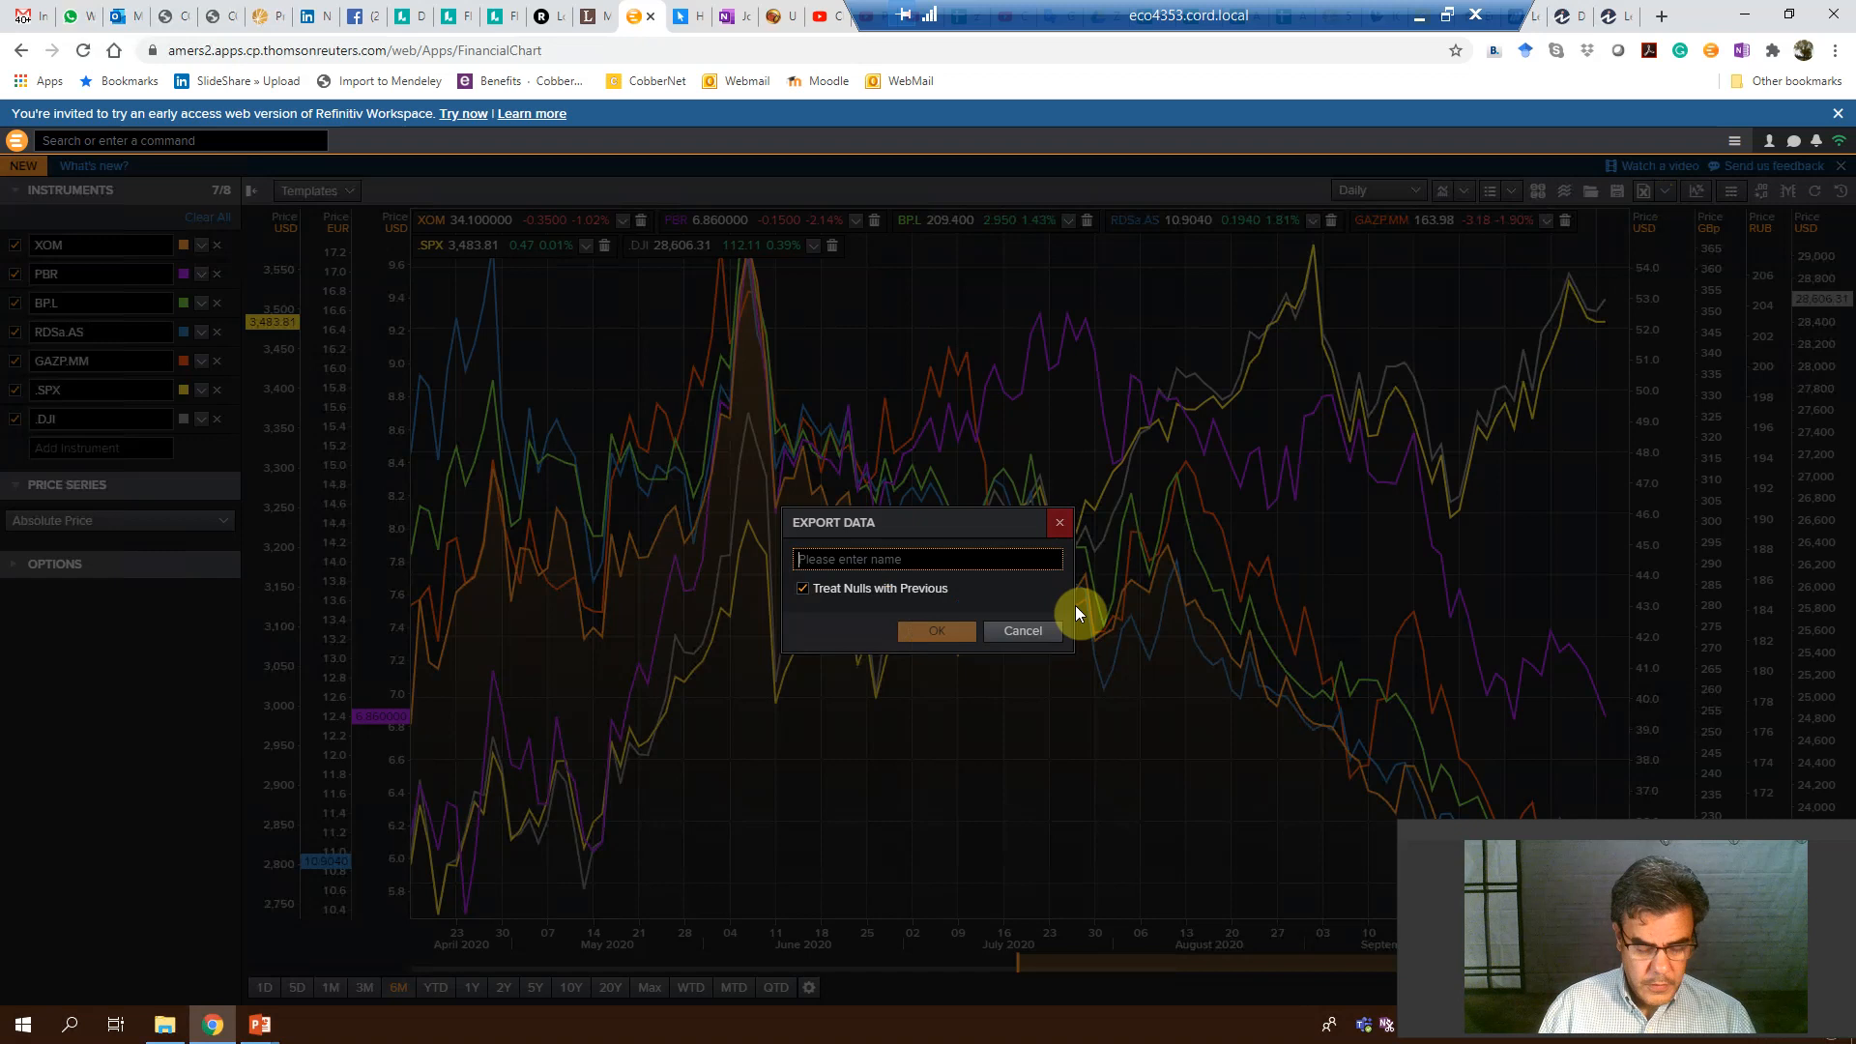
text(Temp)
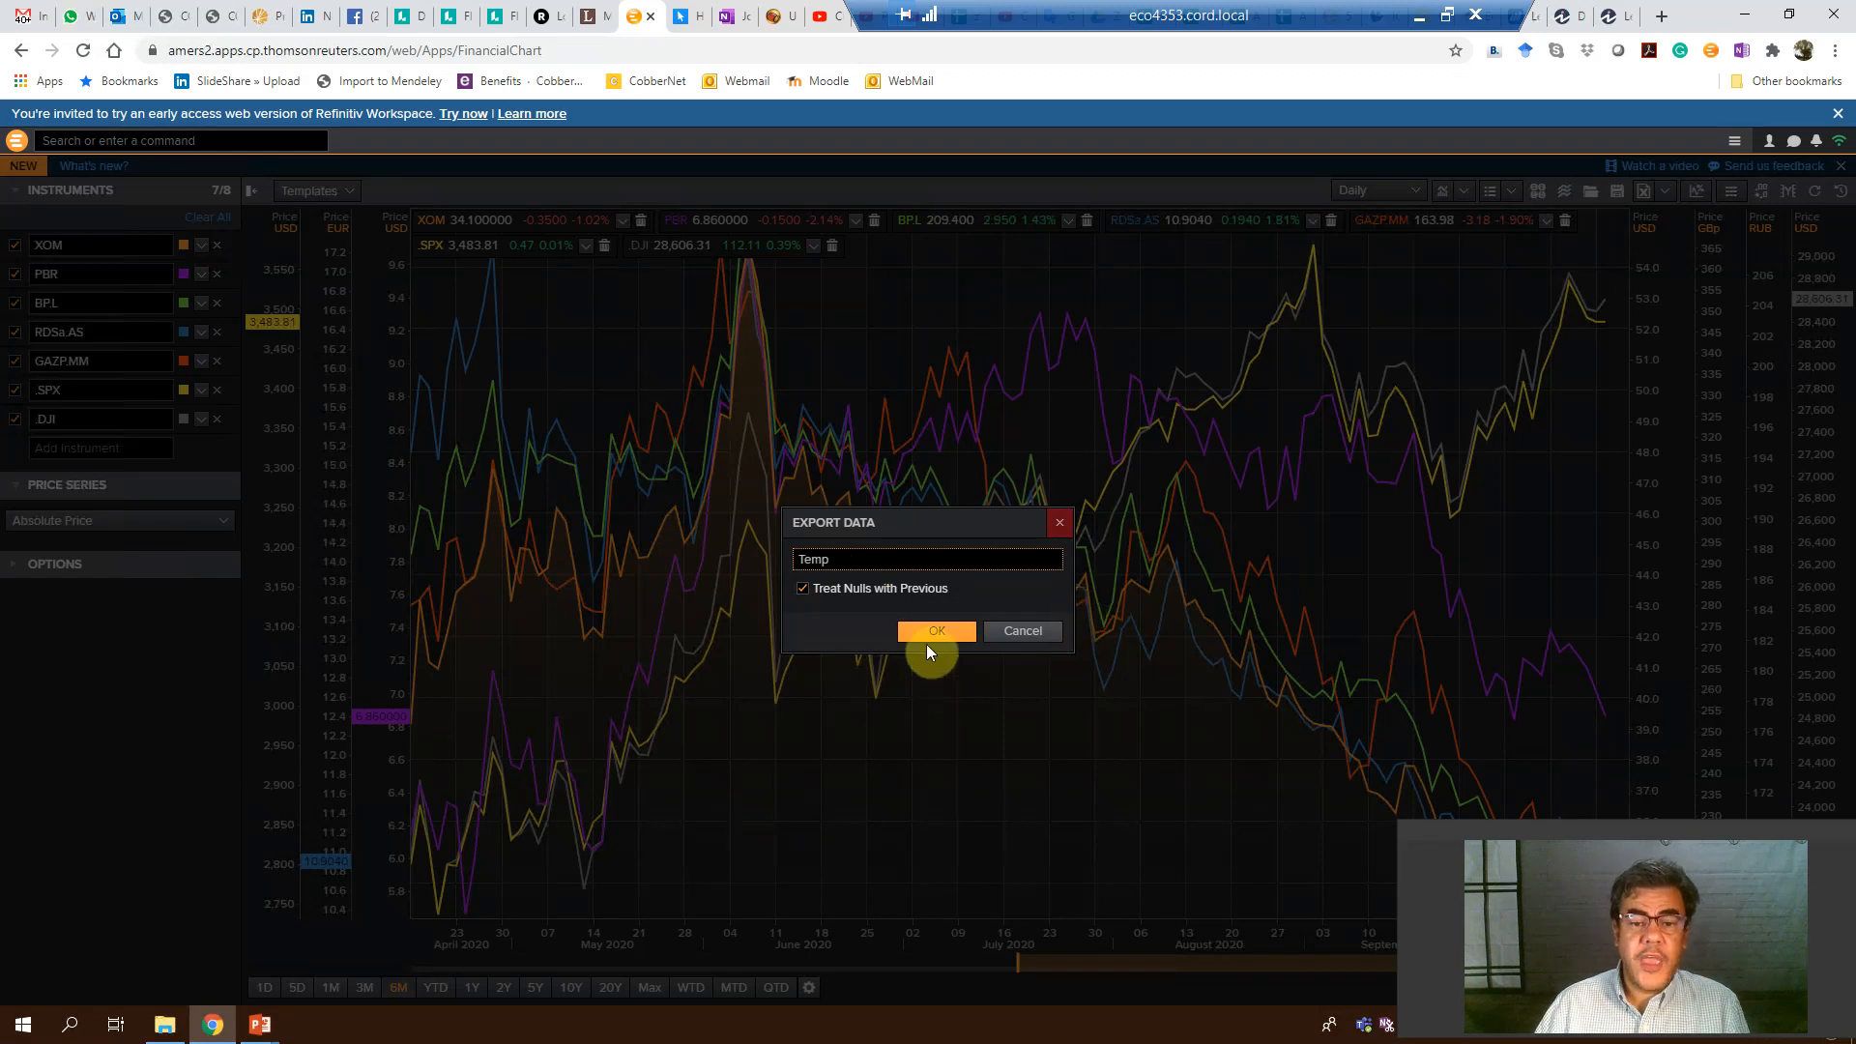
click(936, 631)
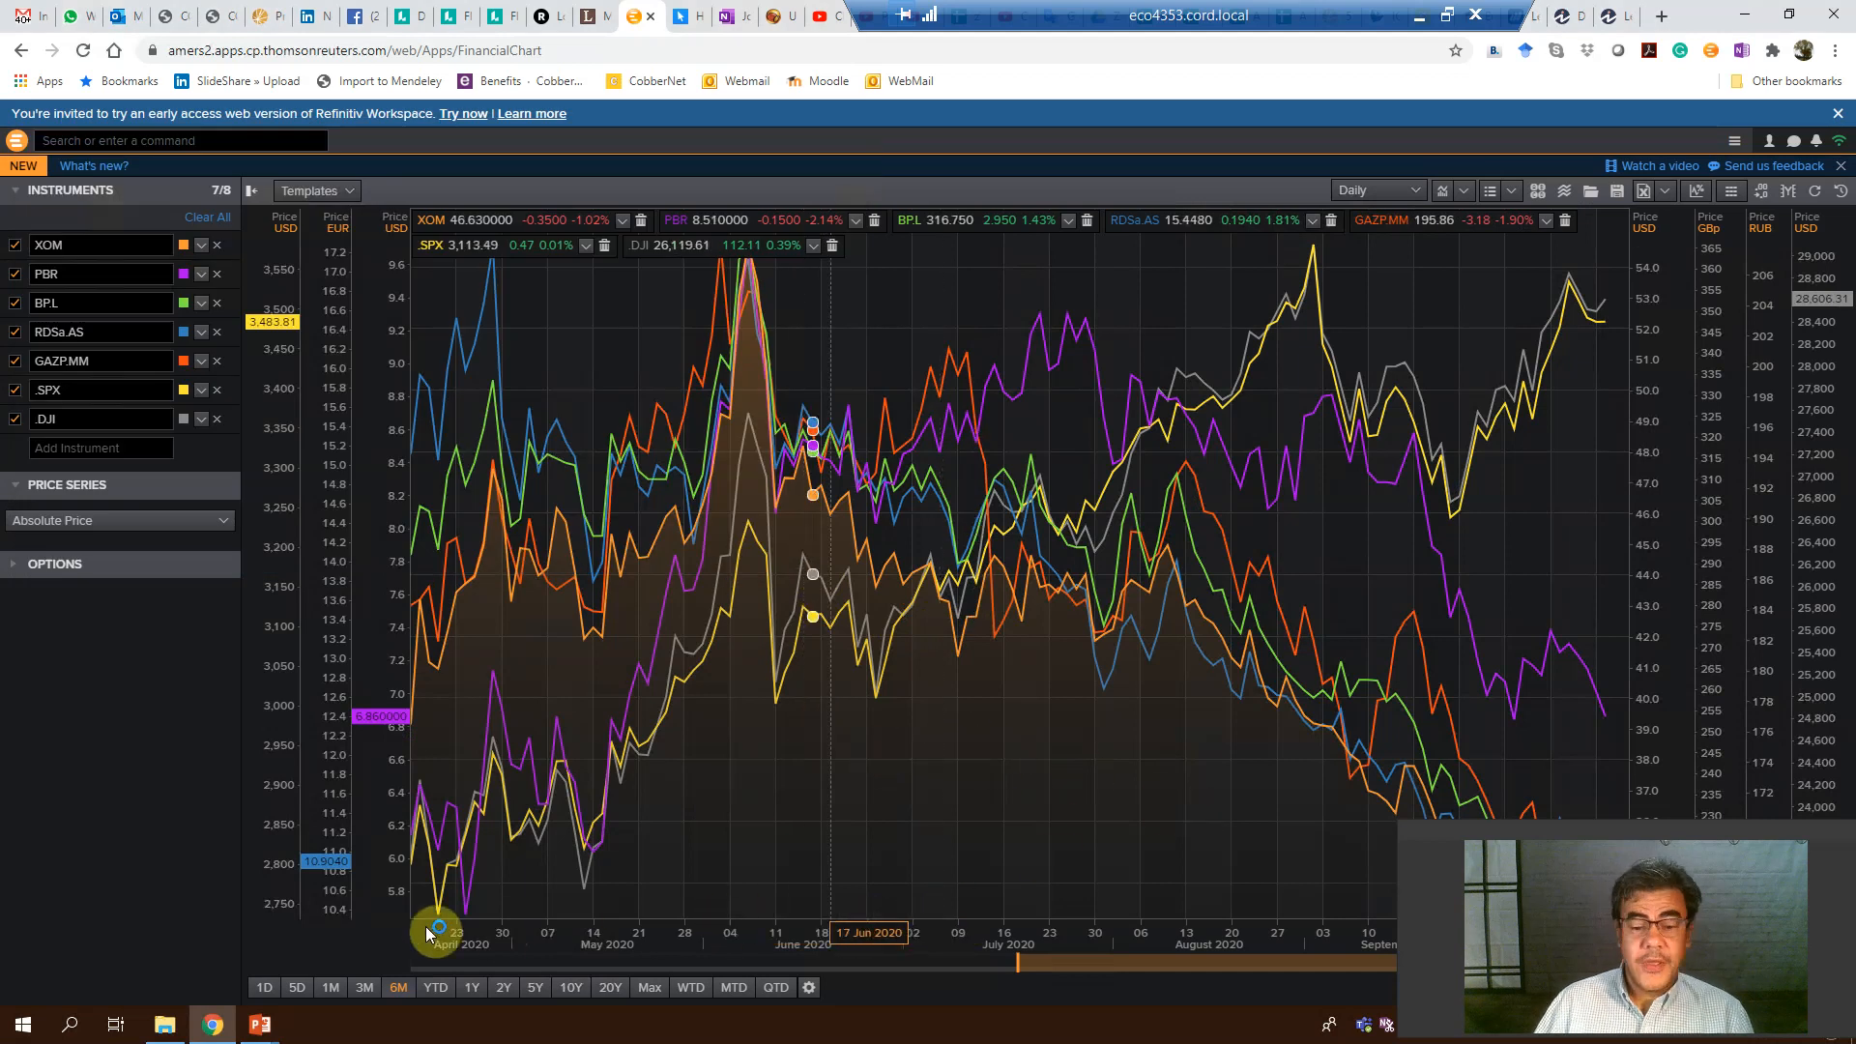
mouse_move(1336, 929)
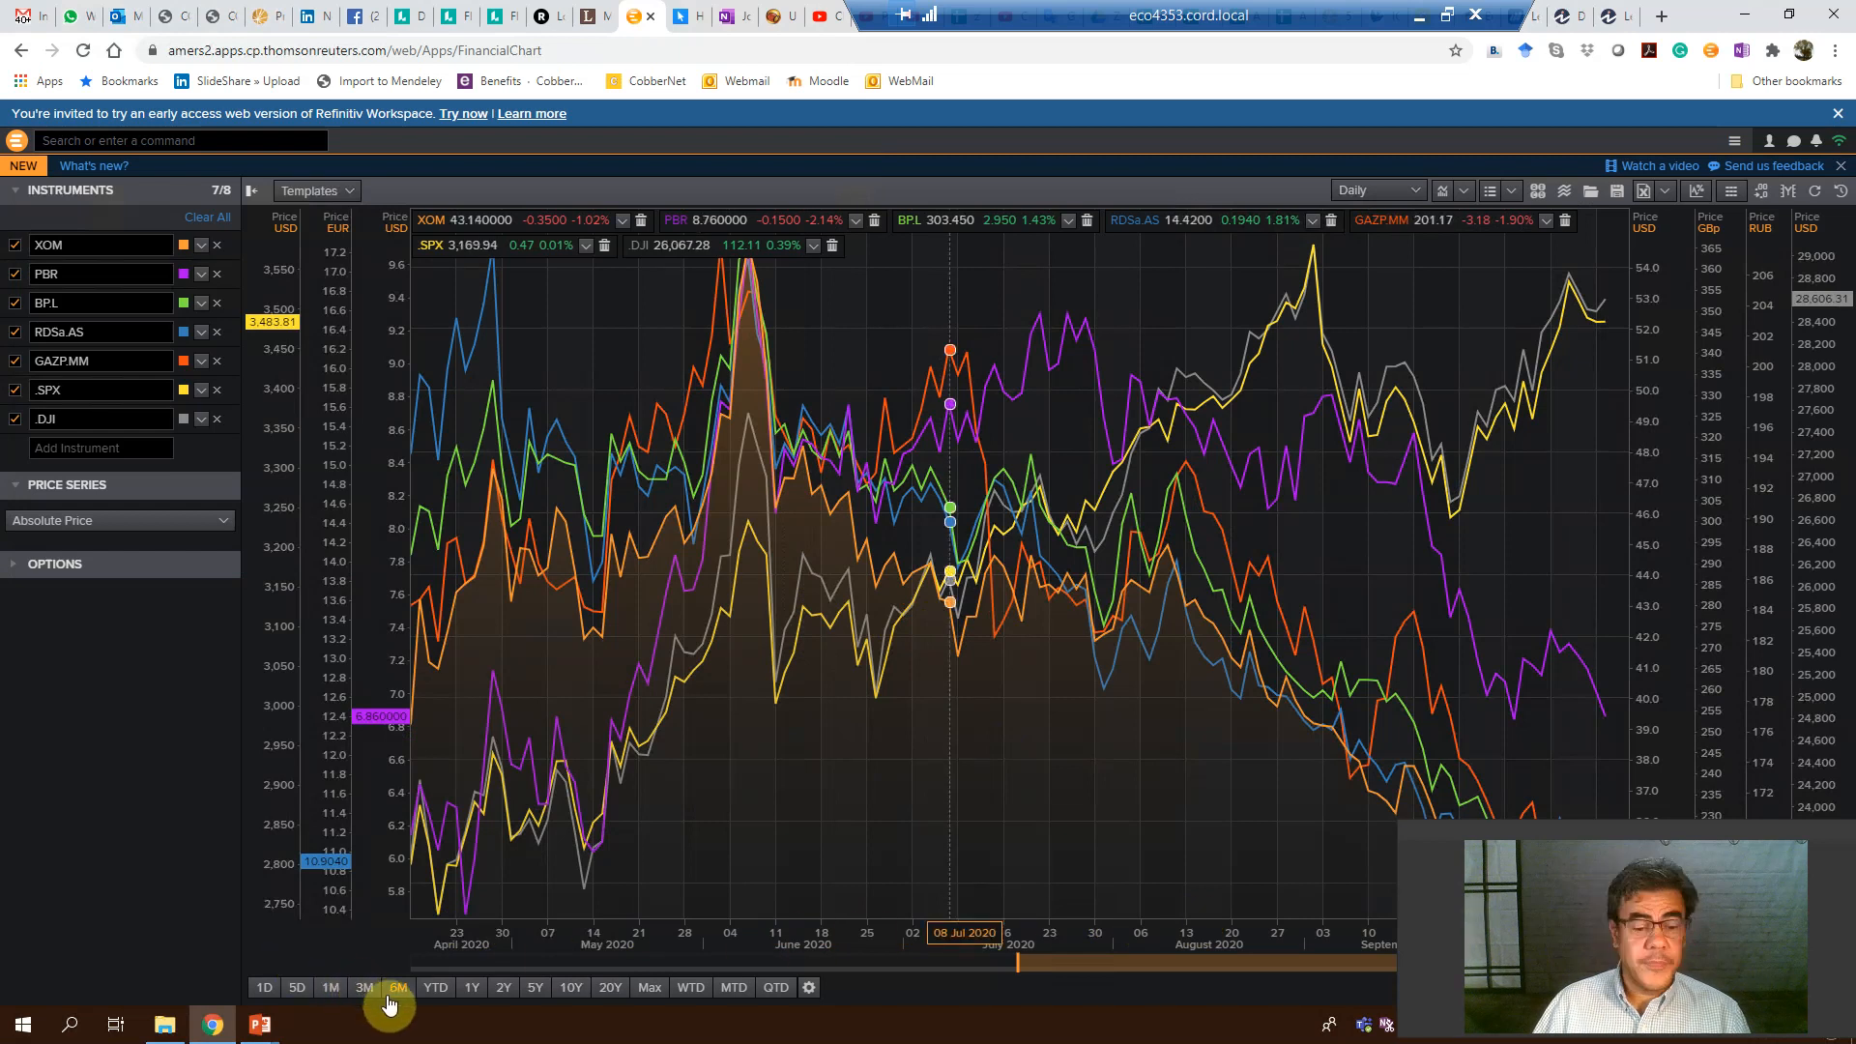
mouse_move(397, 988)
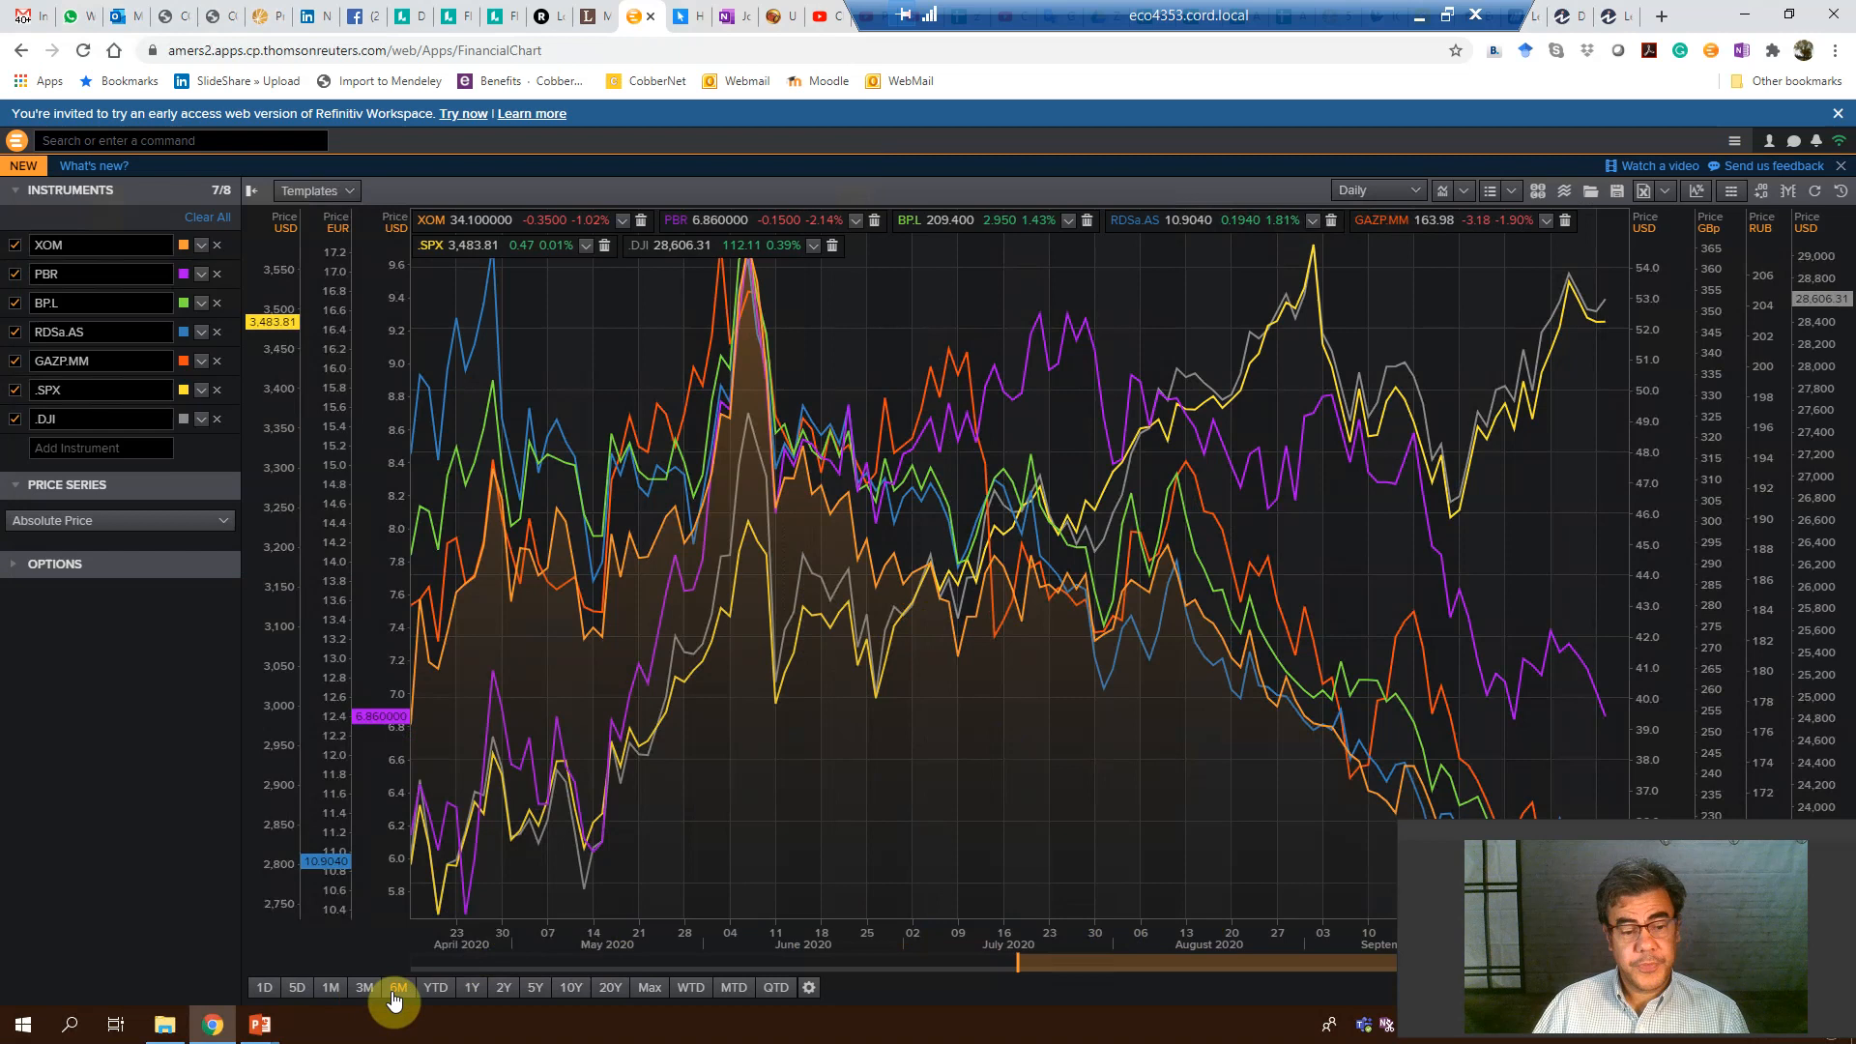
mouse_move(364, 986)
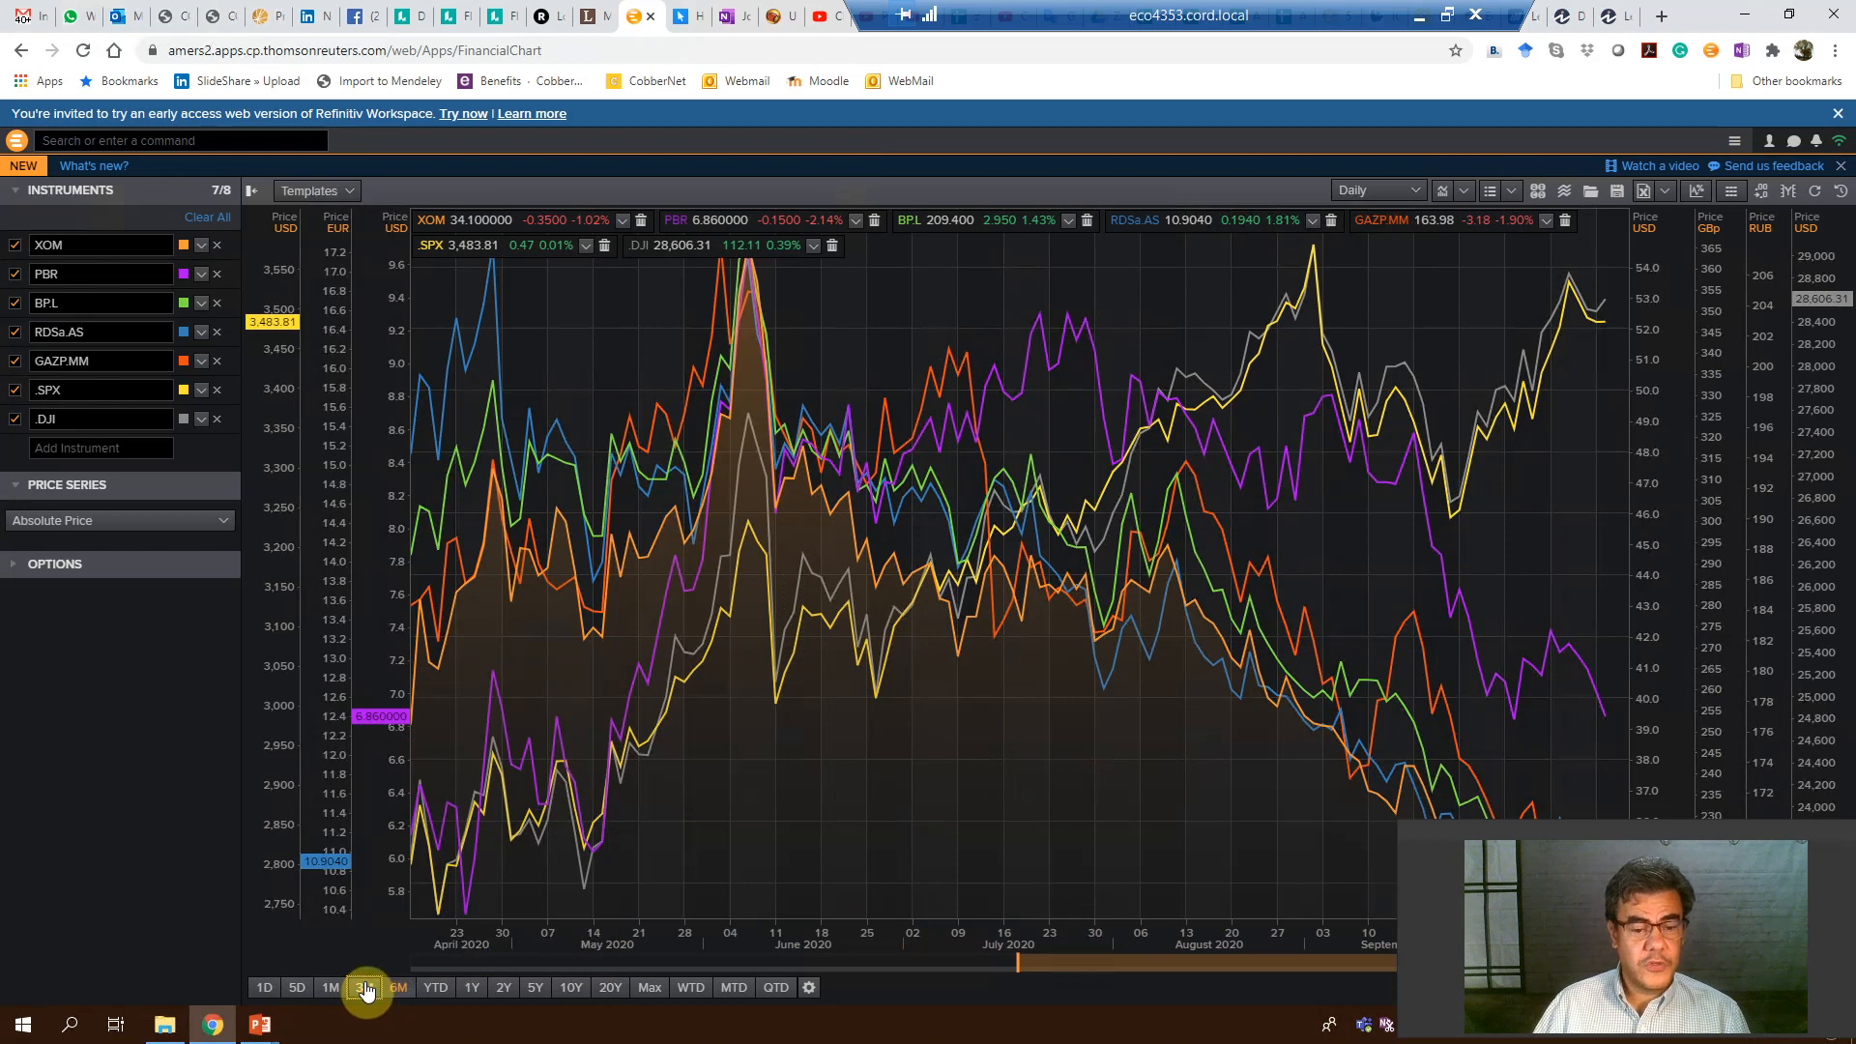
- Set the chart range to 3M, then widen it to 1Y
click(363, 988)
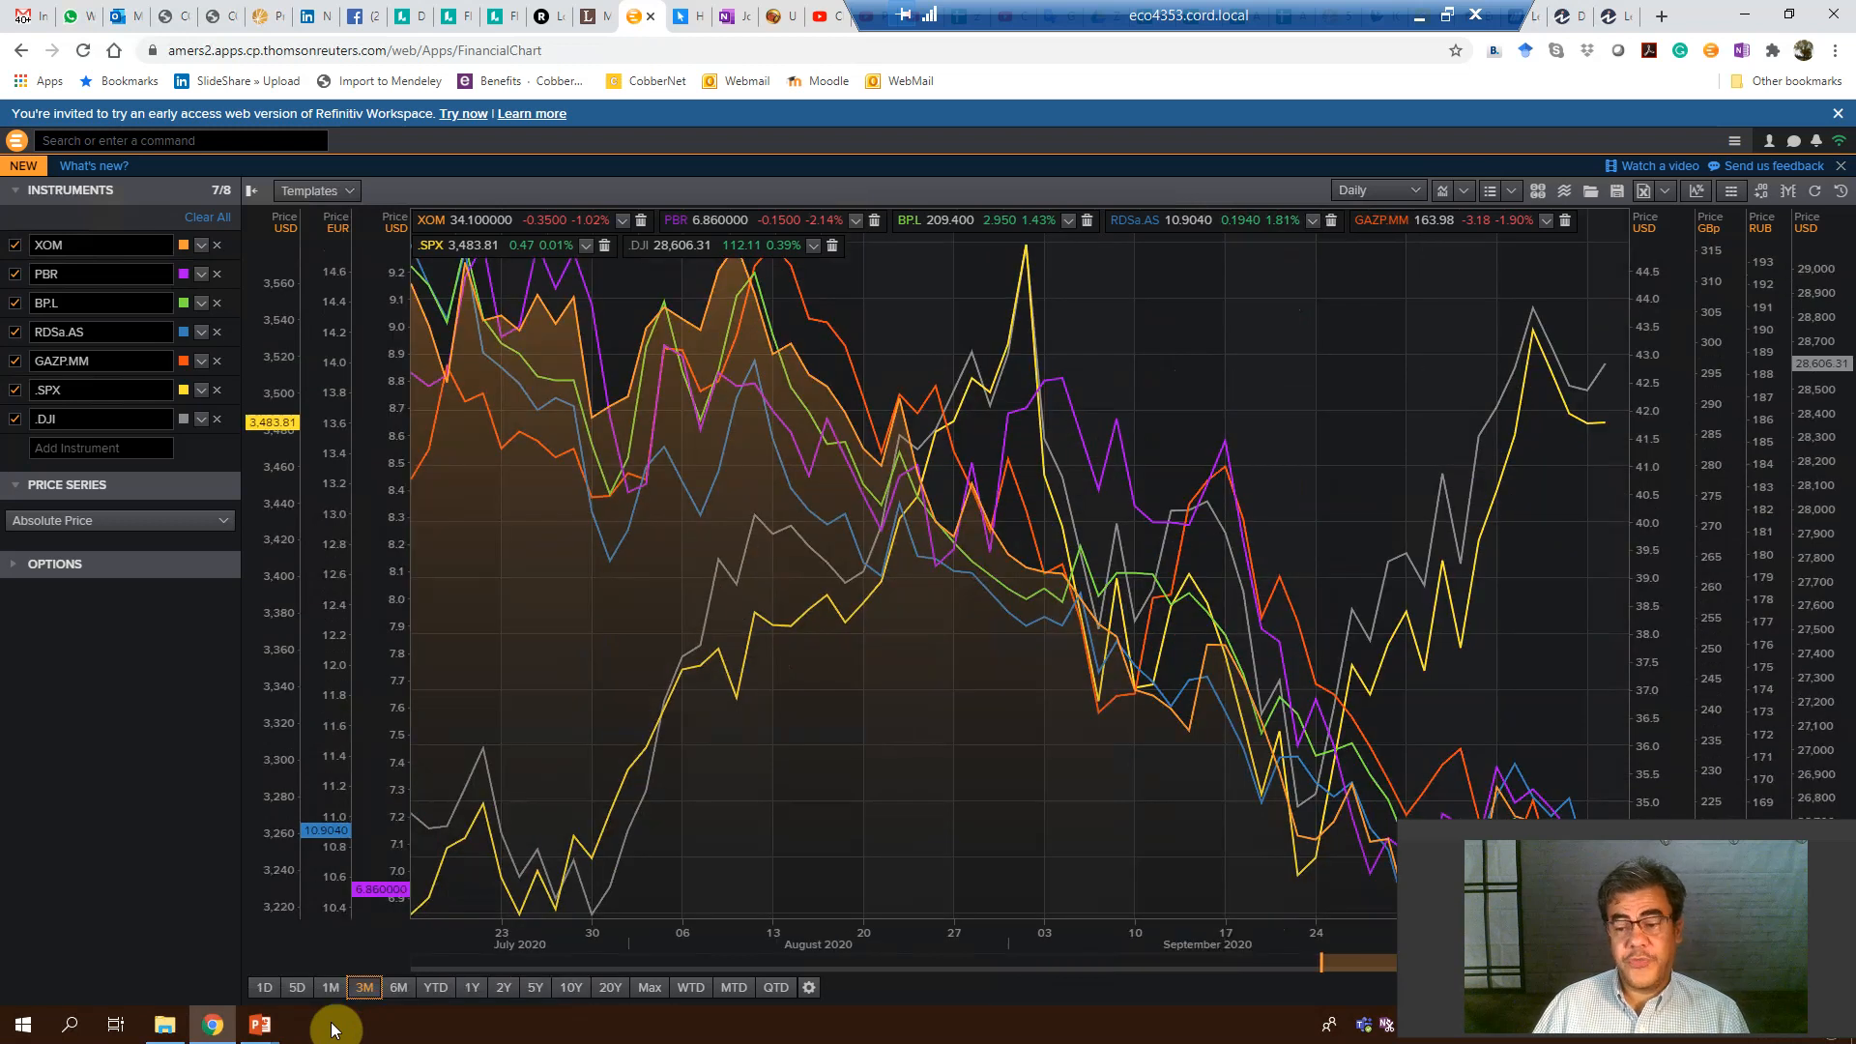
mouse_move(468, 988)
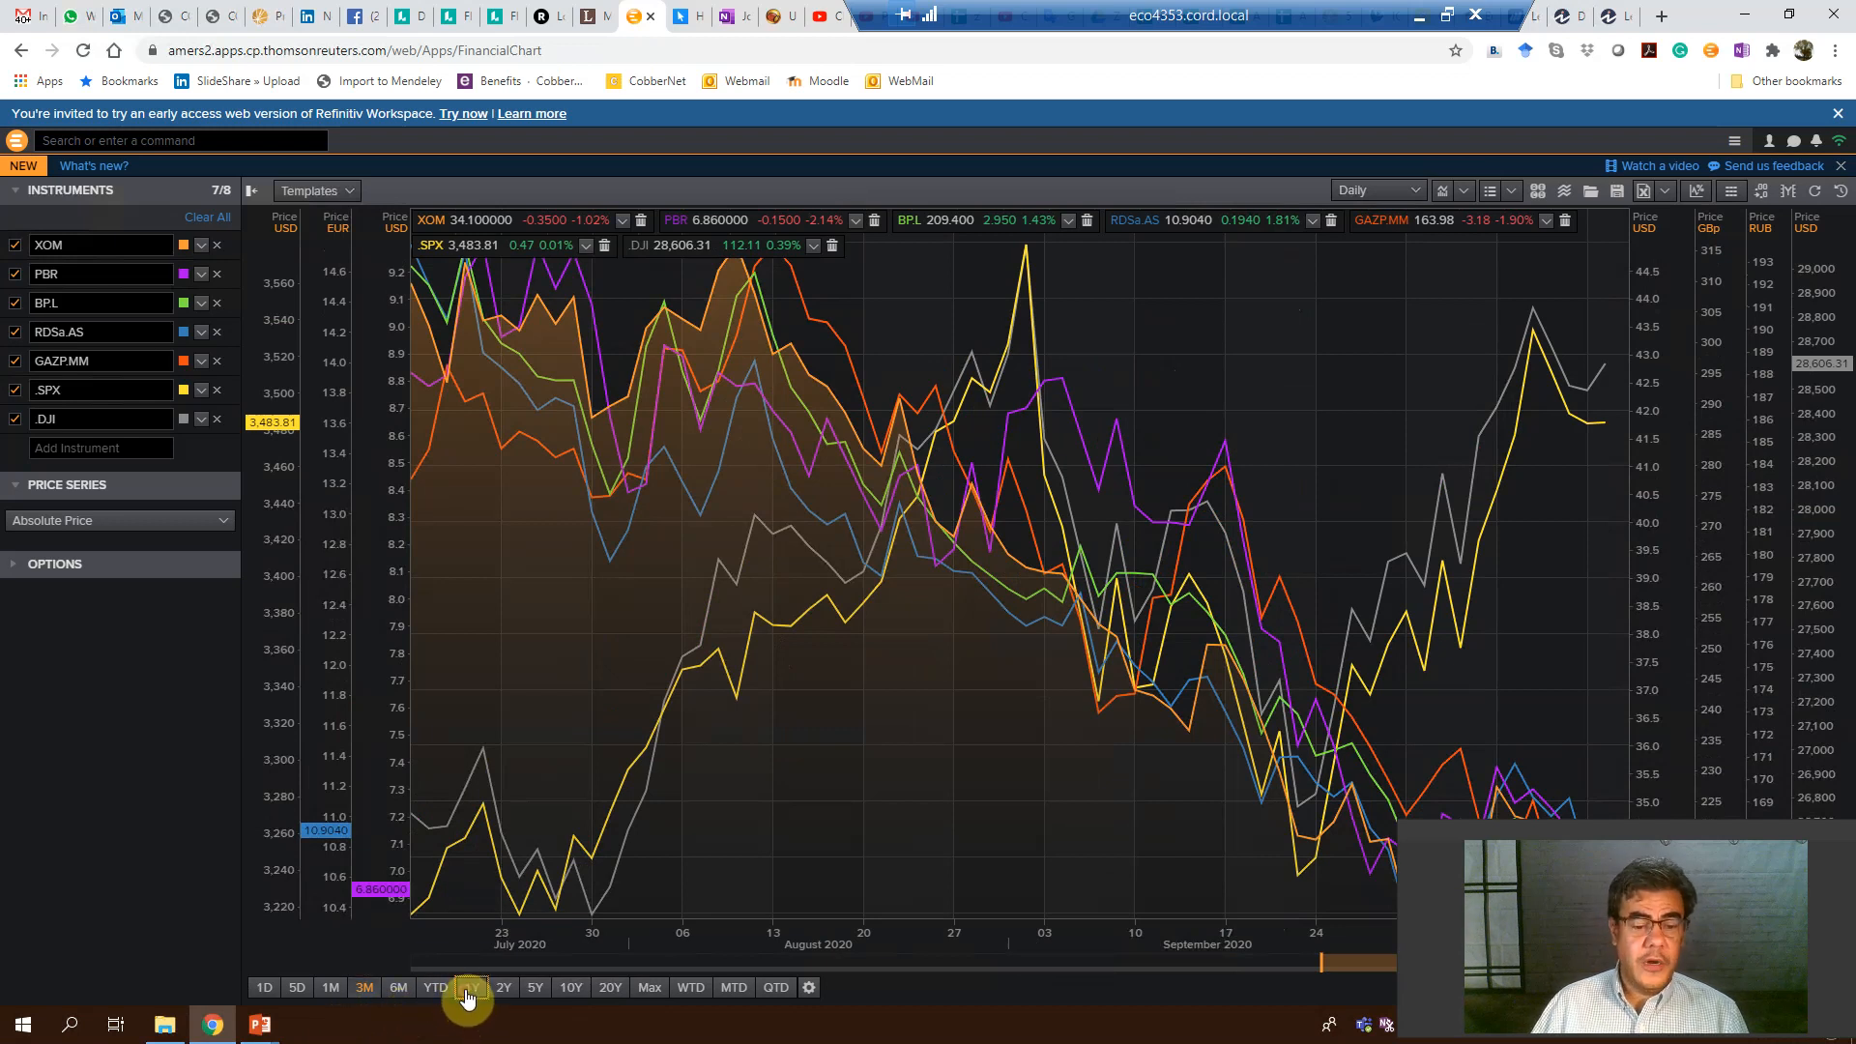
click(472, 988)
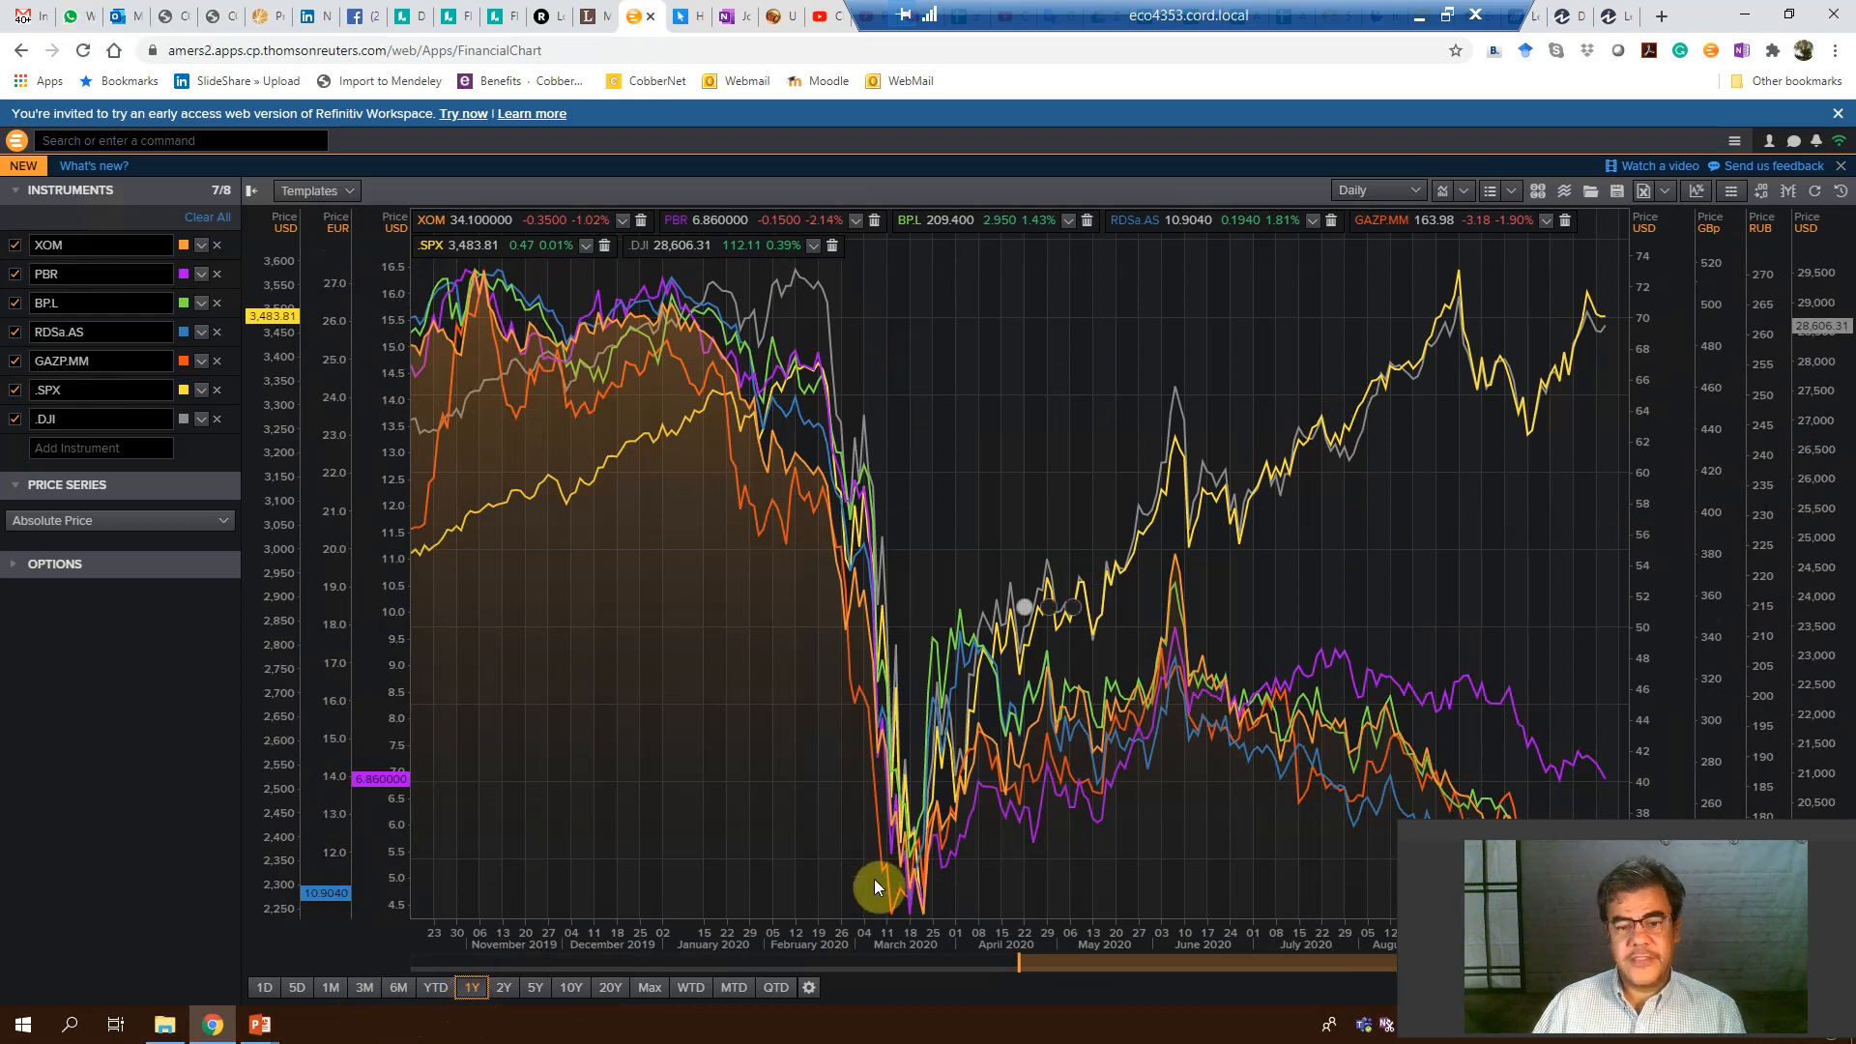
mouse_move(916, 926)
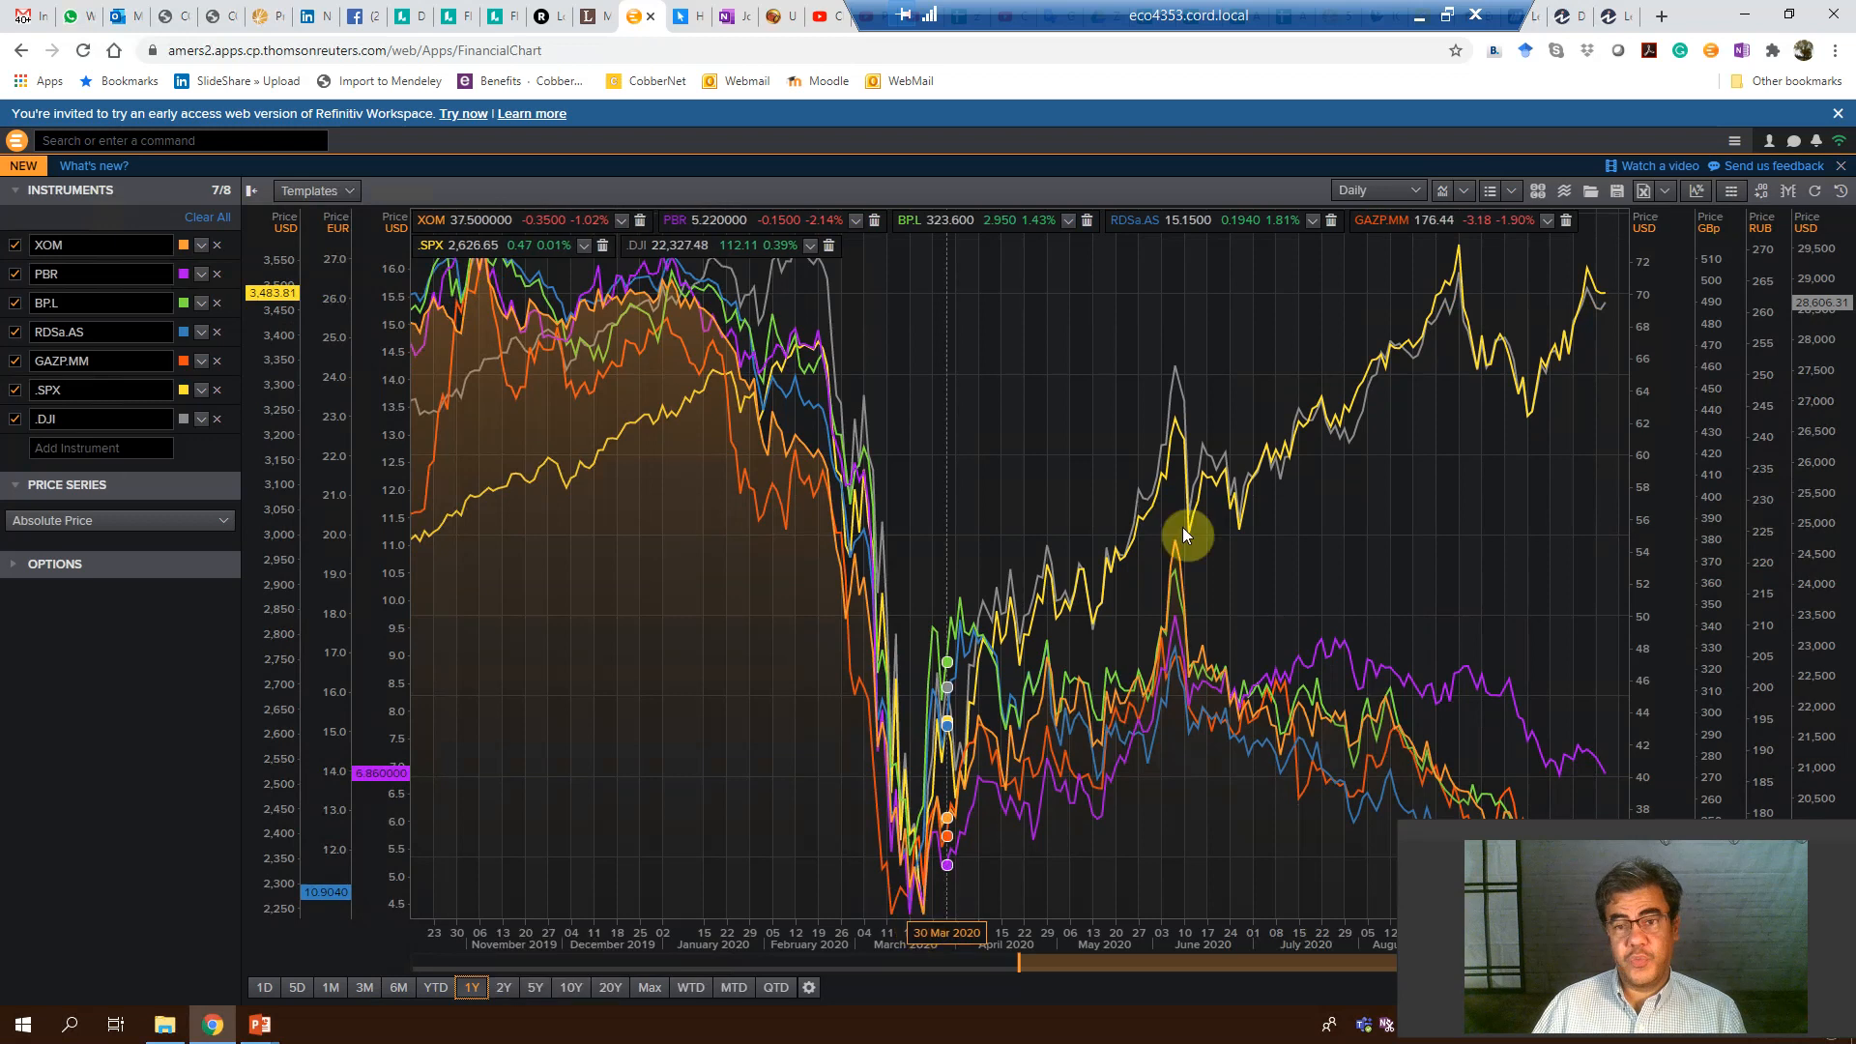
mouse_move(1645, 425)
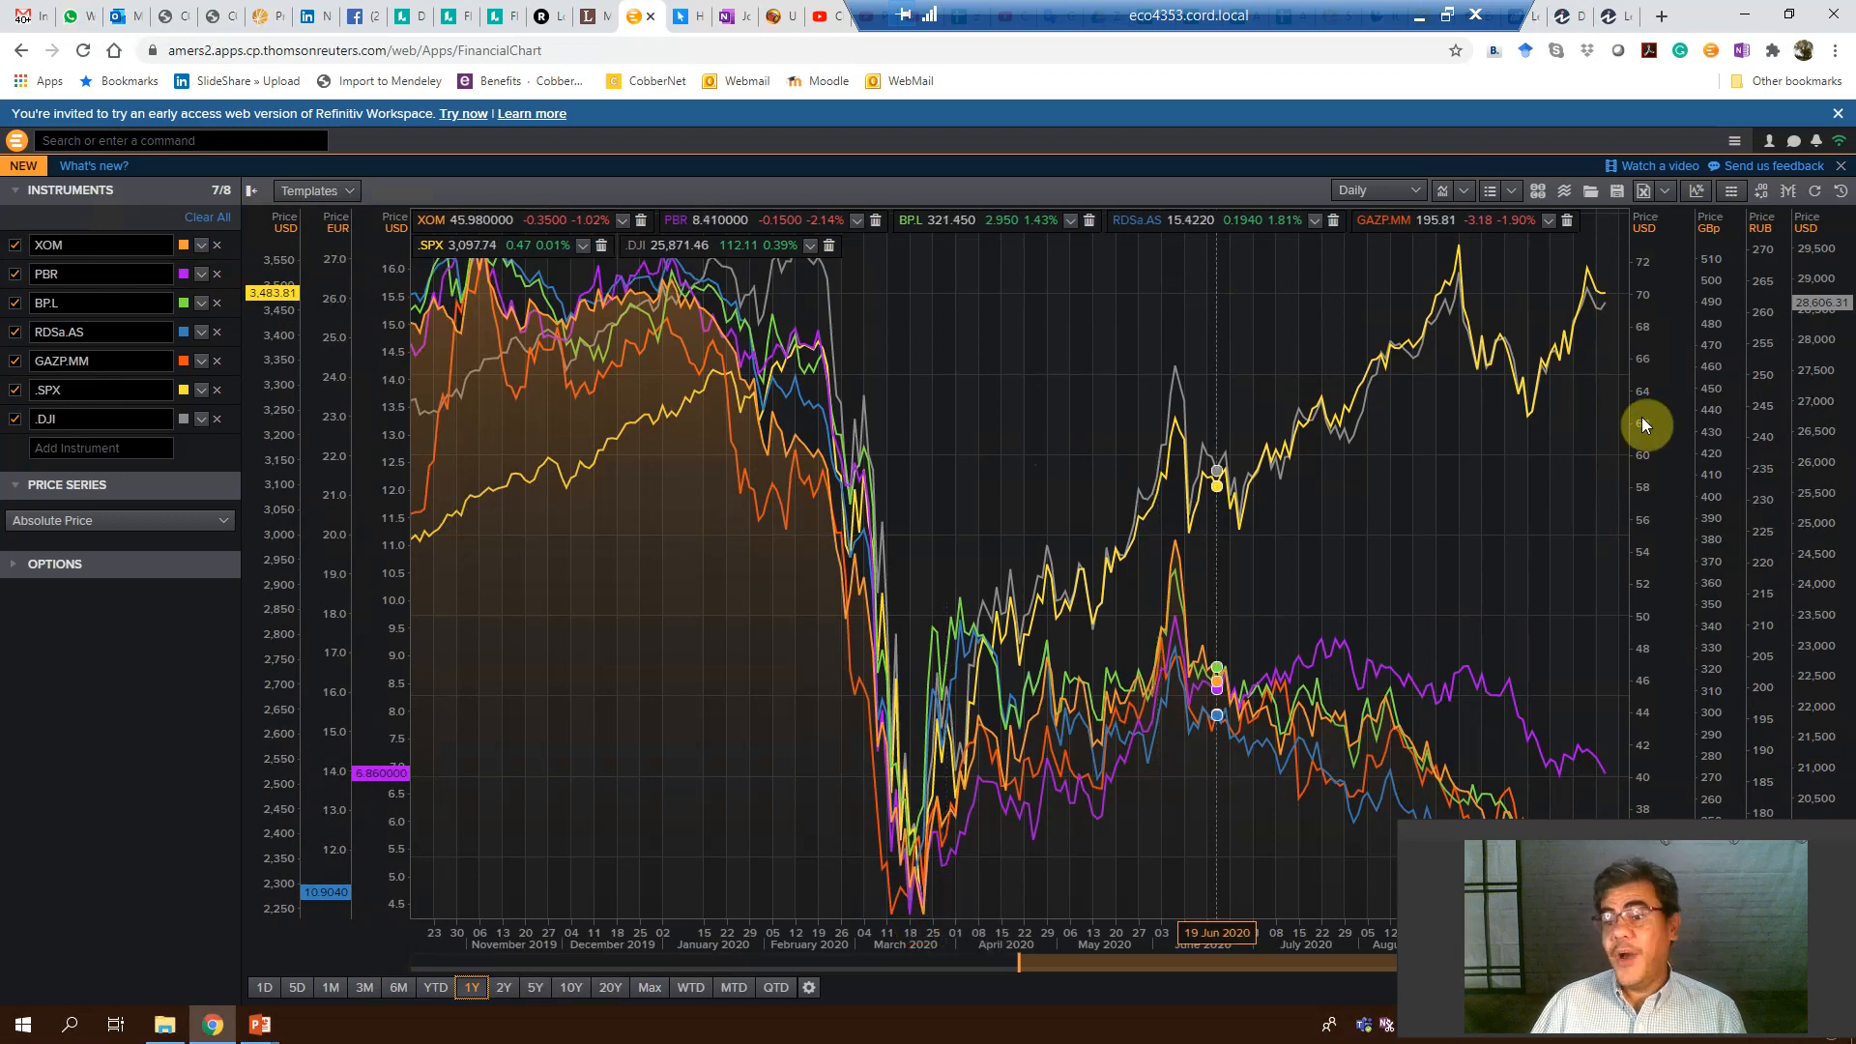
mouse_move(1320, 466)
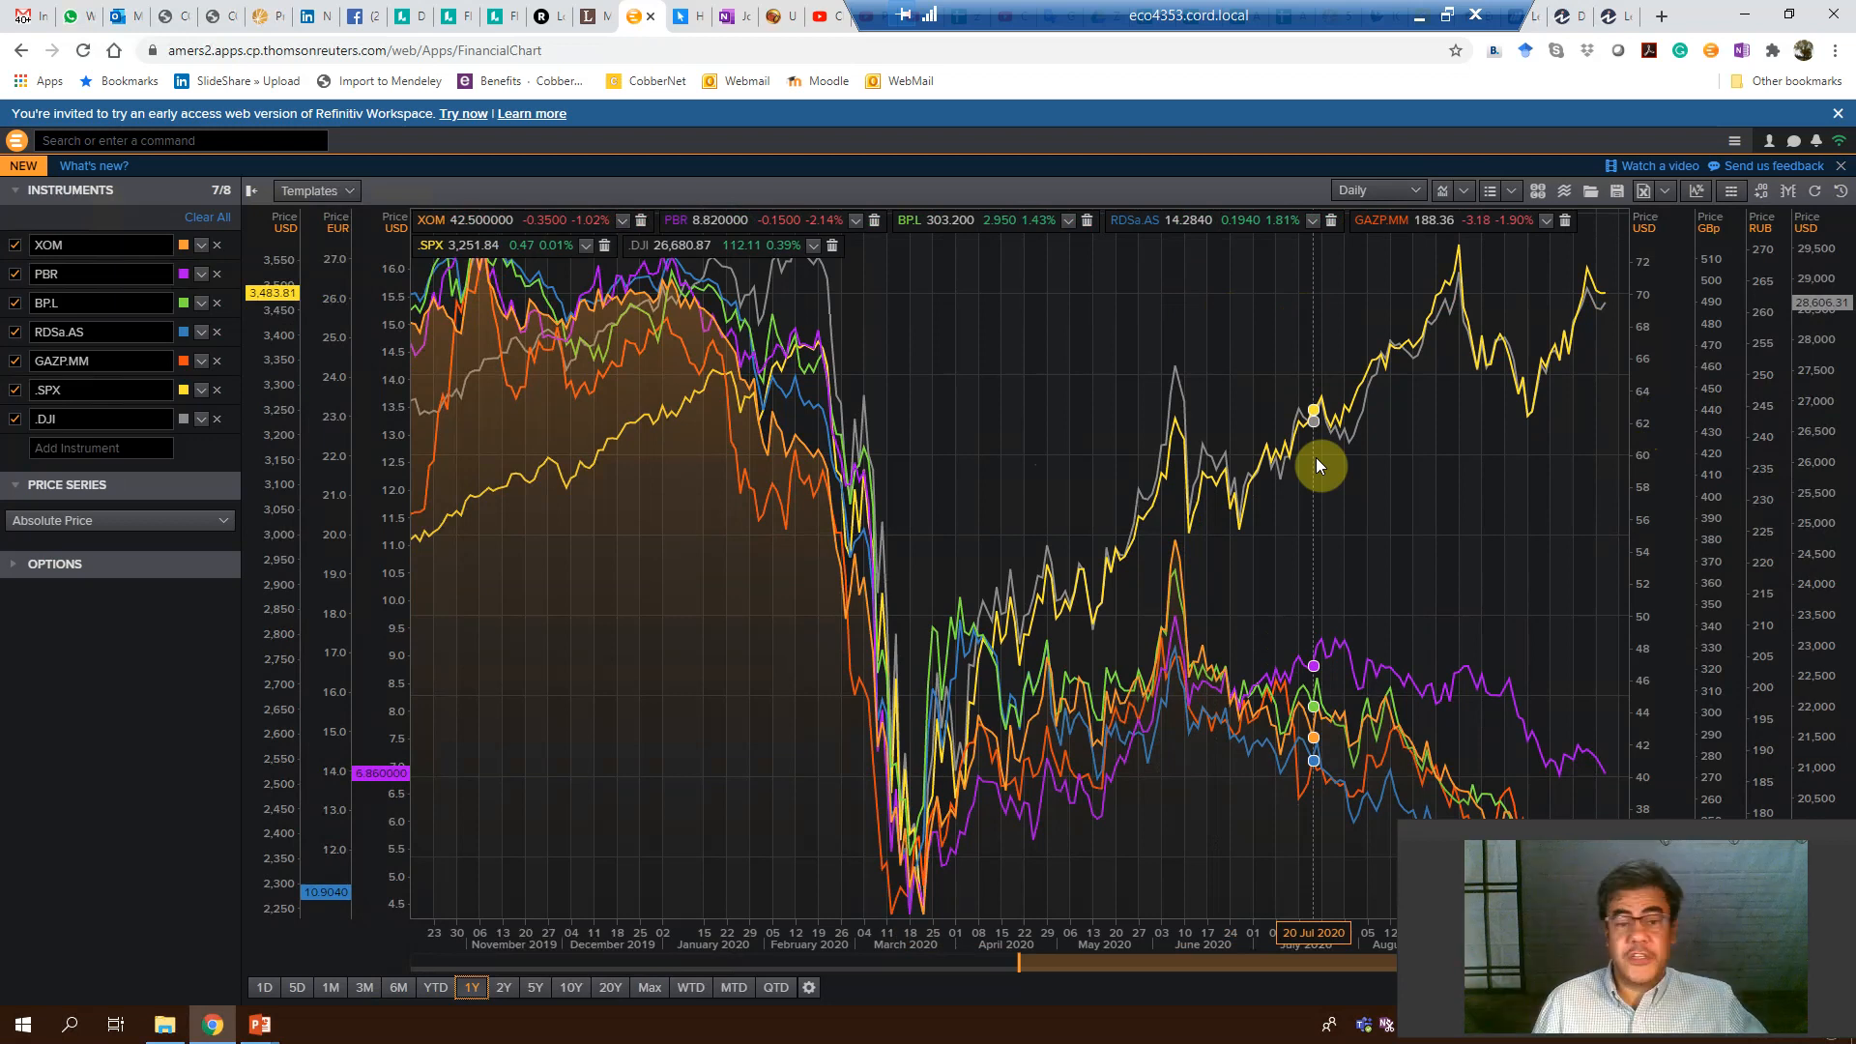
mouse_move(790, 445)
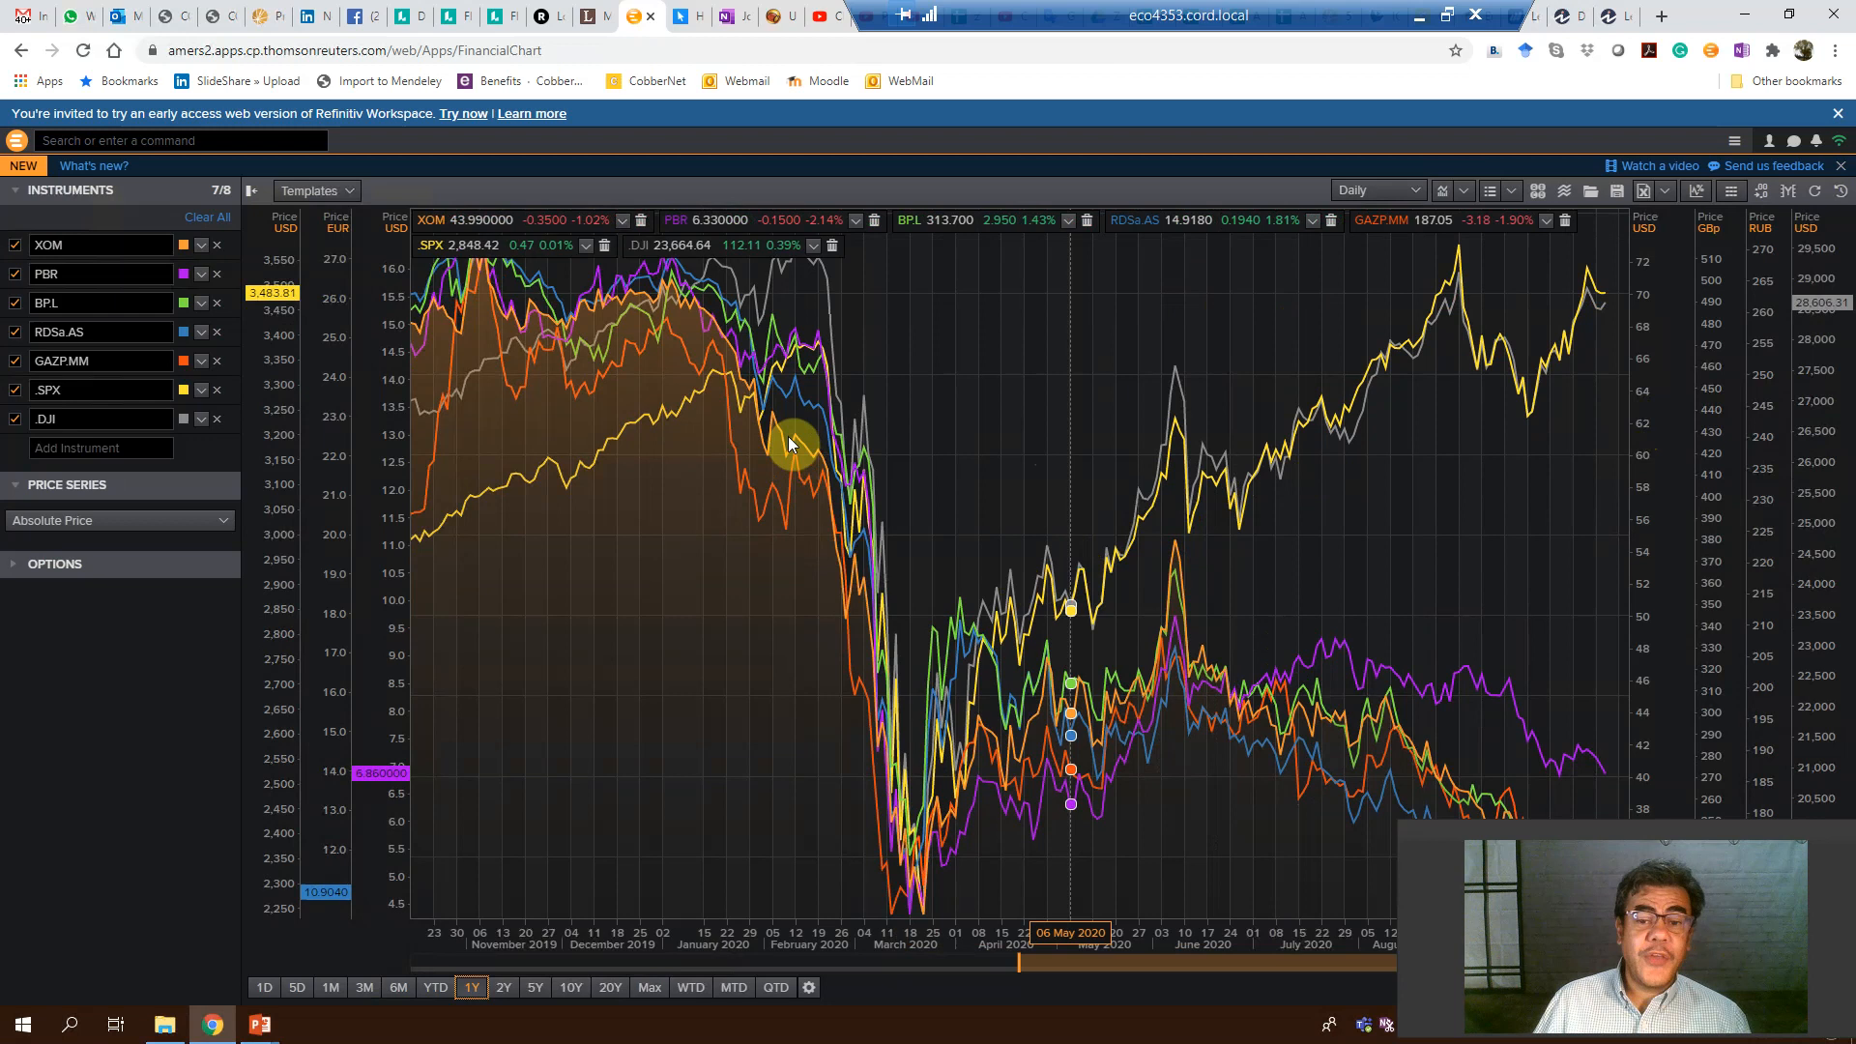
mouse_move(814, 462)
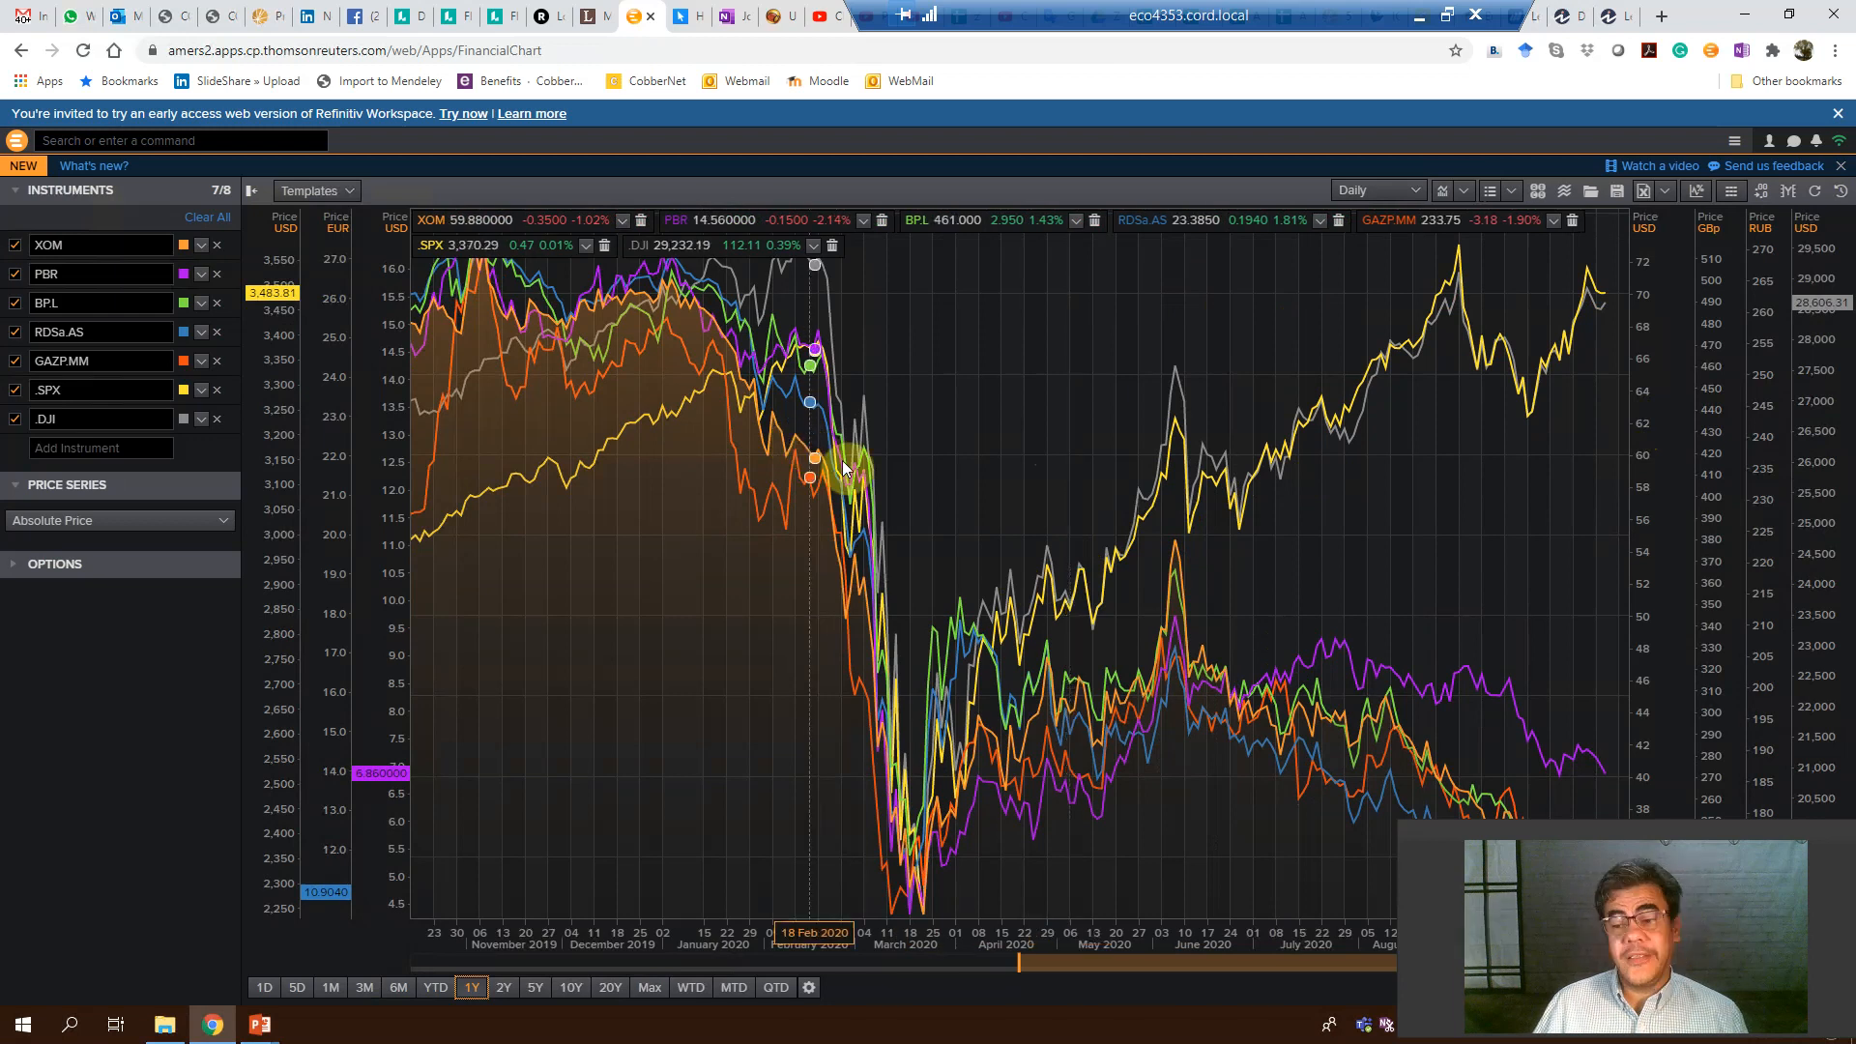
mouse_move(916, 510)
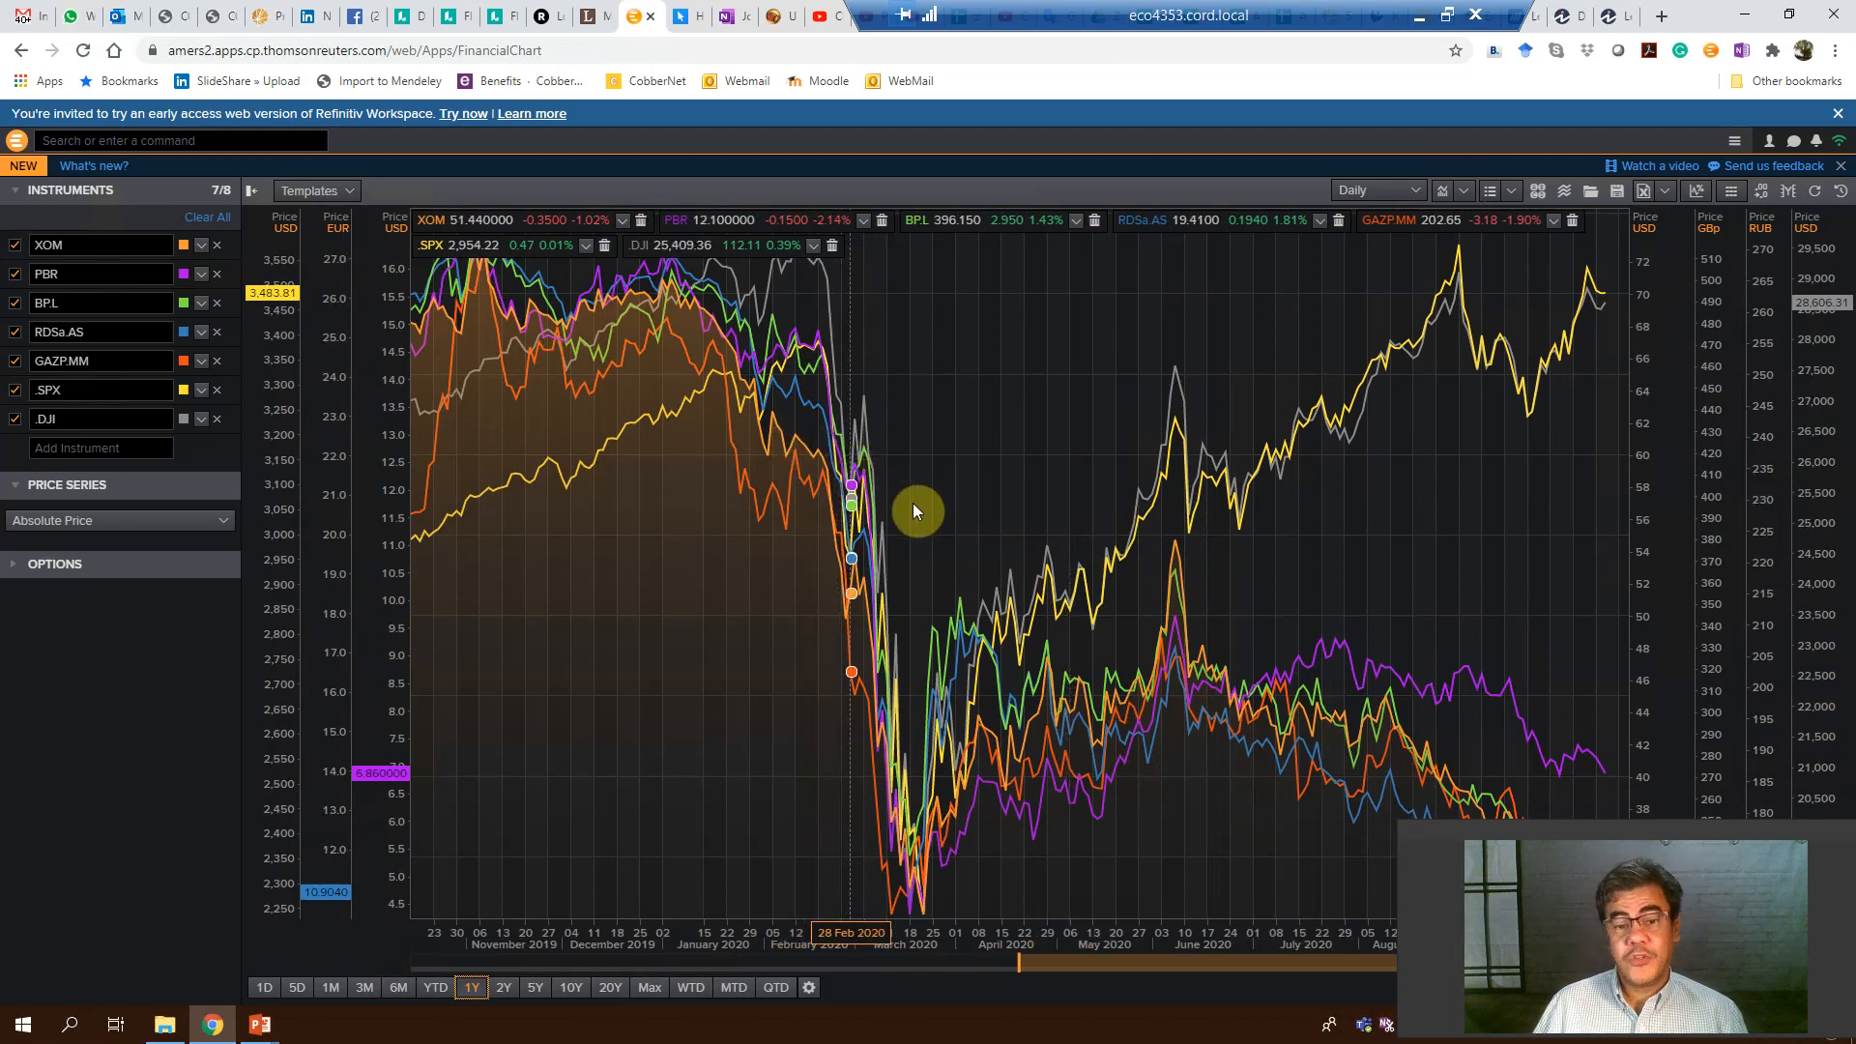
mouse_move(930, 520)
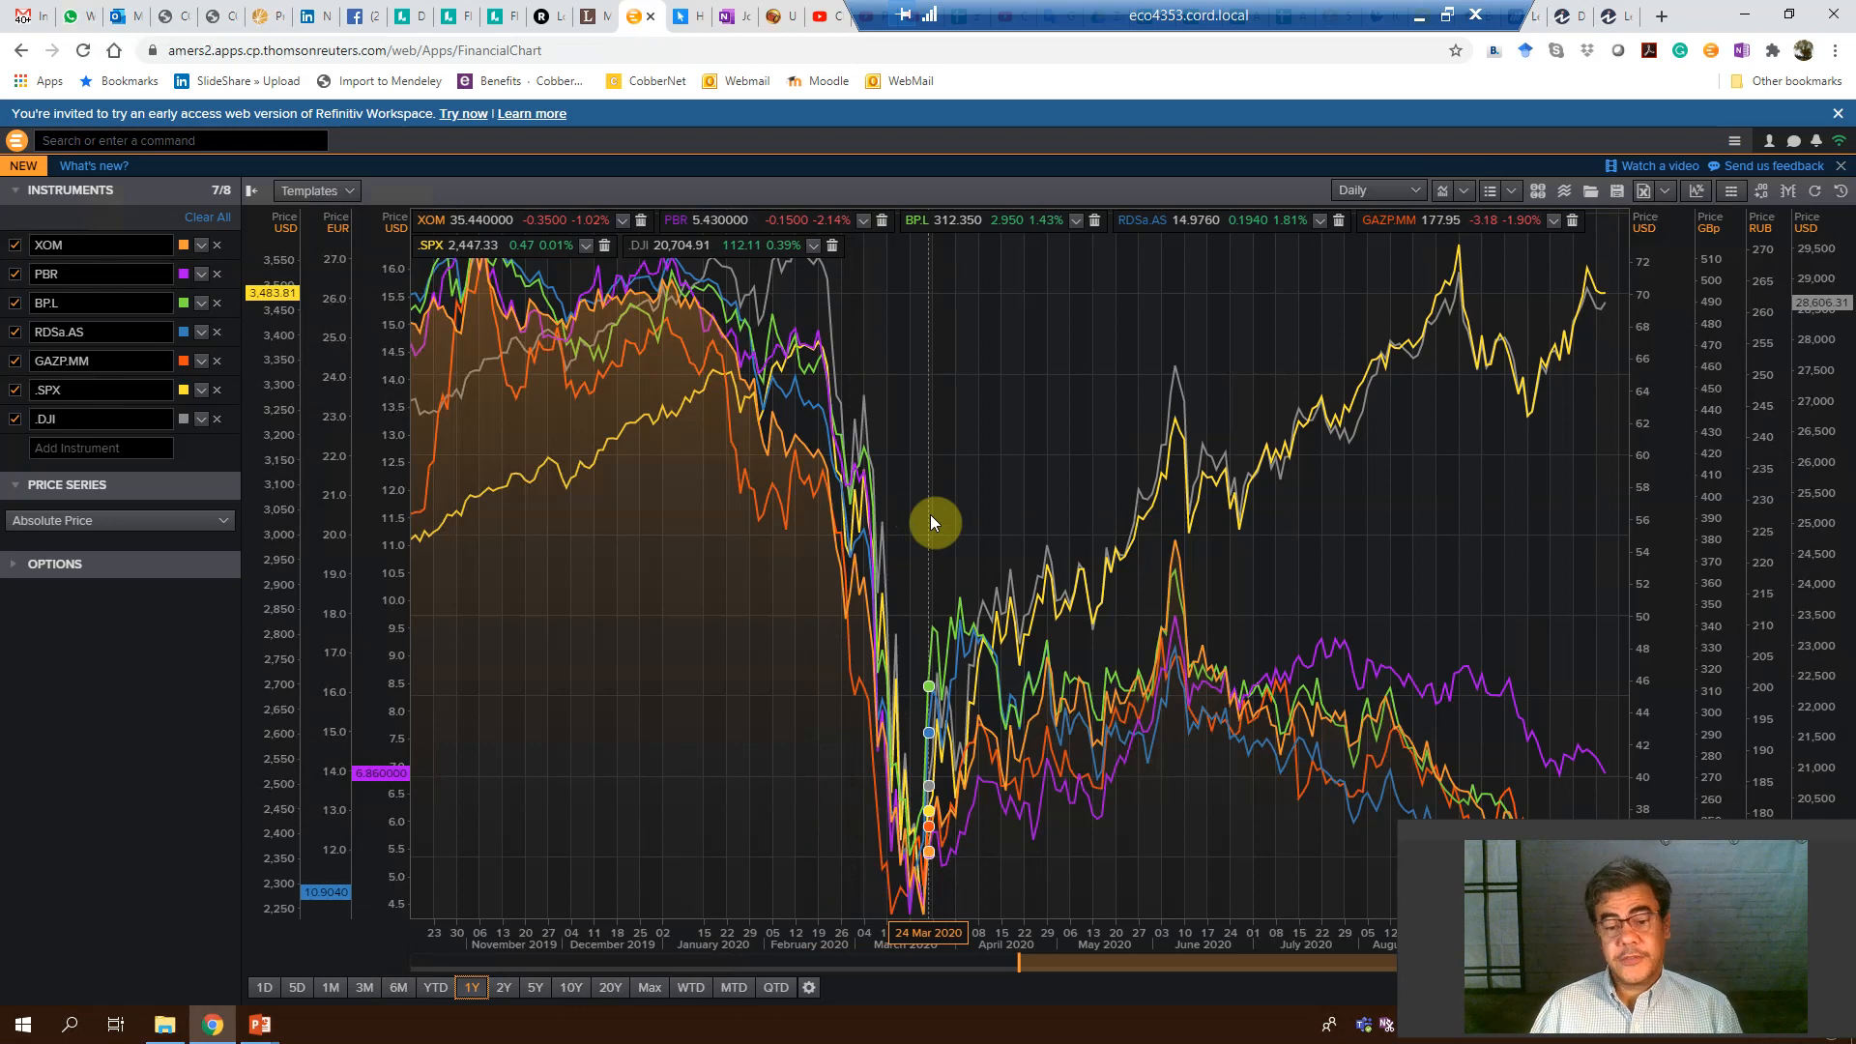
mouse_move(599, 785)
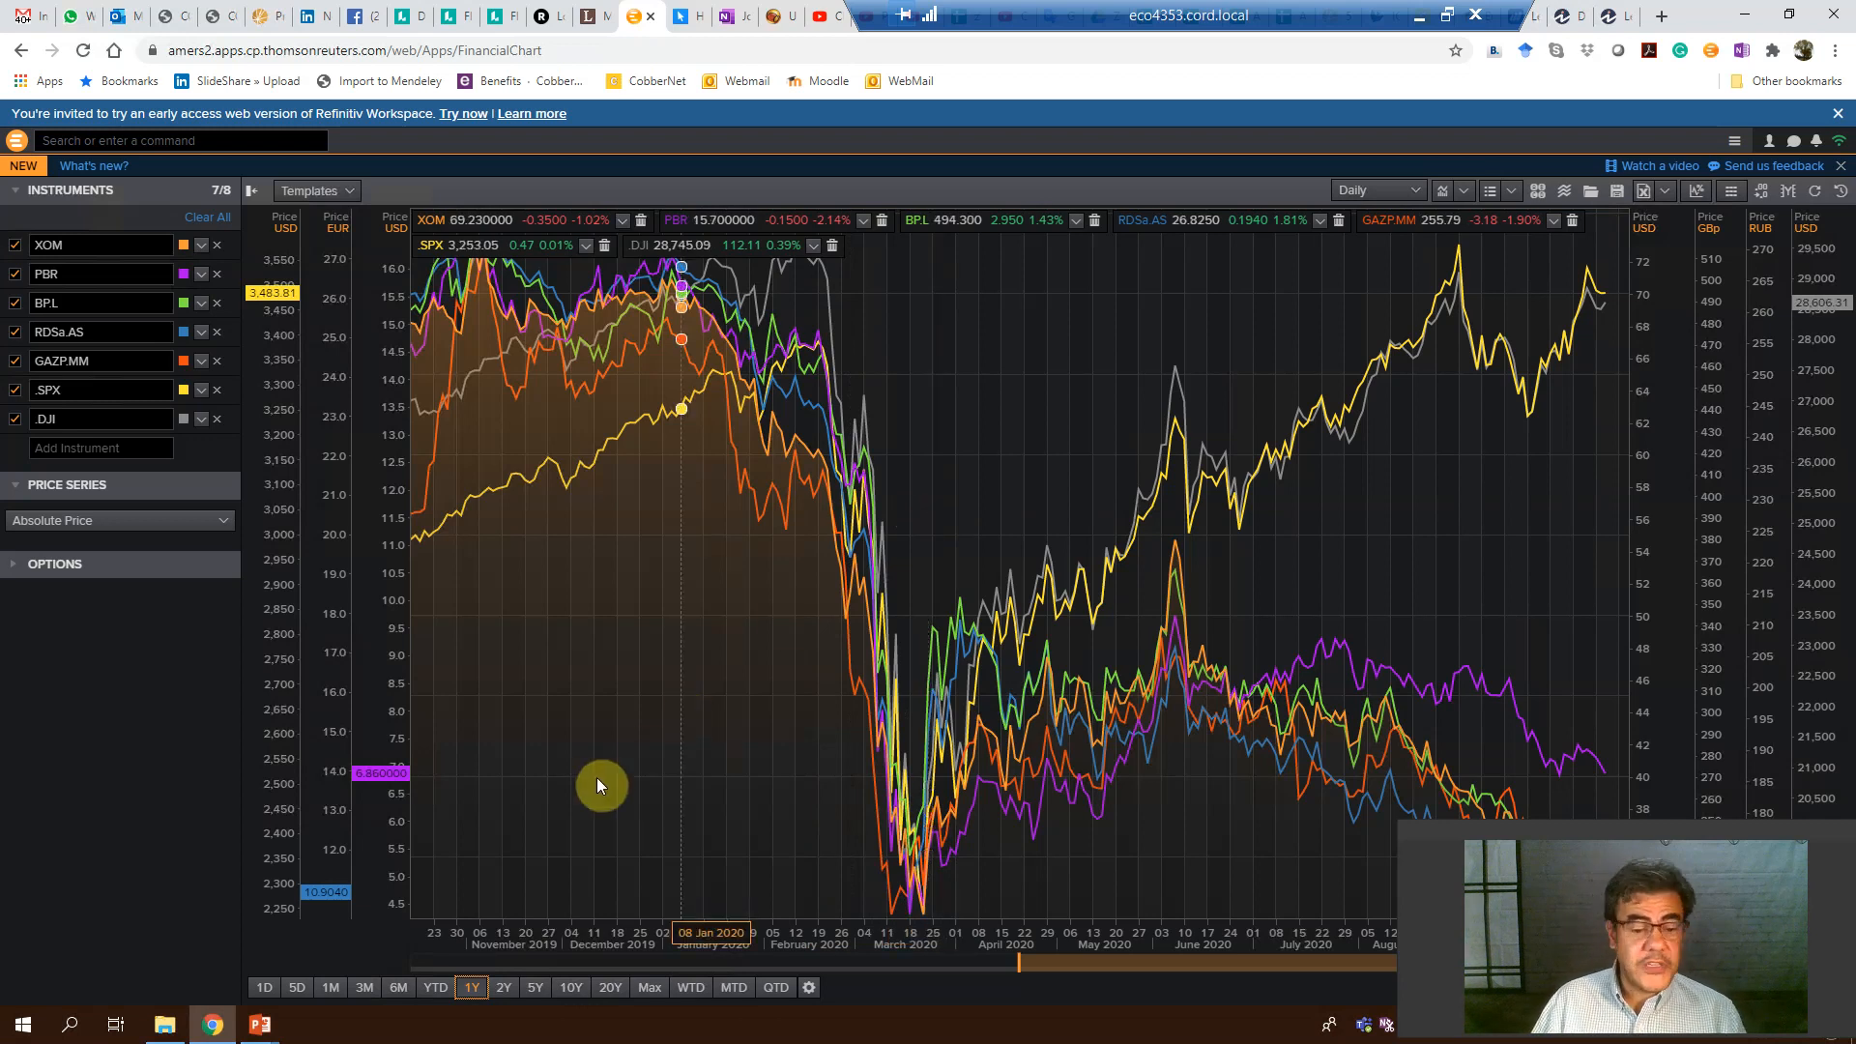
mouse_move(947, 853)
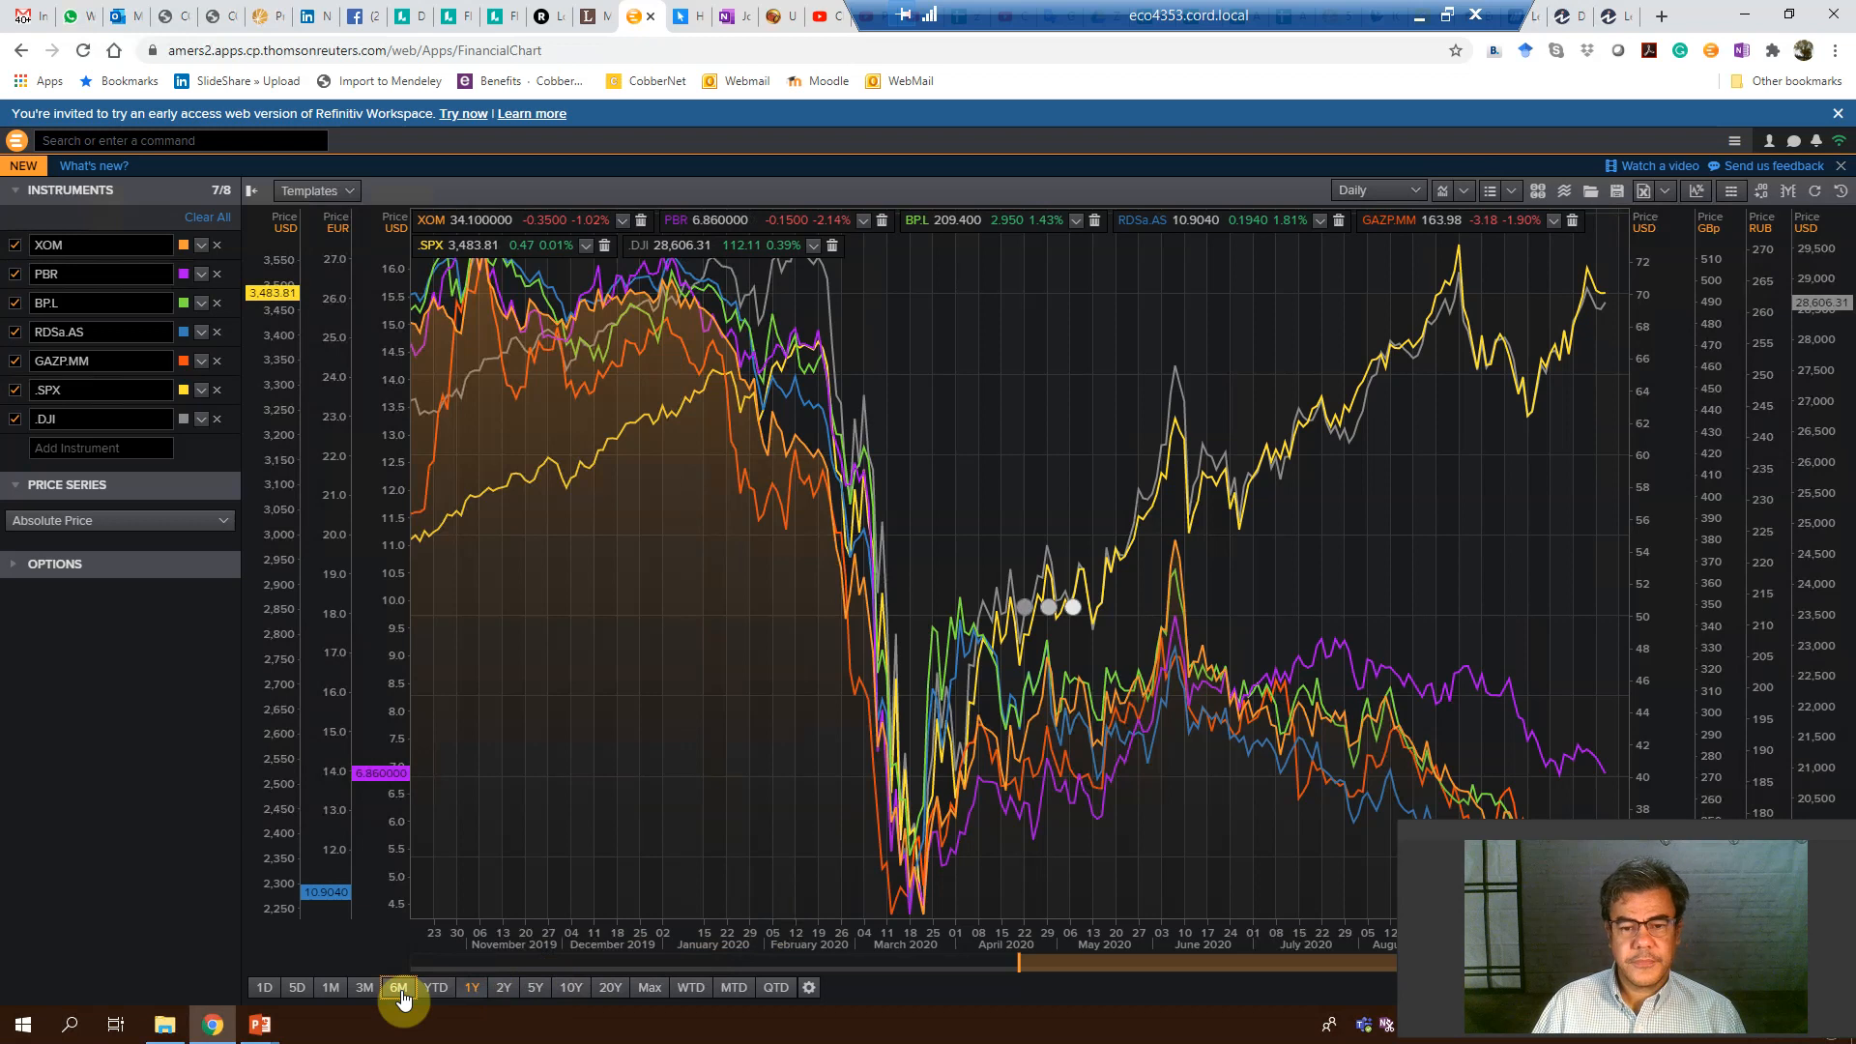
- Set the range to 6M, export the data as Temp.xlsx to Downloads and open it
click(396, 987)
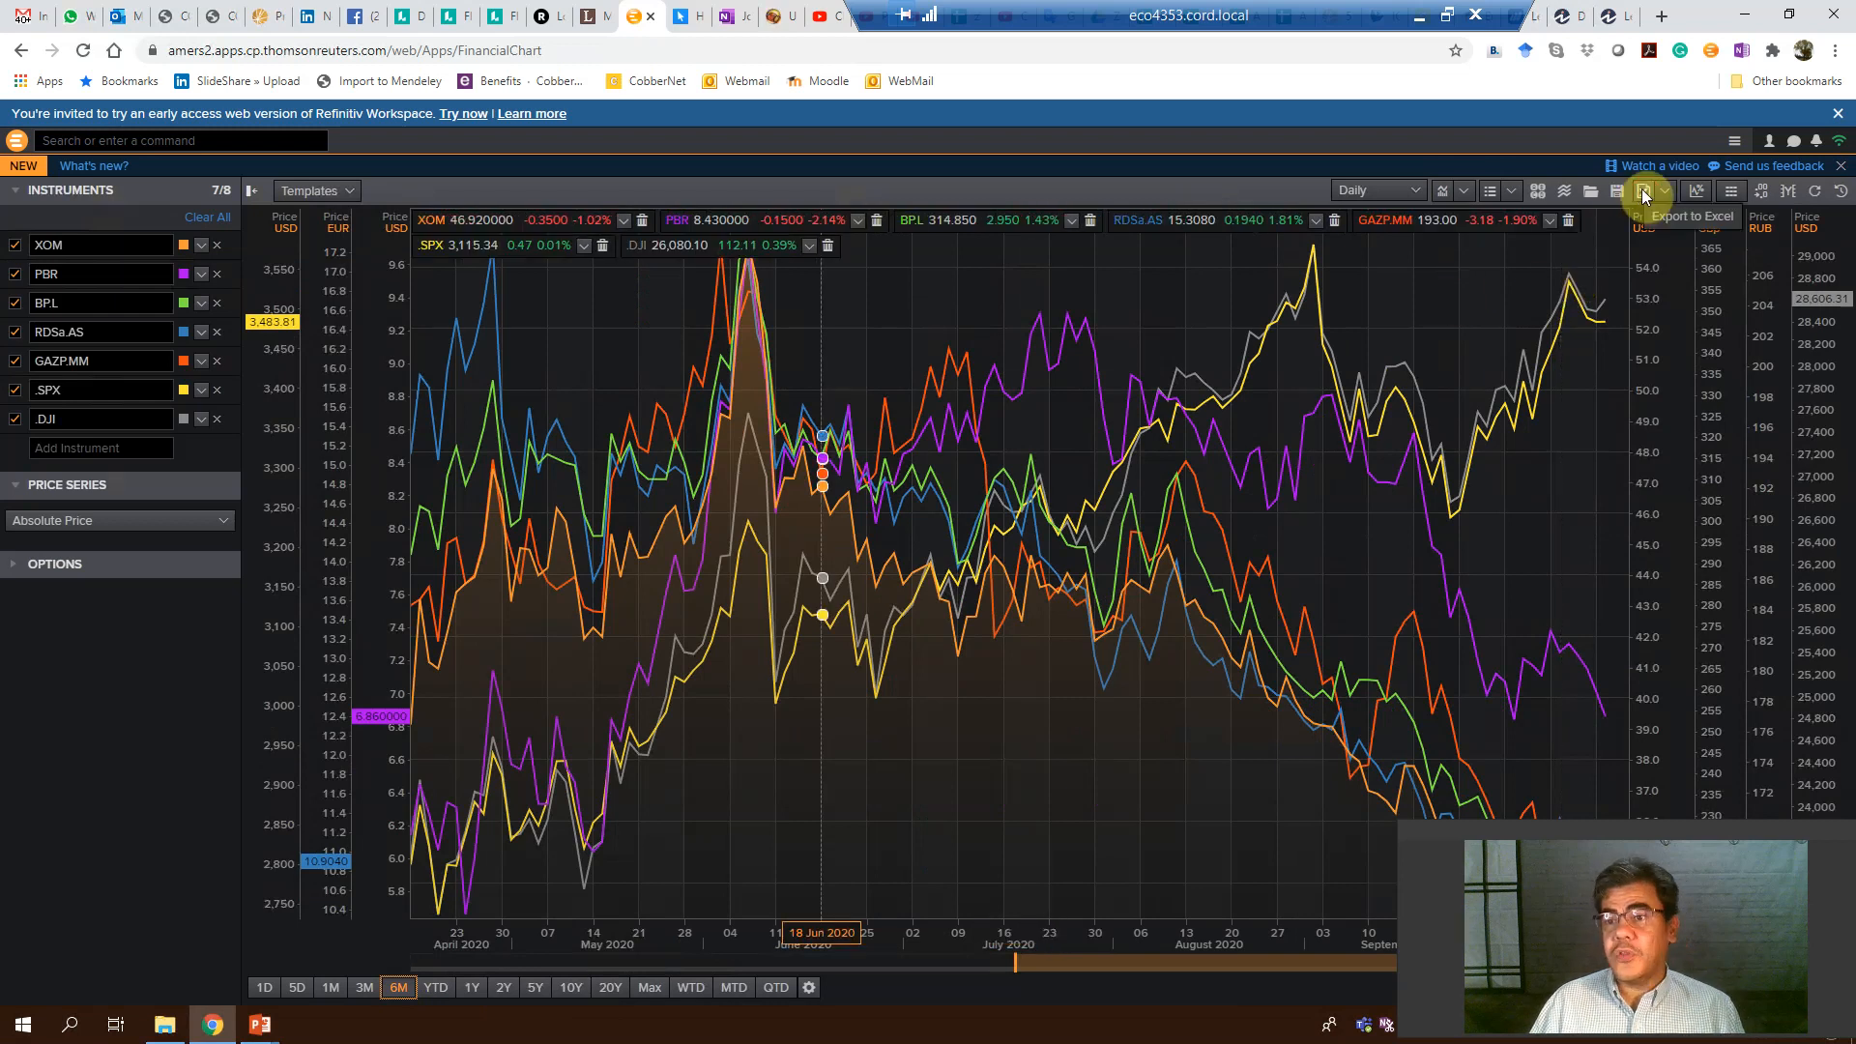
click(1643, 192)
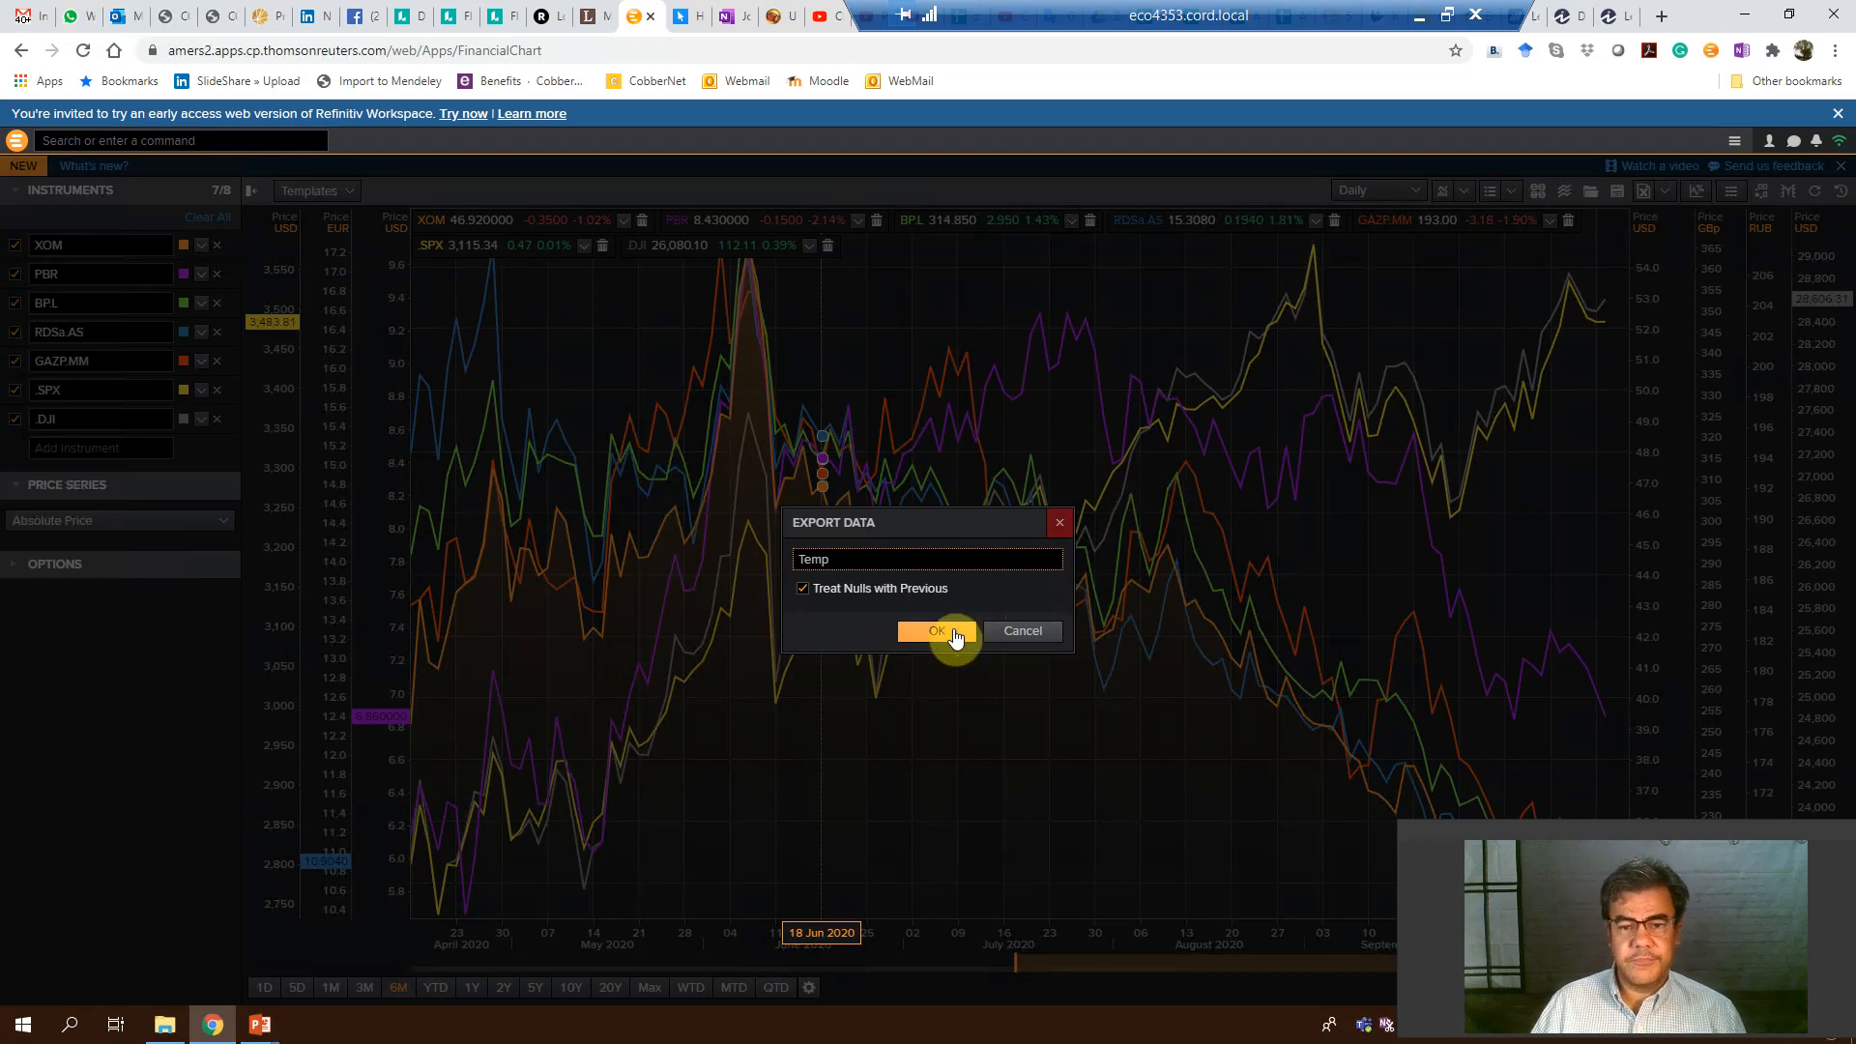
click(934, 631)
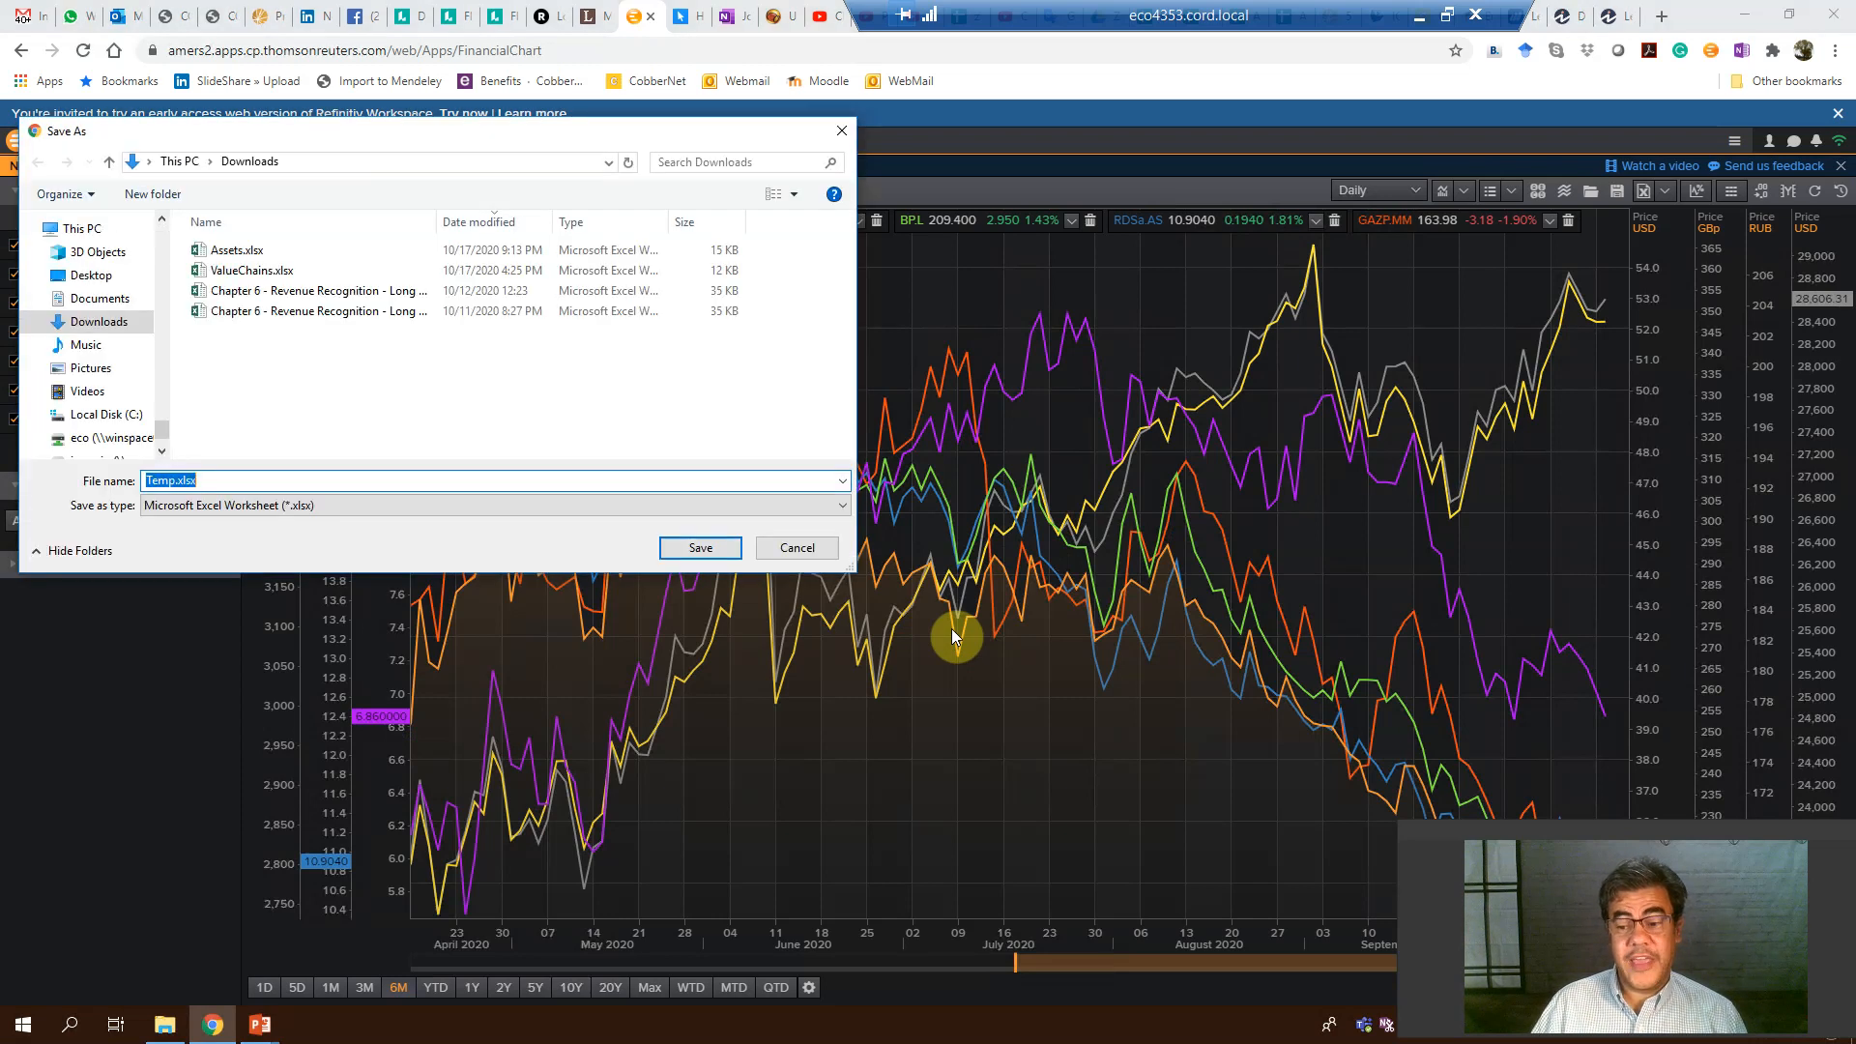
mouse_move(710, 471)
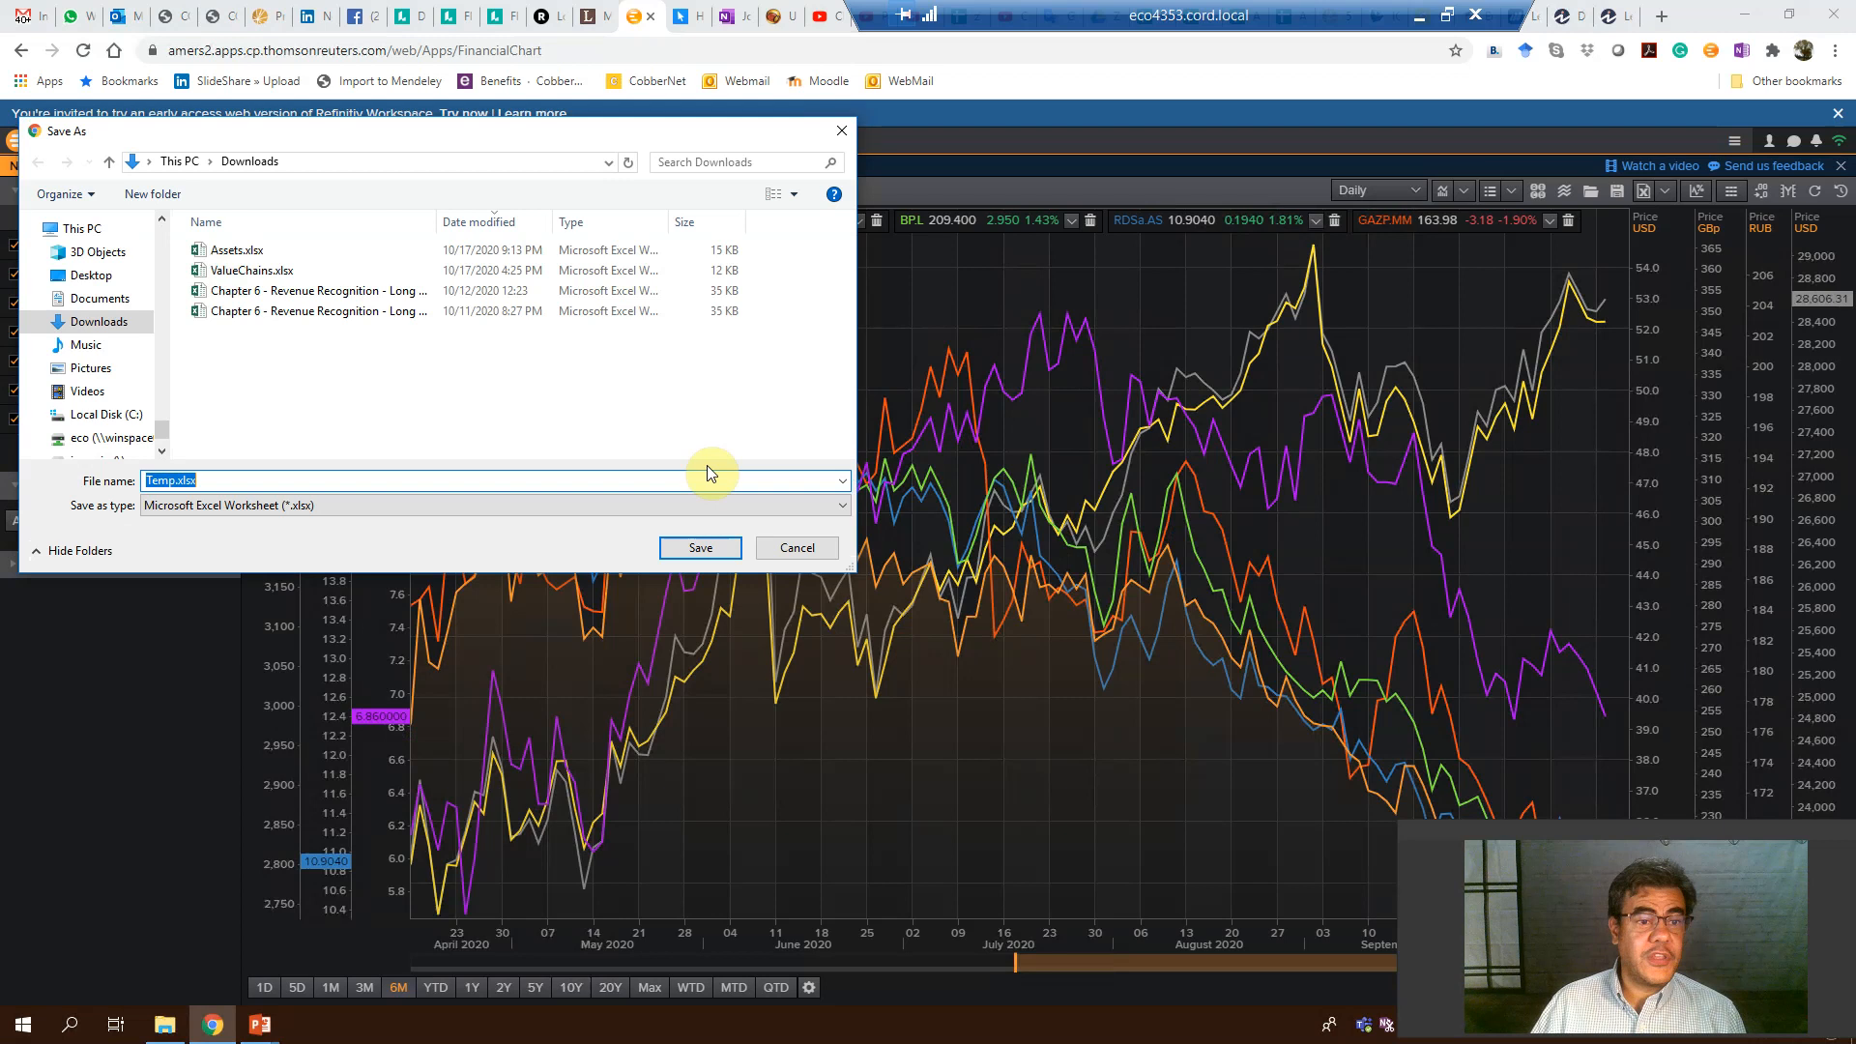
click(698, 547)
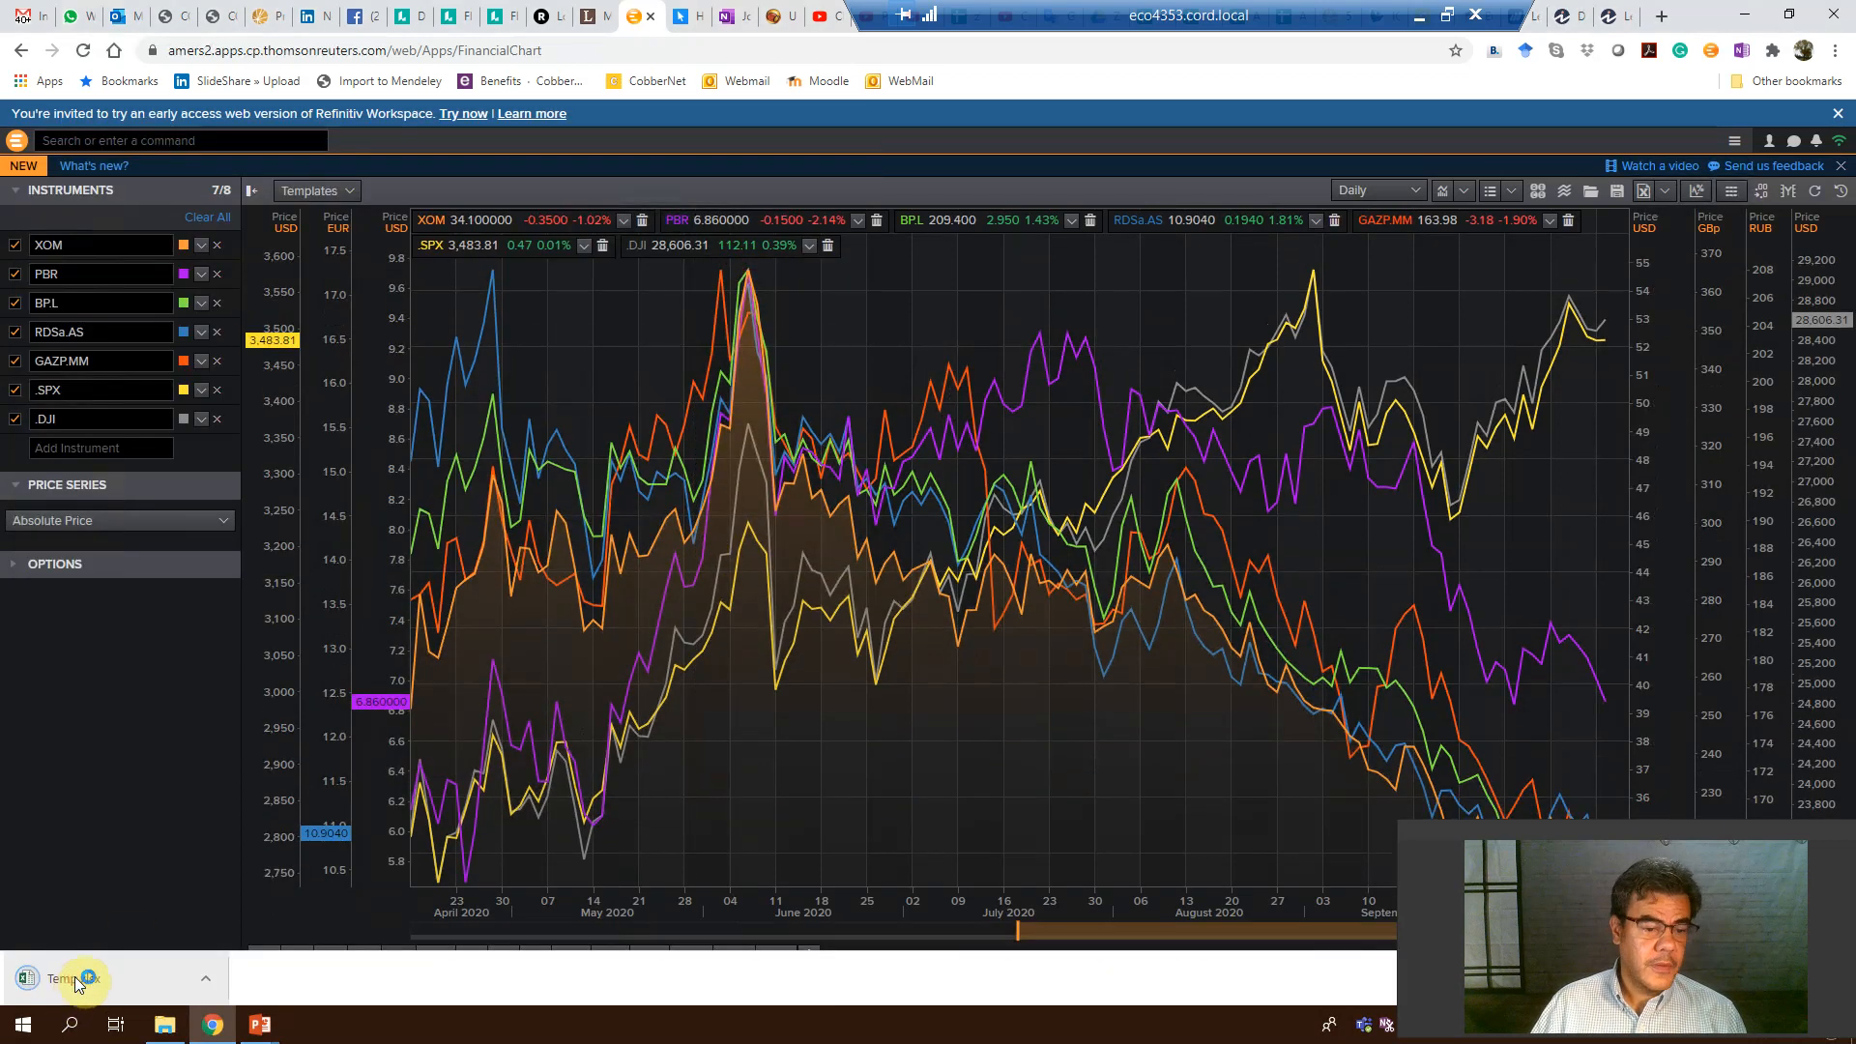
click(66, 979)
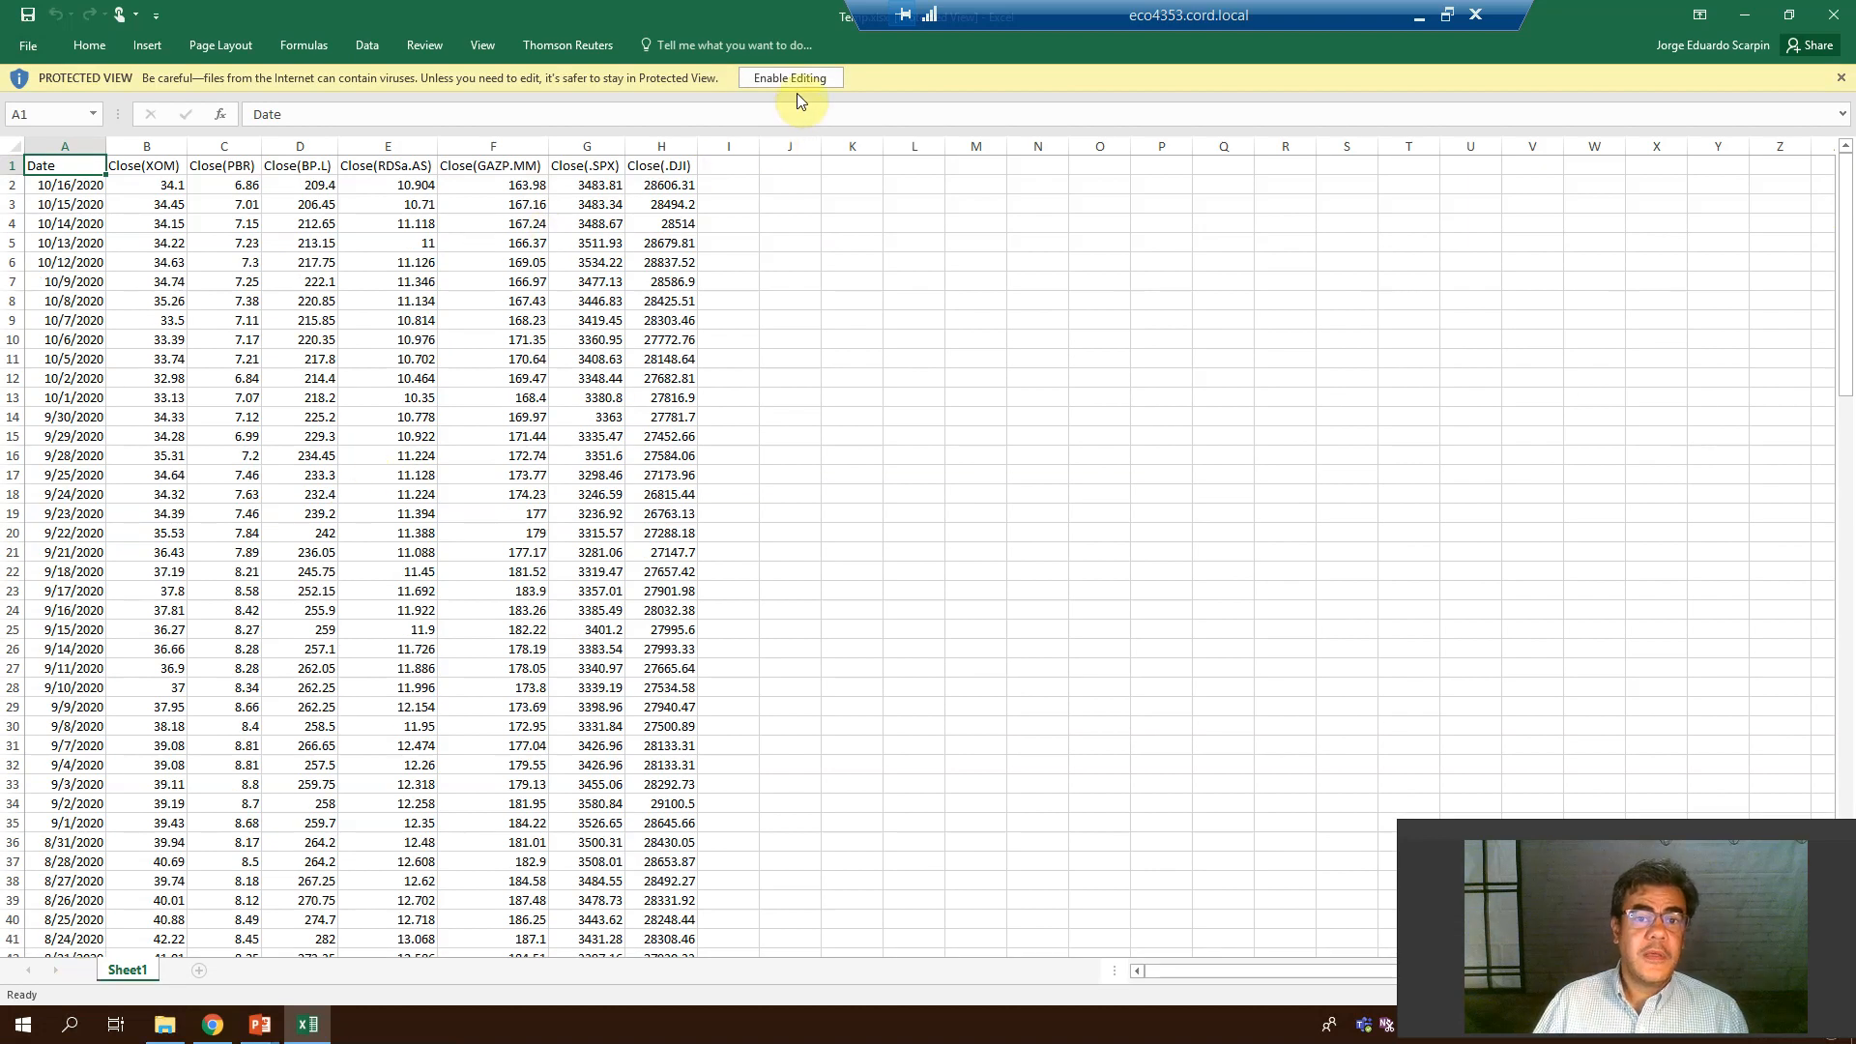
- Enable editing of the Temp workbook and start inserting a chart of the price data
click(789, 77)
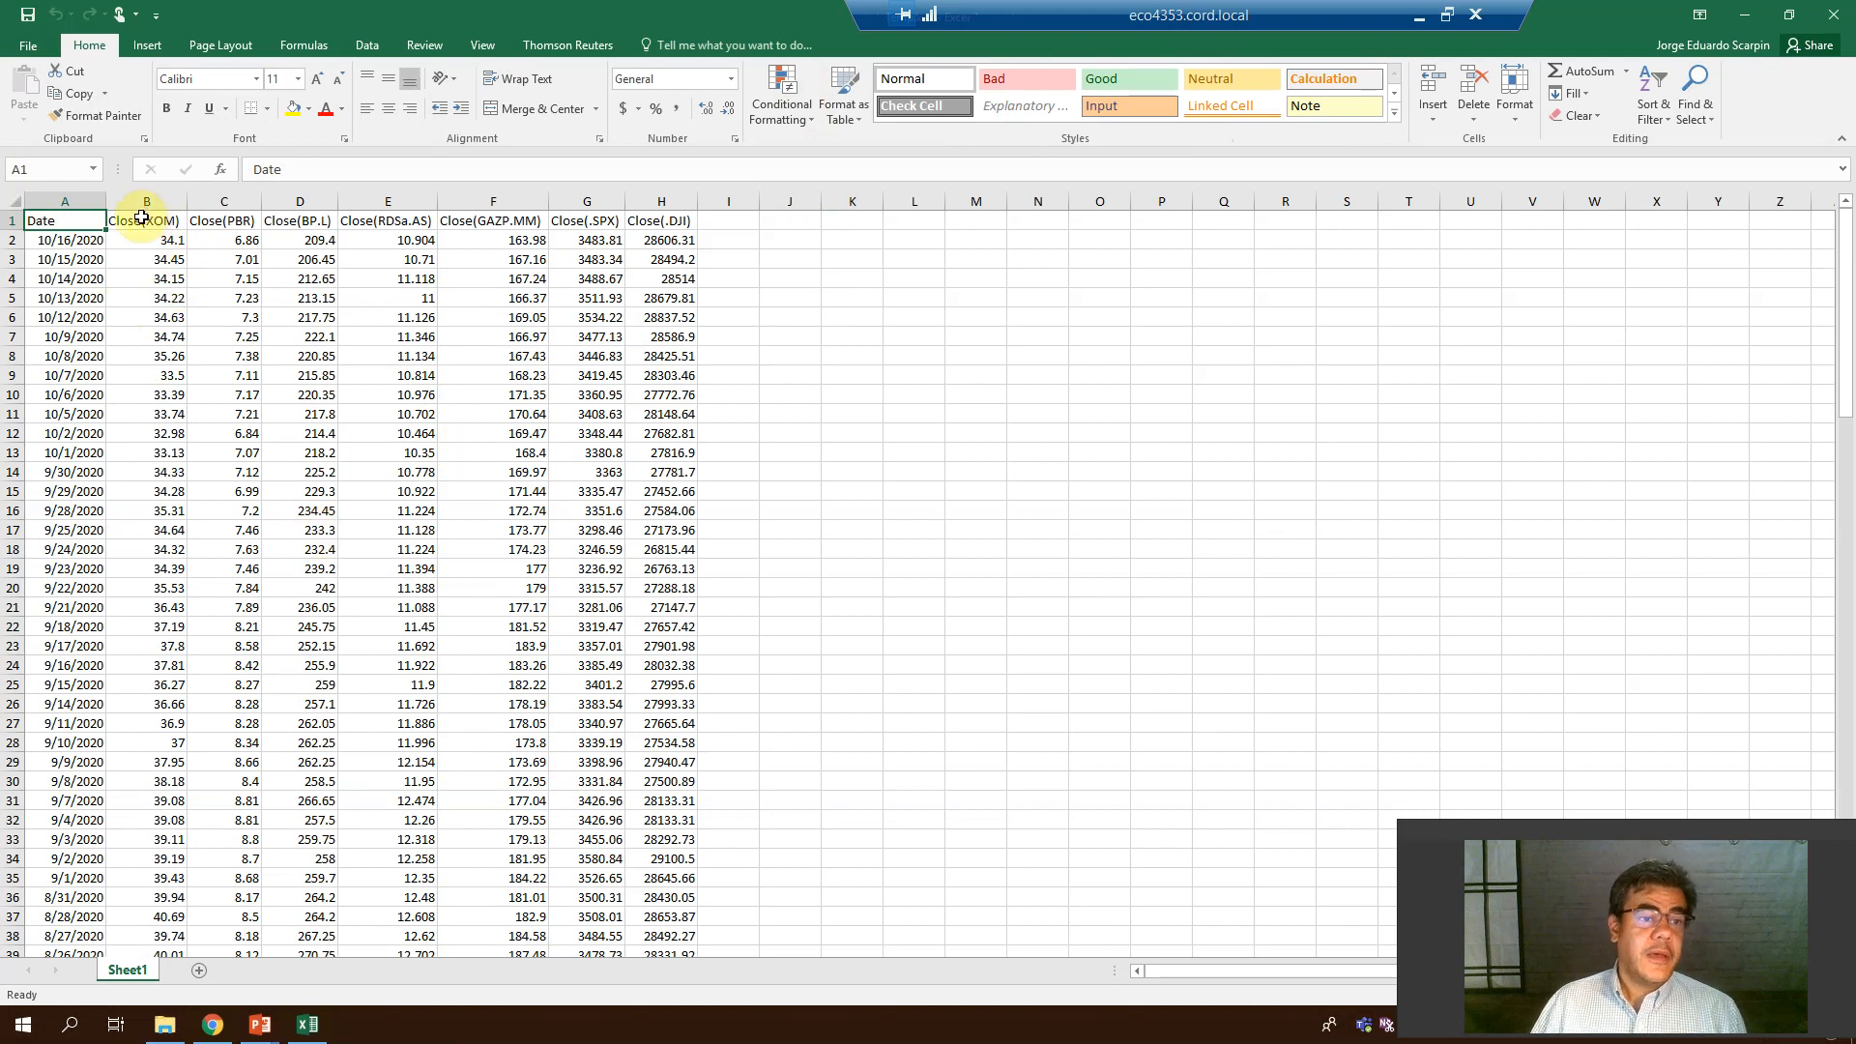
mouse_move(367, 44)
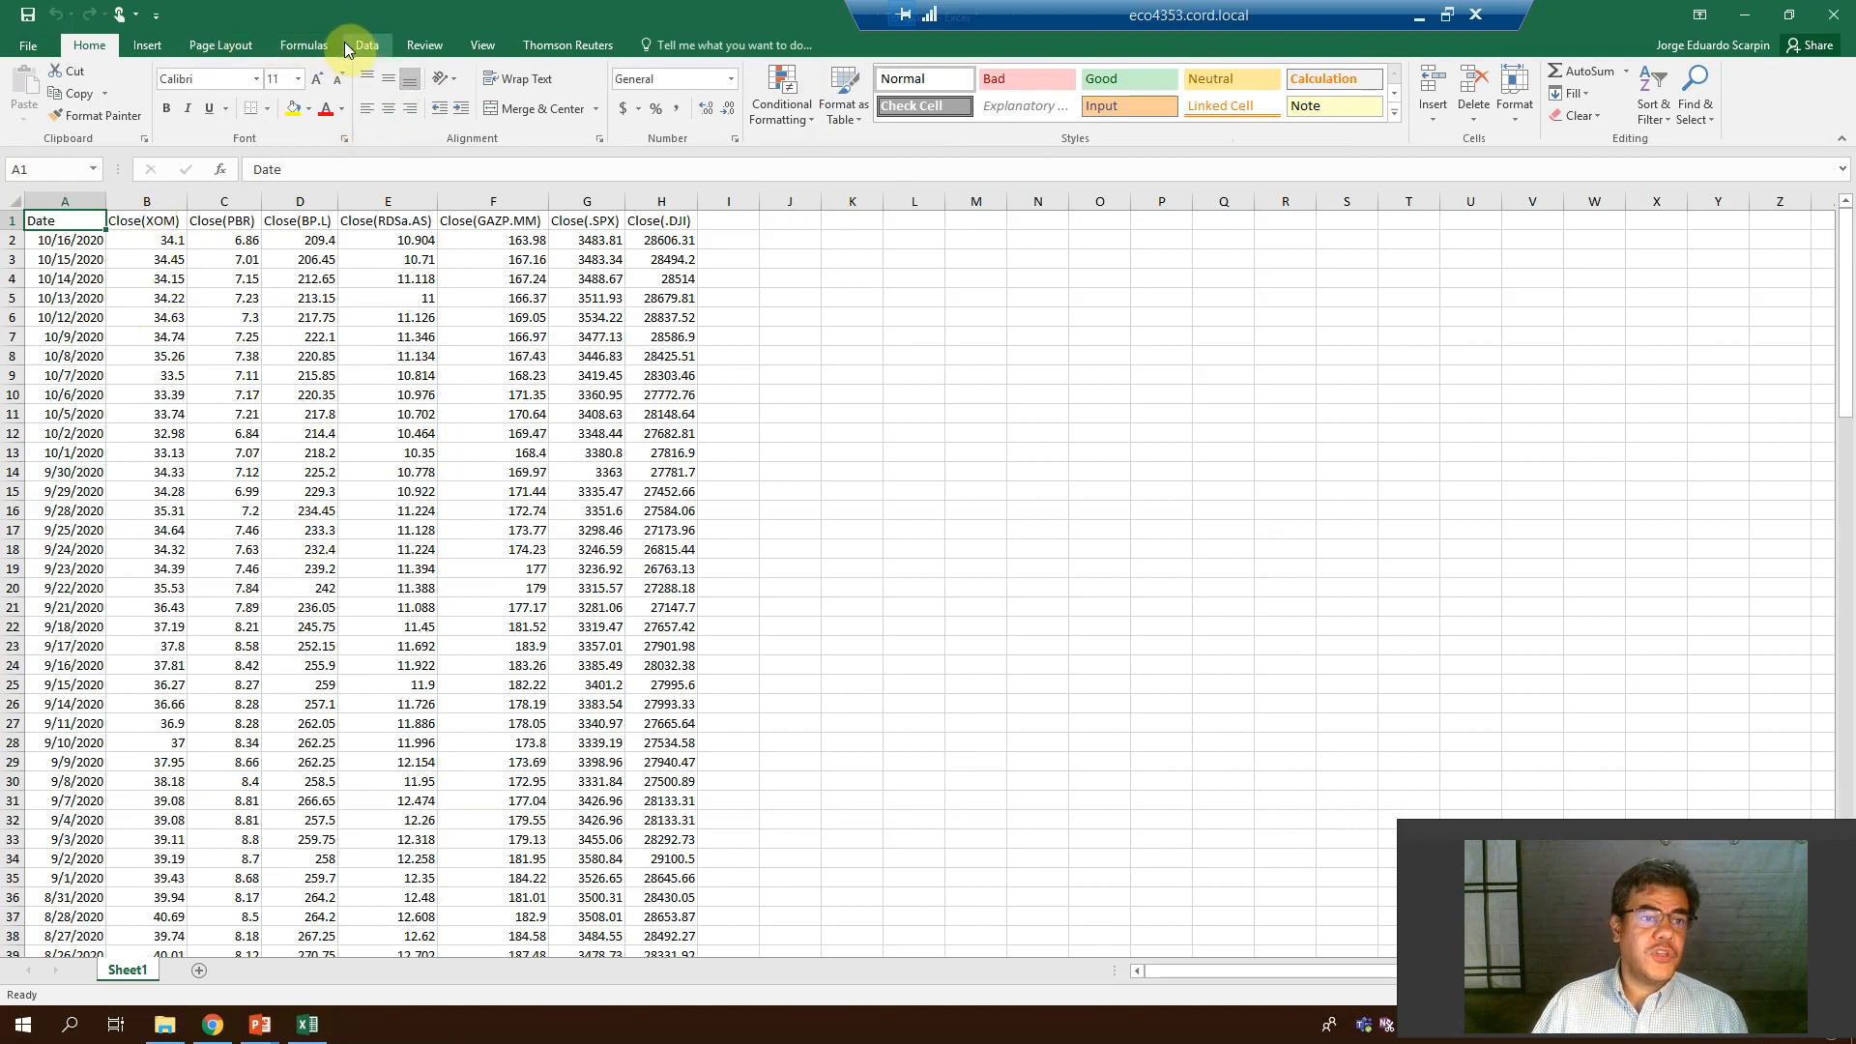
click(147, 45)
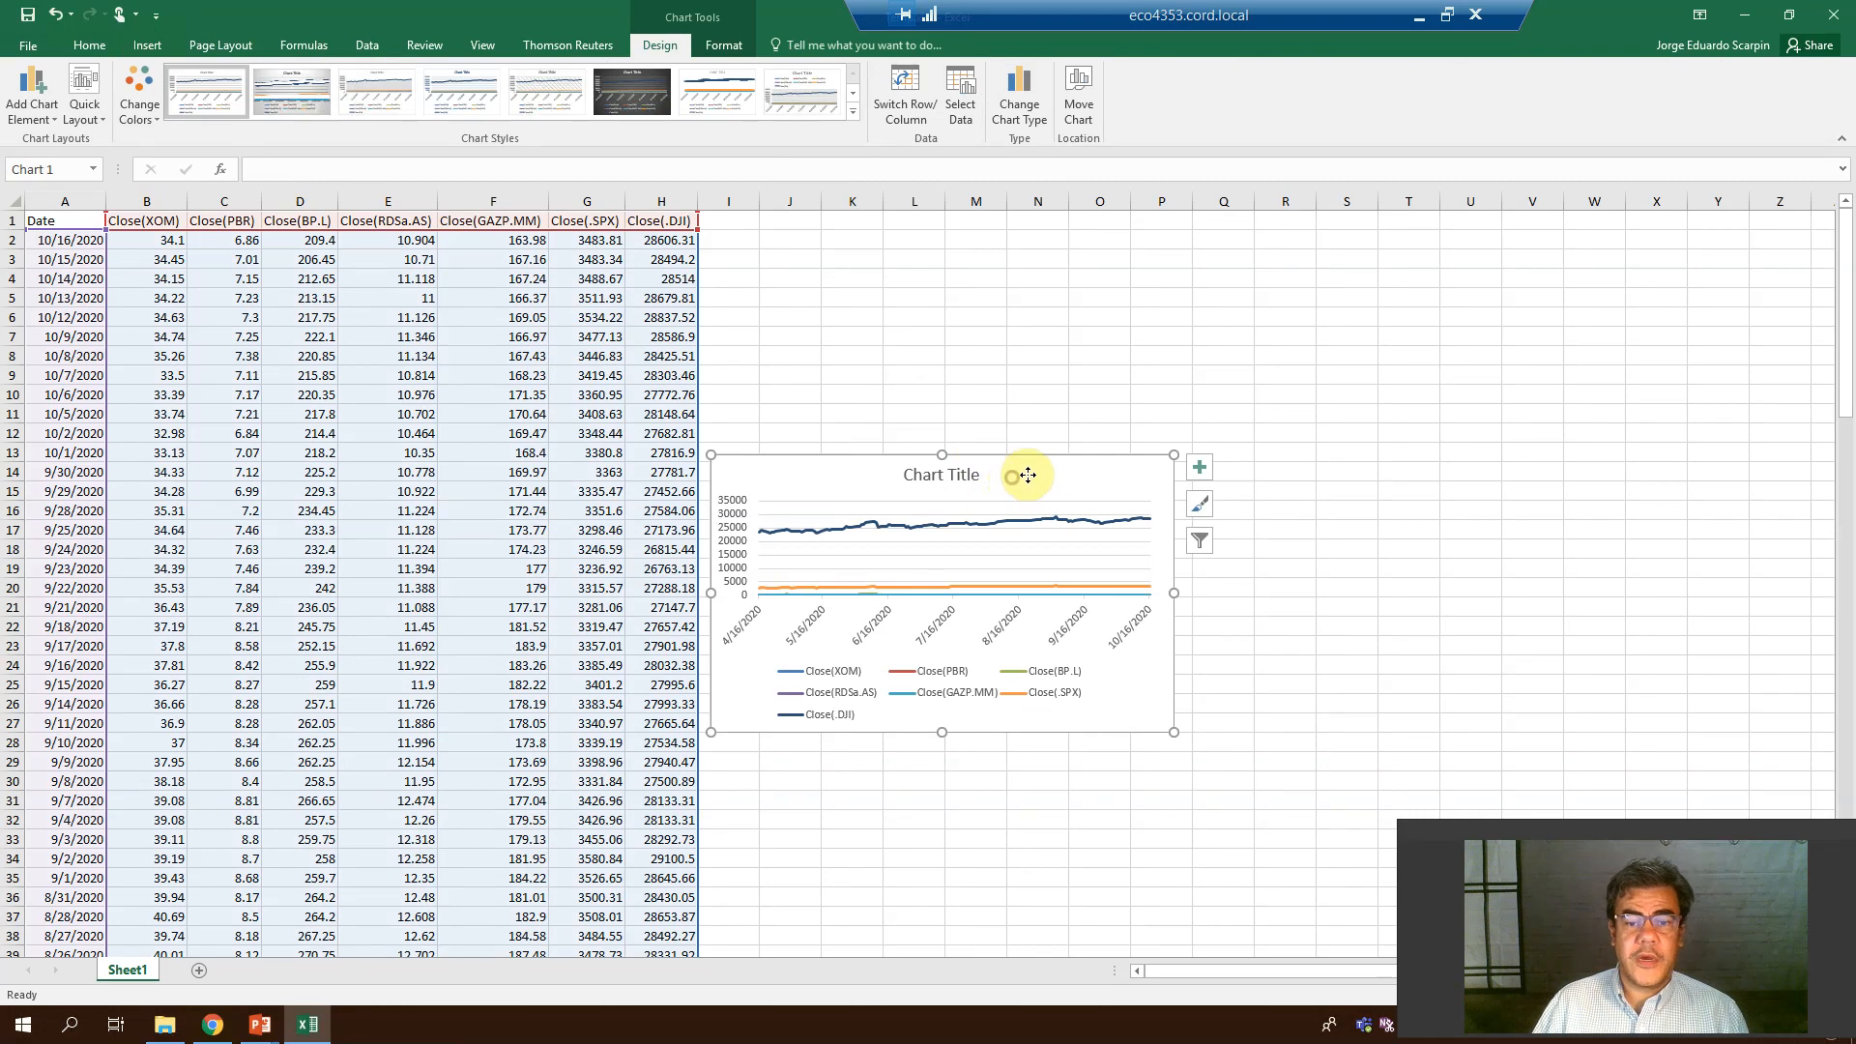
- Reselect the closing-price line chart and drag it larger to fill the space beside the data
click(1222, 239)
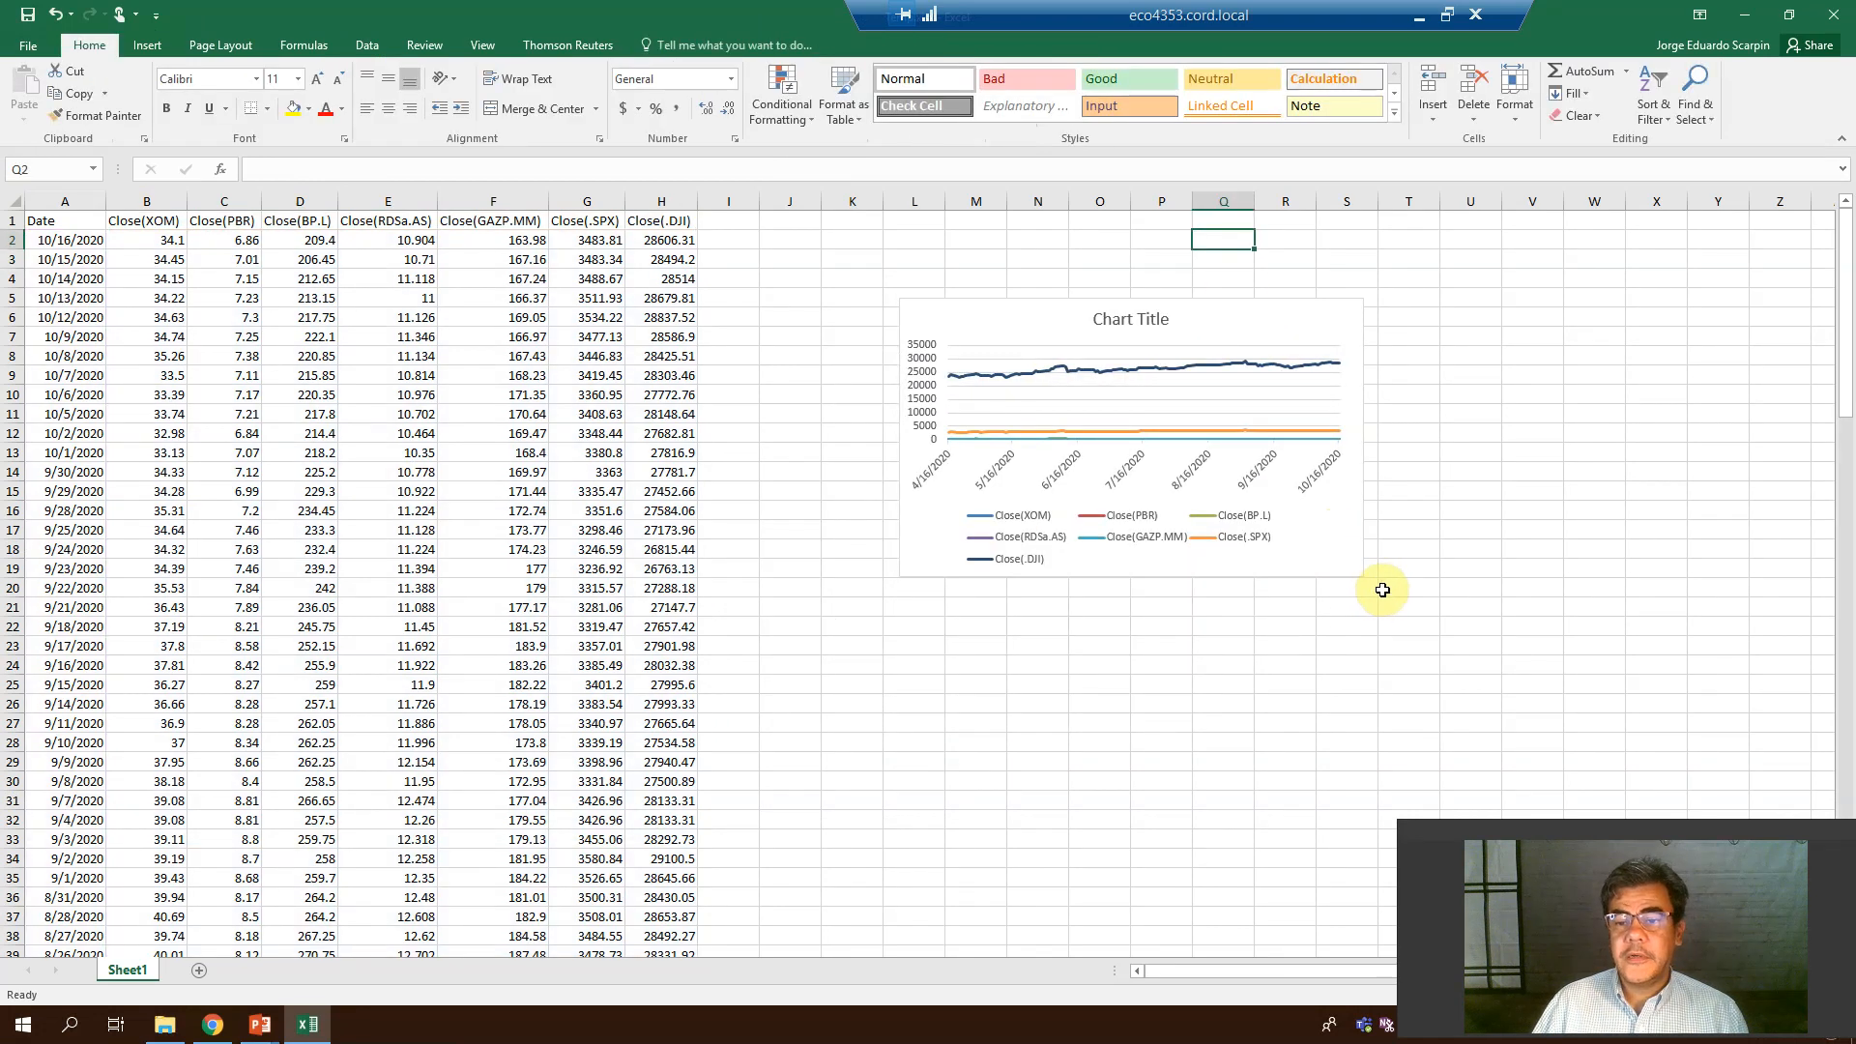
click(1129, 439)
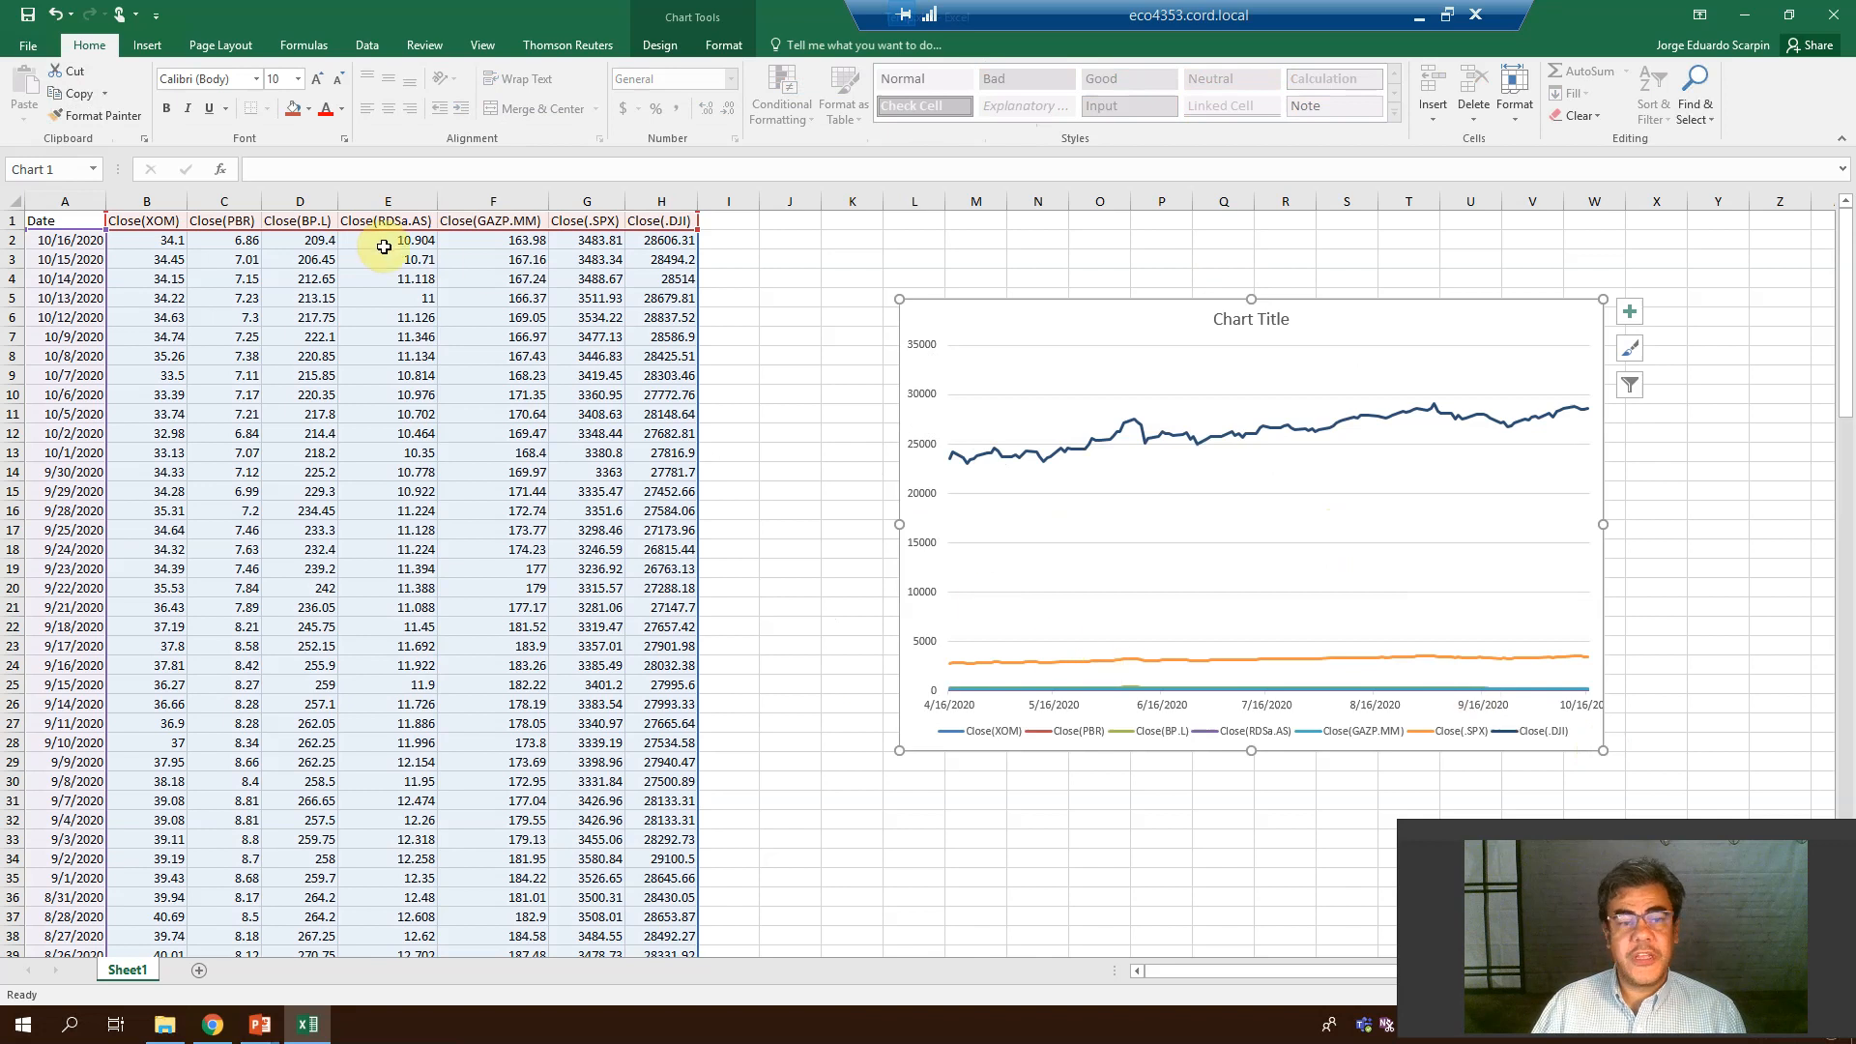
click(585, 239)
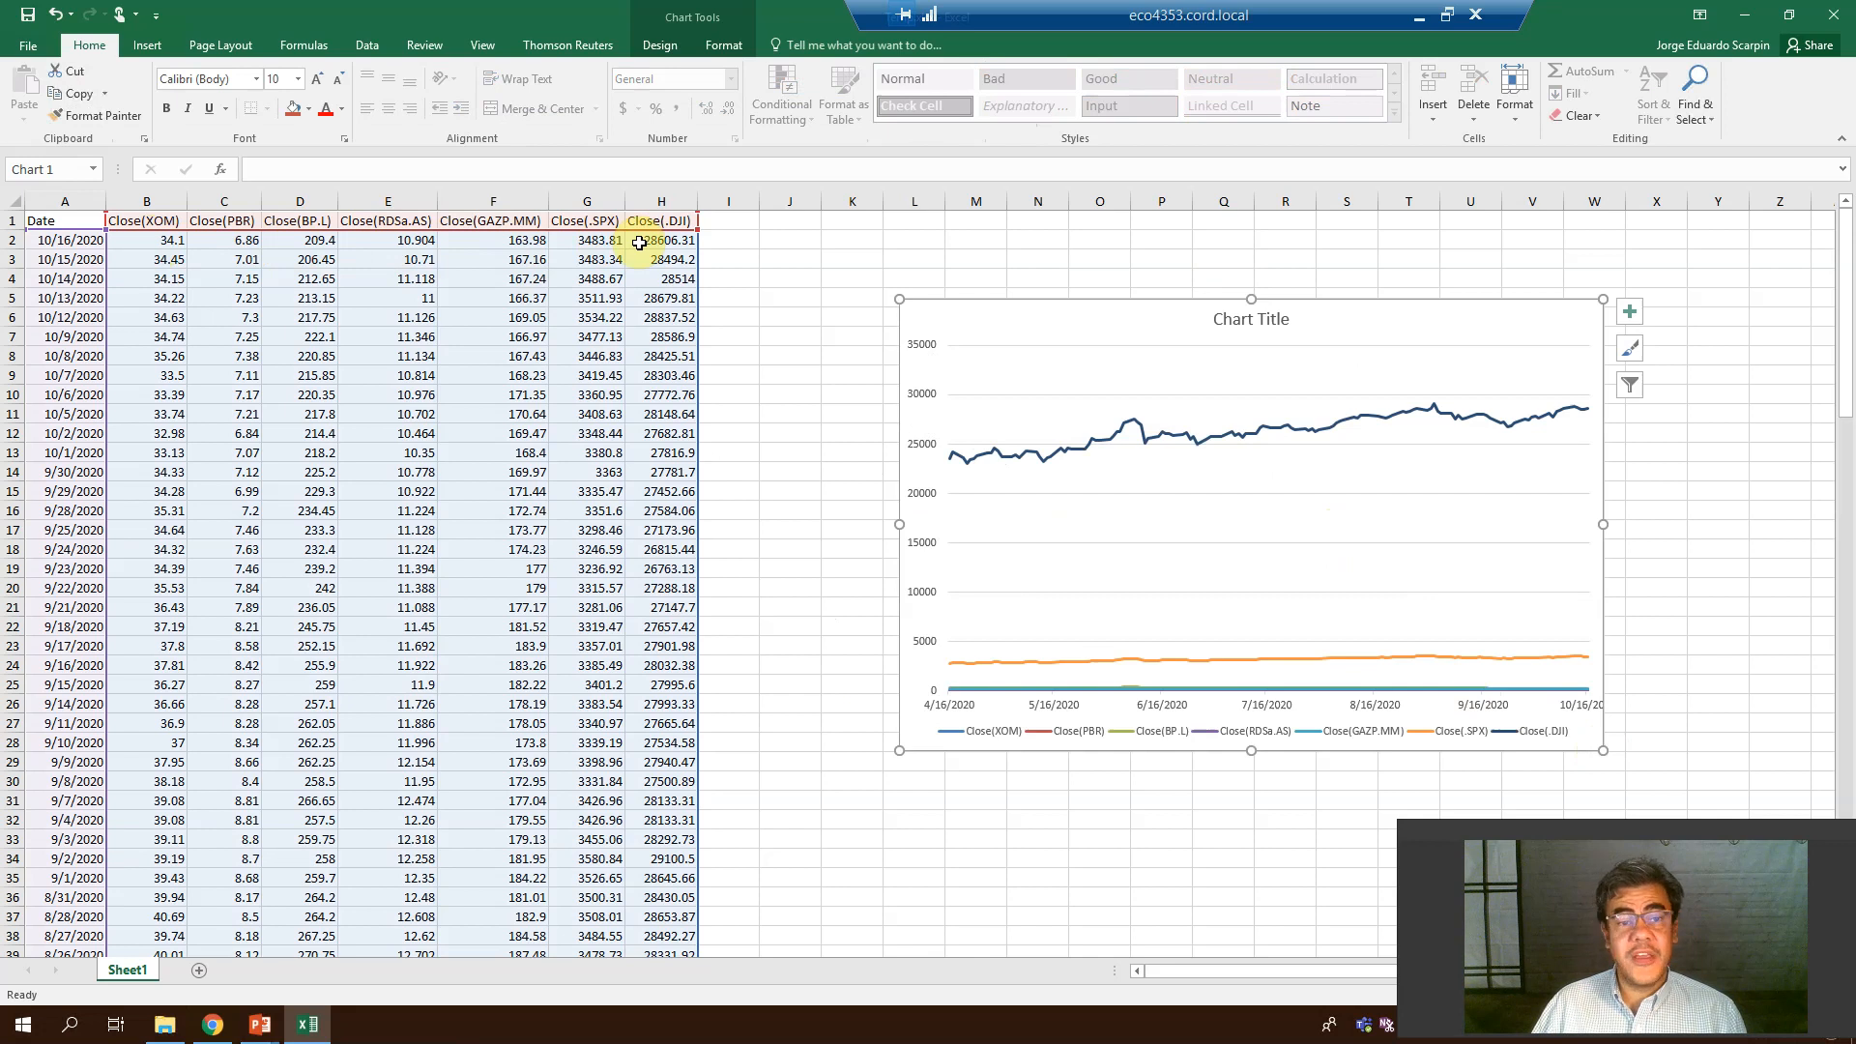
mouse_move(964, 462)
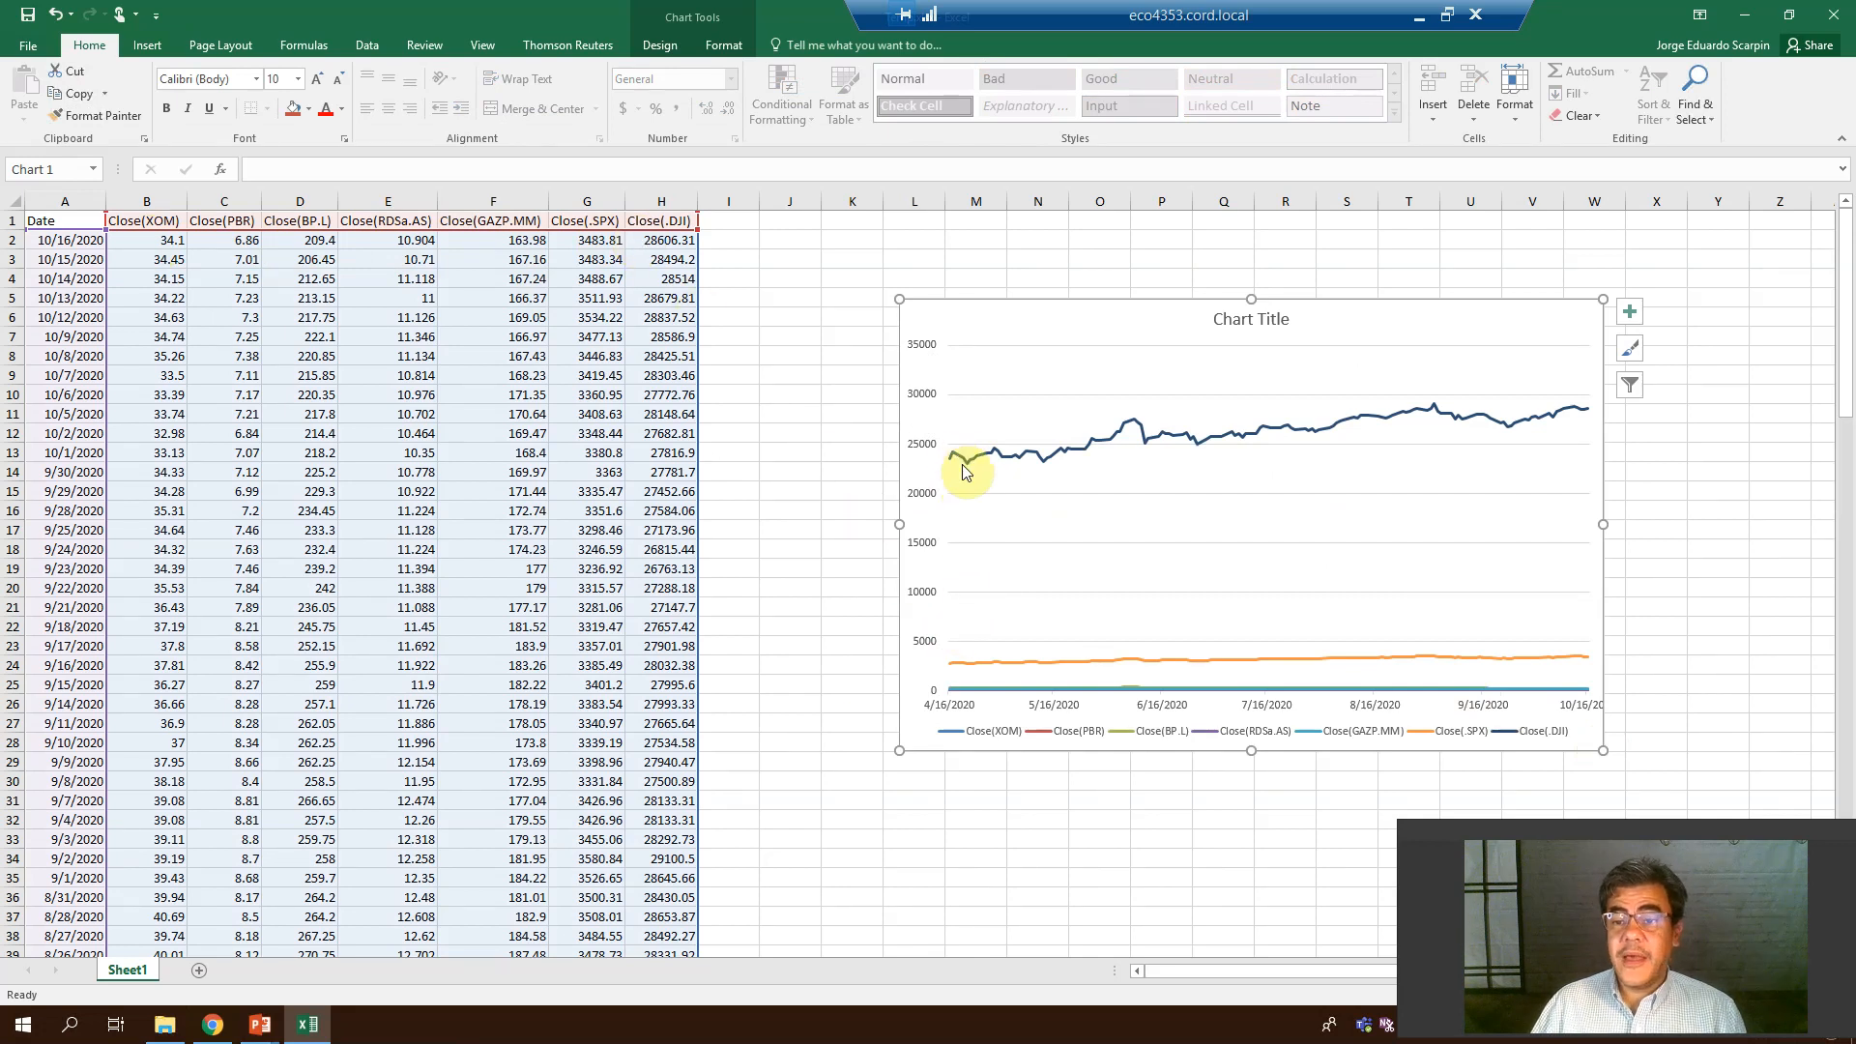
mouse_move(953, 462)
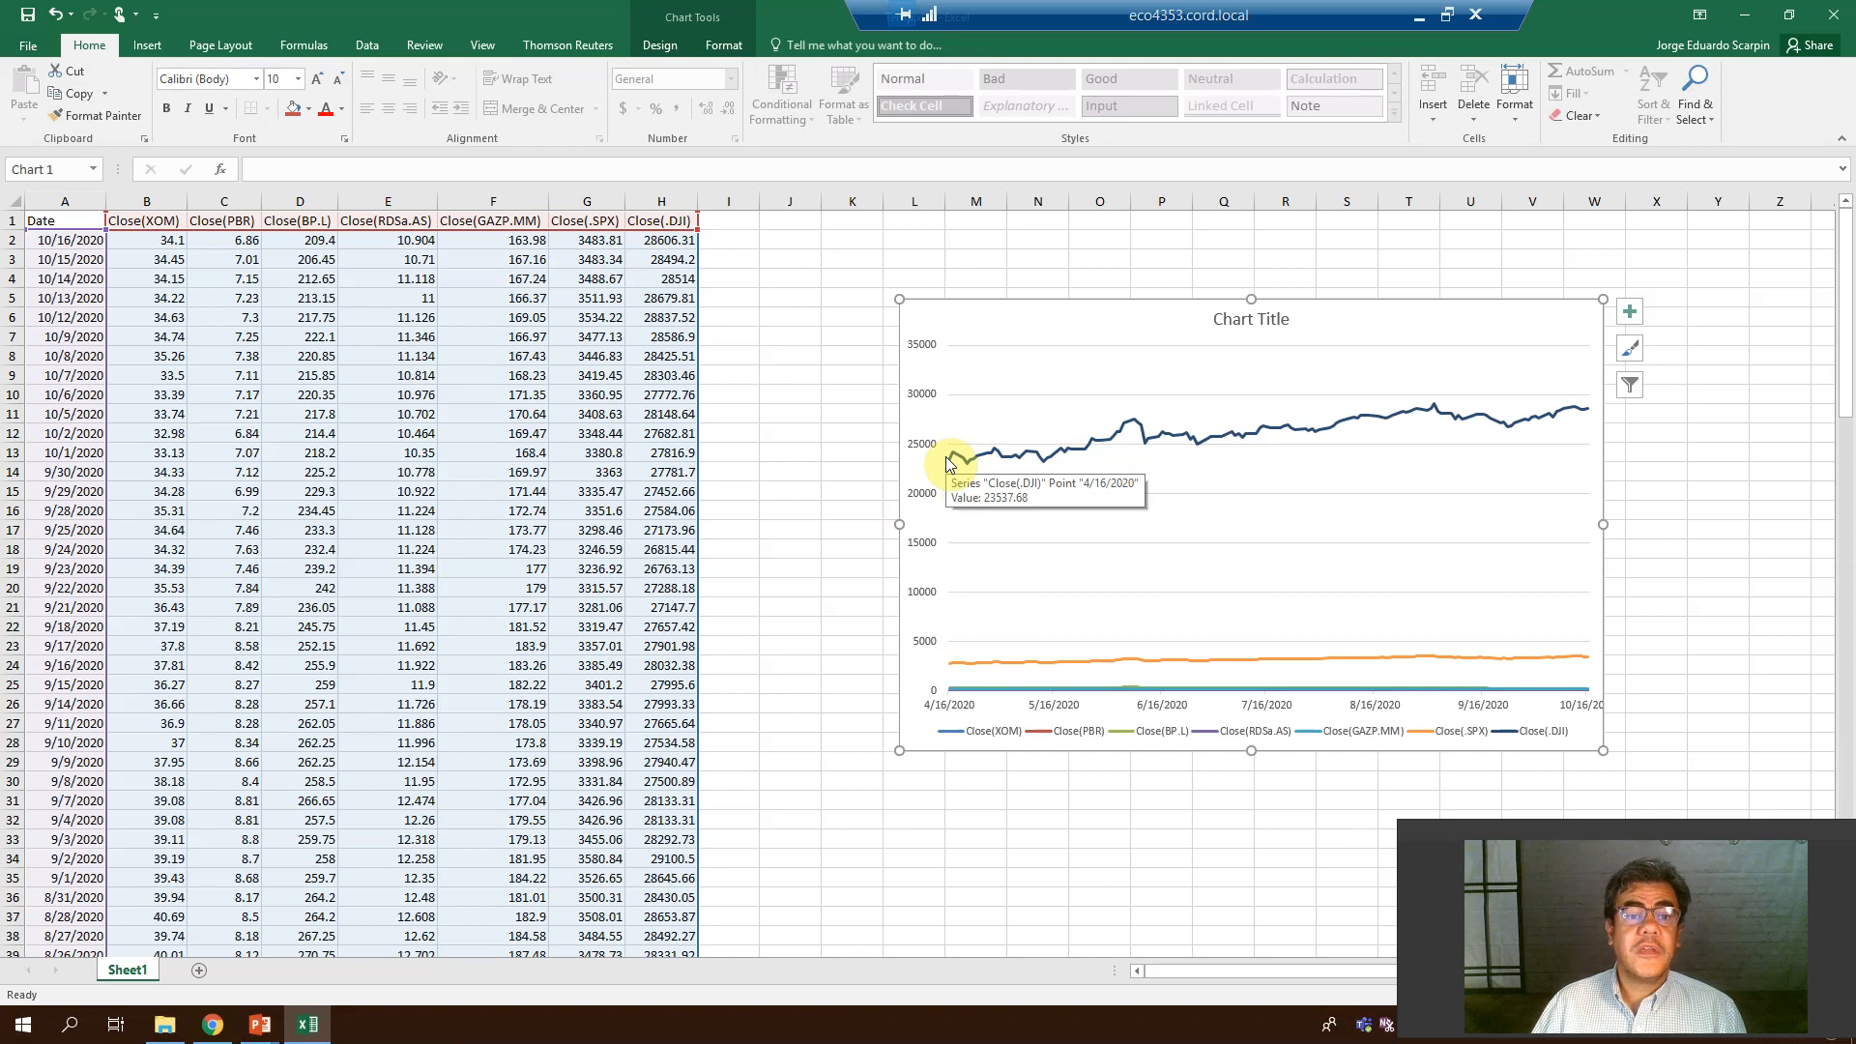
mouse_move(963, 672)
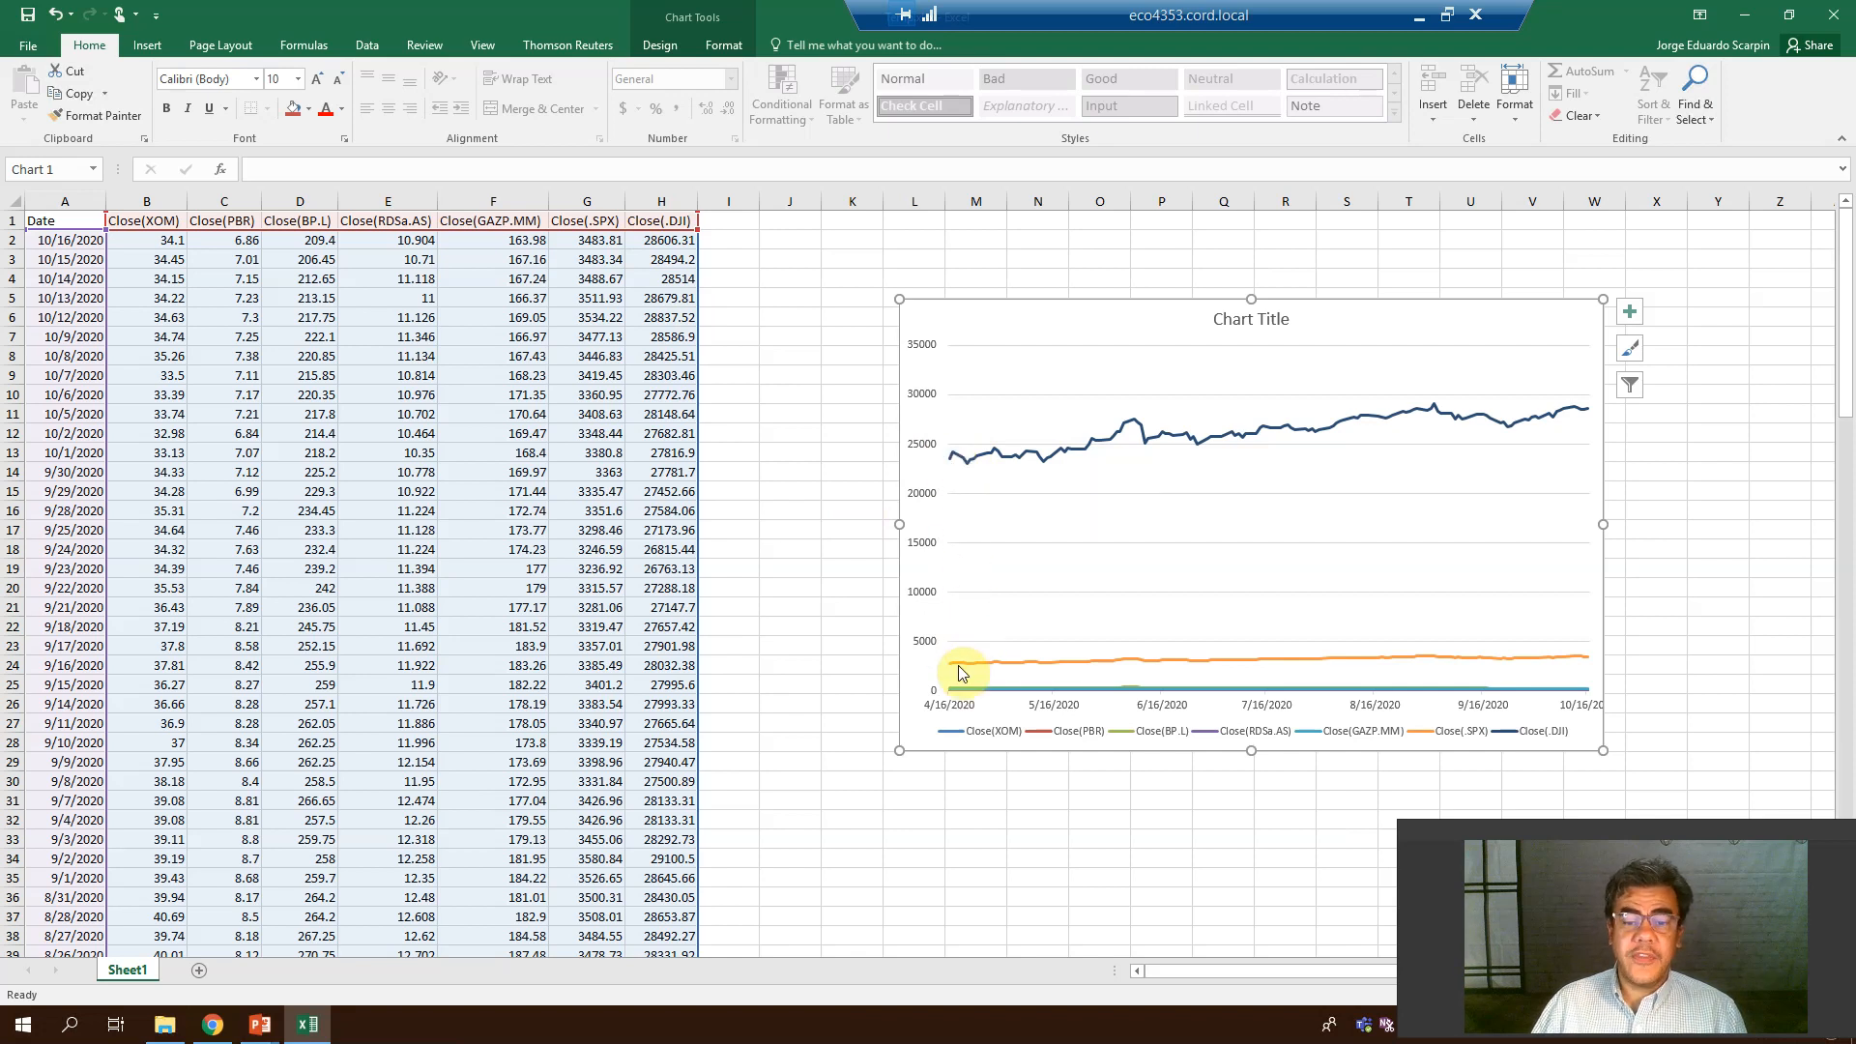
mouse_move(961, 667)
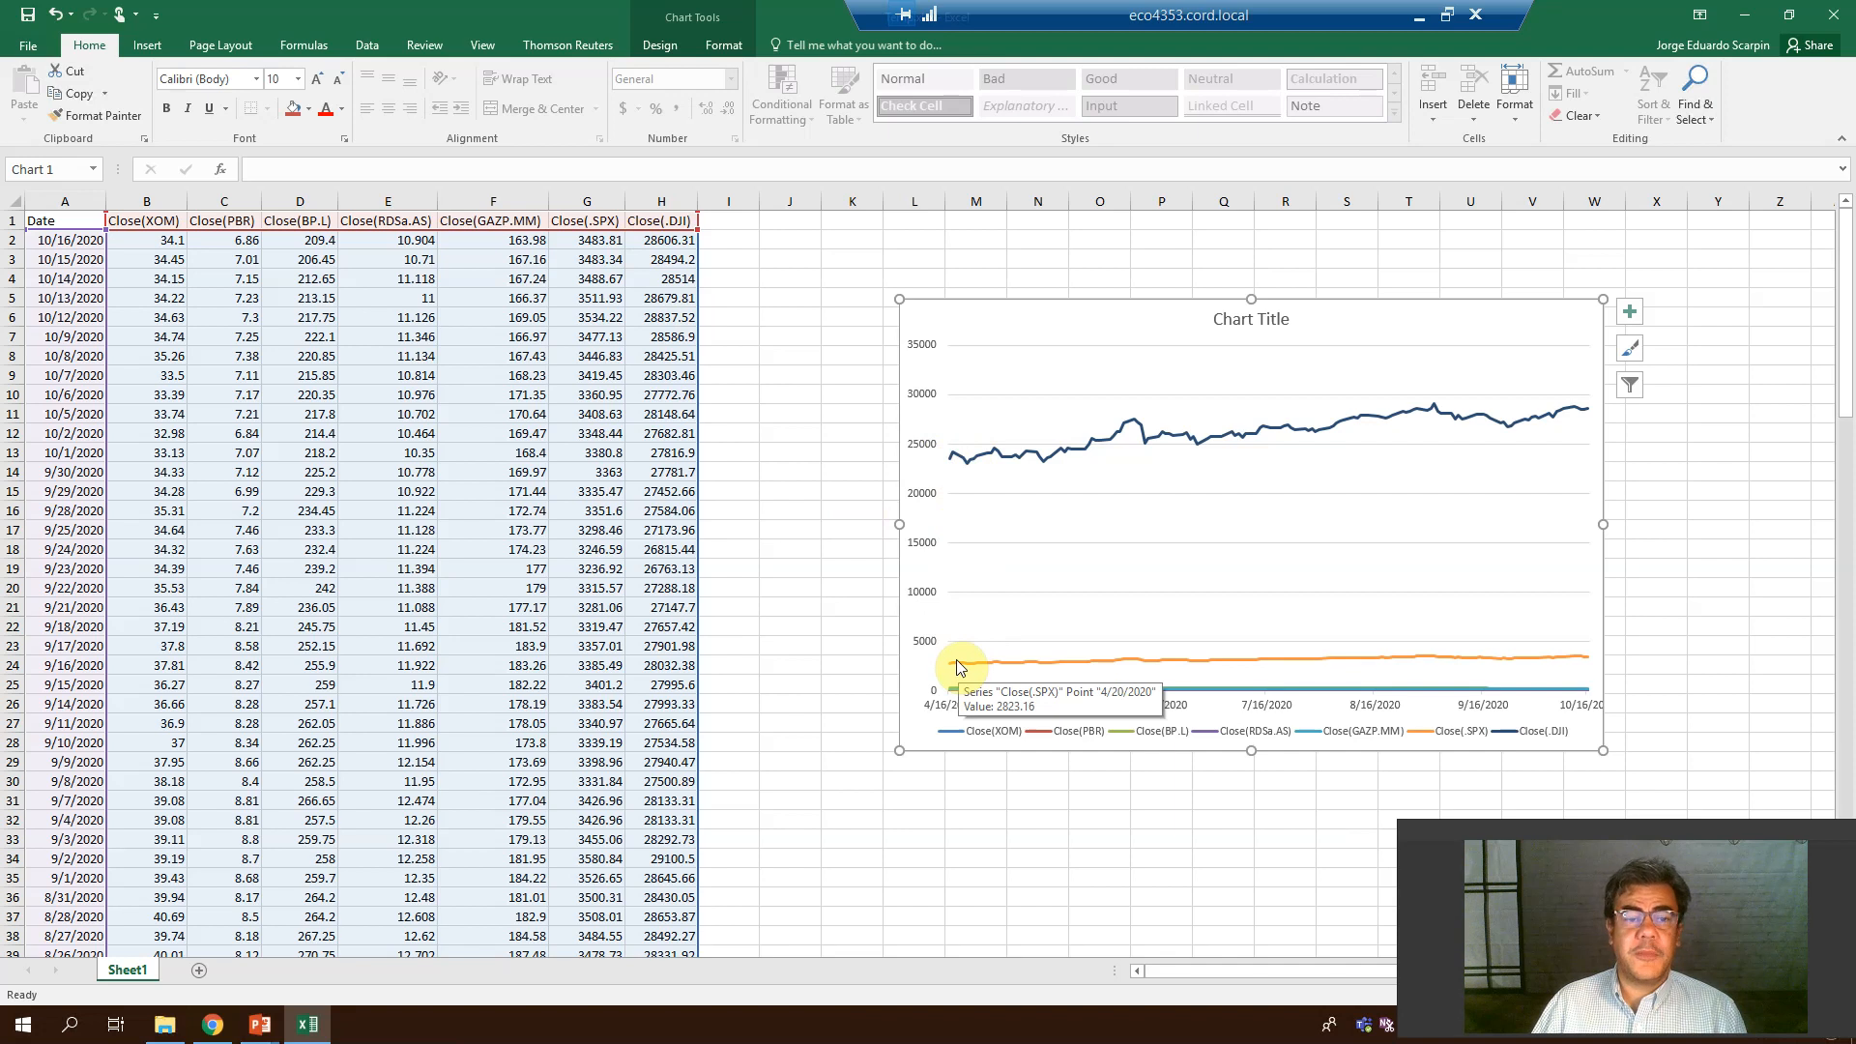
mouse_move(957, 696)
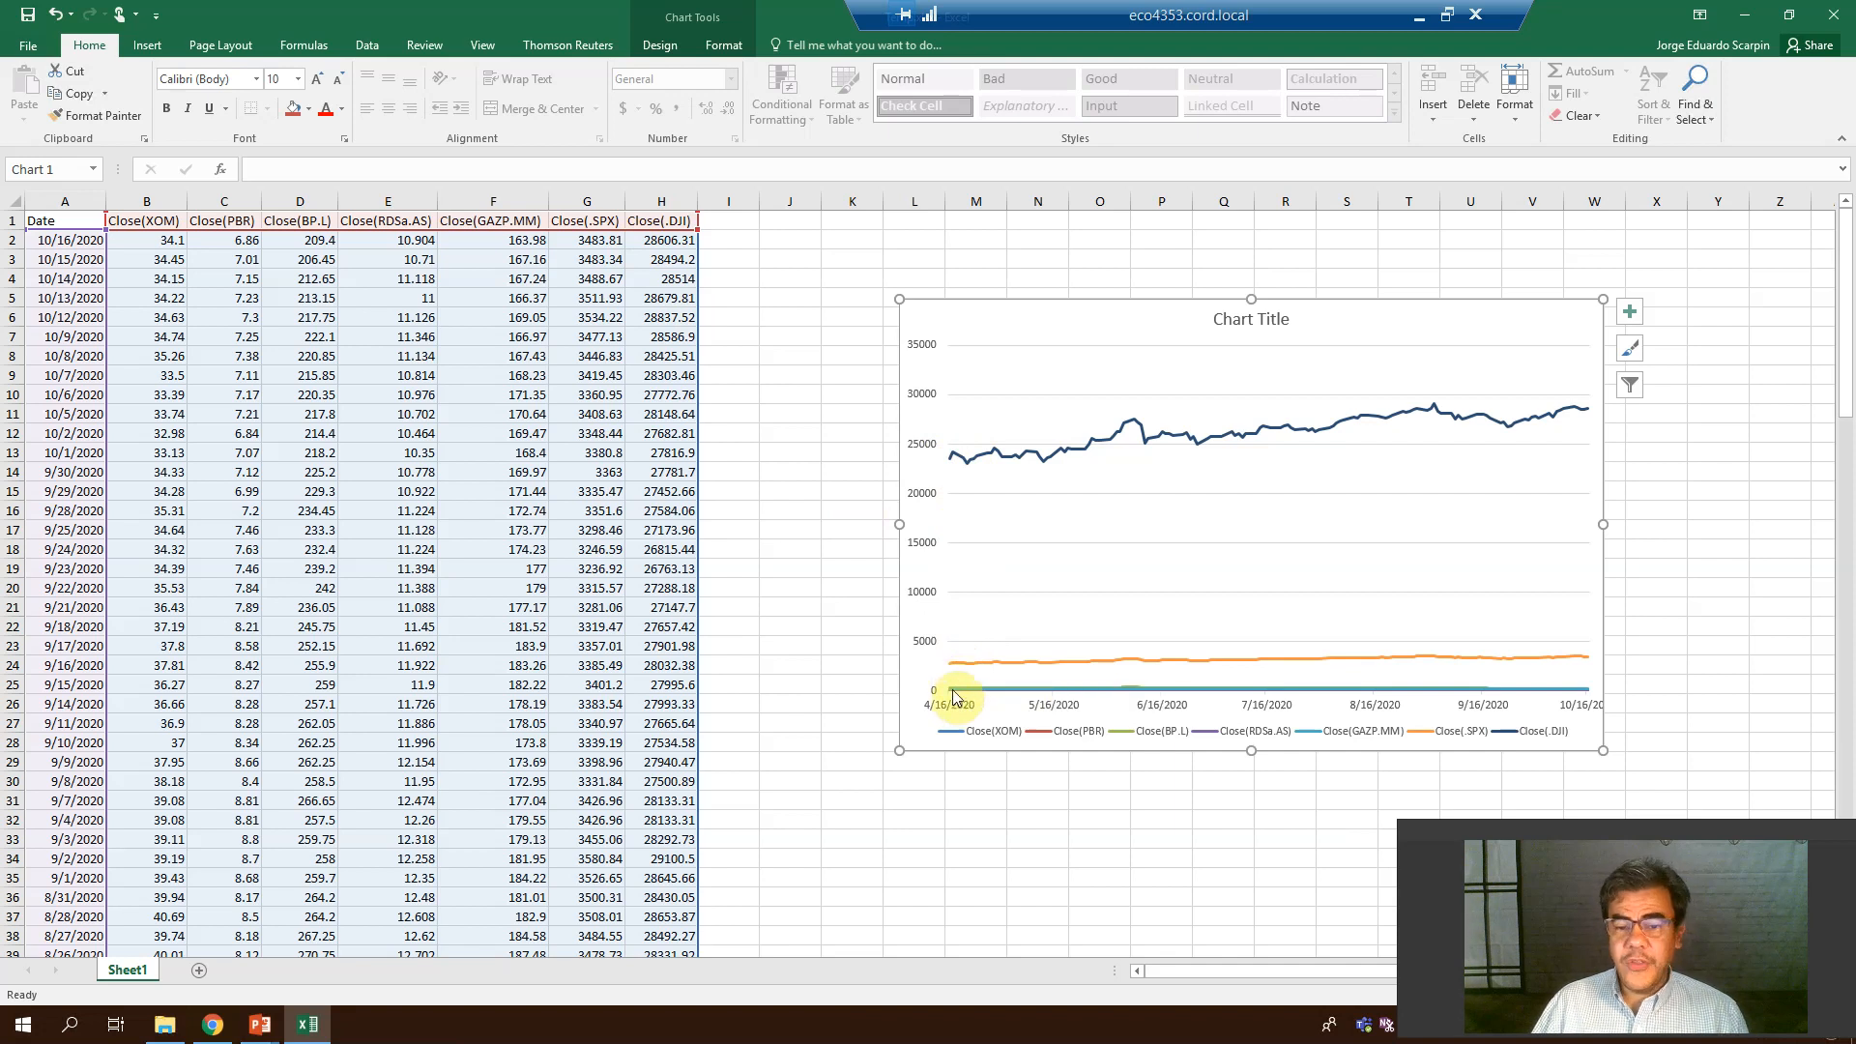
mouse_move(953, 688)
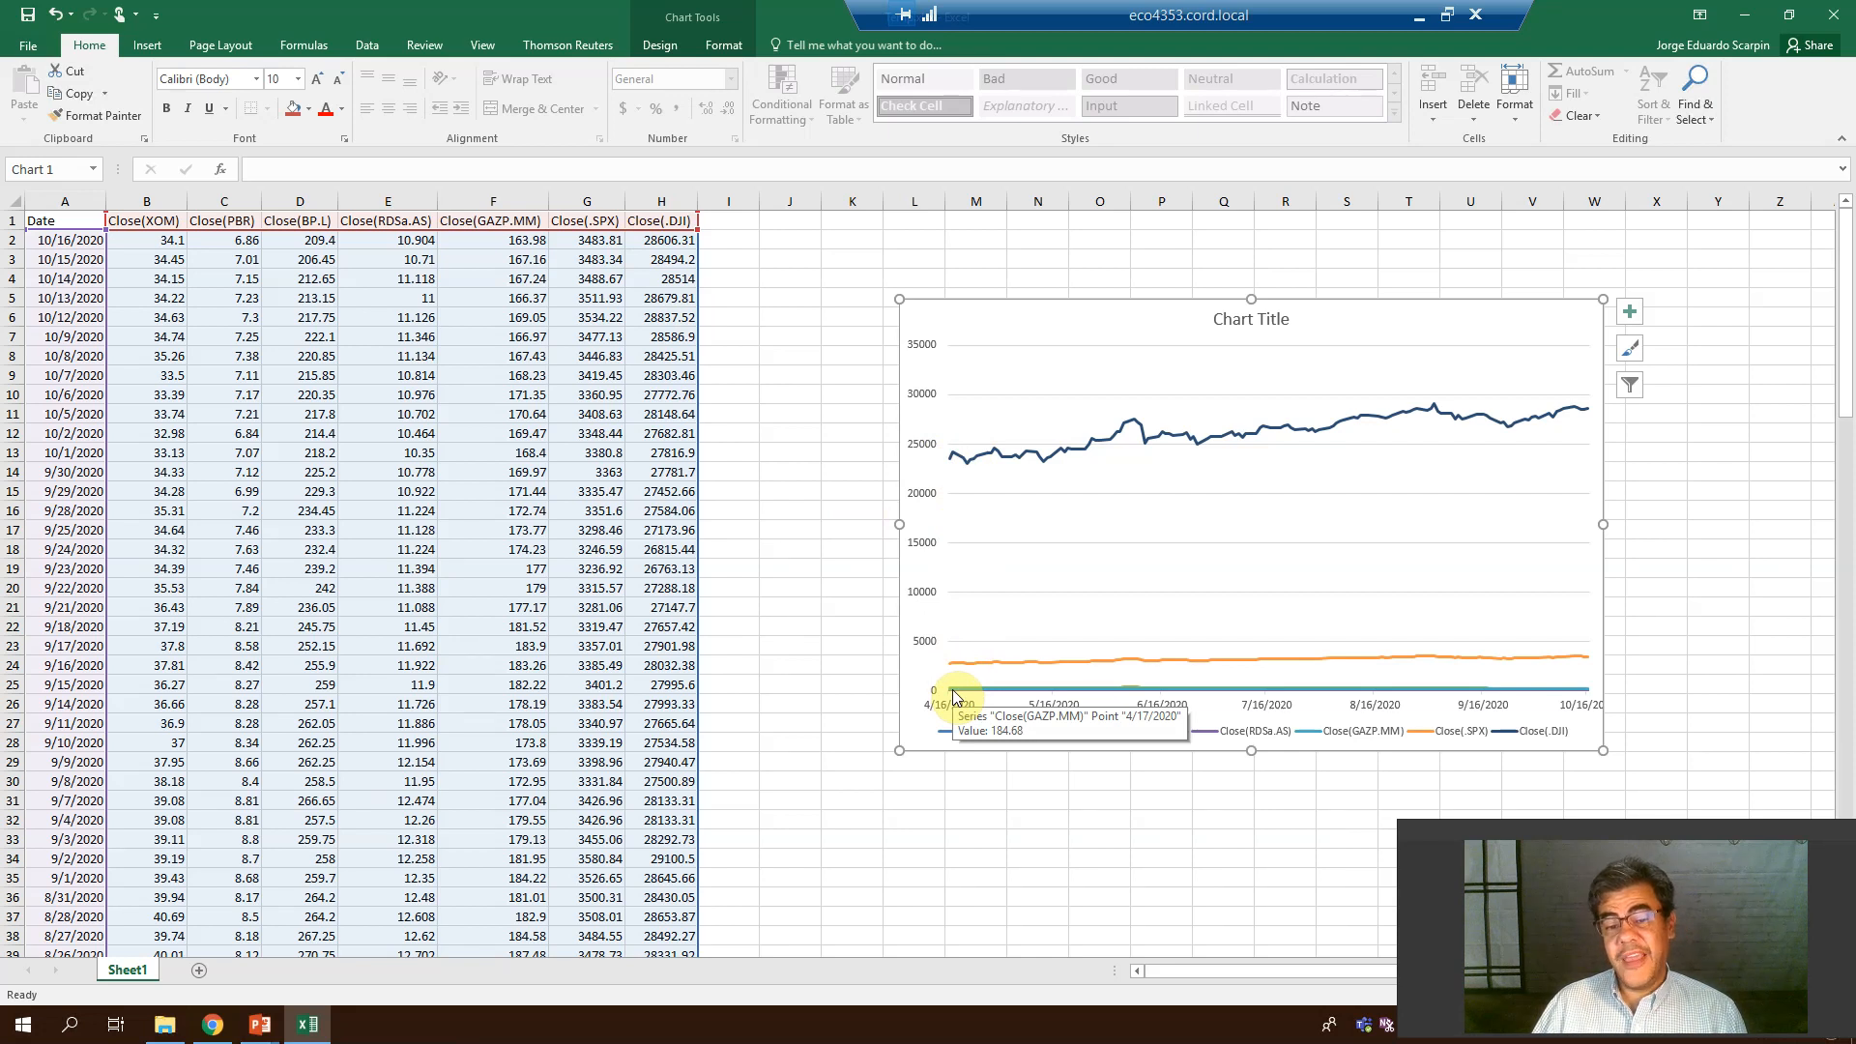
mouse_move(953, 690)
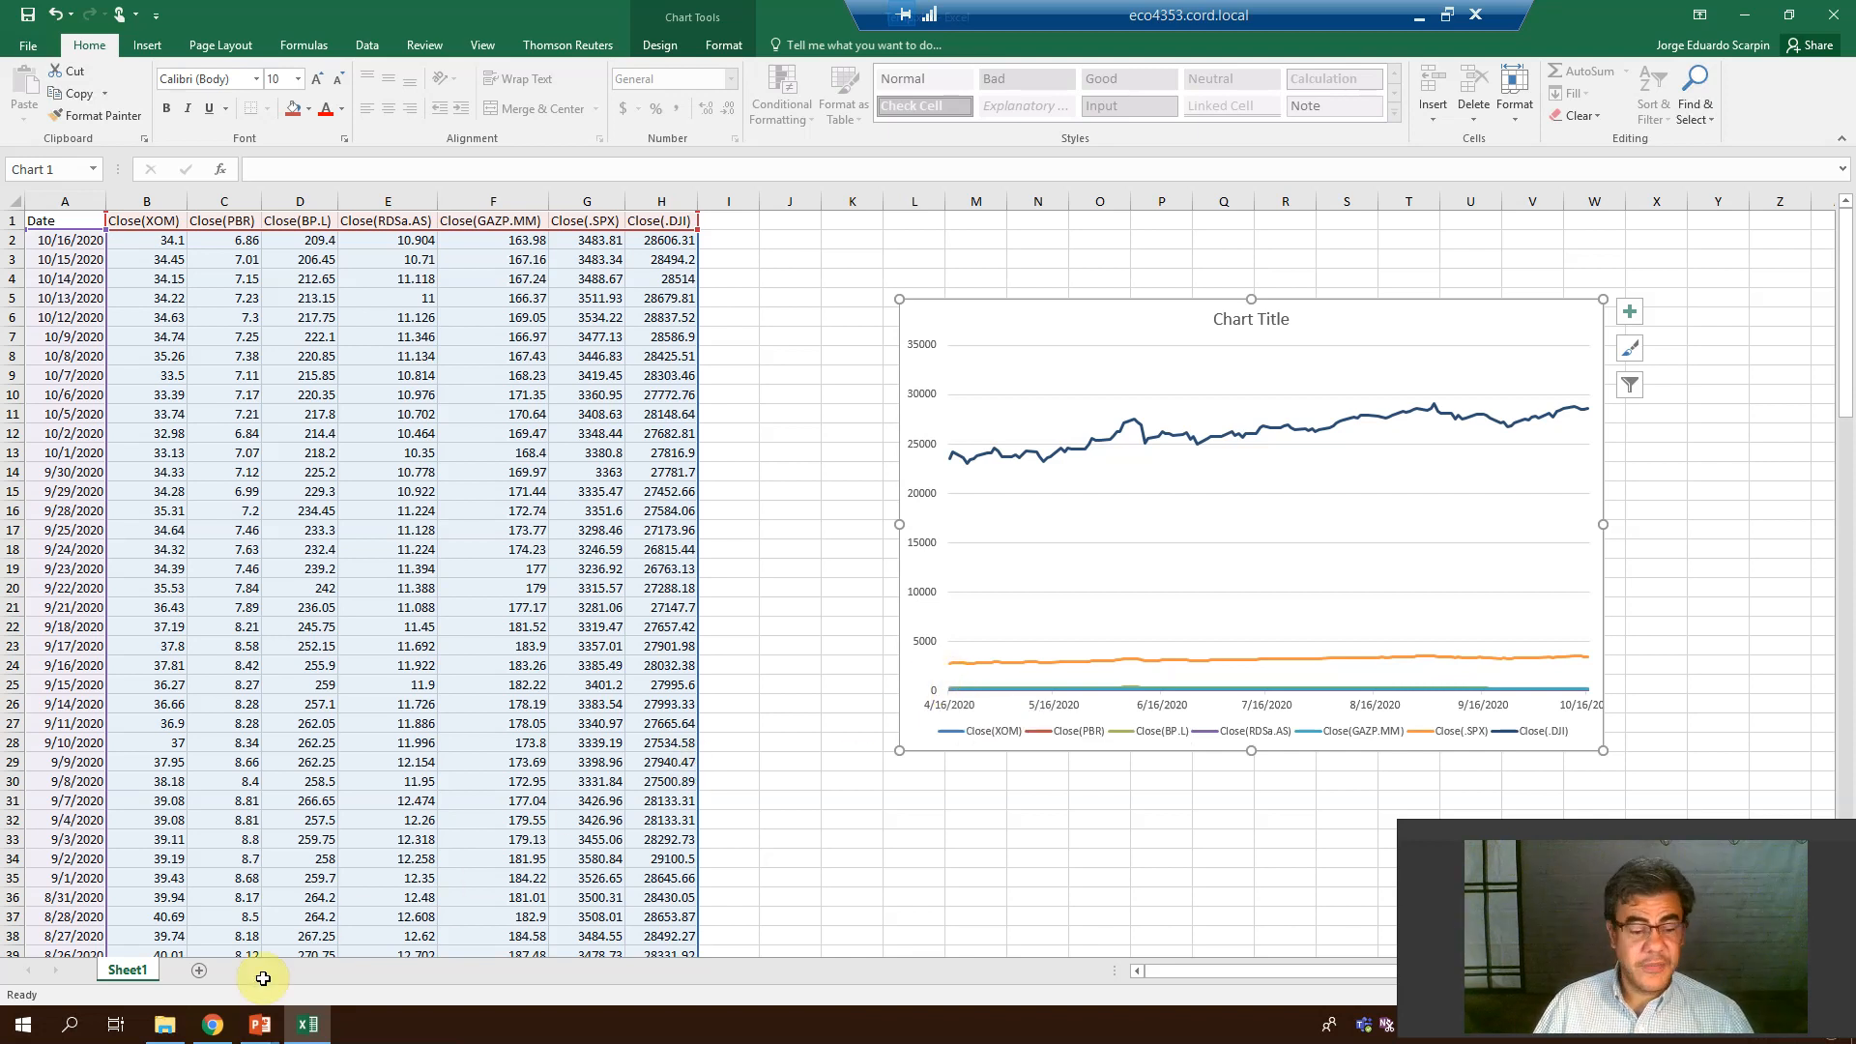
mouse_move(211, 1024)
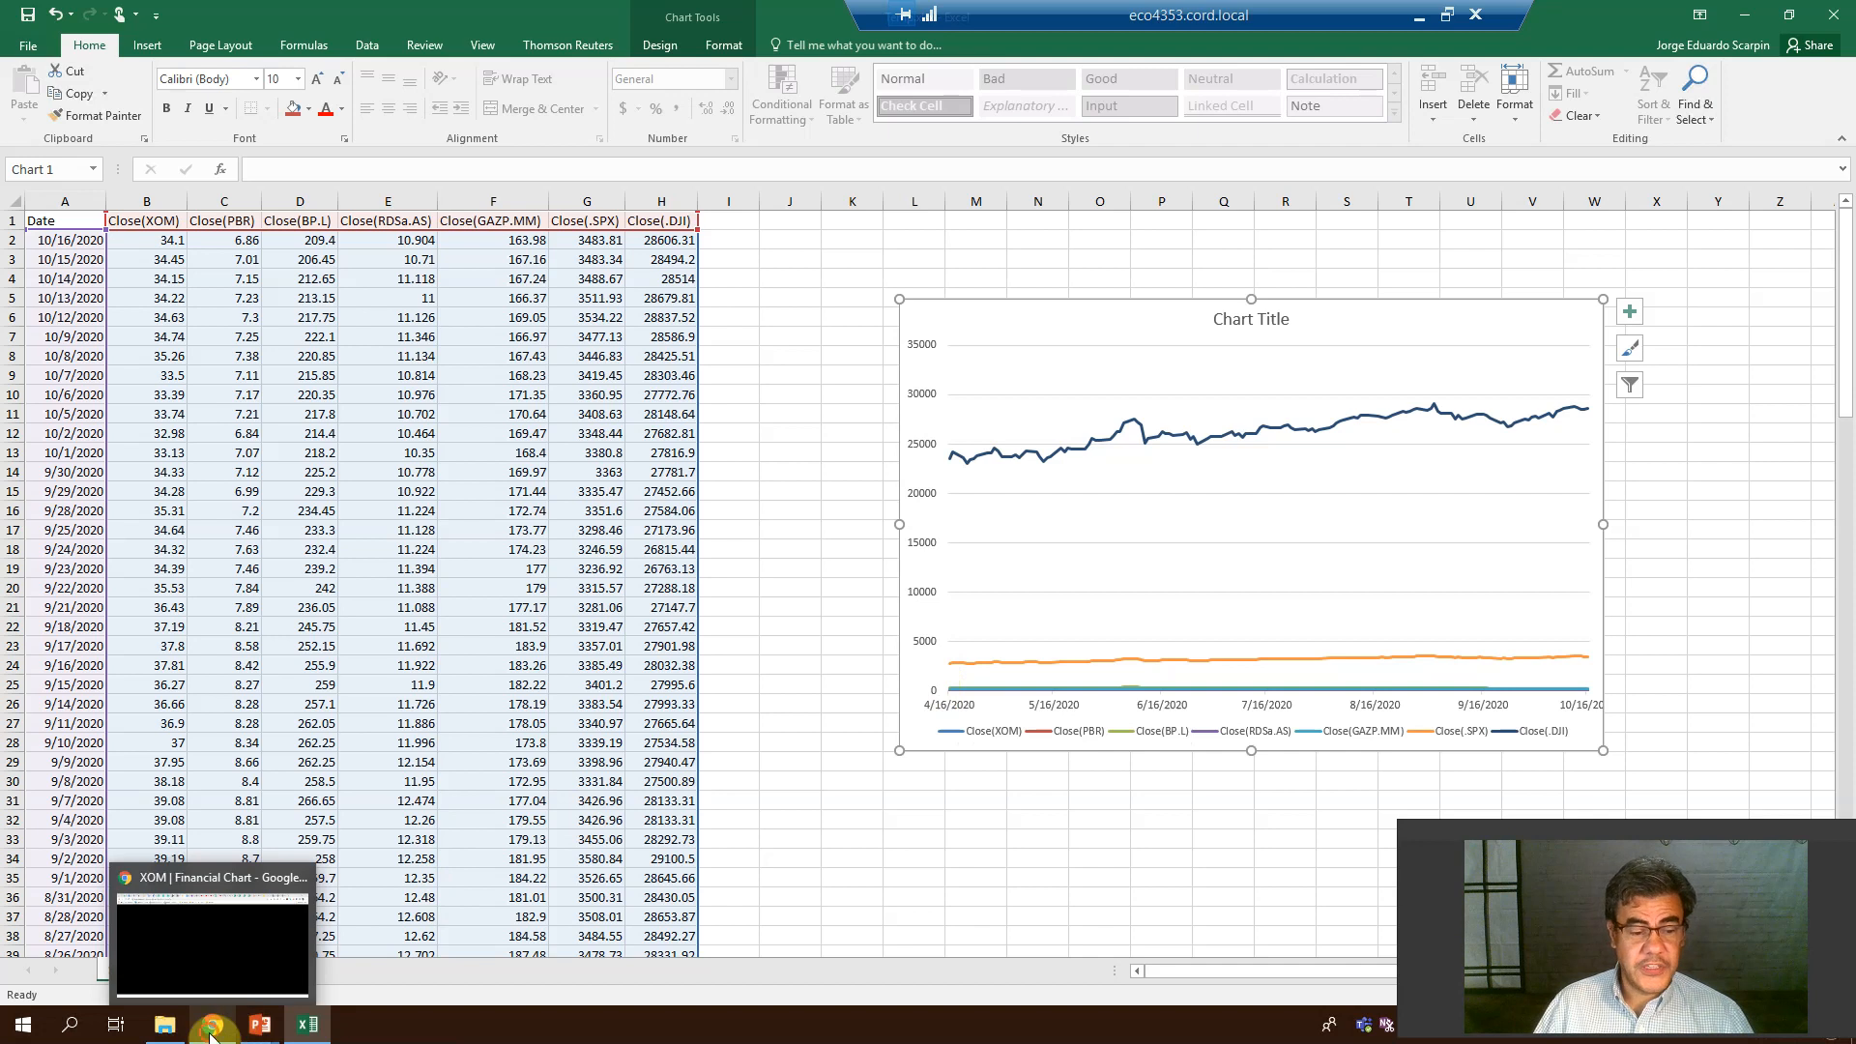
click(211, 1024)
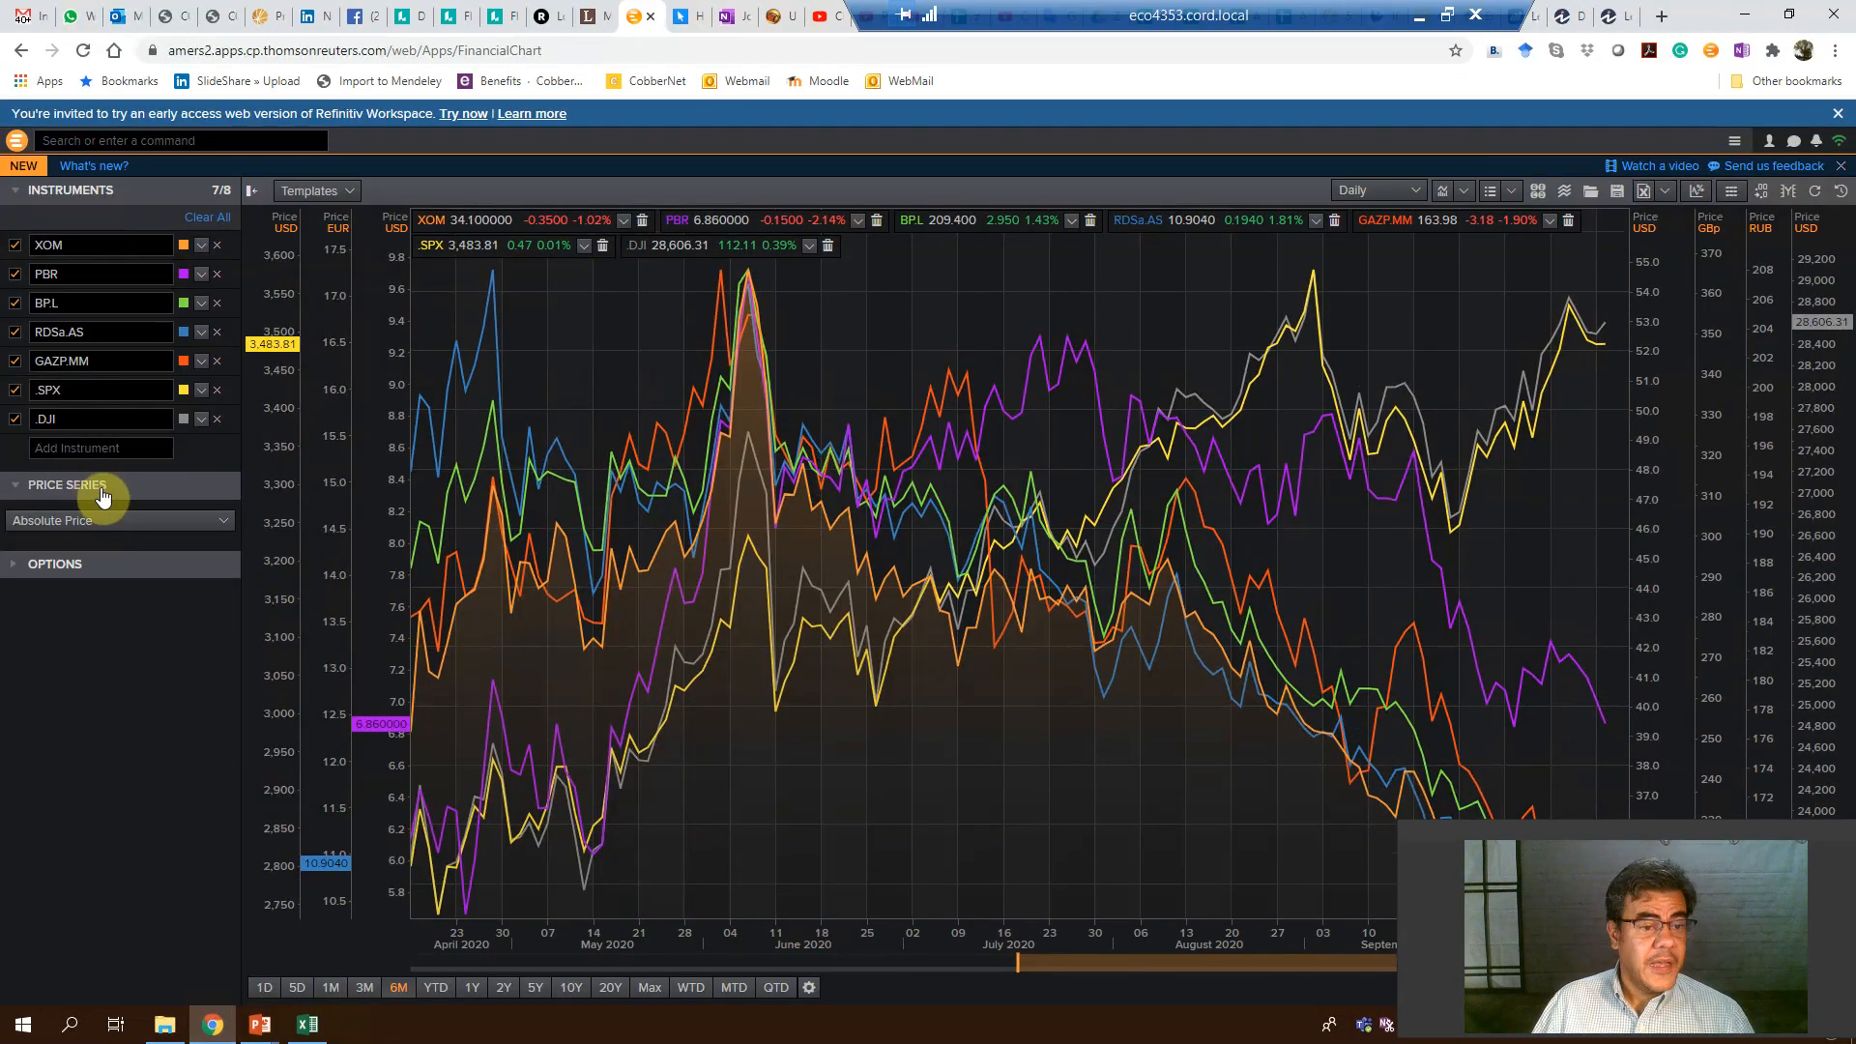
mouse_move(429, 851)
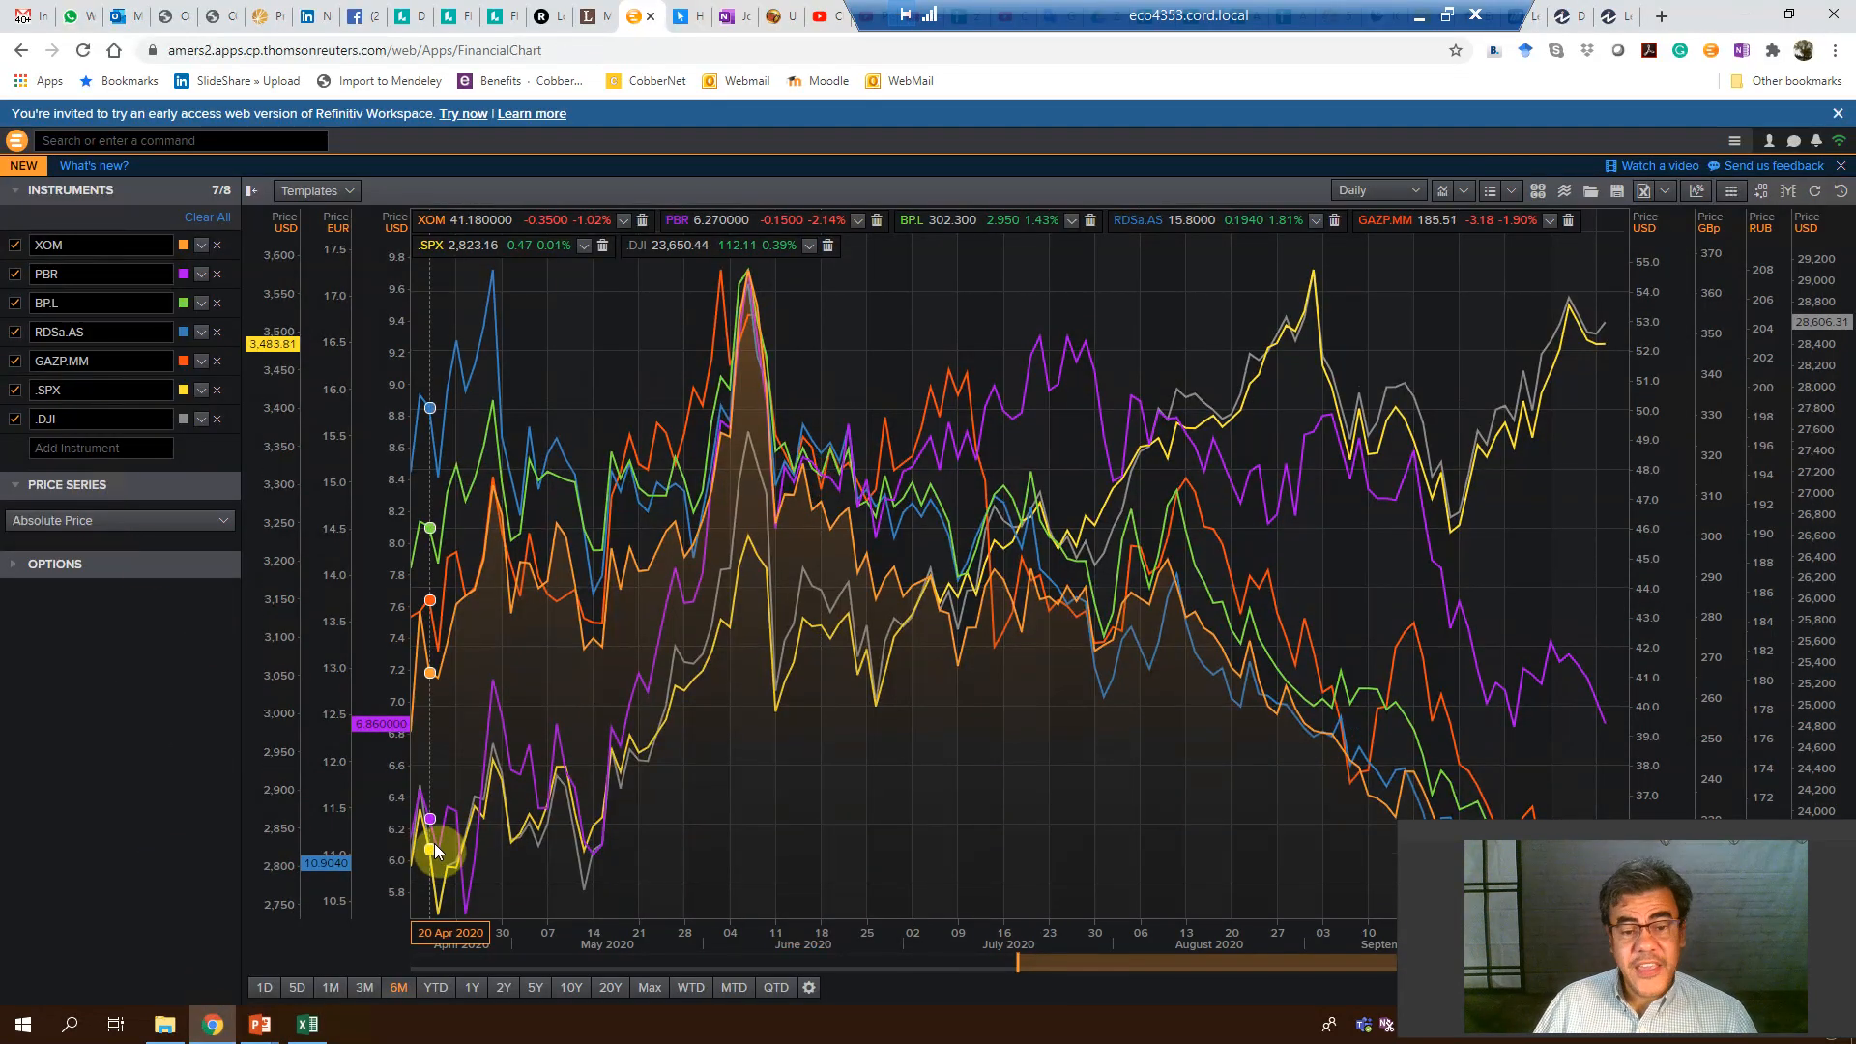
mouse_move(414, 500)
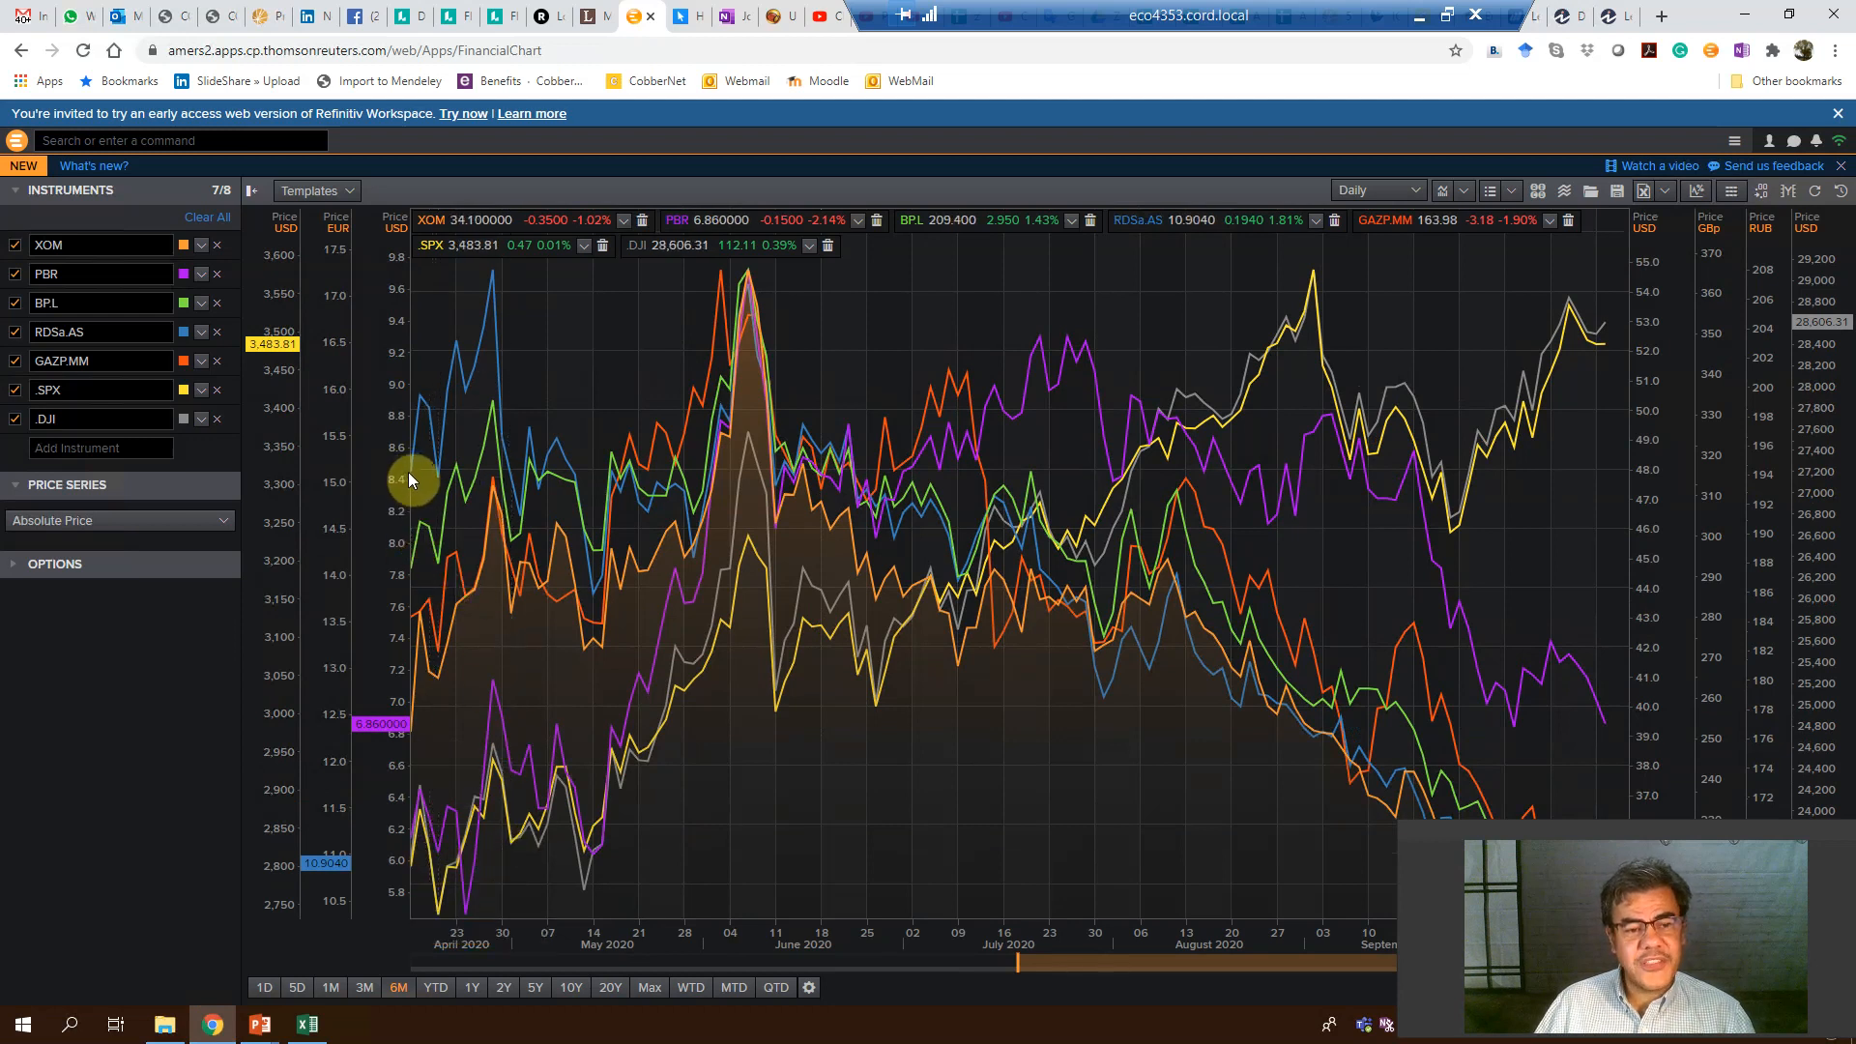
mouse_move(431, 558)
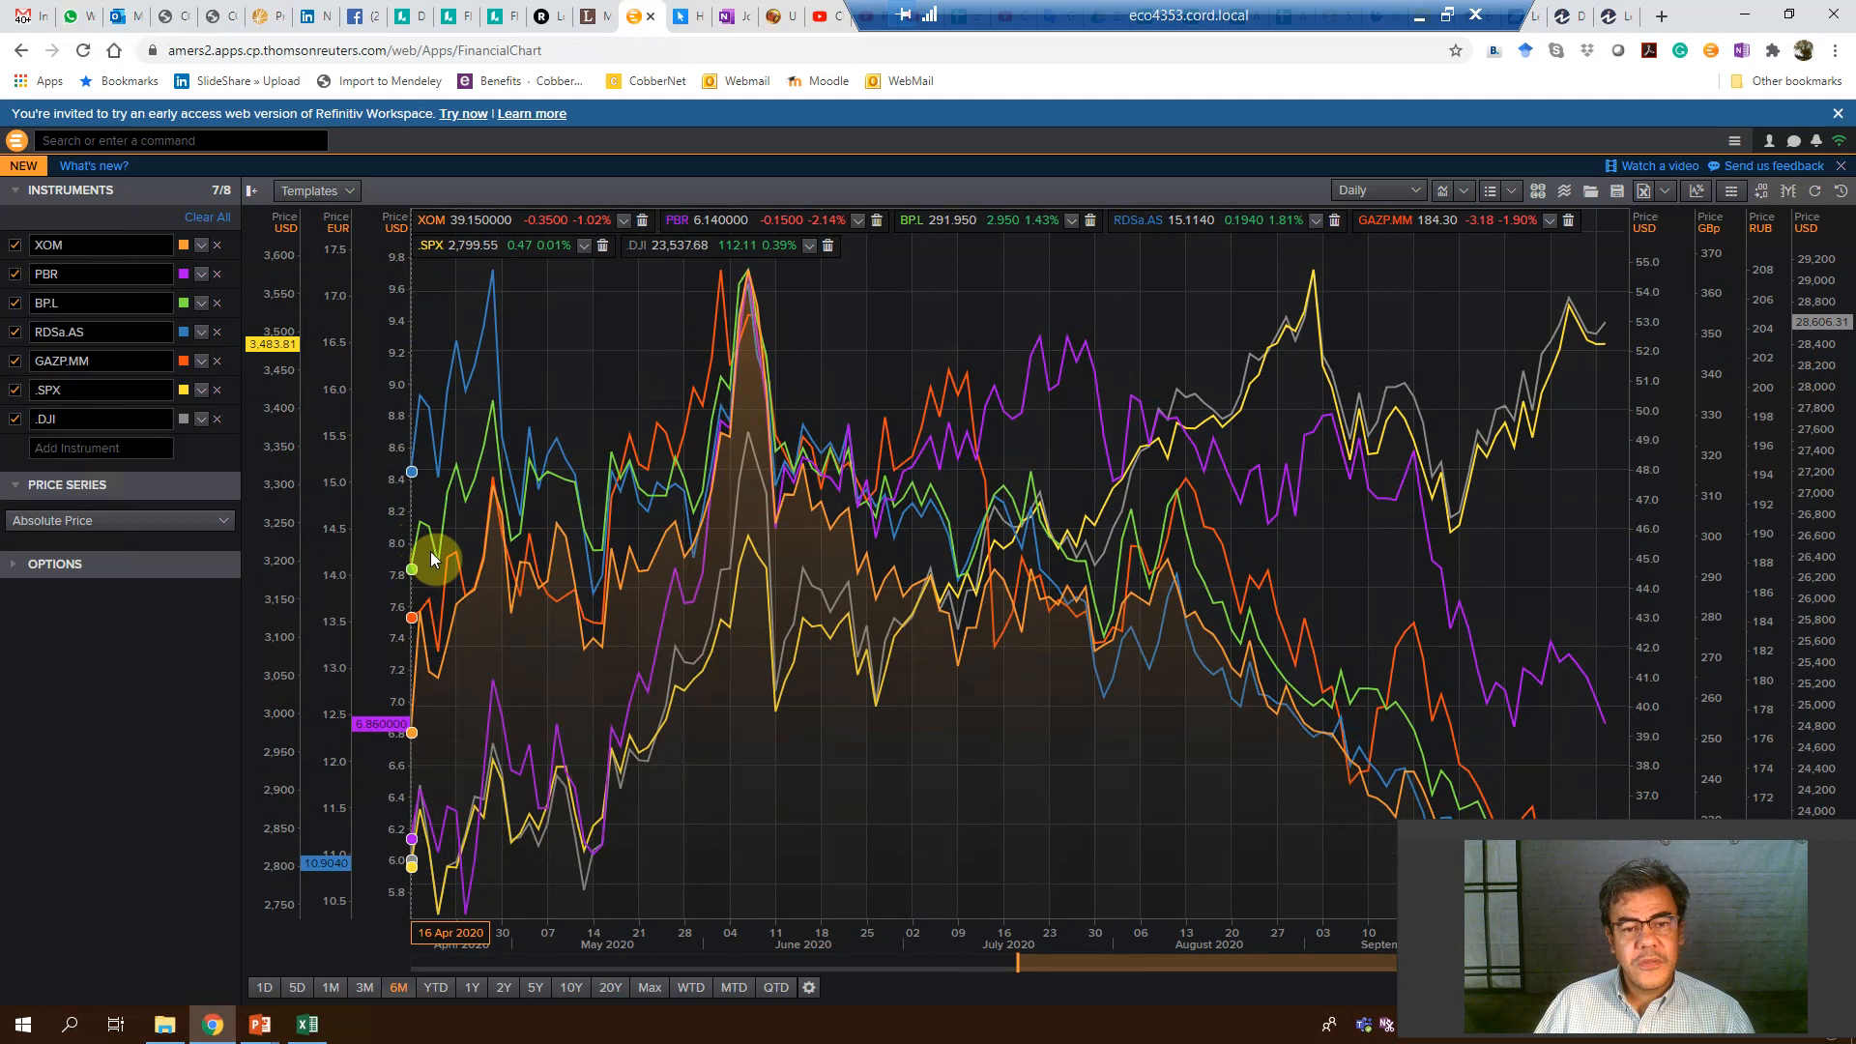
mouse_move(748, 284)
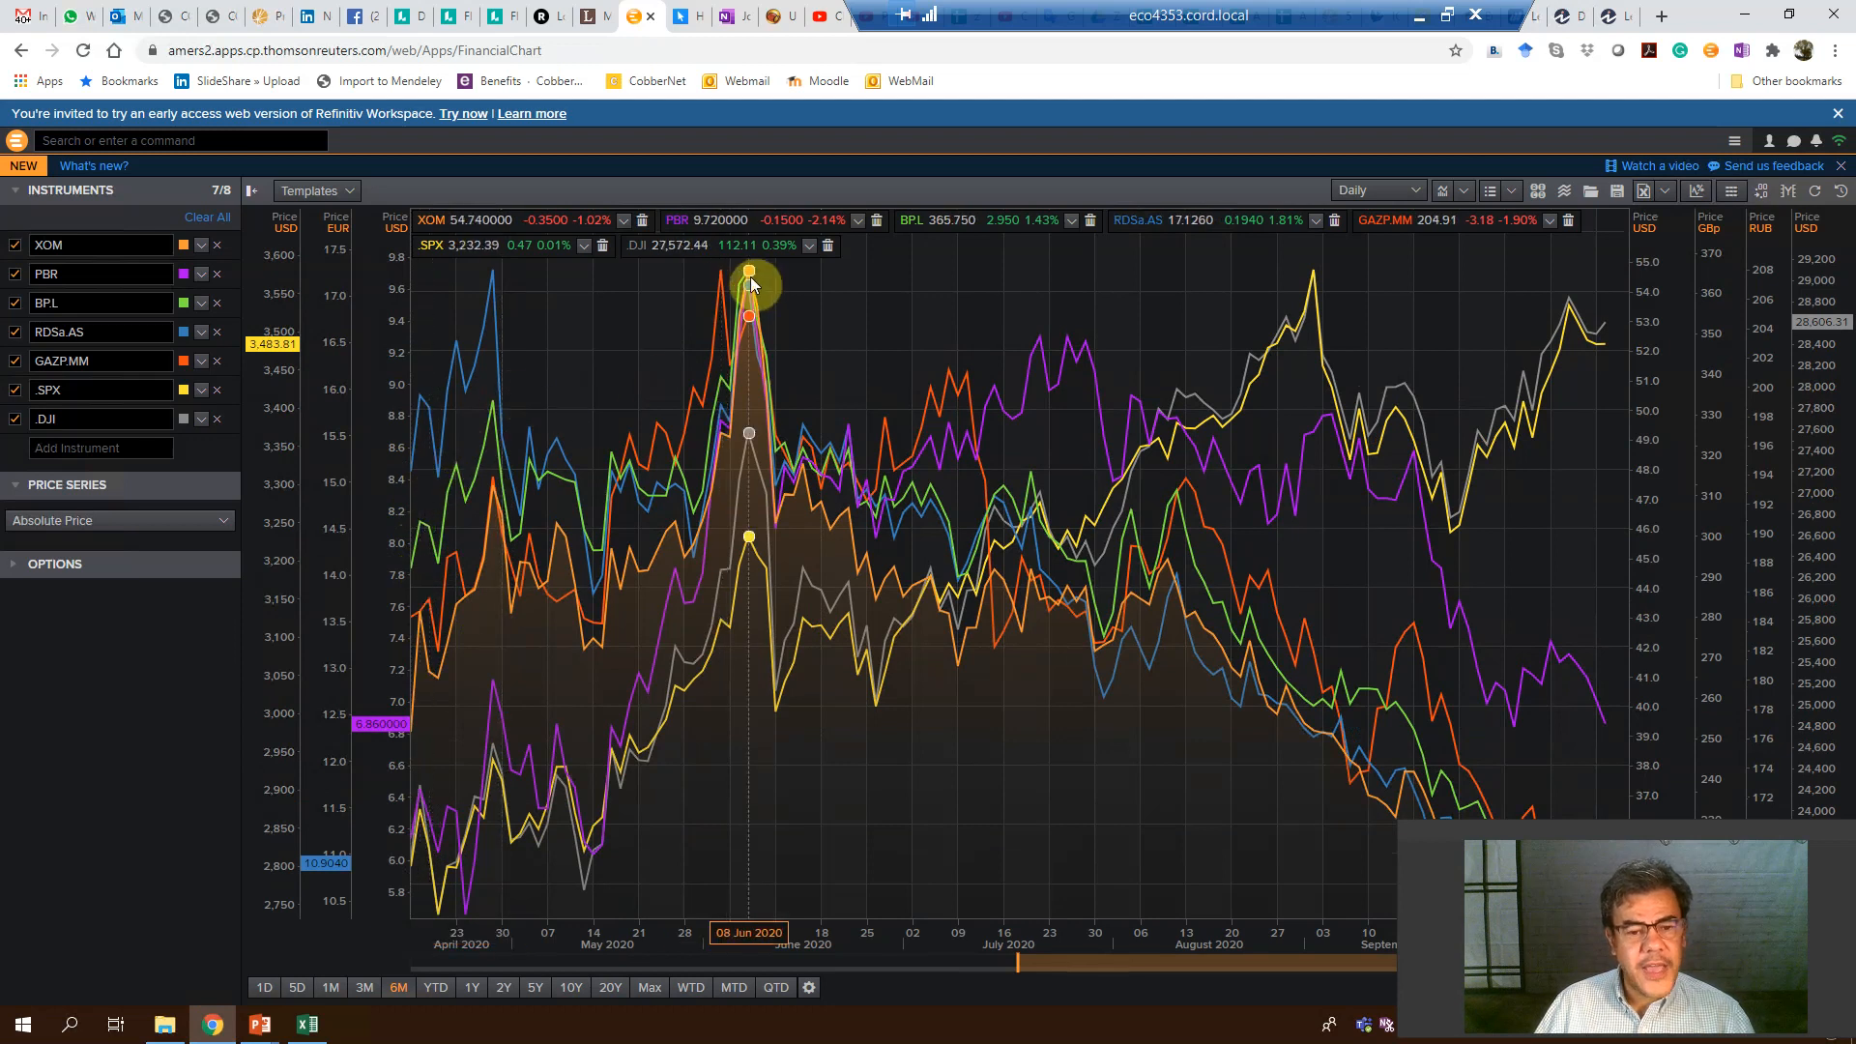
mouse_move(748, 400)
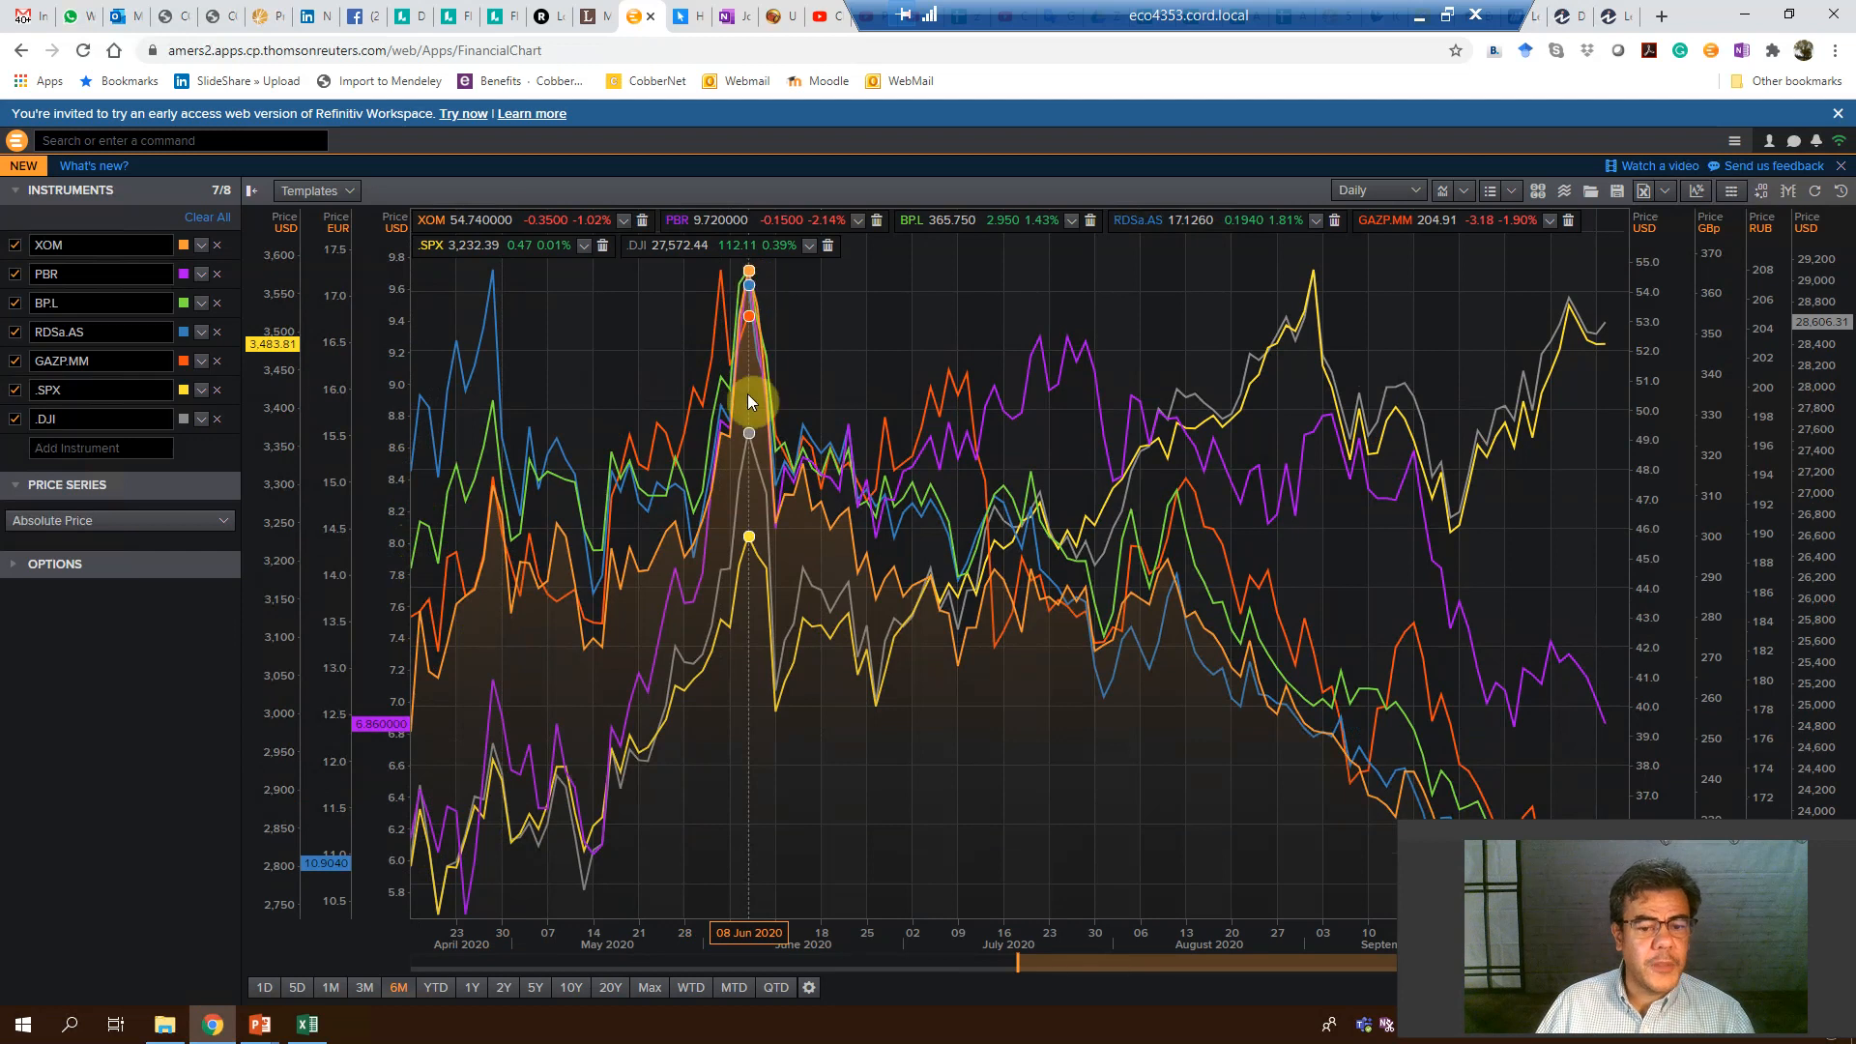
mouse_move(712, 572)
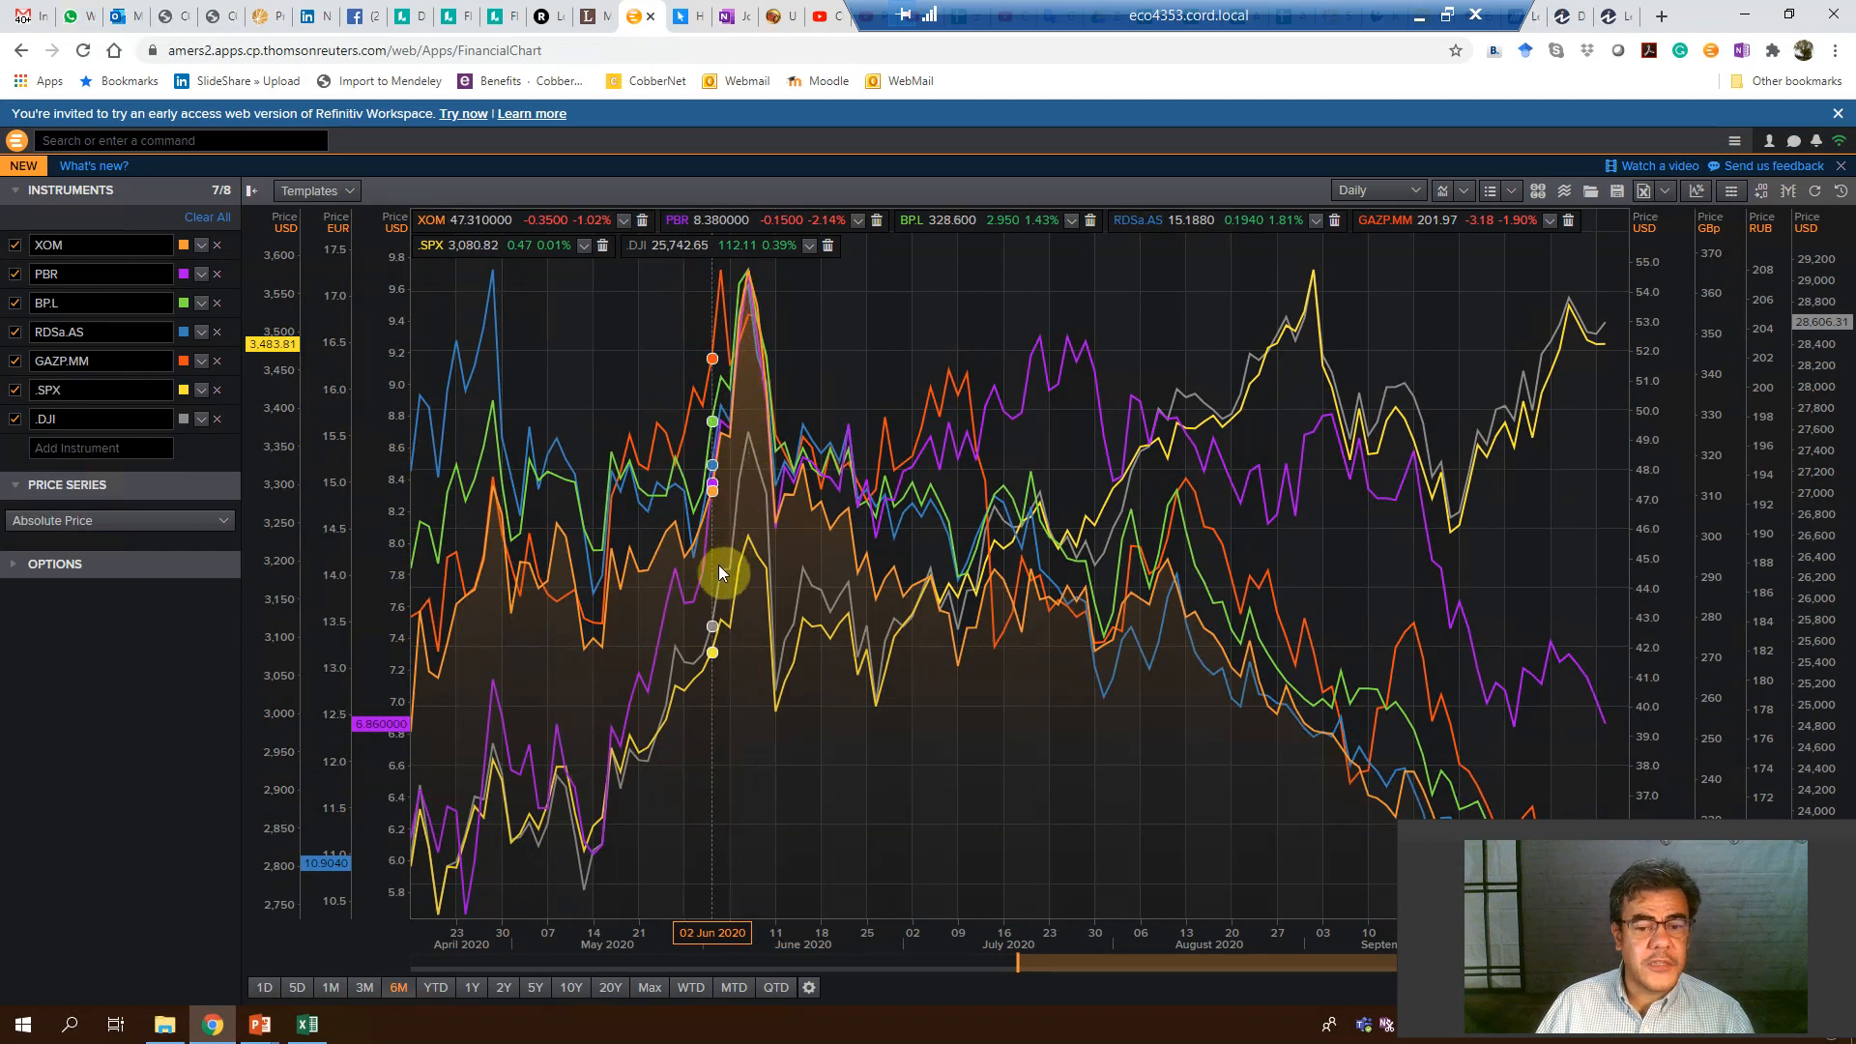
mouse_move(748, 290)
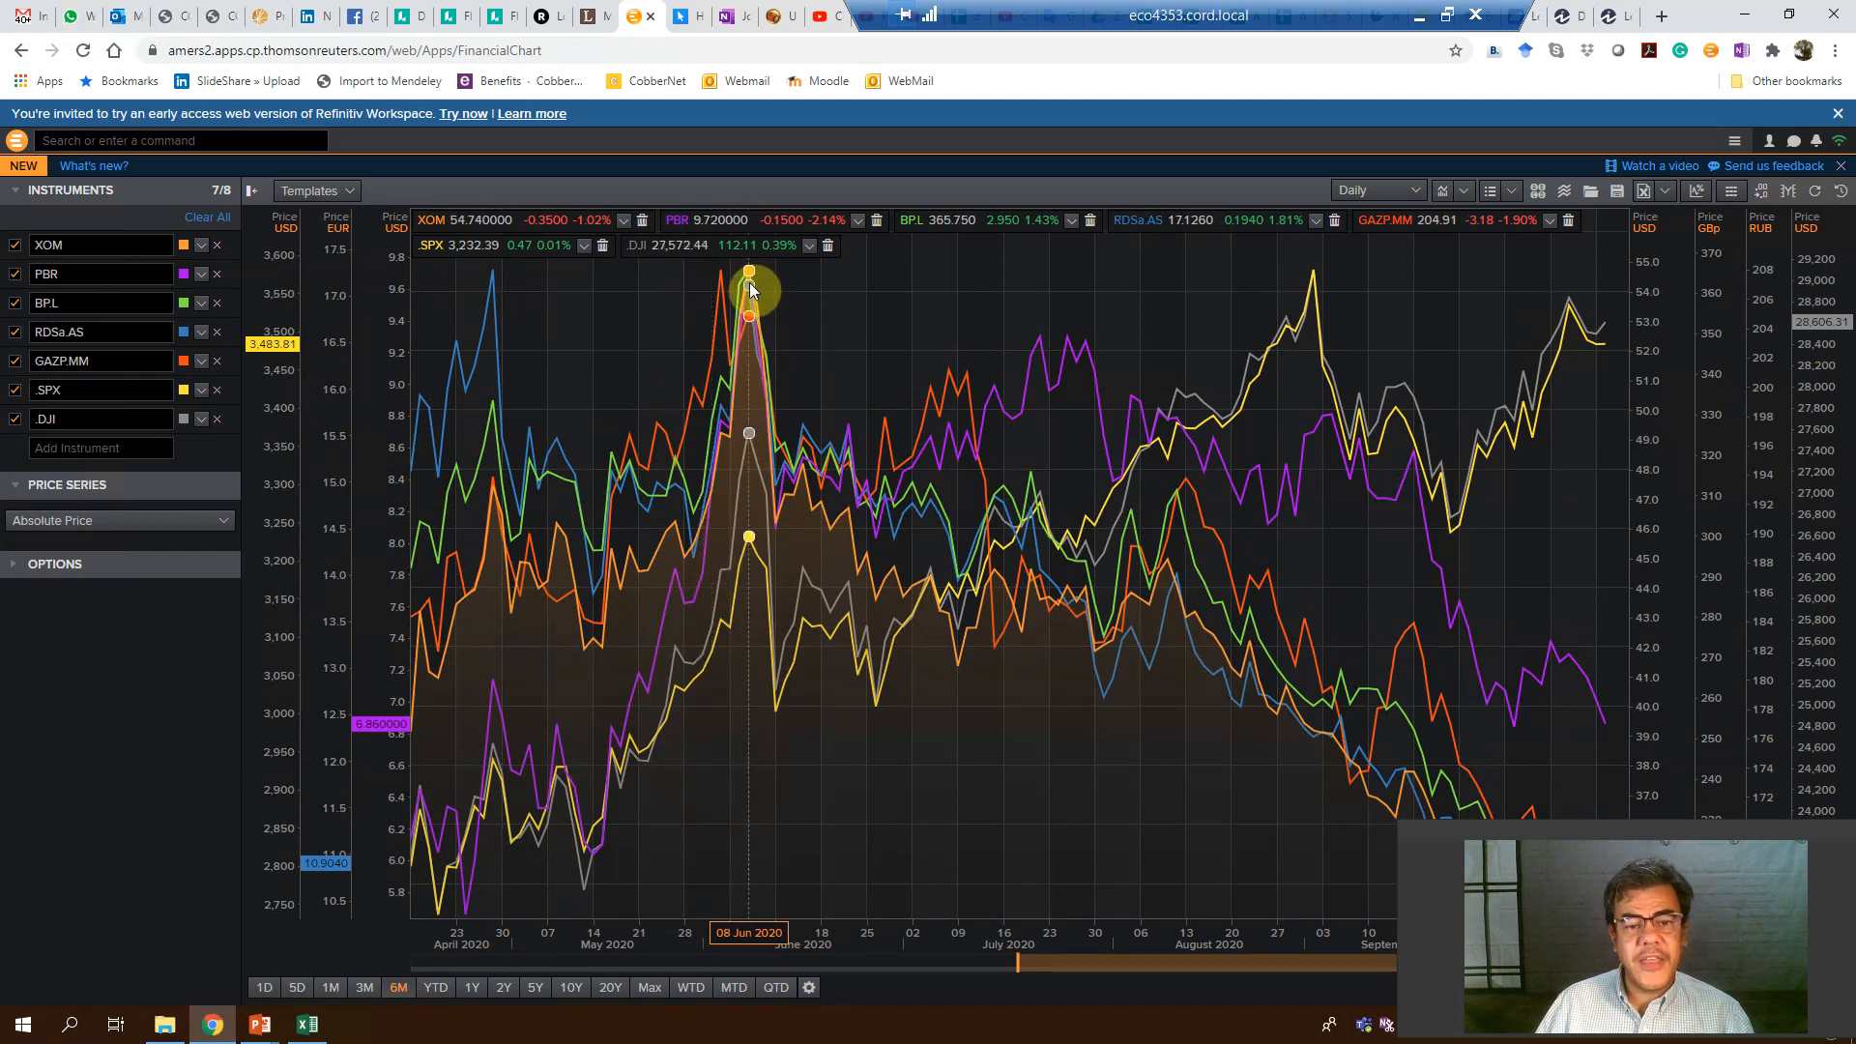
mouse_move(402, 852)
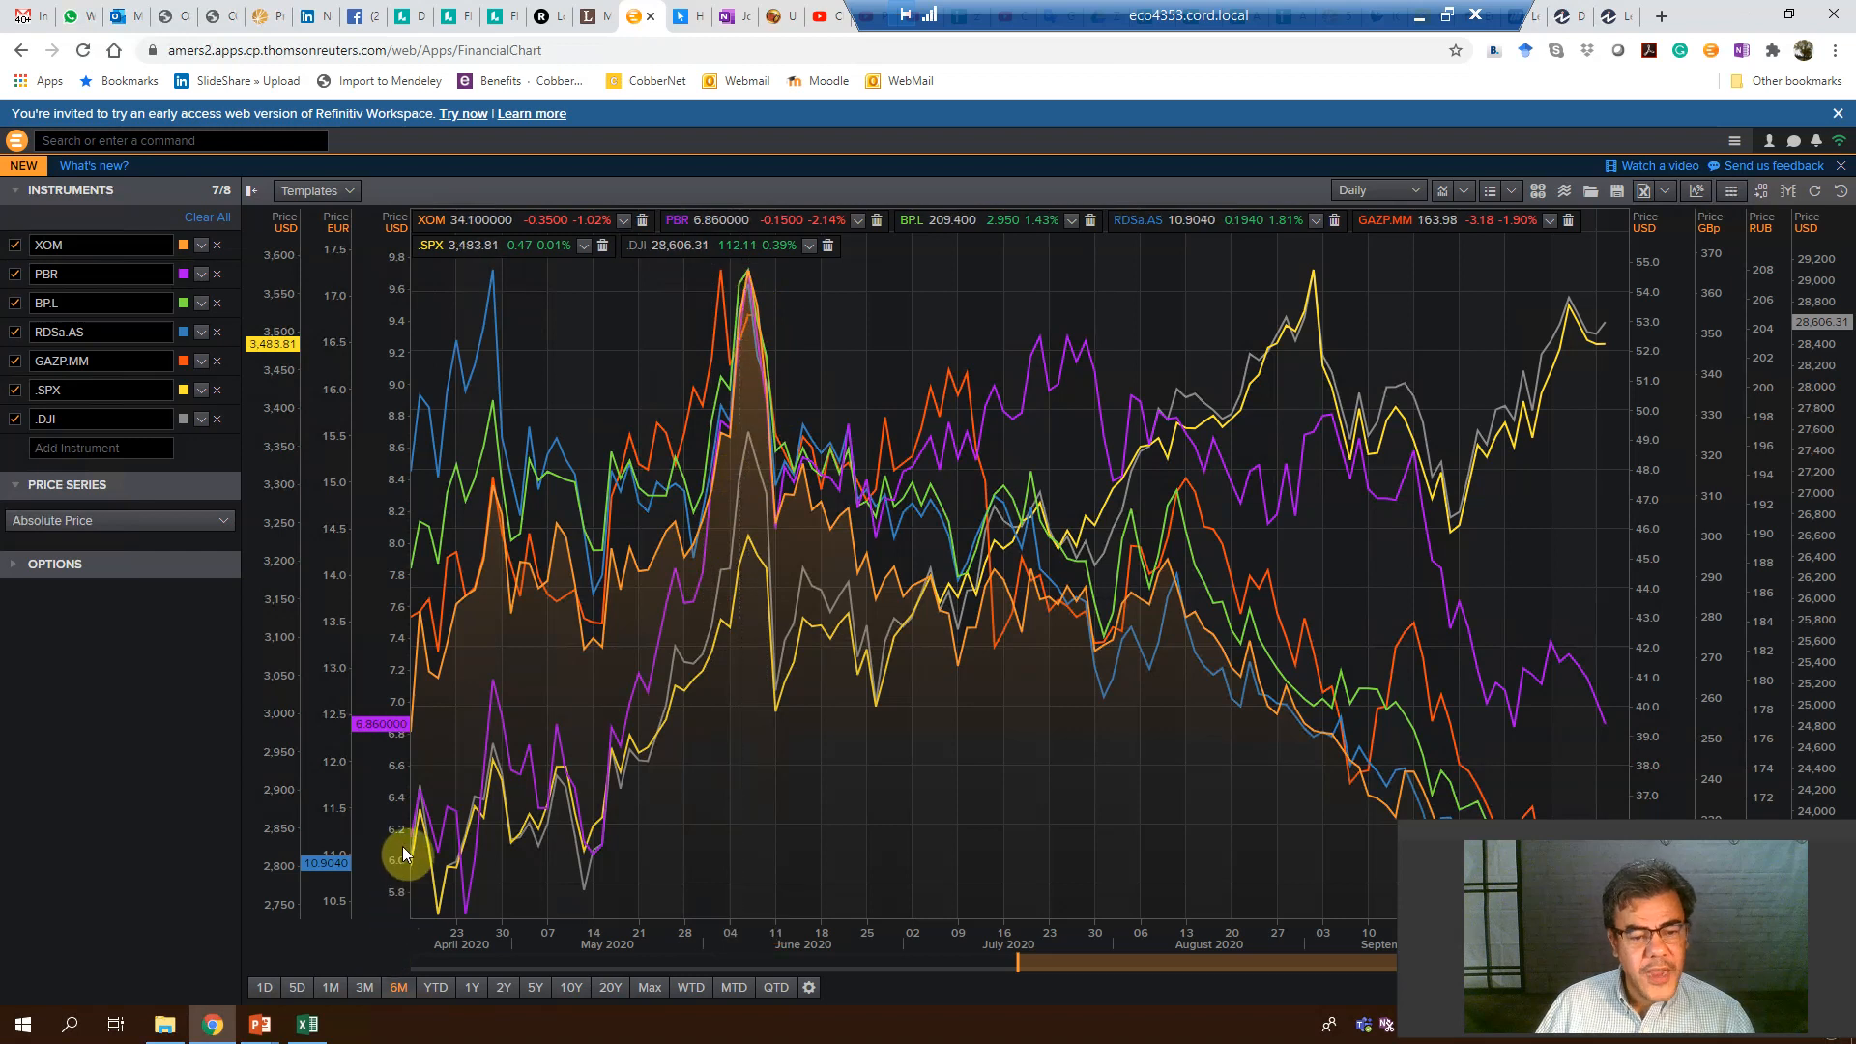
mouse_move(412, 843)
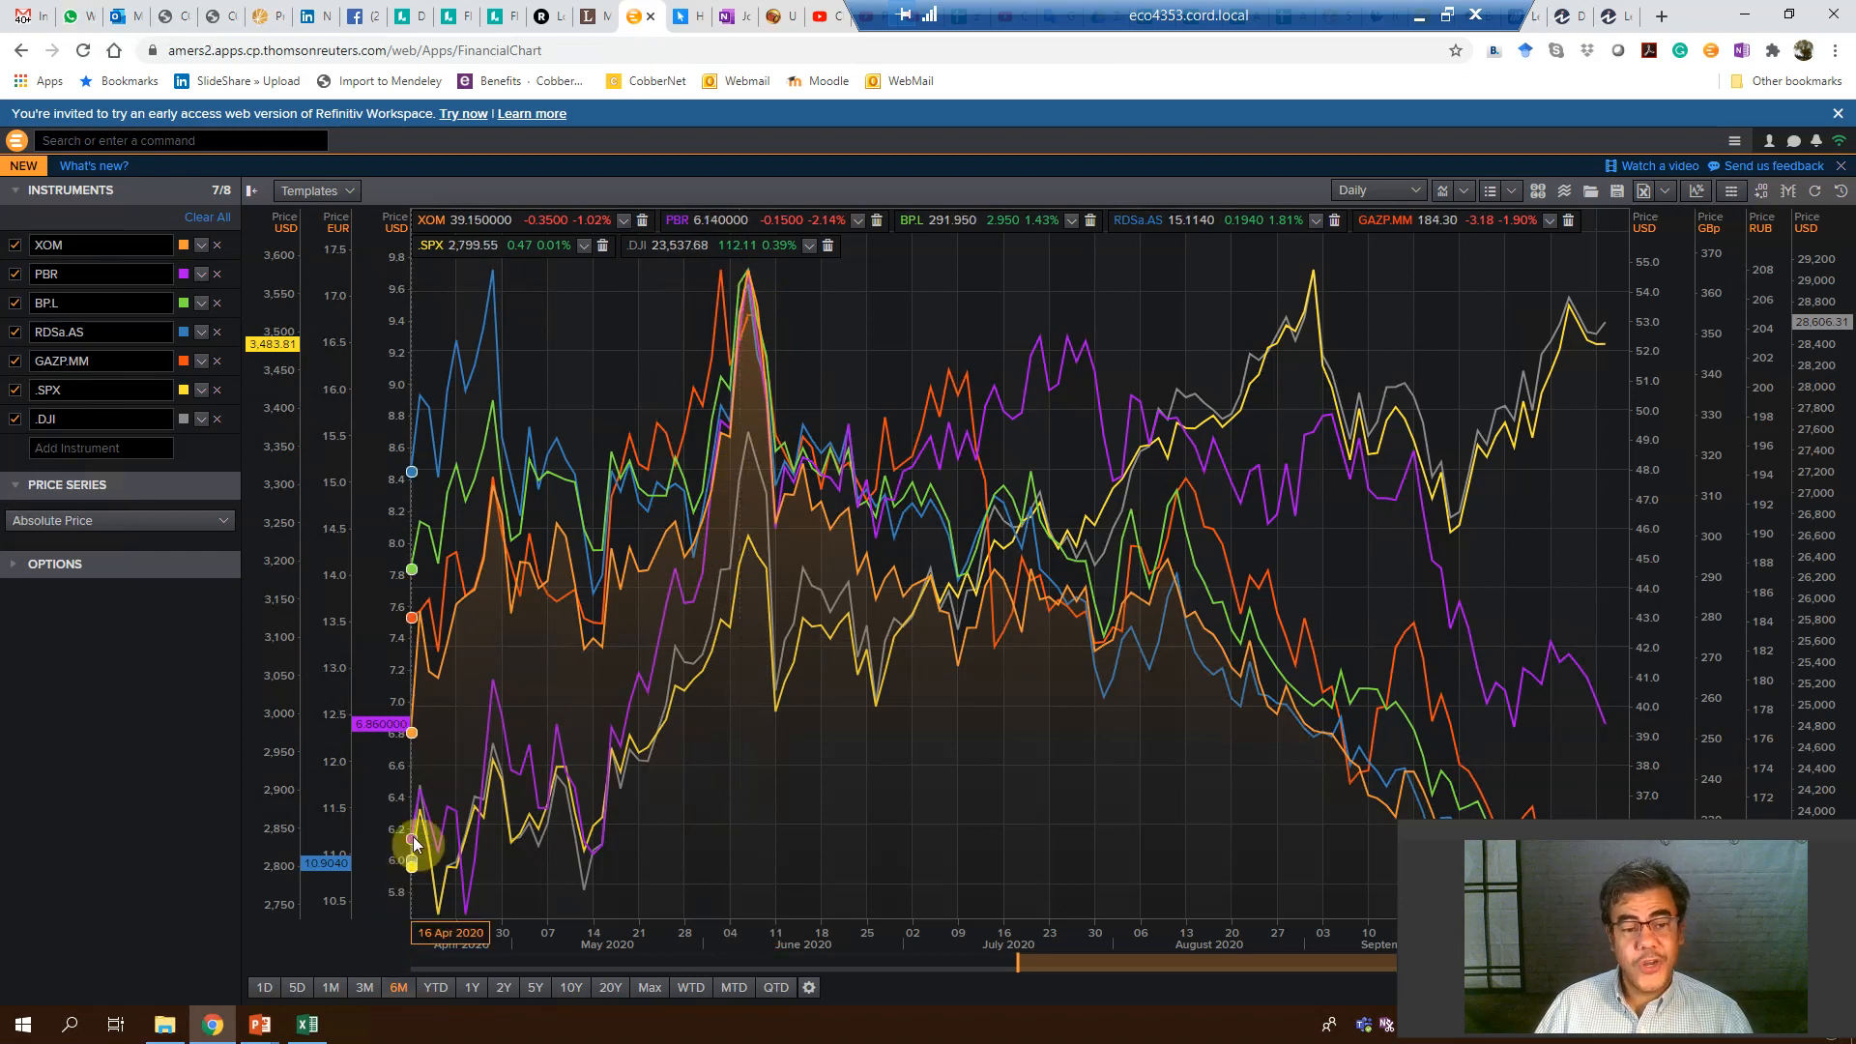
mouse_move(219, 680)
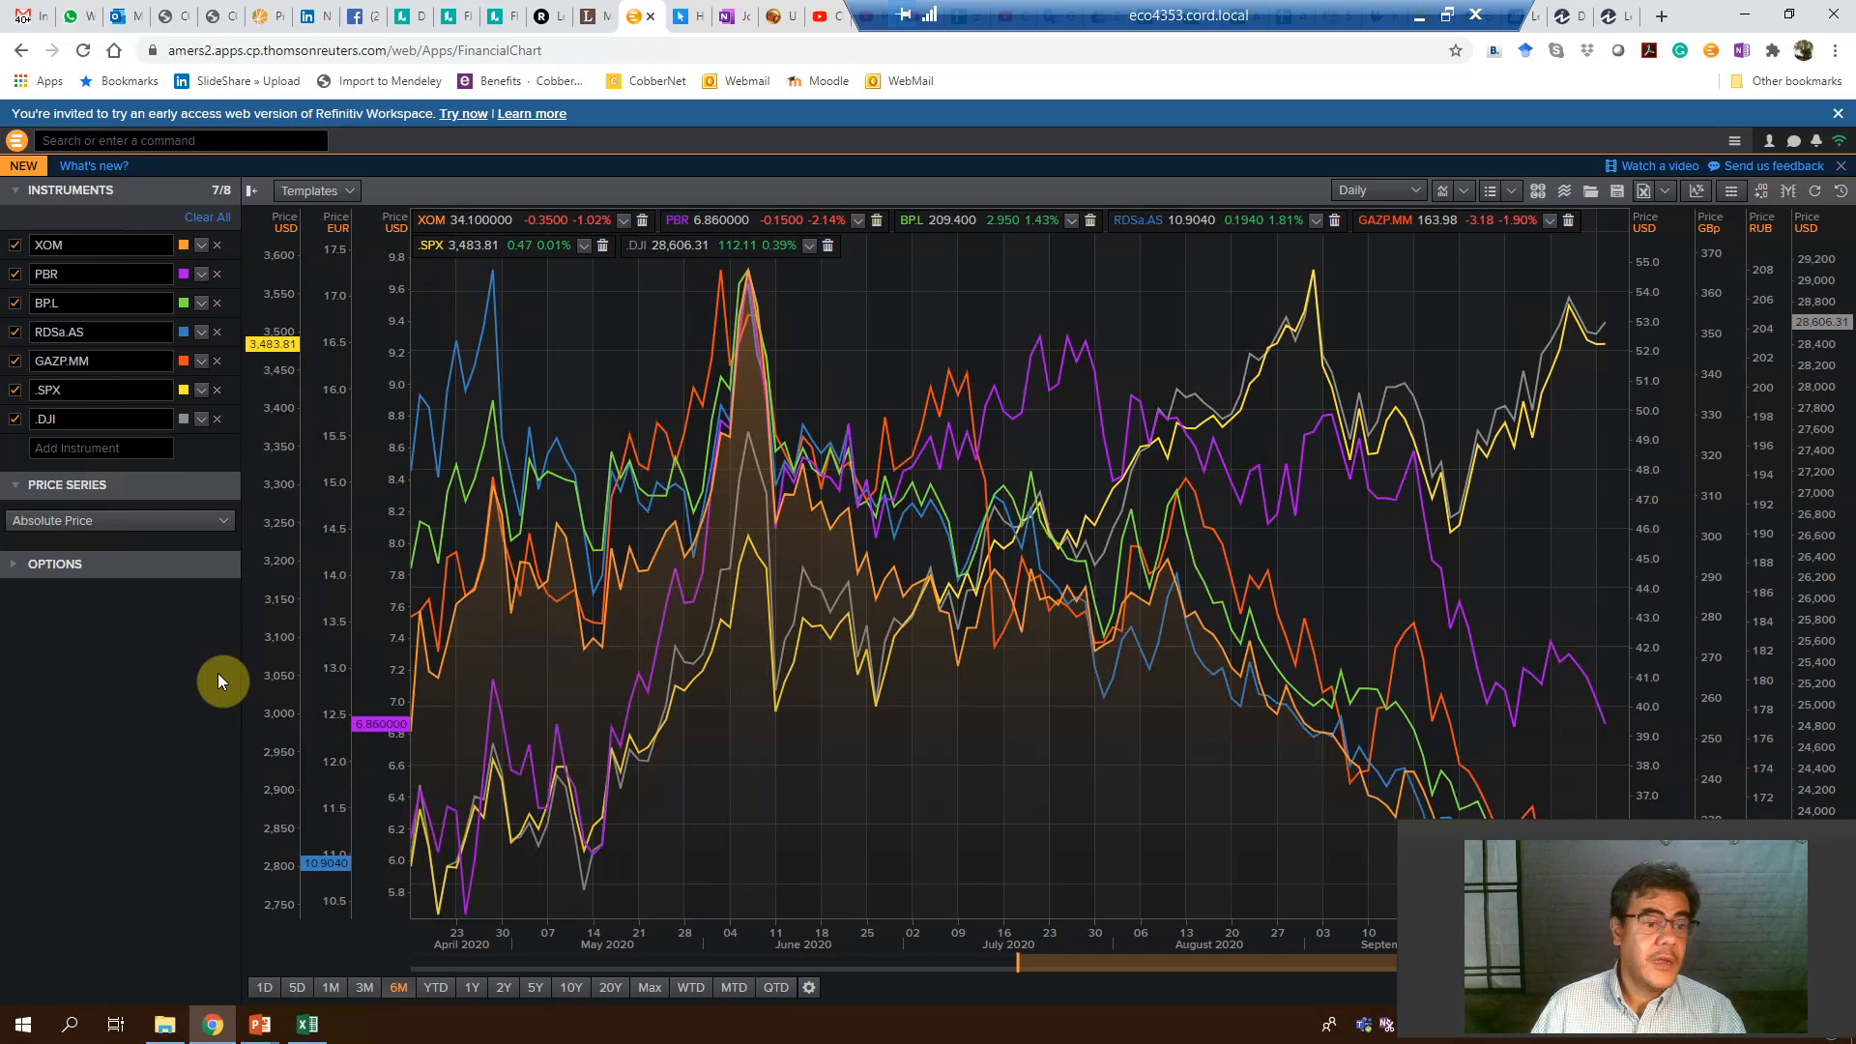
mouse_move(72, 530)
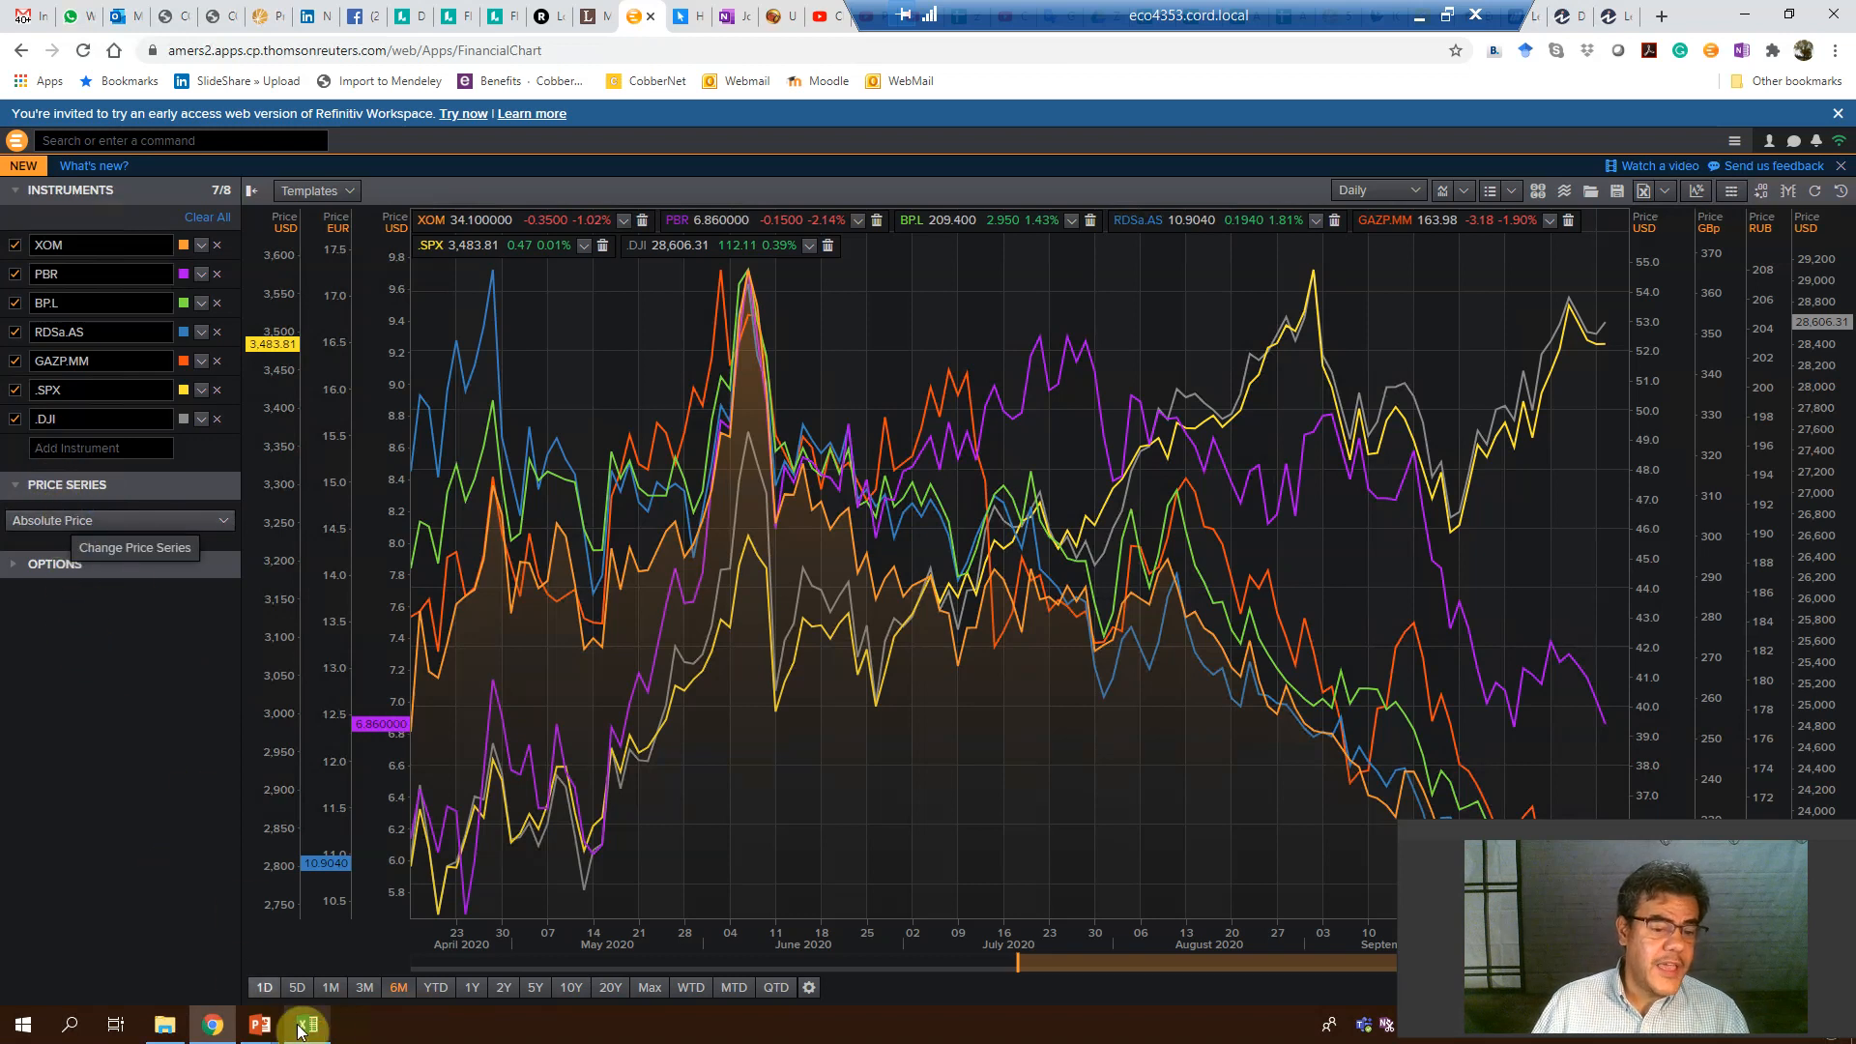
click(305, 1025)
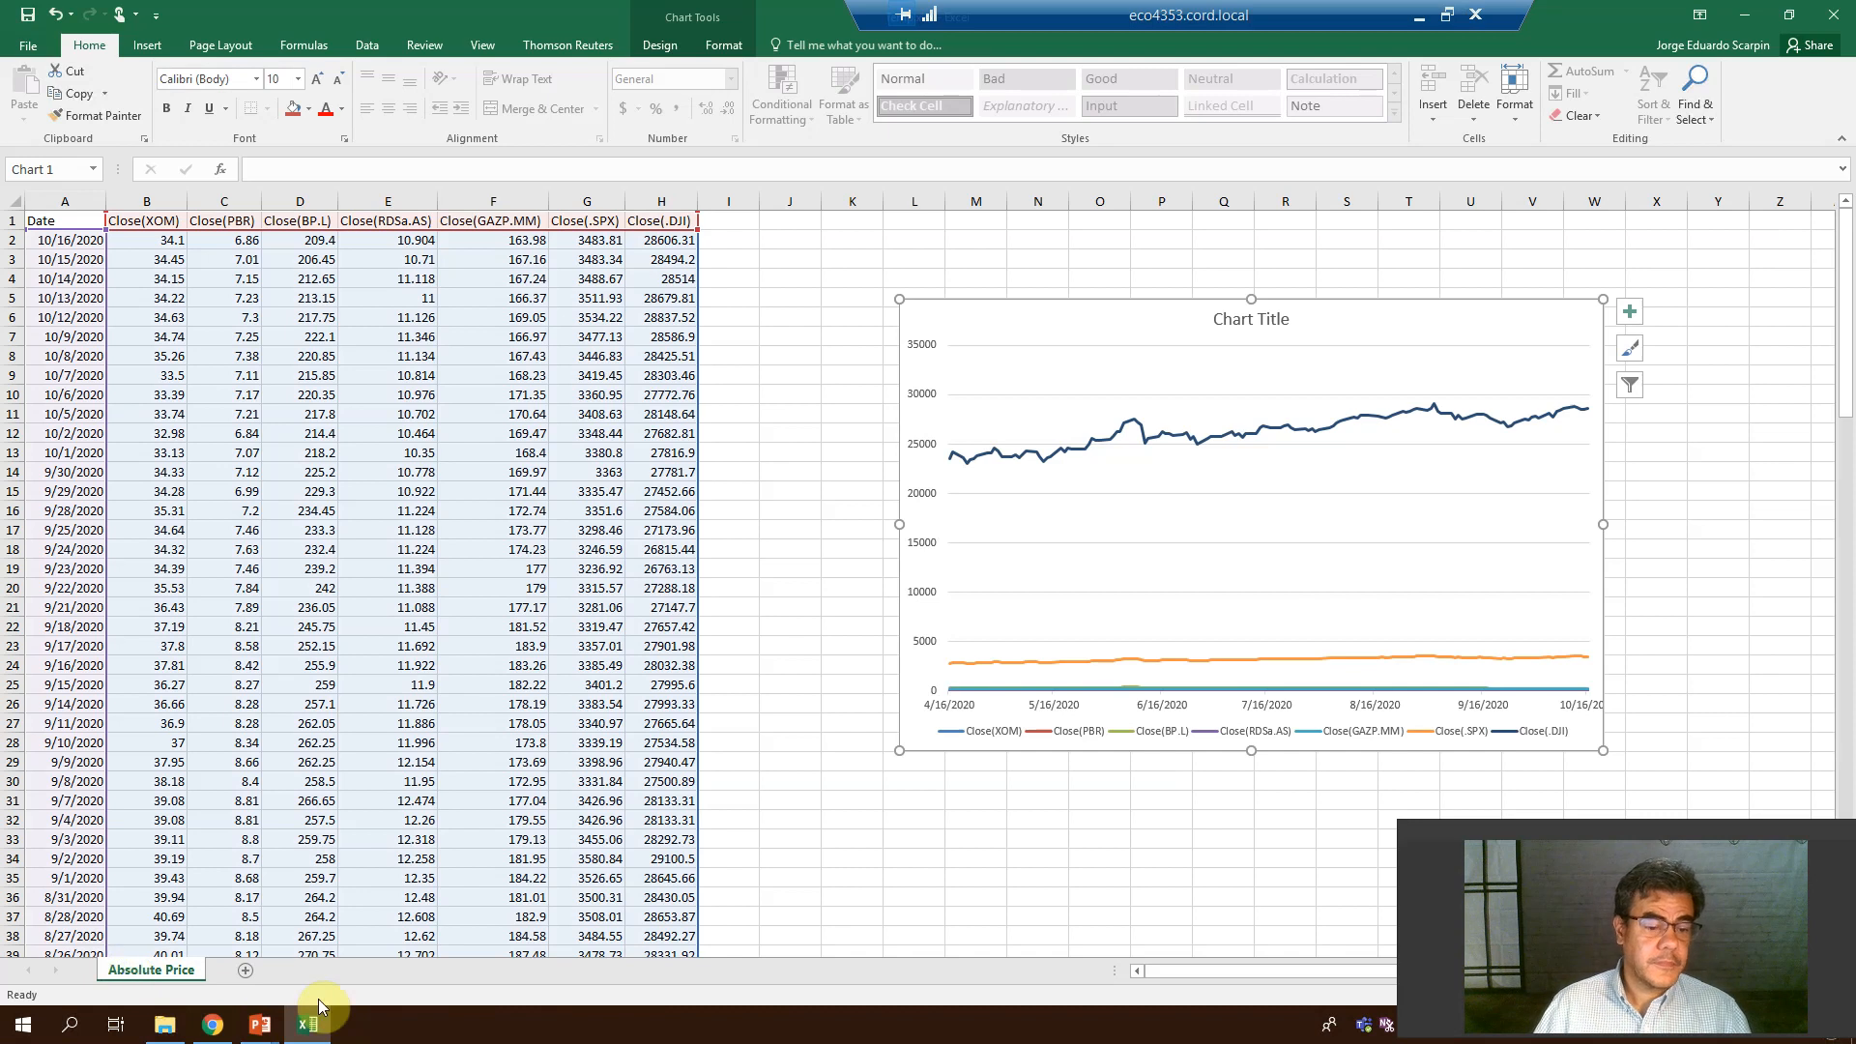
mouse_move(210, 1022)
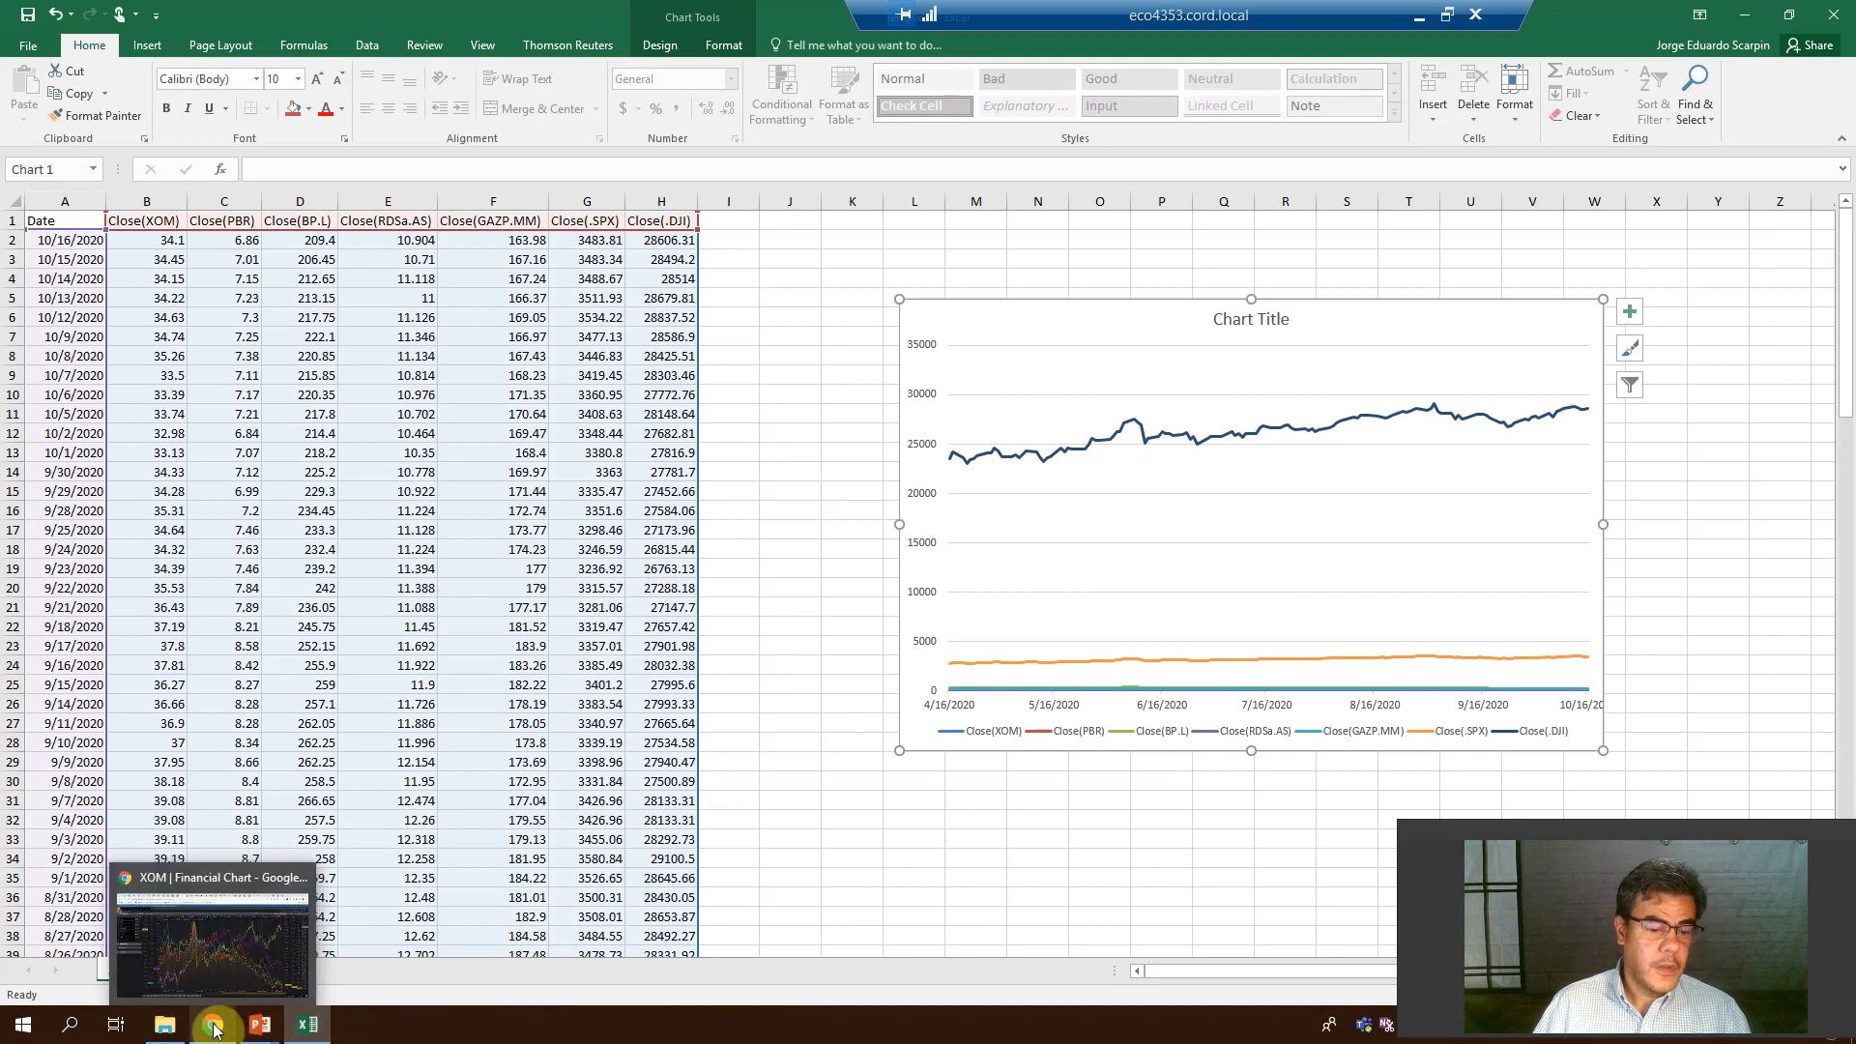
click(211, 1025)
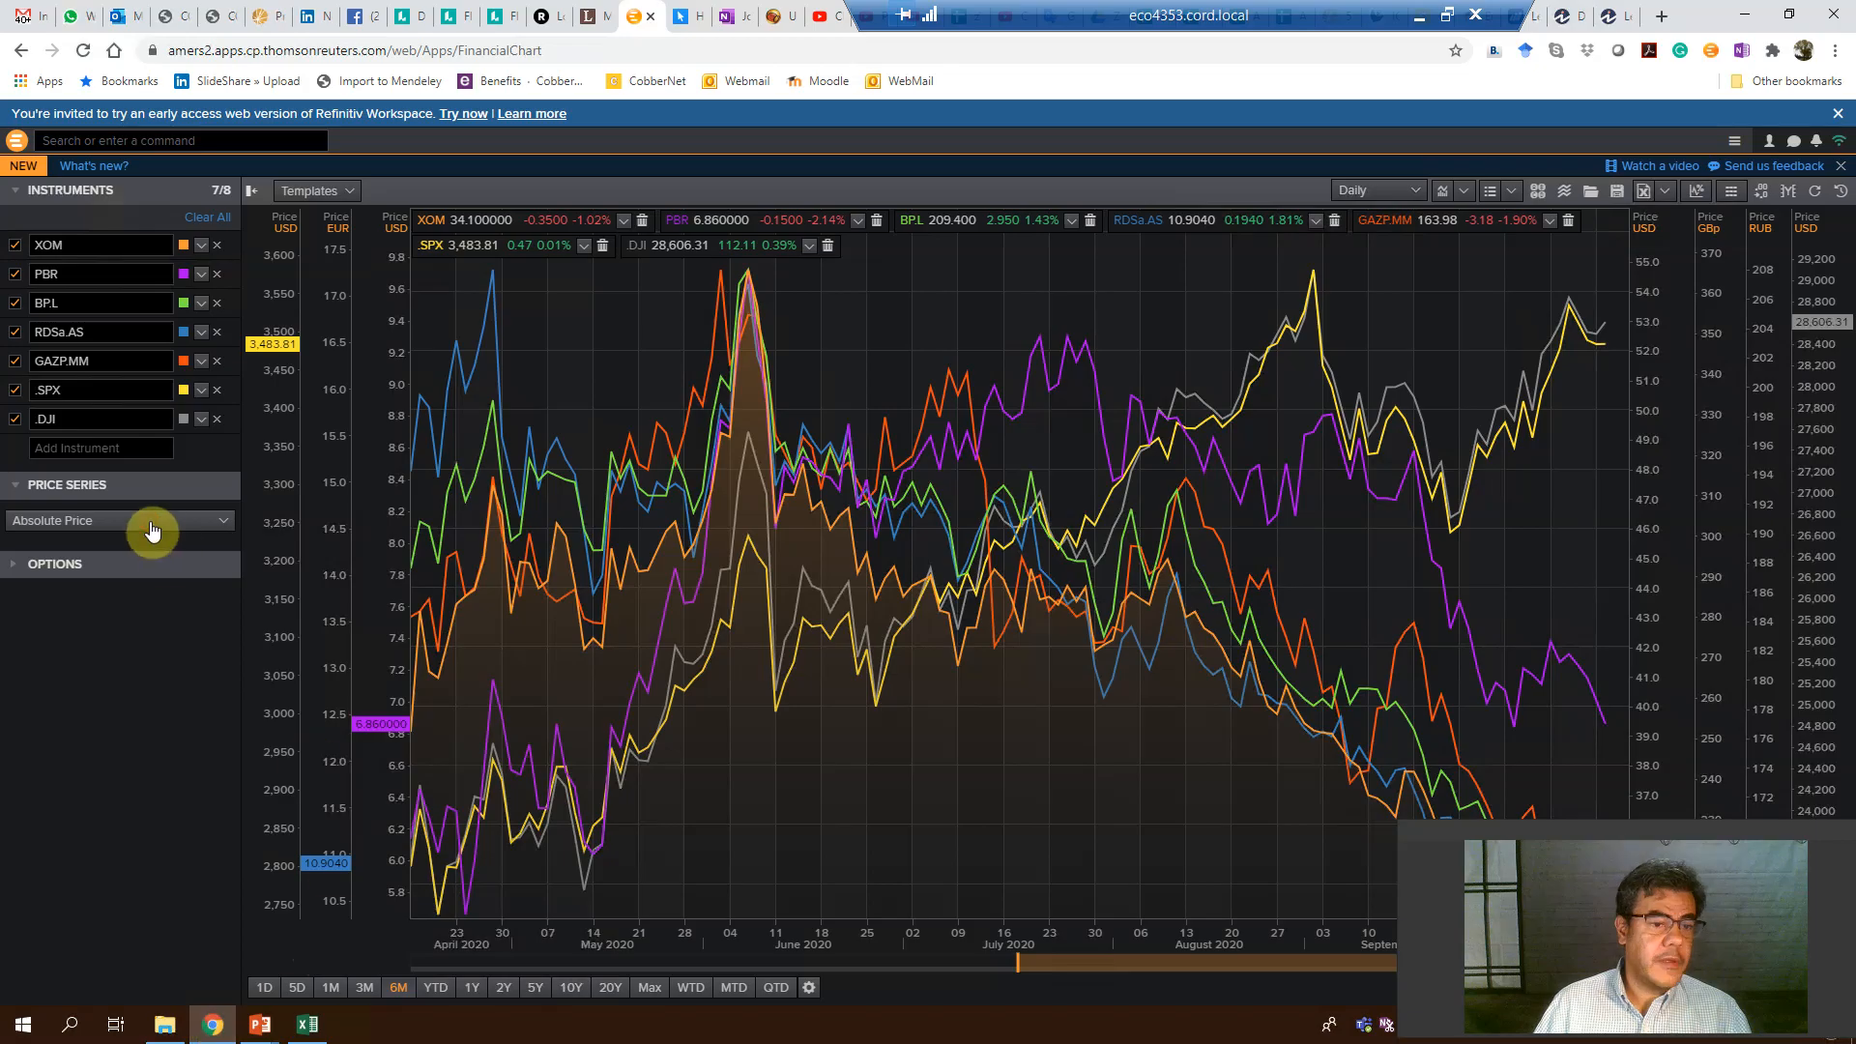
- Switch the price series type to Total Return so the seven instruments plot as percentages
click(117, 520)
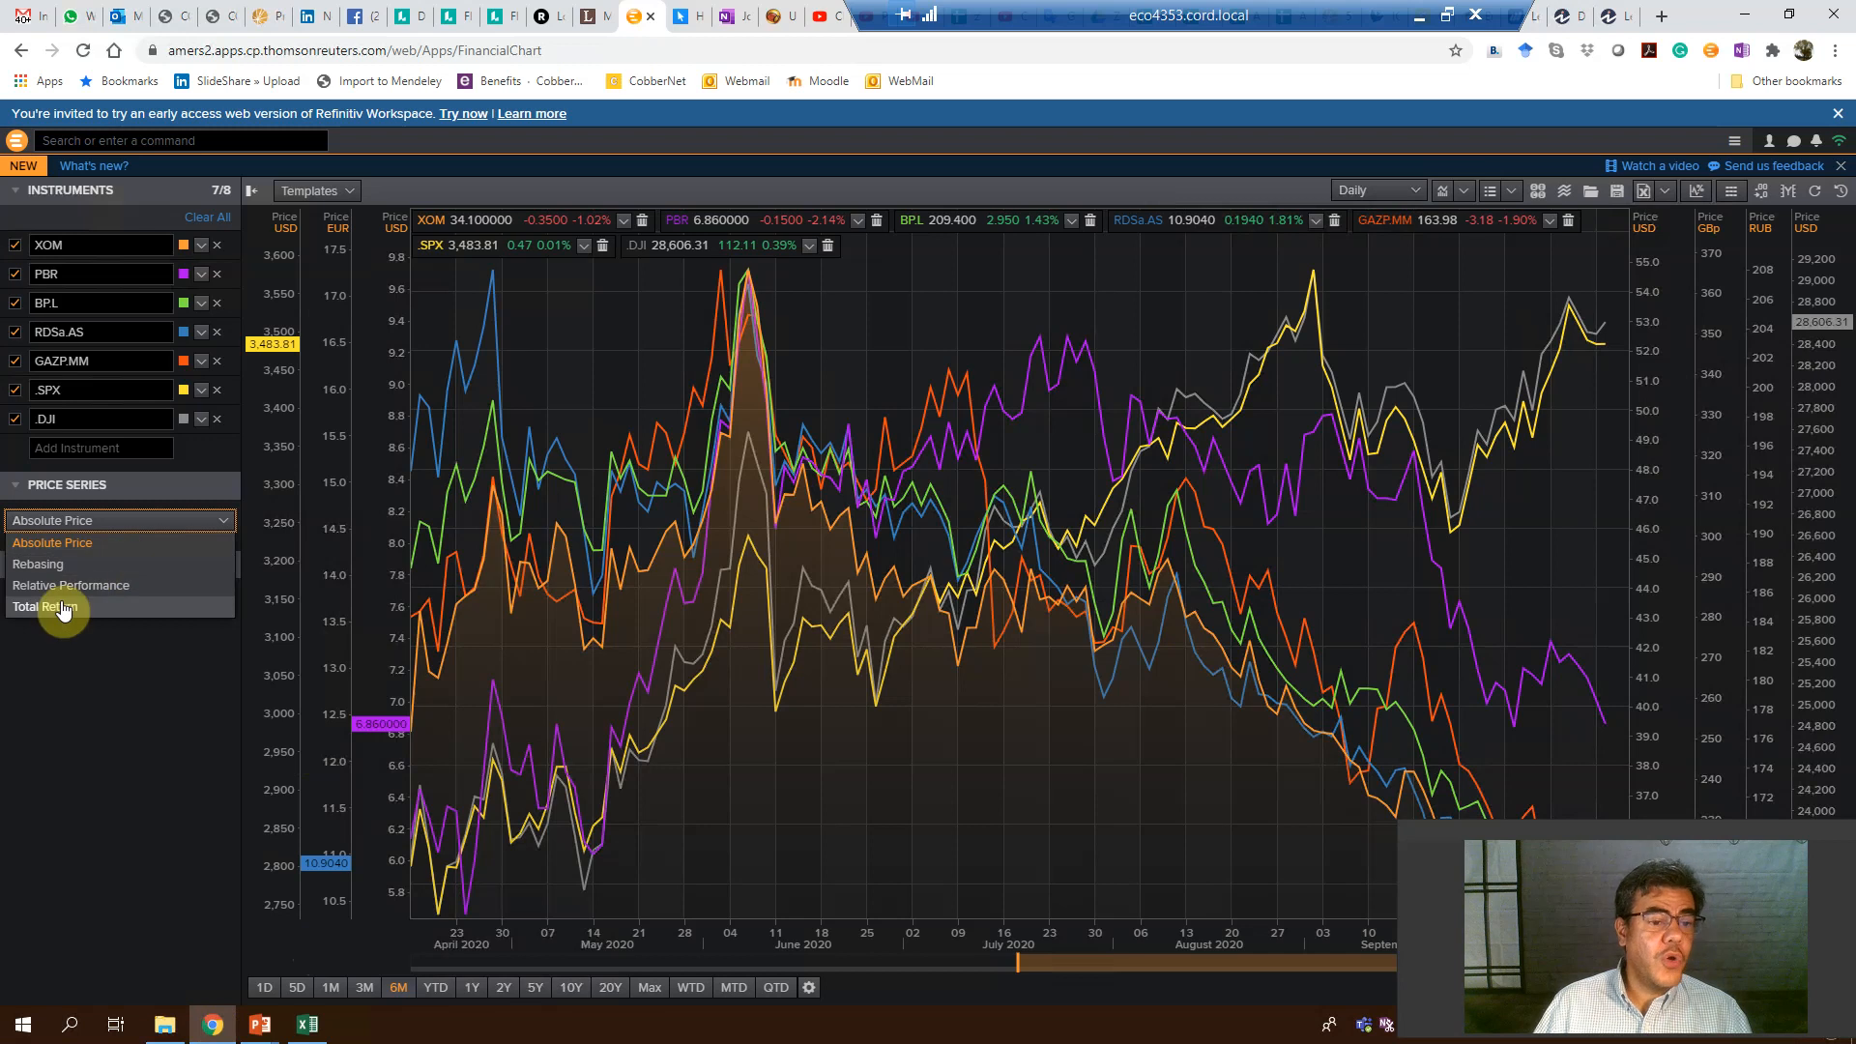
click(50, 605)
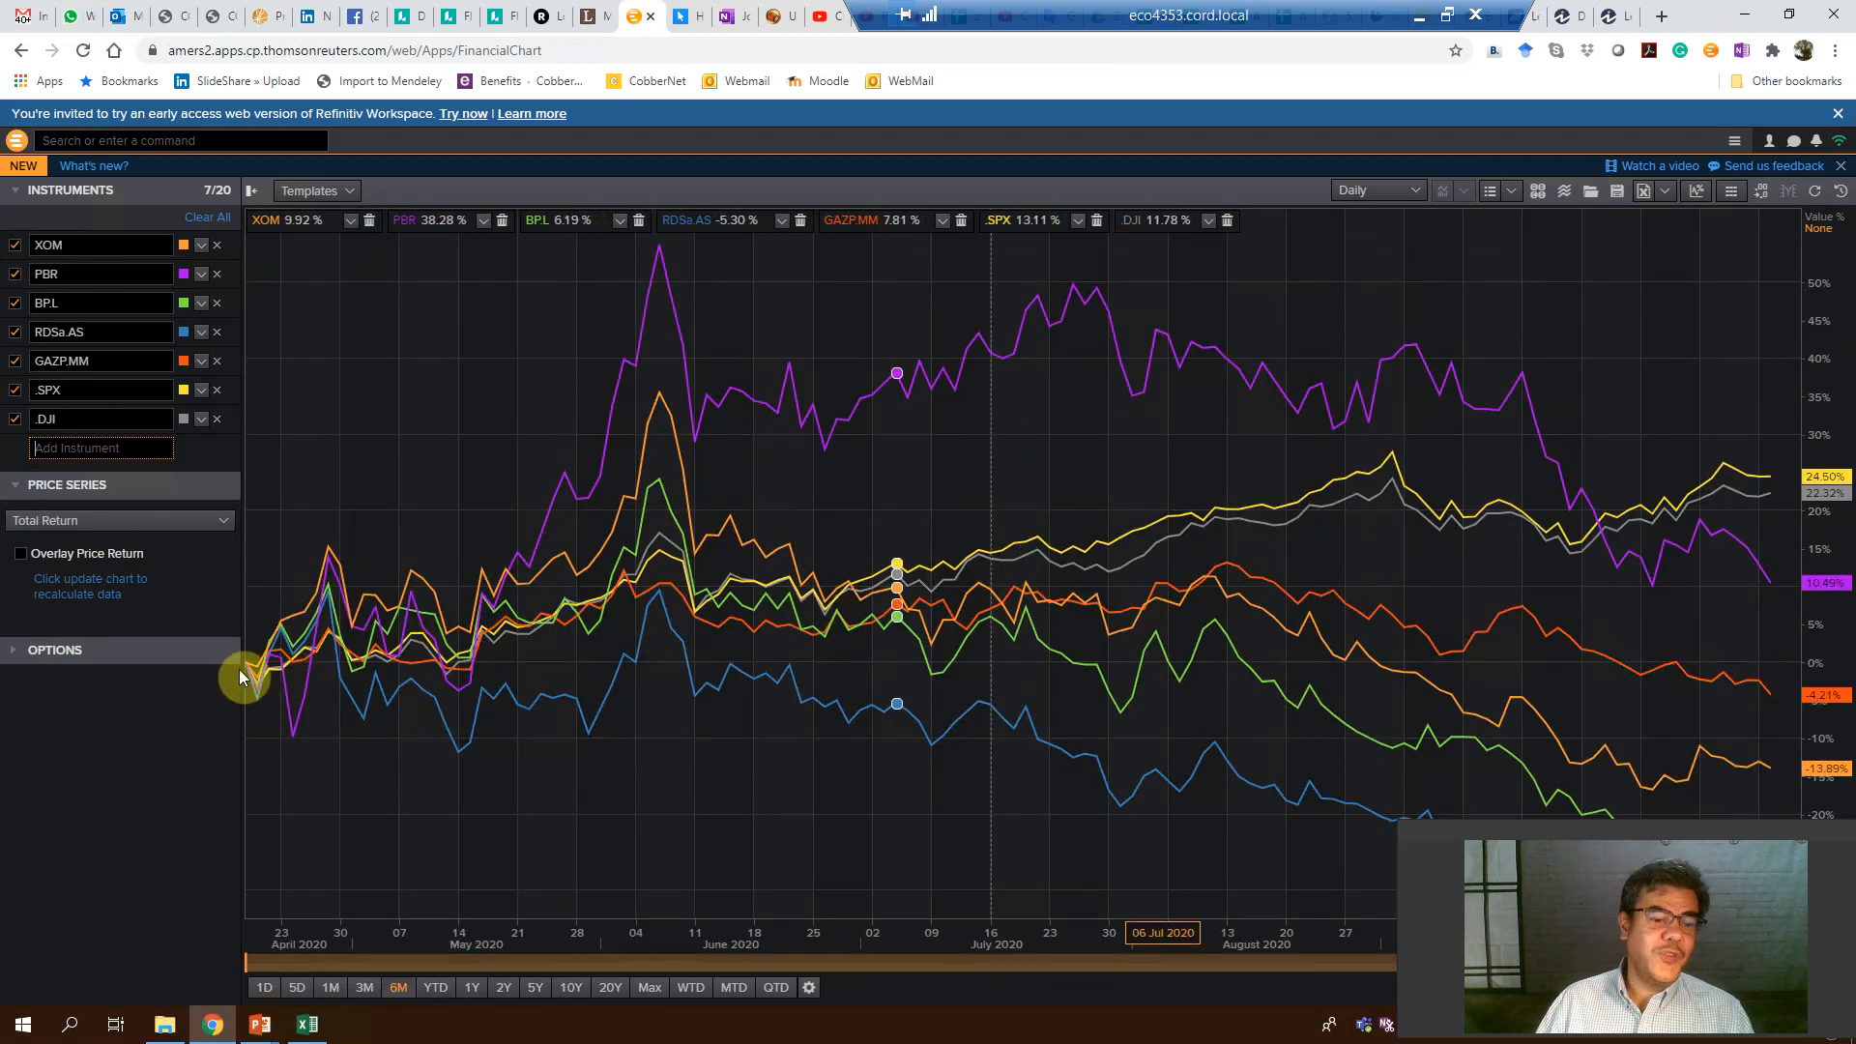
mouse_move(251, 673)
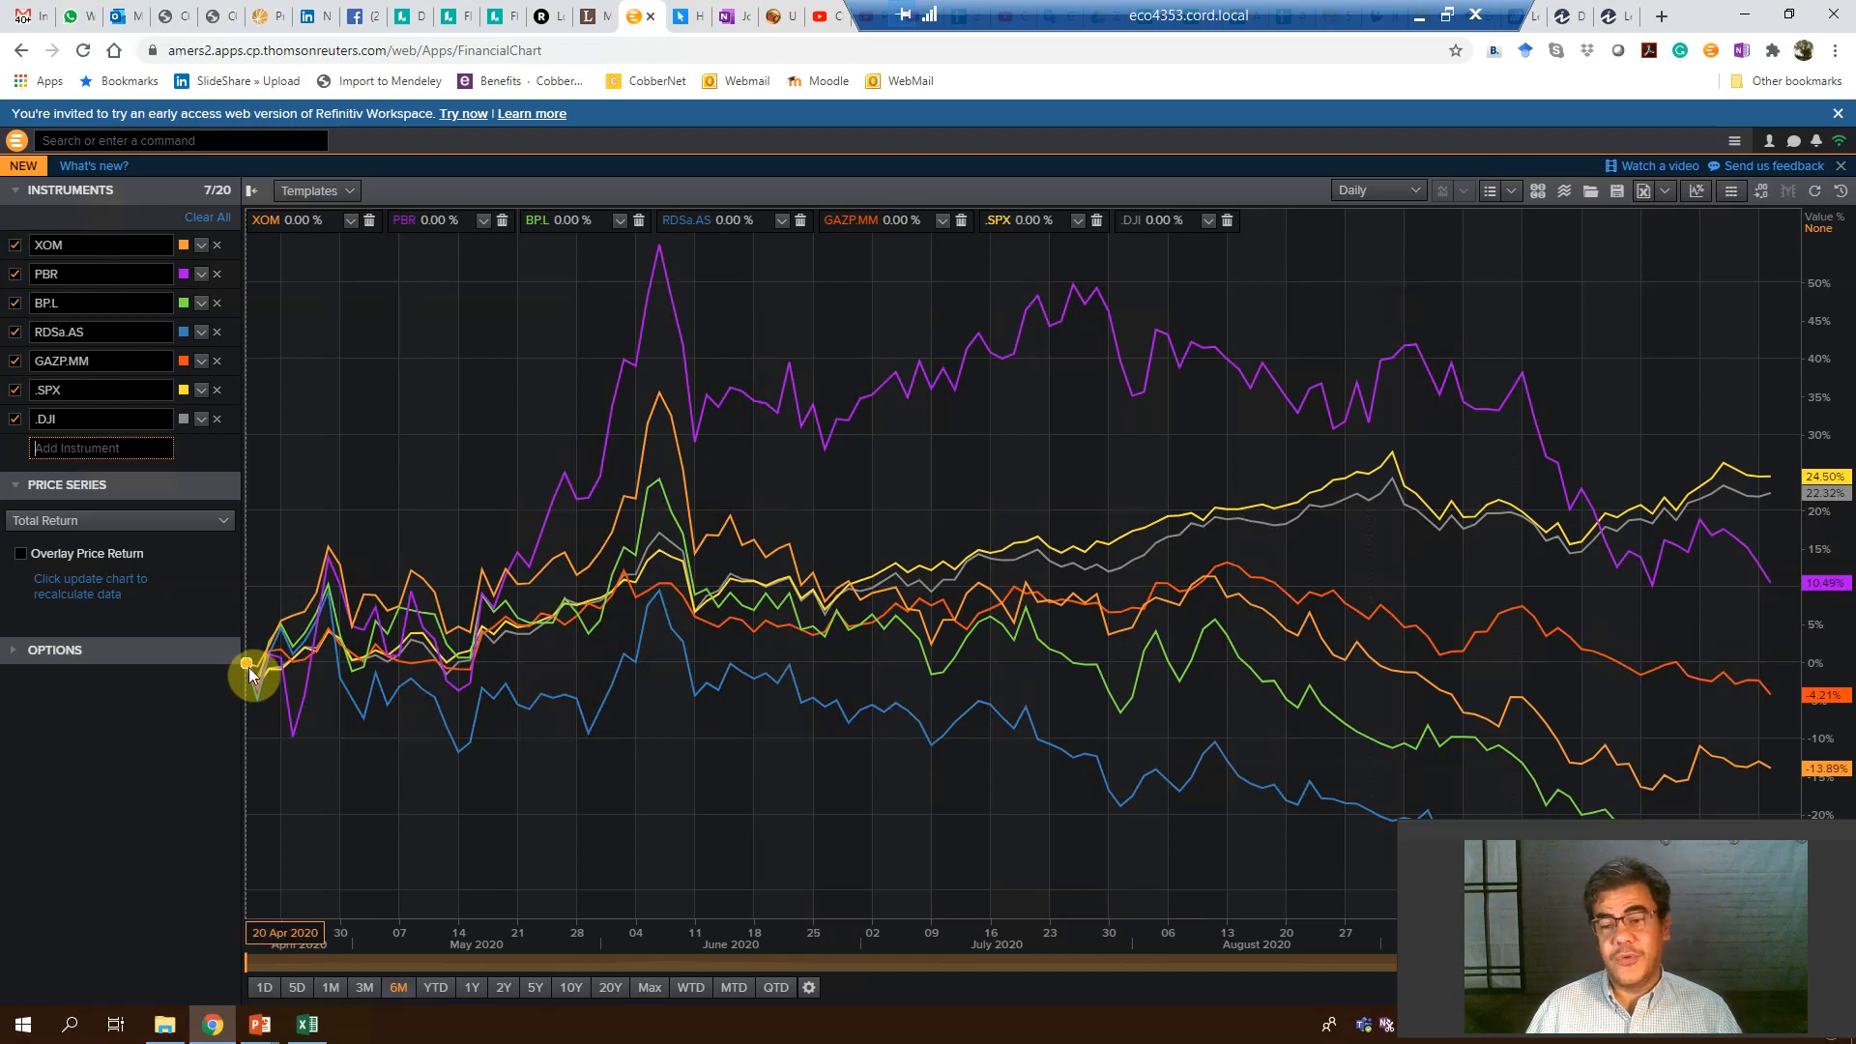
mouse_move(908, 746)
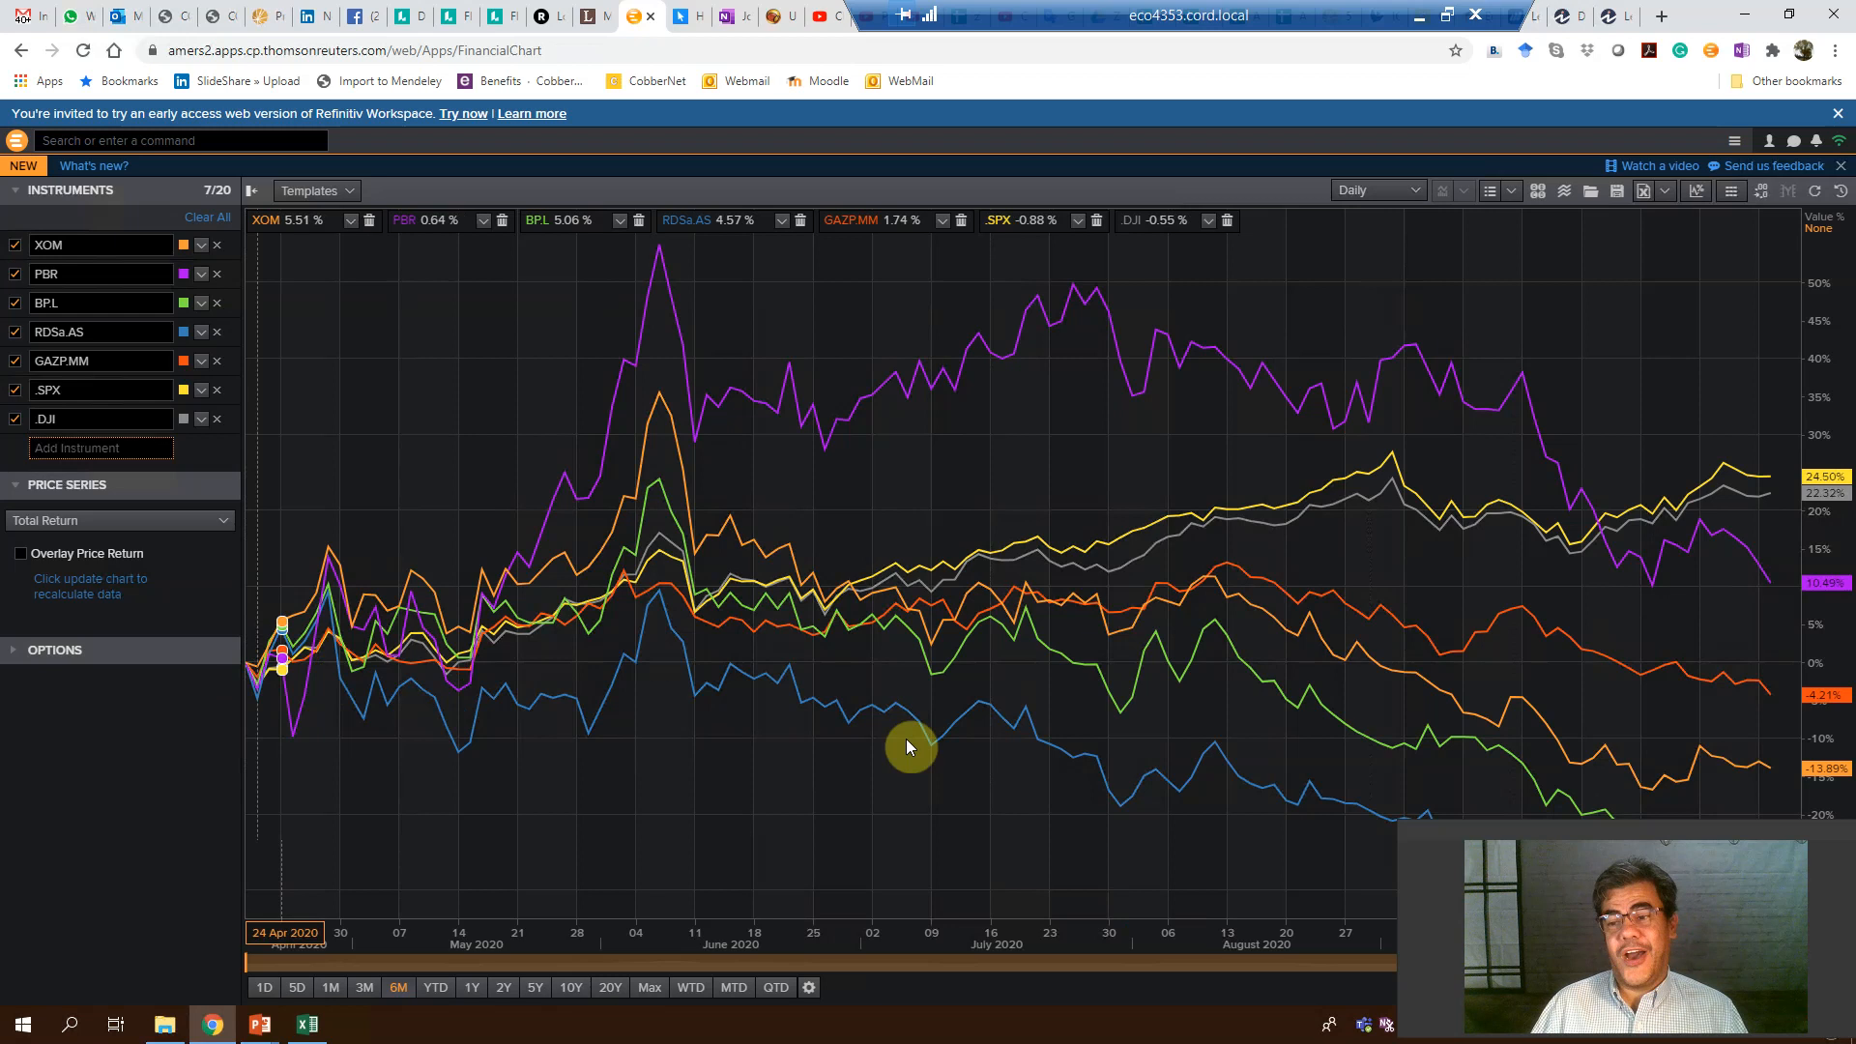
mouse_move(1707, 771)
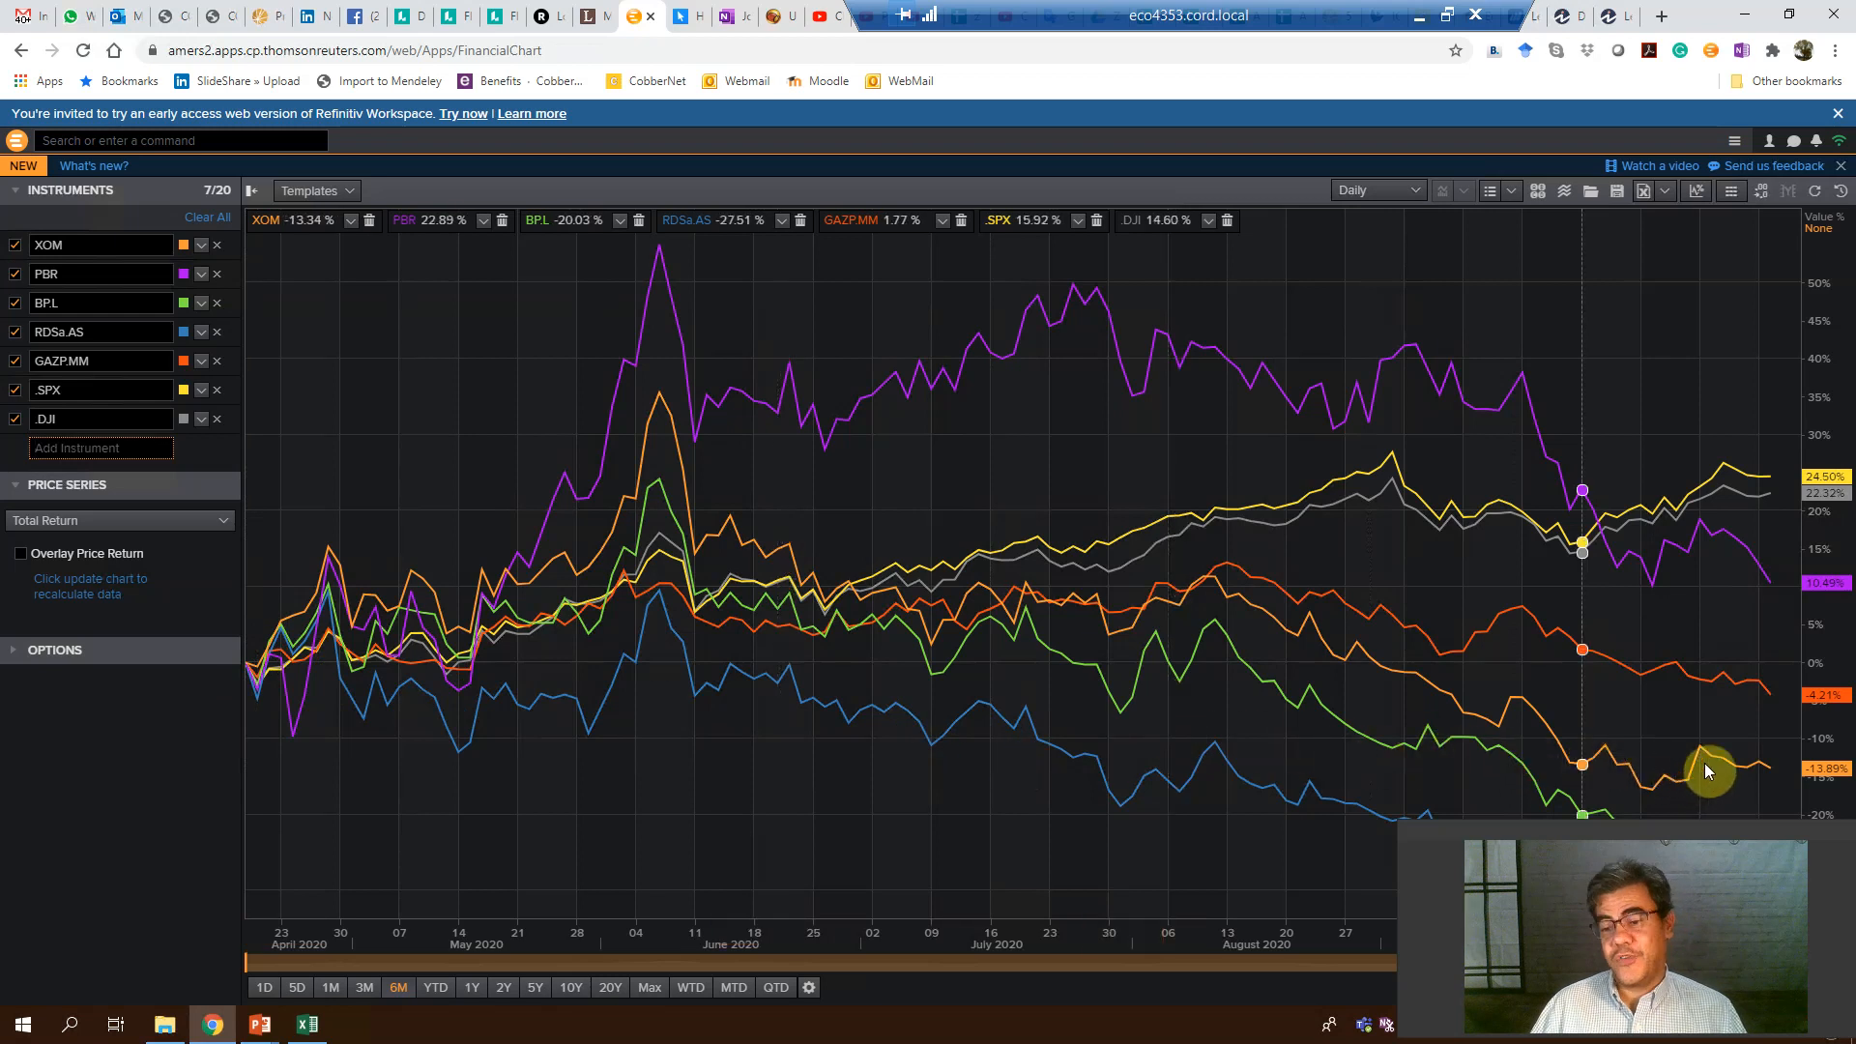
mouse_move(1702, 766)
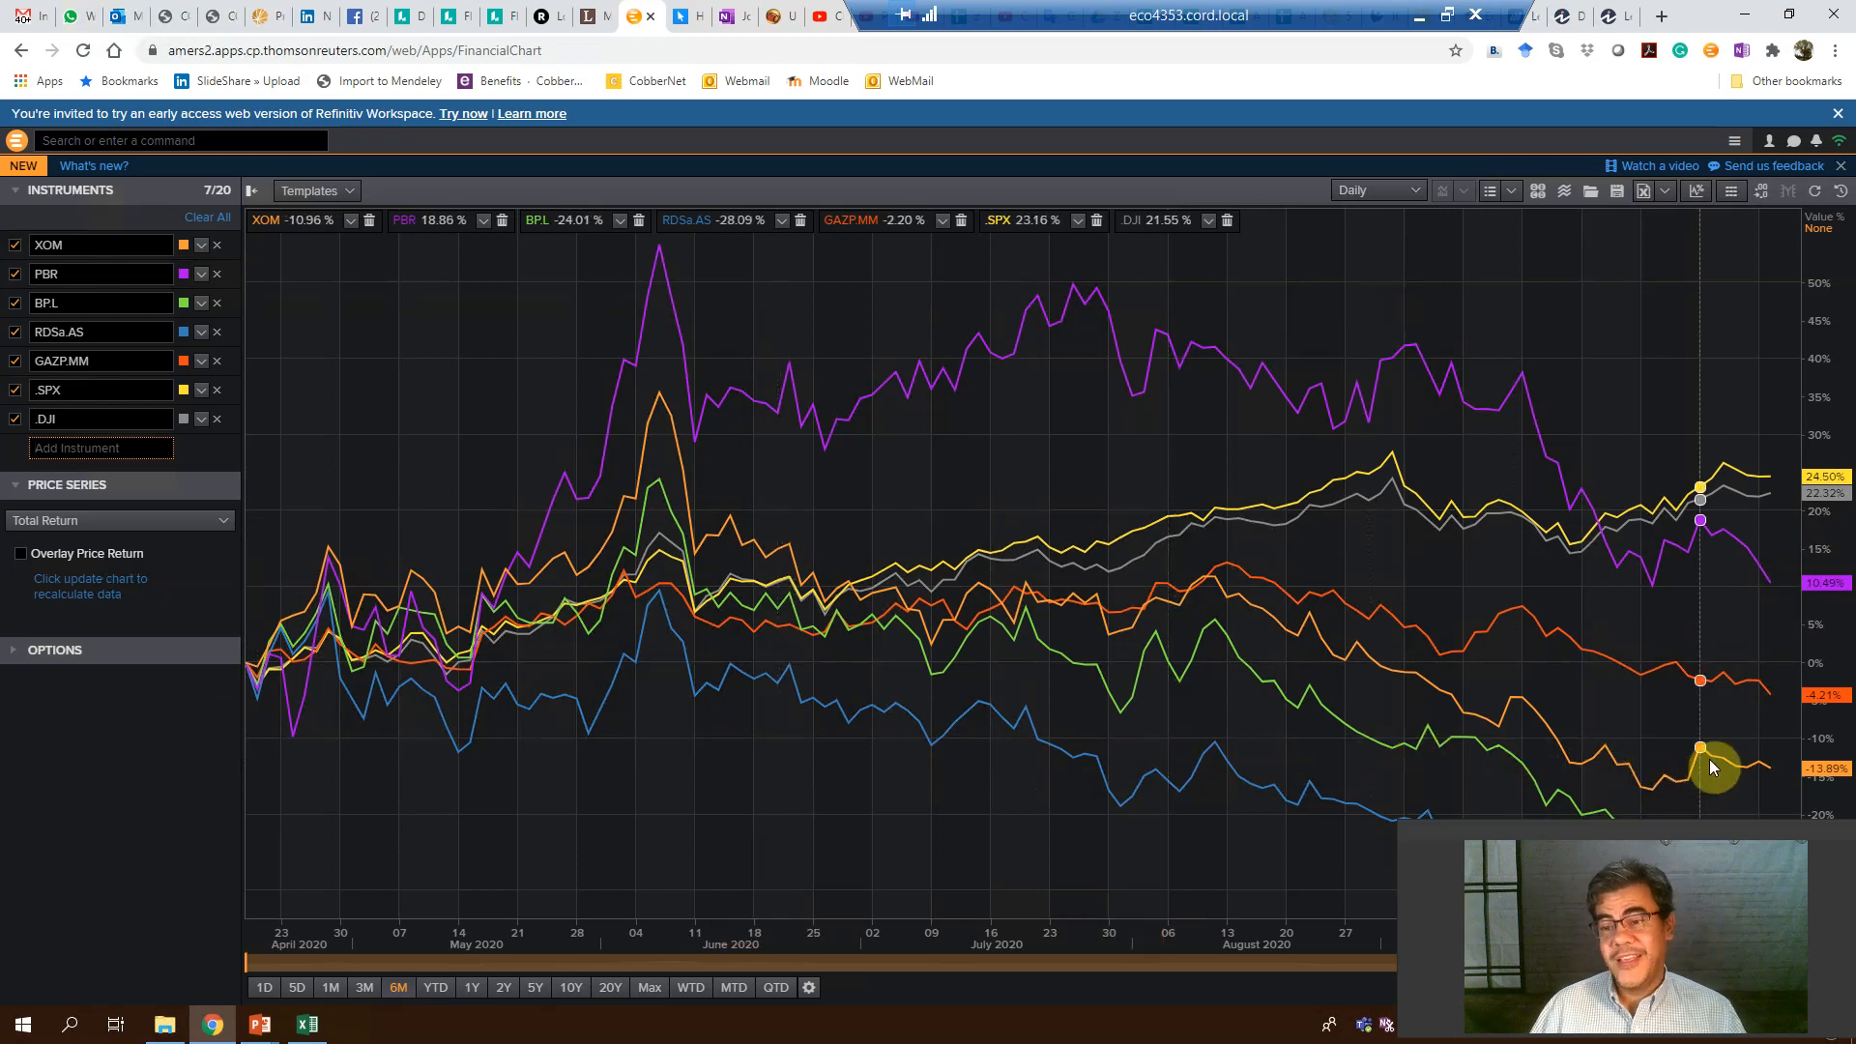
mouse_move(1000, 341)
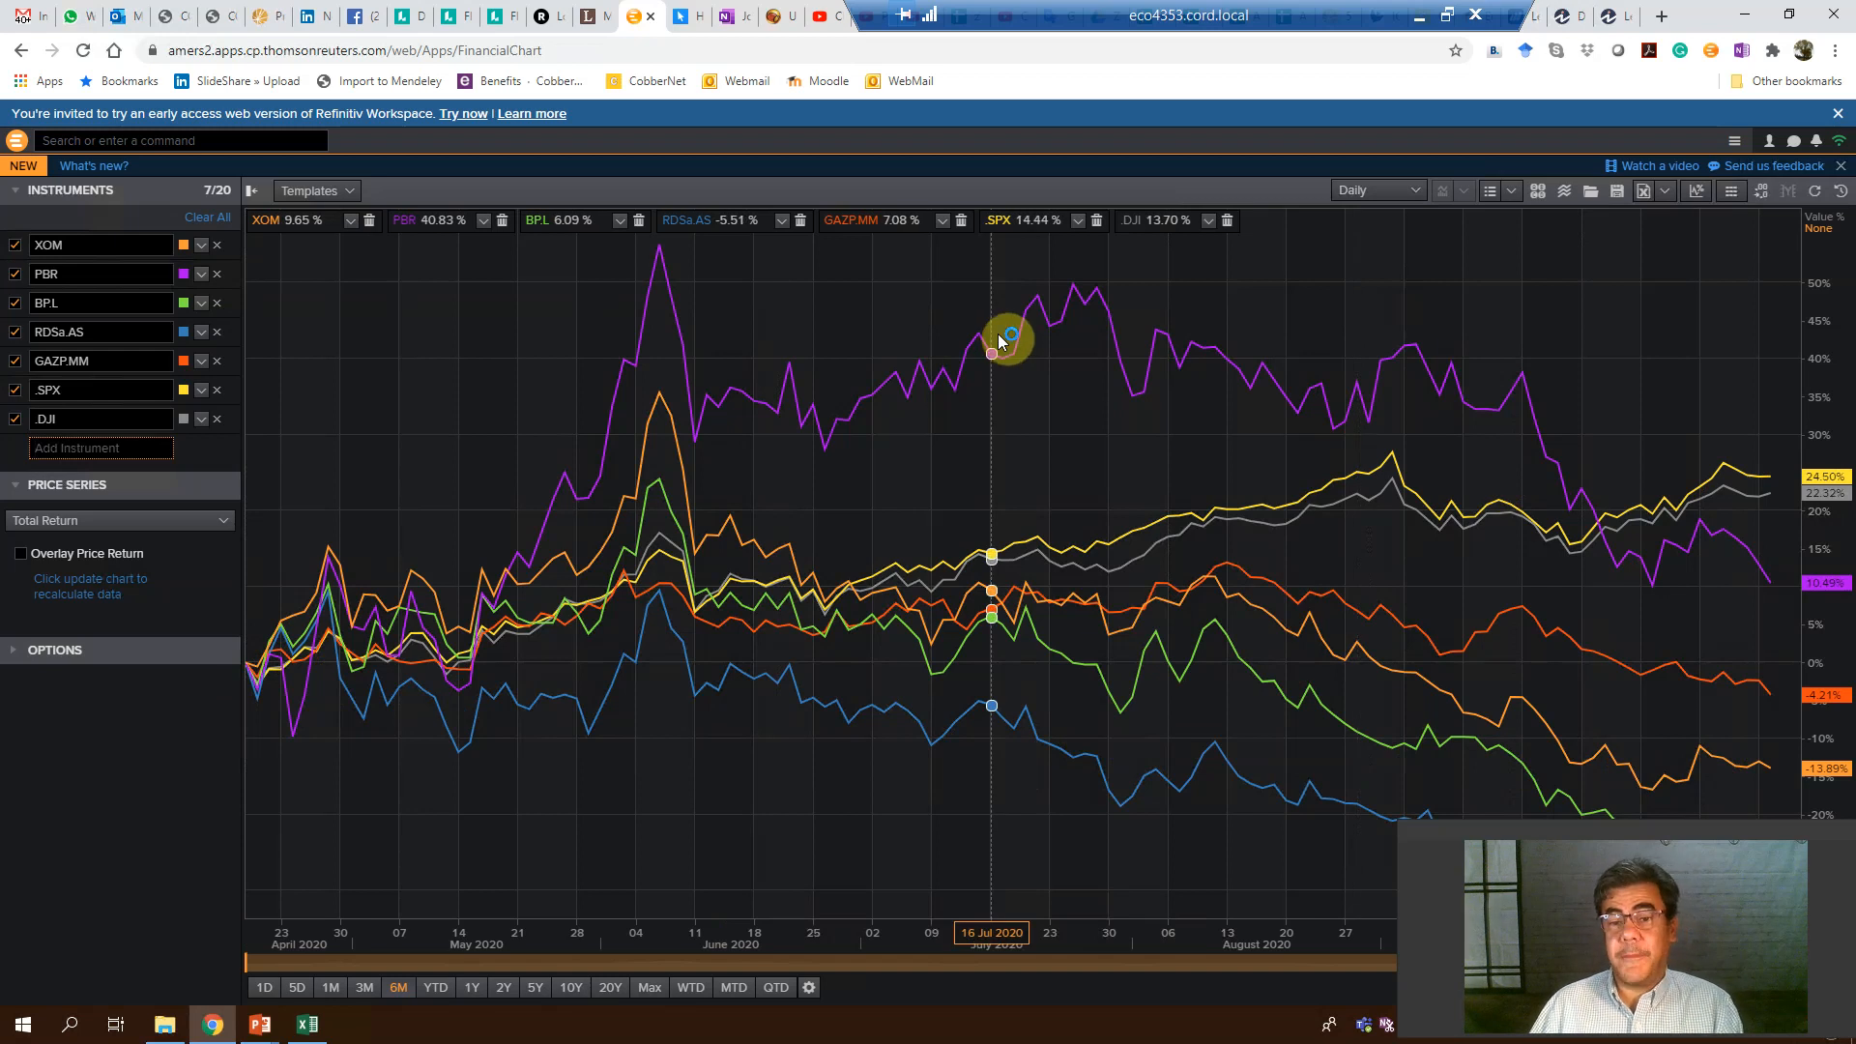
mouse_move(1450, 413)
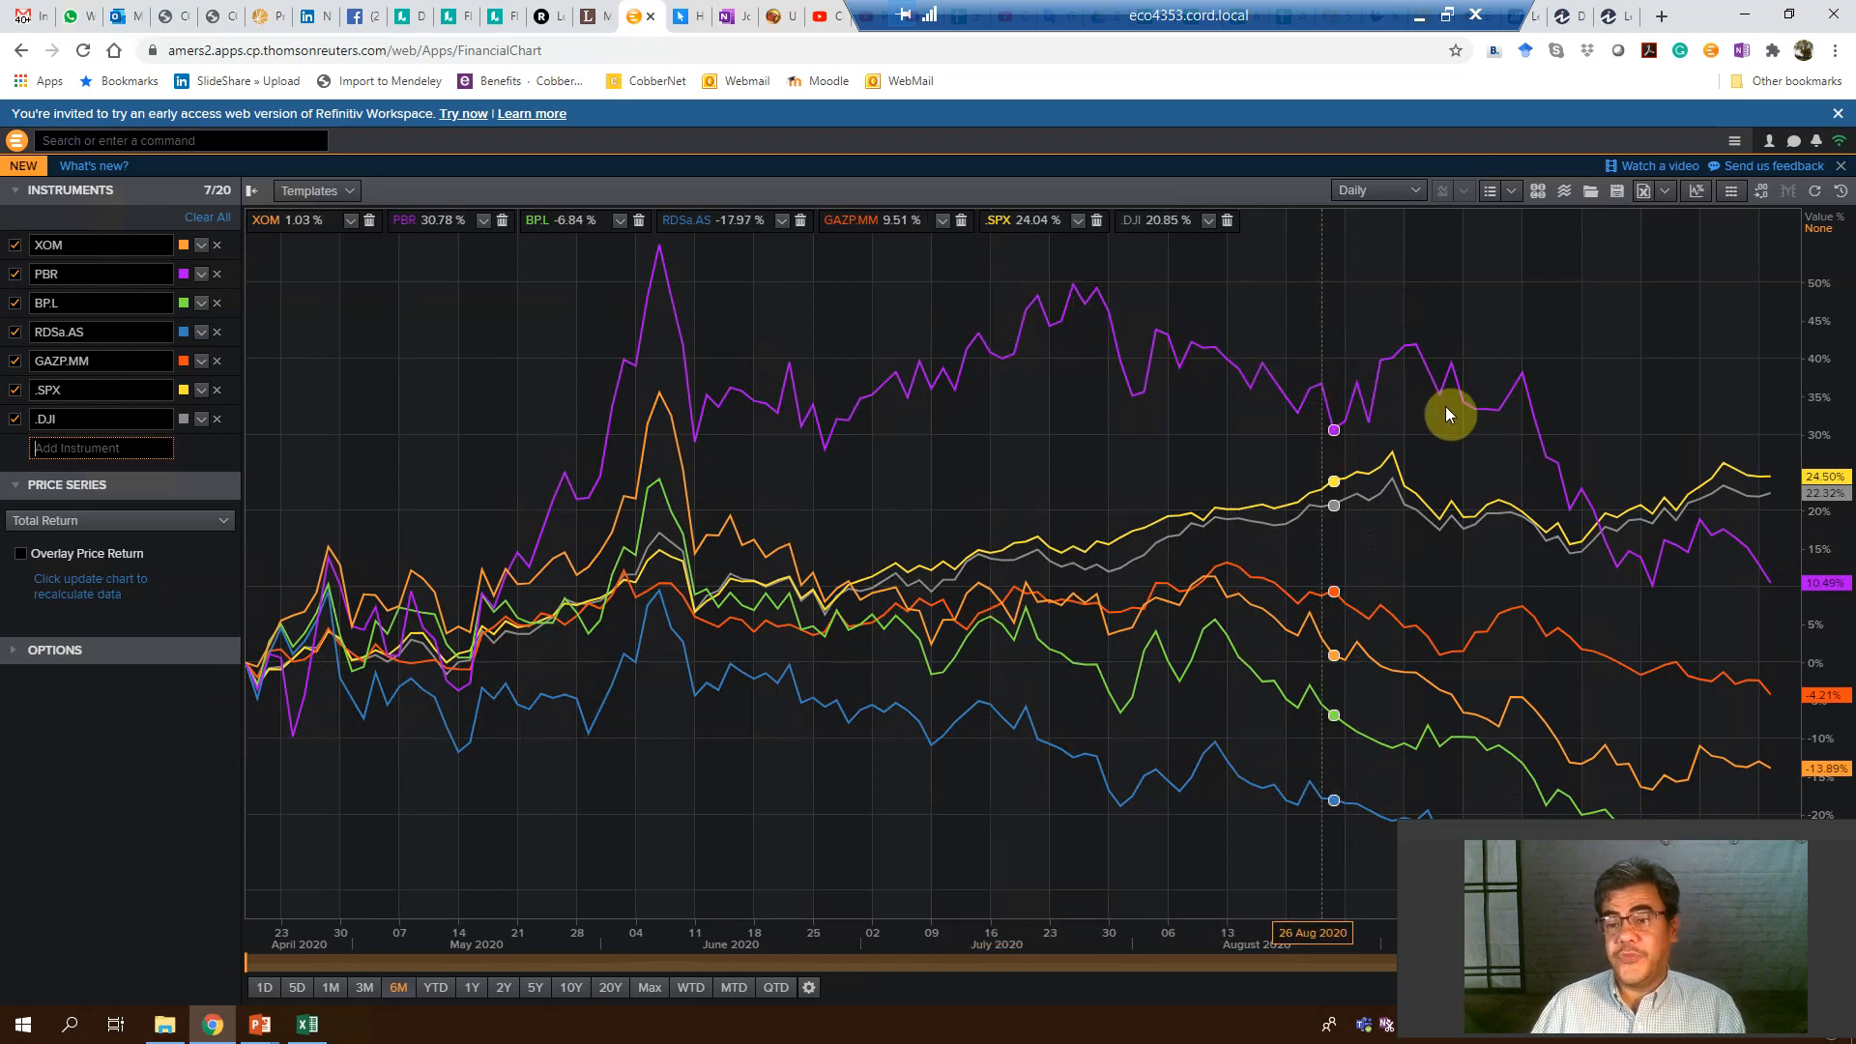
mouse_move(1604, 551)
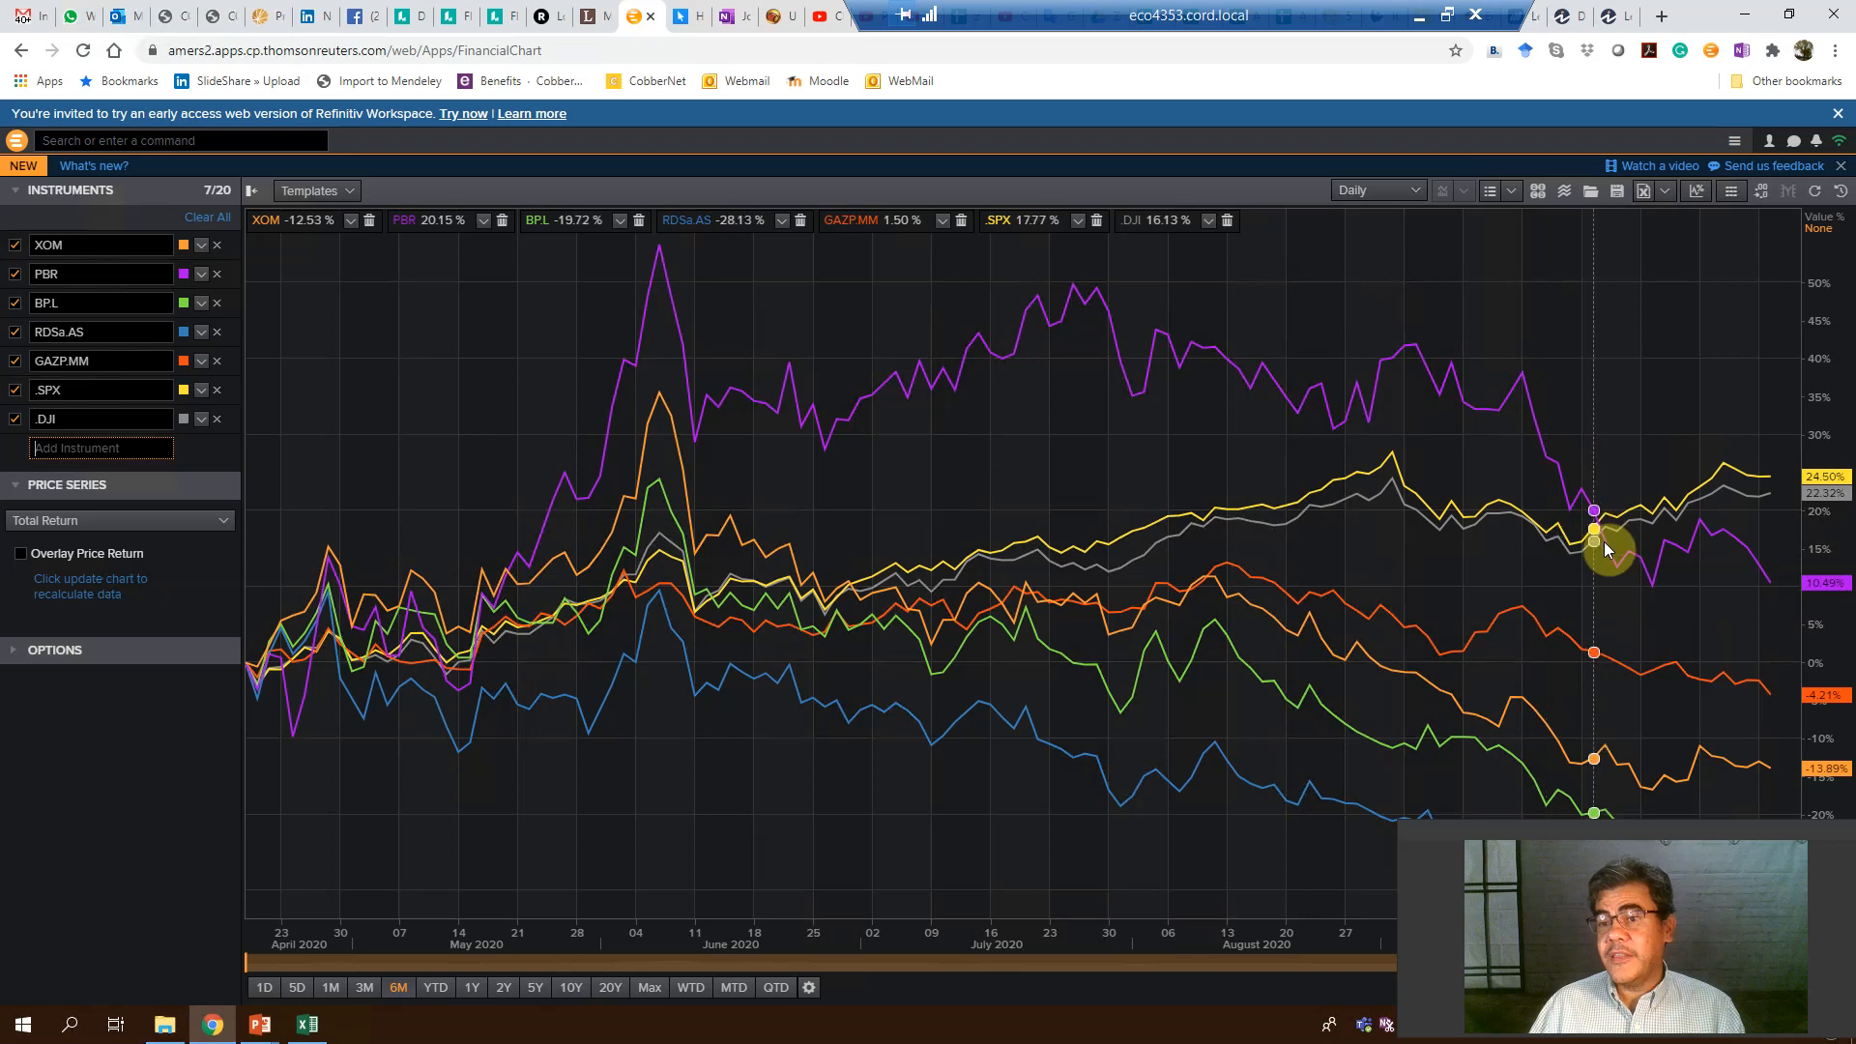
mouse_move(1227, 794)
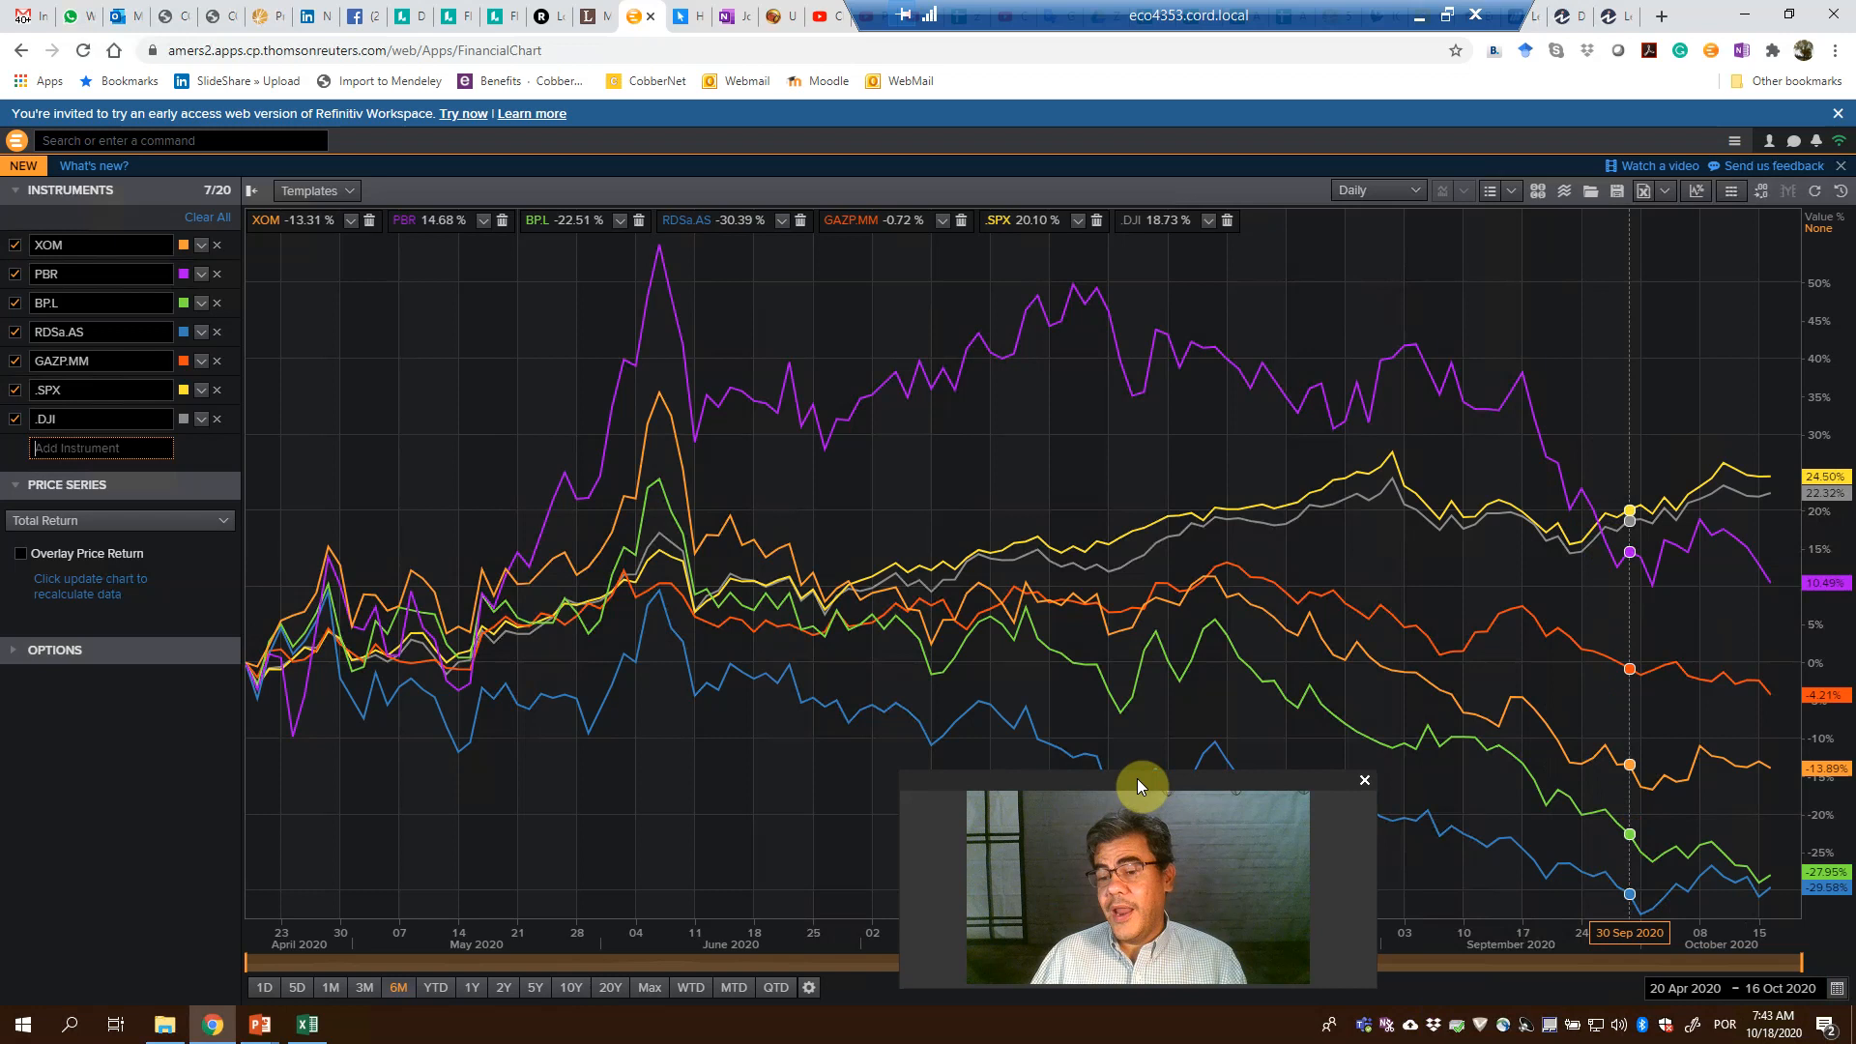
mouse_move(1601, 535)
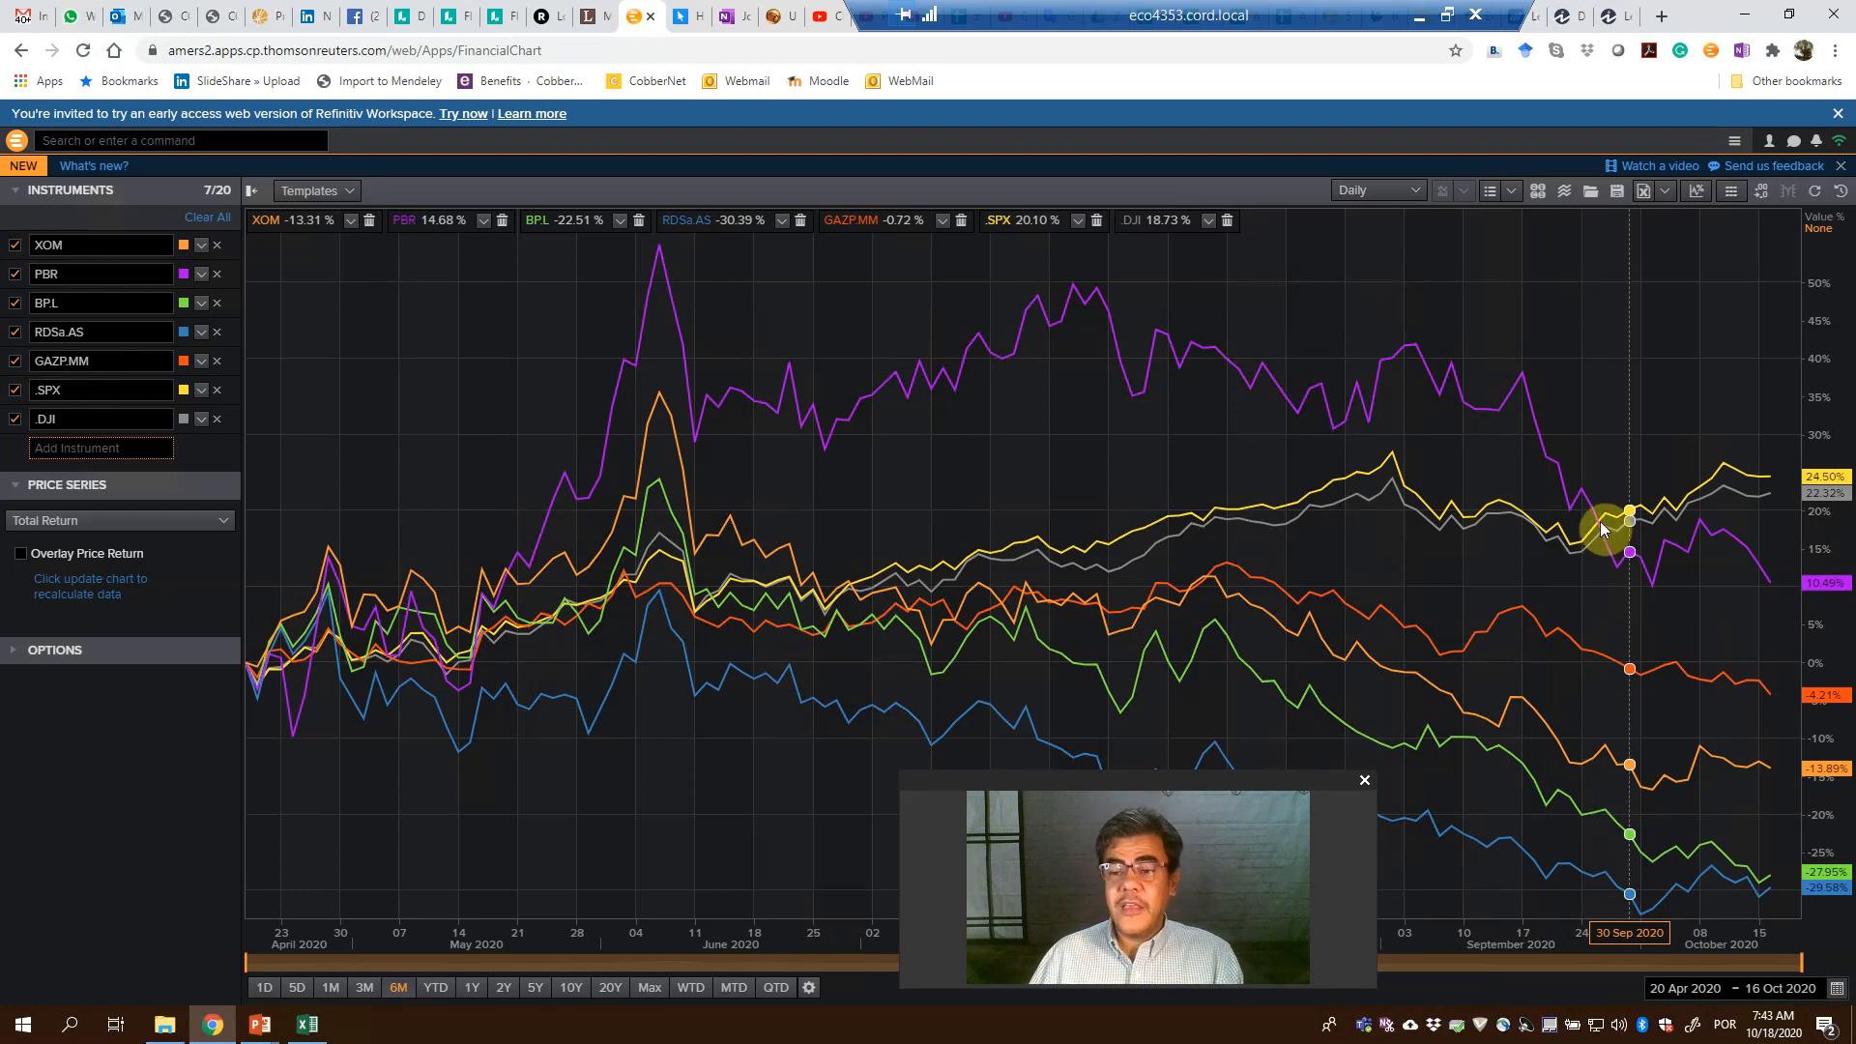
mouse_move(1723, 485)
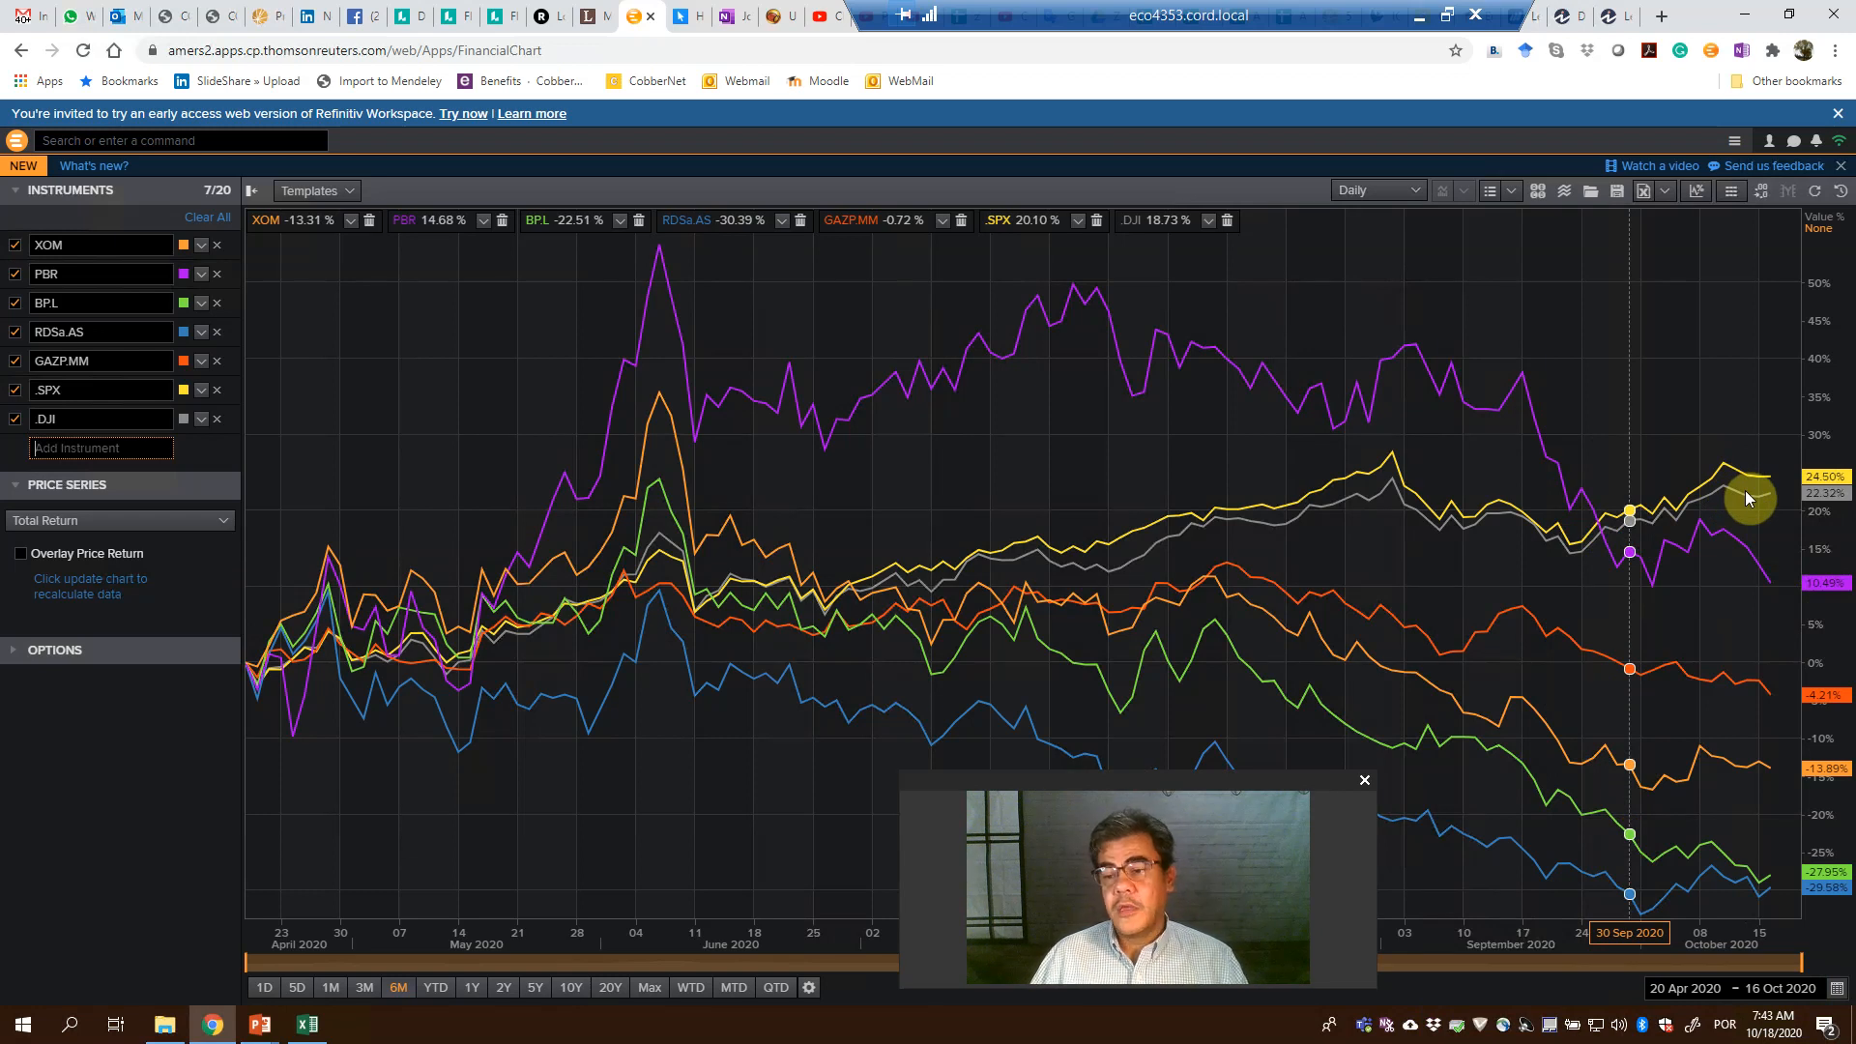
mouse_move(1750, 678)
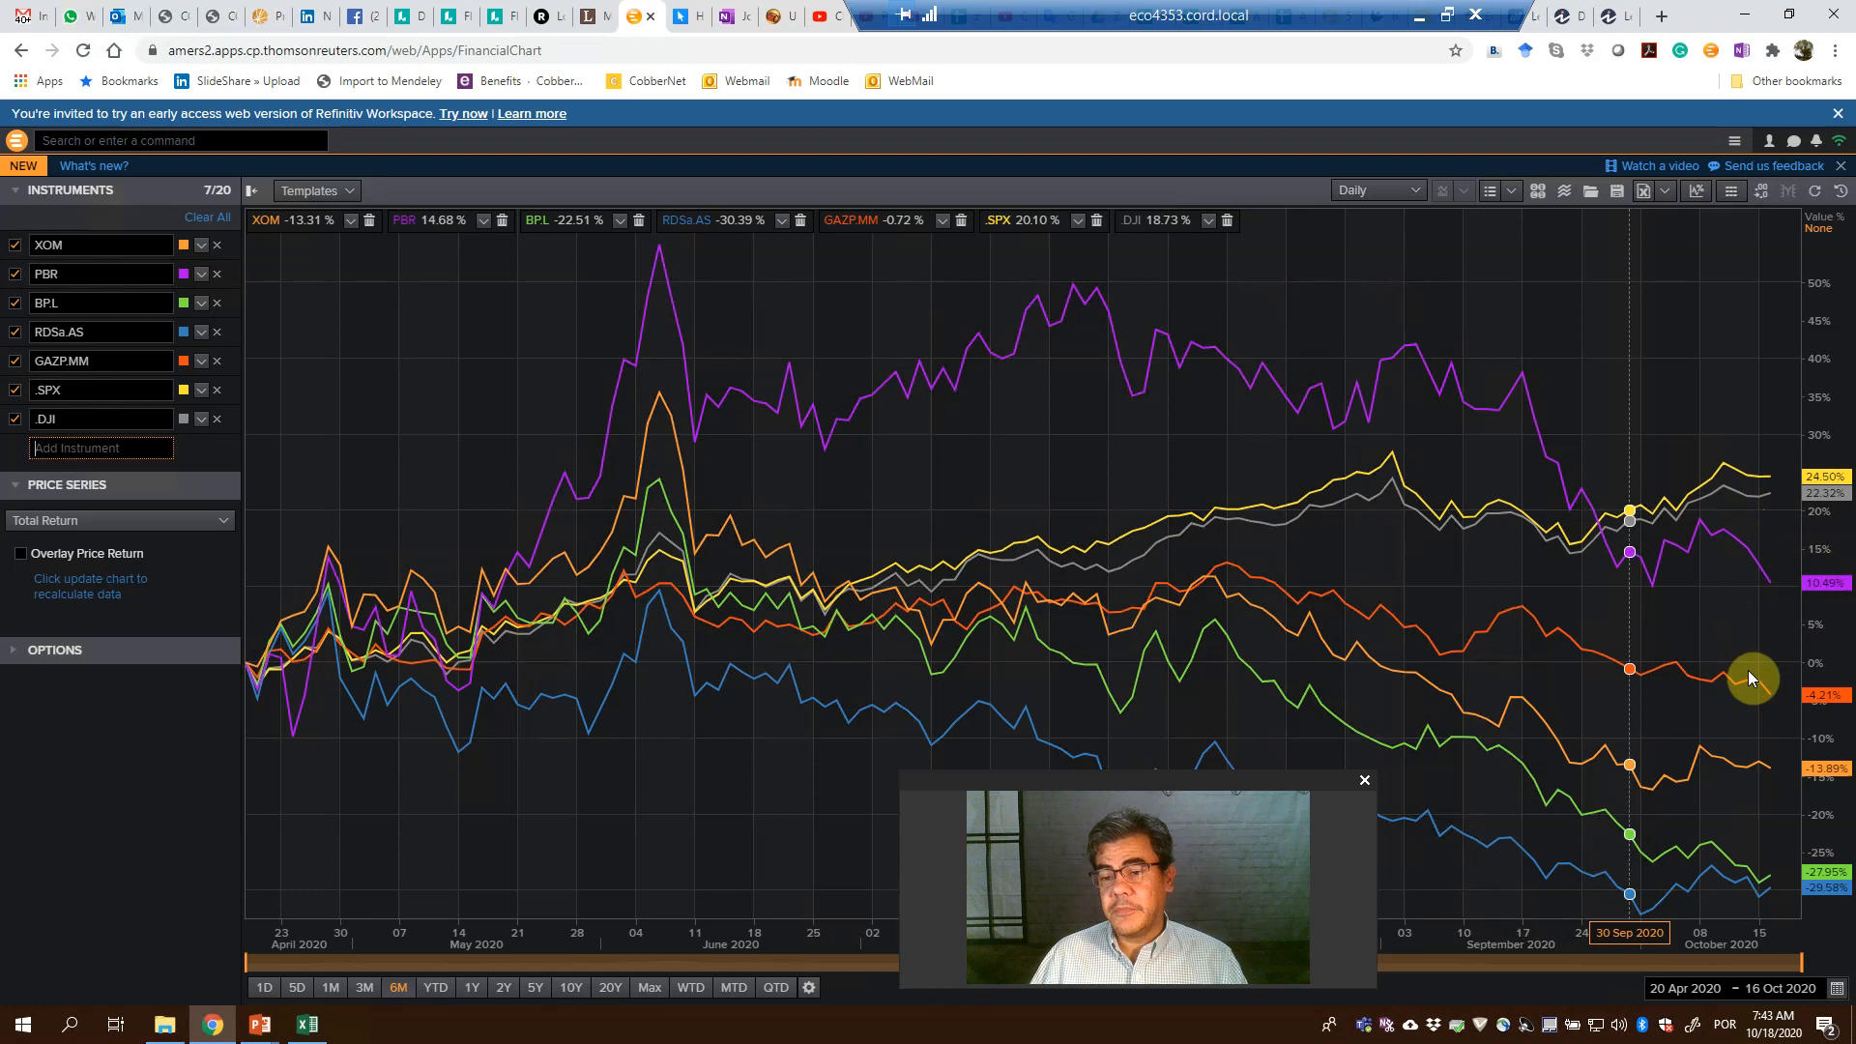
mouse_move(1751, 895)
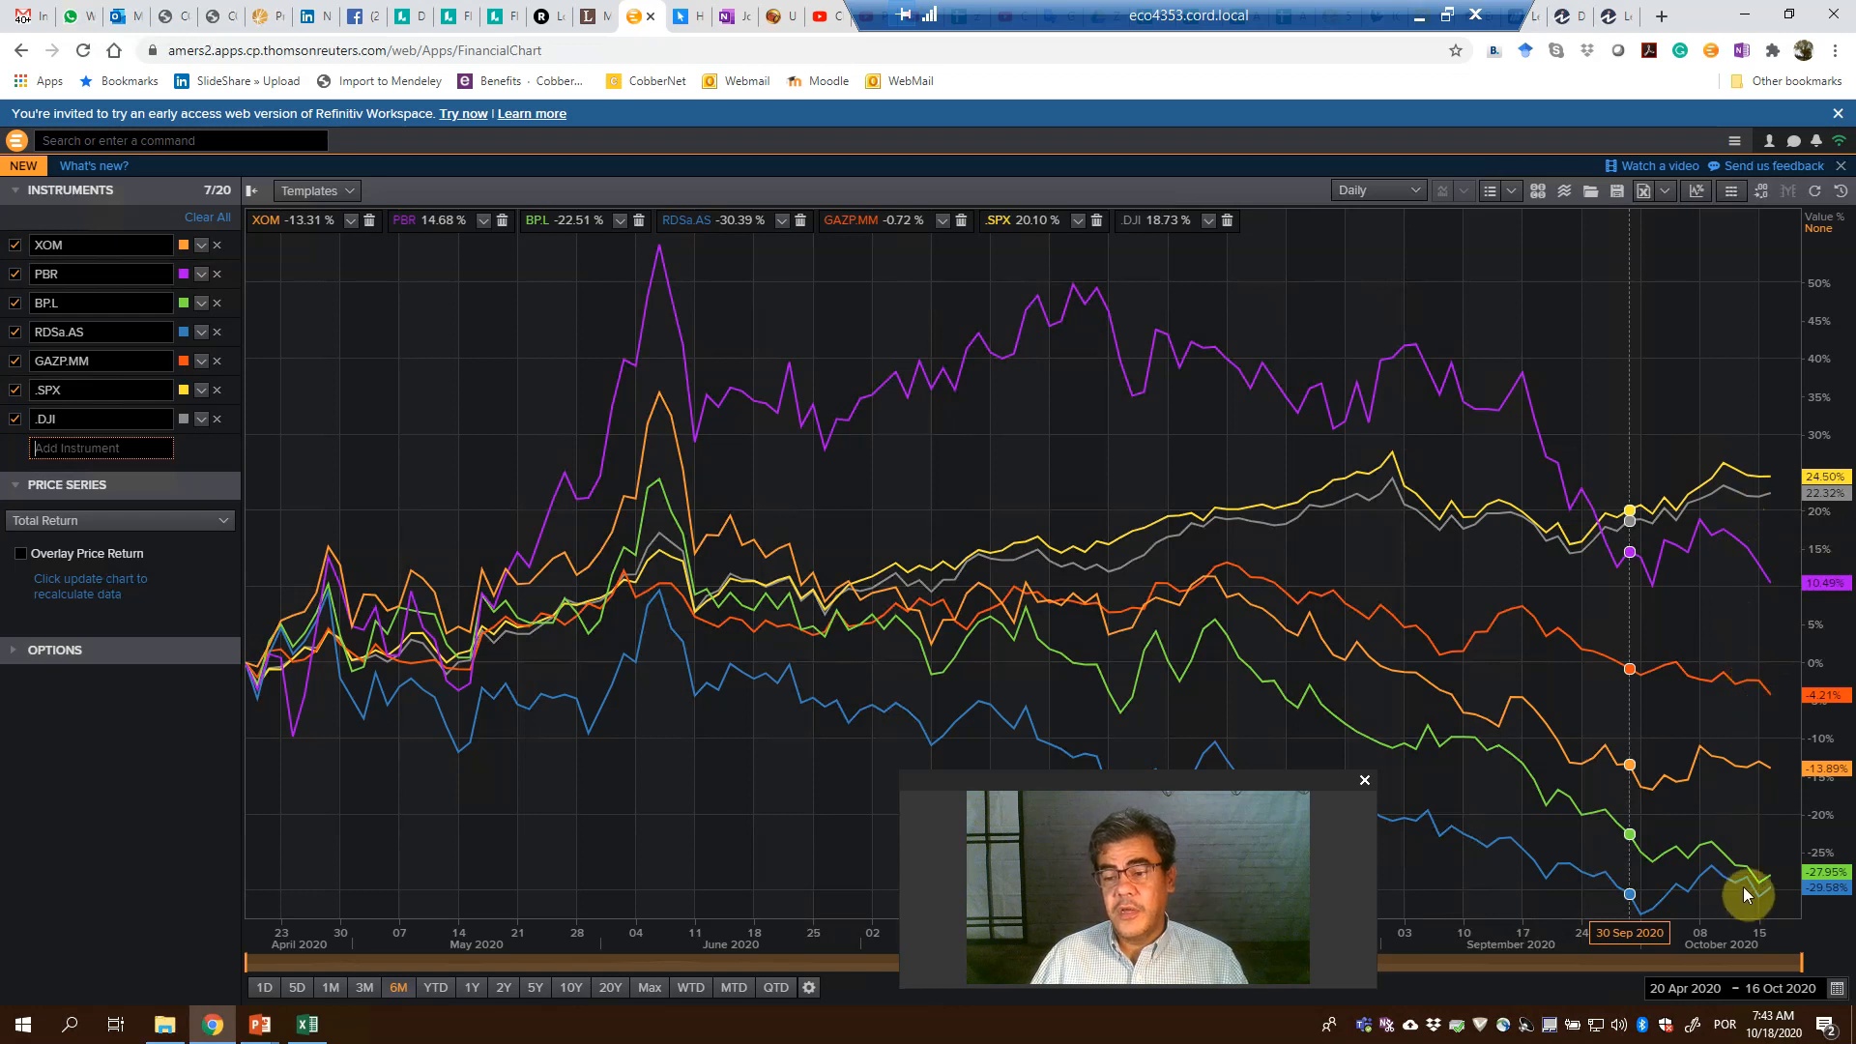
mouse_move(1734, 781)
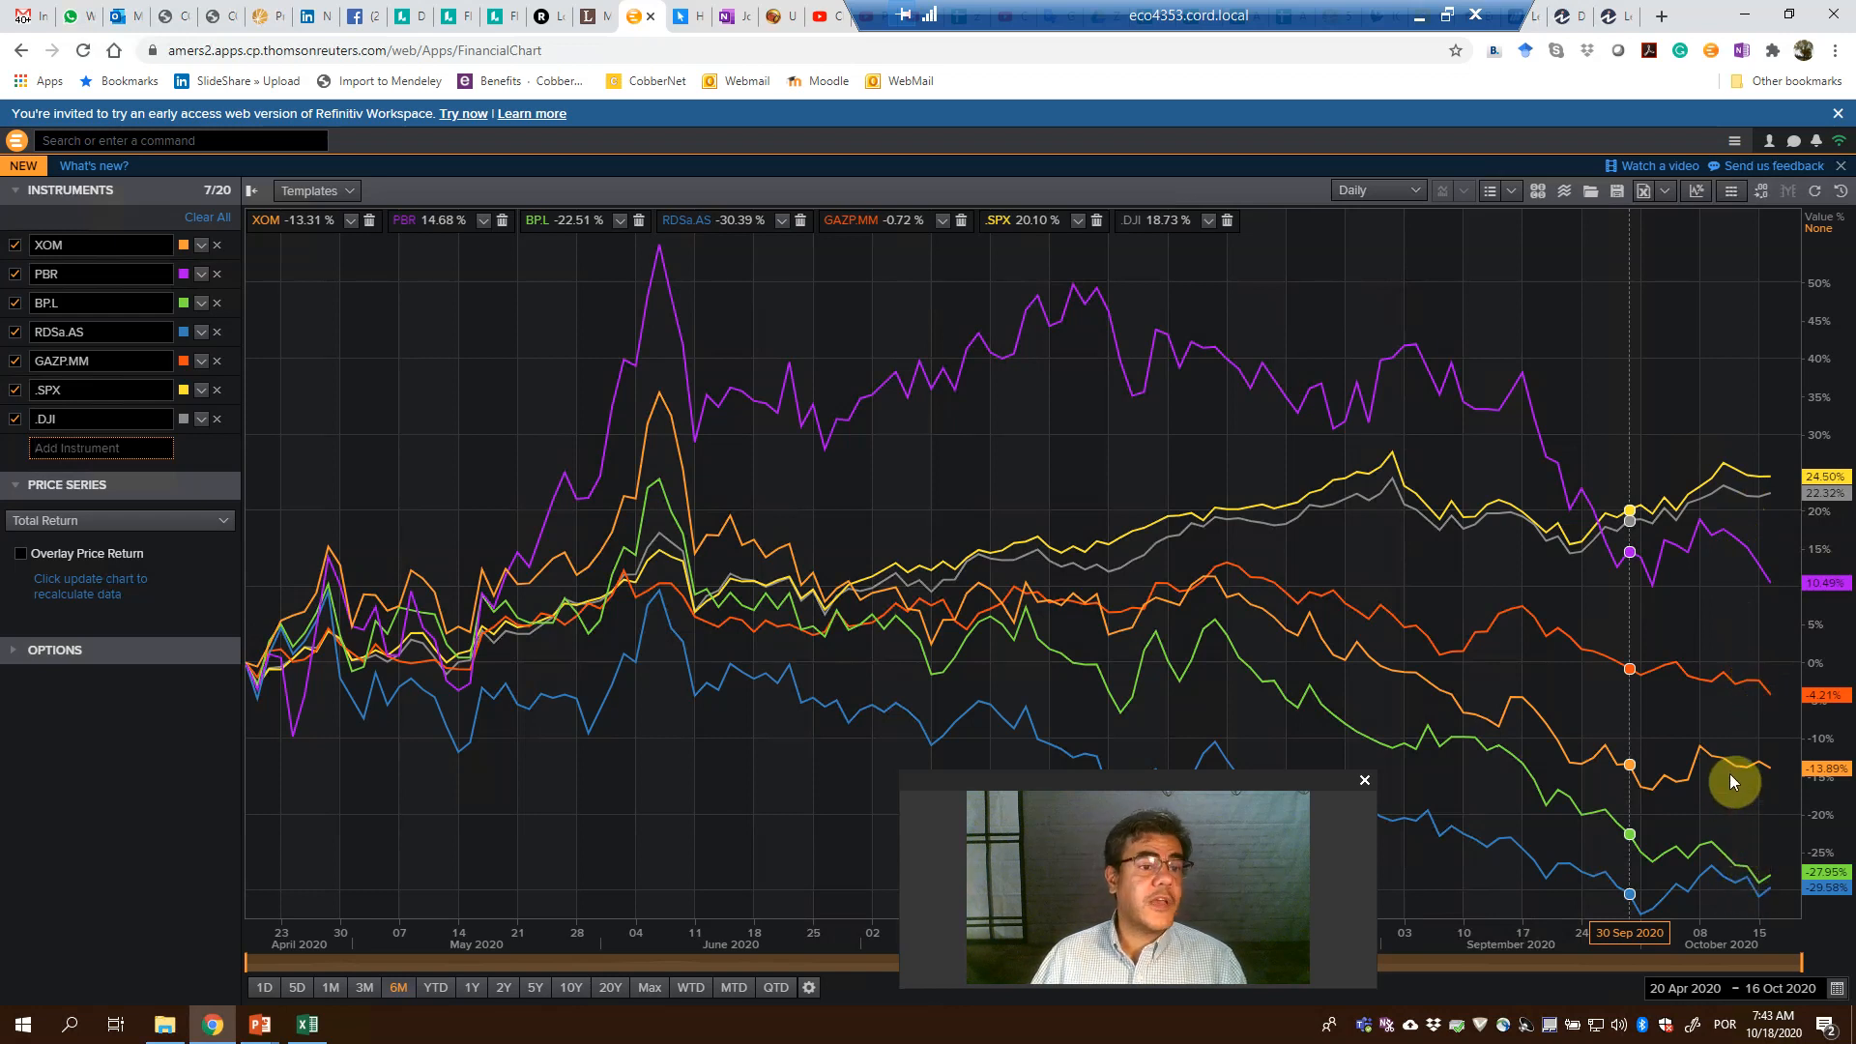
mouse_move(1736, 887)
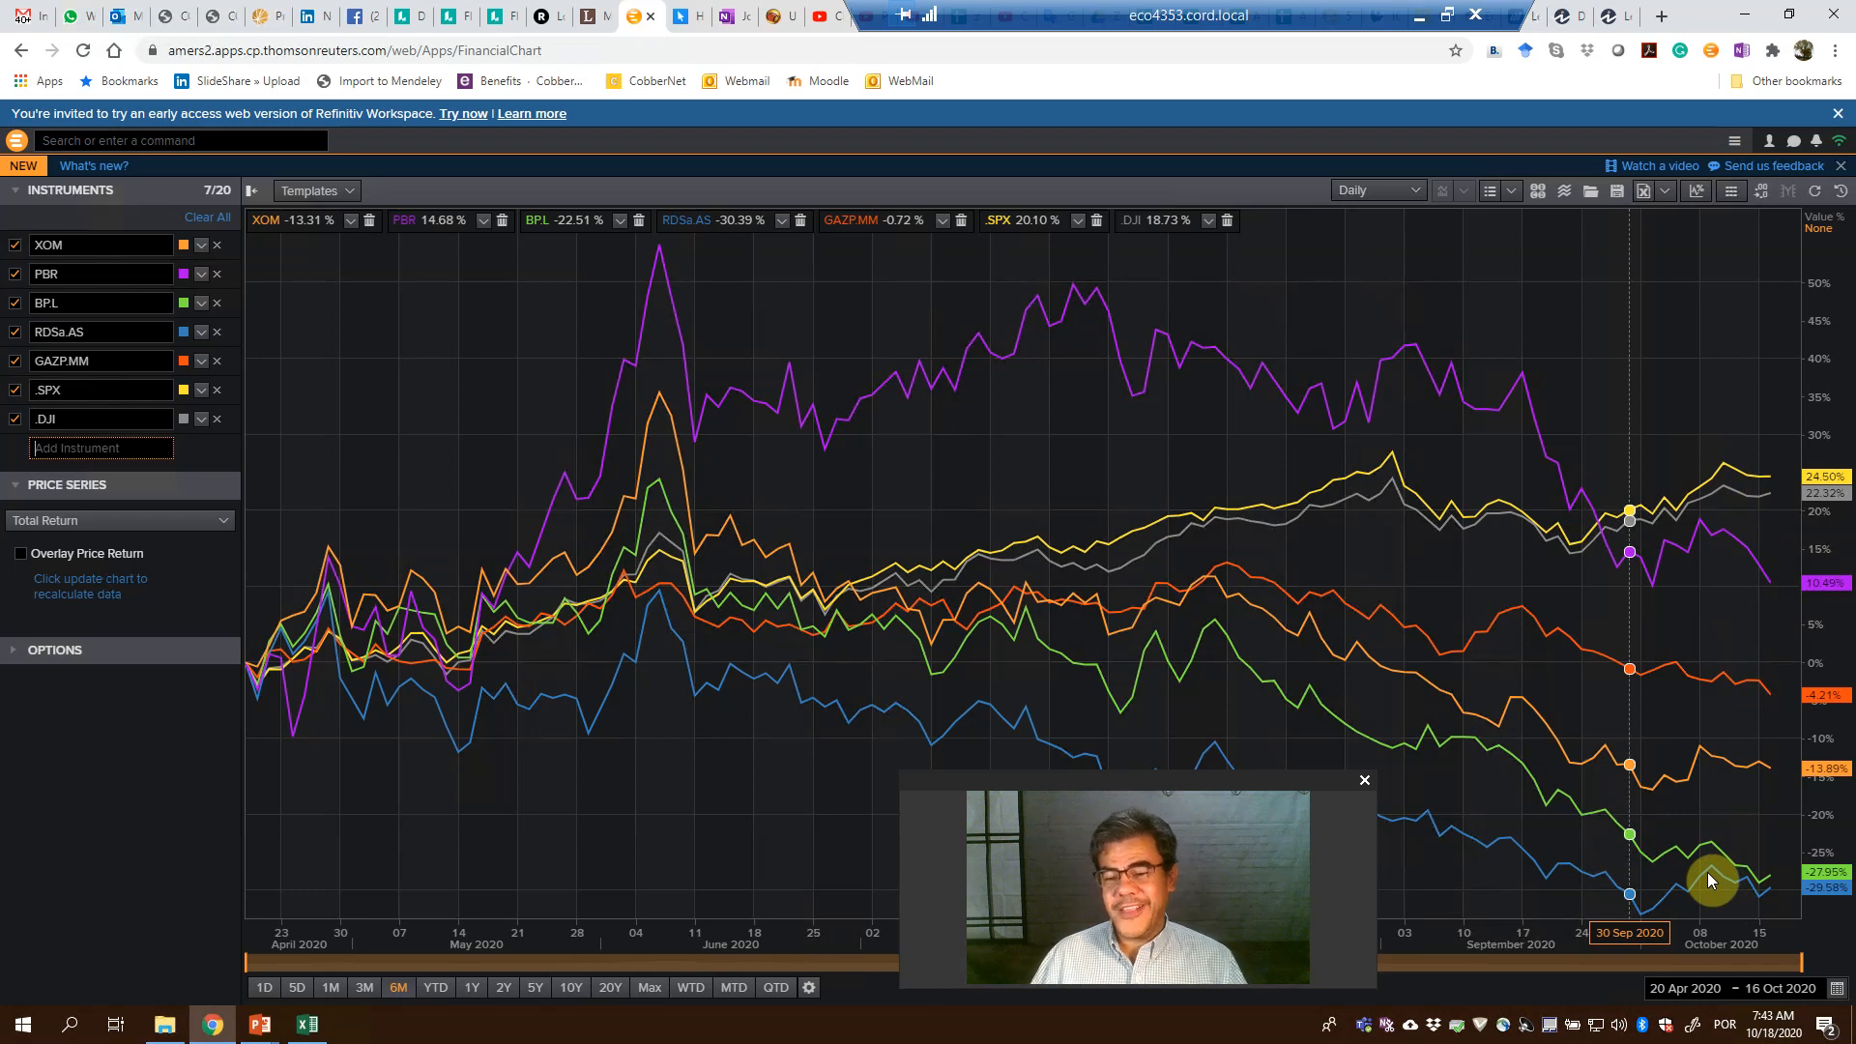
mouse_move(1226, 835)
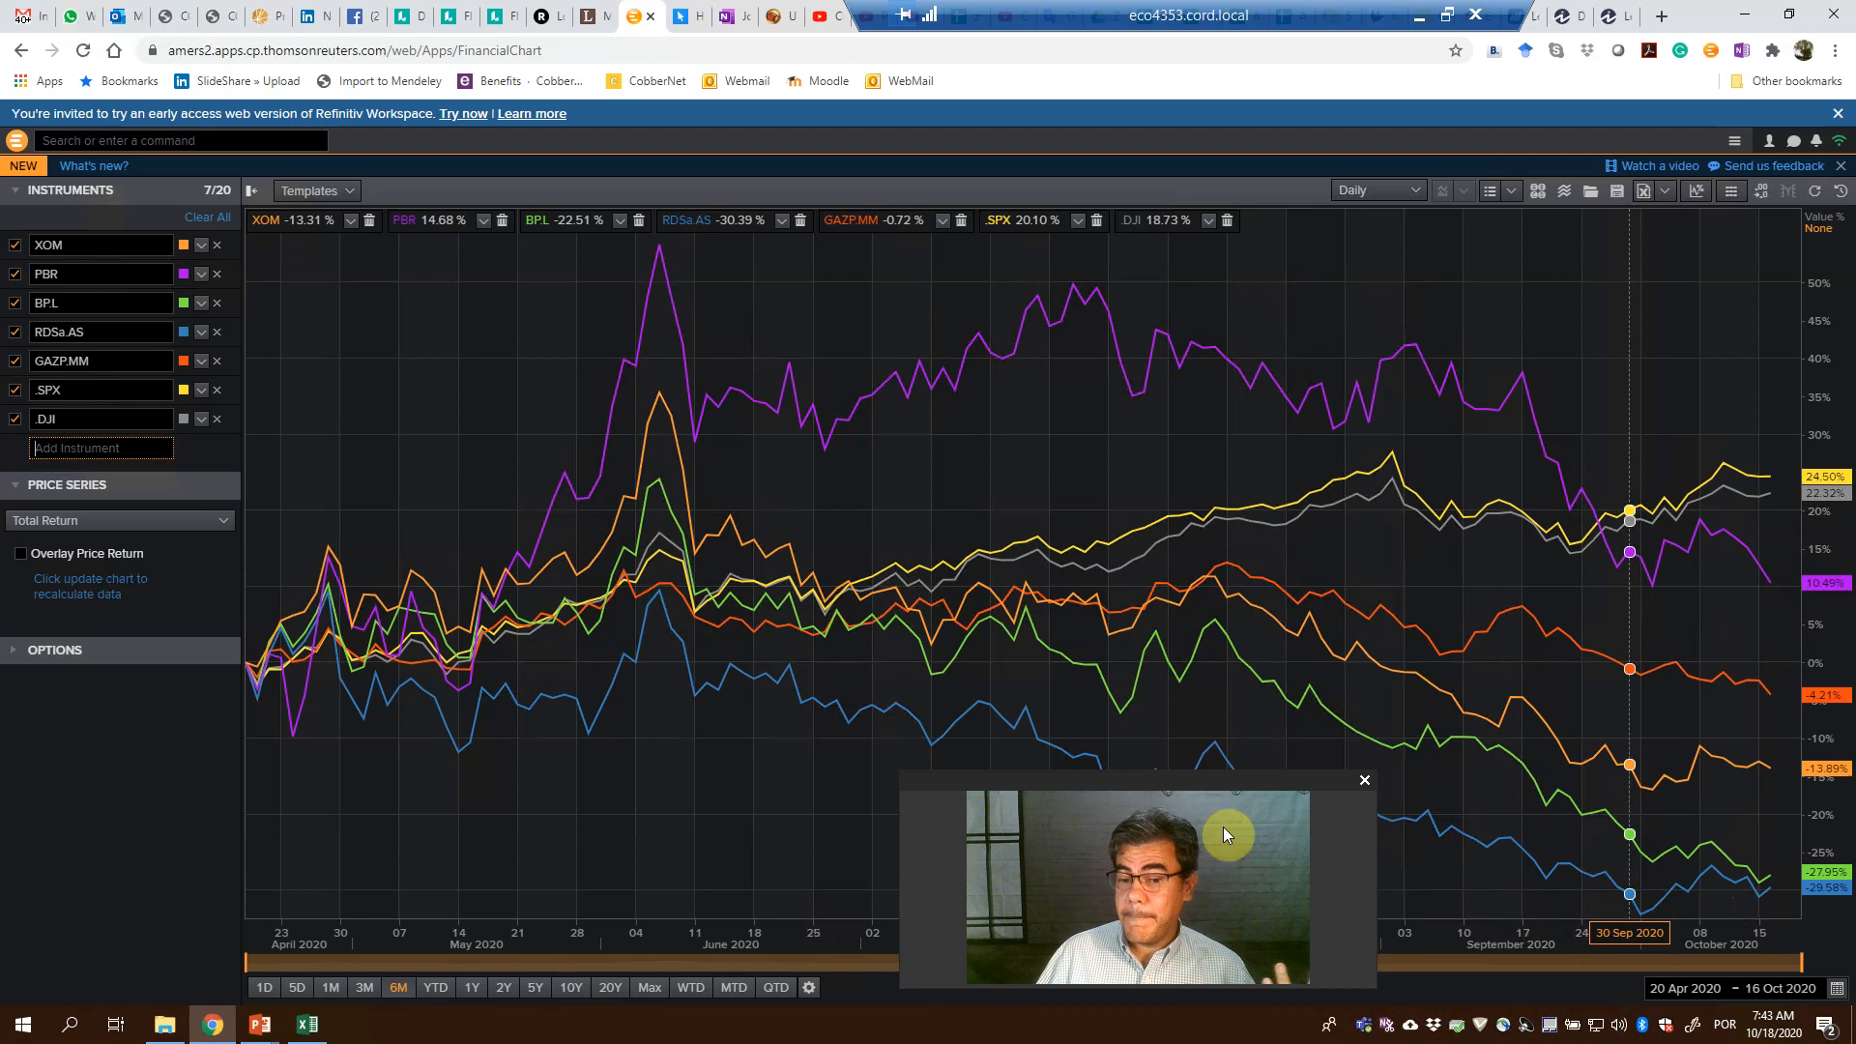
click(1363, 779)
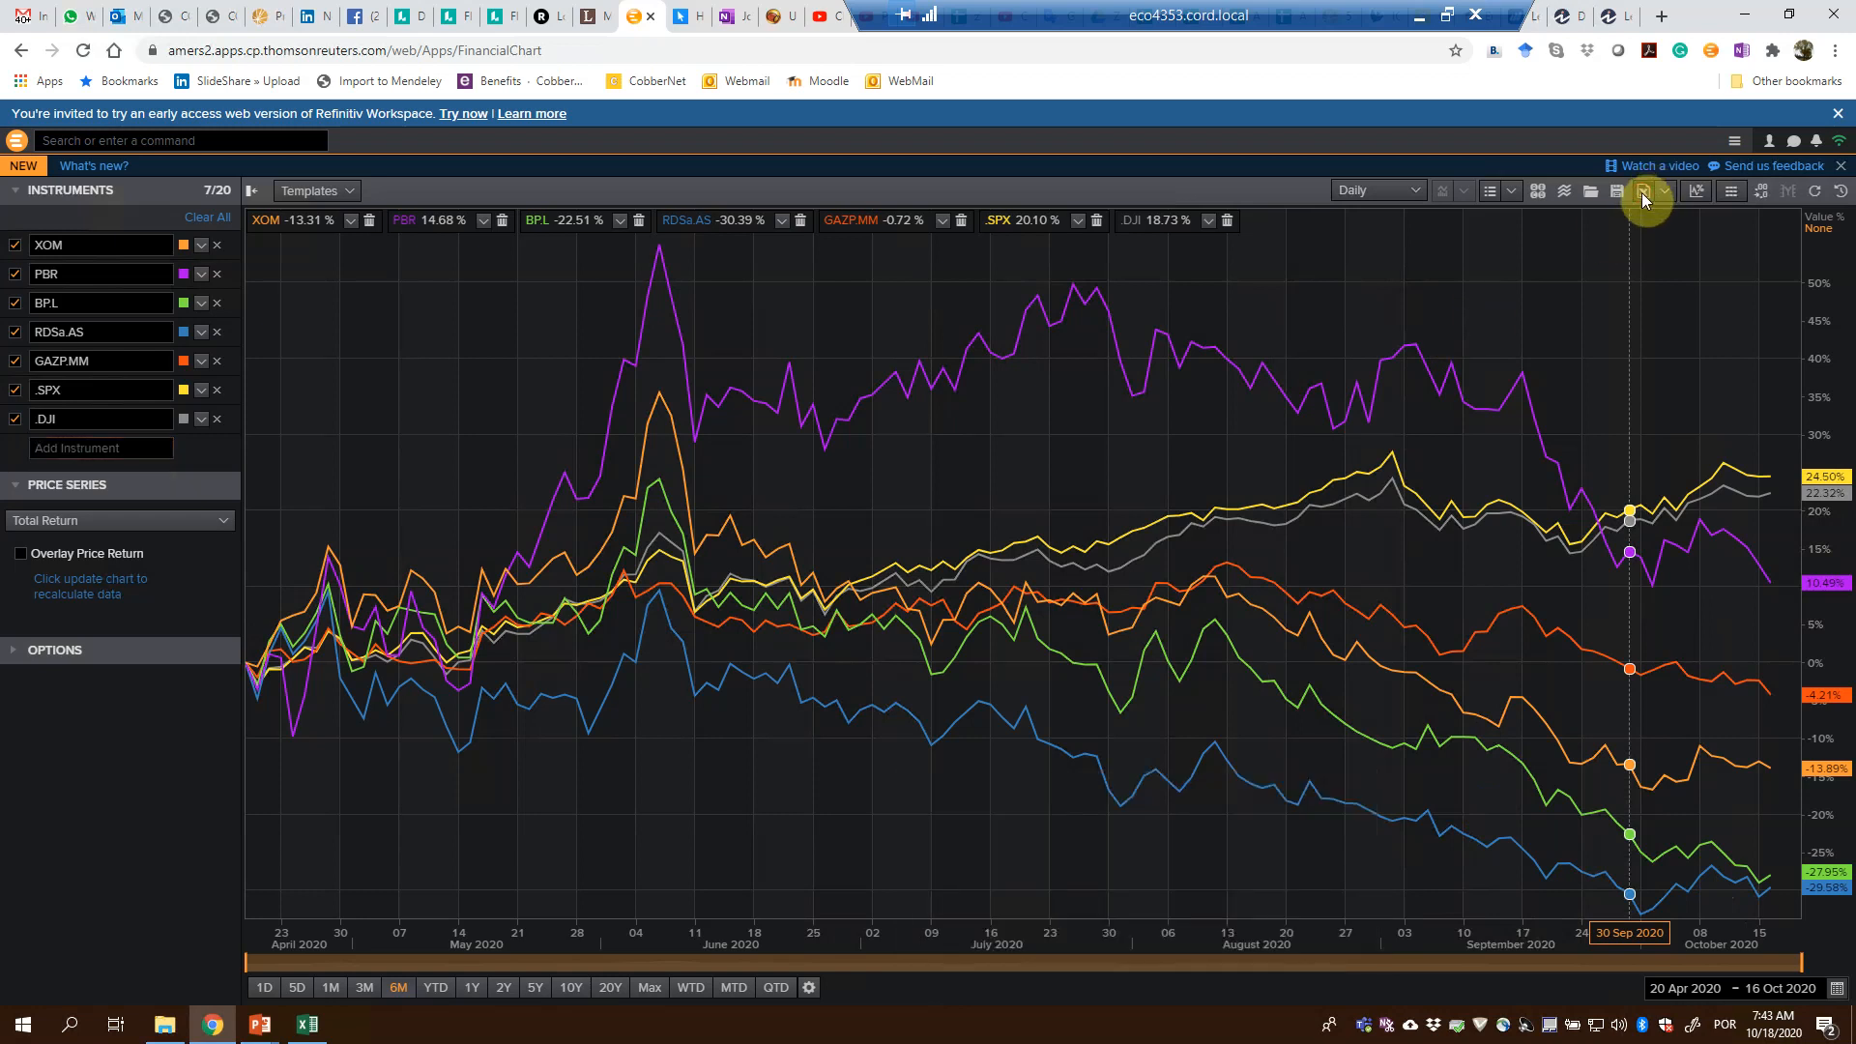
- Export the chart data as Temp 1.xlsx saved in the Downloads folder
click(1644, 191)
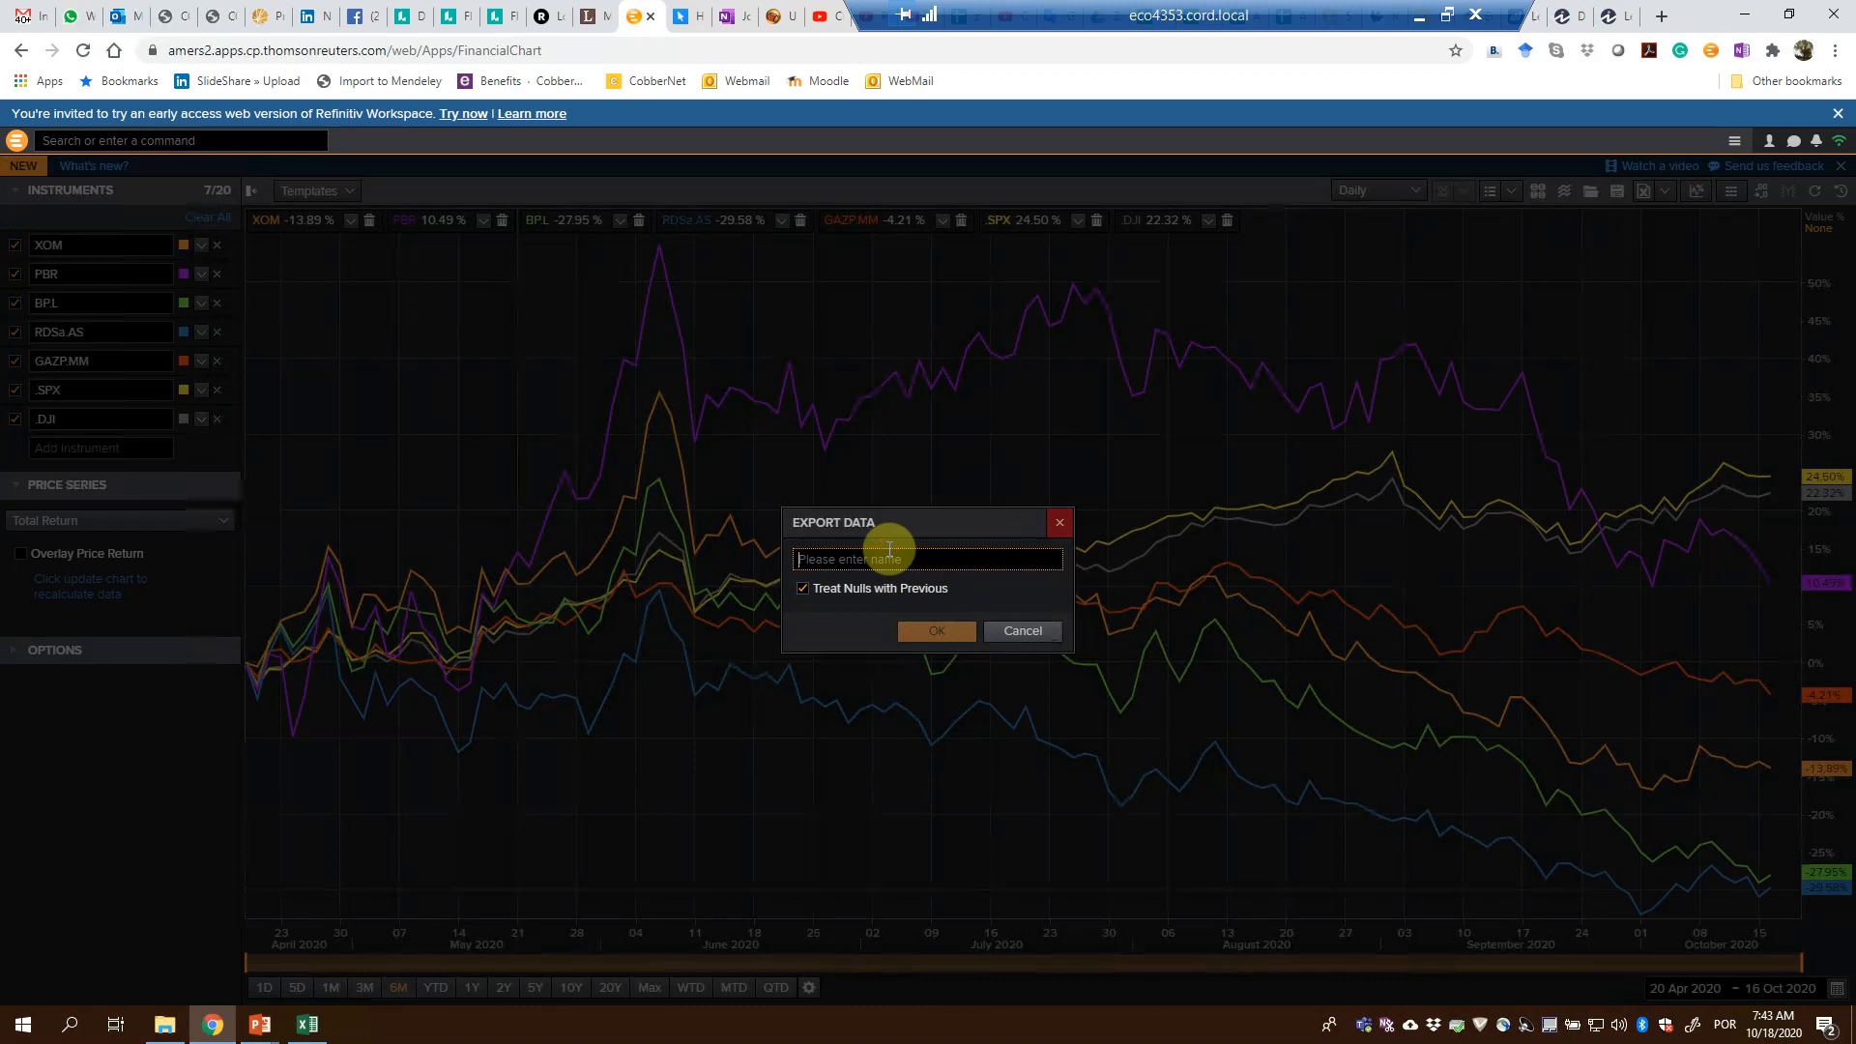
text(Temp 1)
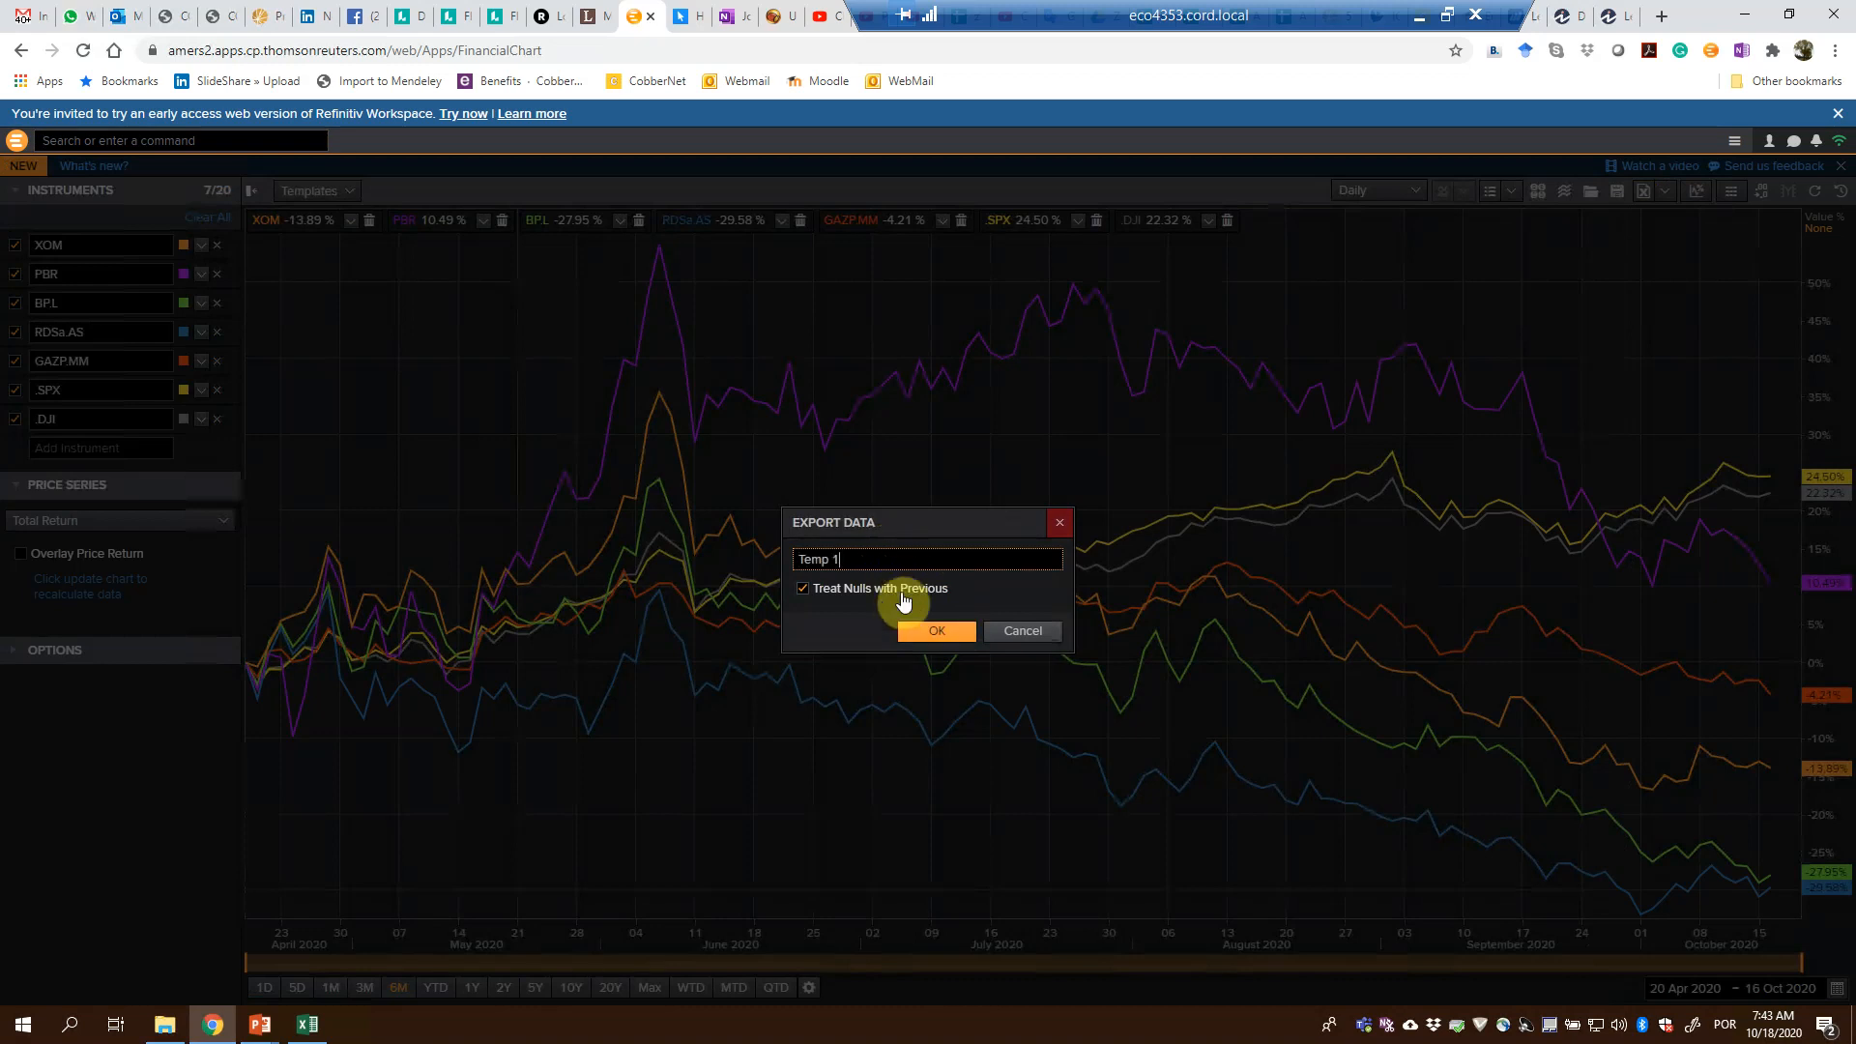
click(934, 631)
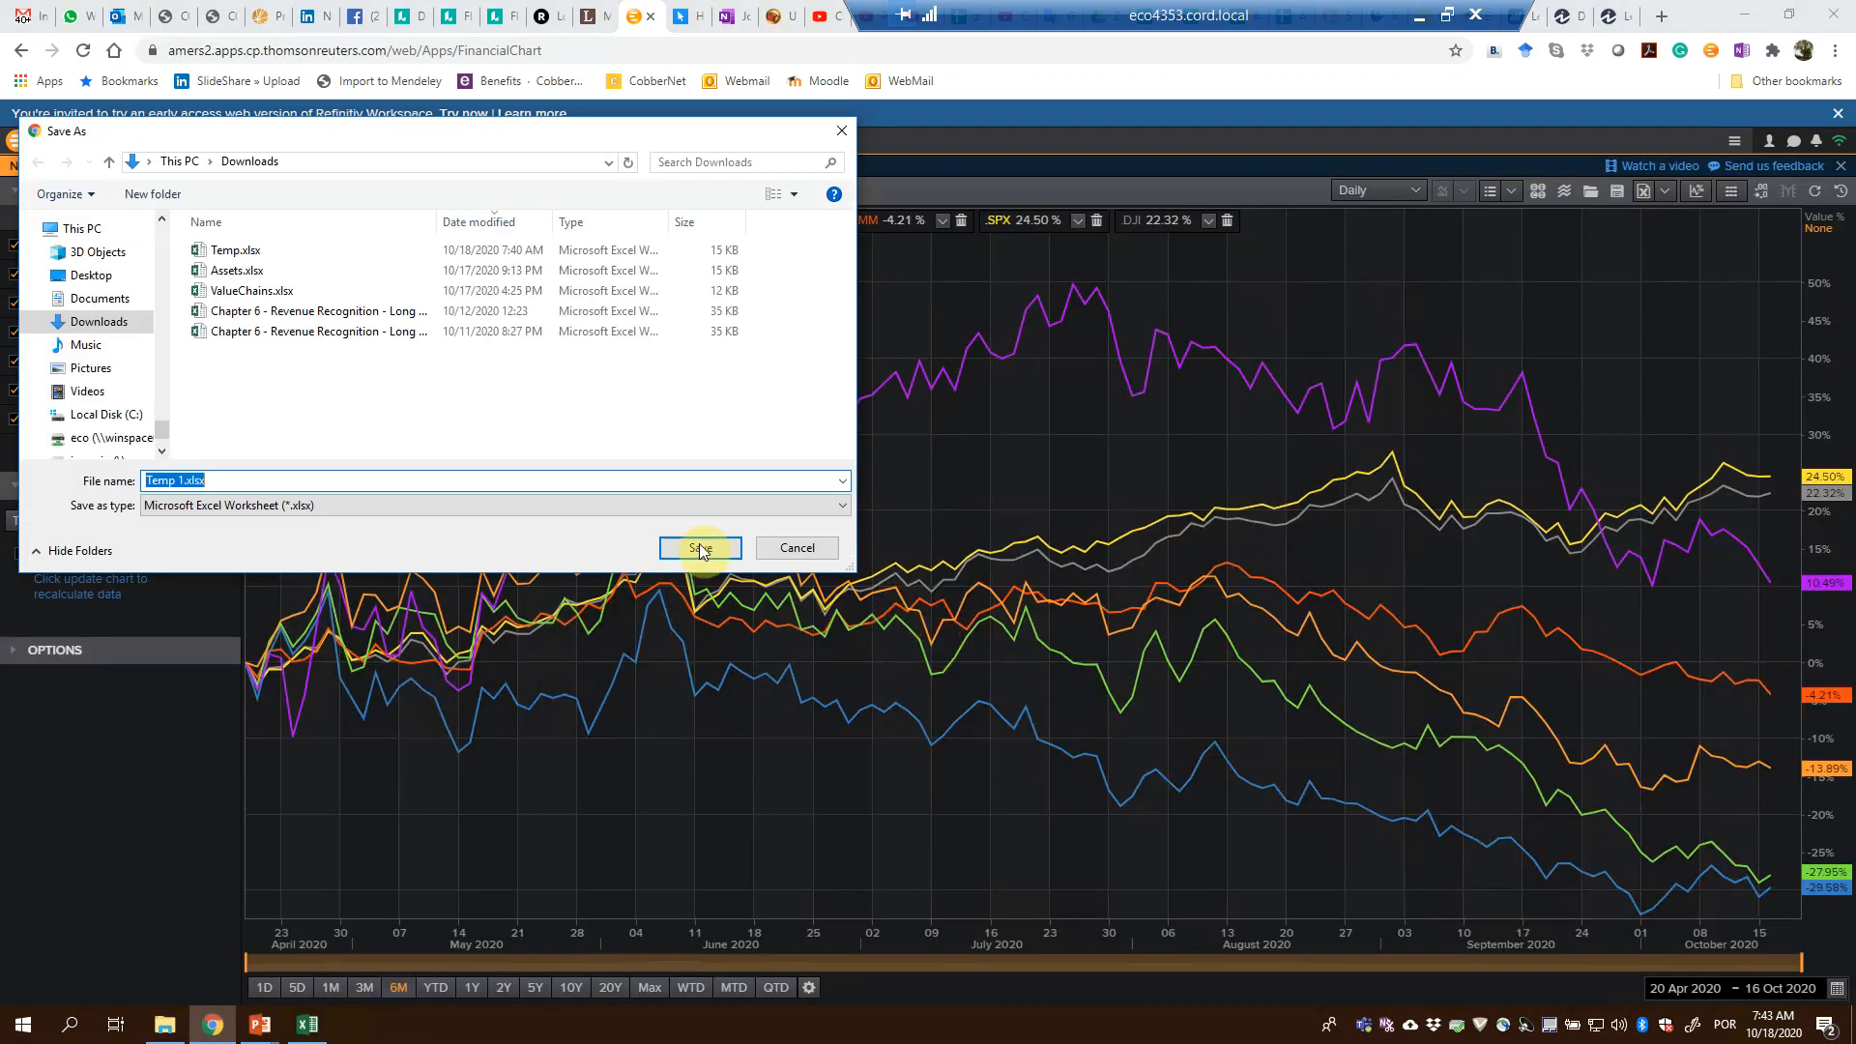
click(698, 547)
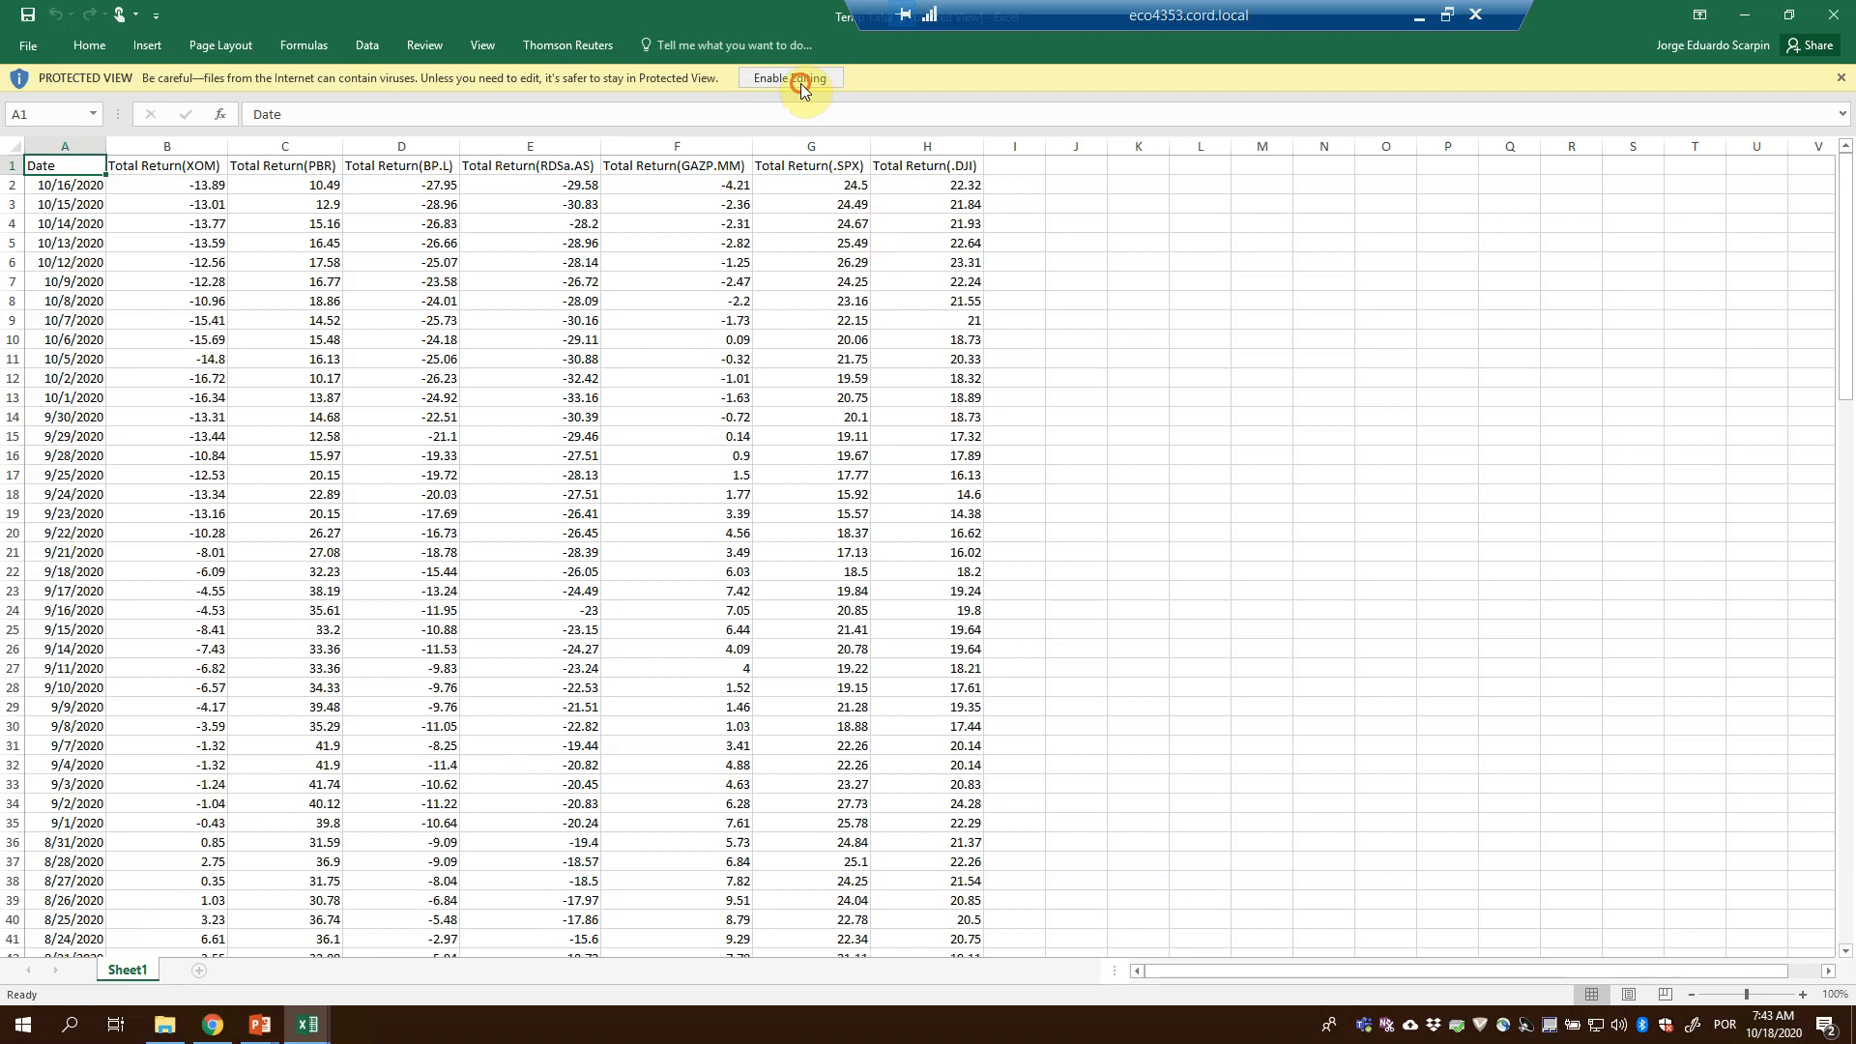
- Copy the whole exported table into a new Total Return sheet of the Temp workbook
click(786, 77)
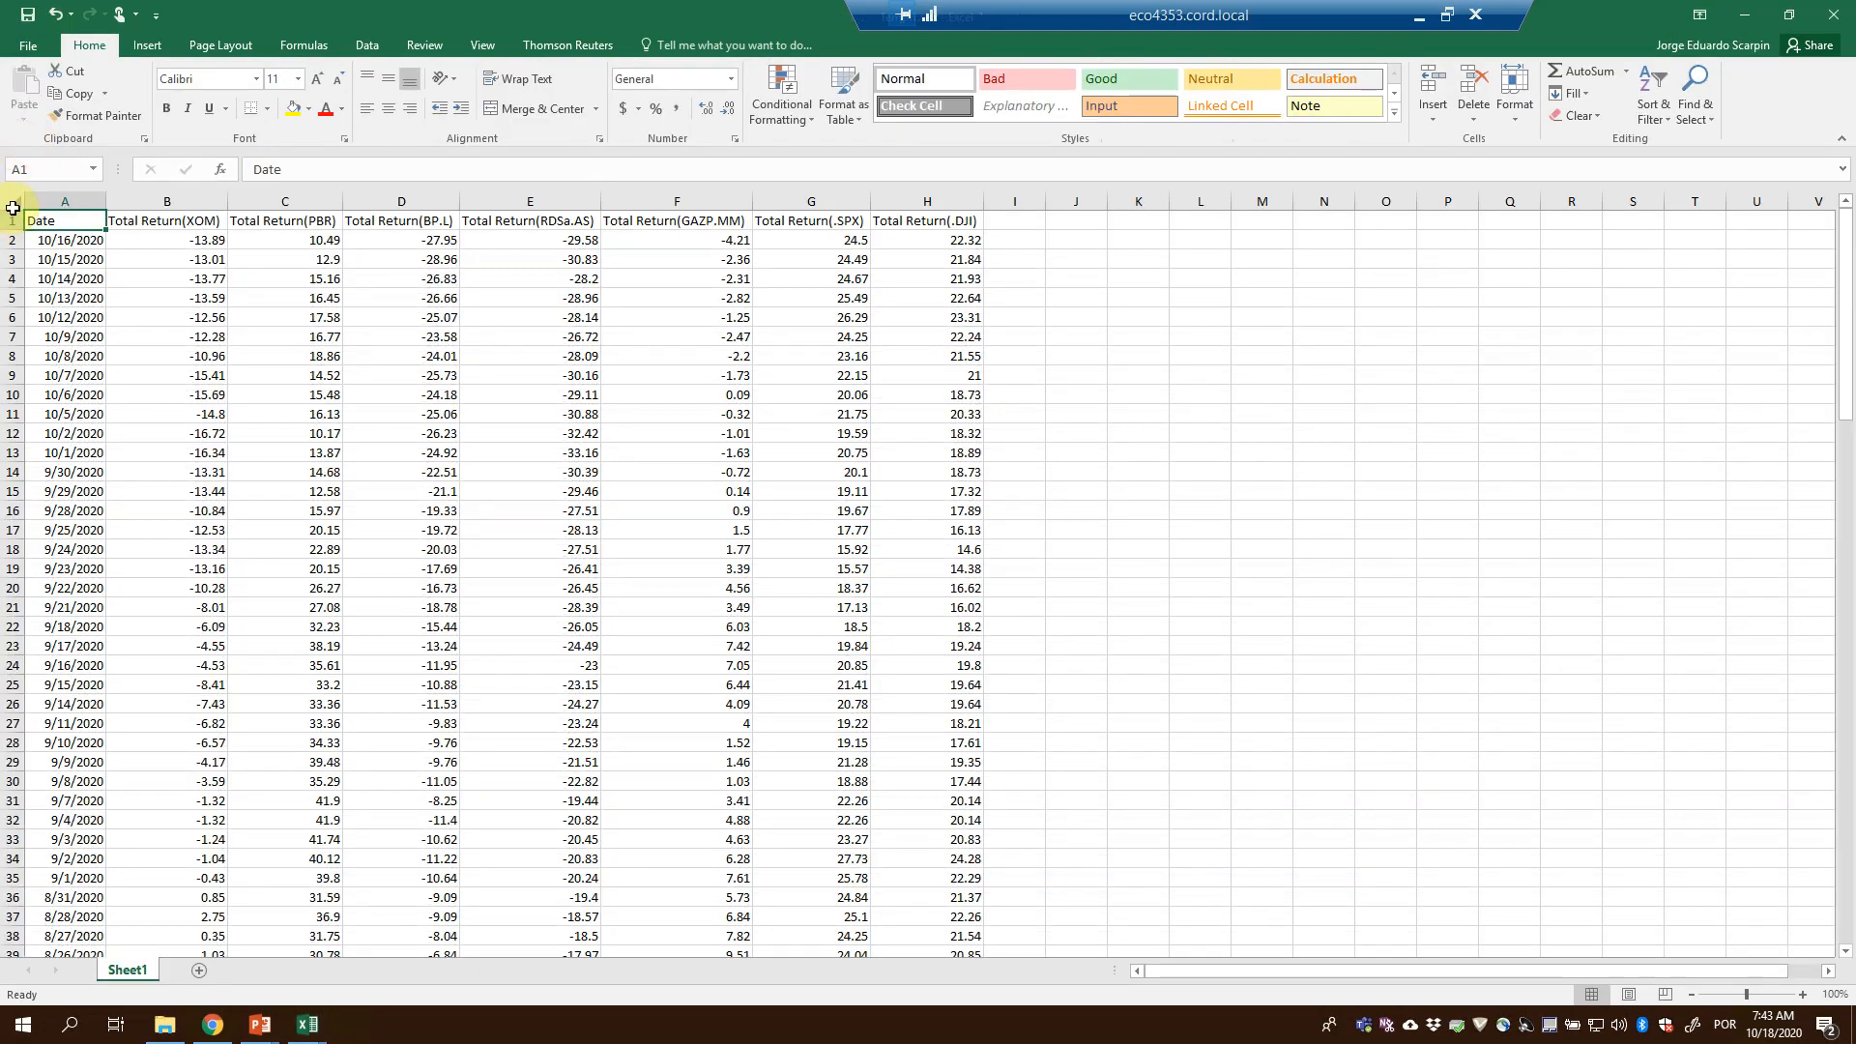
click(13, 199)
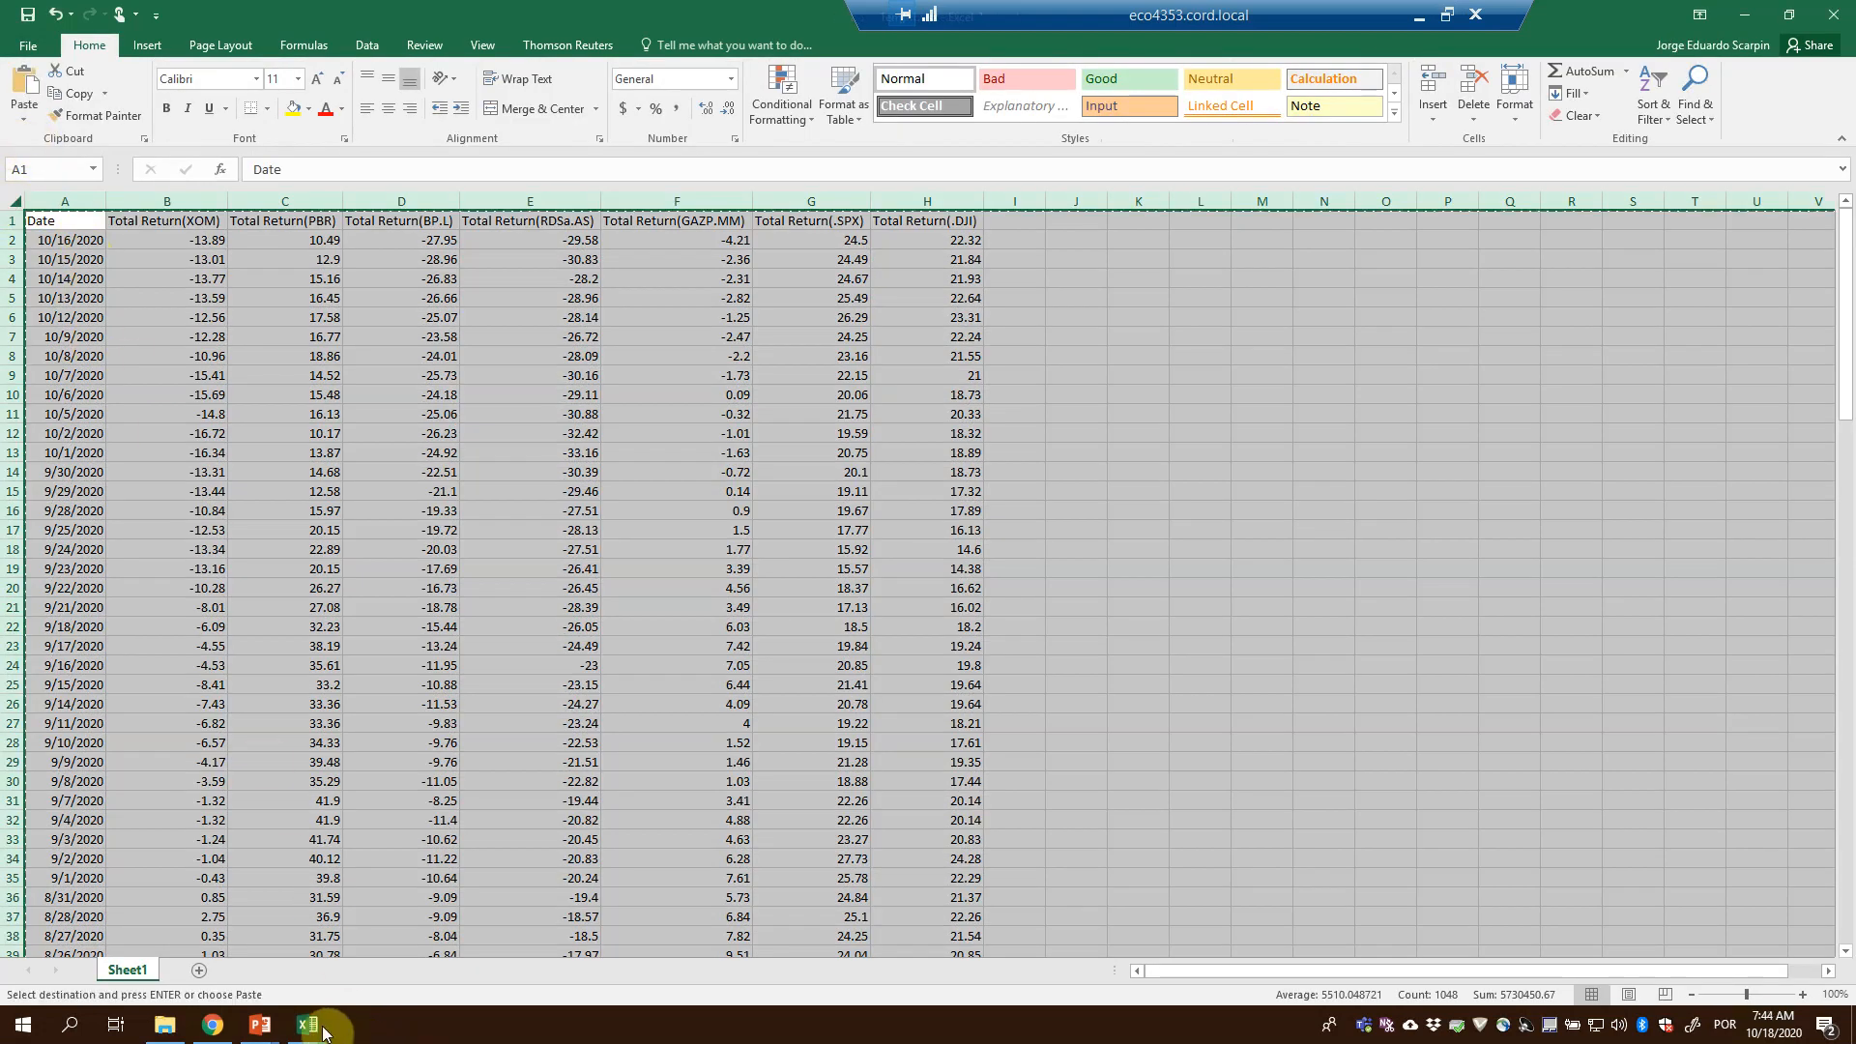
click(149, 969)
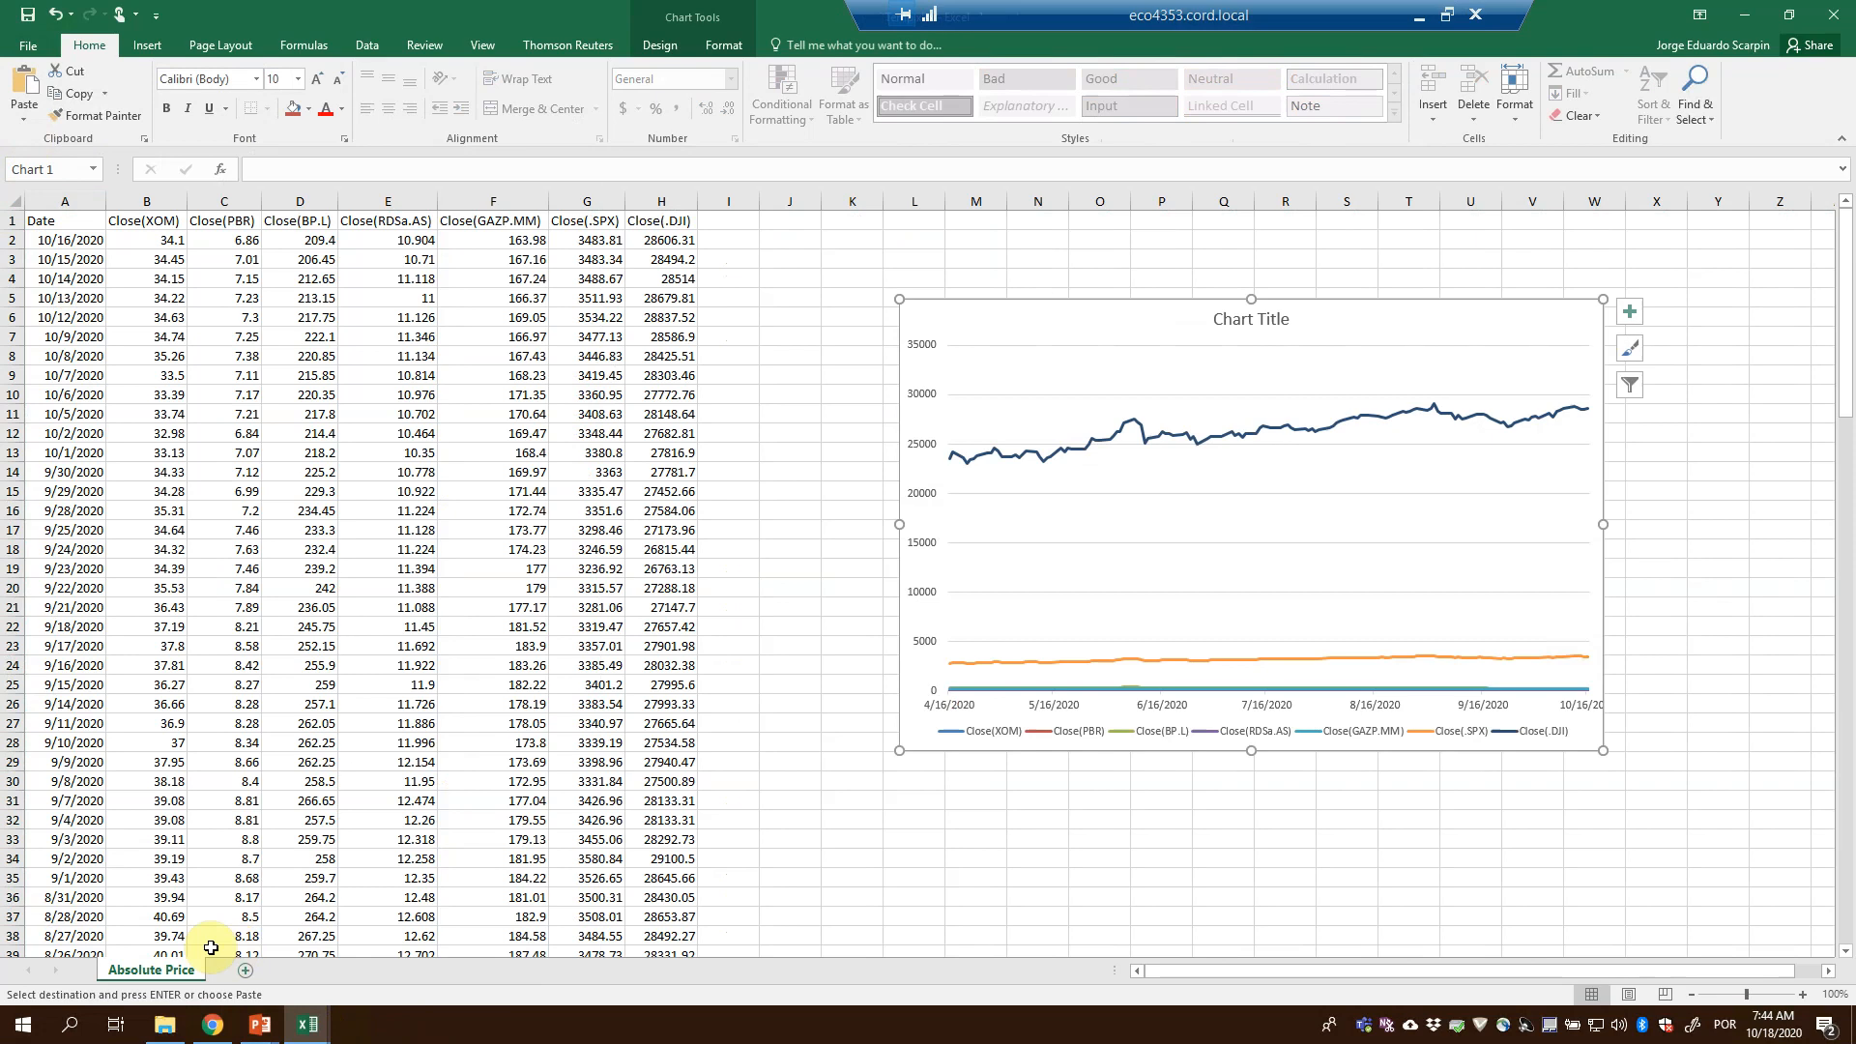
click(243, 969)
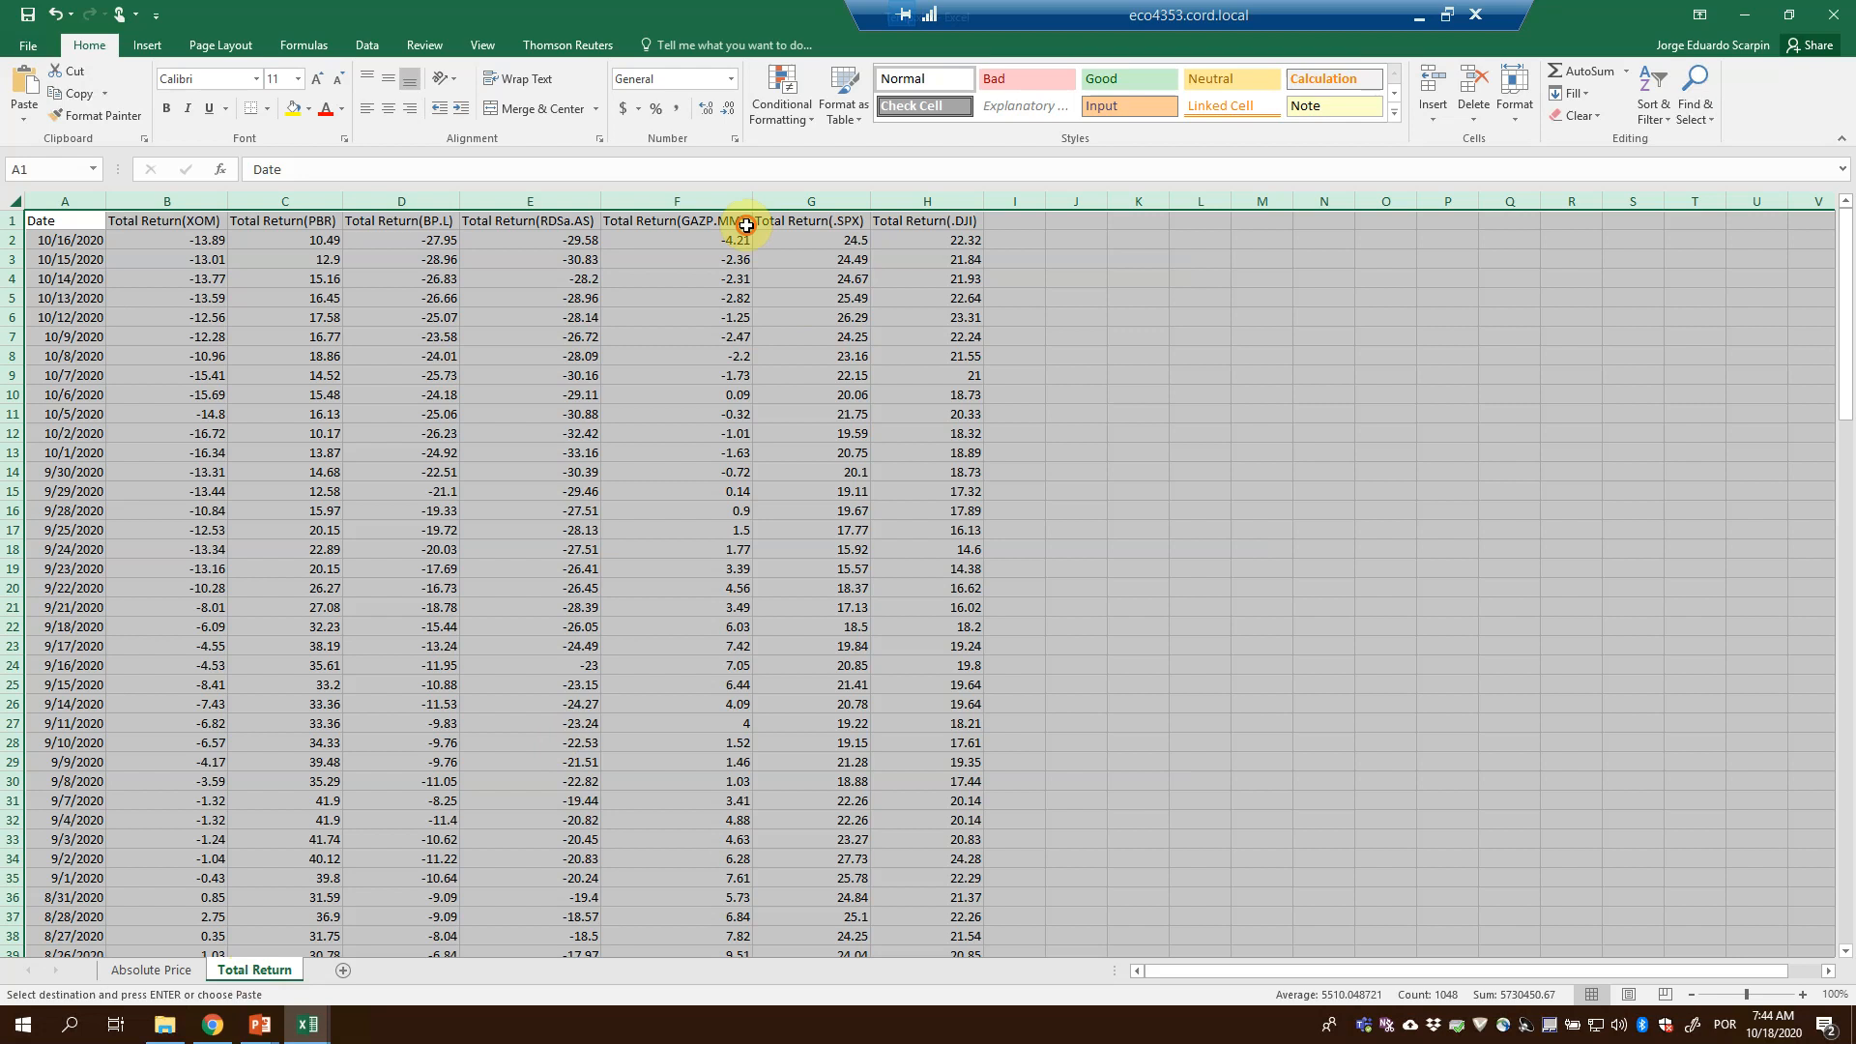
click(676, 220)
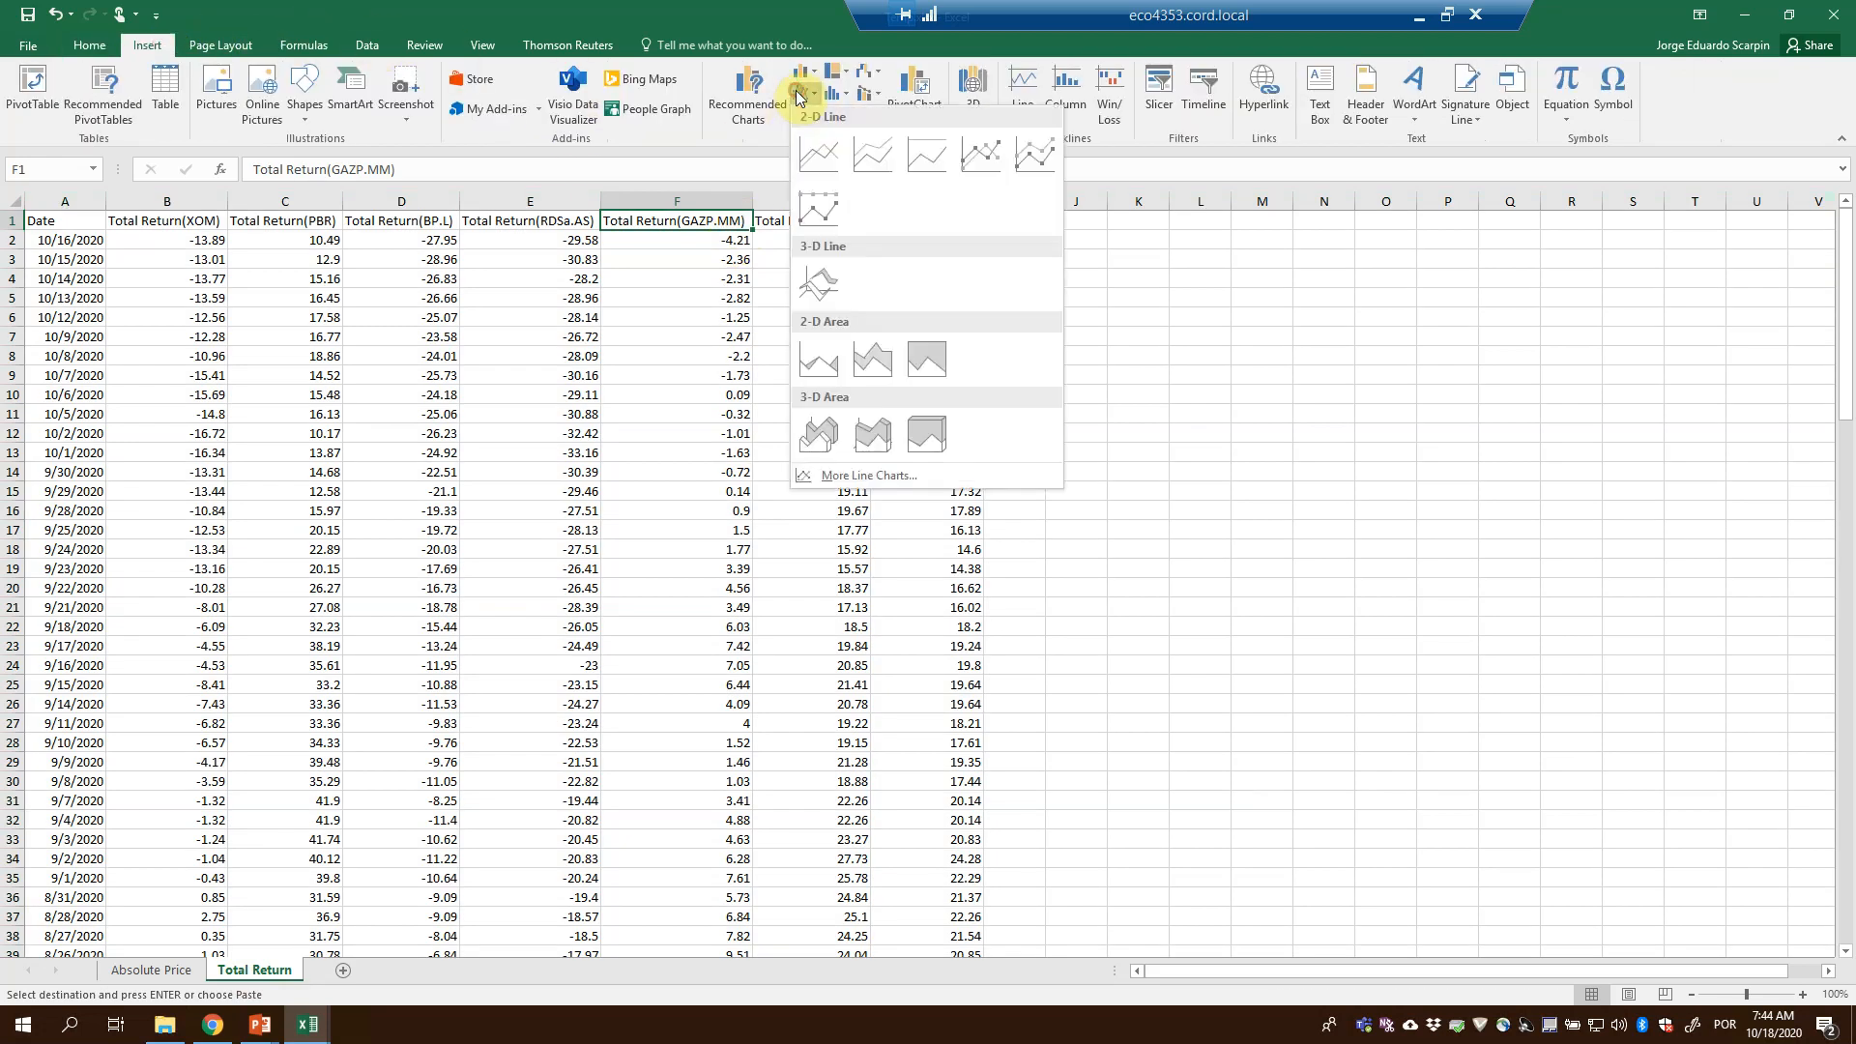
- Insert a 2-D line chart of the returns titled Total Return Oil & Gas Companies
click(818, 155)
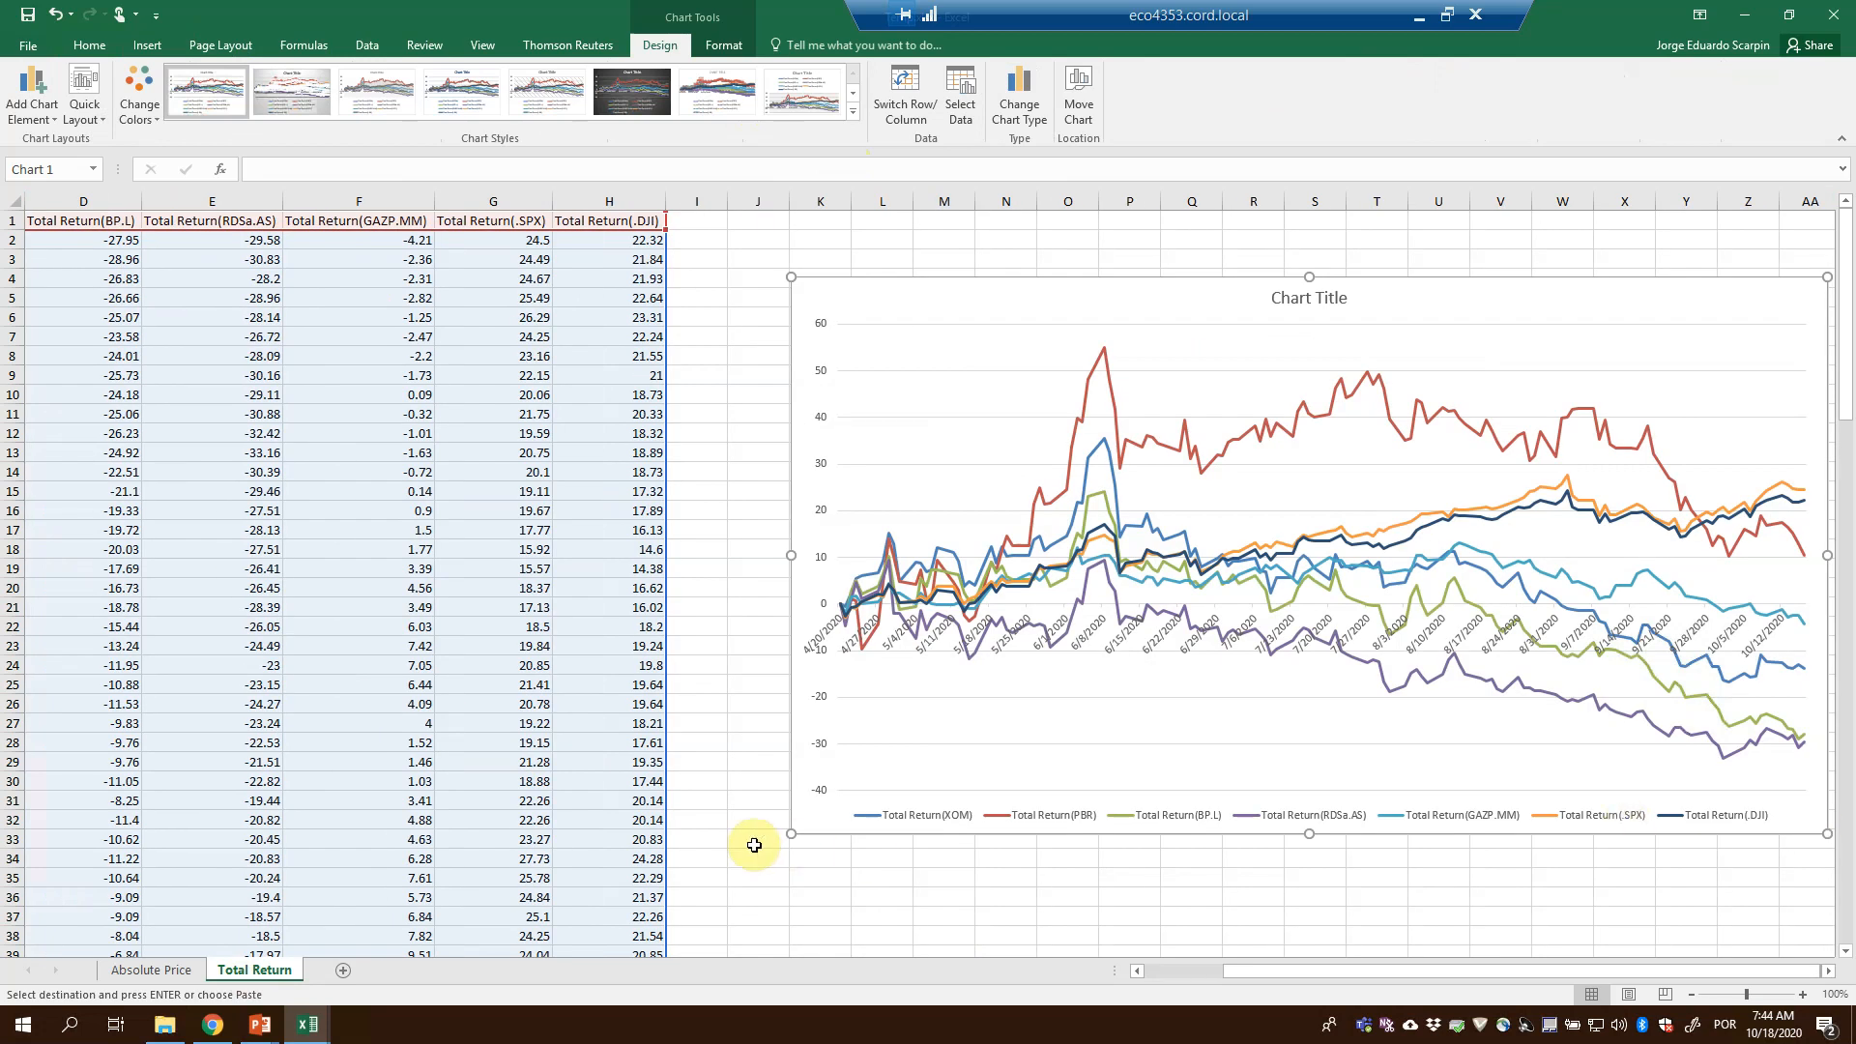
mouse_move(766, 863)
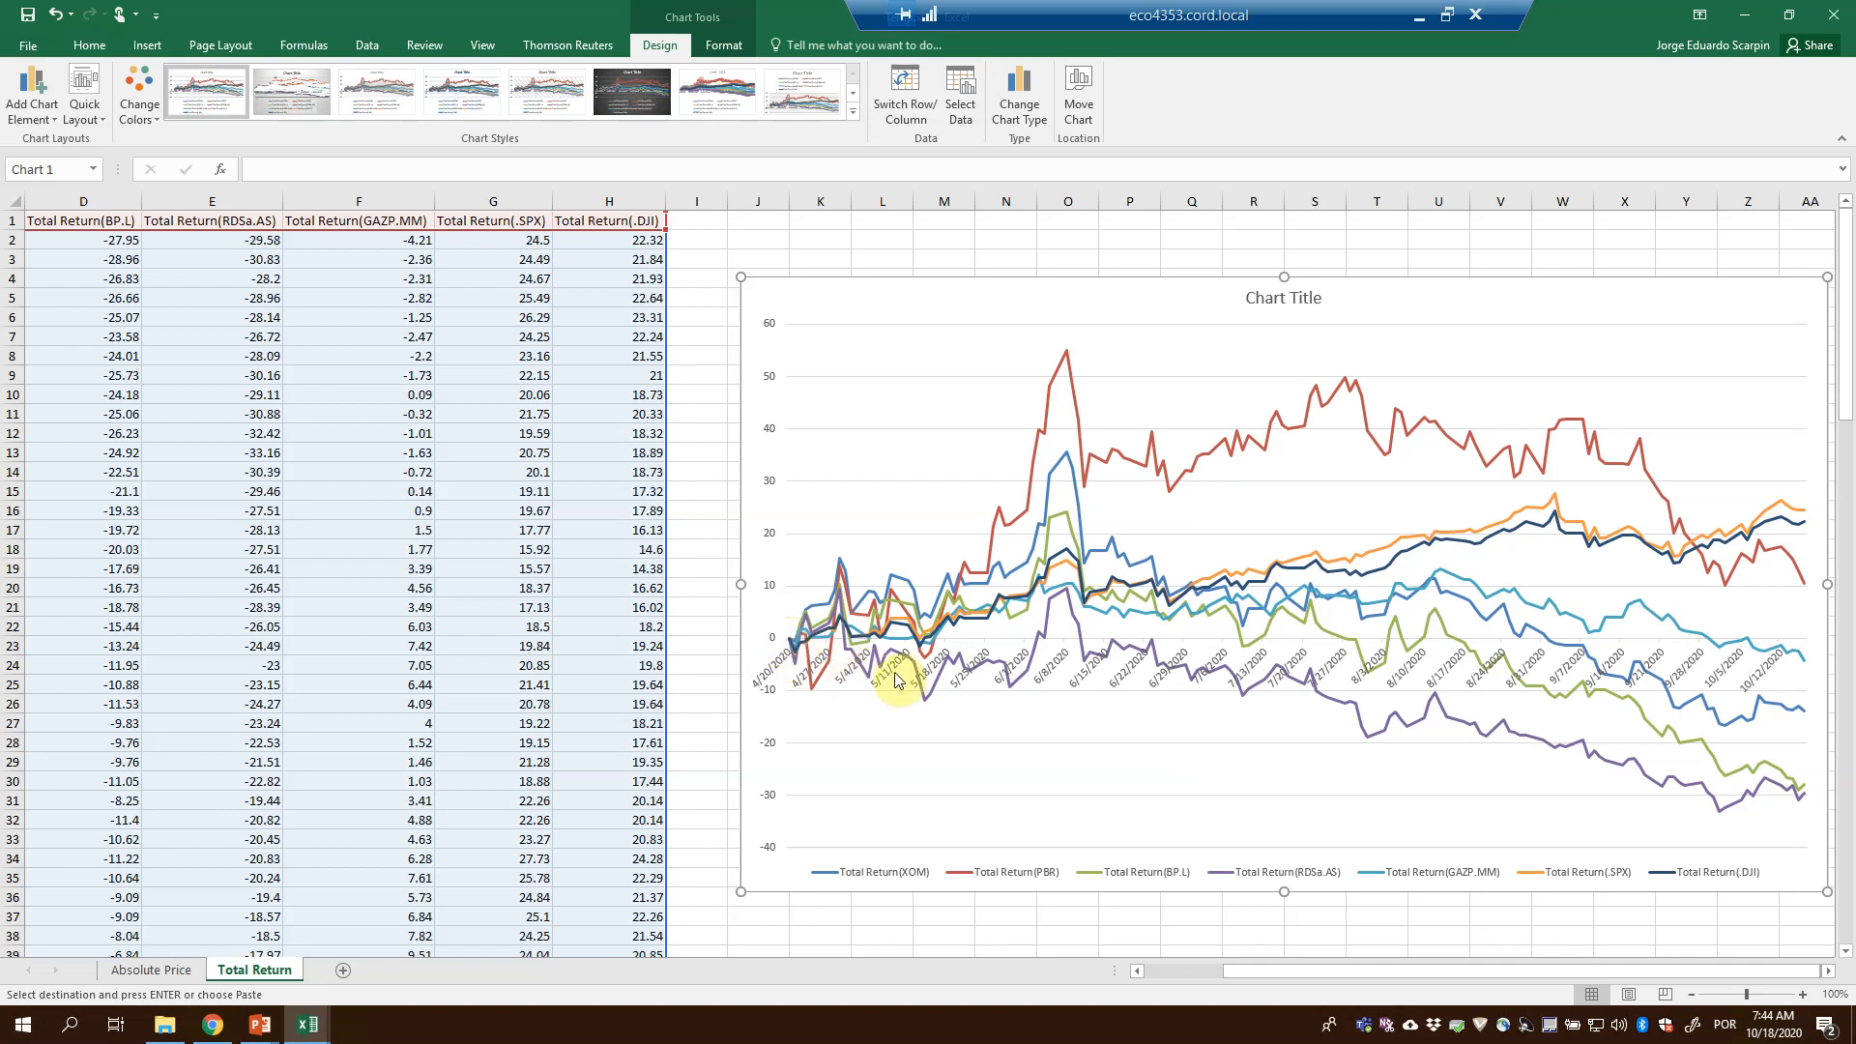
mouse_move(1806, 721)
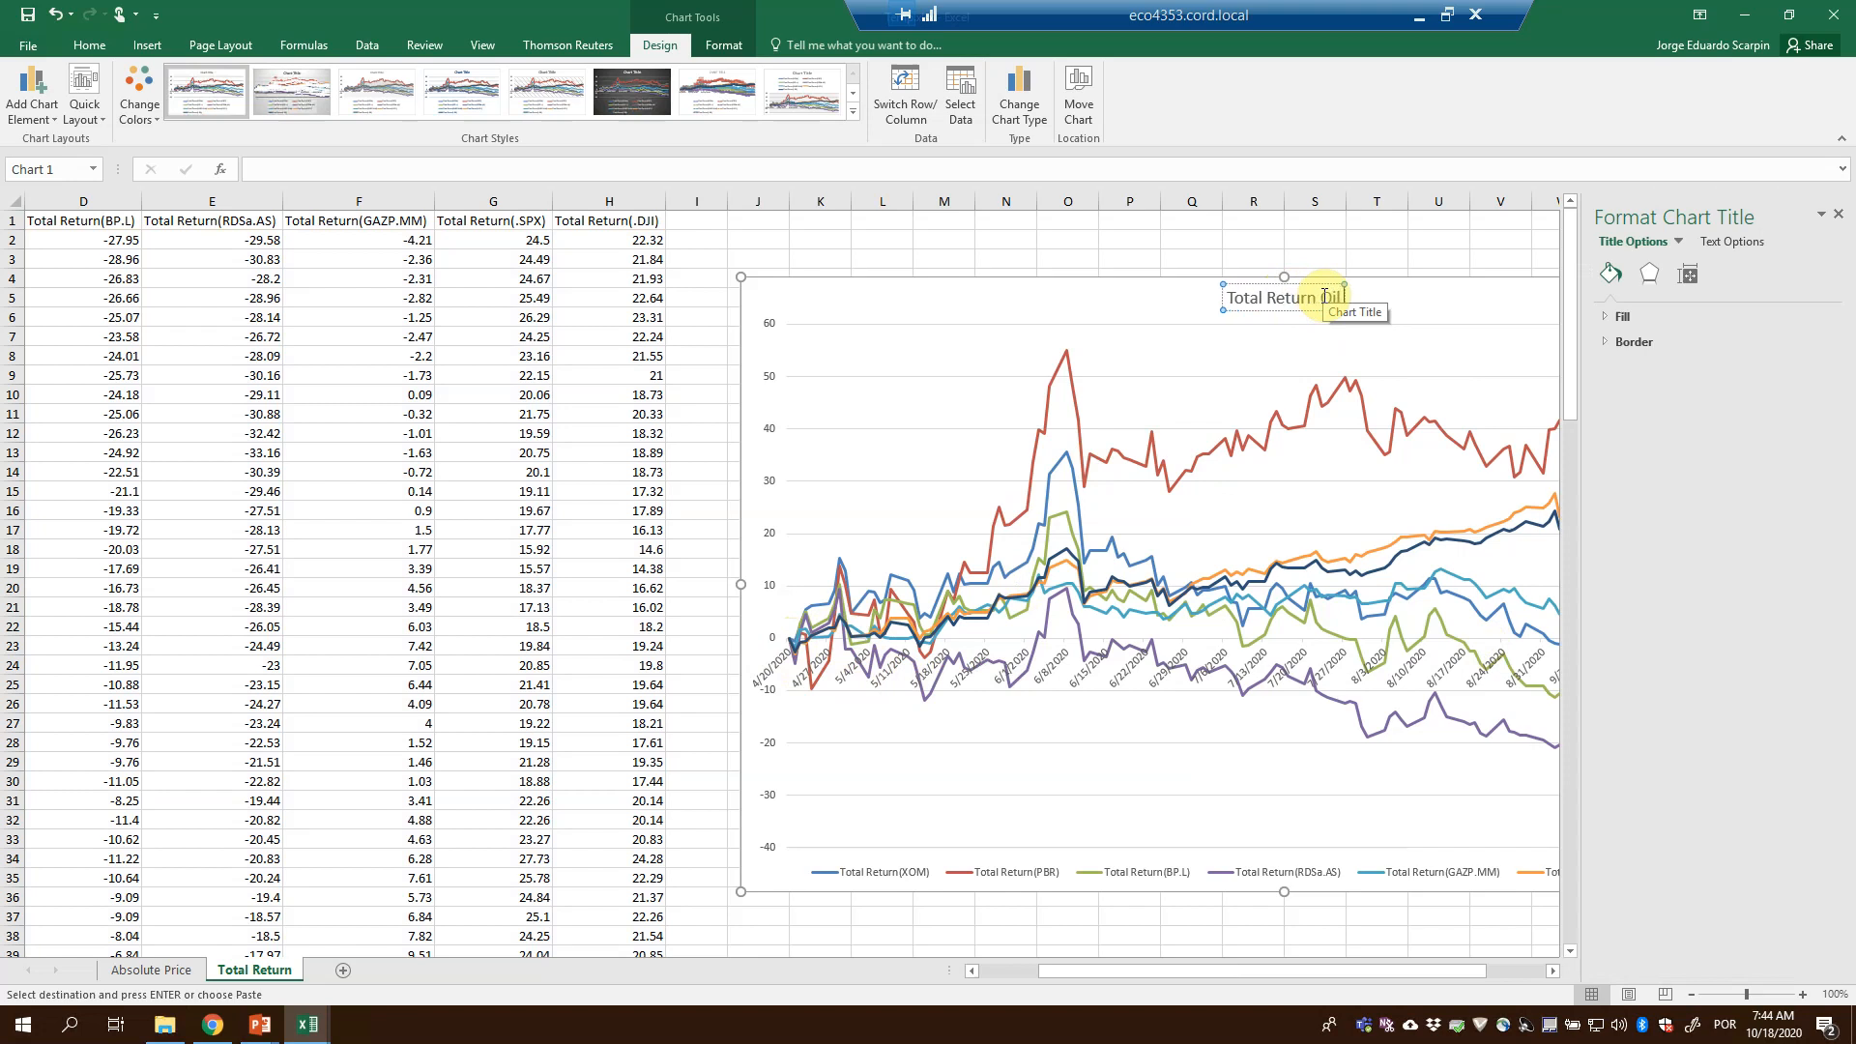
text(Oil & Gas Companies)
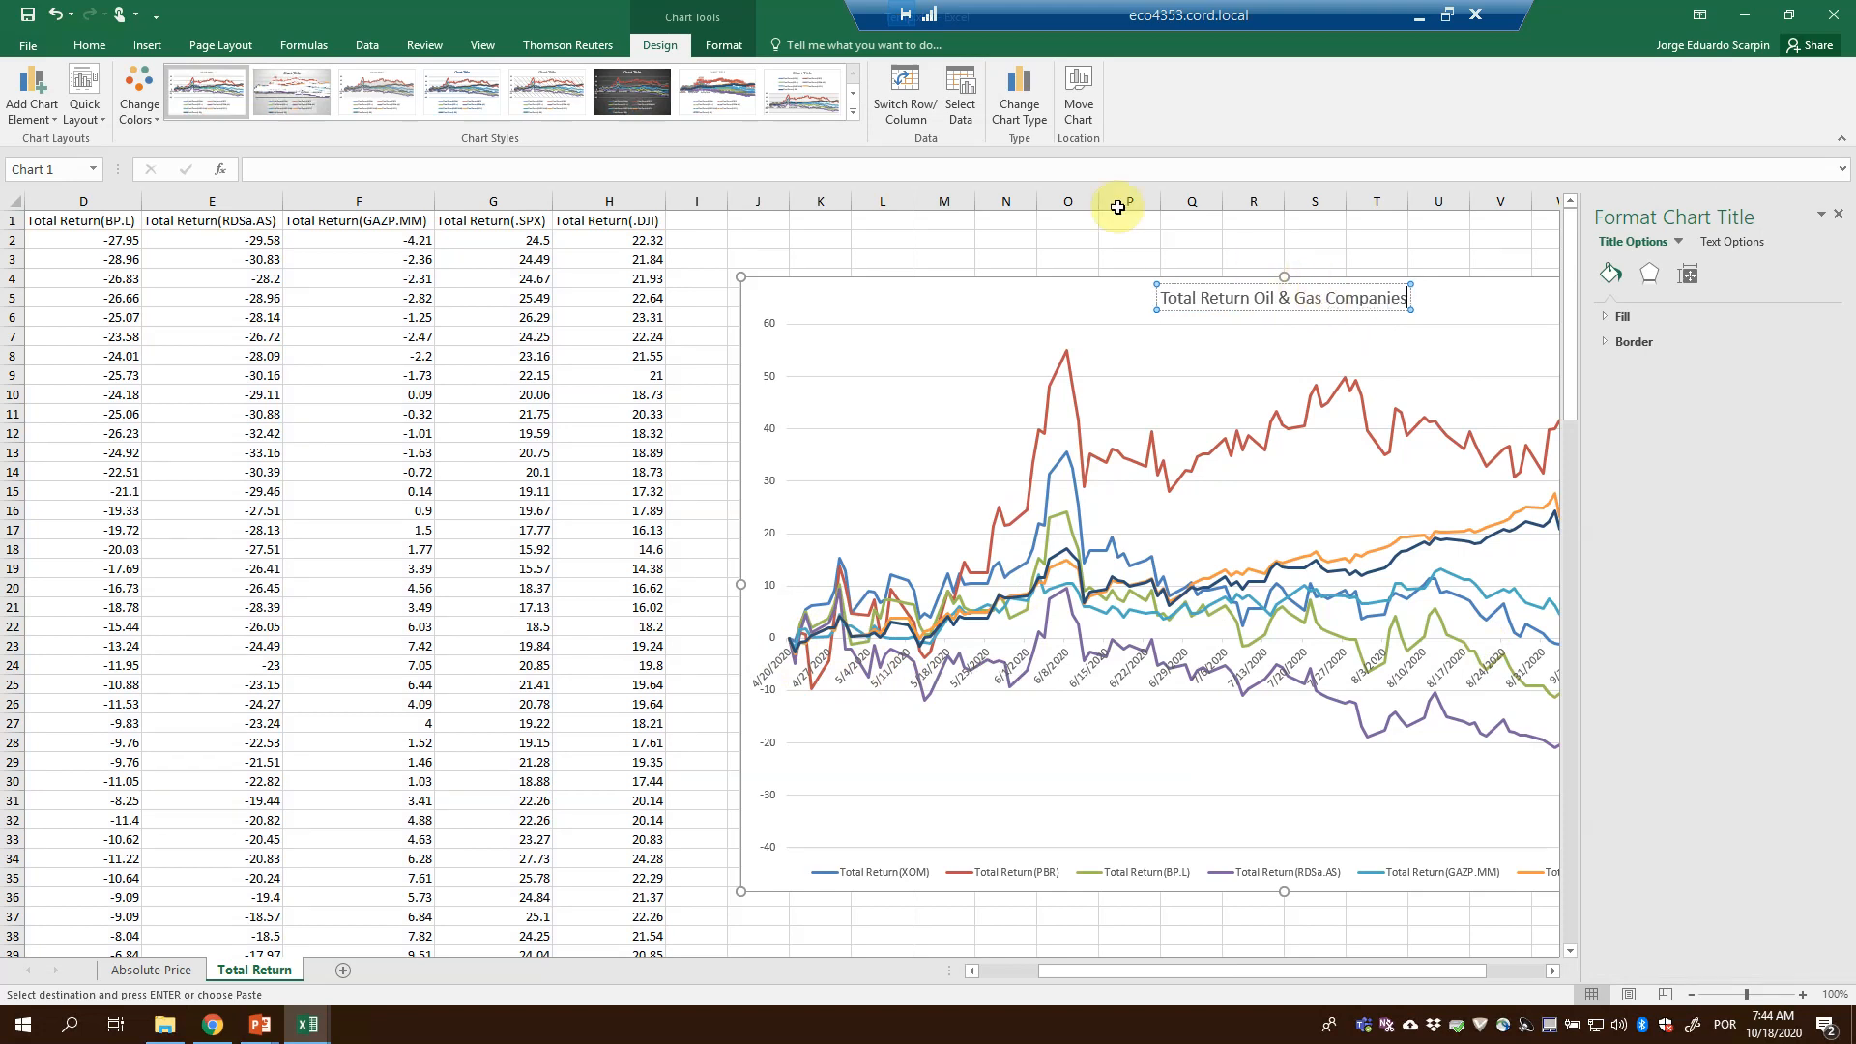
click(1067, 240)
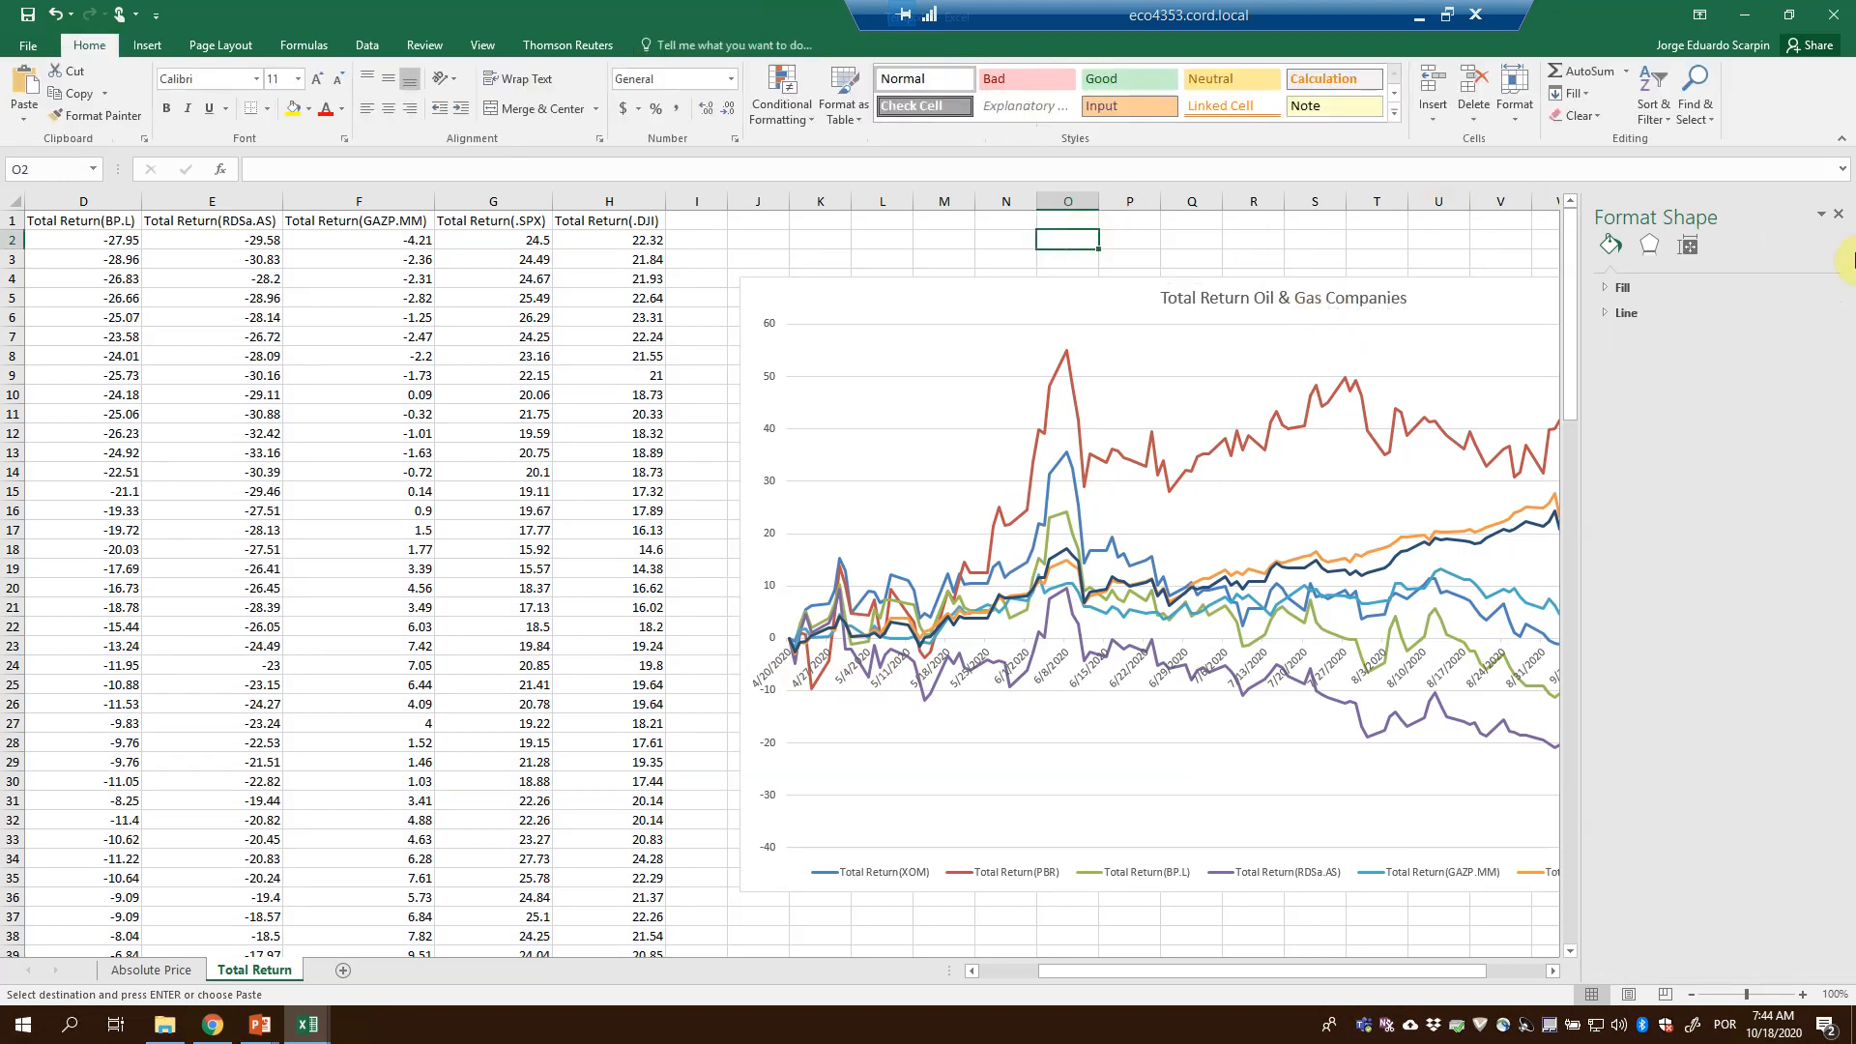
click(1837, 214)
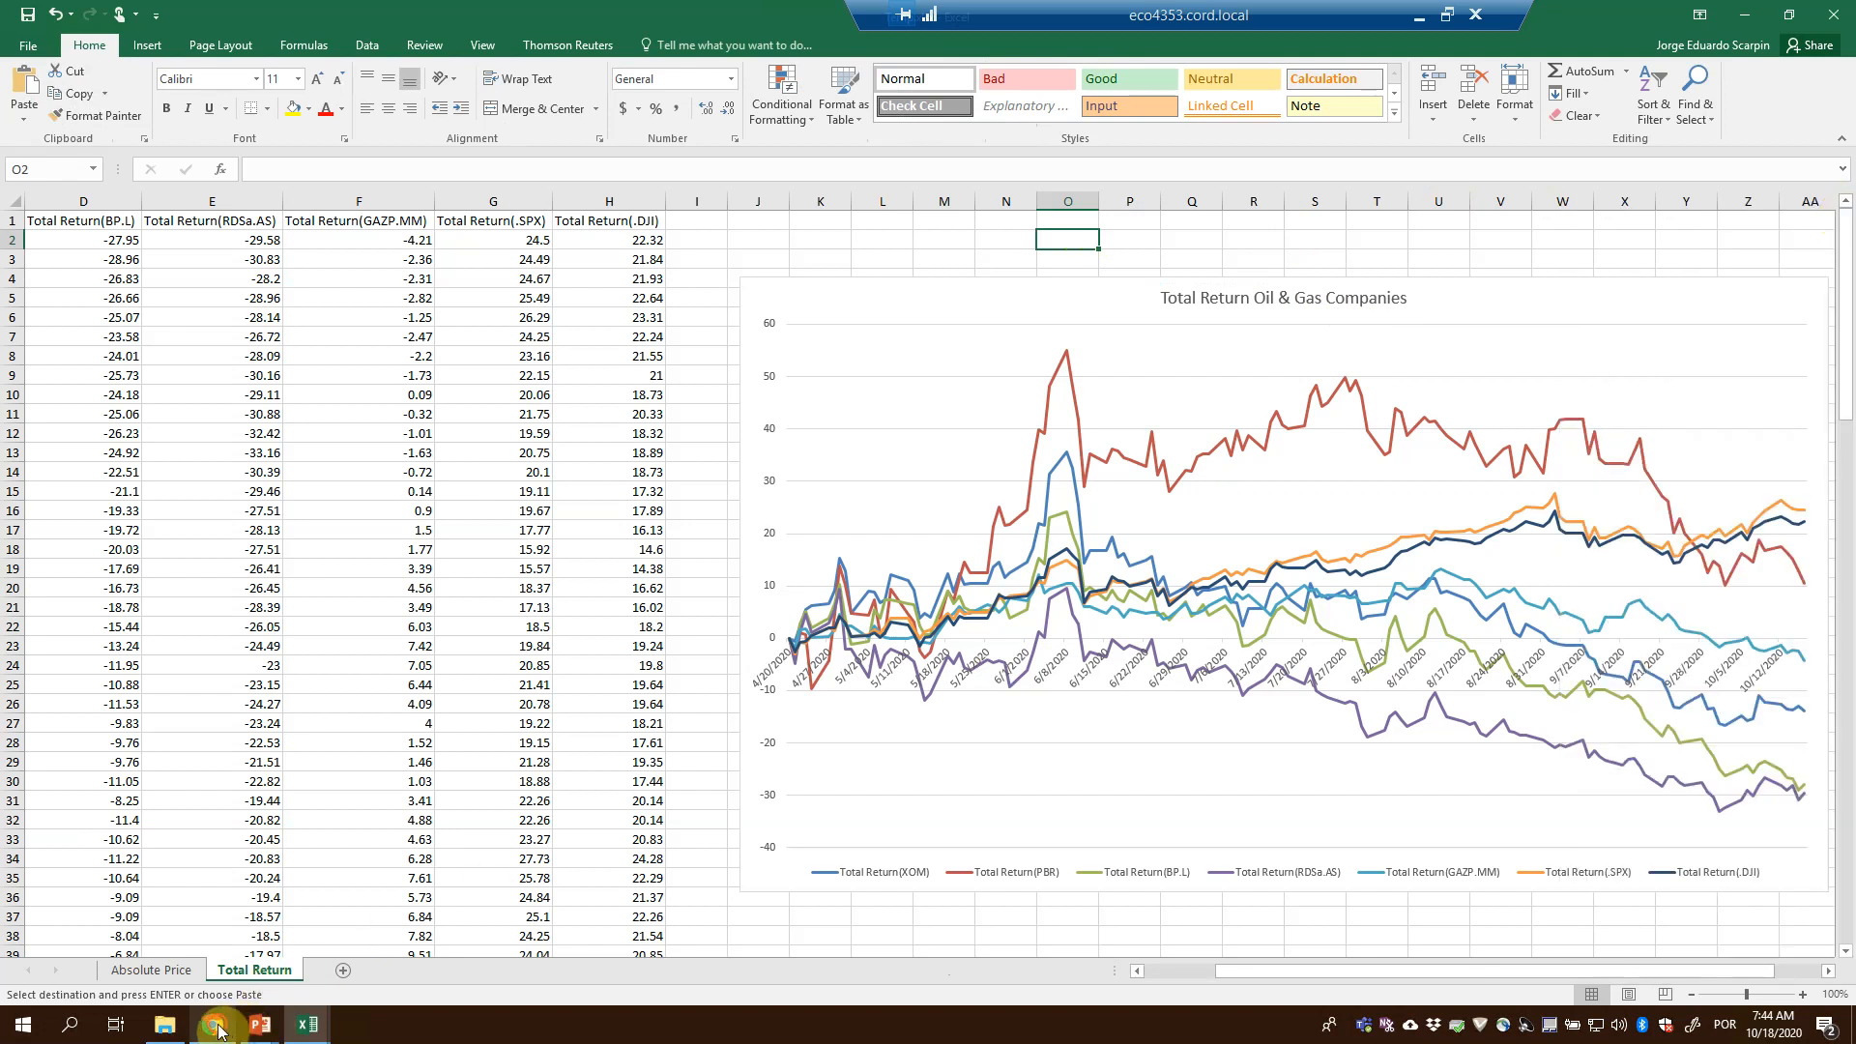
click(211, 1024)
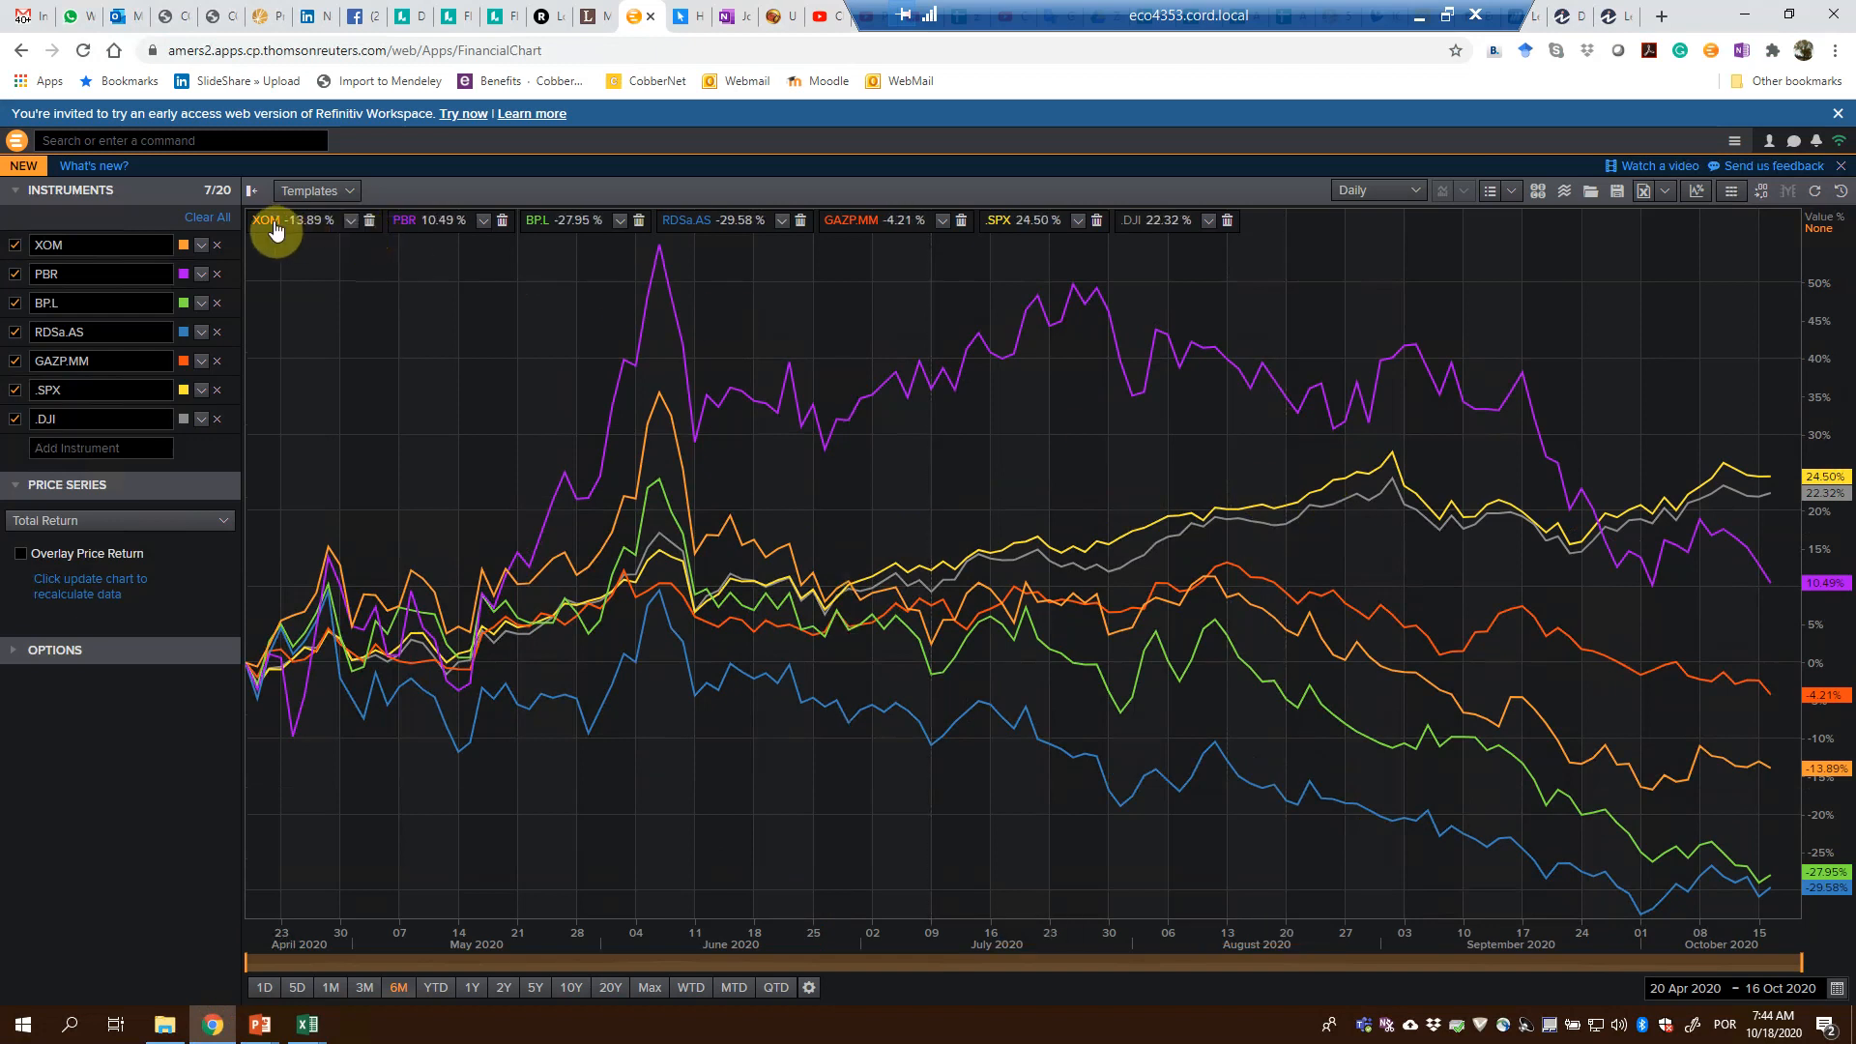
mouse_move(501, 221)
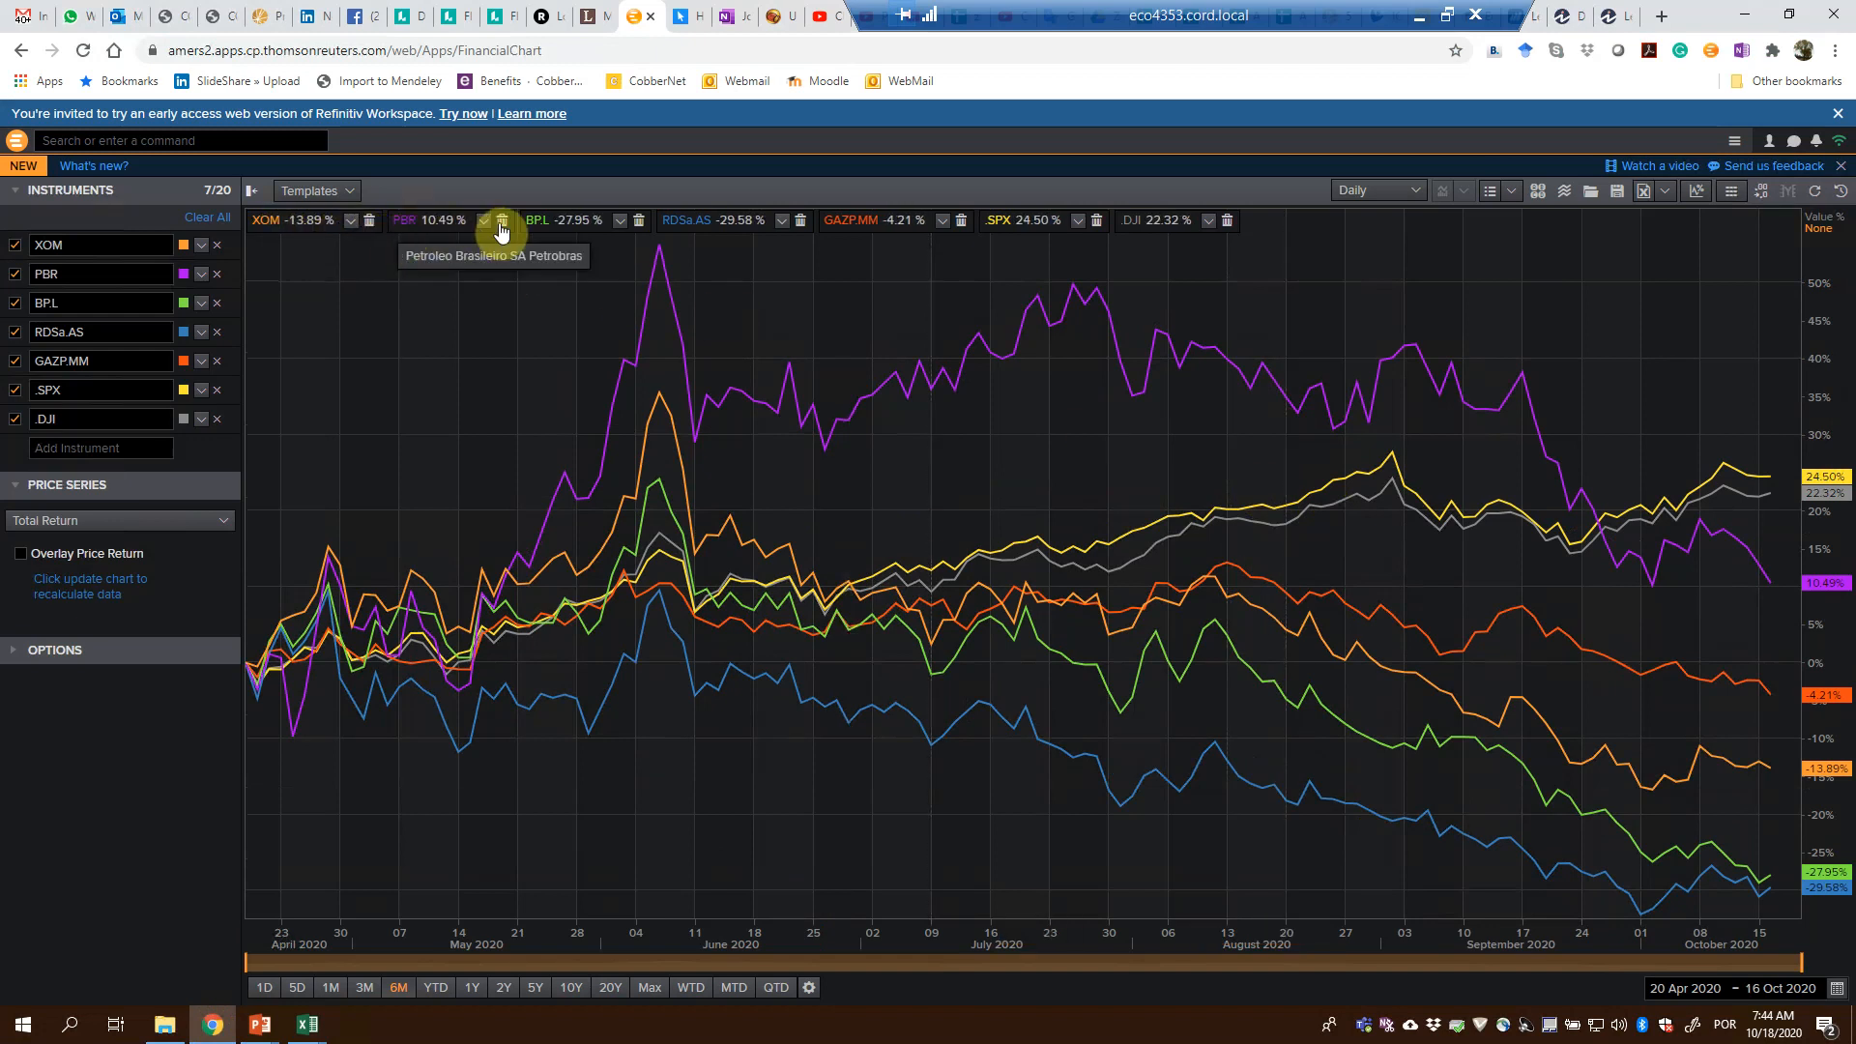
mouse_move(832, 221)
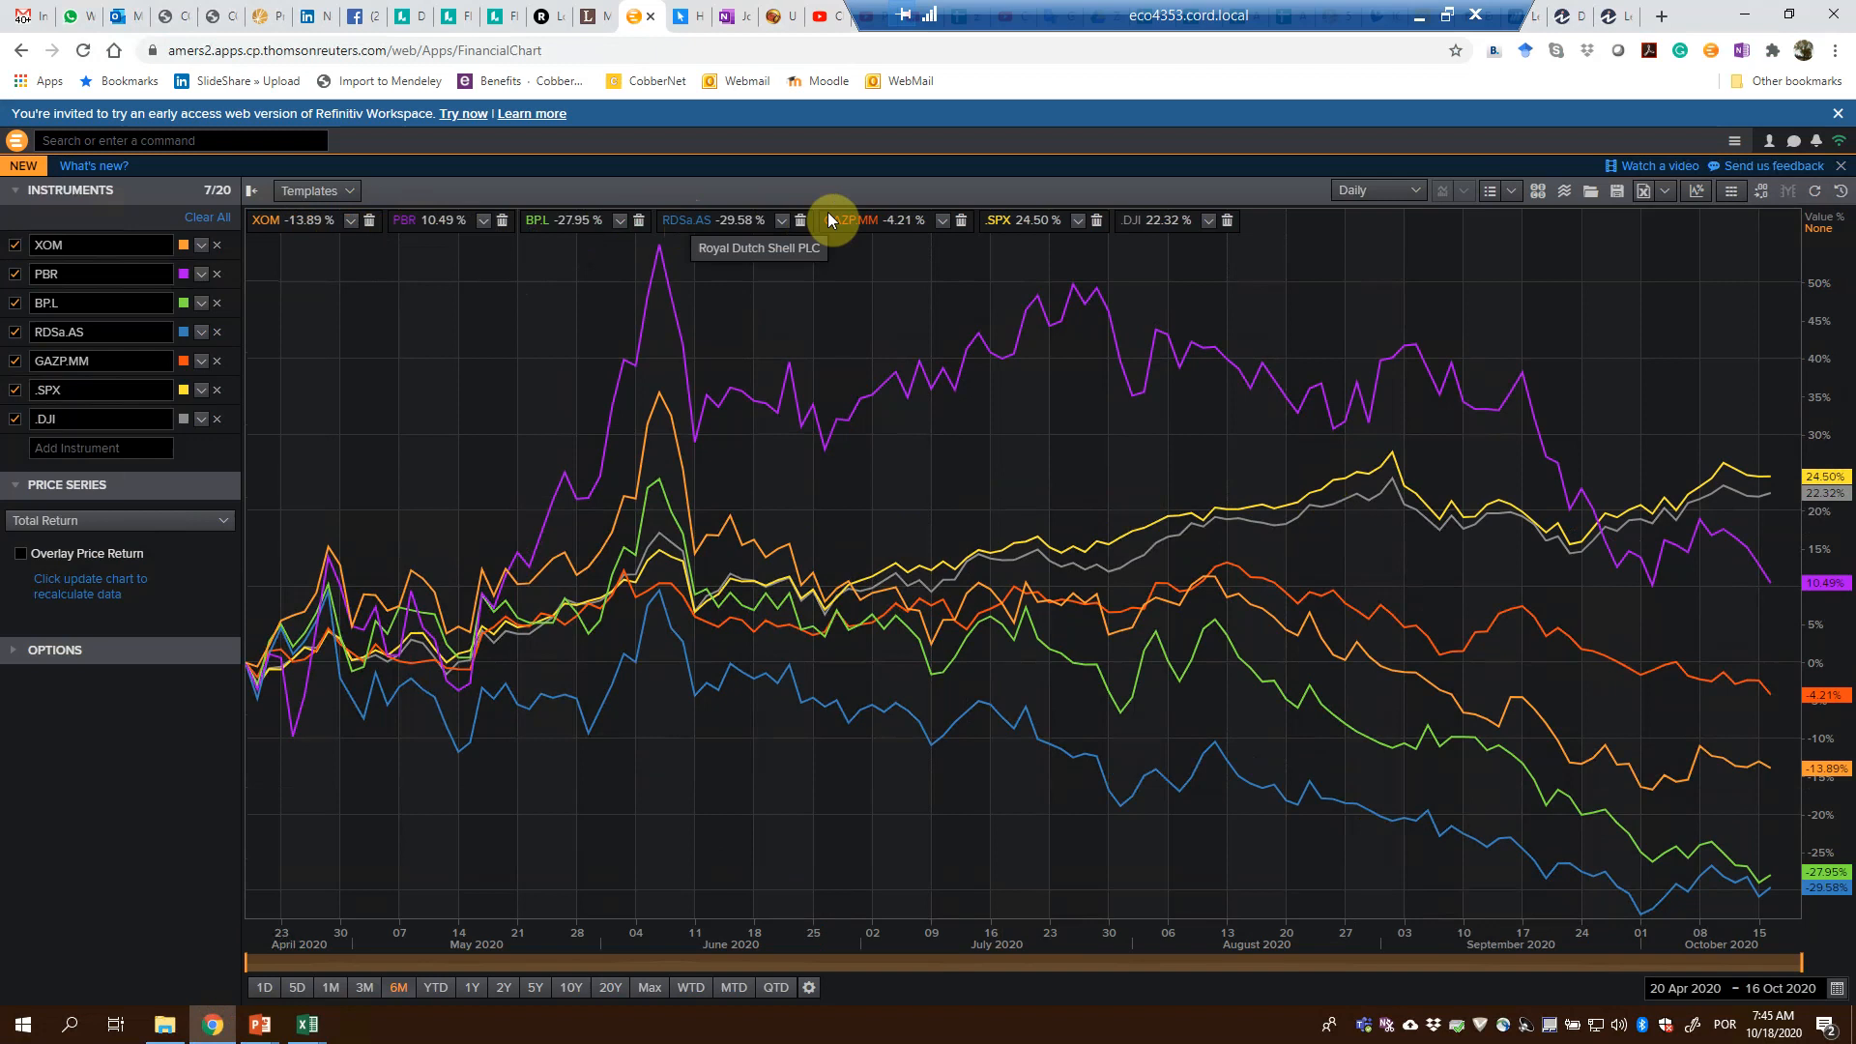
mouse_move(795, 344)
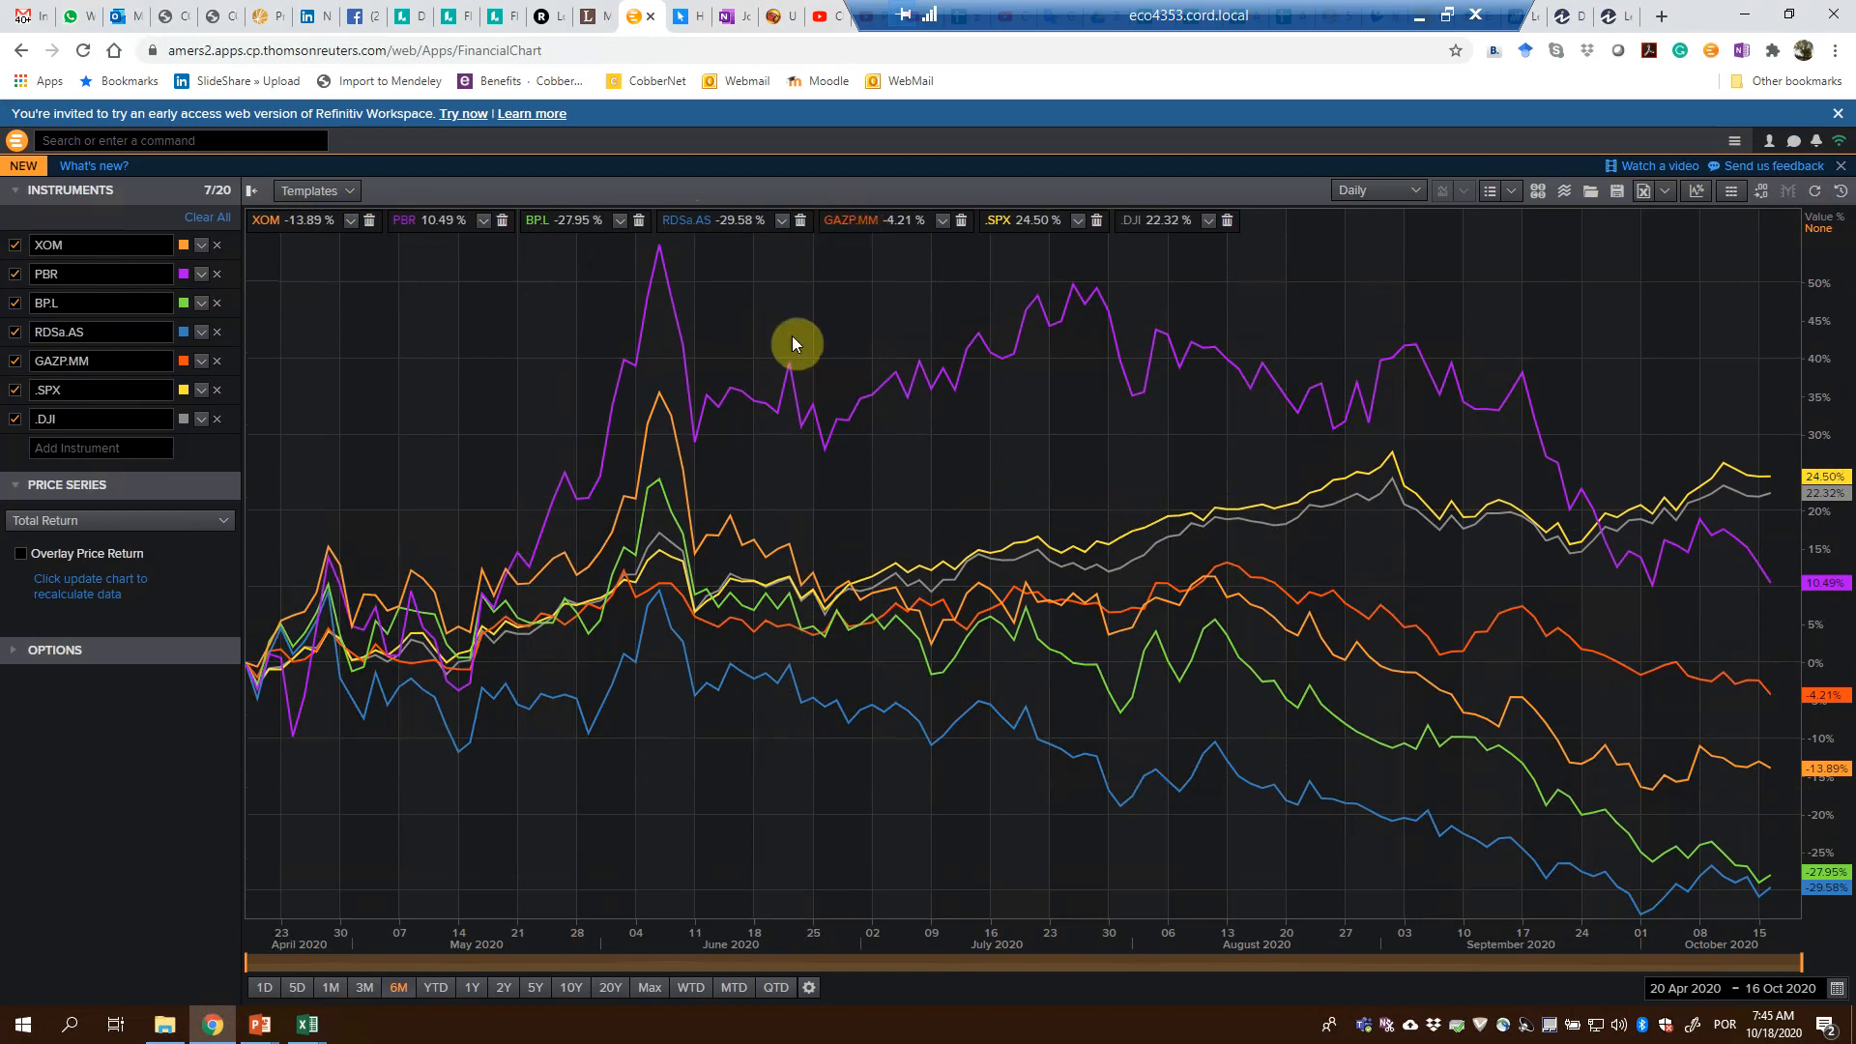
mouse_move(305, 1025)
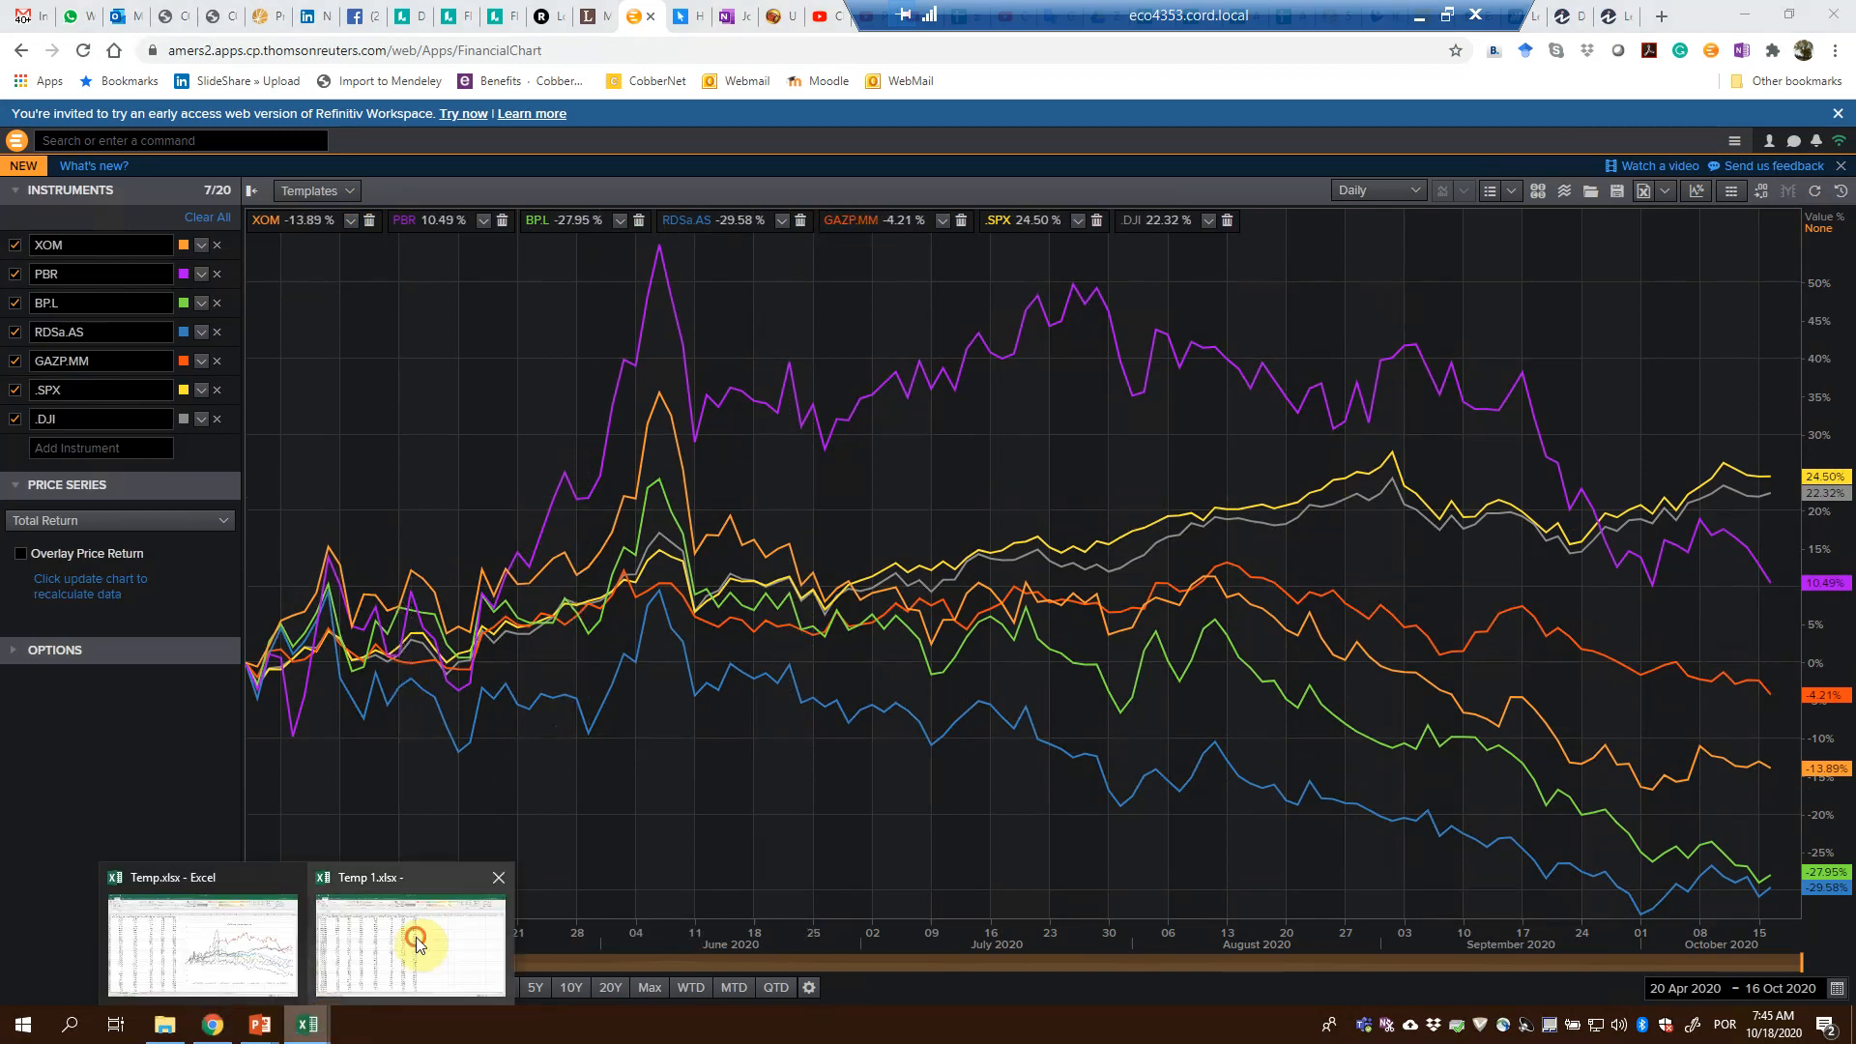
- Return to the chart workbook and rename the XOM and PBR headers to Exxon Mobil and Petrobras
click(410, 948)
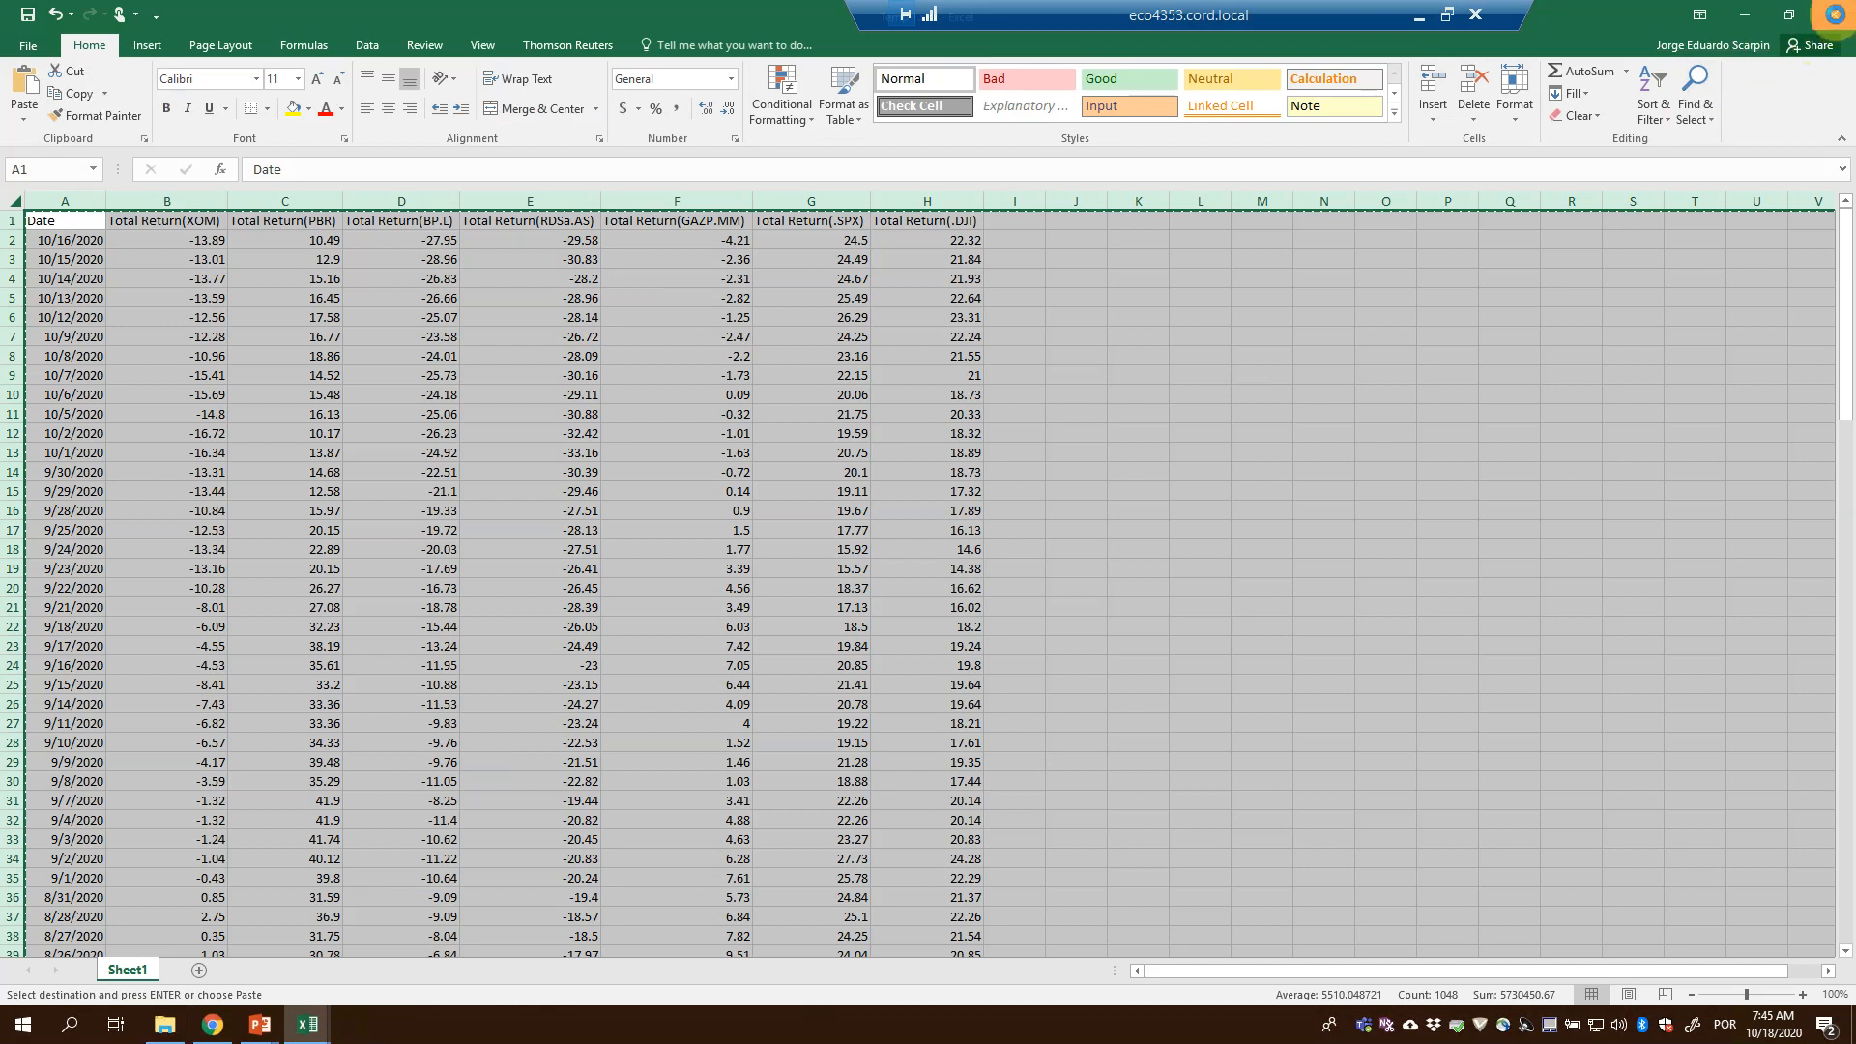
click(253, 969)
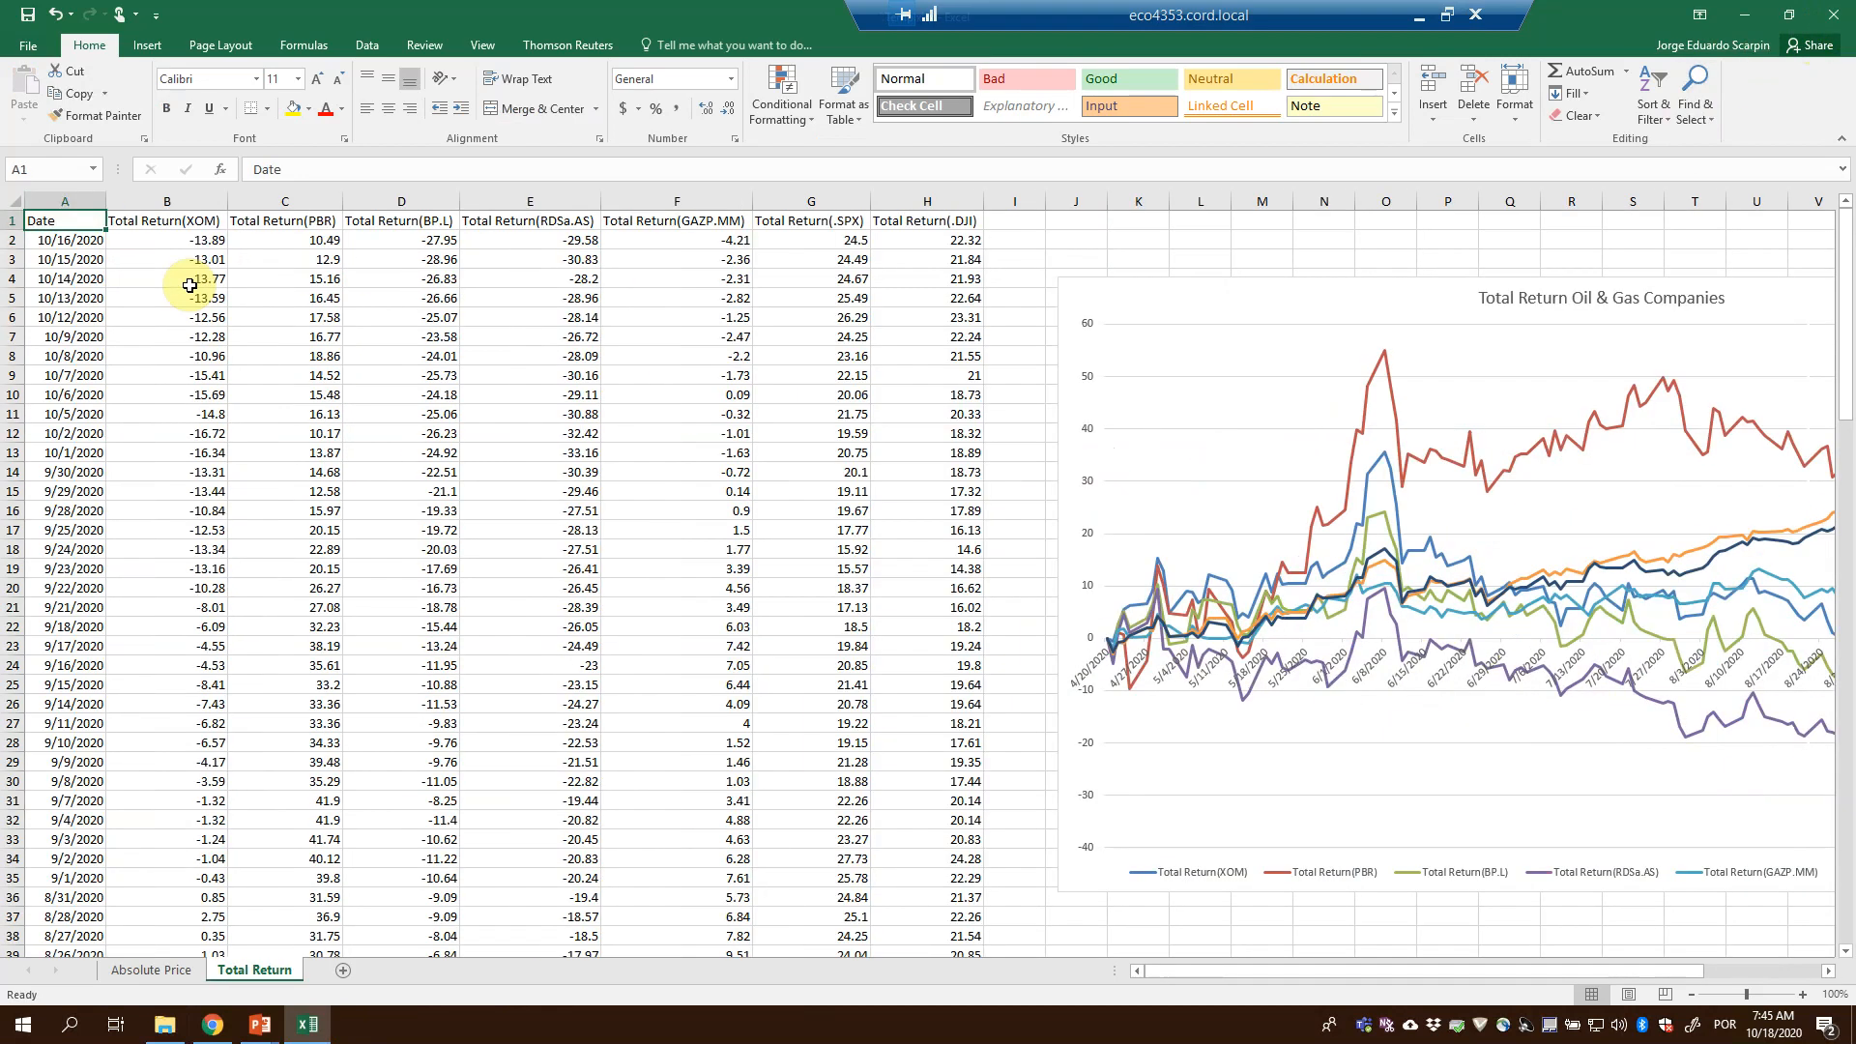
click(166, 220)
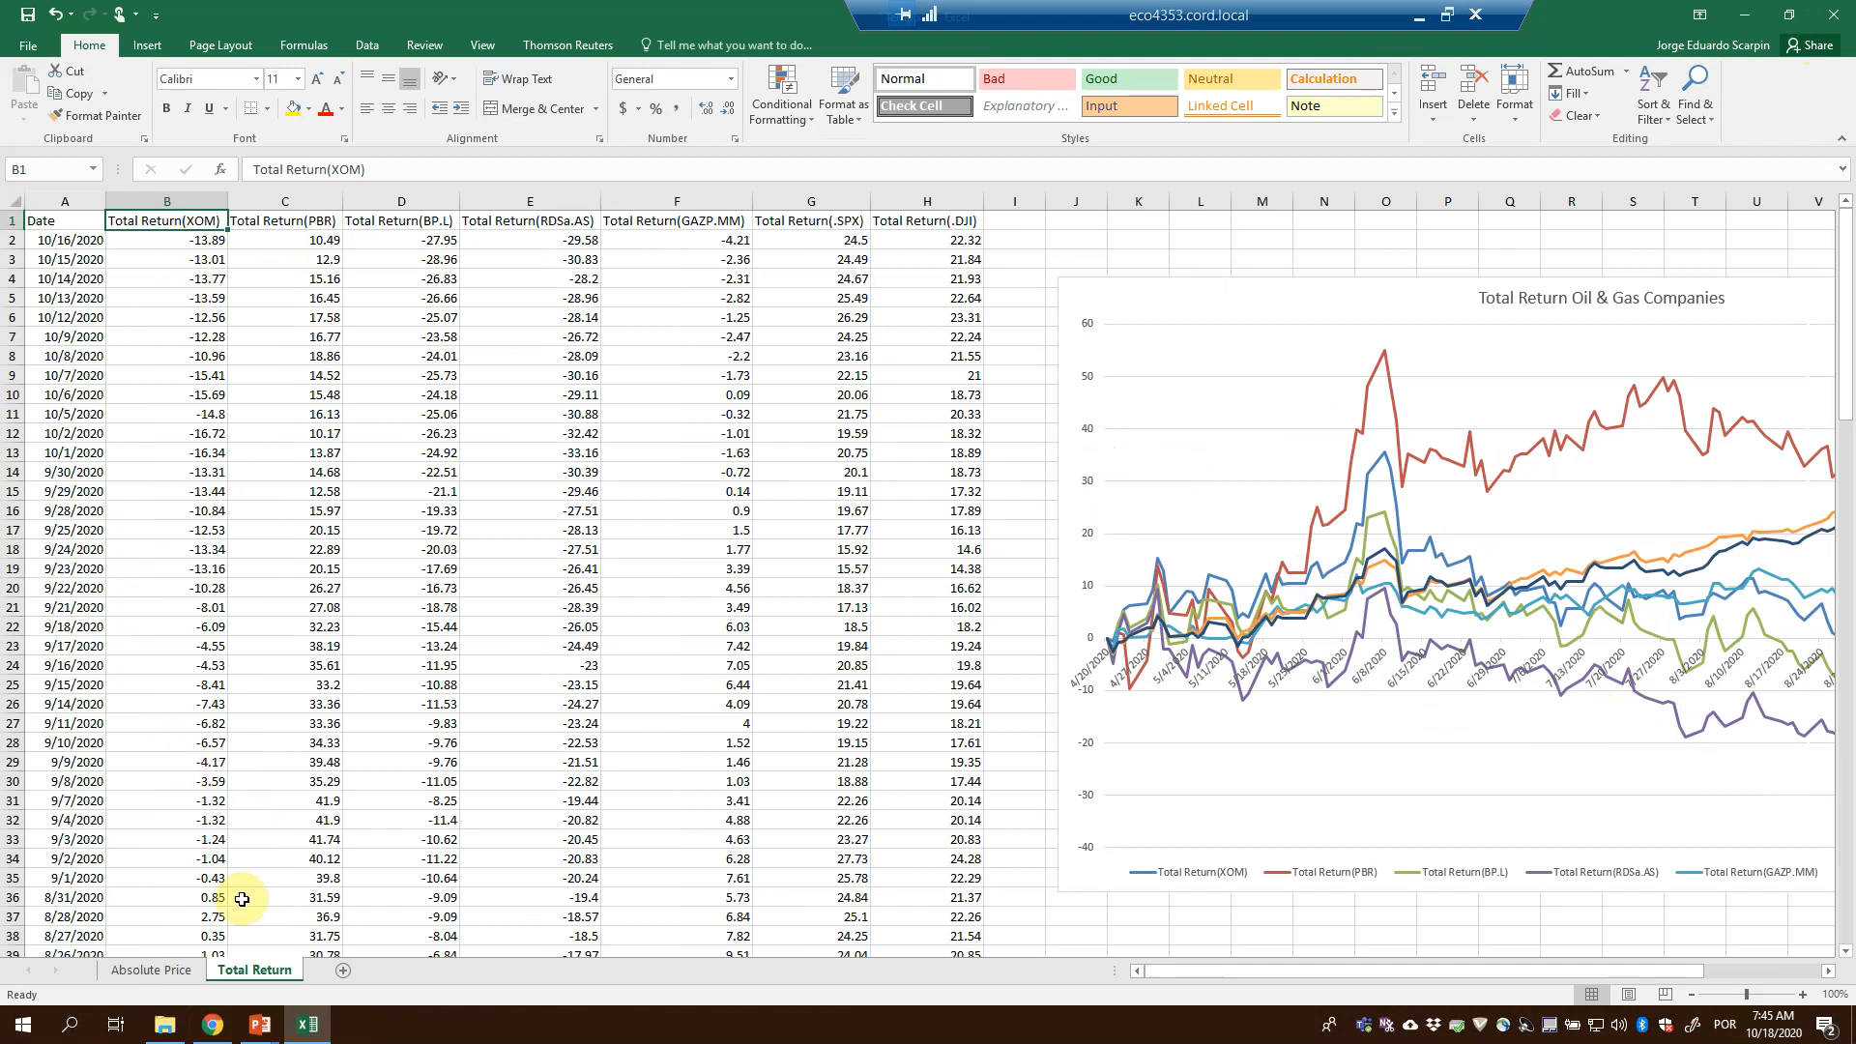
mouse_move(257, 1025)
text(BP)
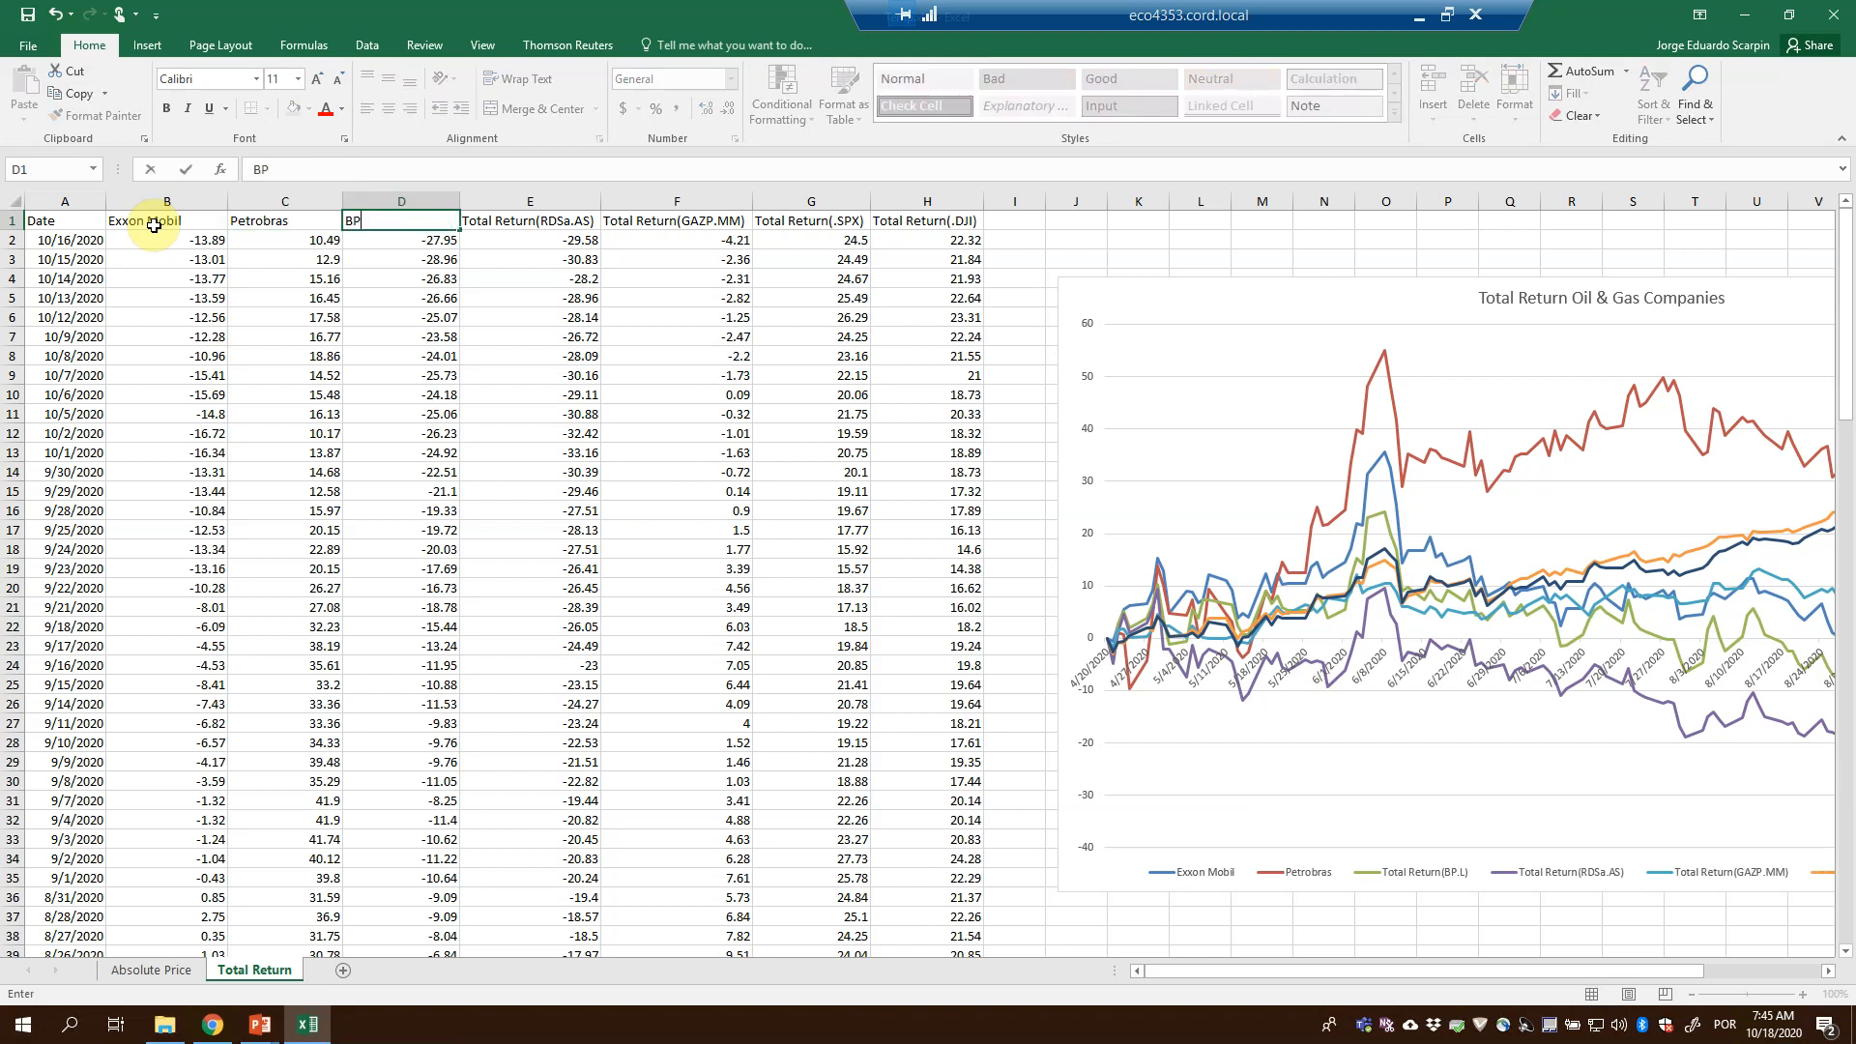
- Rename headers D1–H1 to BP, Shell, Gazprom, S&P 500 and Dow Jones Industrial
click(528, 220)
text(Shell)
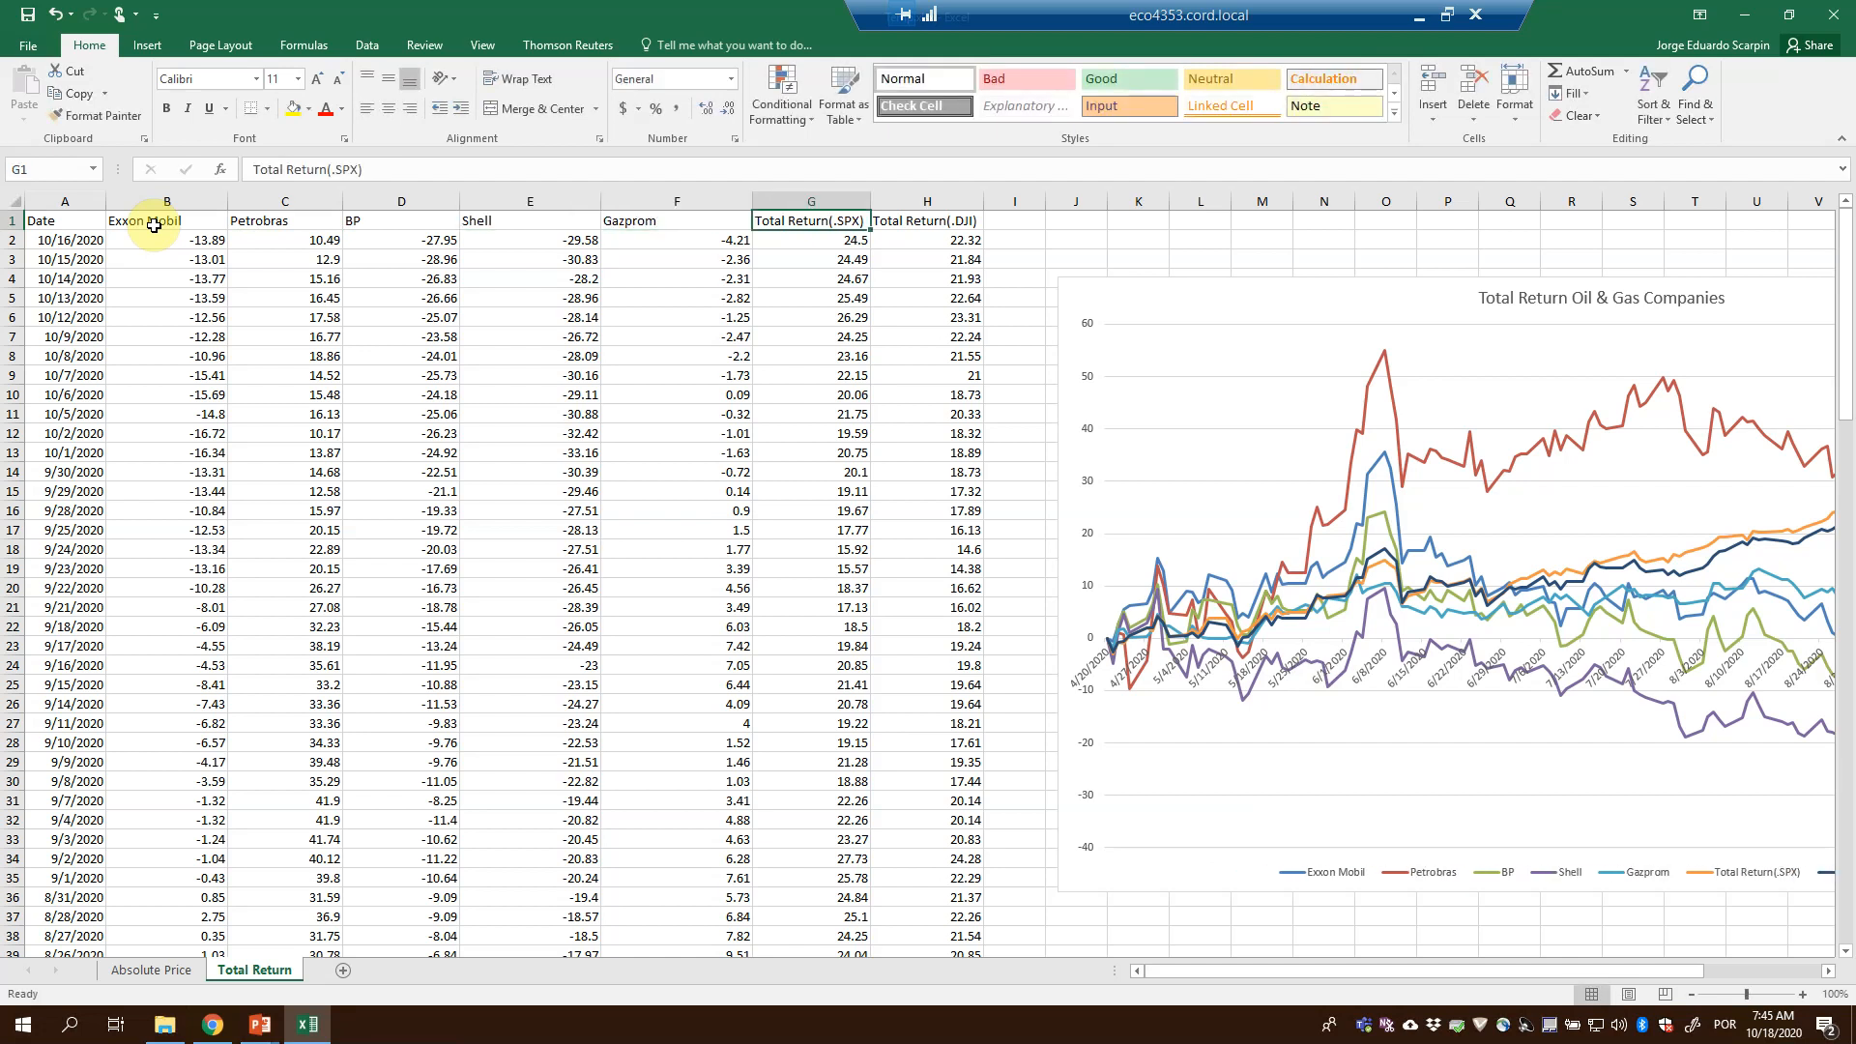
text(S&P 500)
click(926, 219)
text(Dow Jones I)
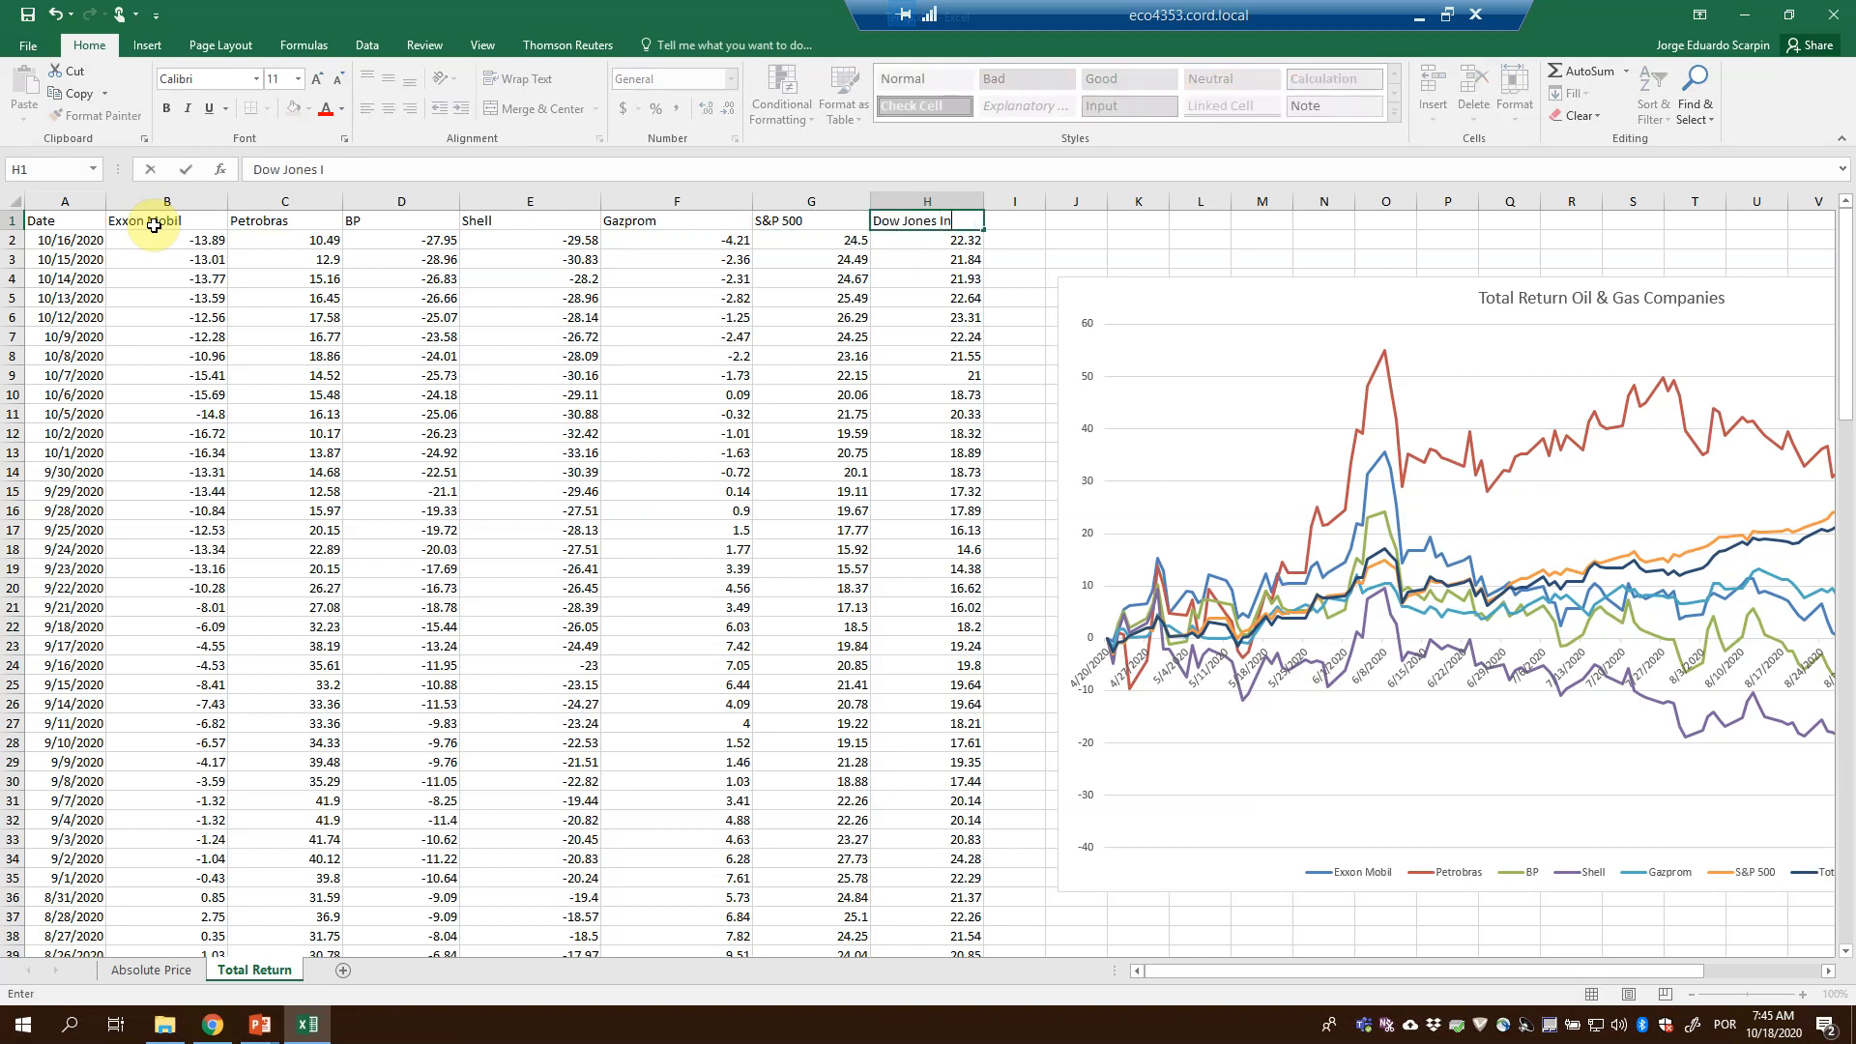
click(166, 240)
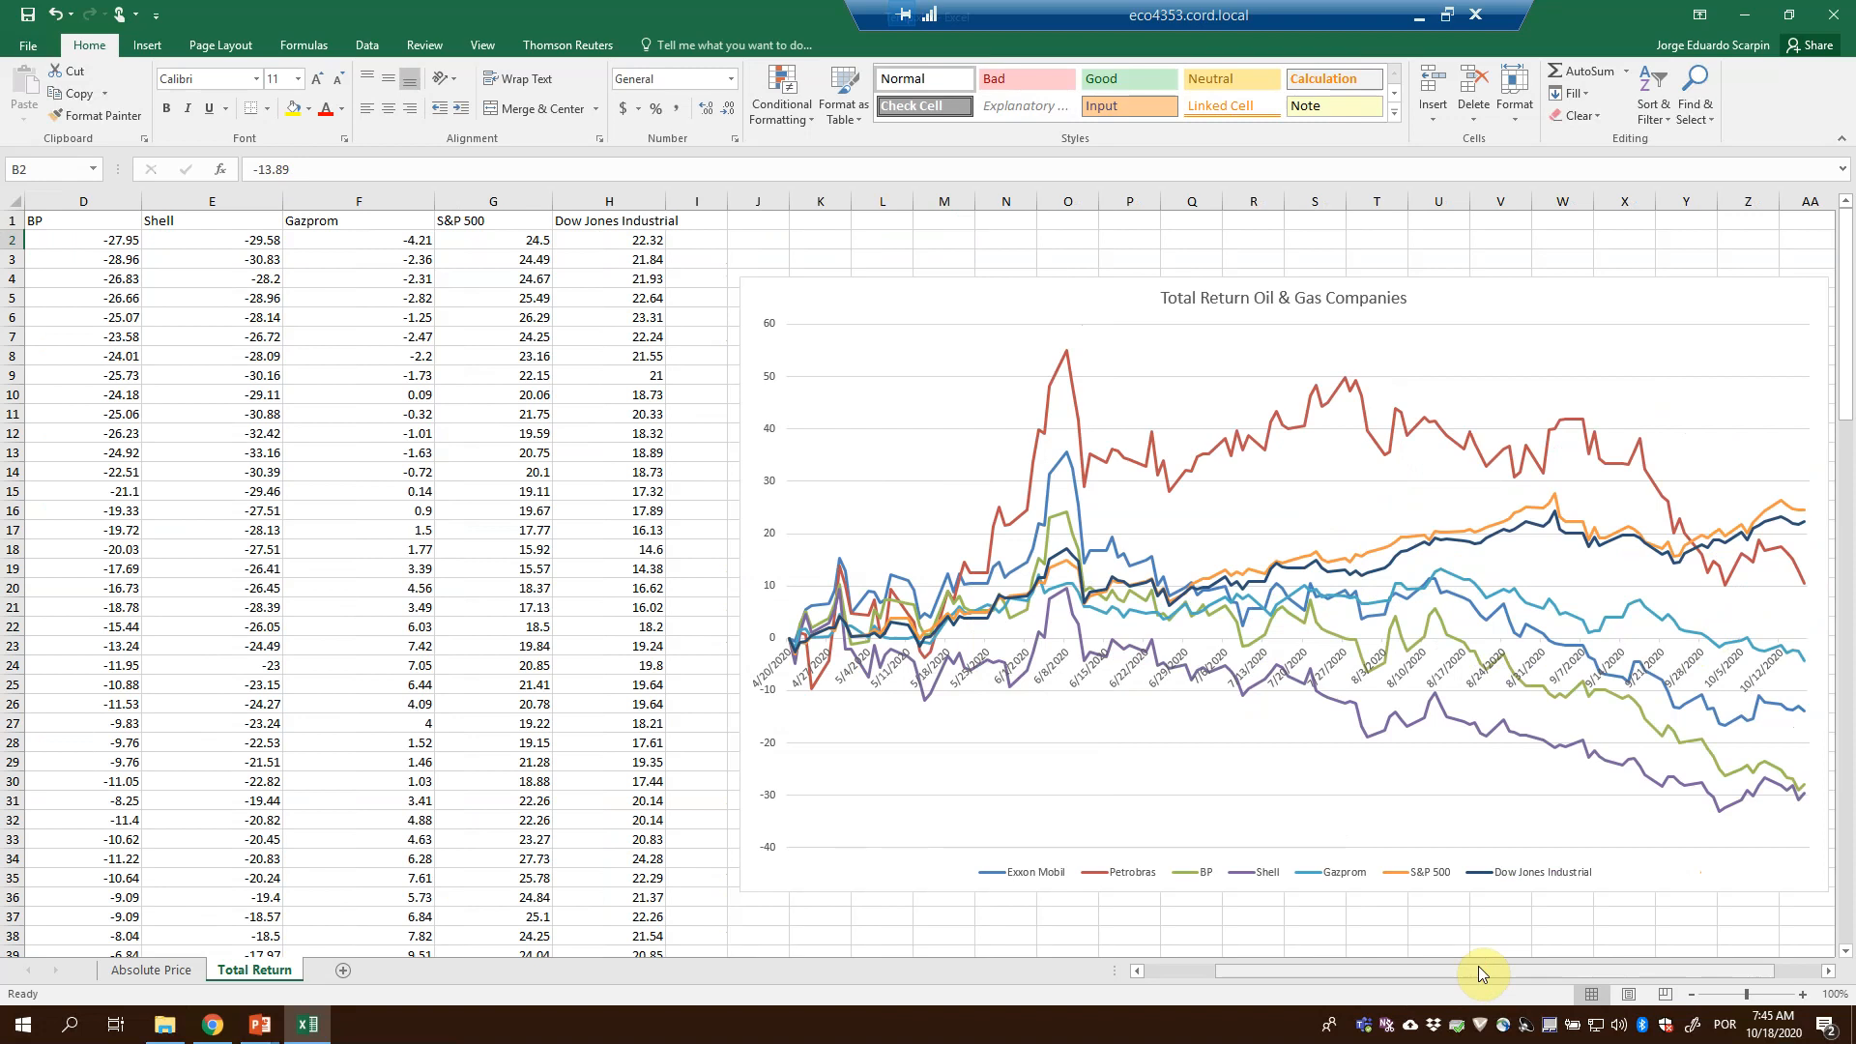
mouse_move(798, 292)
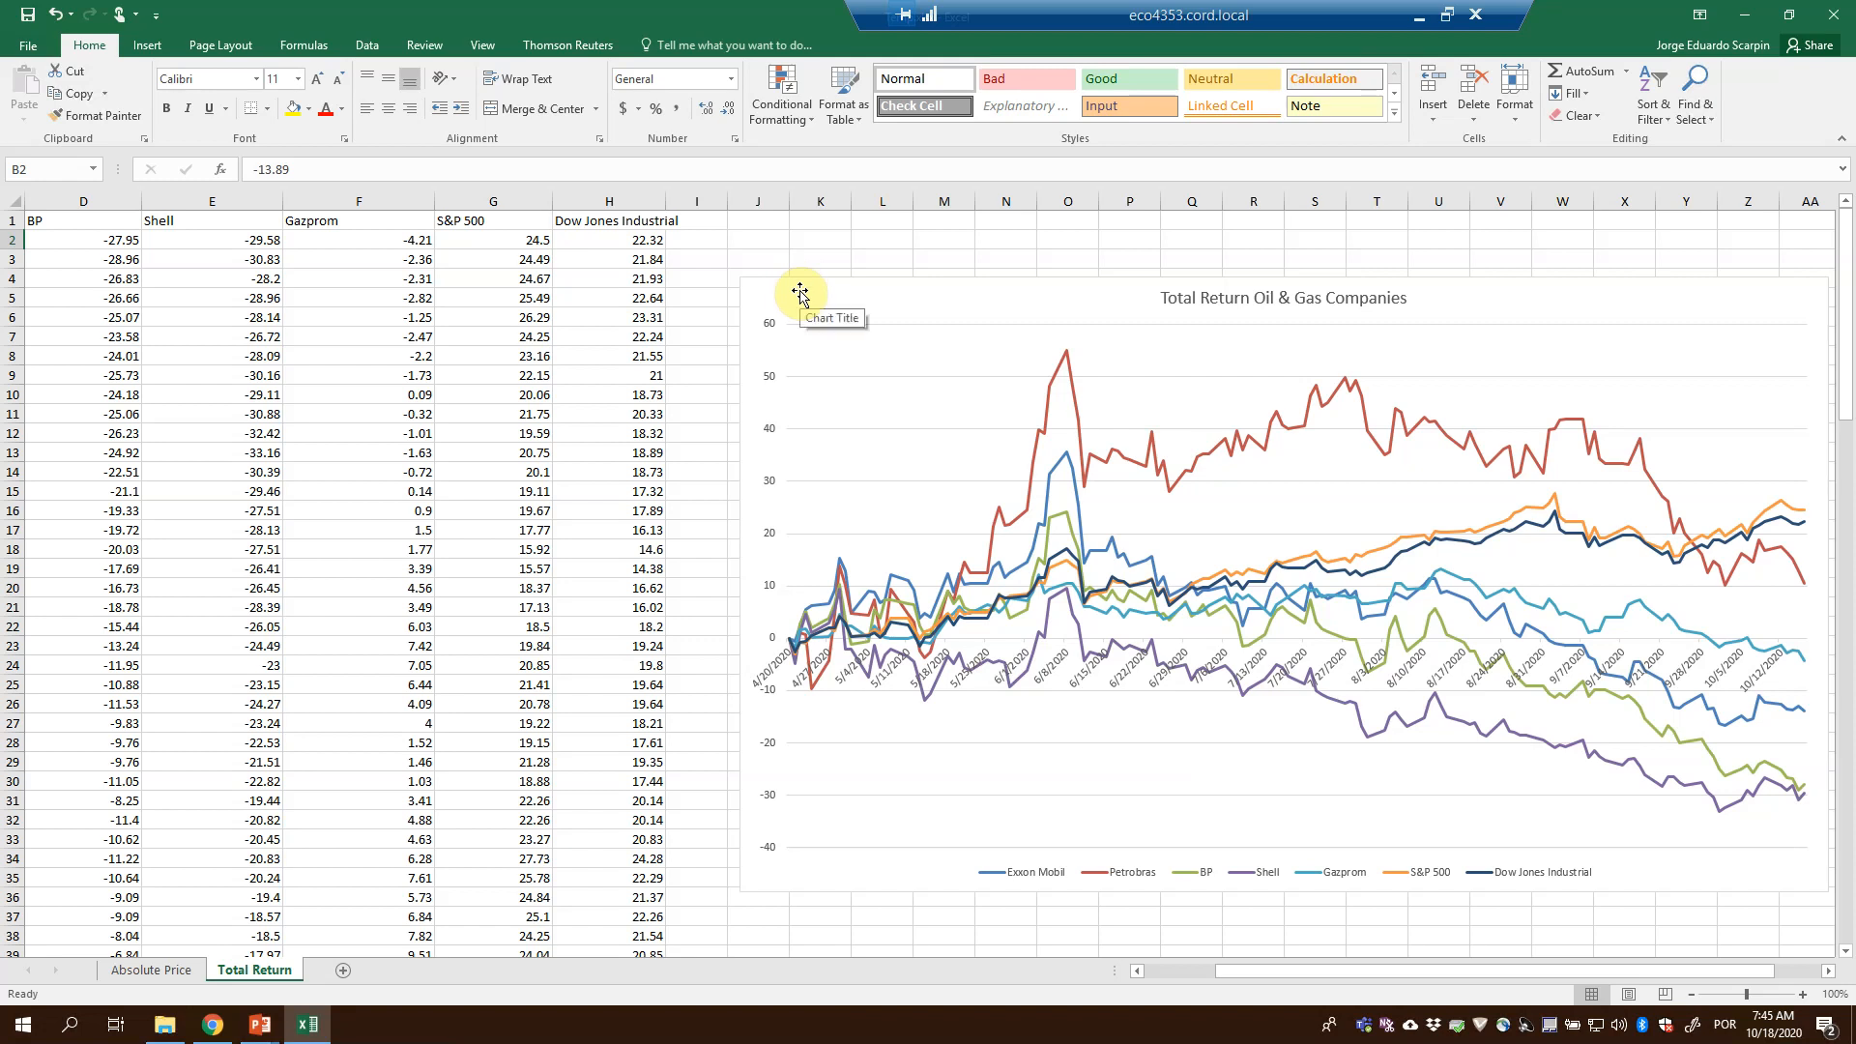
click(1281, 580)
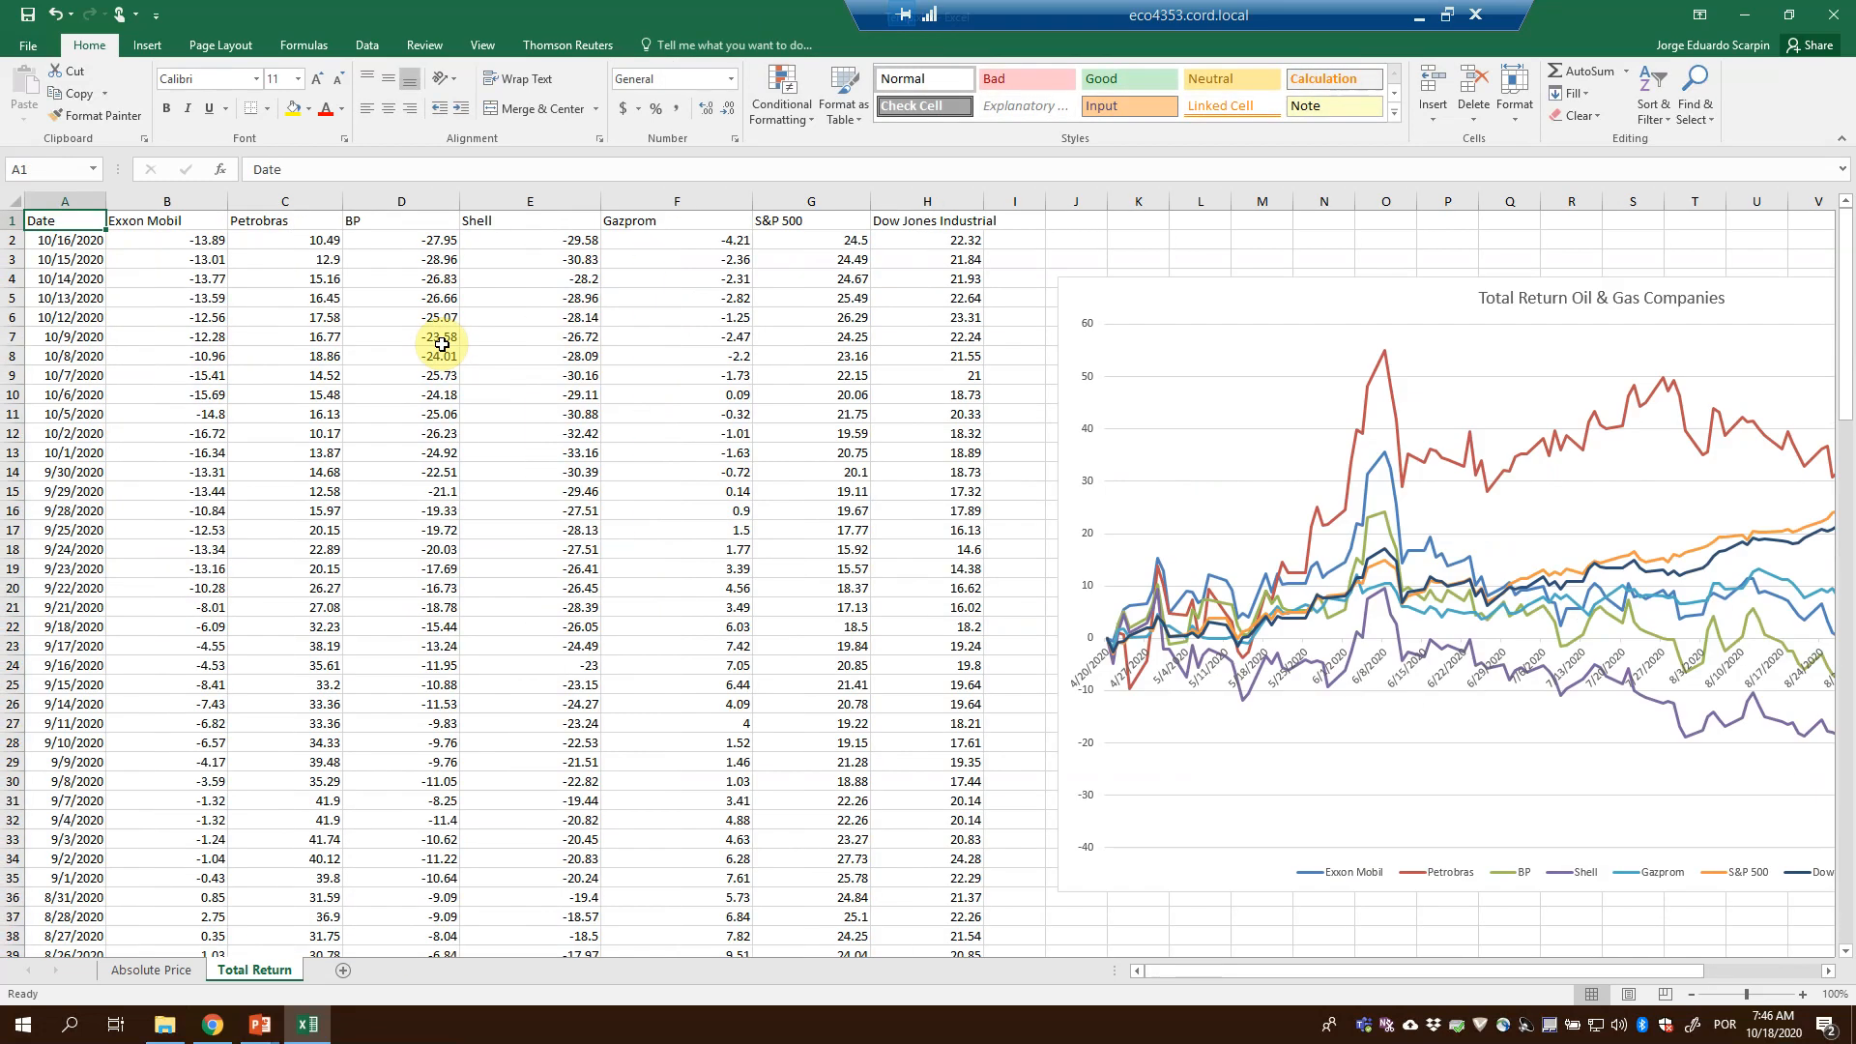
click(926, 220)
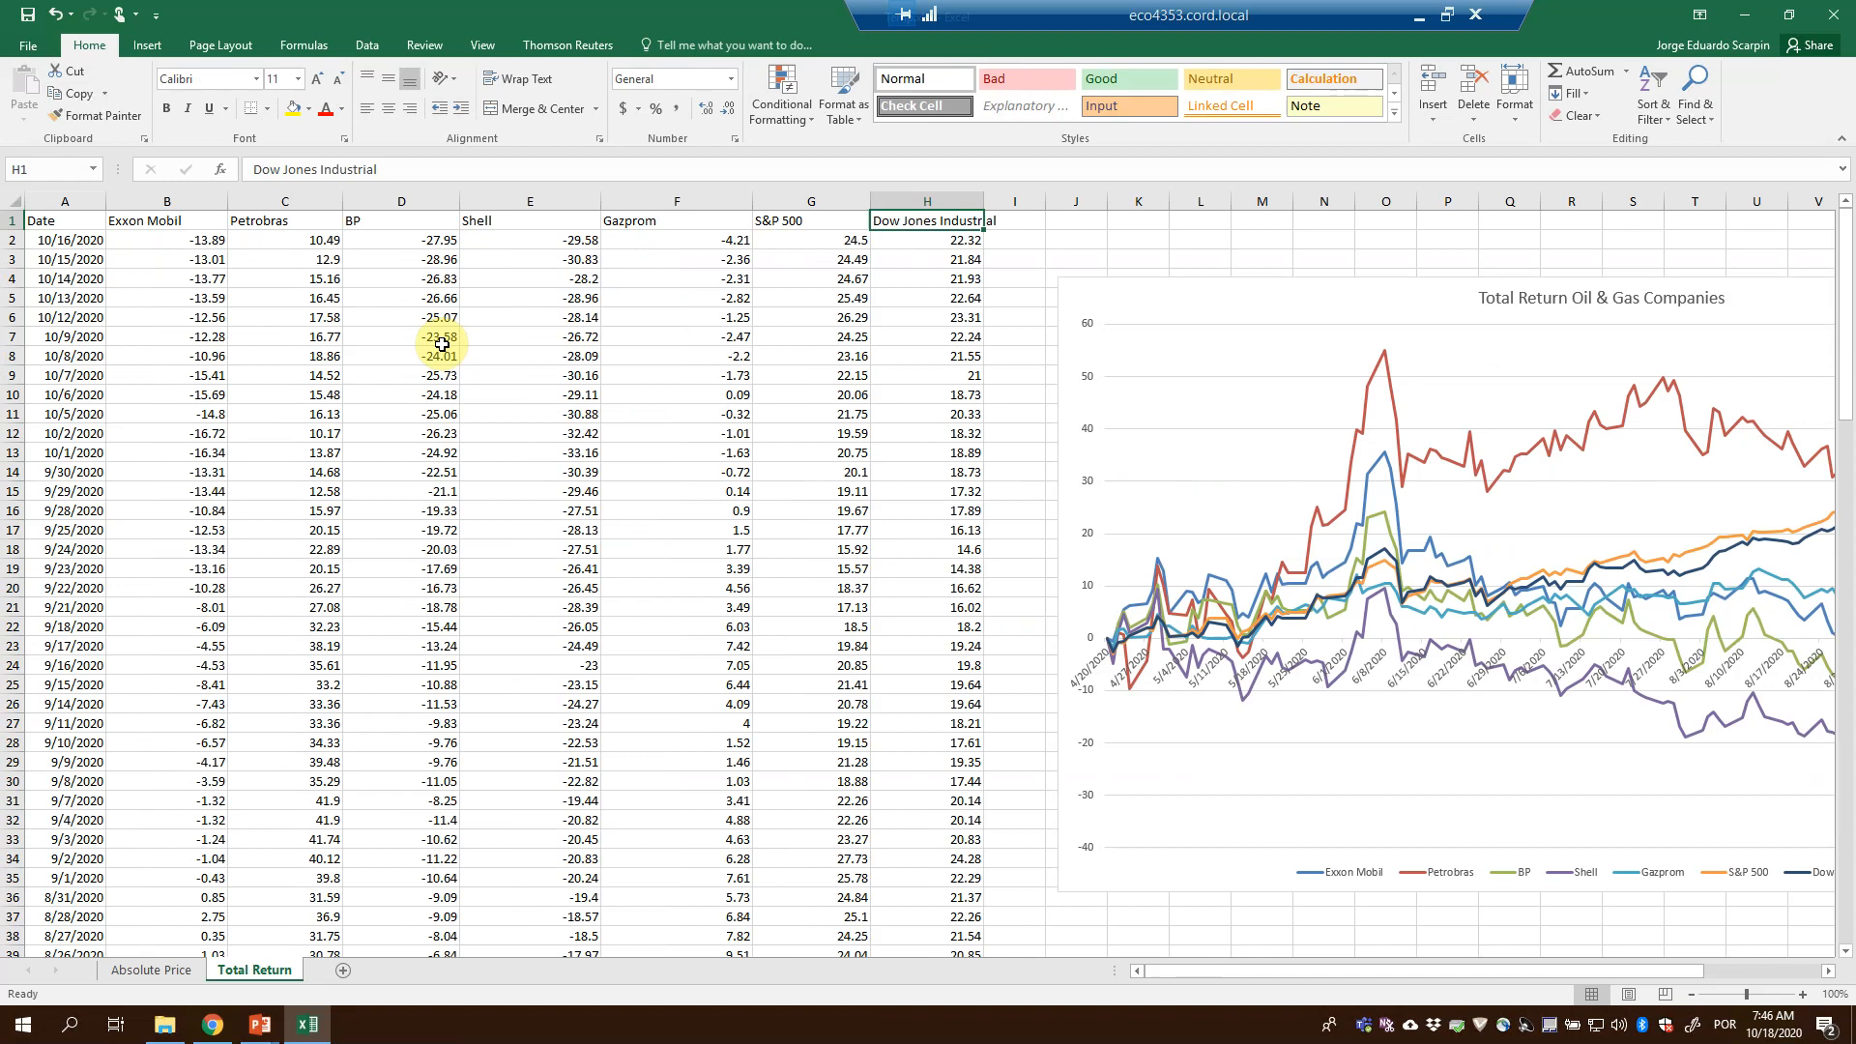
click(1509, 220)
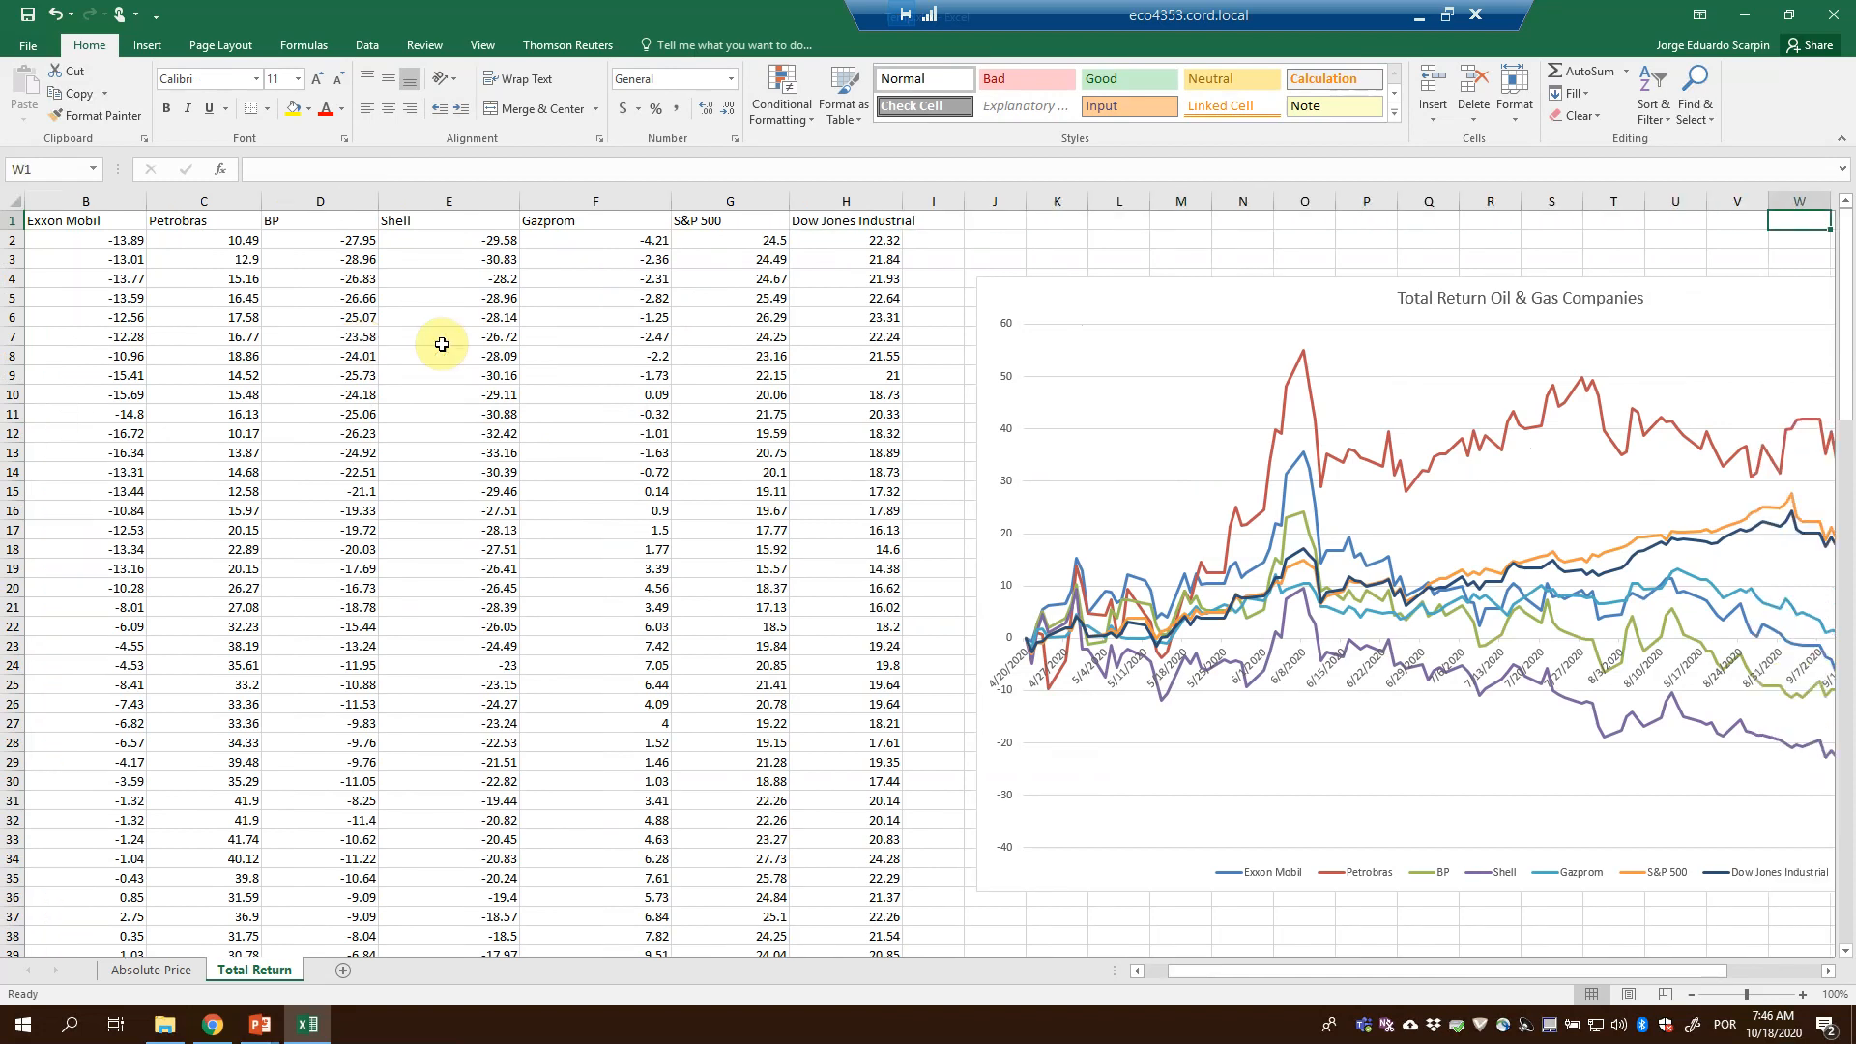
scroll(right, 3)
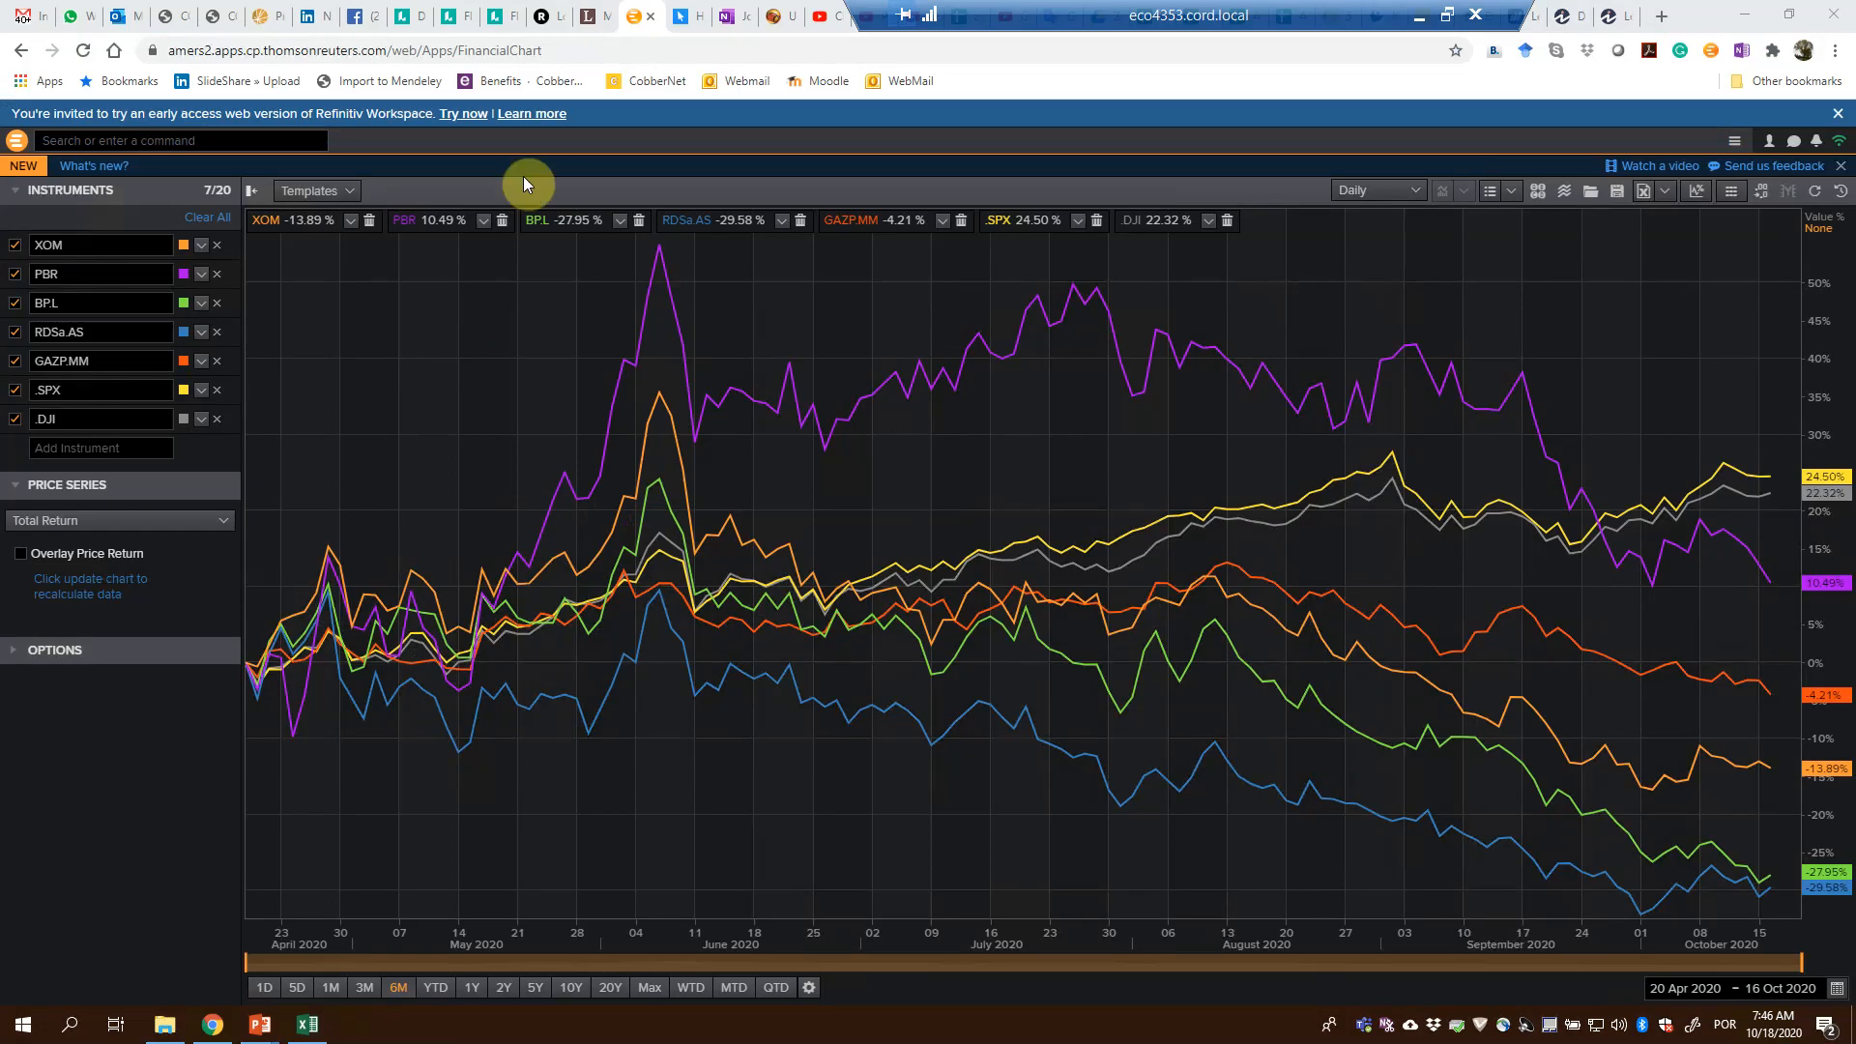
mouse_move(205, 201)
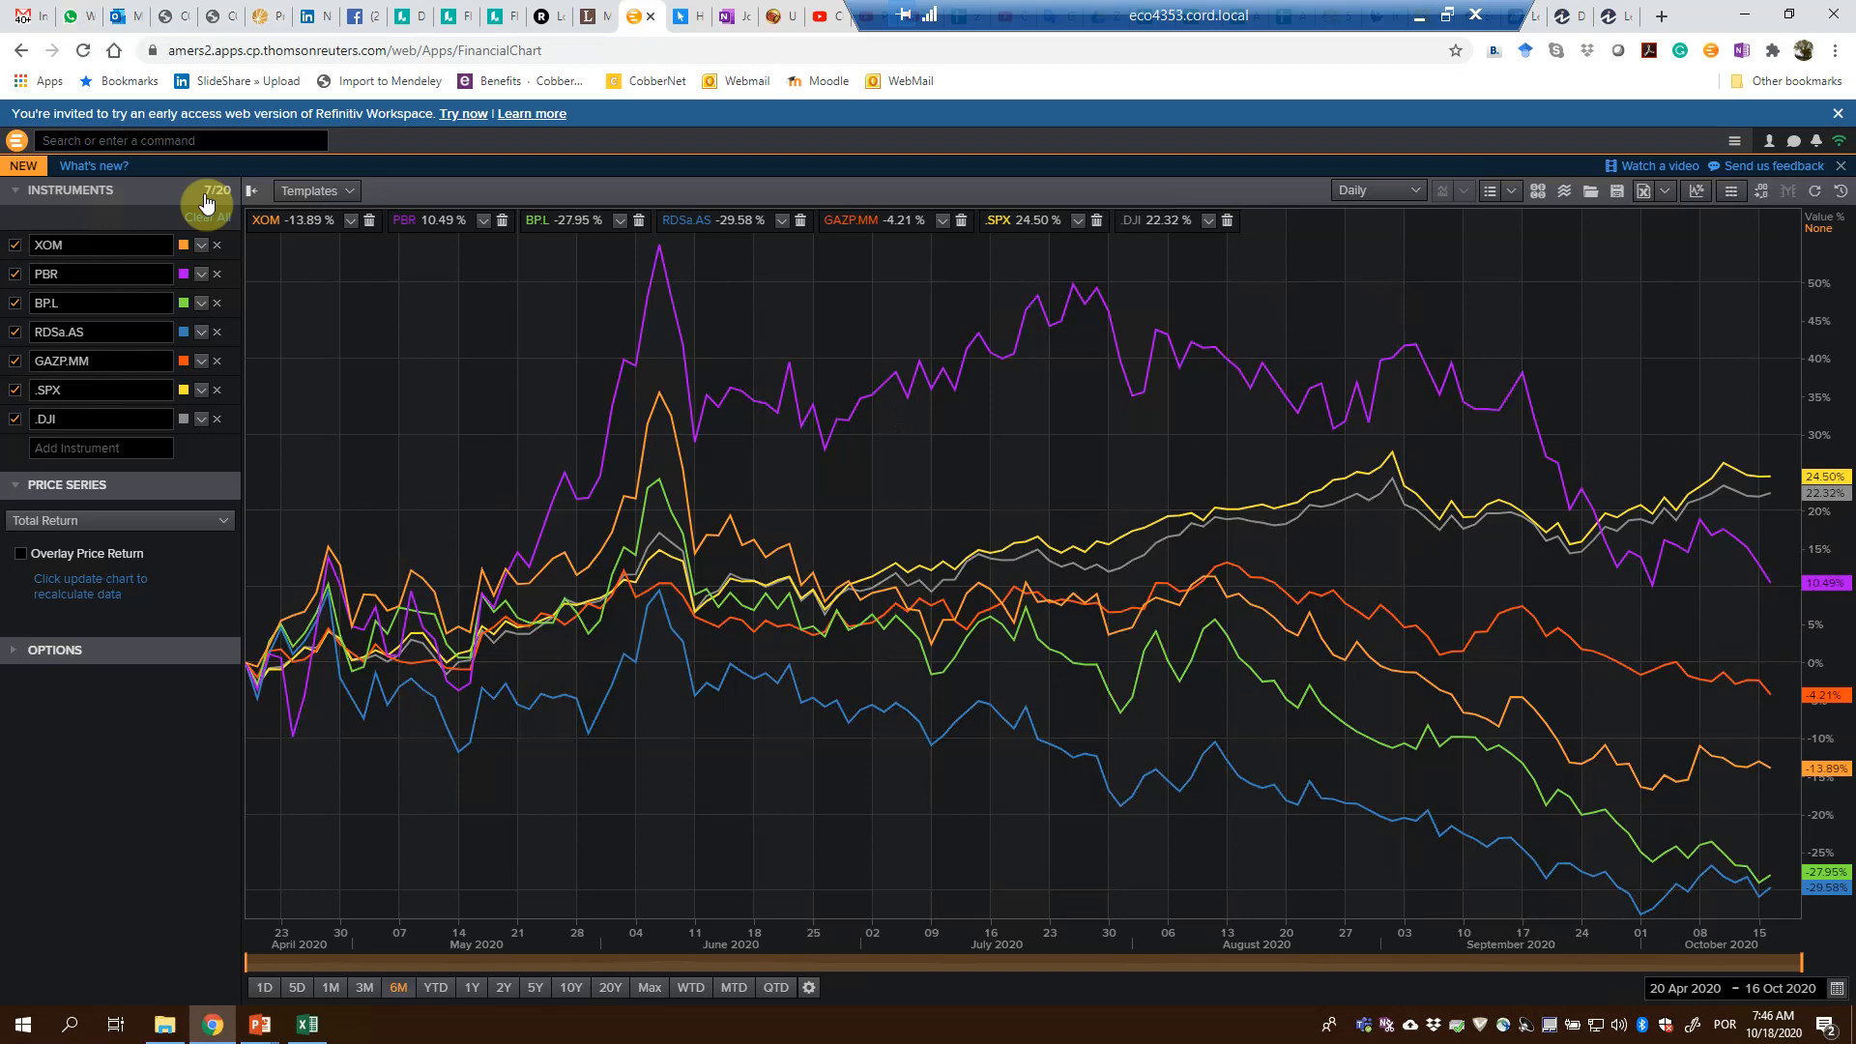
- Search for amazon and add Amazon.com Inc (AMZN.O) as the eighth instrument
click(100, 447)
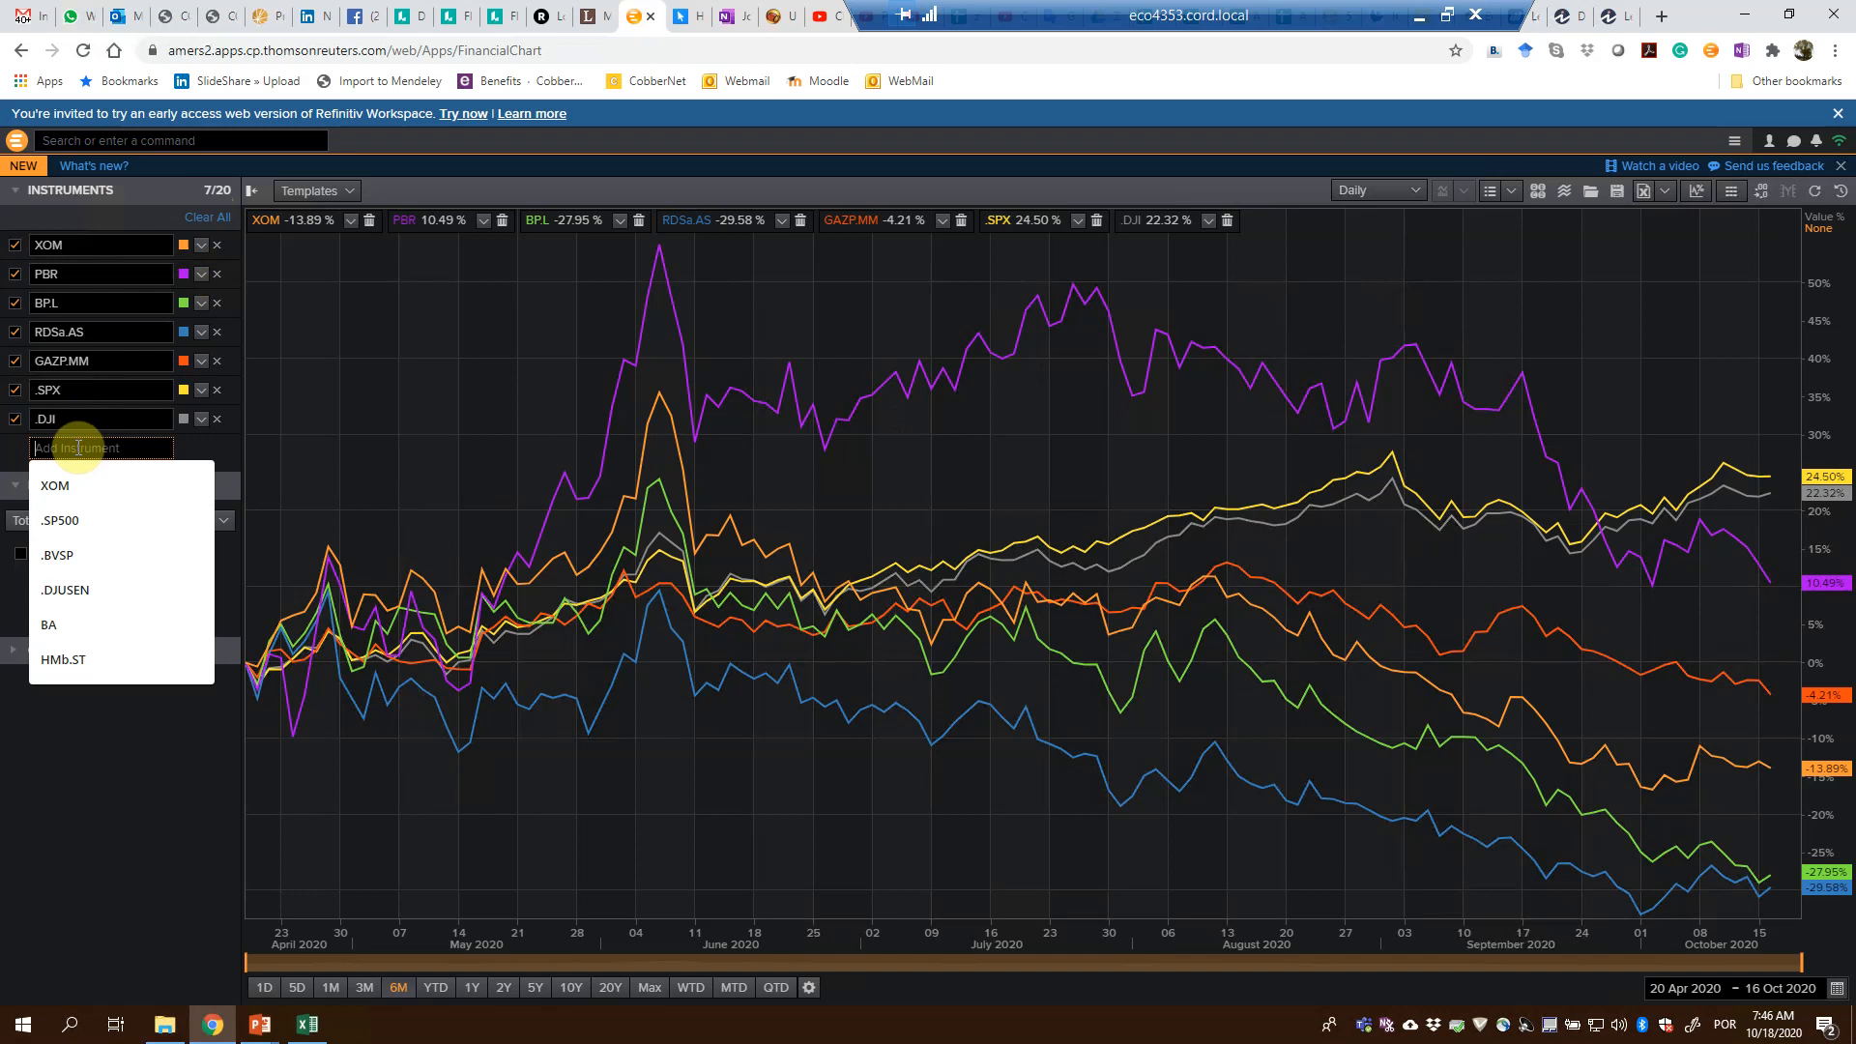
mouse_move(236, 390)
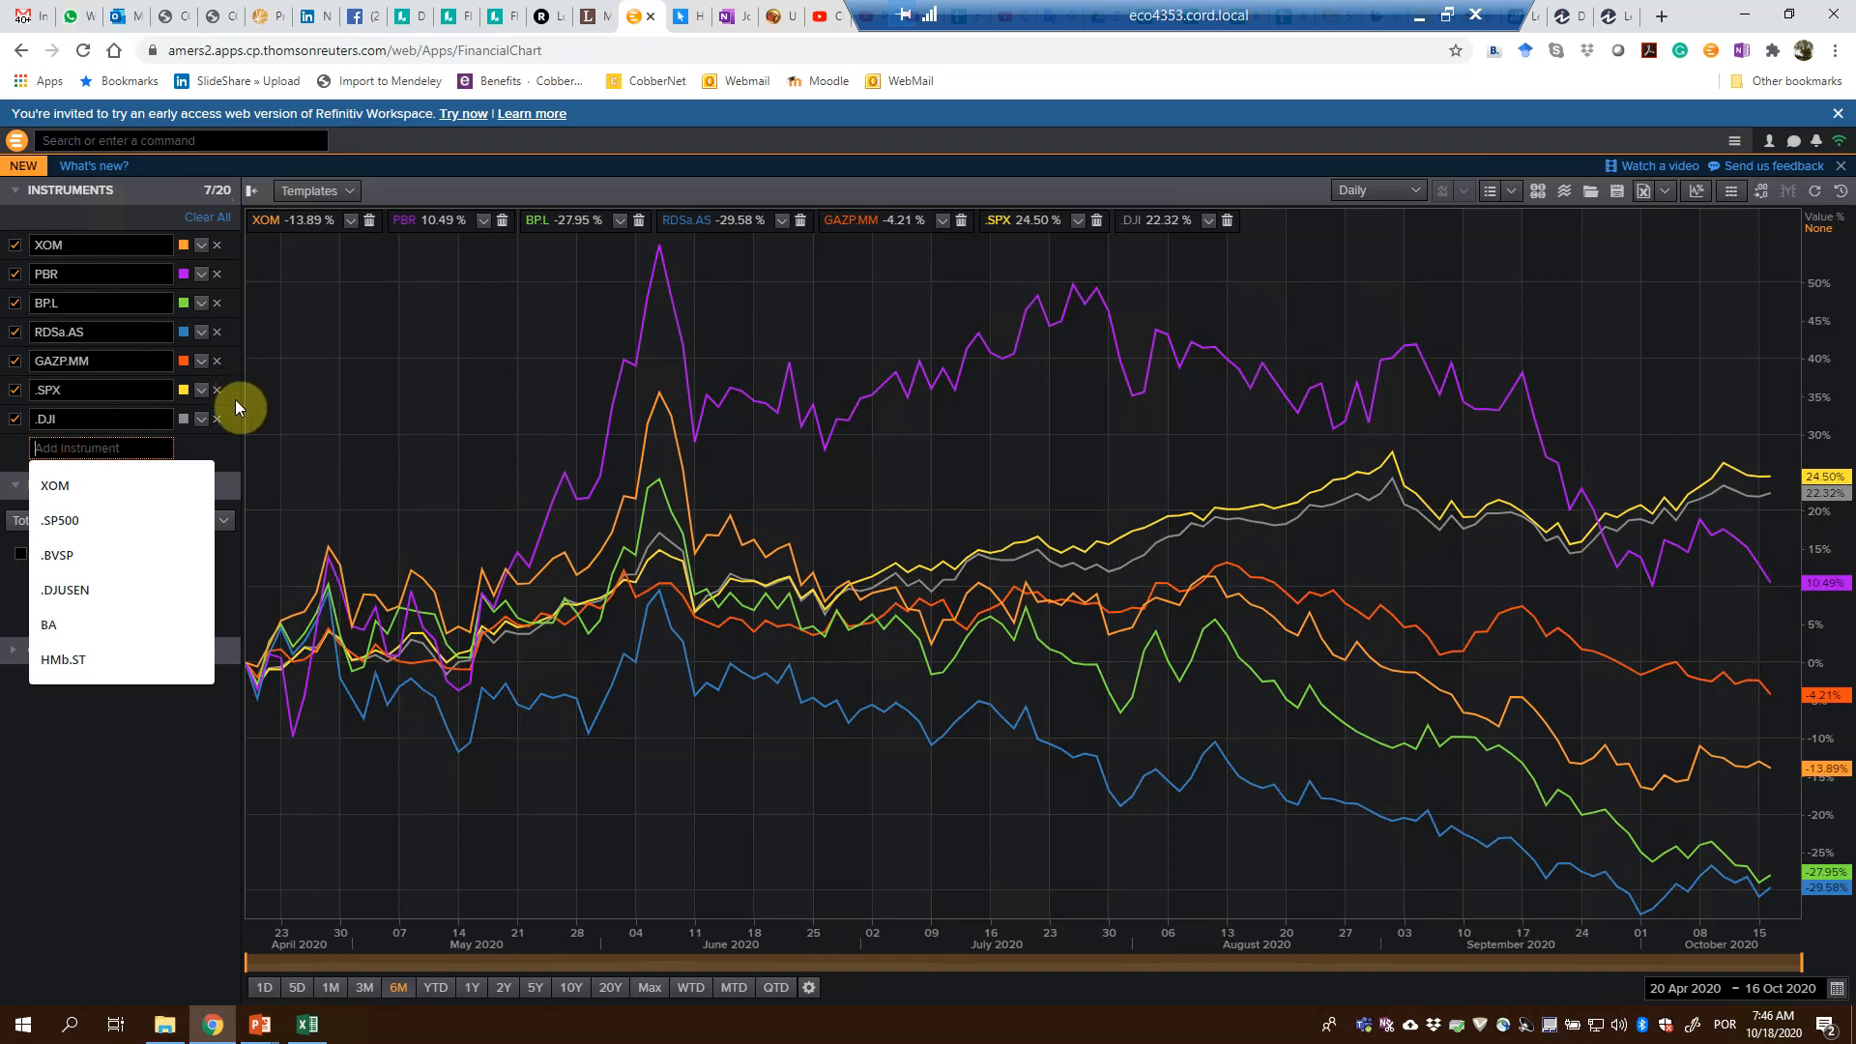
text(ama)
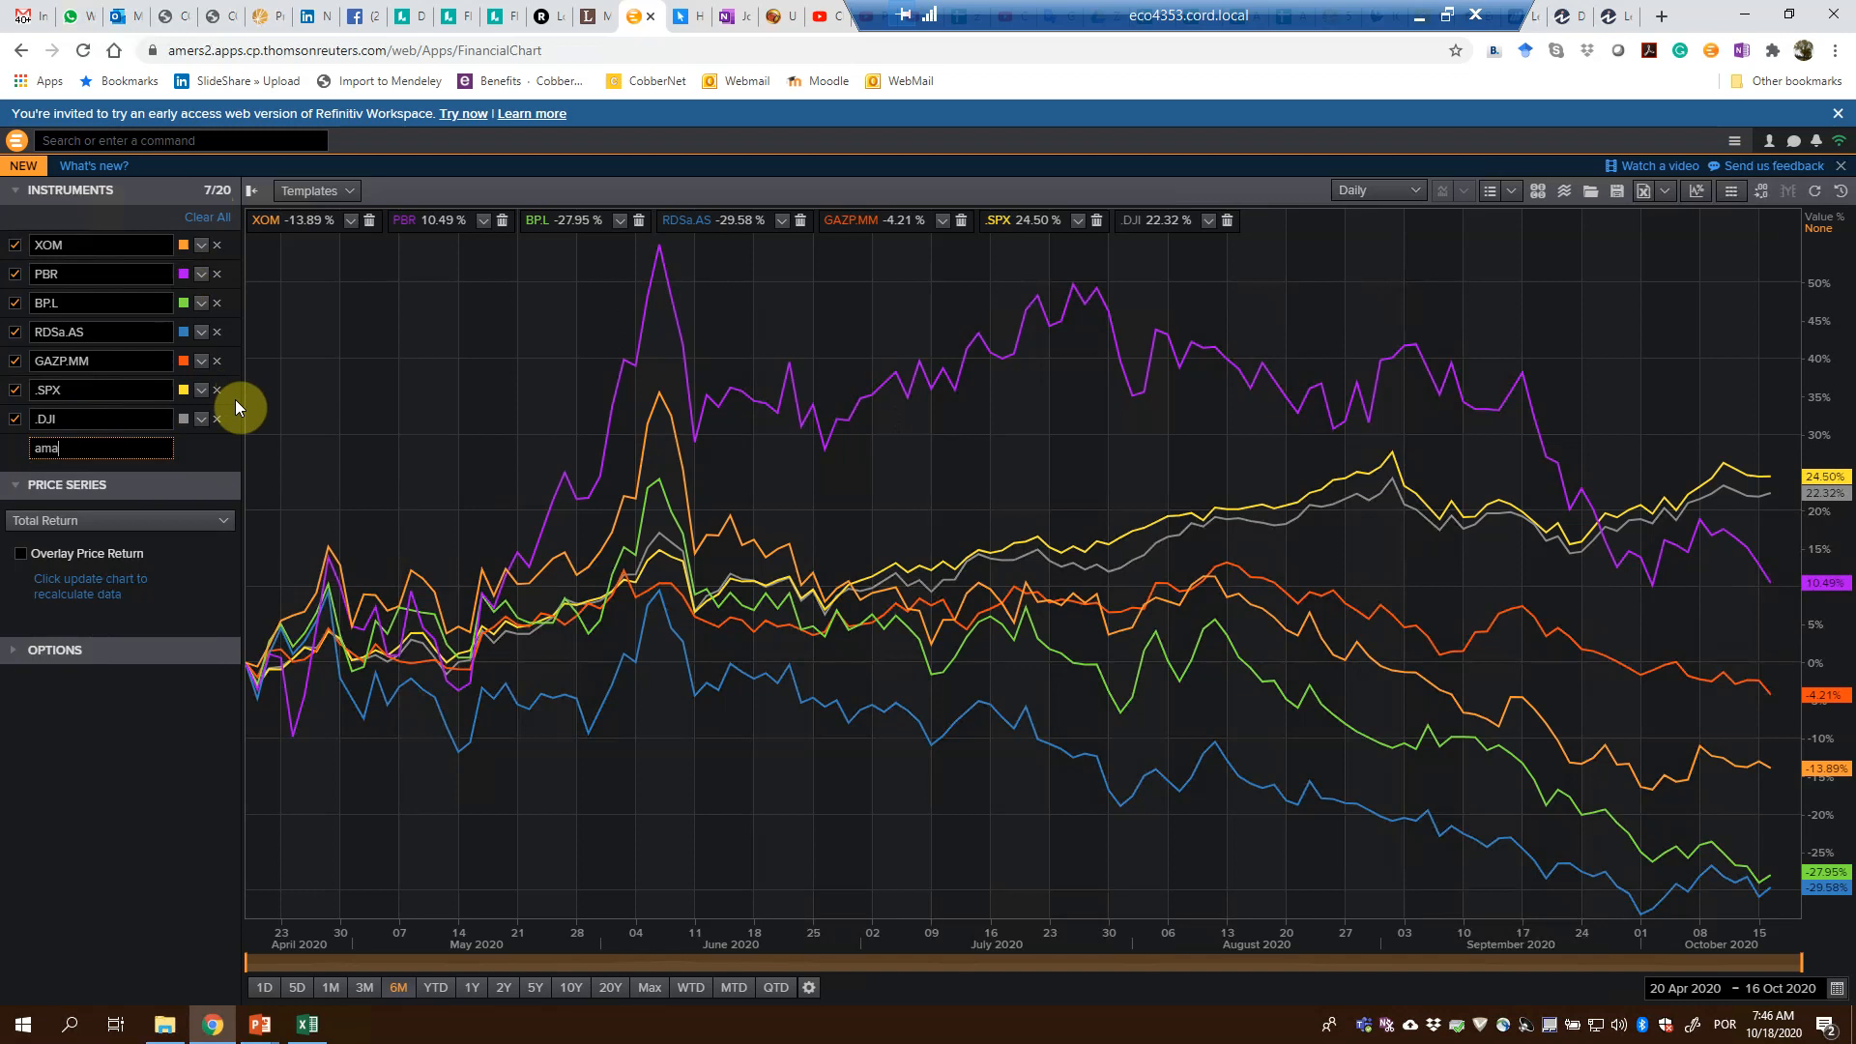
text(zon)
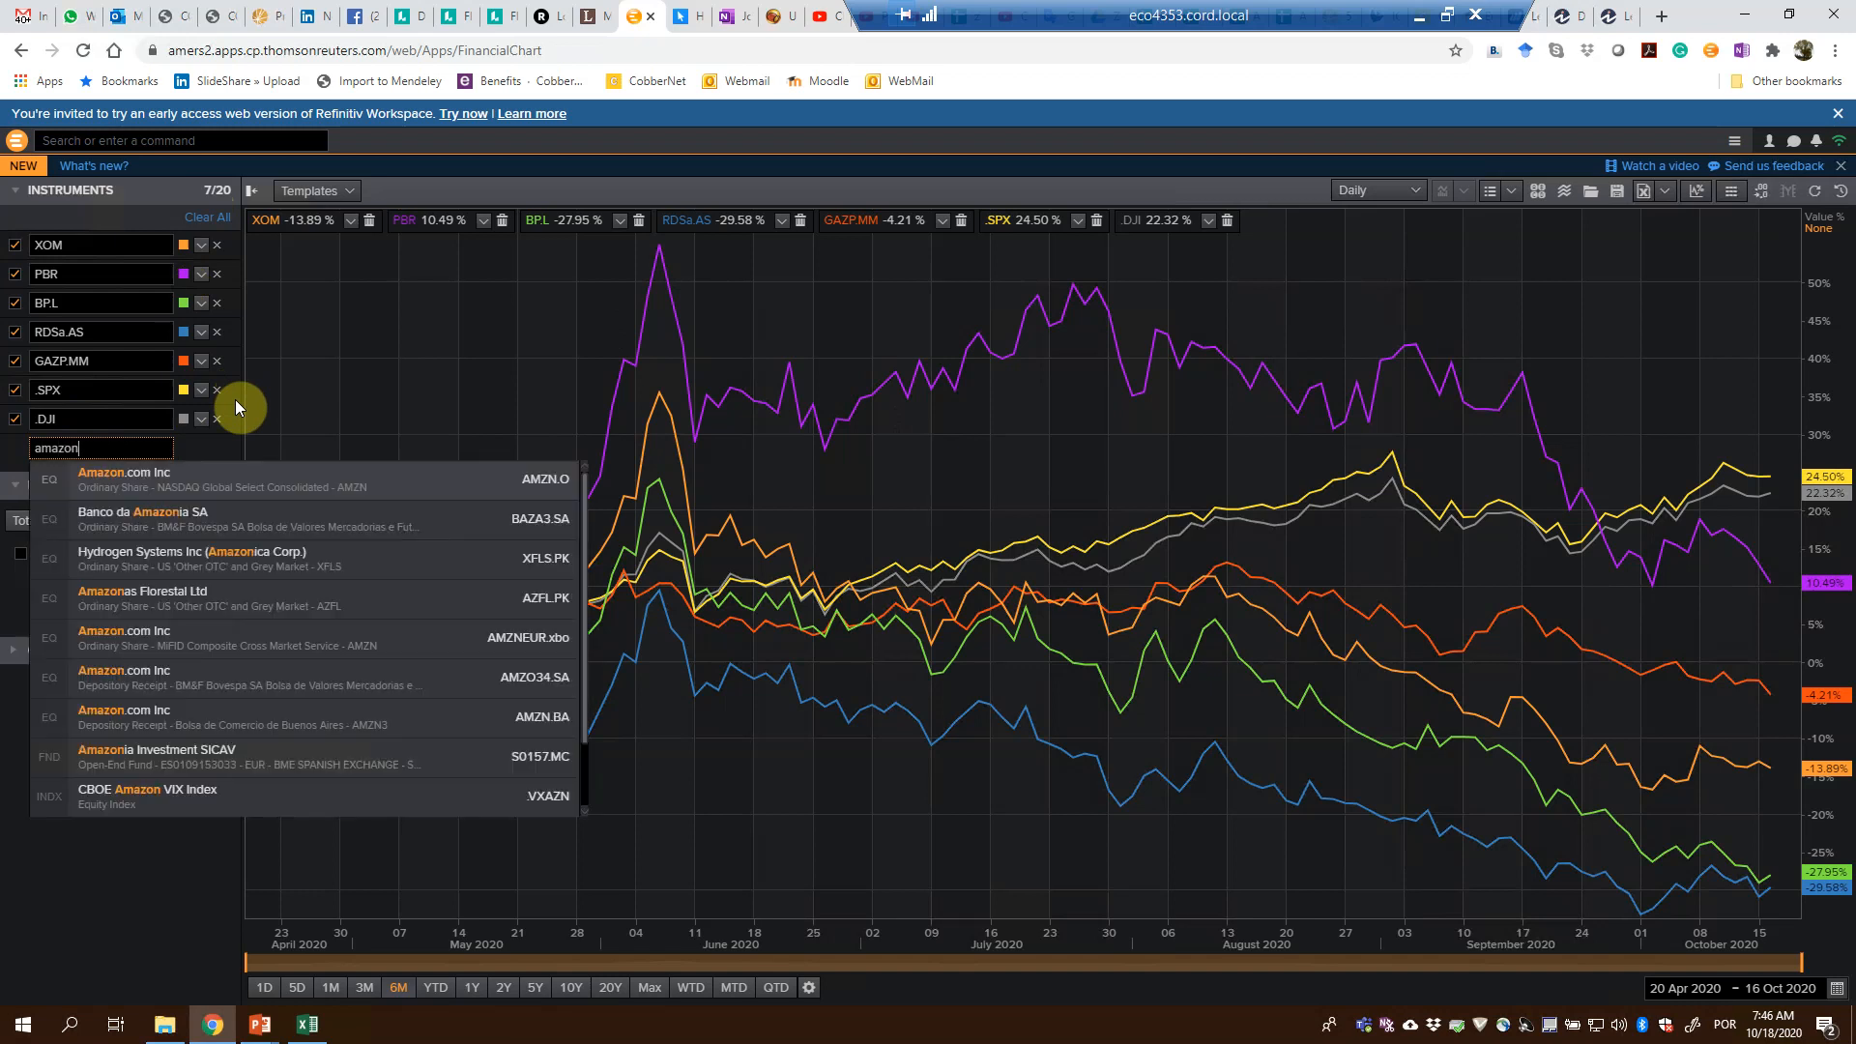
click(124, 477)
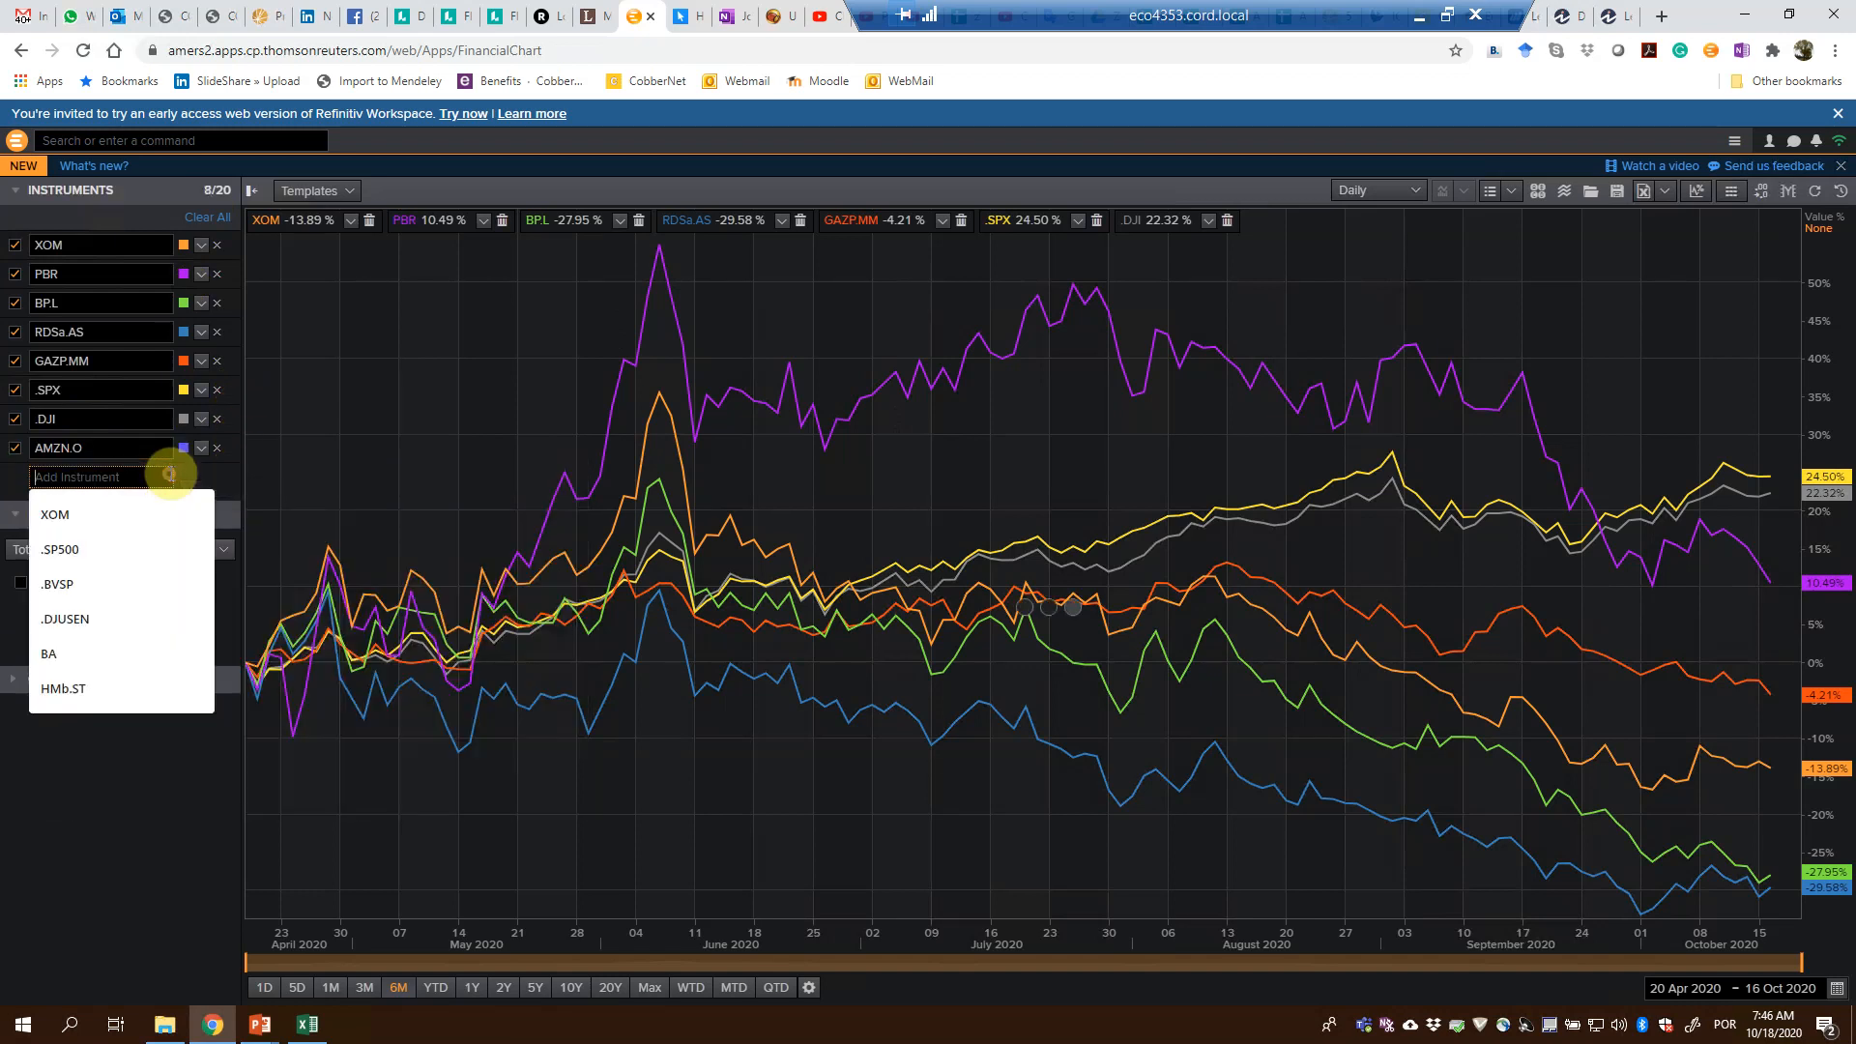
mouse_move(473, 499)
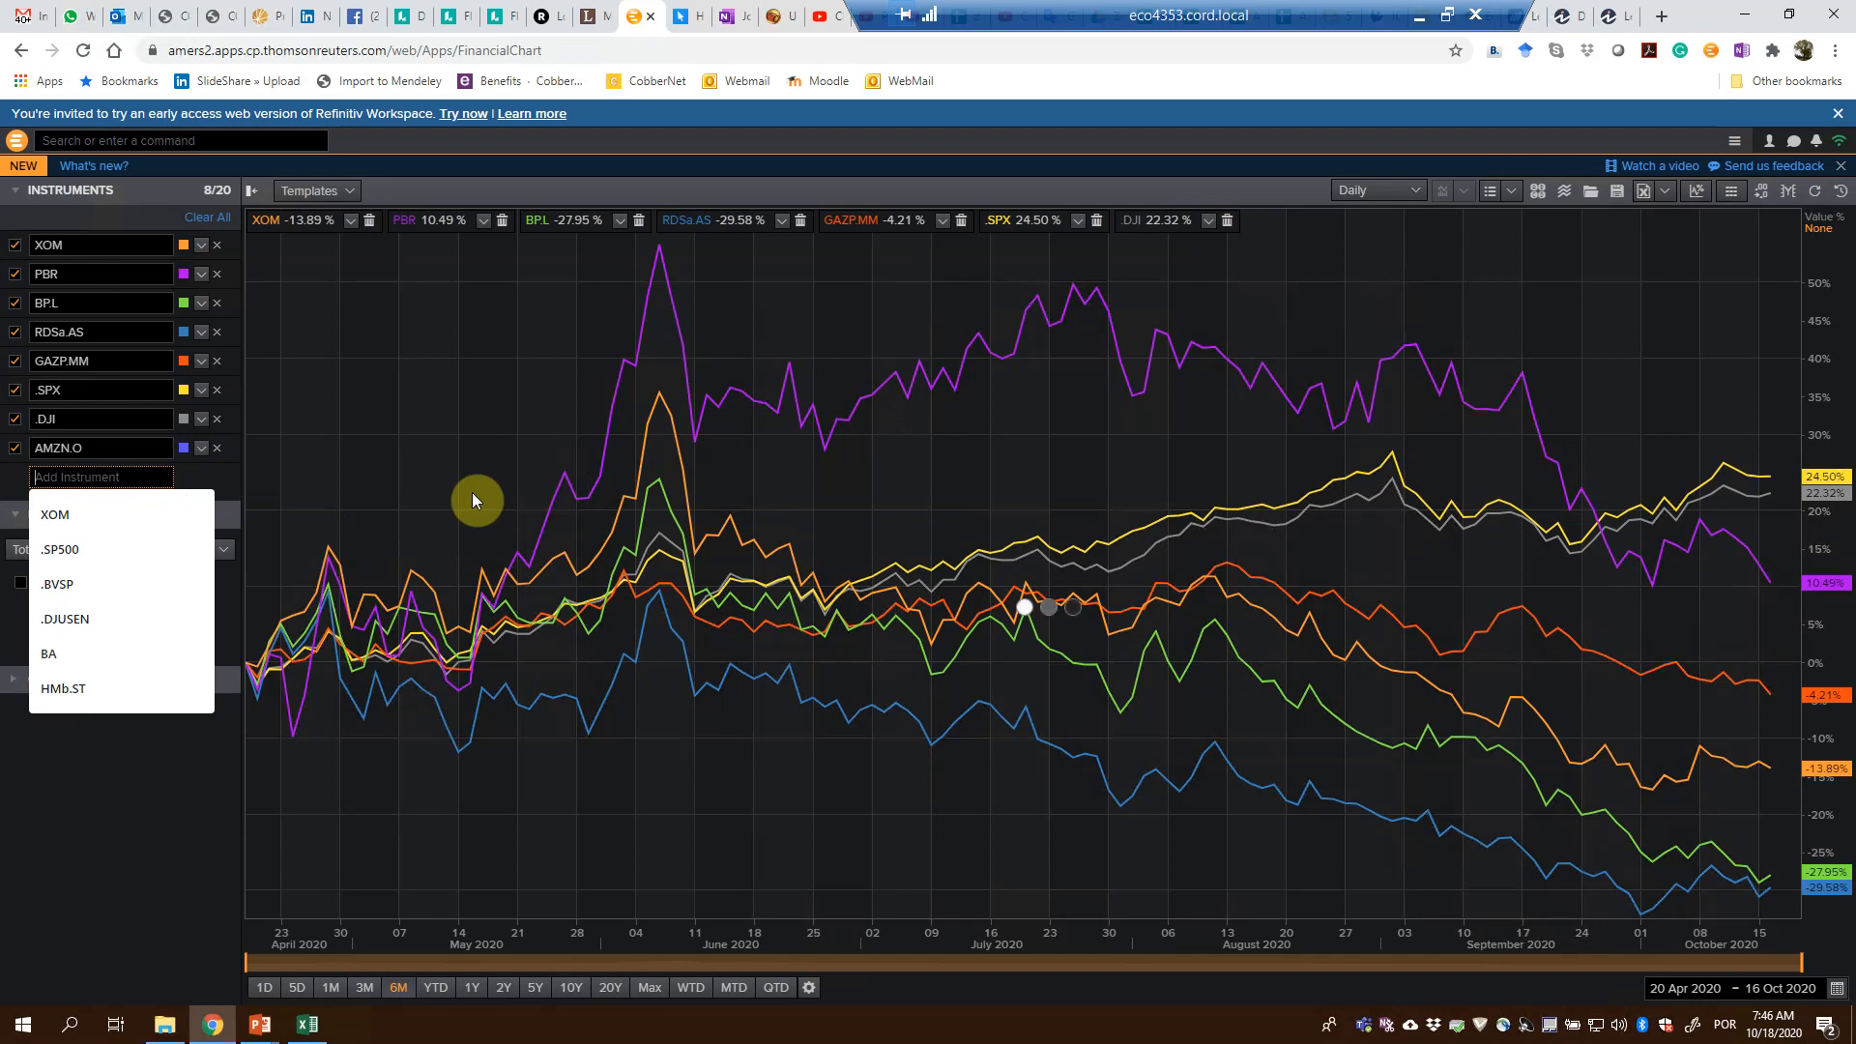
mouse_move(110, 907)
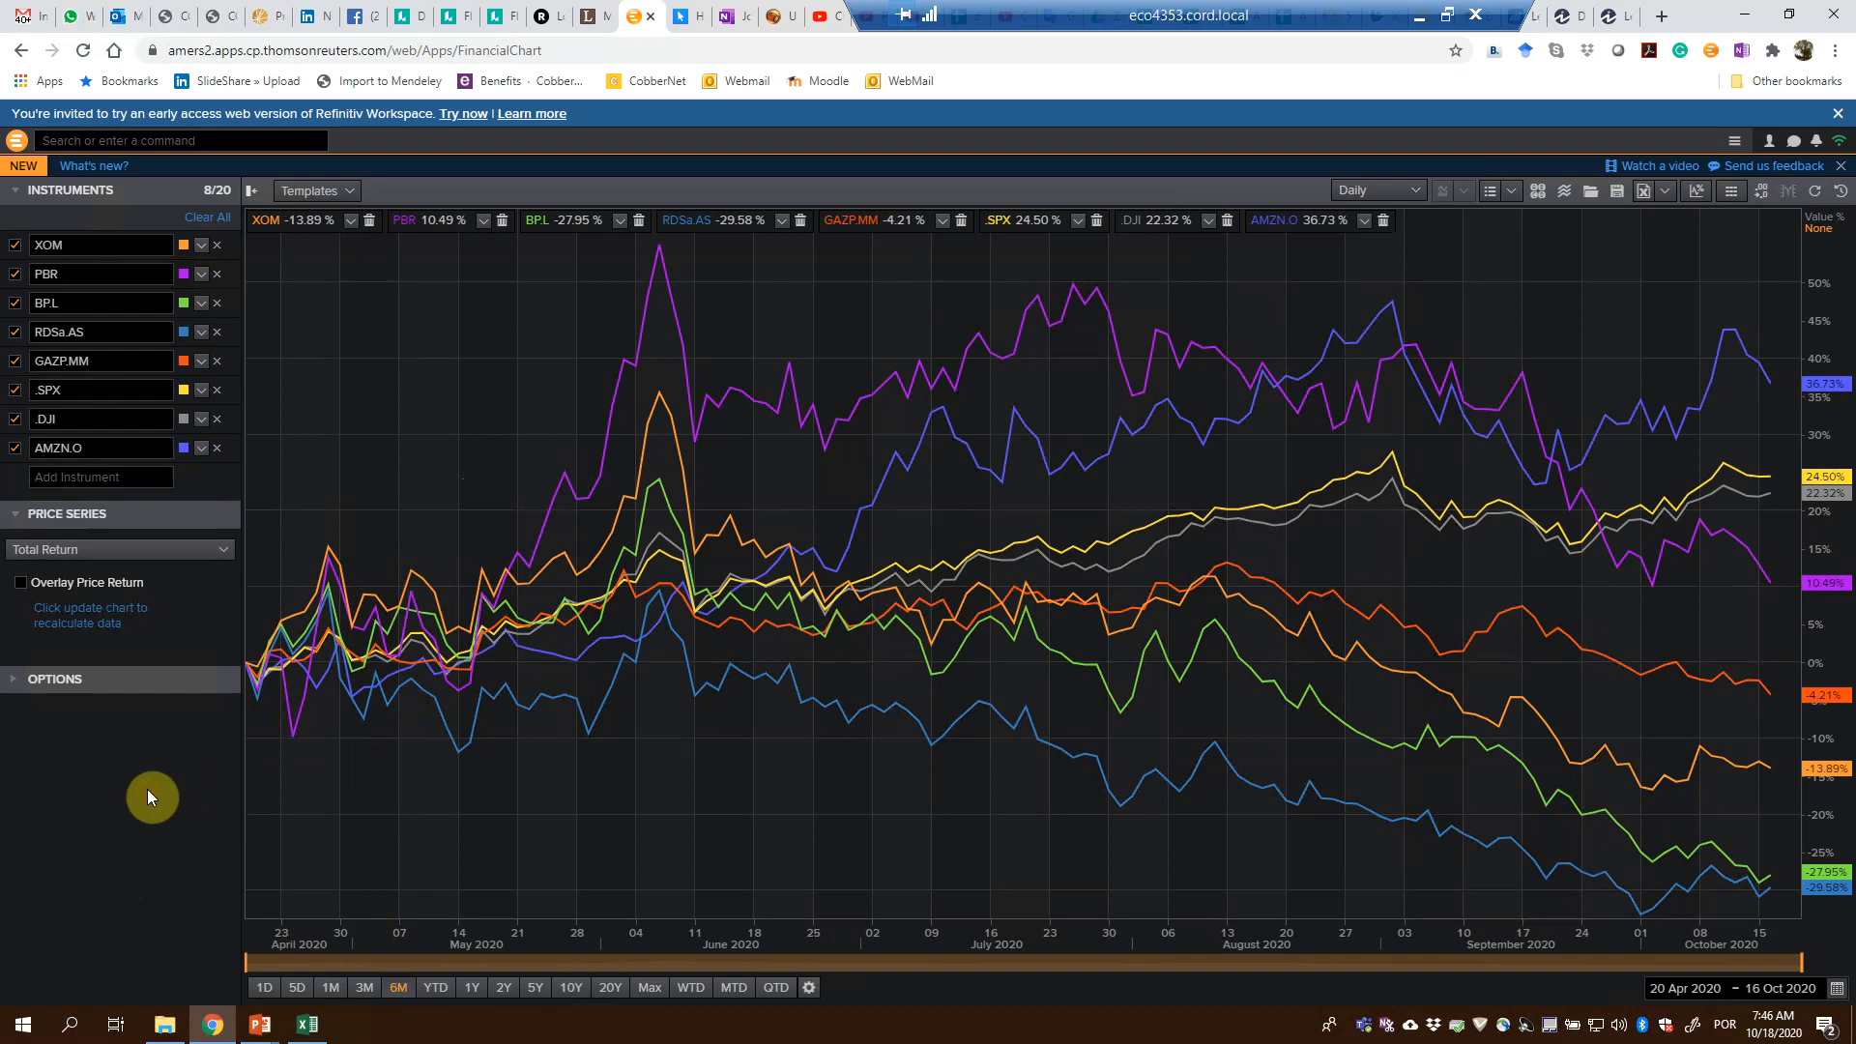
mouse_move(456, 663)
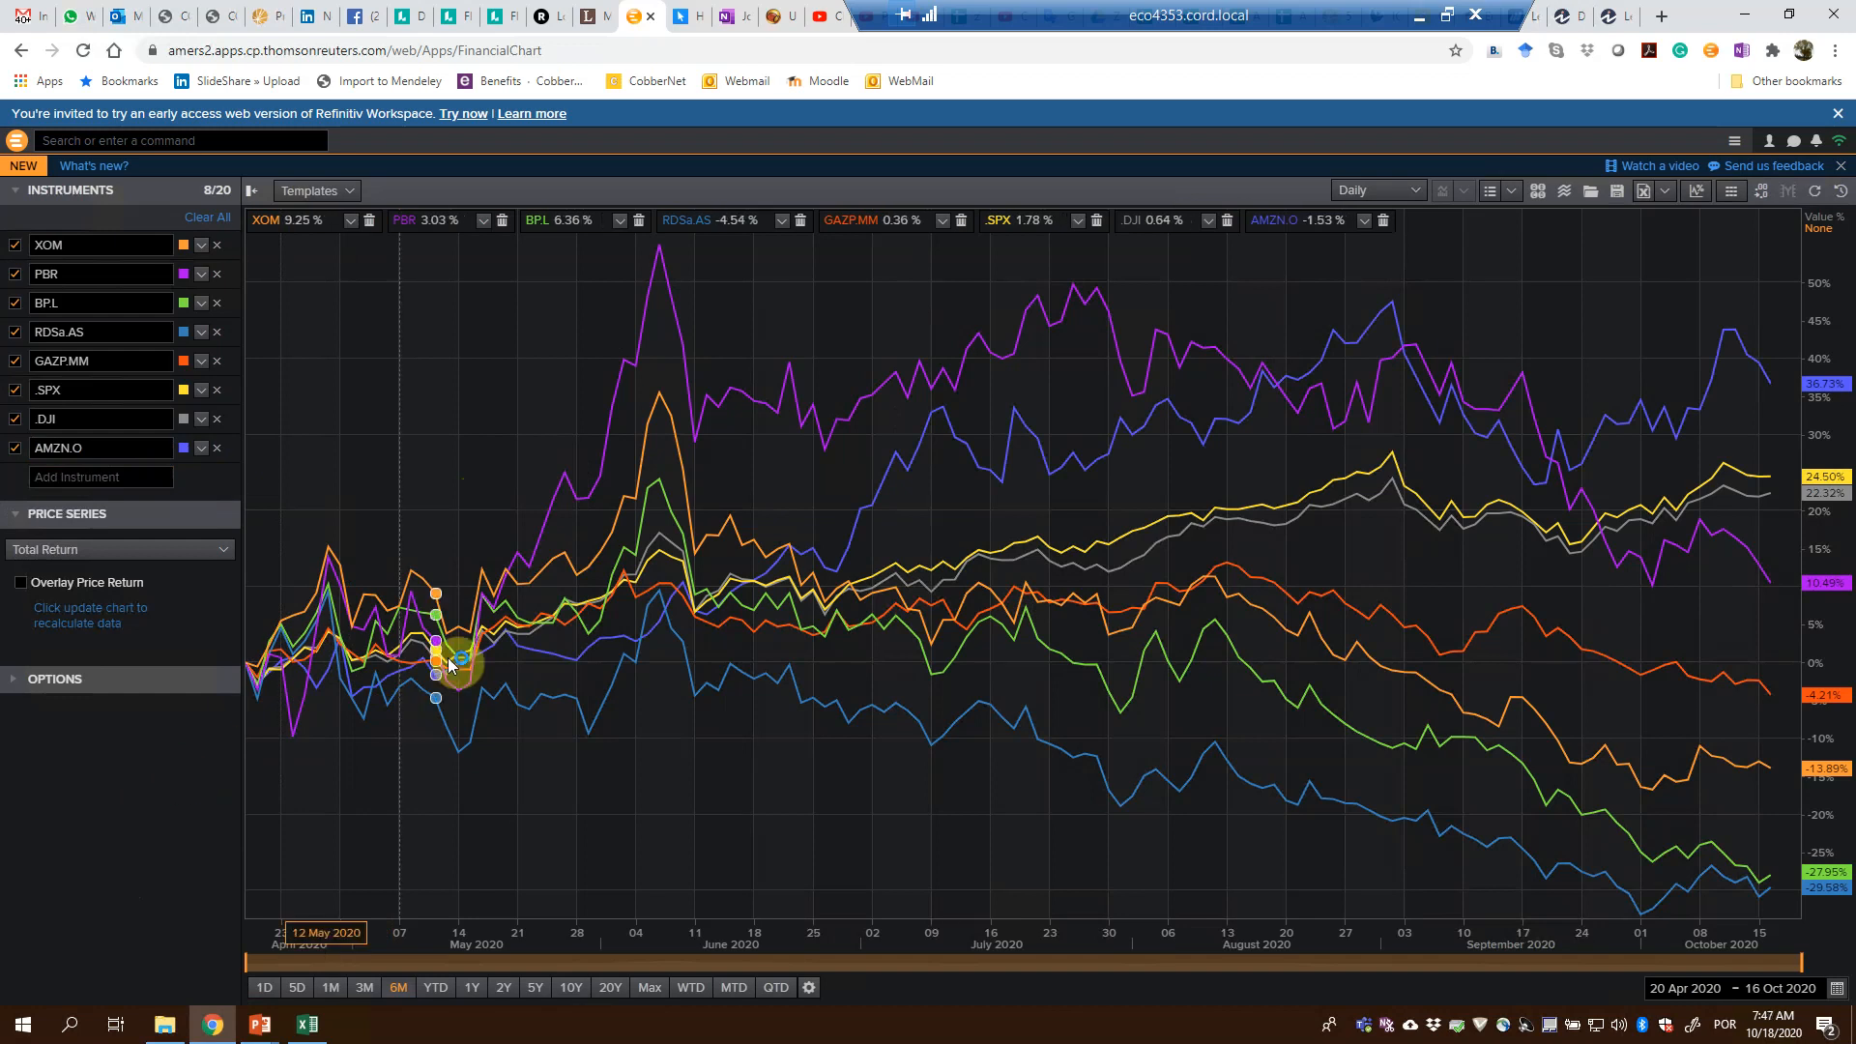
mouse_move(999, 479)
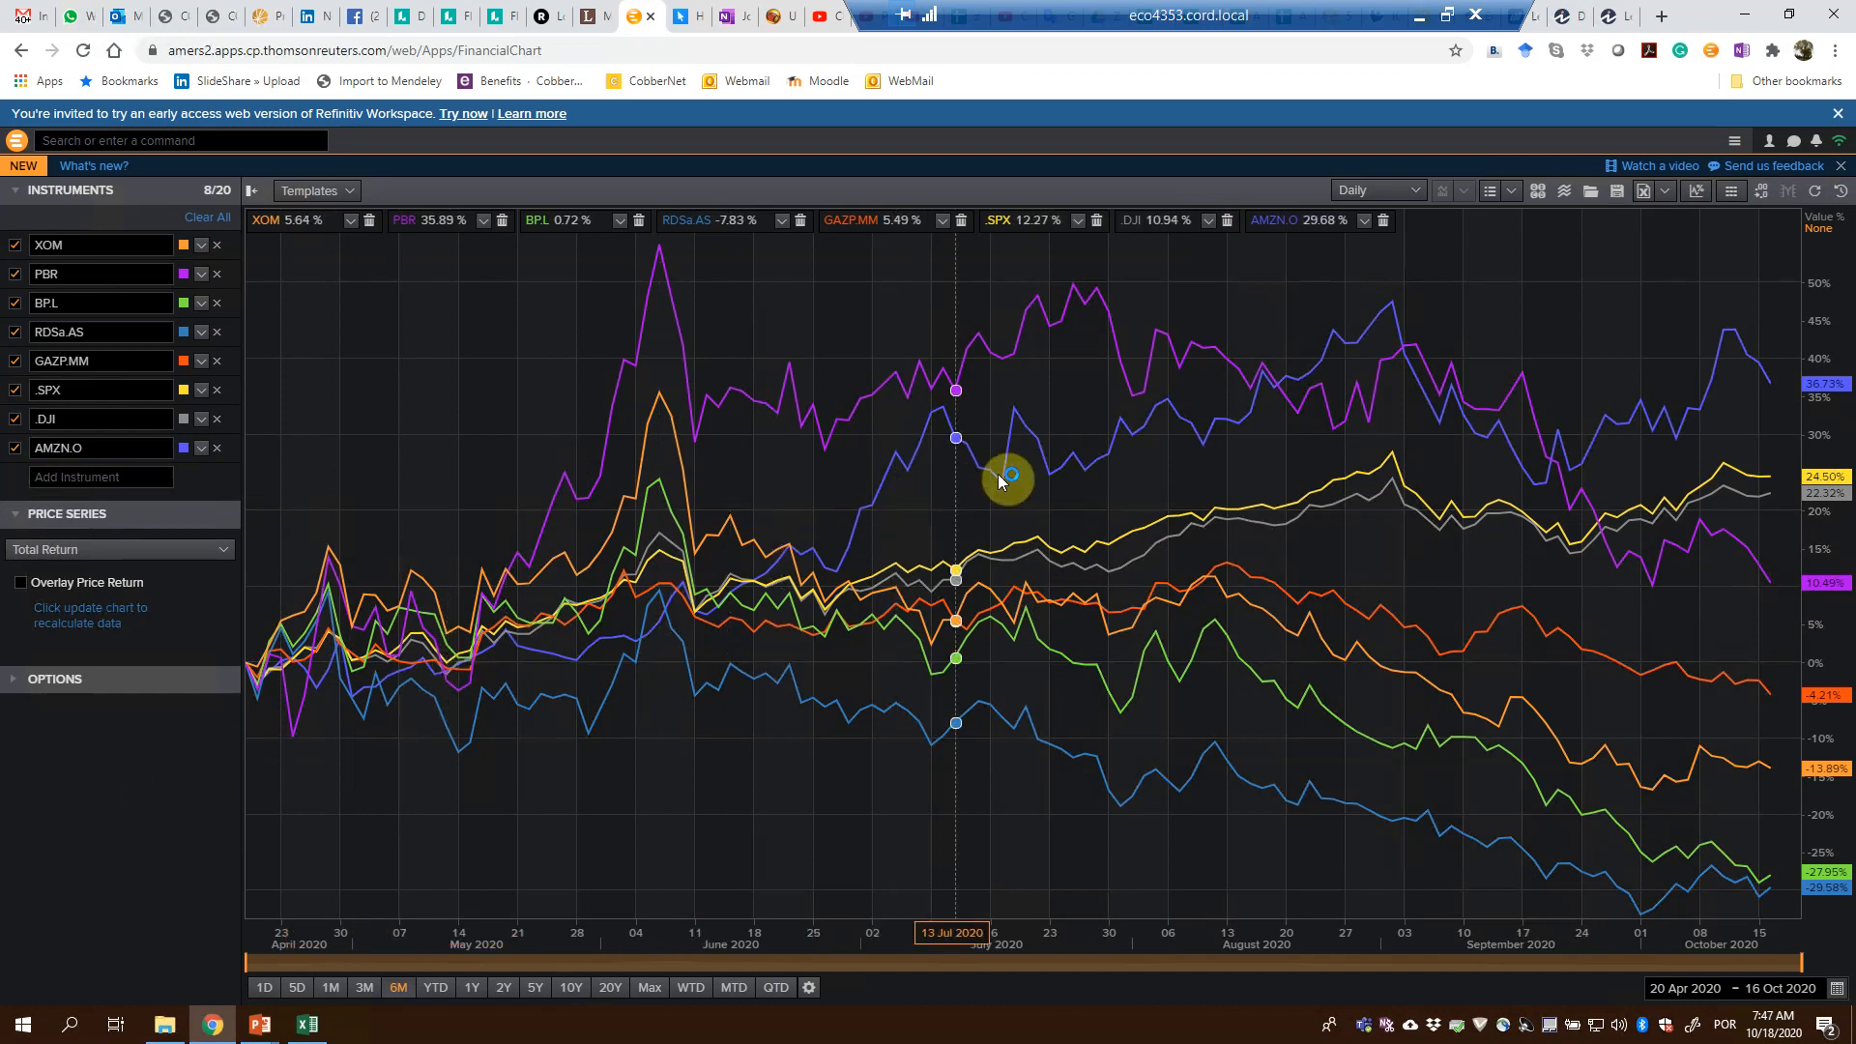
mouse_move(650, 425)
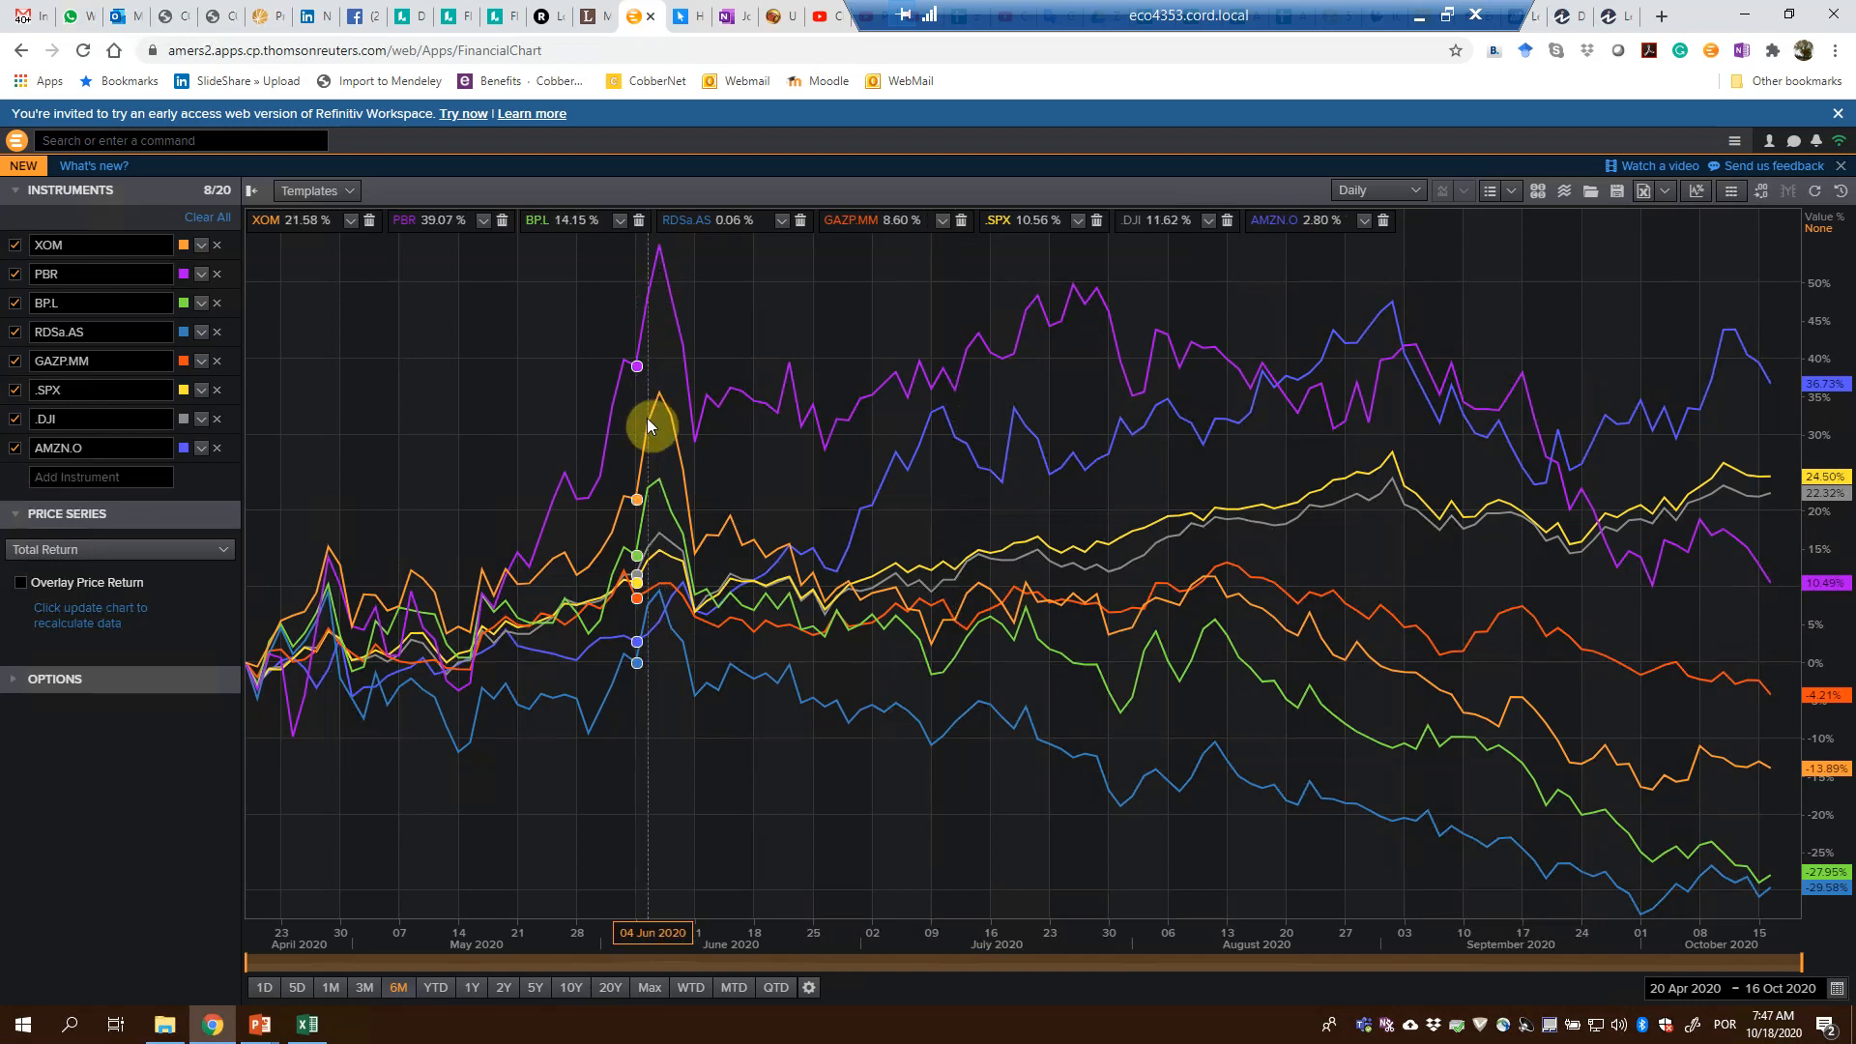
mouse_move(668, 402)
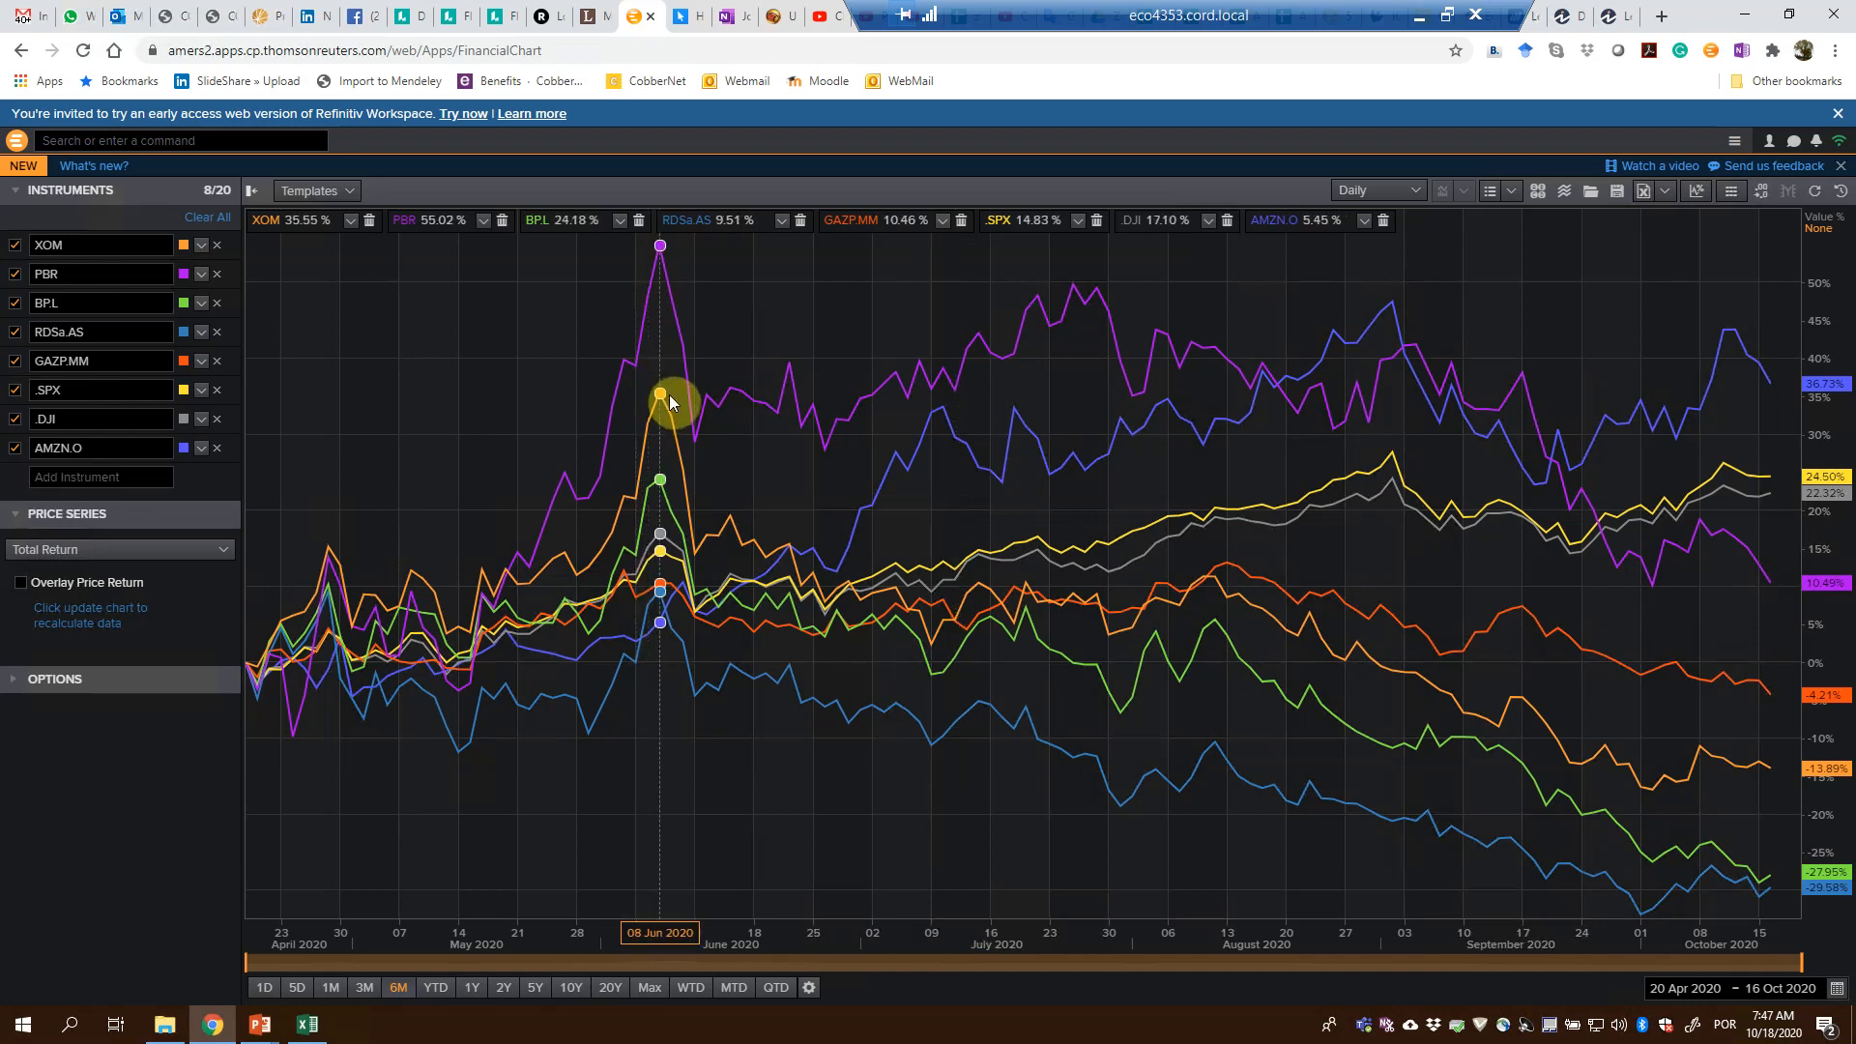
mouse_move(625, 474)
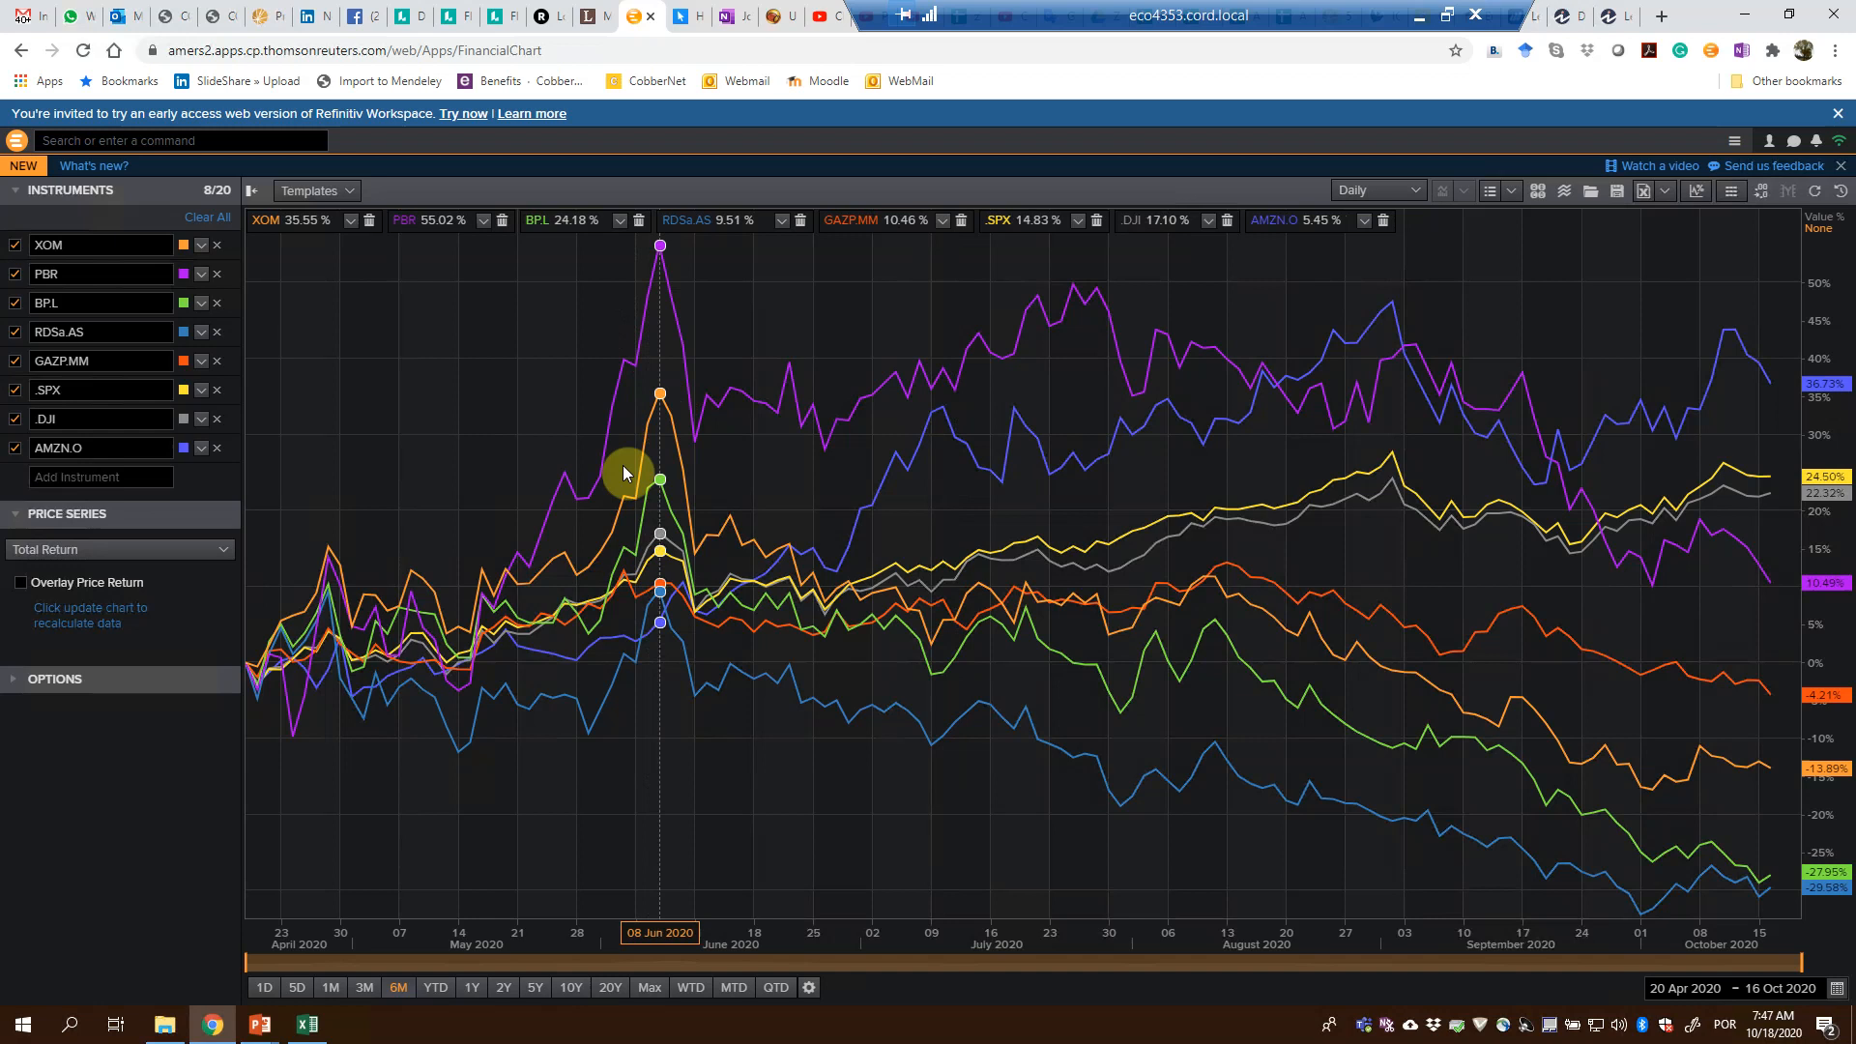
mouse_move(1007, 400)
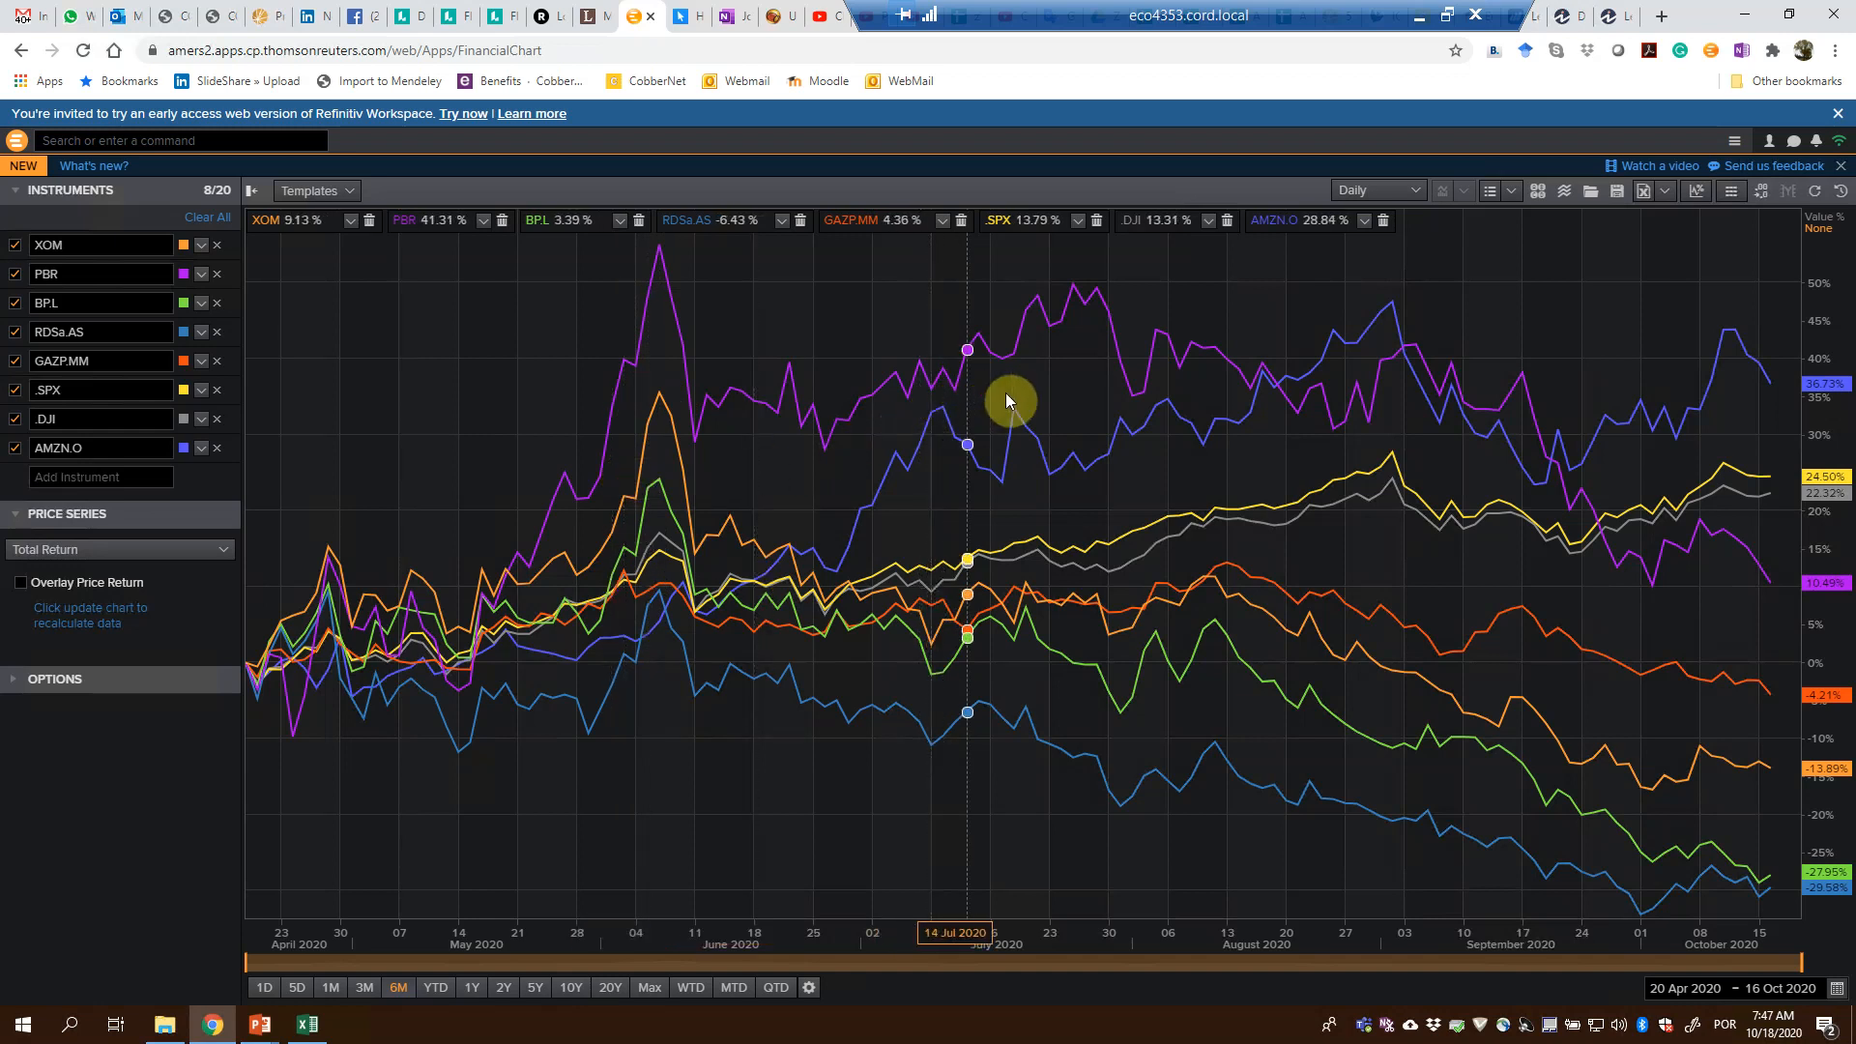
mouse_move(1485, 450)
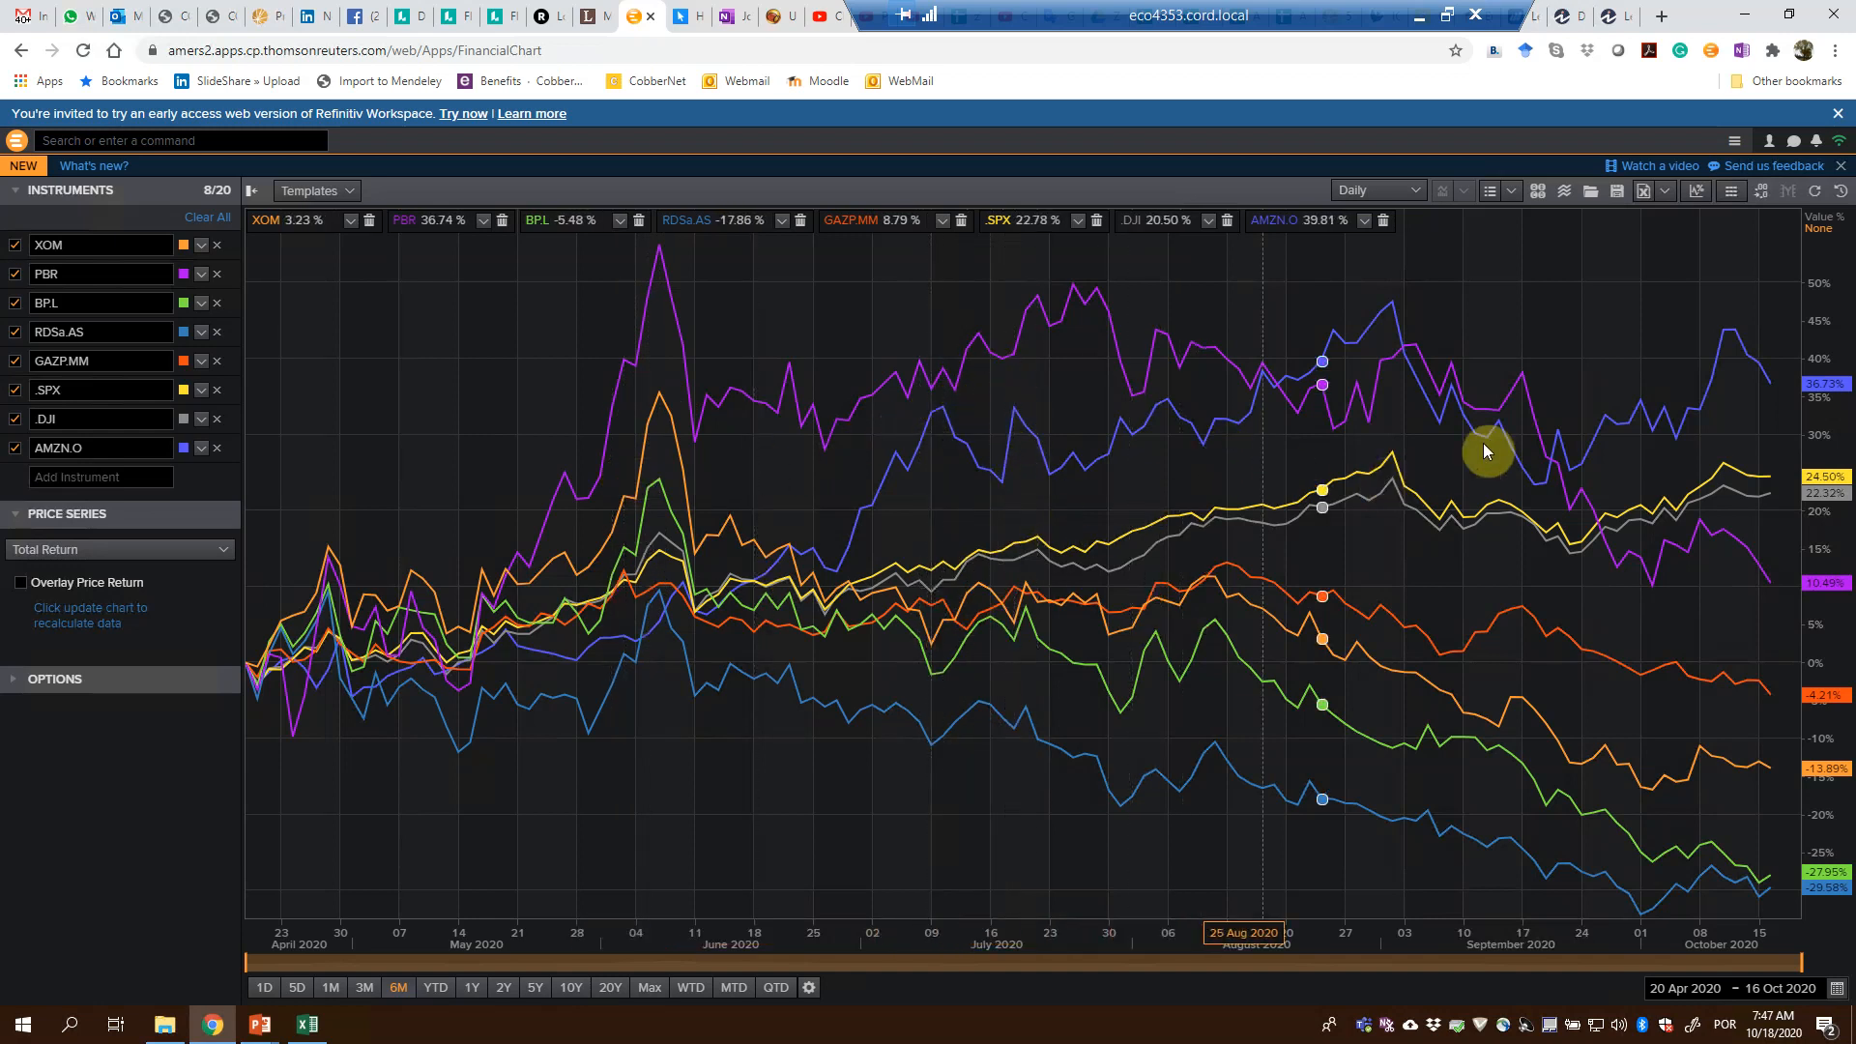
mouse_move(1591, 435)
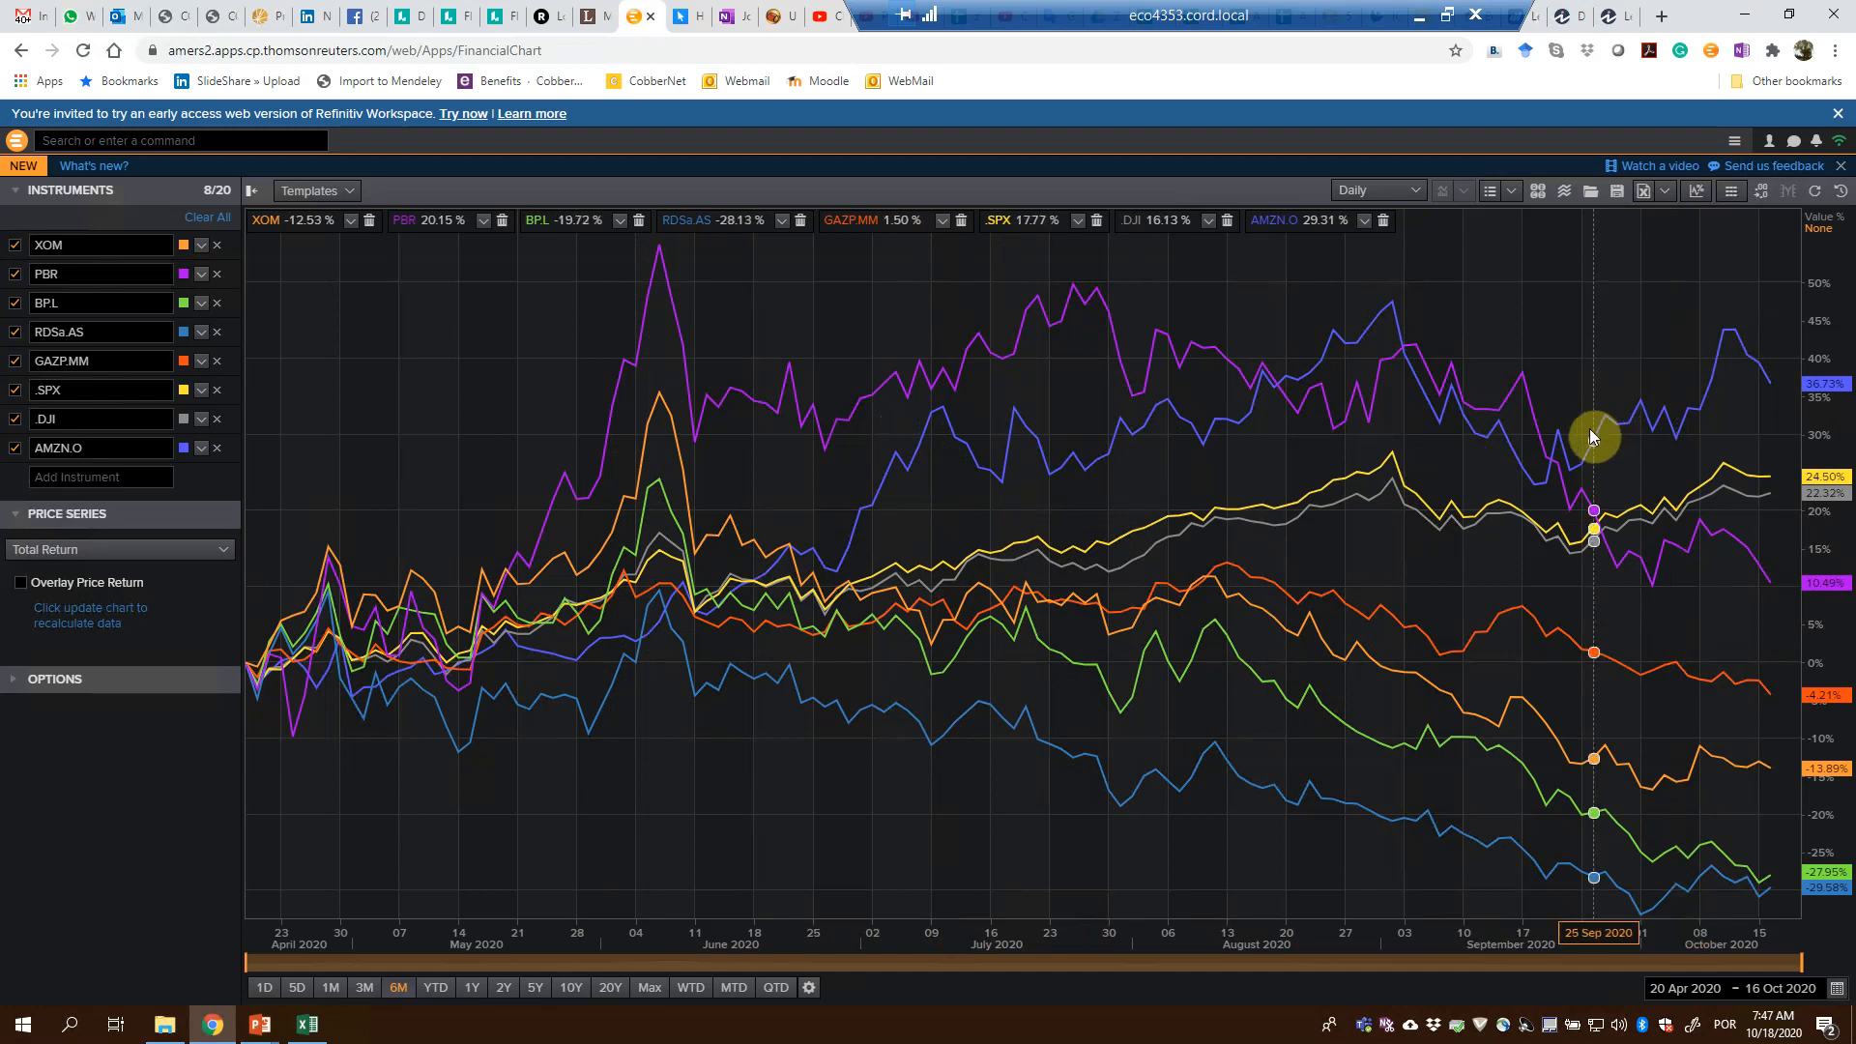
mouse_move(1705, 379)
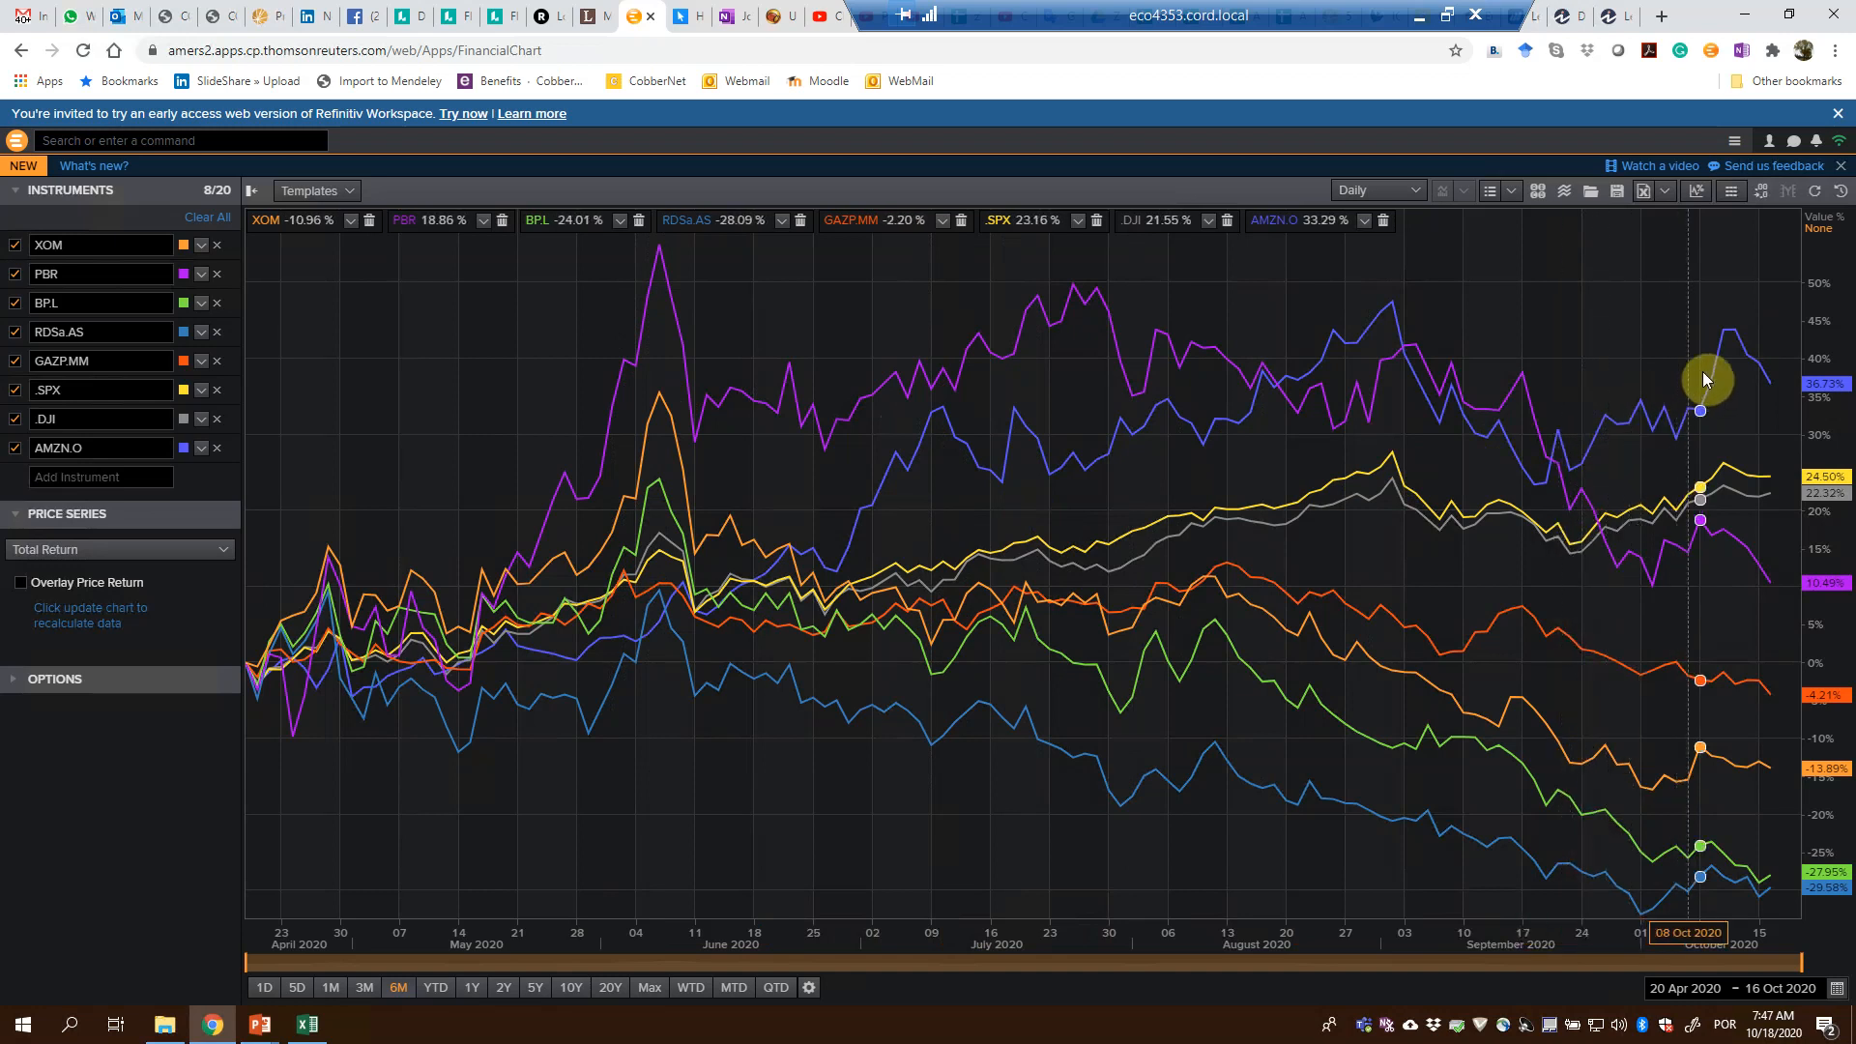
mouse_move(435, 391)
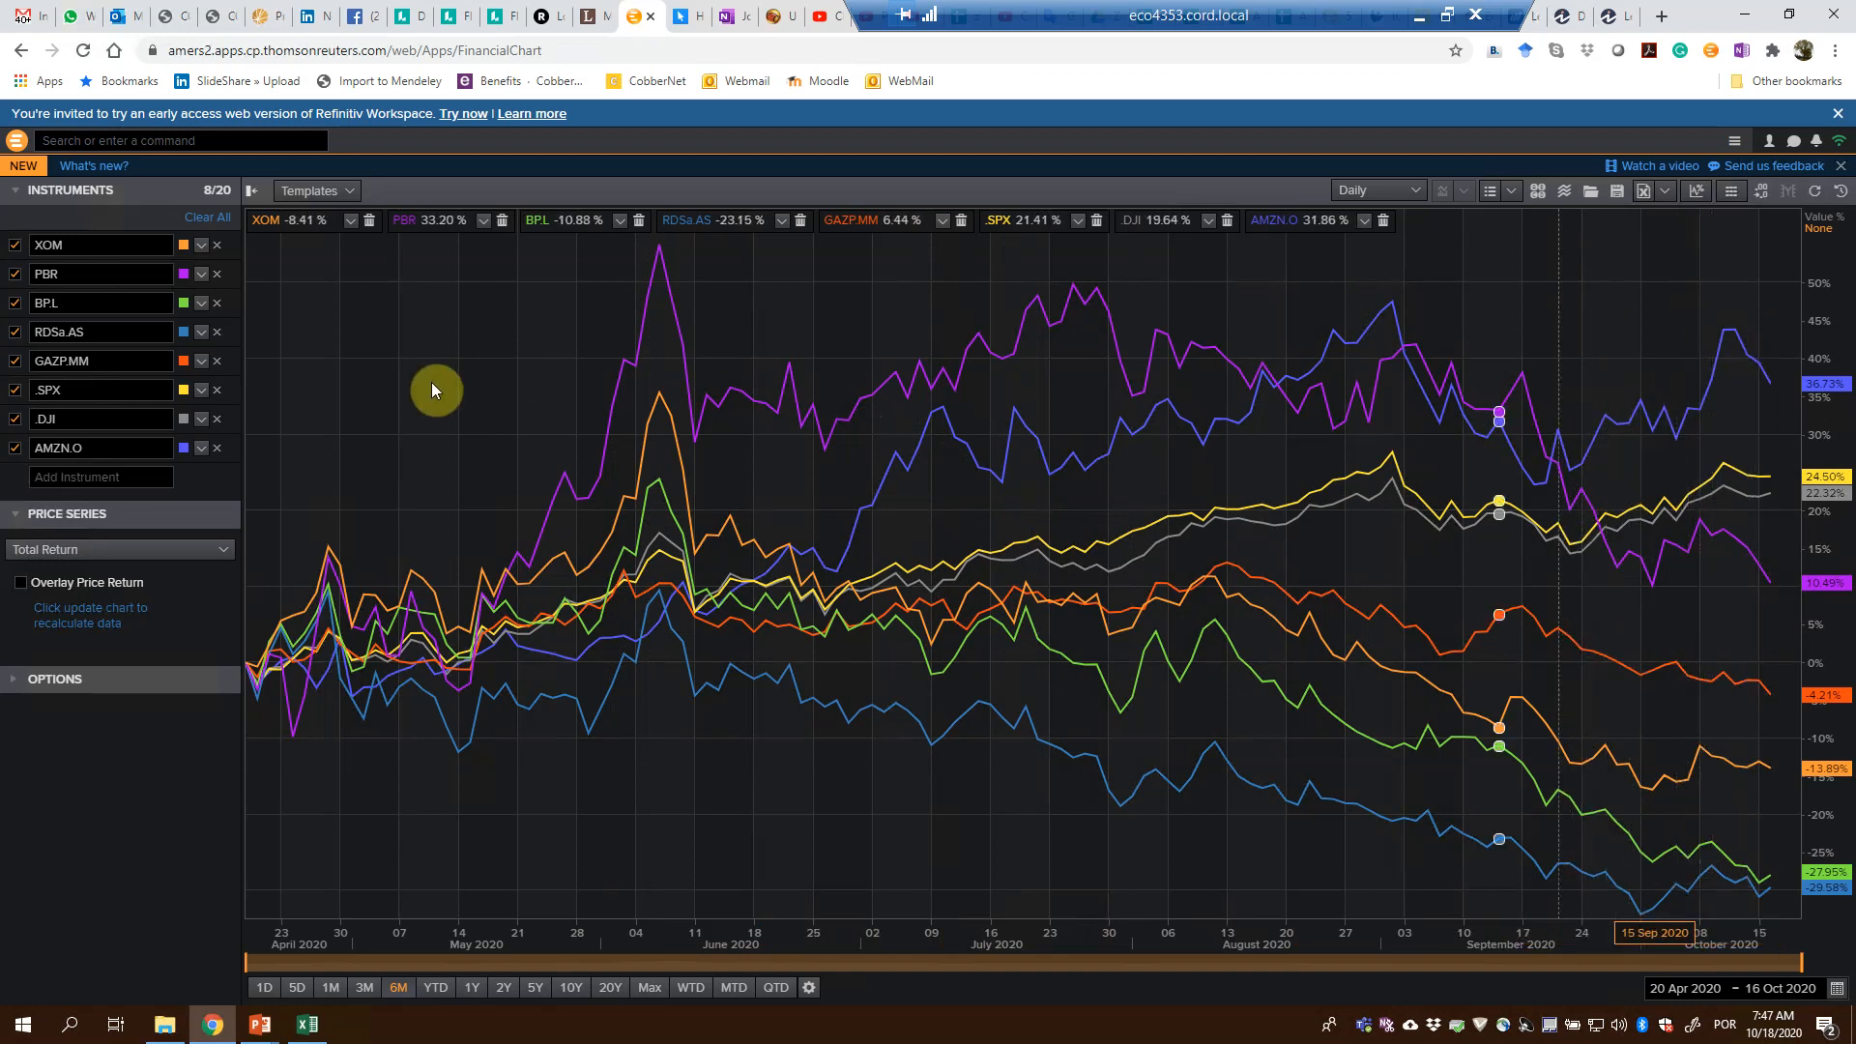
mouse_move(216, 454)
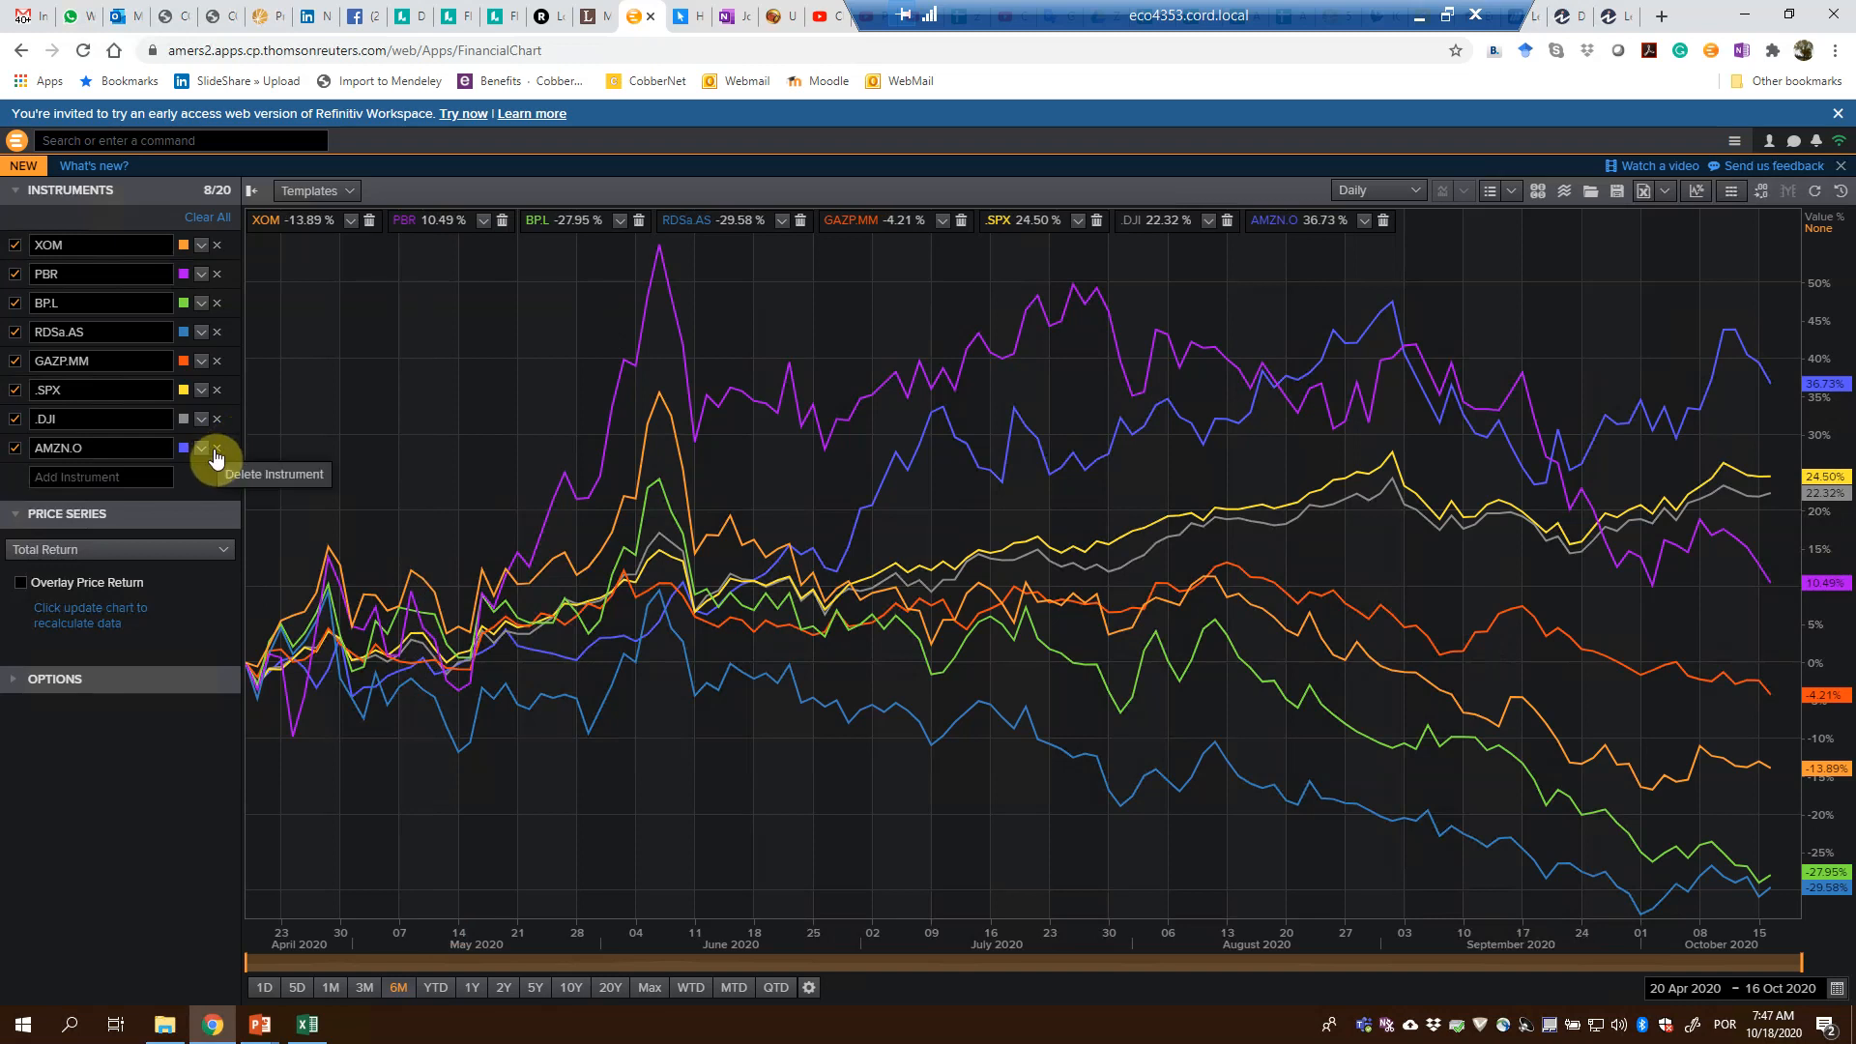
- Remove AMZN.O from the chart and bring up the .DJI line colour picker
click(216, 446)
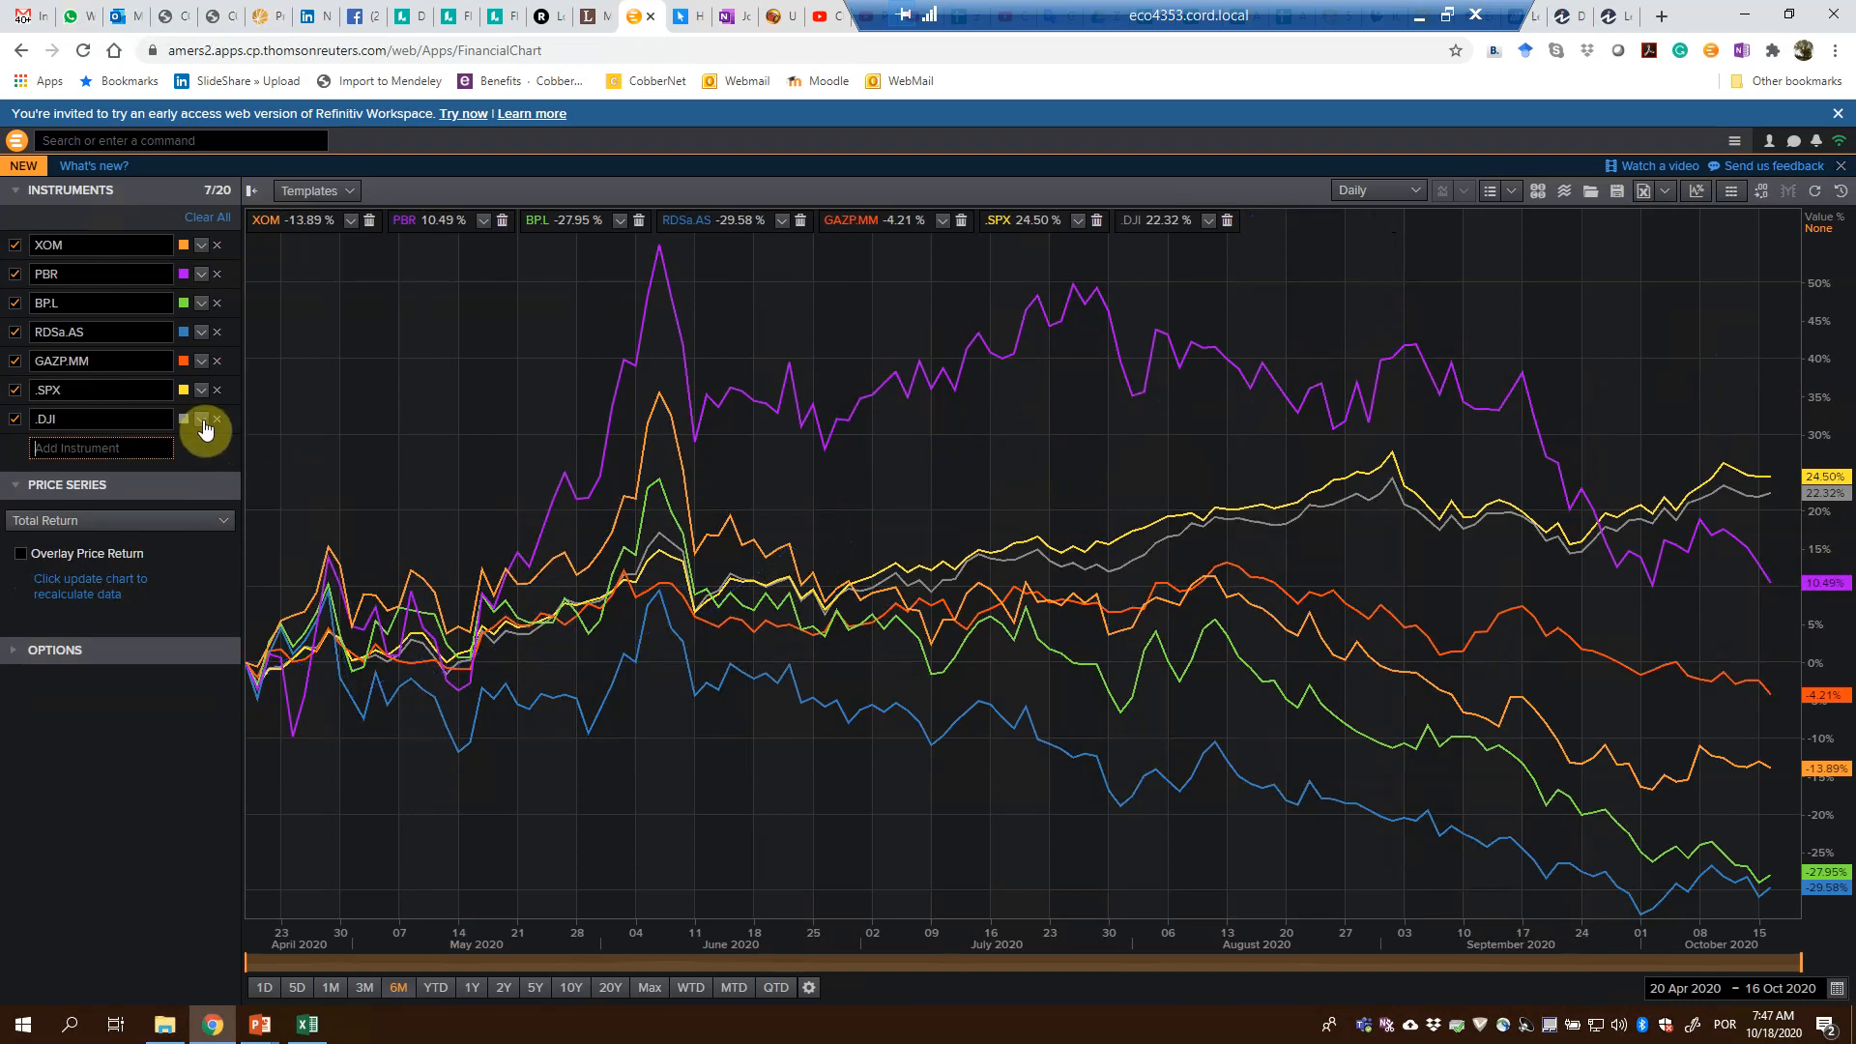
mouse_move(184, 423)
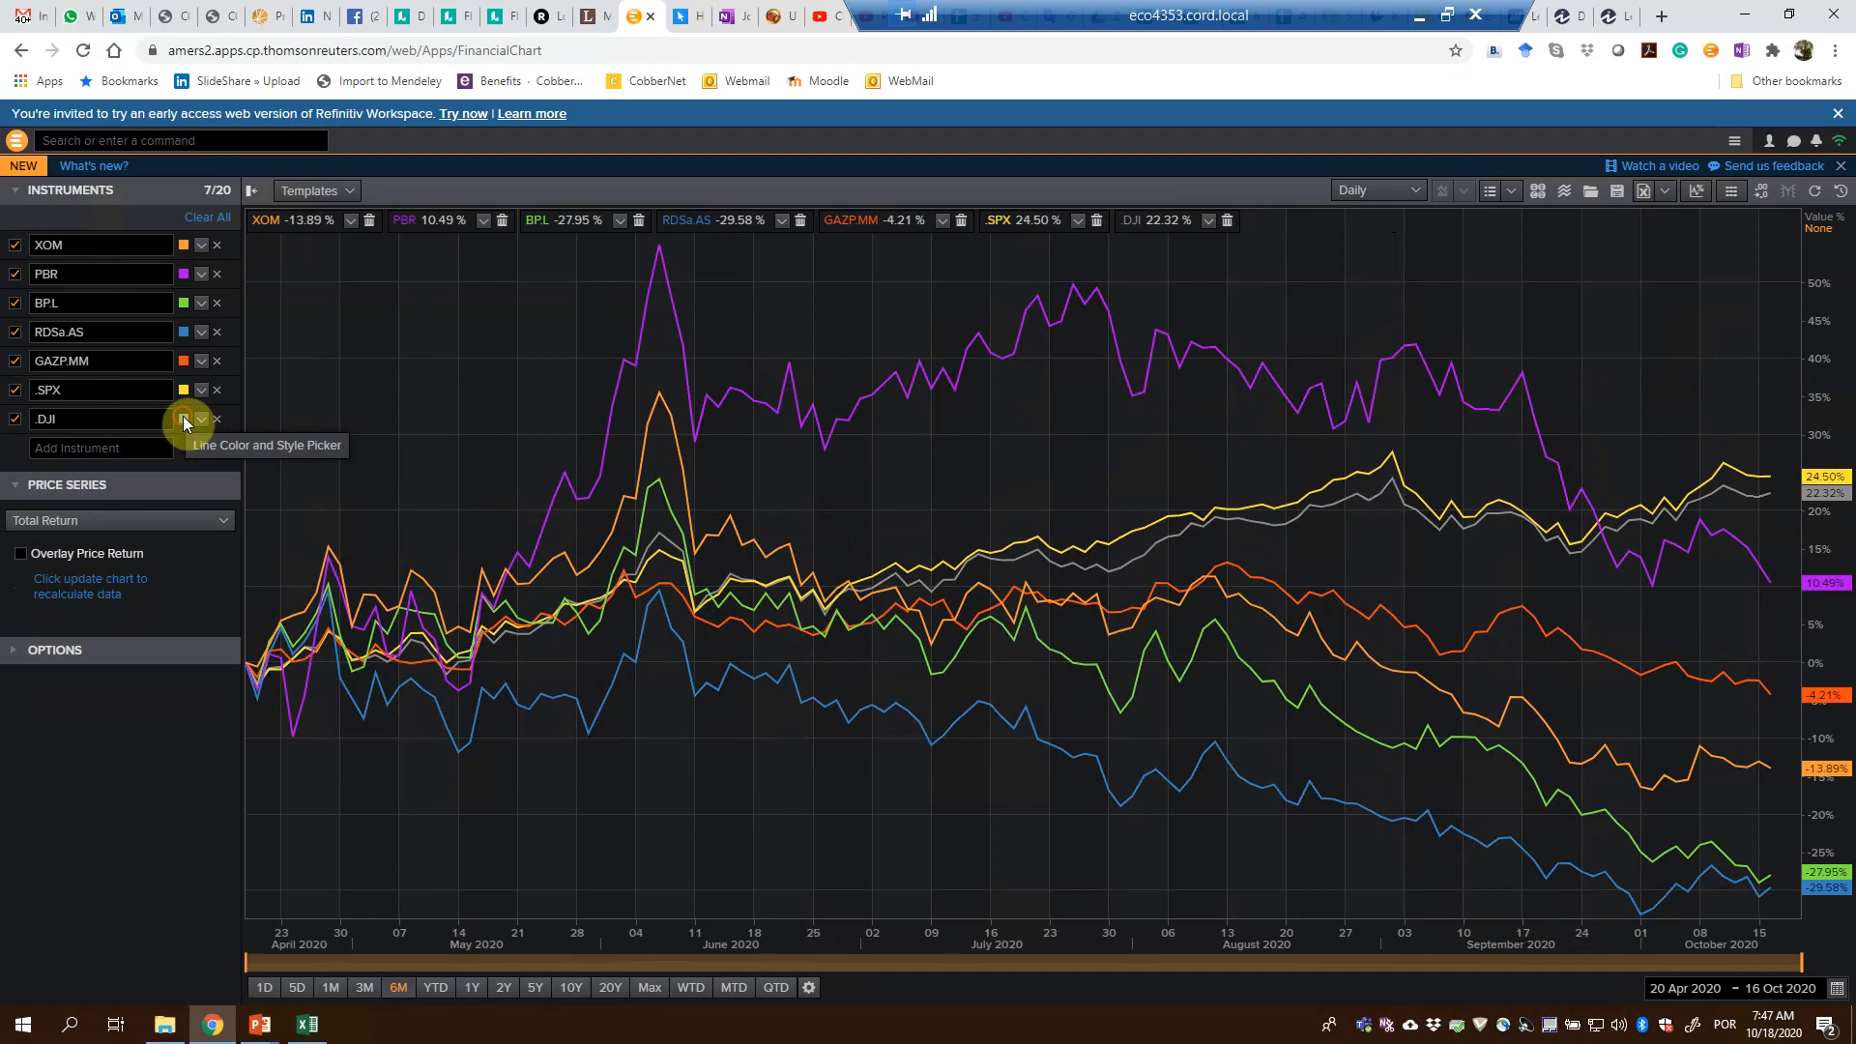
click(184, 418)
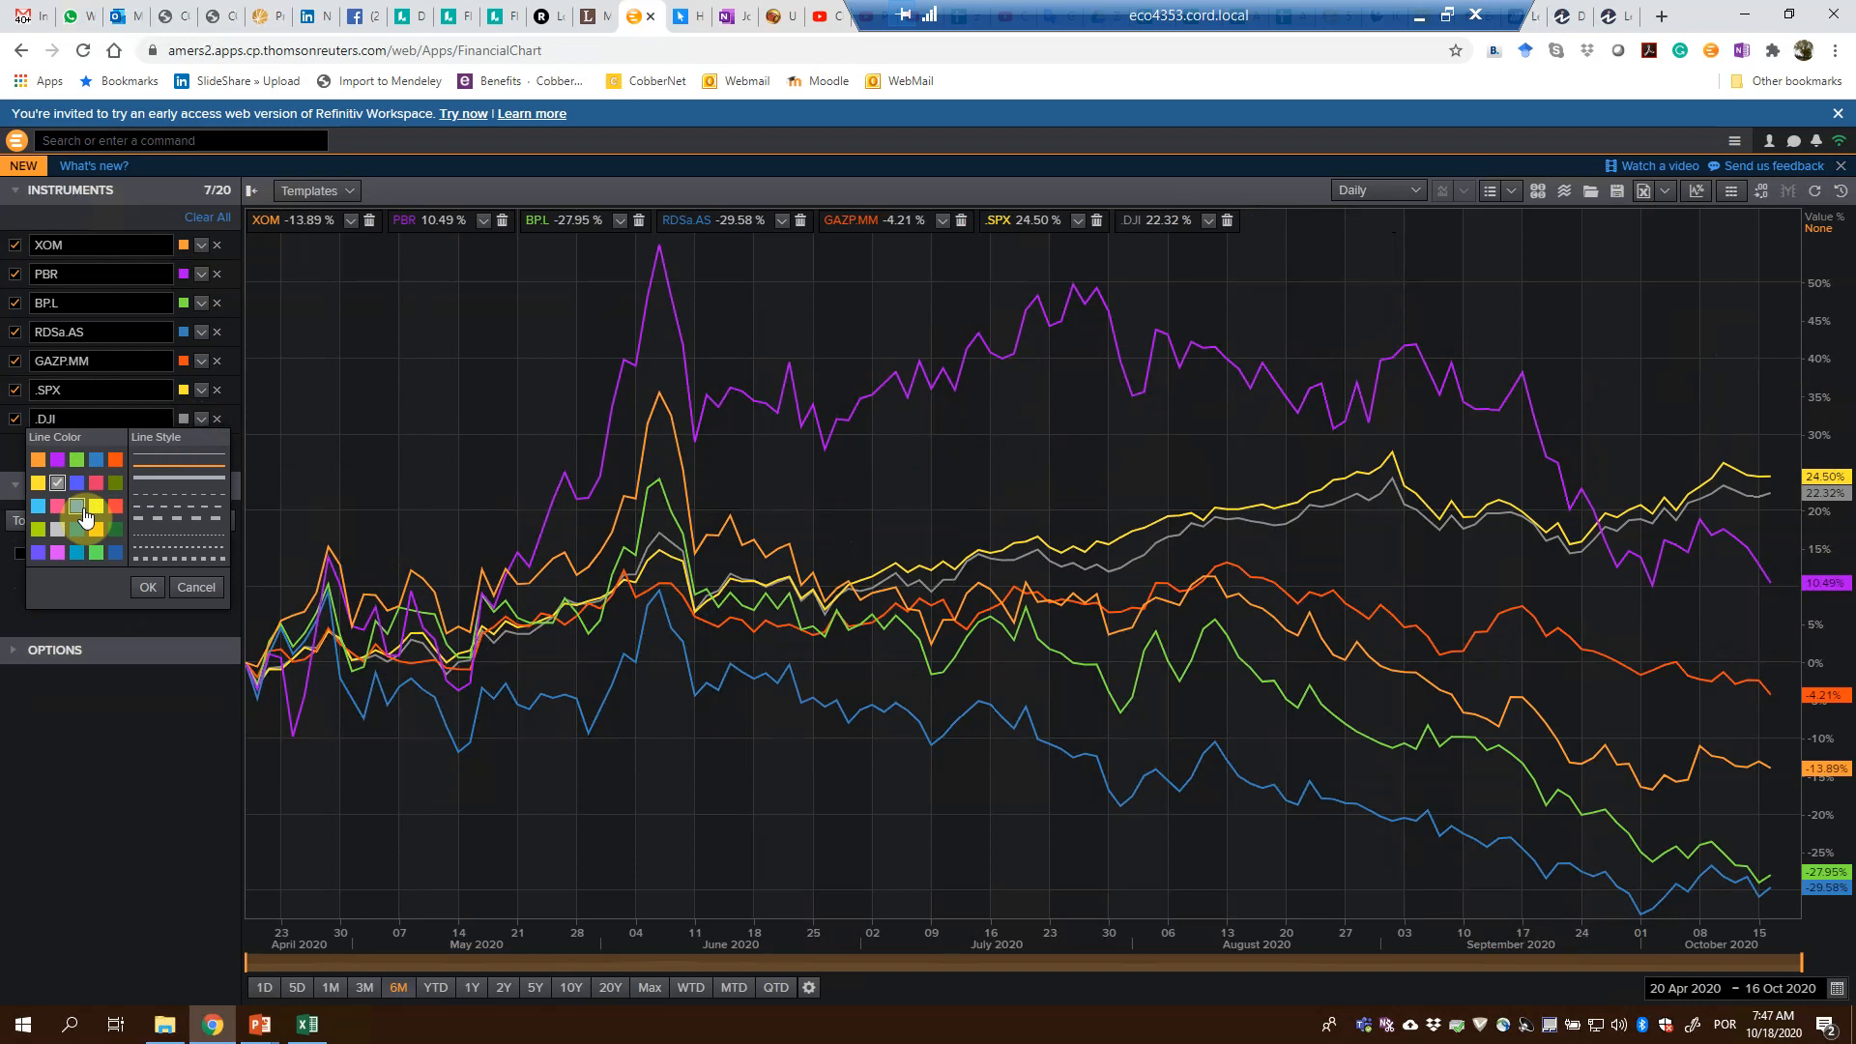
mouse_move(127, 721)
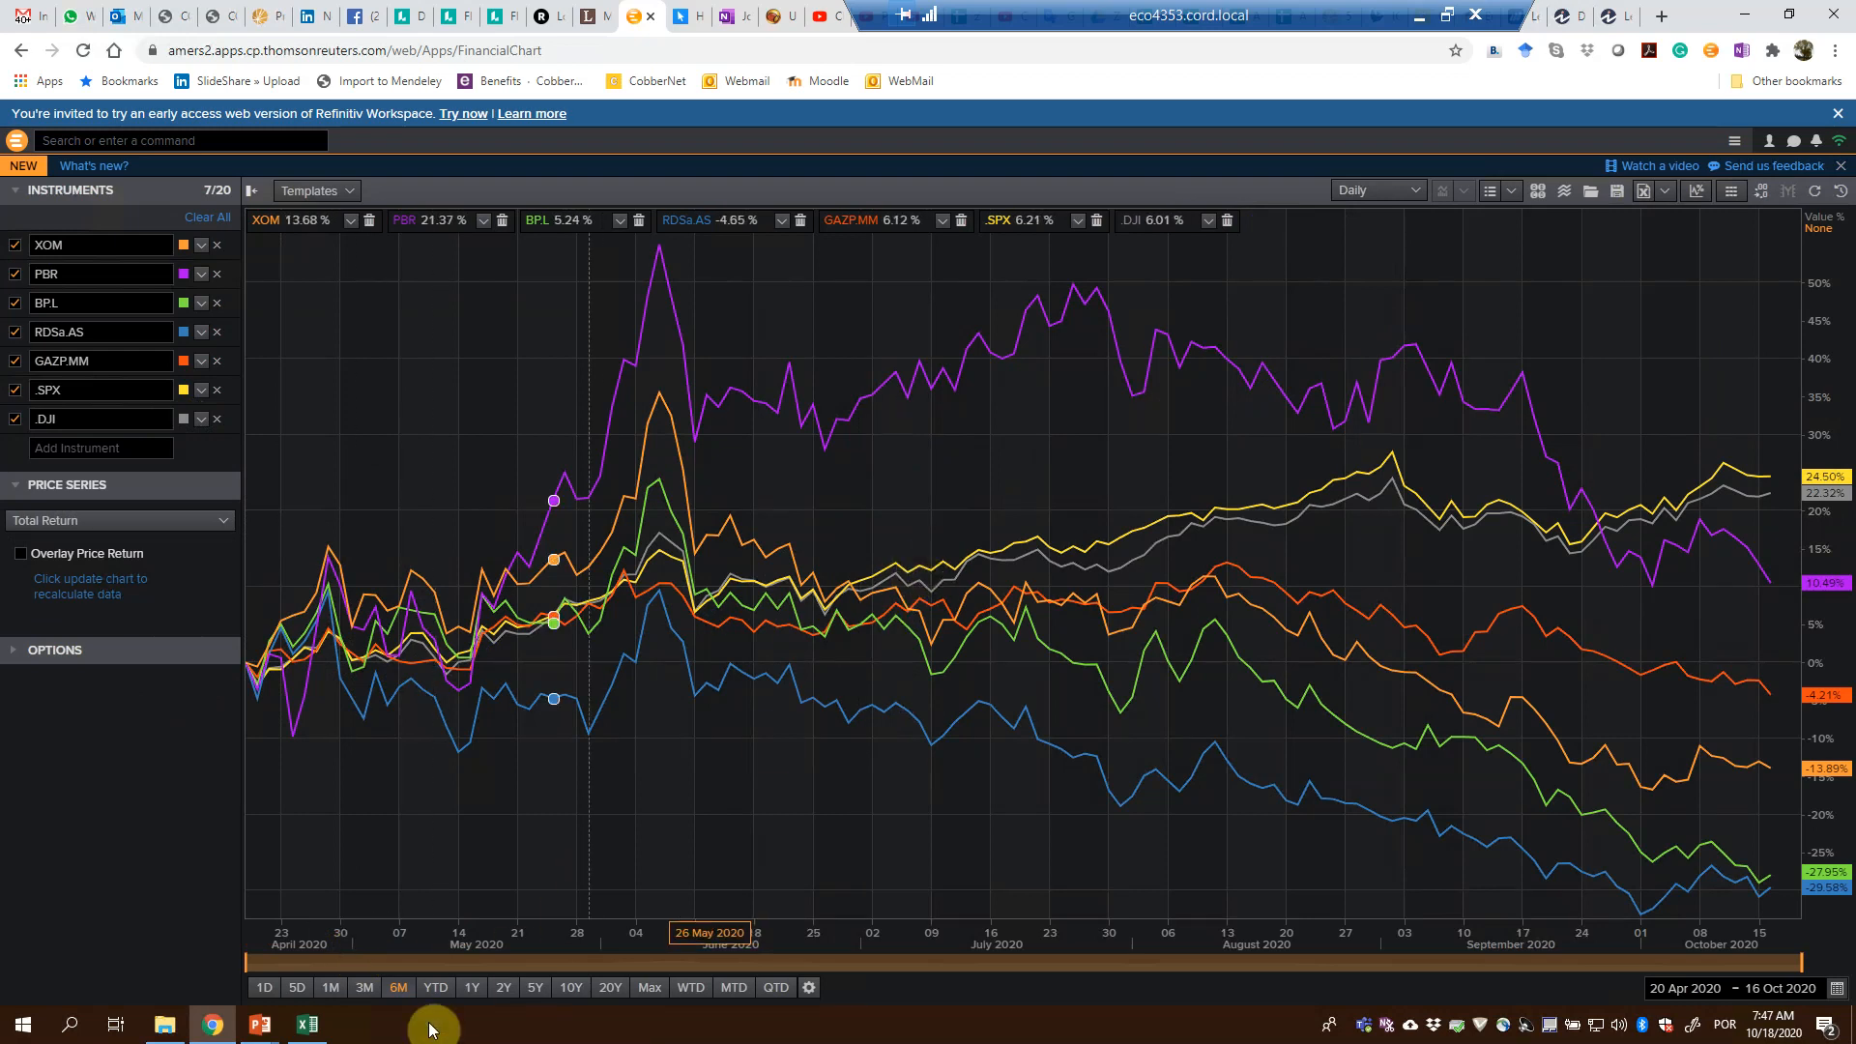
mouse_move(257, 1025)
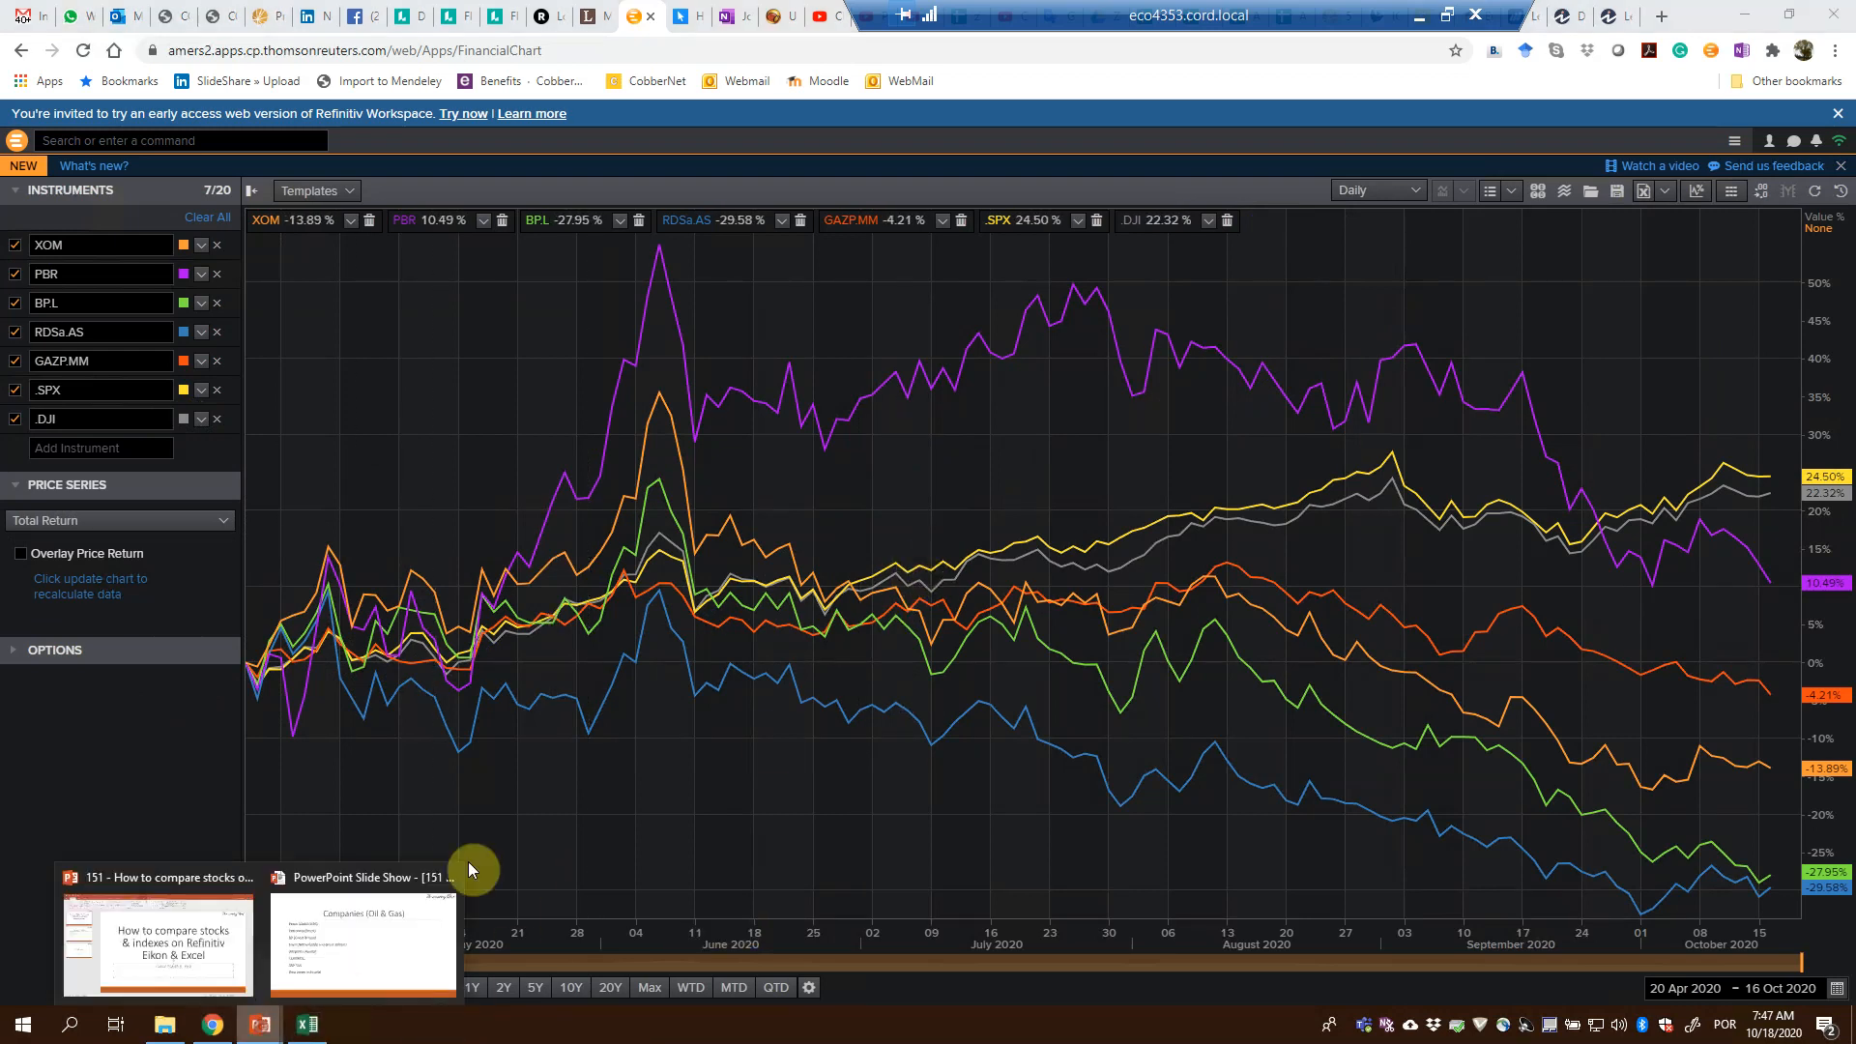
- Switch to the PowerPoint slide show on the closing Thank you slide
click(364, 944)
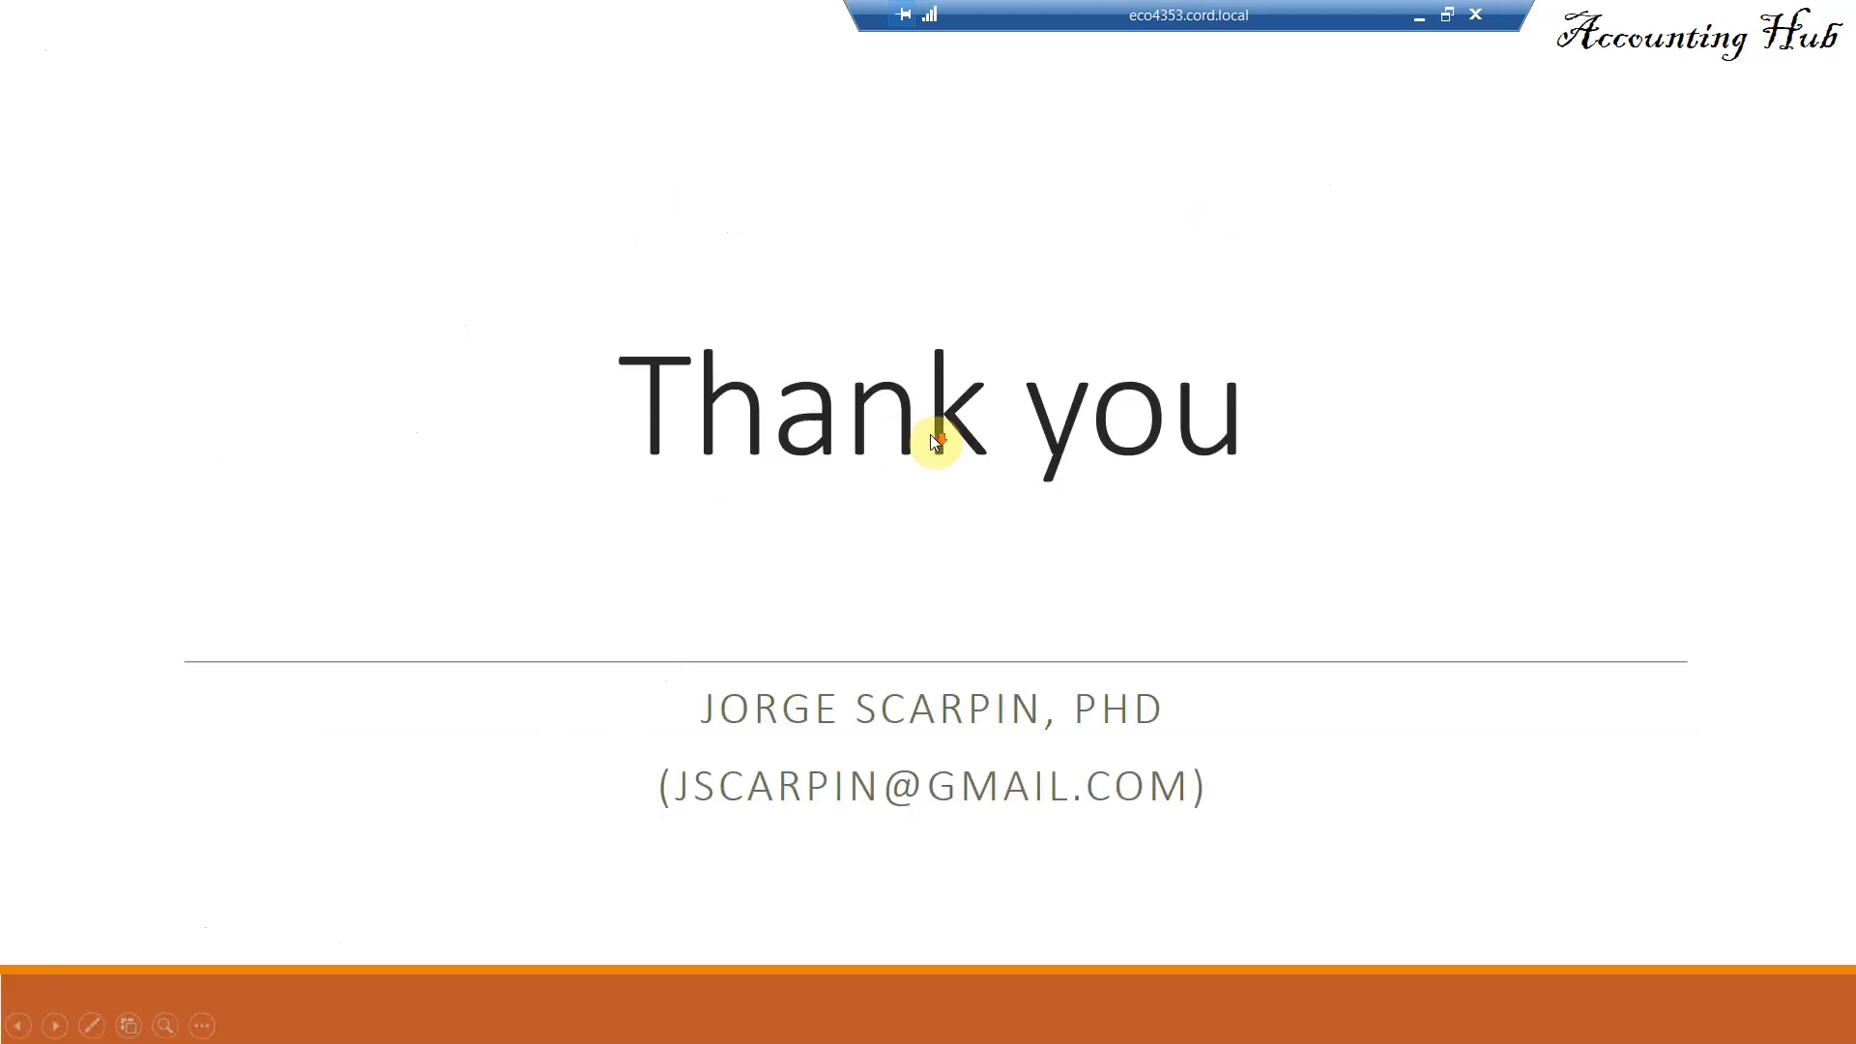
mouse_move(1086, 293)
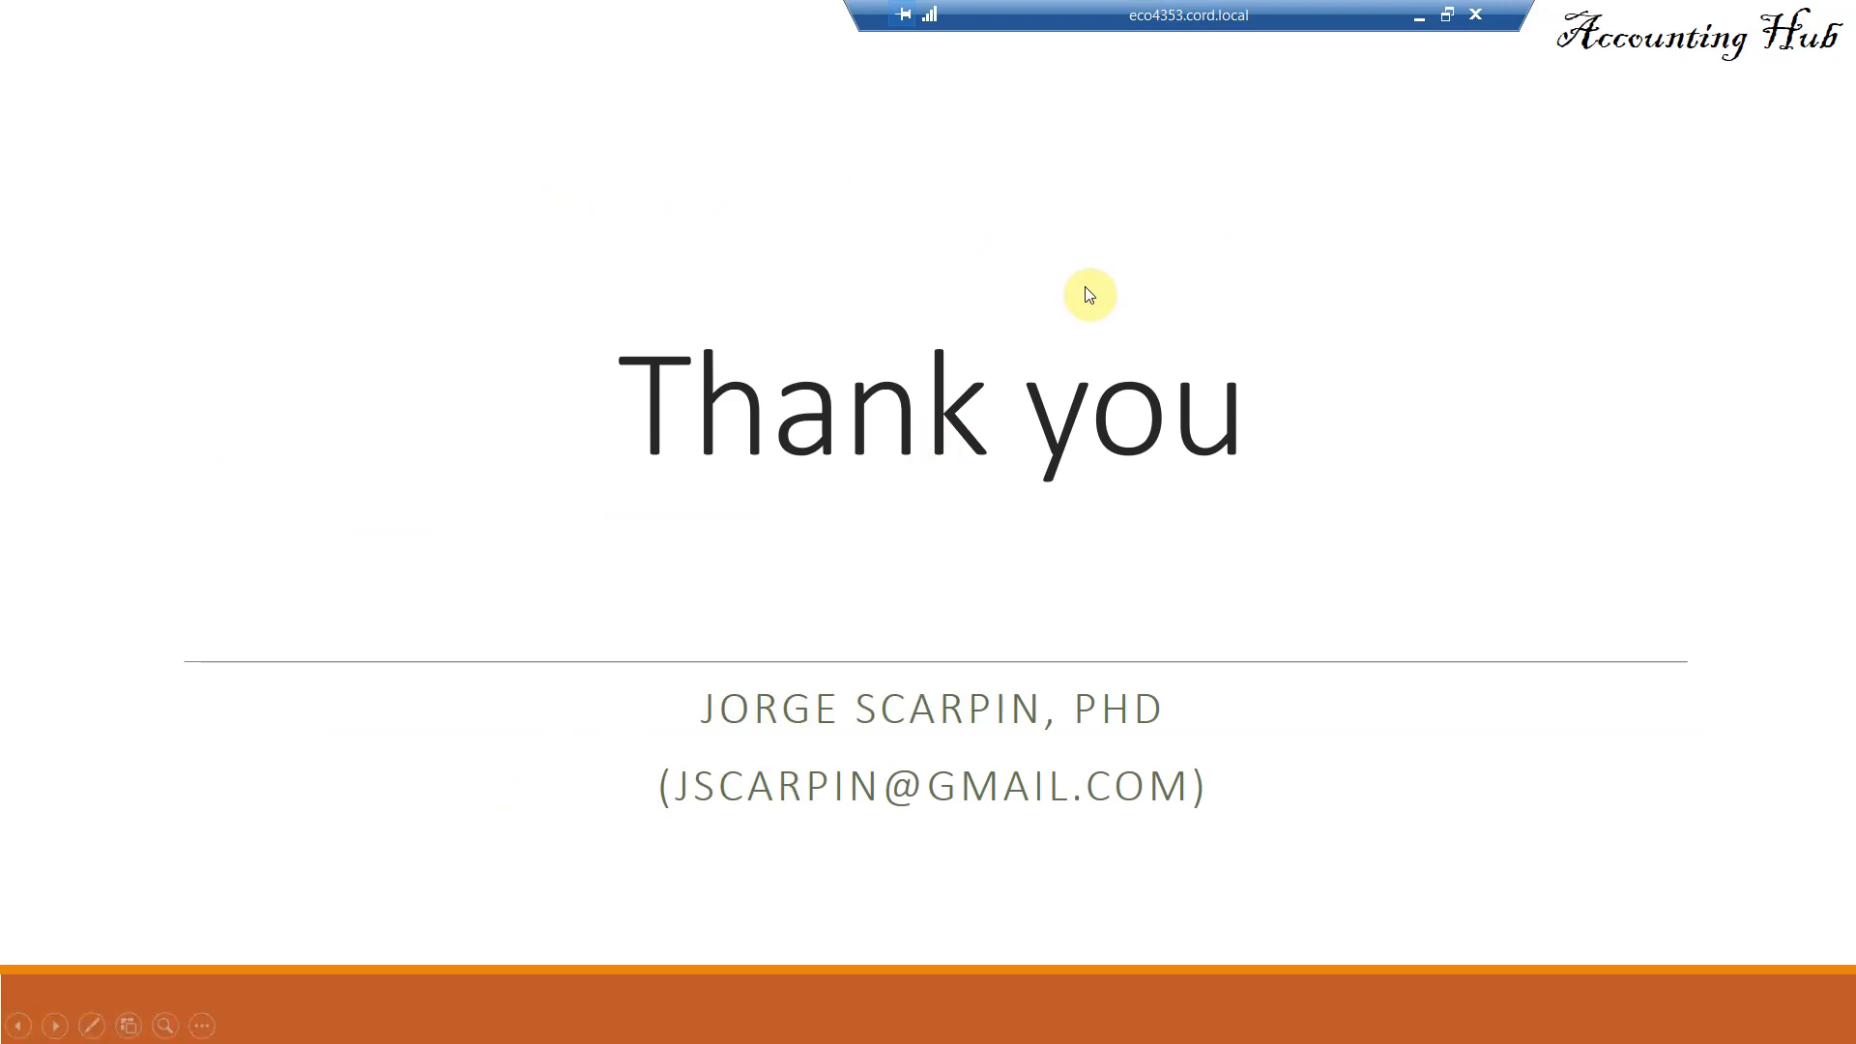
mouse_move(1448, 118)
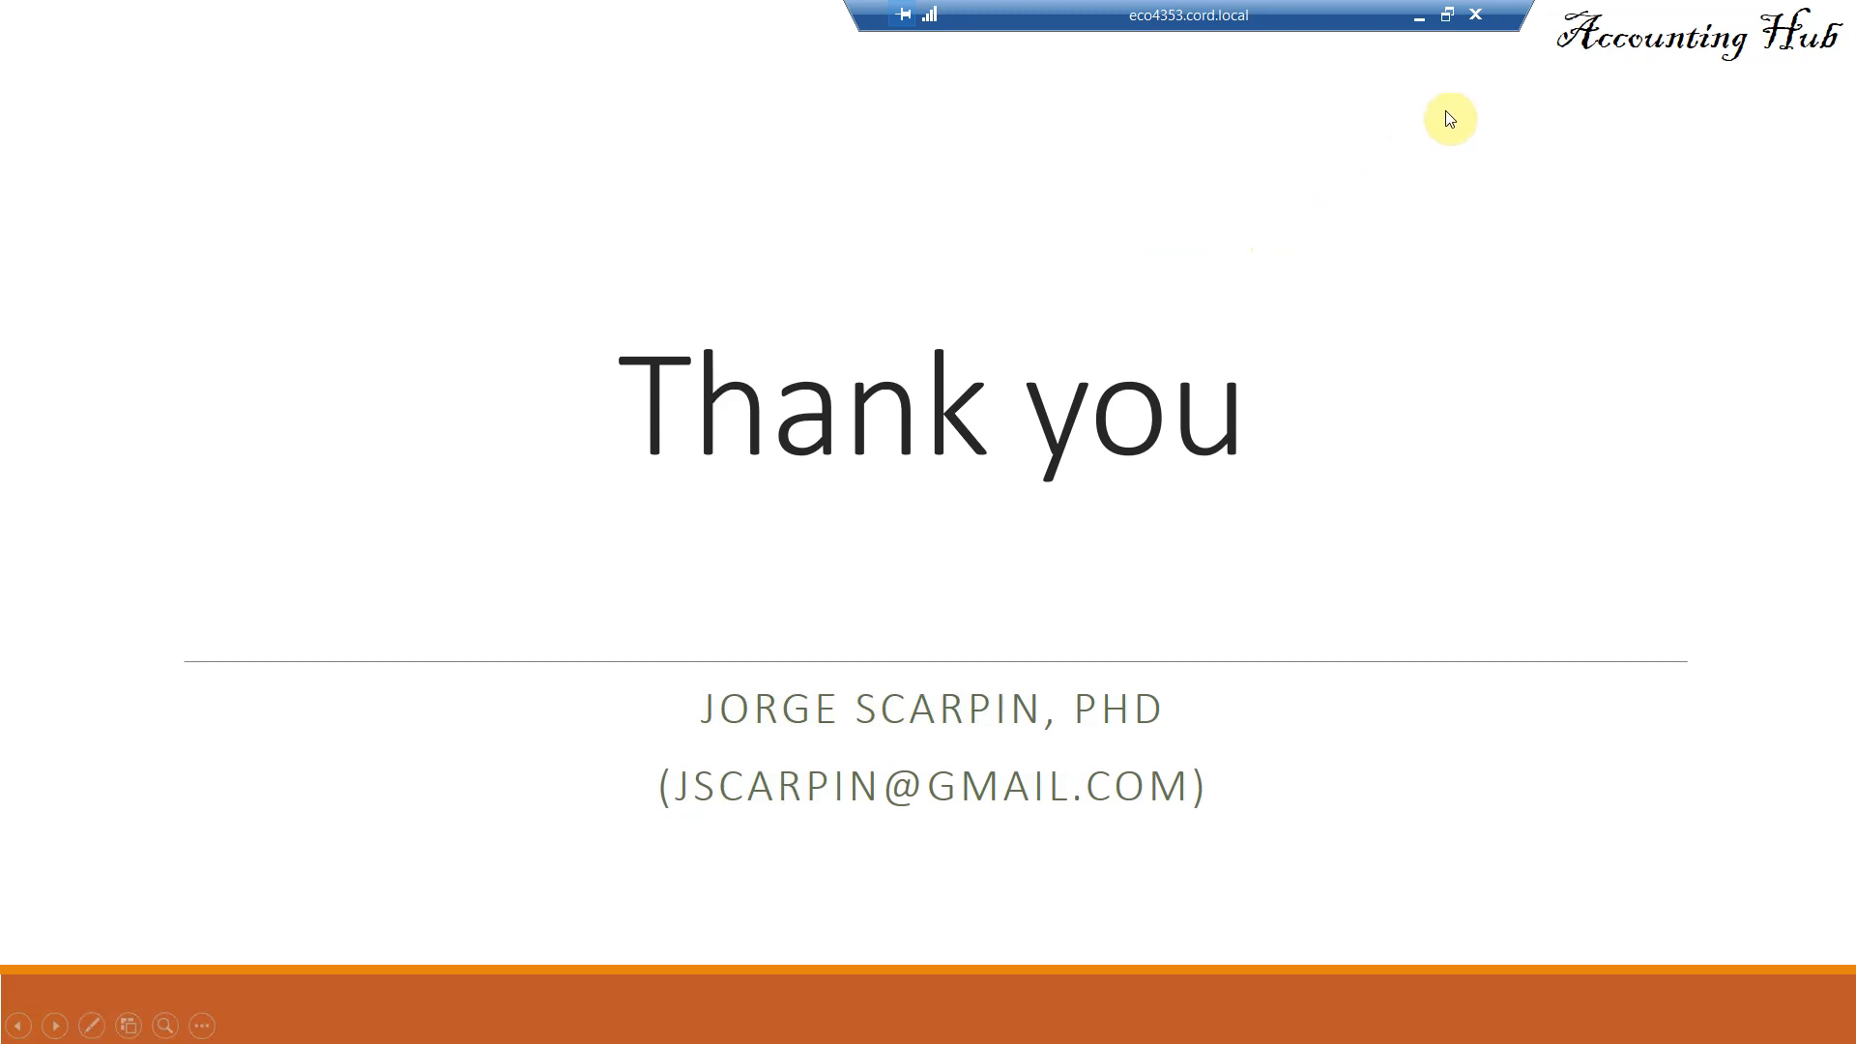